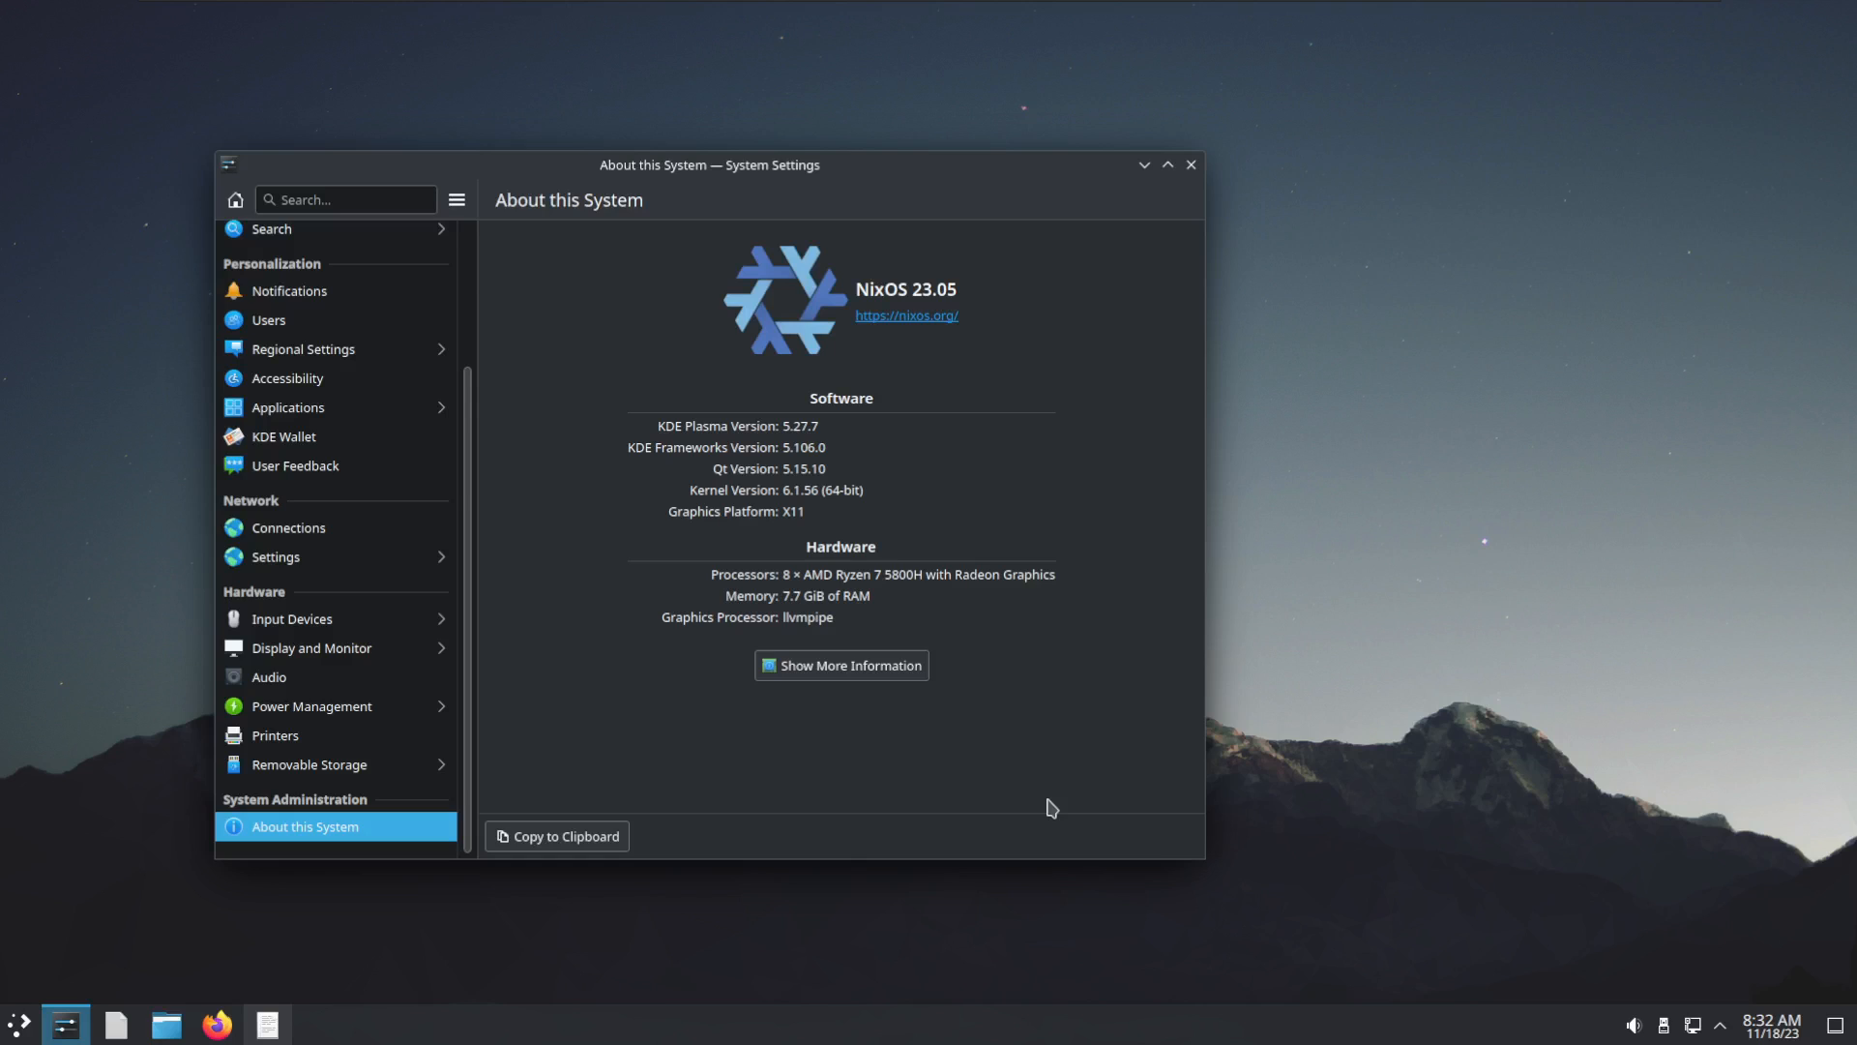
{"action": "mouse_move", "coordinate": [757, 153]}
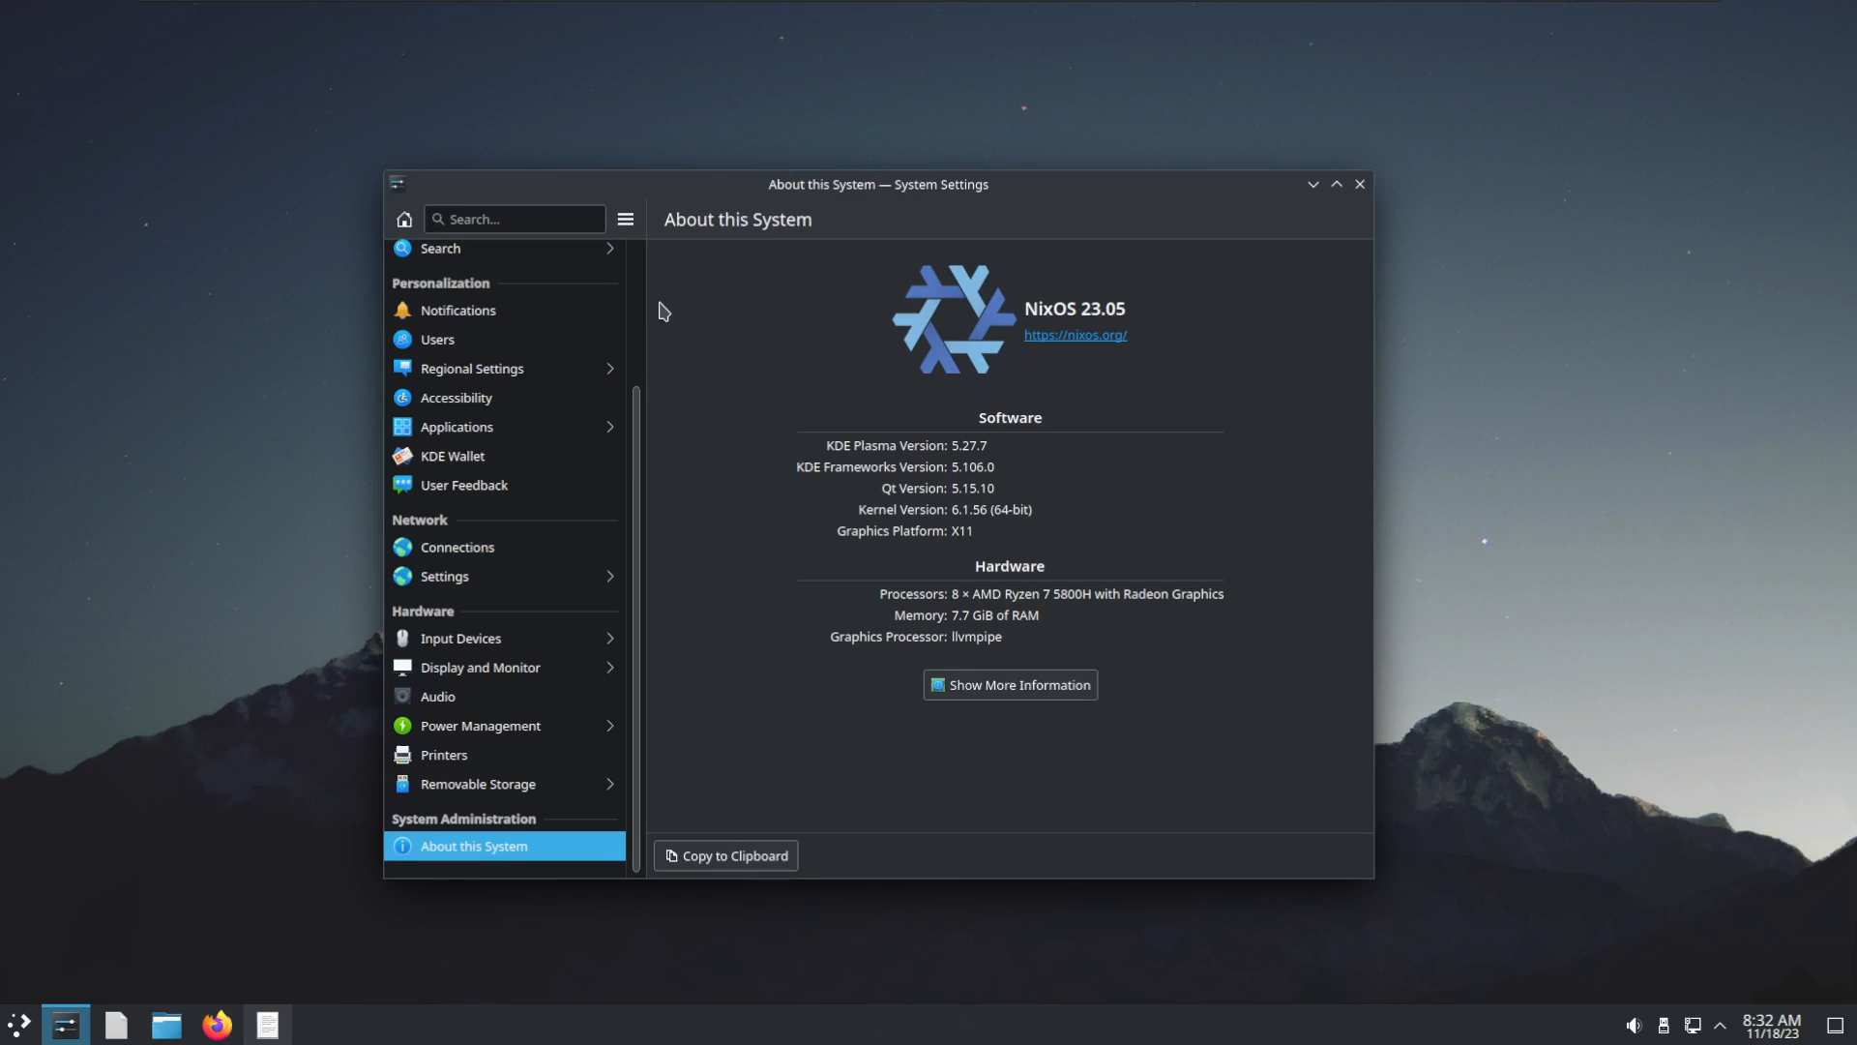
Step: Close System Settings and bring the KWrite checklist back to the front
{"action": "scroll", "scroll_direction": "up", "scroll_amount": 3}
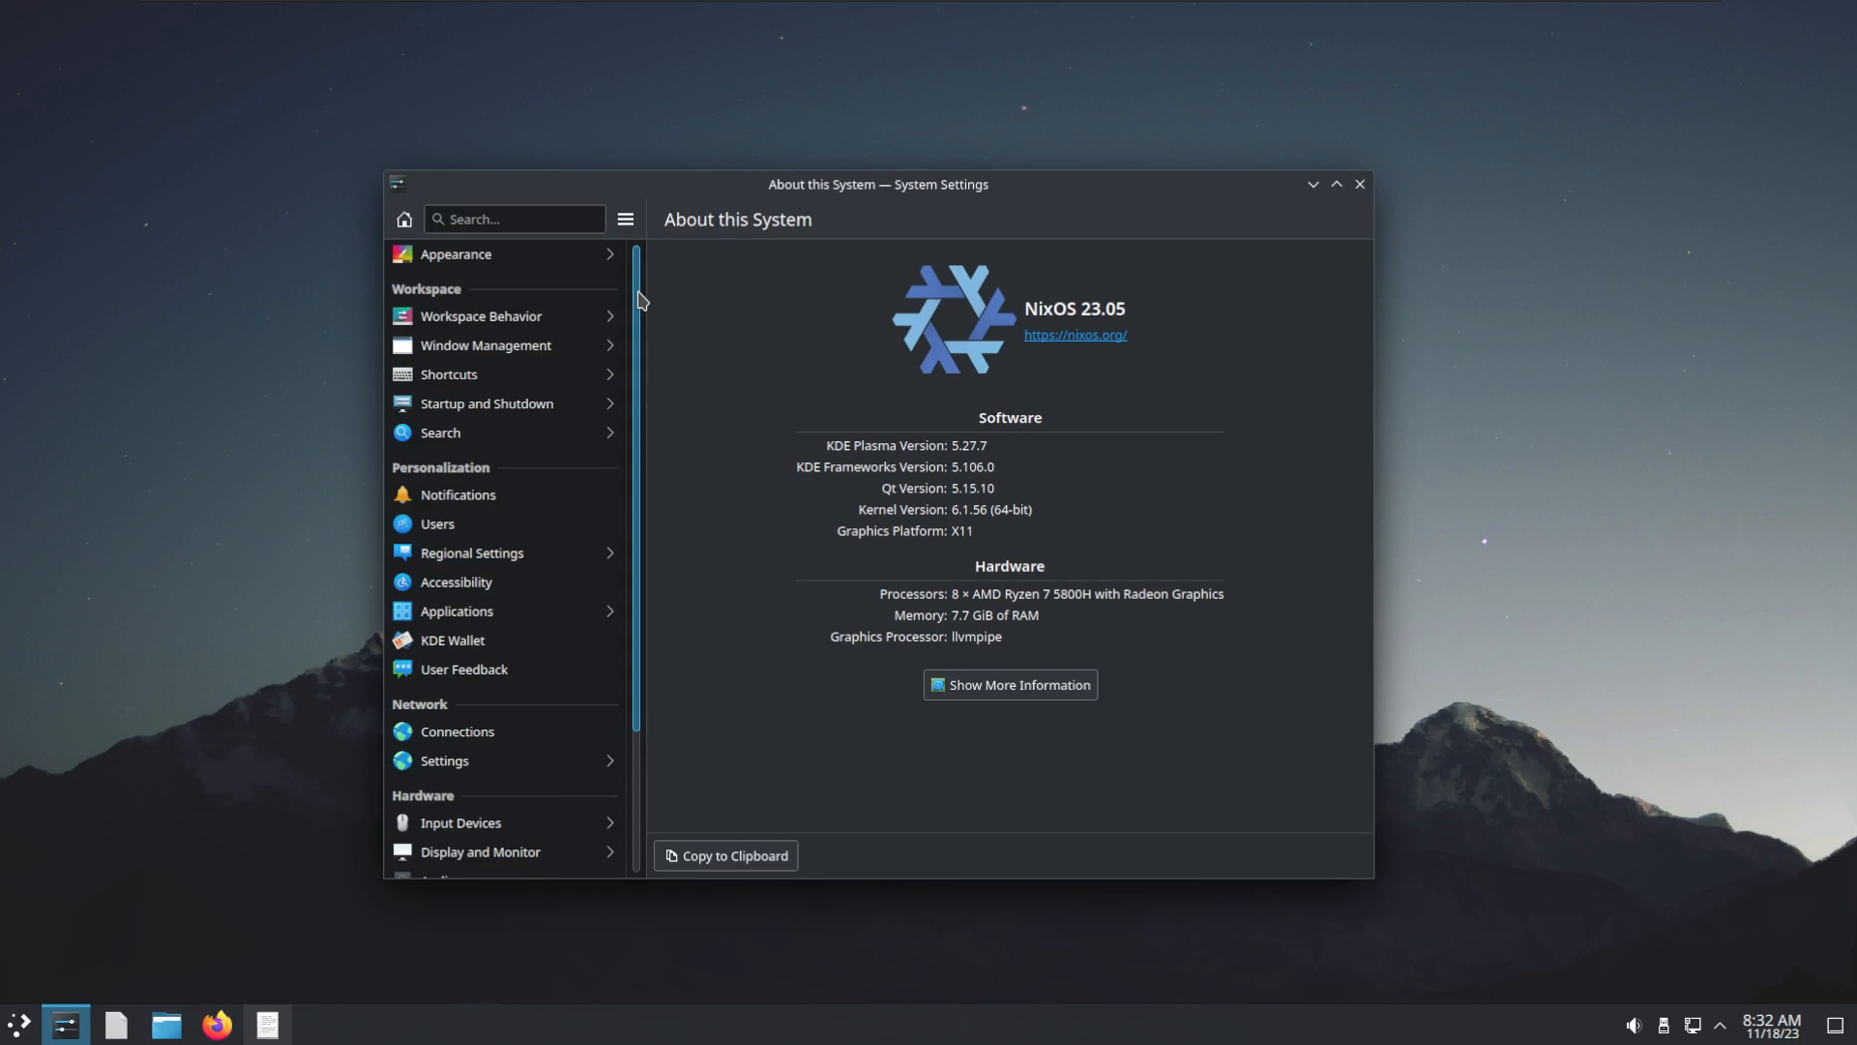
{"action": "scroll", "scroll_direction": "down", "scroll_amount": 3}
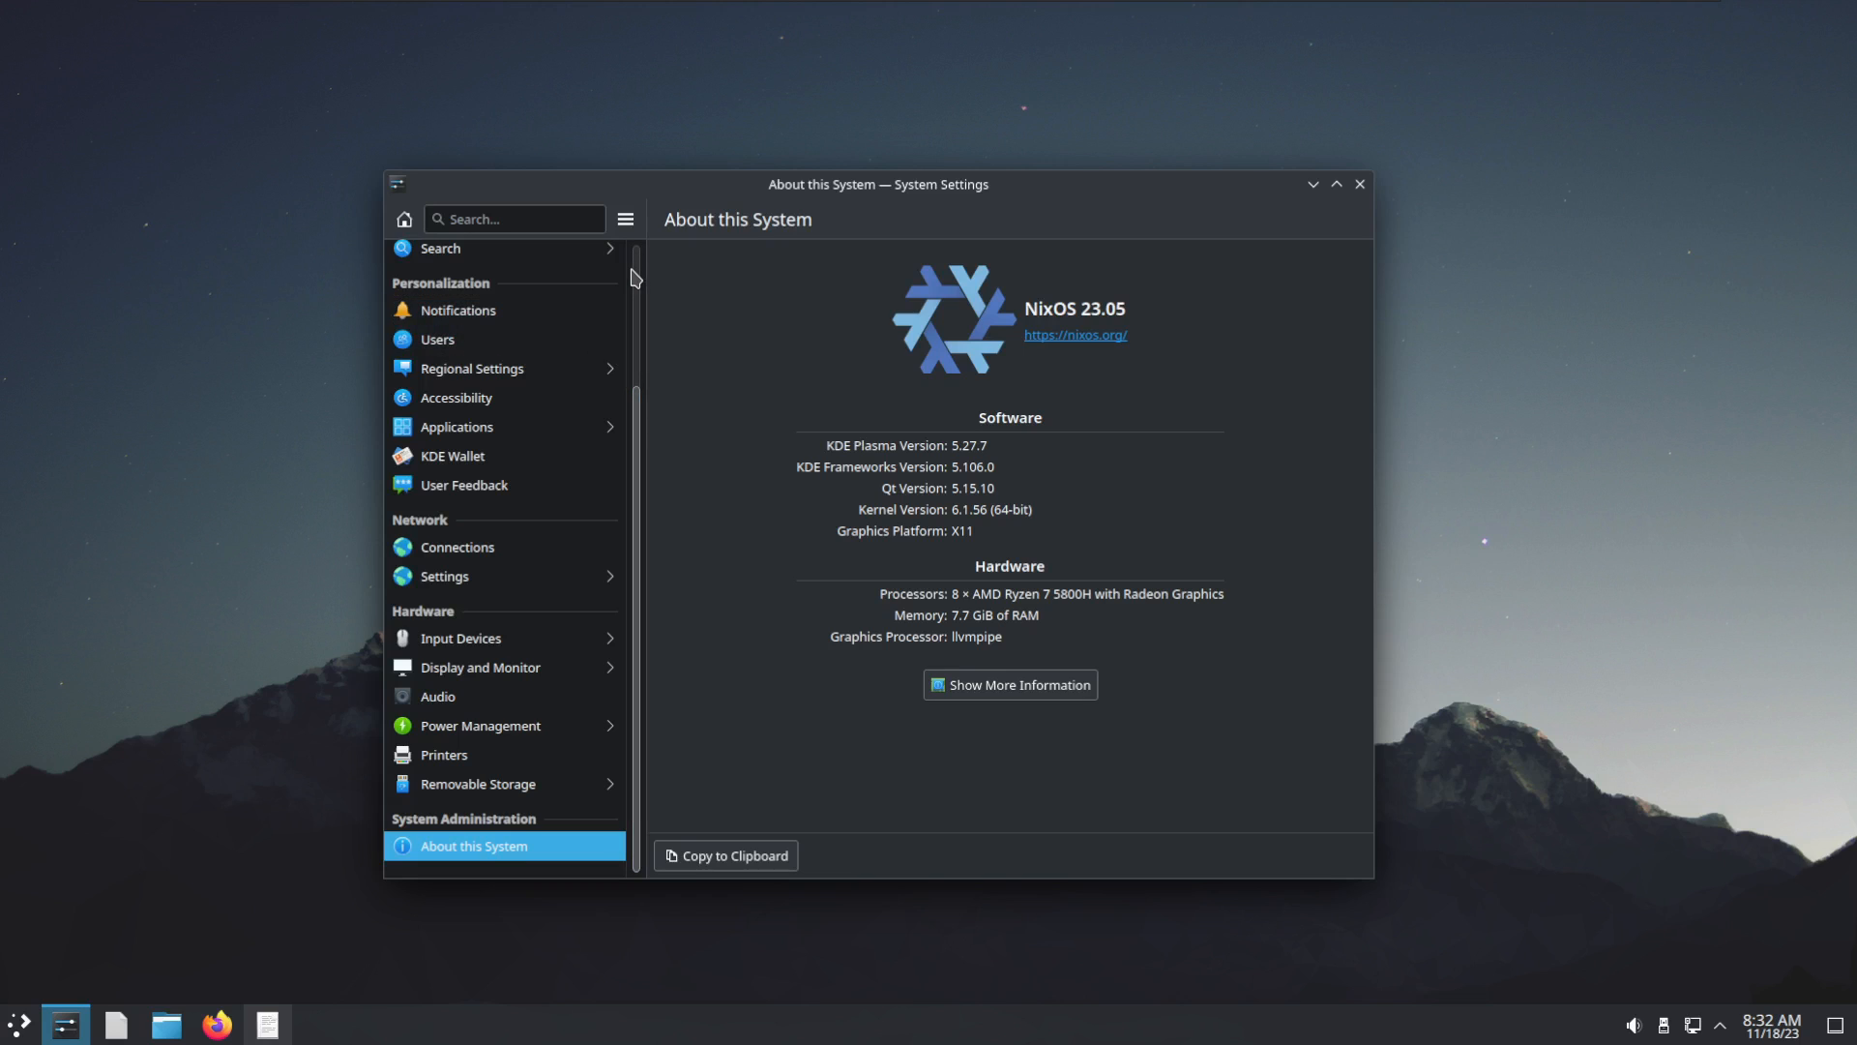
{"action": "mouse_move", "coordinate": [654, 631]}
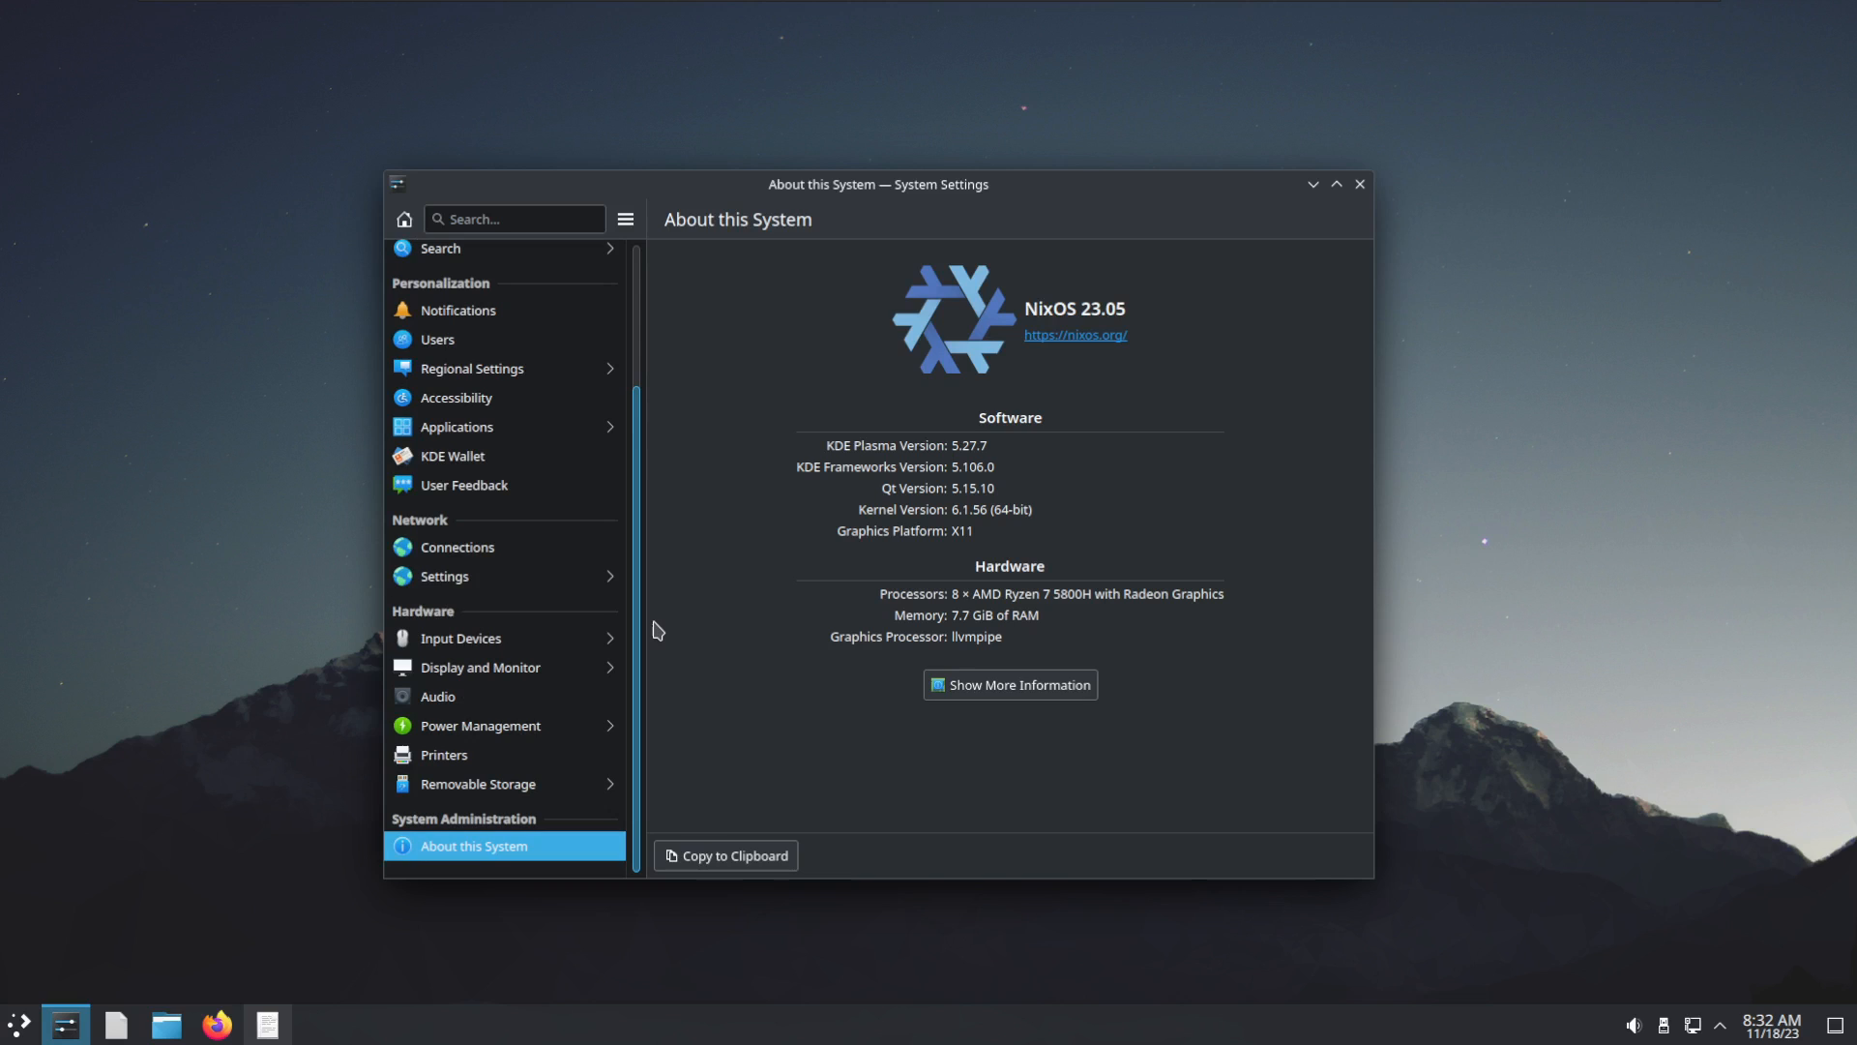
{"action": "scroll", "scroll_direction": "up", "scroll_amount": 3}
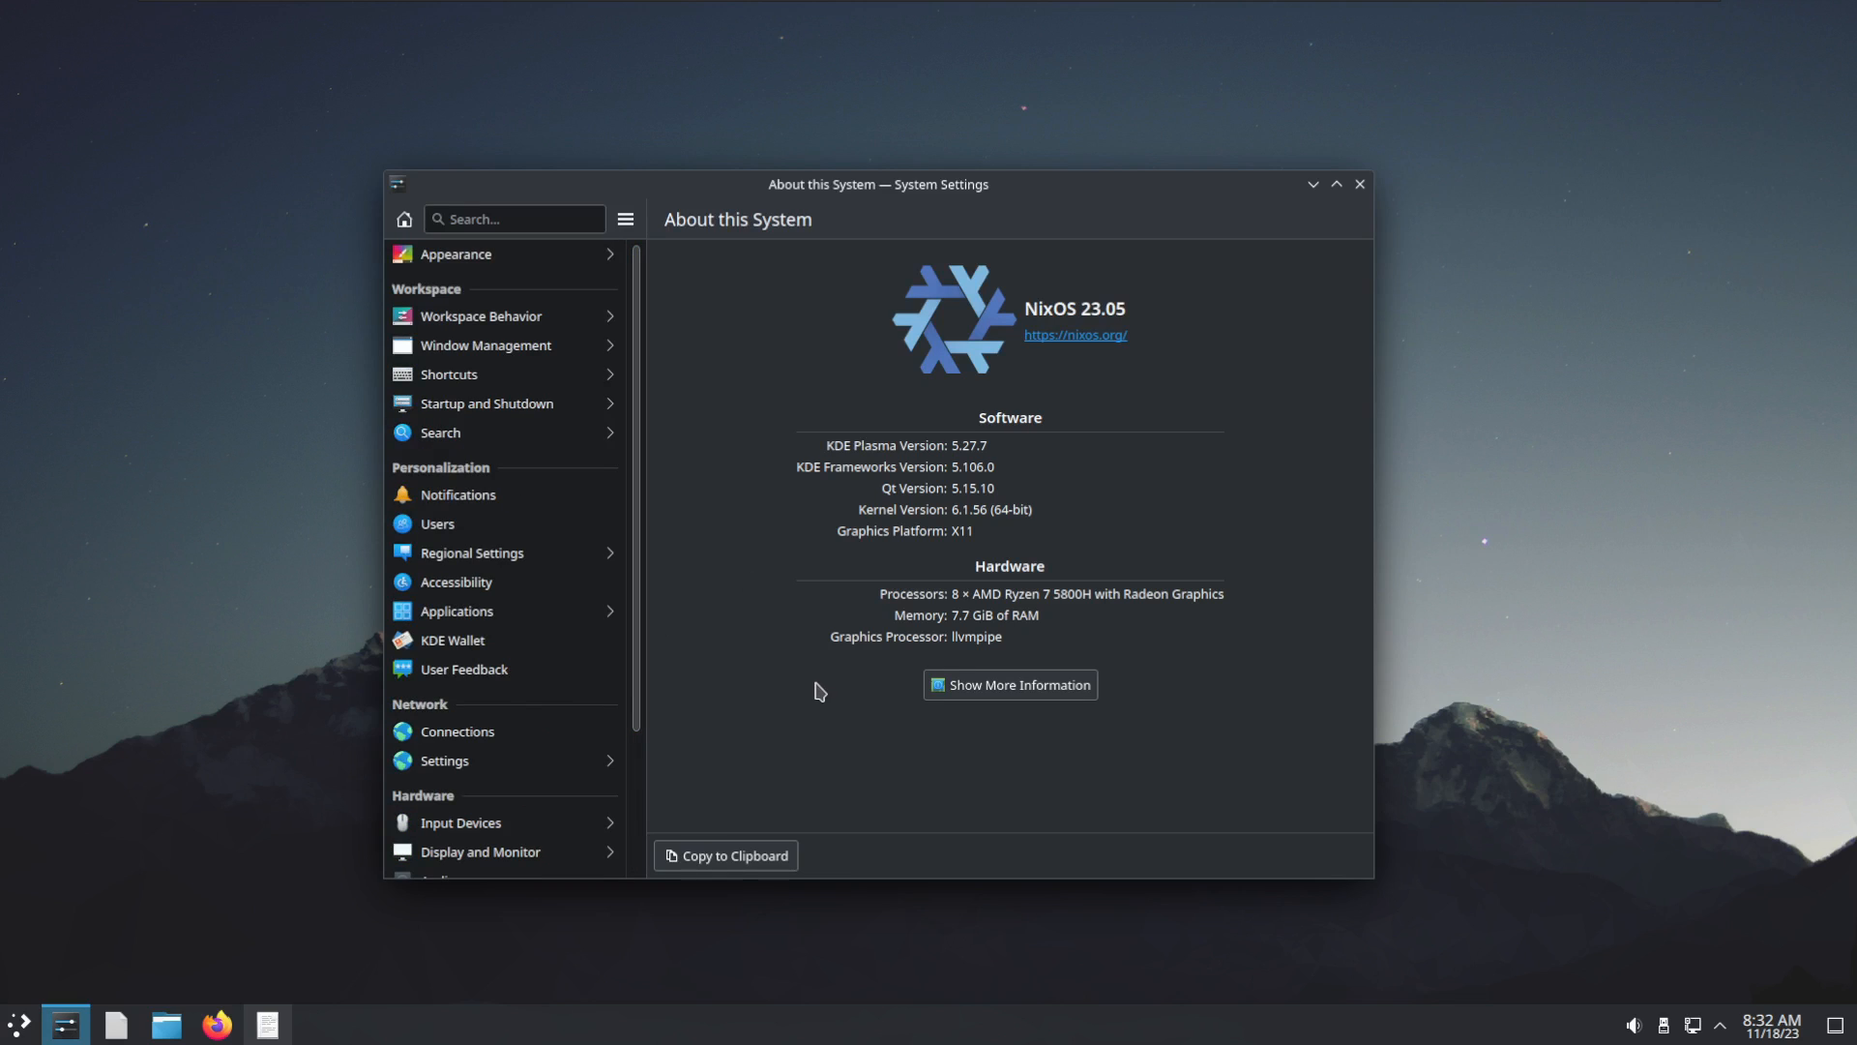
{"action": "mouse_move", "coordinate": [830, 684]}
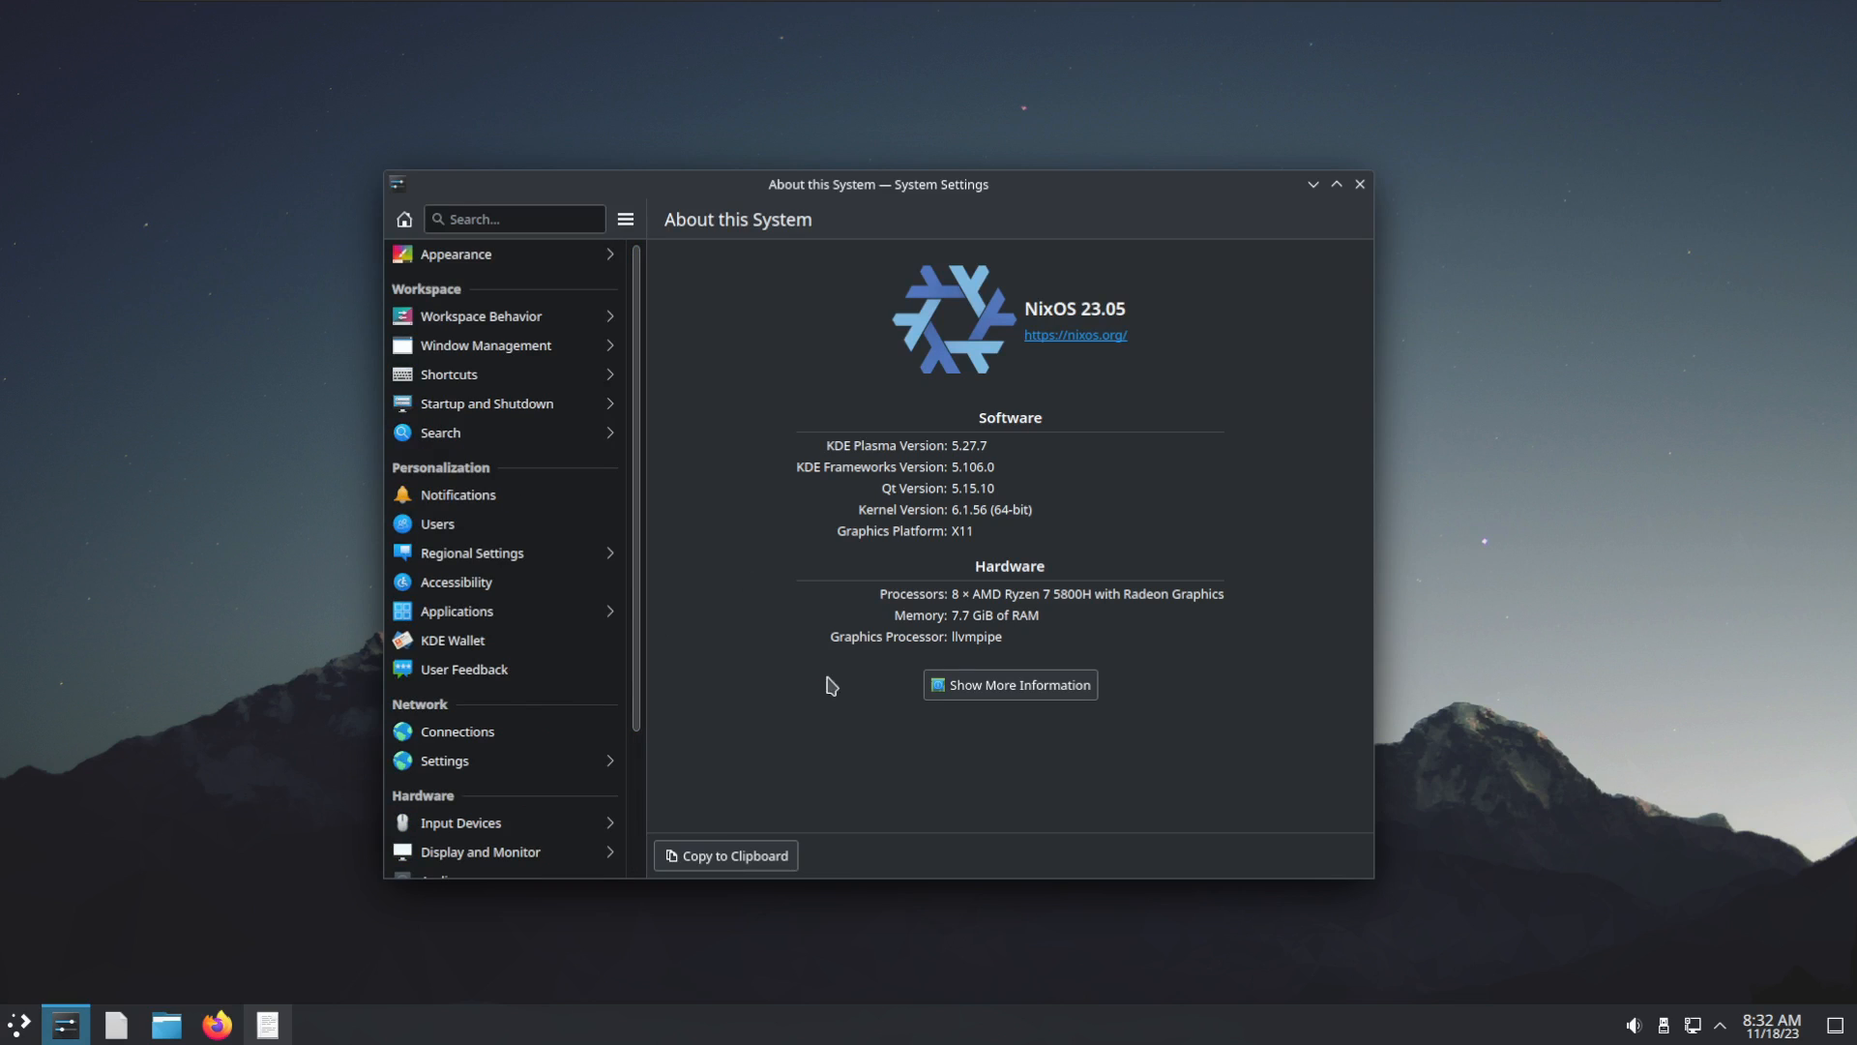
{"action": "scroll", "scroll_direction": "down", "scroll_amount": 3}
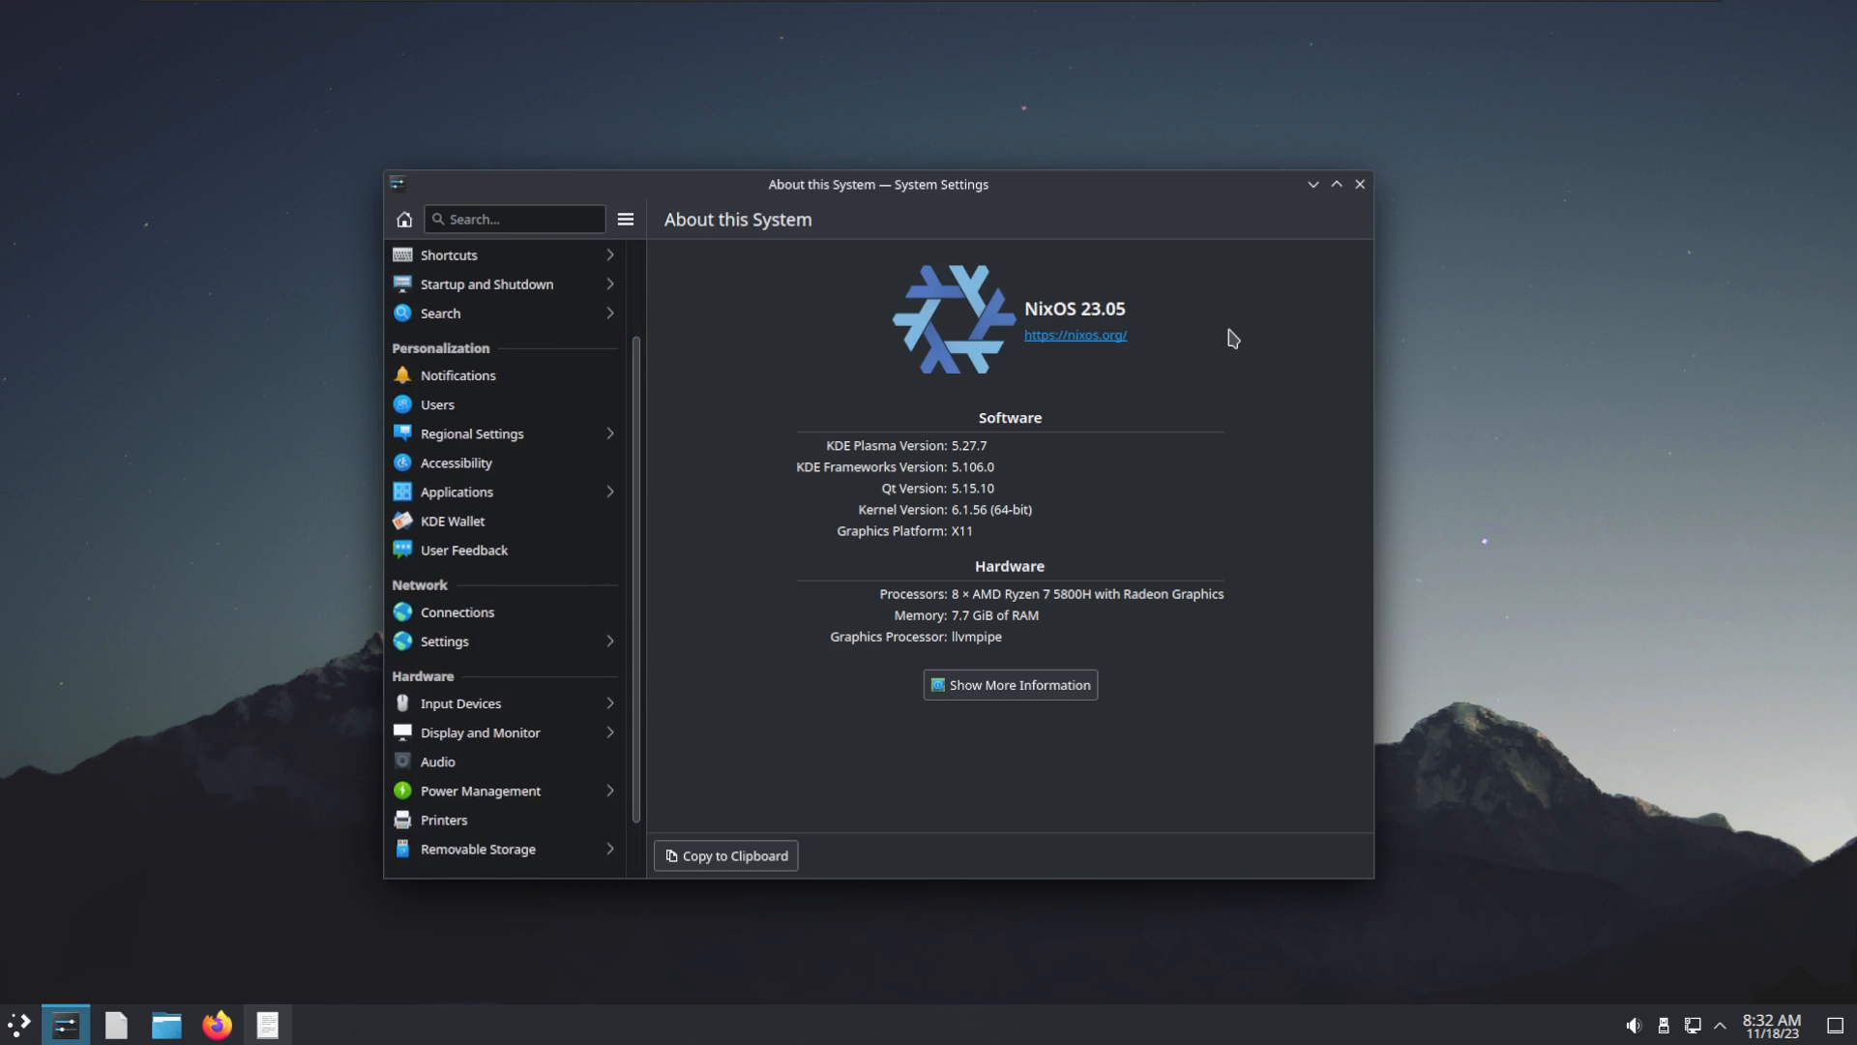
{"action": "mouse_move", "coordinate": [1278, 273]}
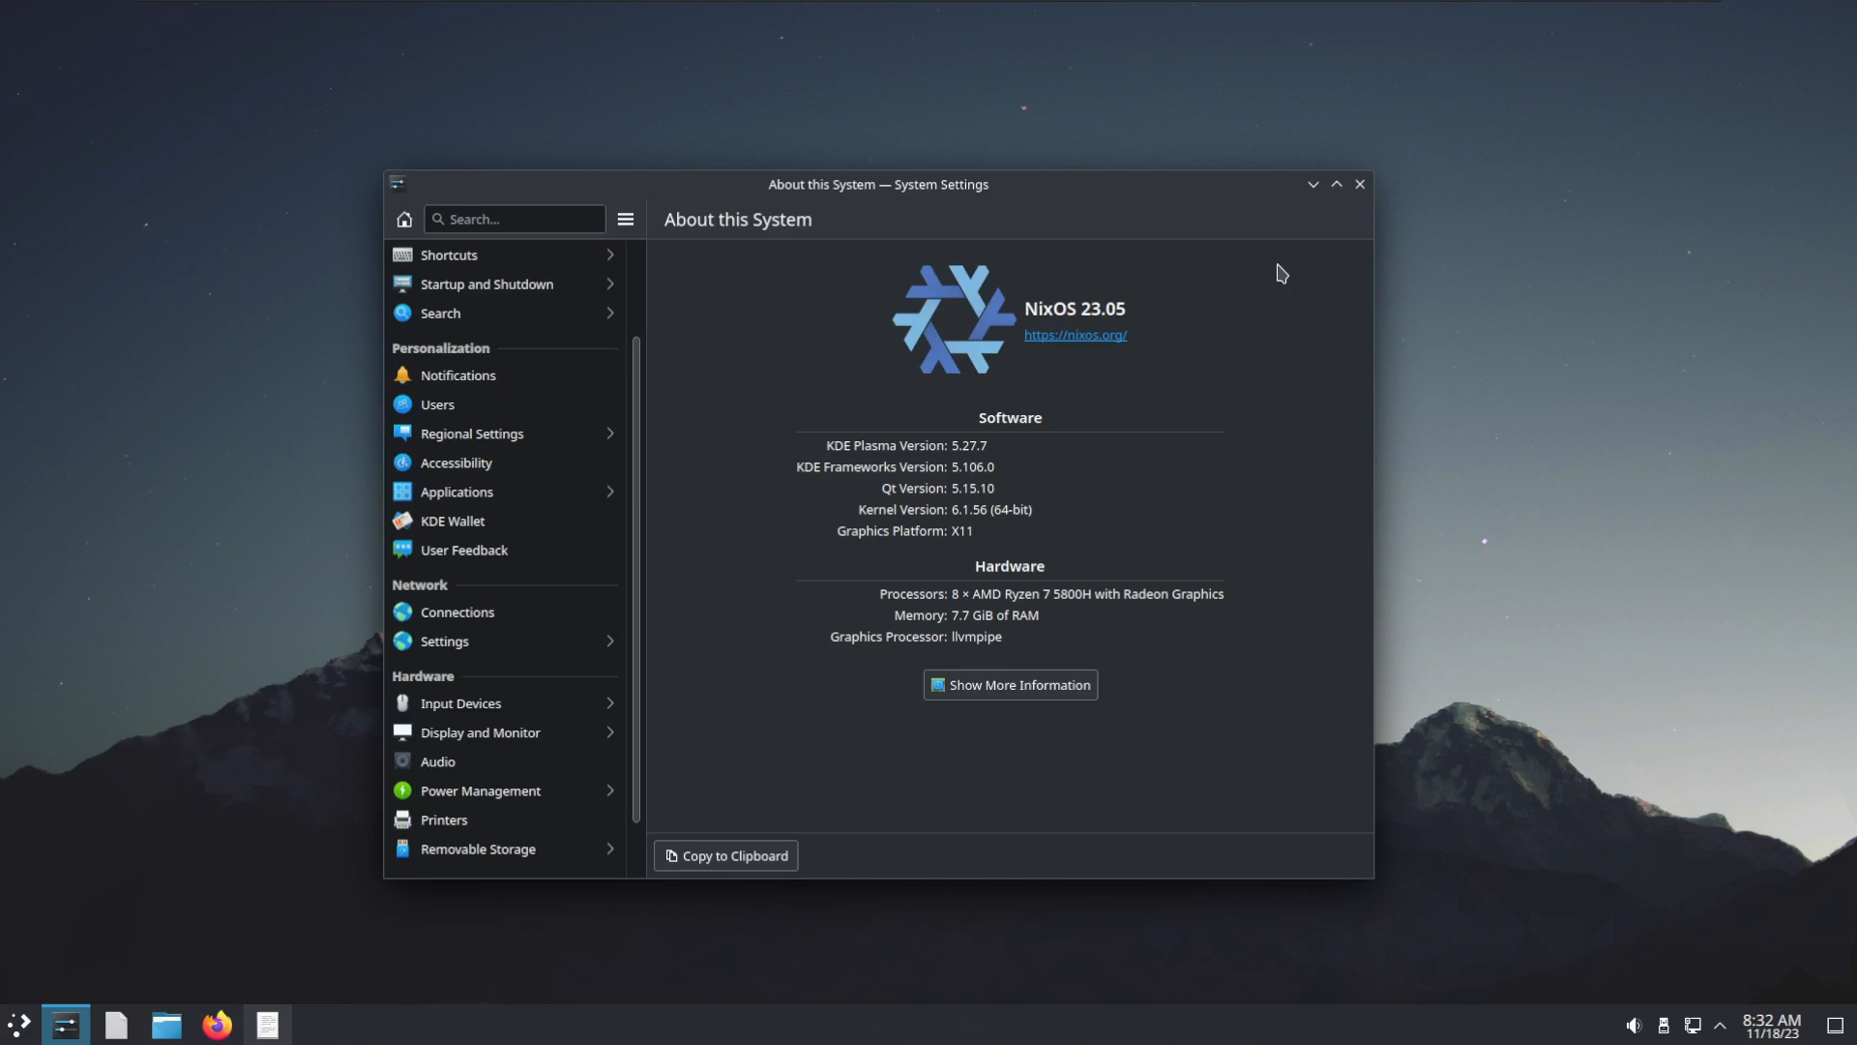
{"action": "mouse_move", "coordinate": [1358, 186]}
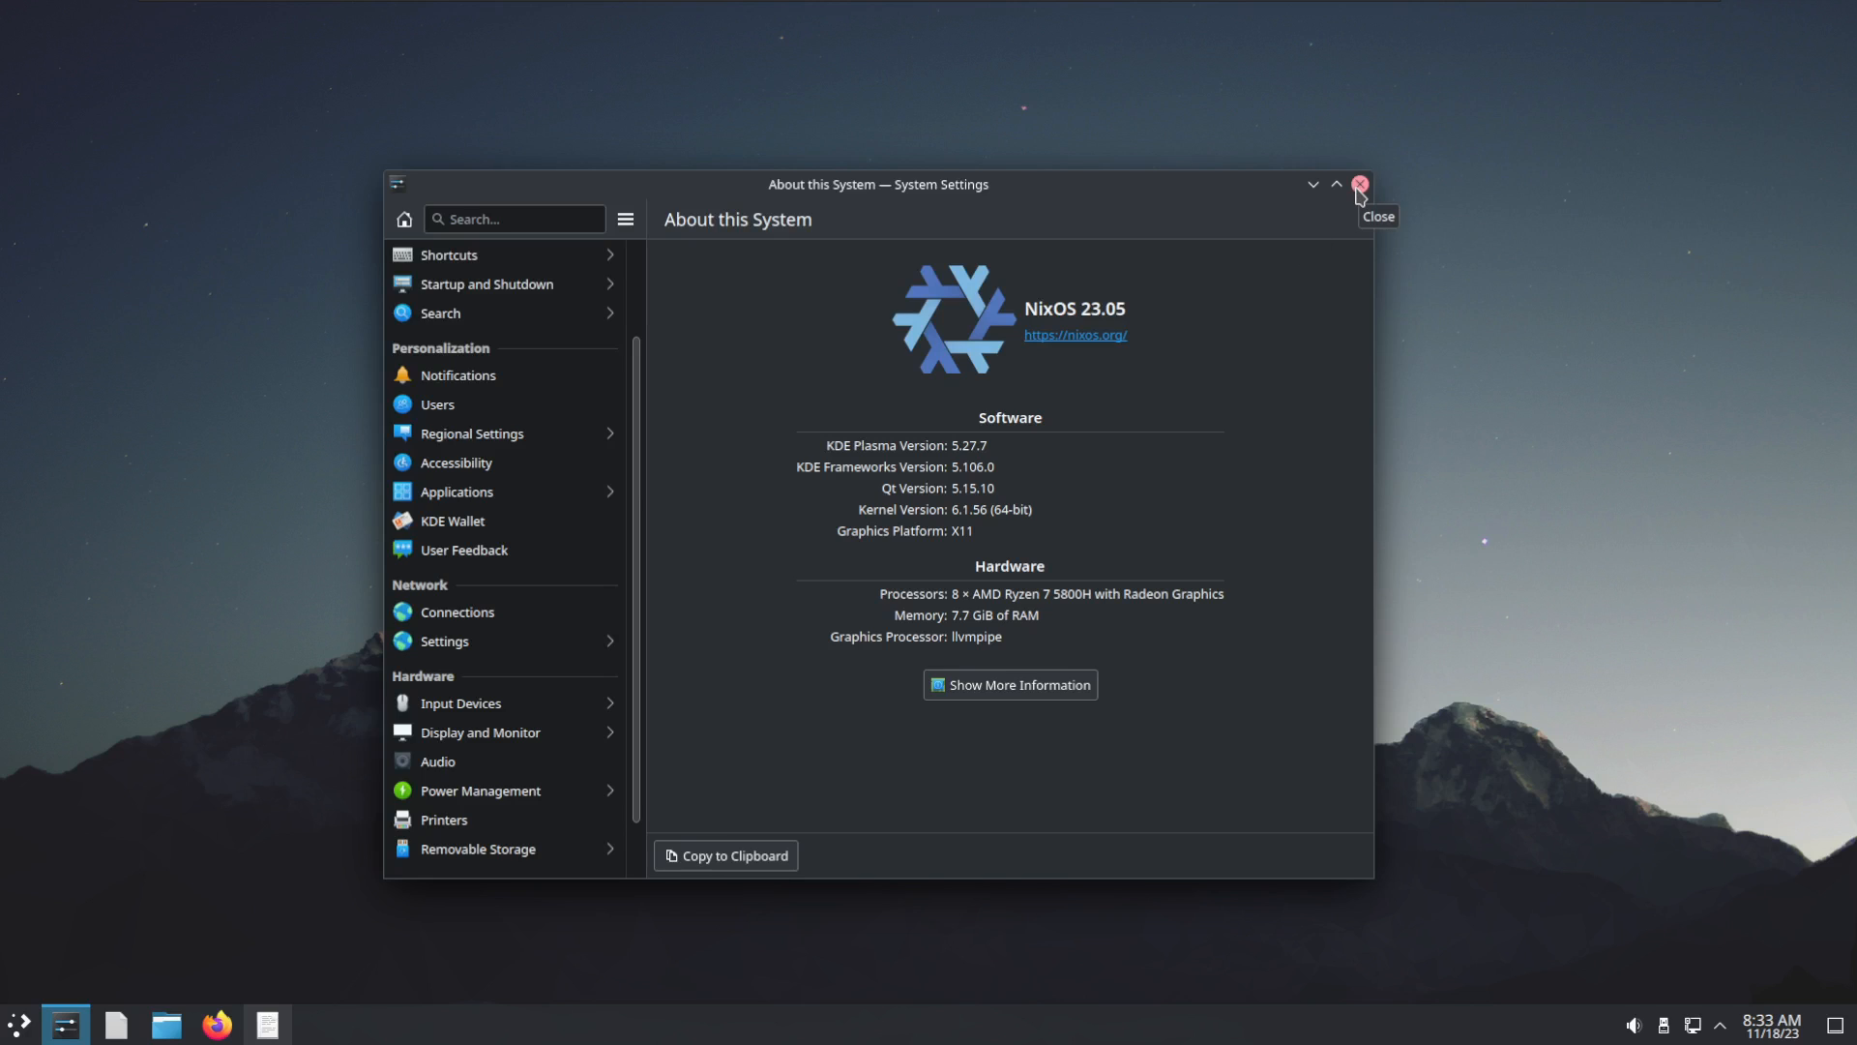
{"action": "left_click", "coordinate": [1358, 184]}
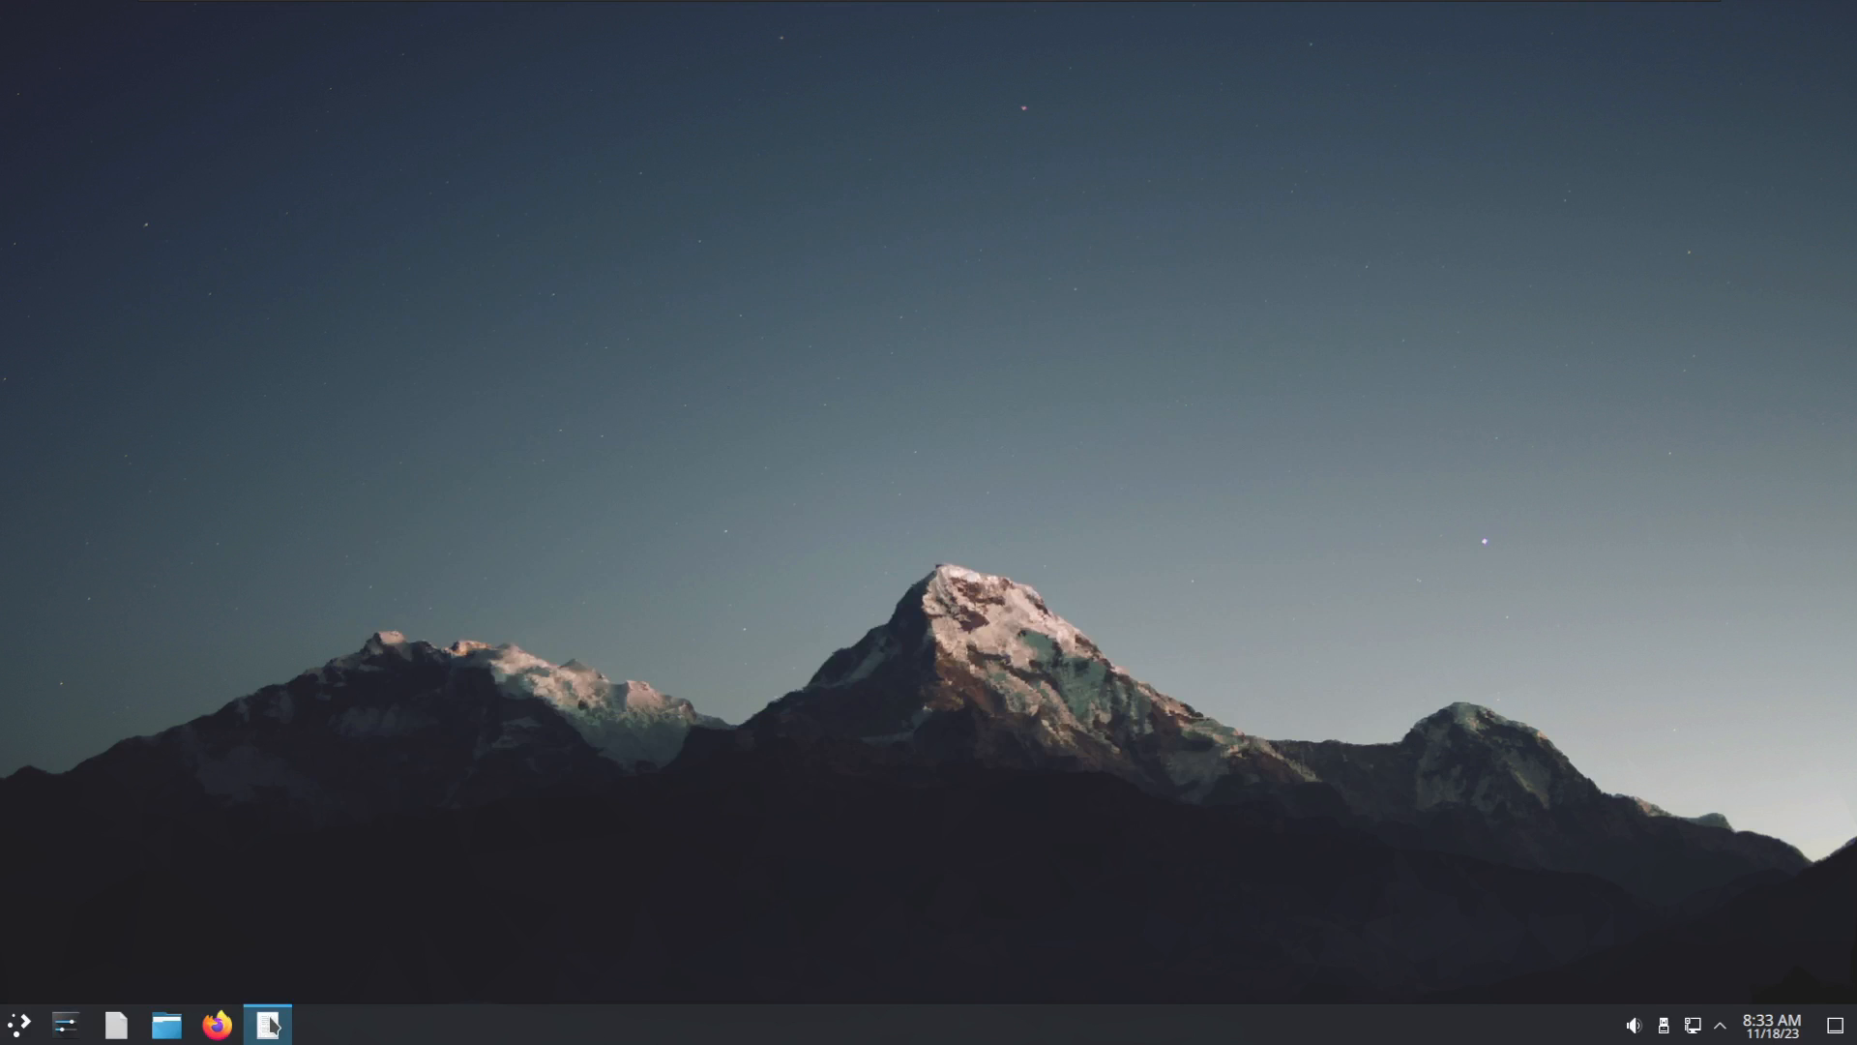
{"action": "left_click", "coordinate": [267, 1023]}
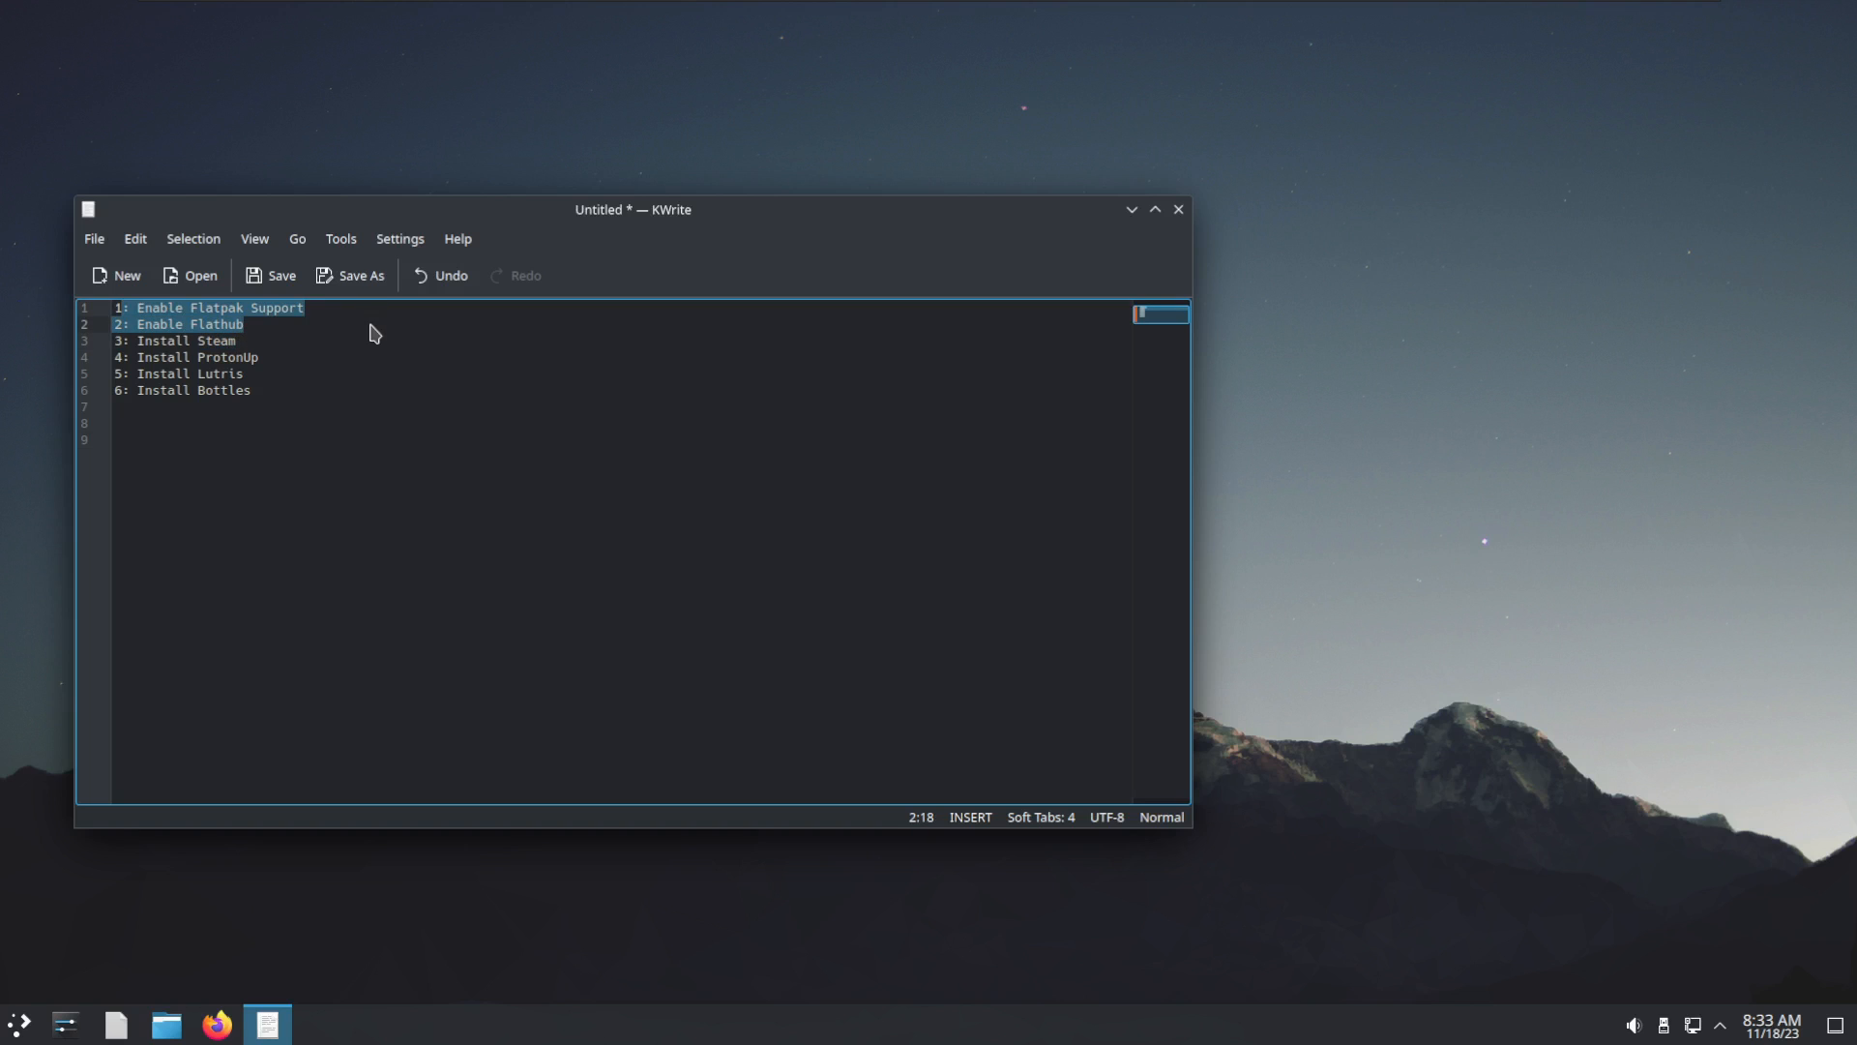
Step: Append ' Store' so line 2 reads 'Enable Flathub Store', then move to the blank line below the list
{"action": "type", "text": "S"}
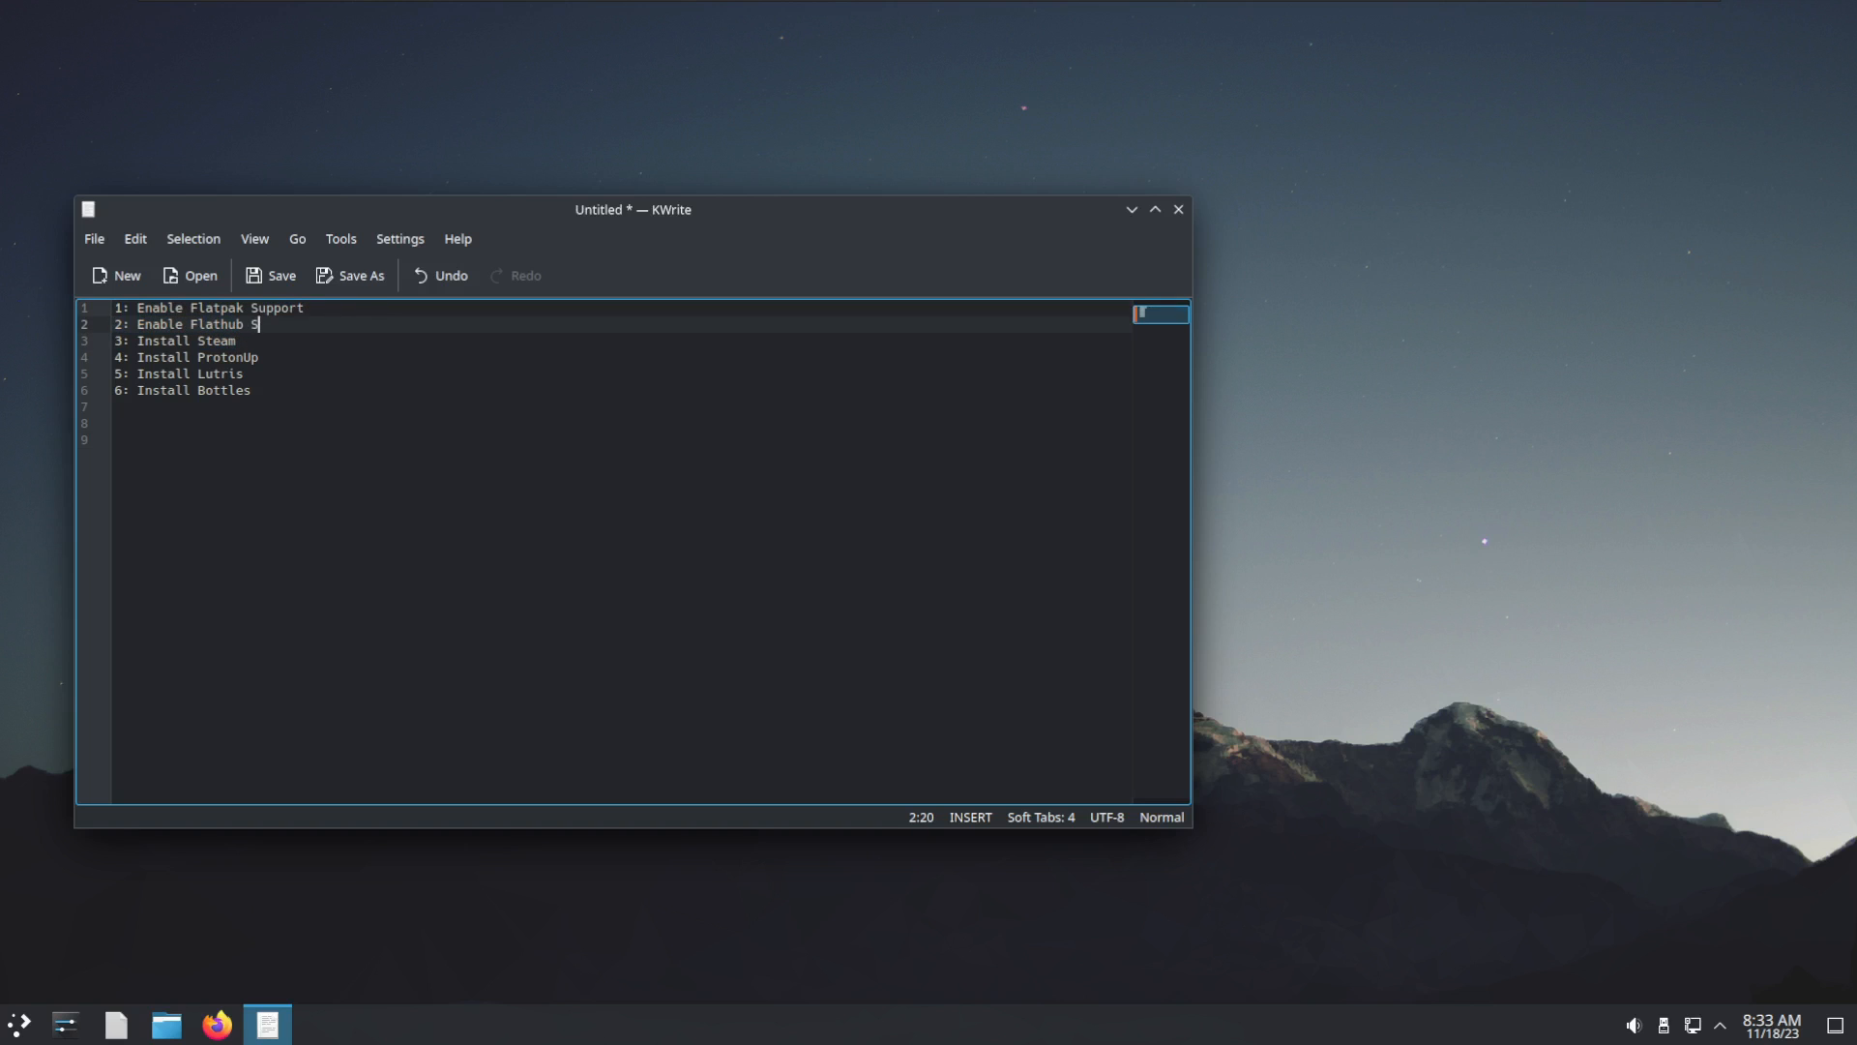
{"action": "type", "text": "tore"}
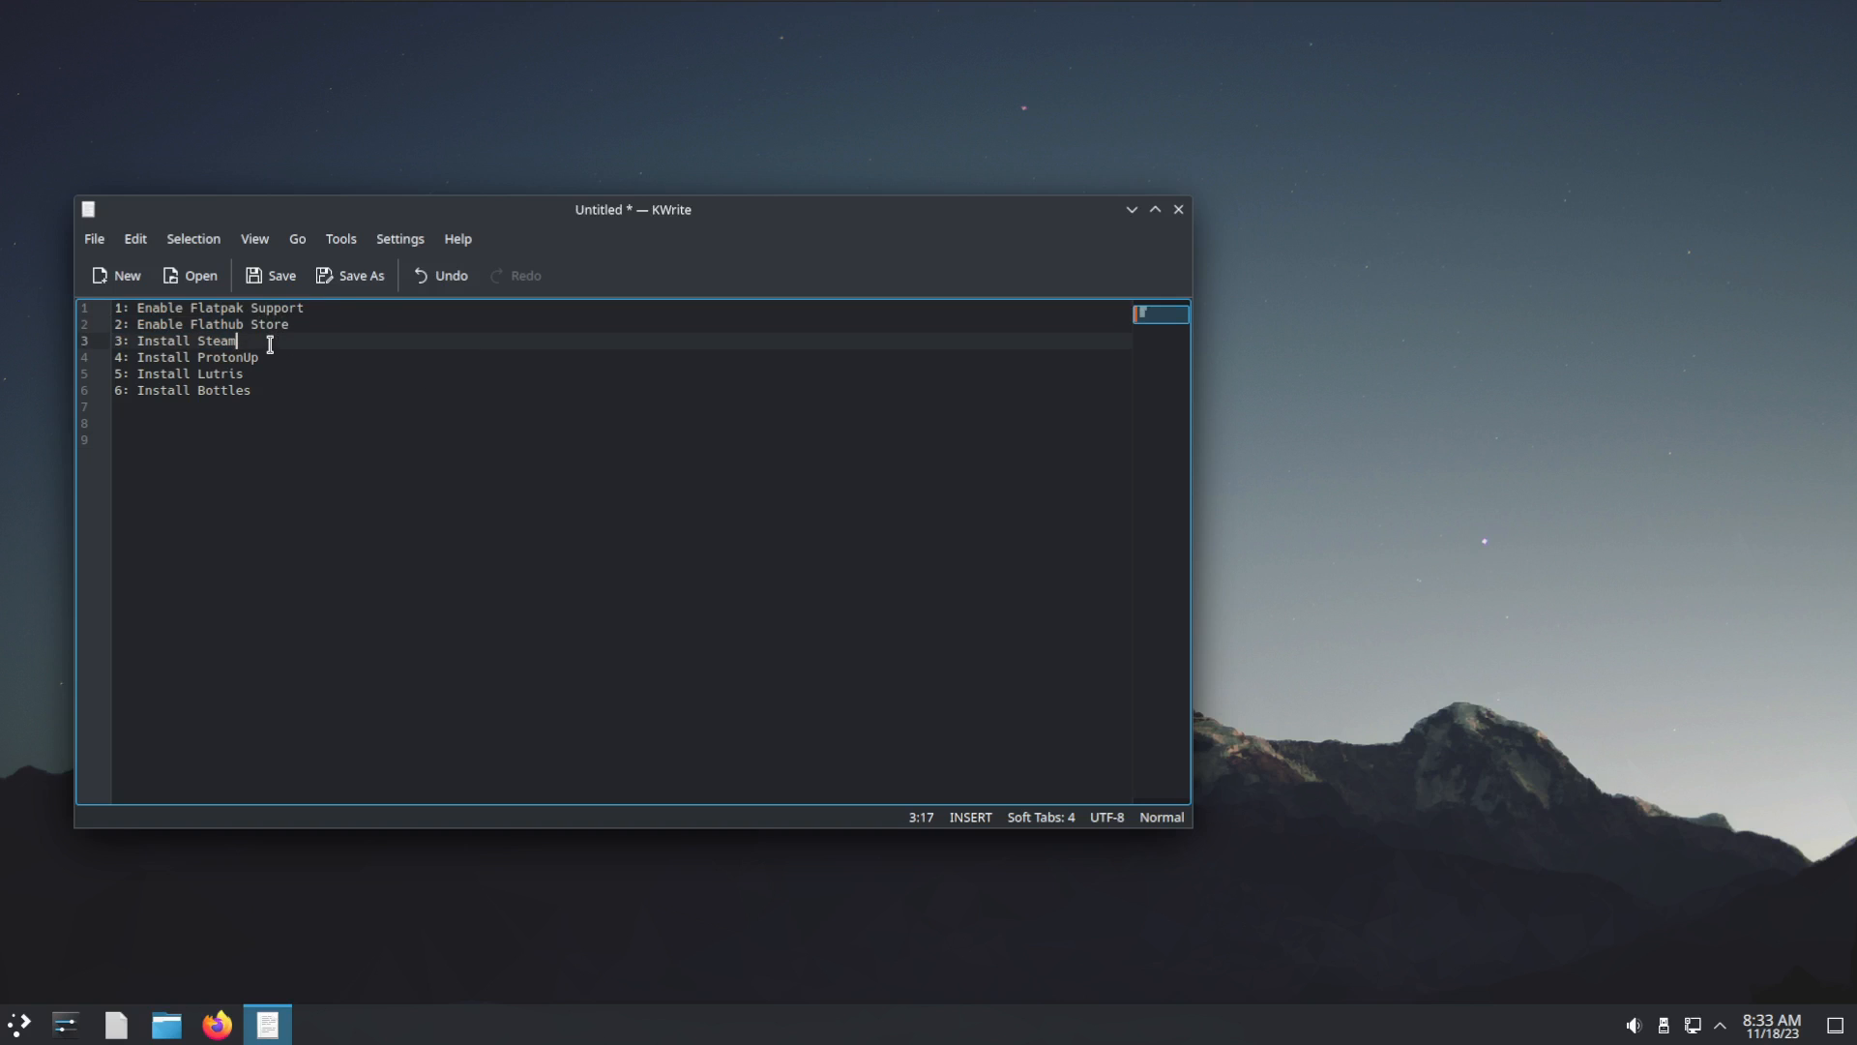
{"action": "left_click", "coordinate": [306, 439]}
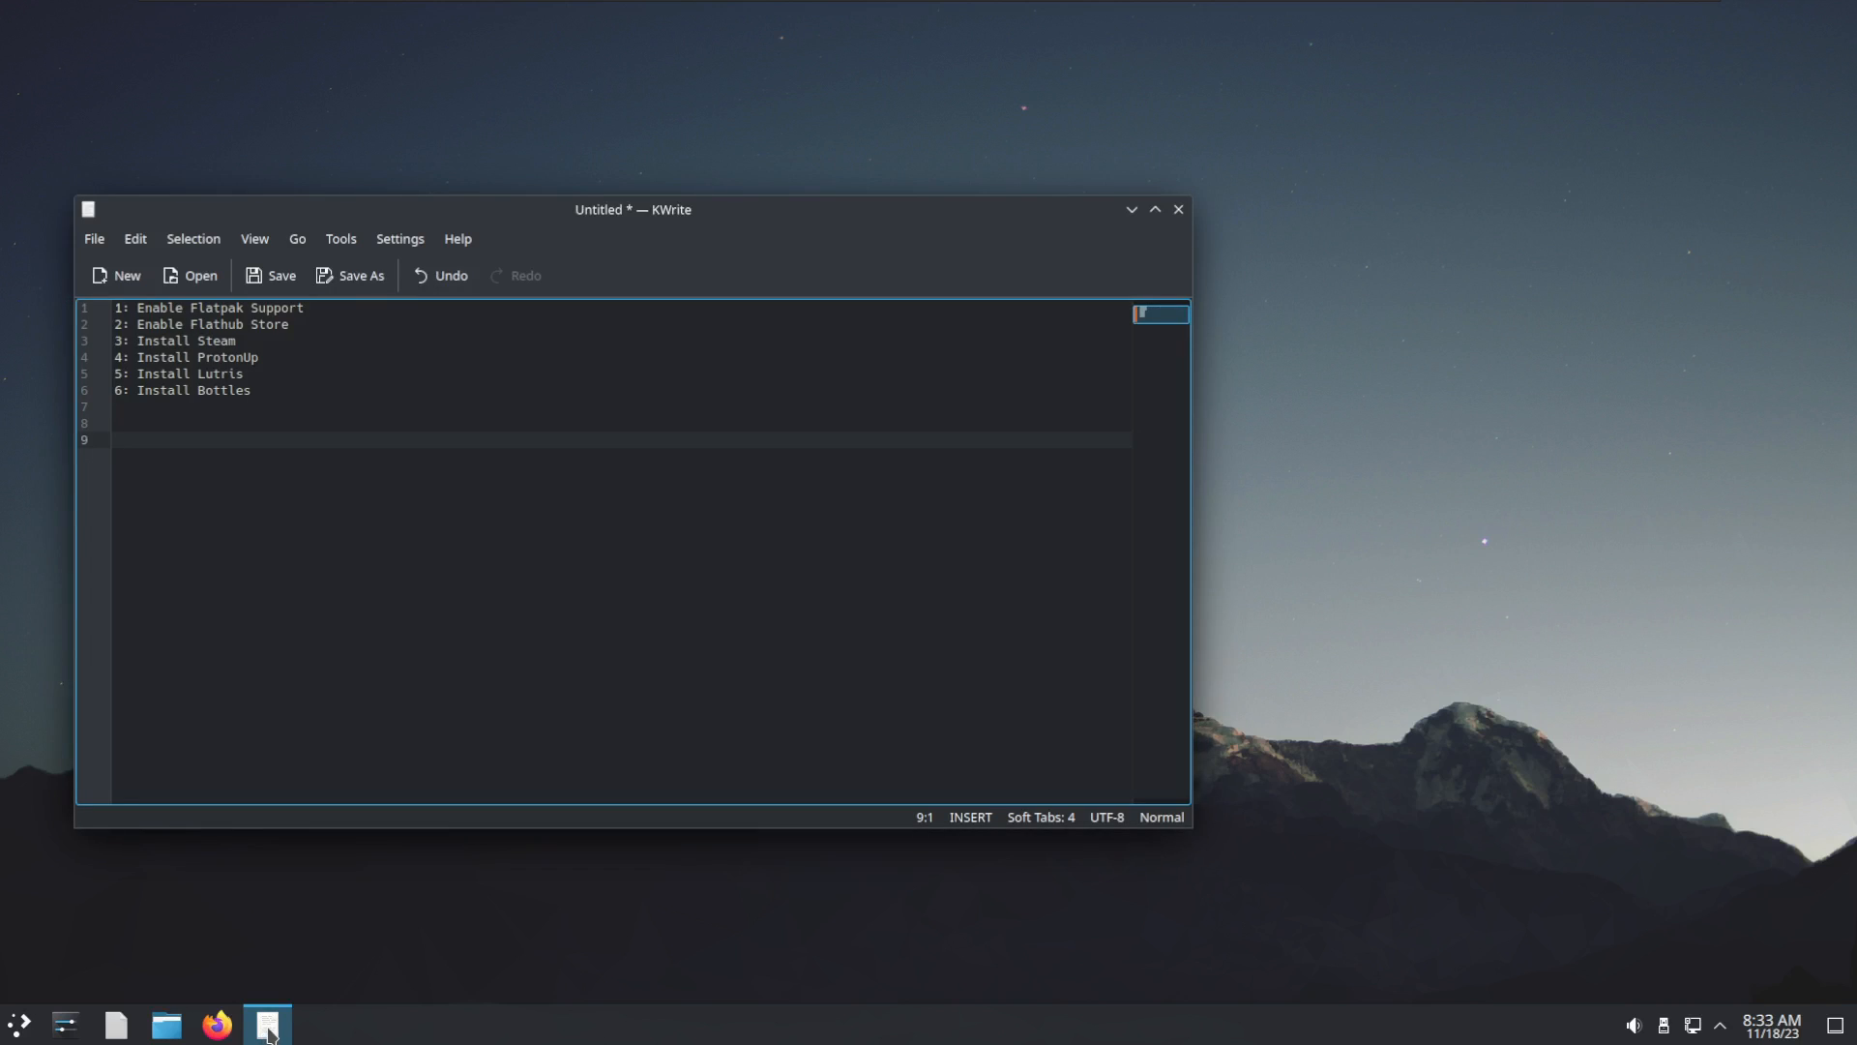
{"action": "key", "text": "ctrl+a"}
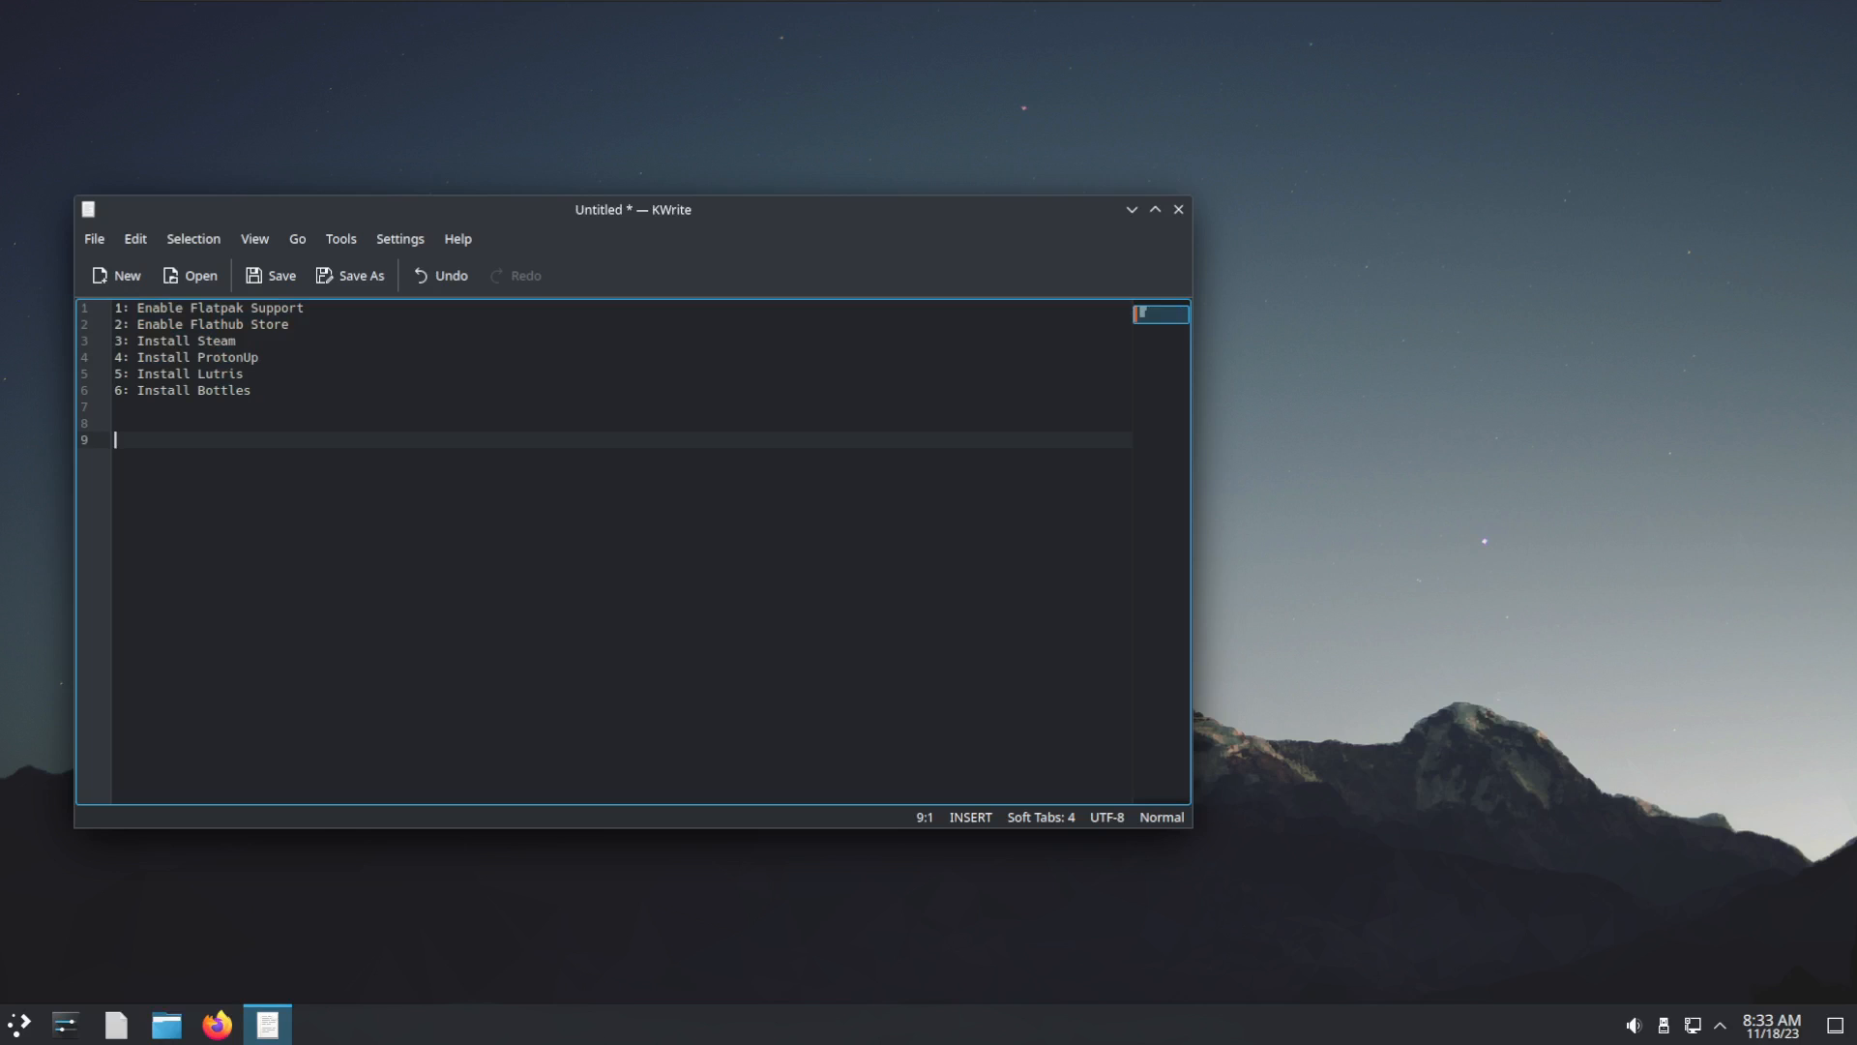
{"action": "mouse_move", "coordinate": [230, 494]}
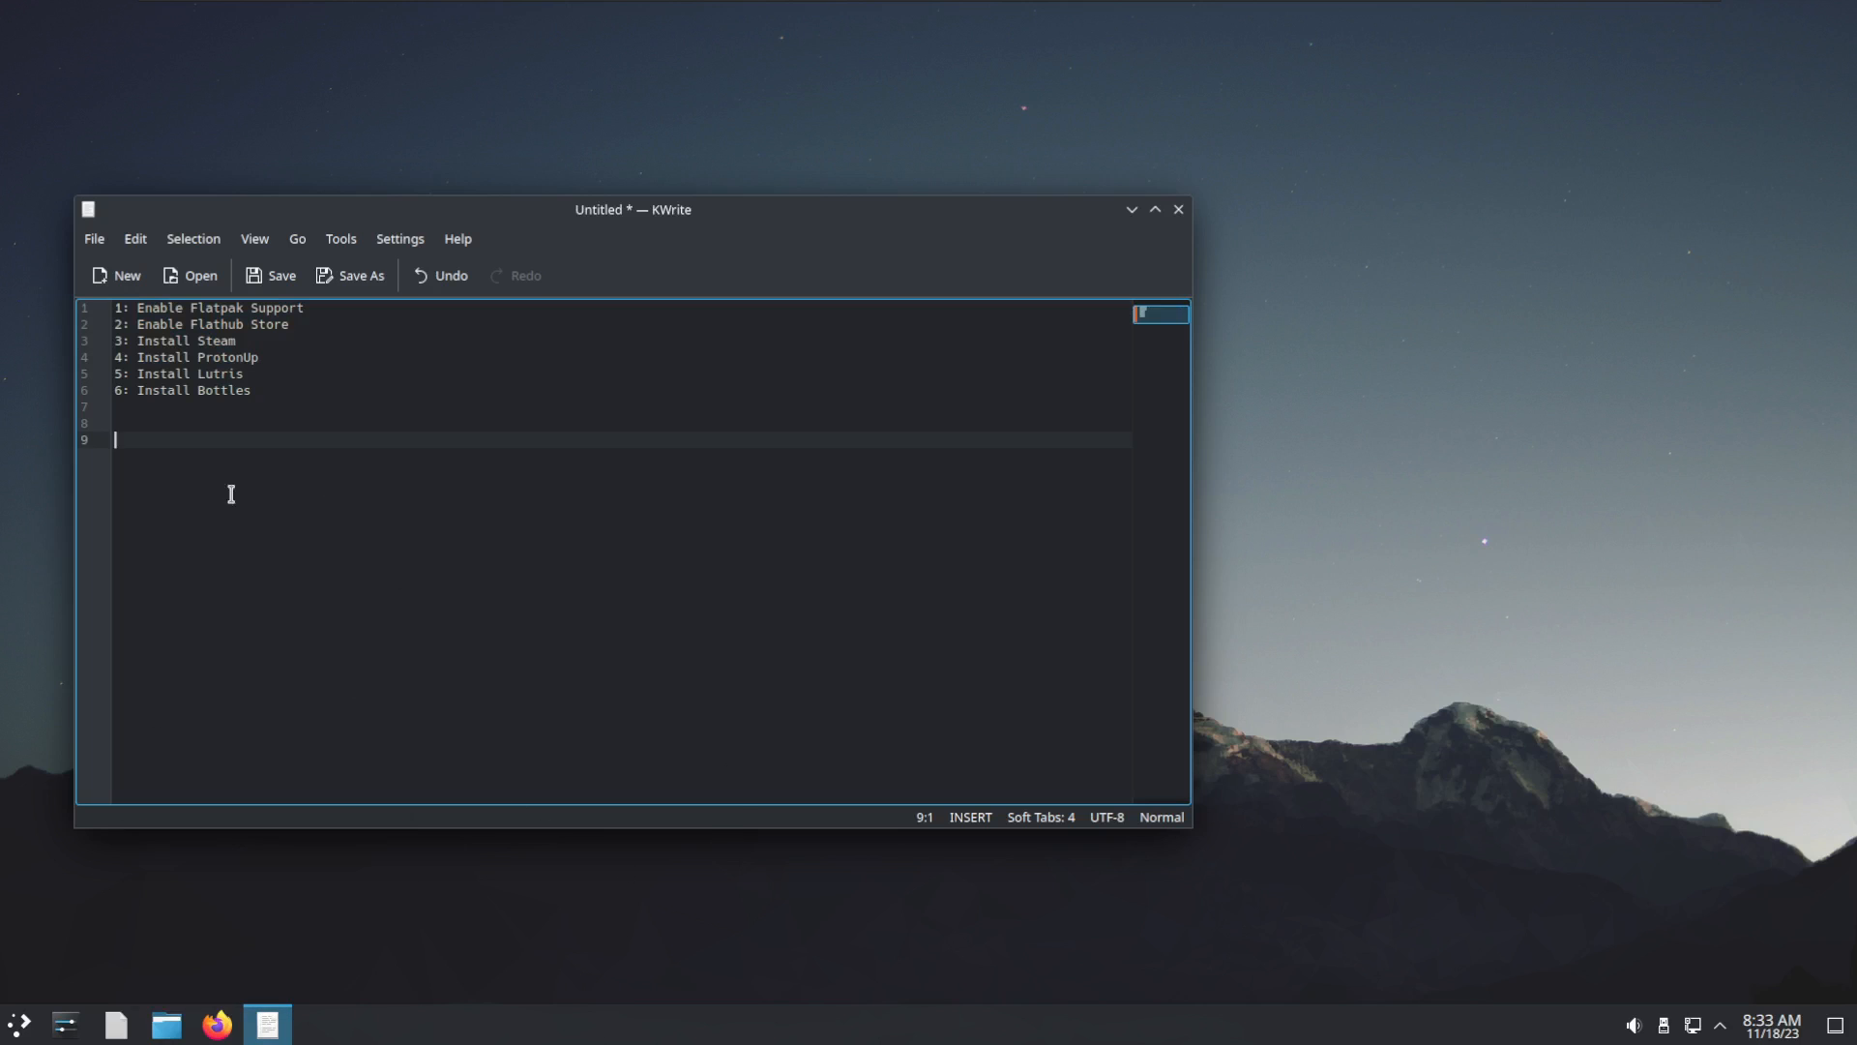
{"action": "mouse_move", "coordinate": [392, 915]}
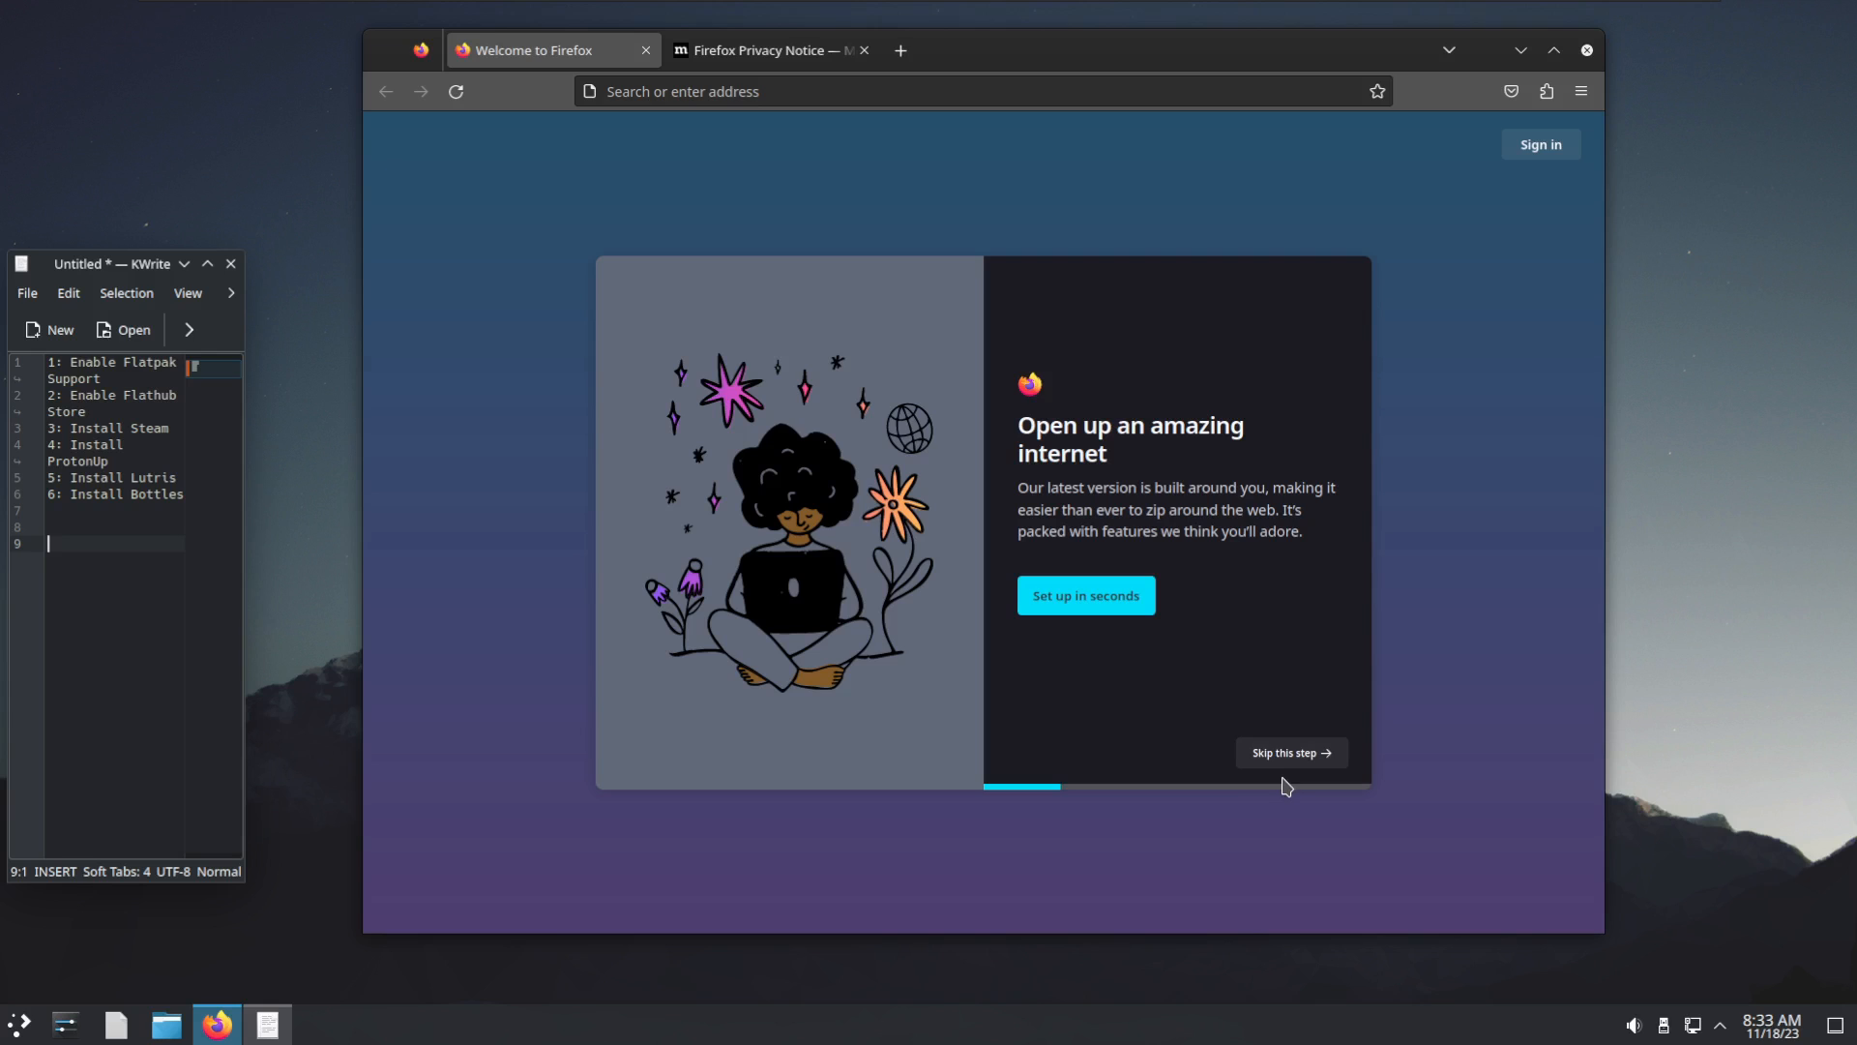
Step: Skip the first Firefox welcome step and close the Firefox Privacy Notice tab
{"action": "left_click", "coordinate": [1288, 753]}
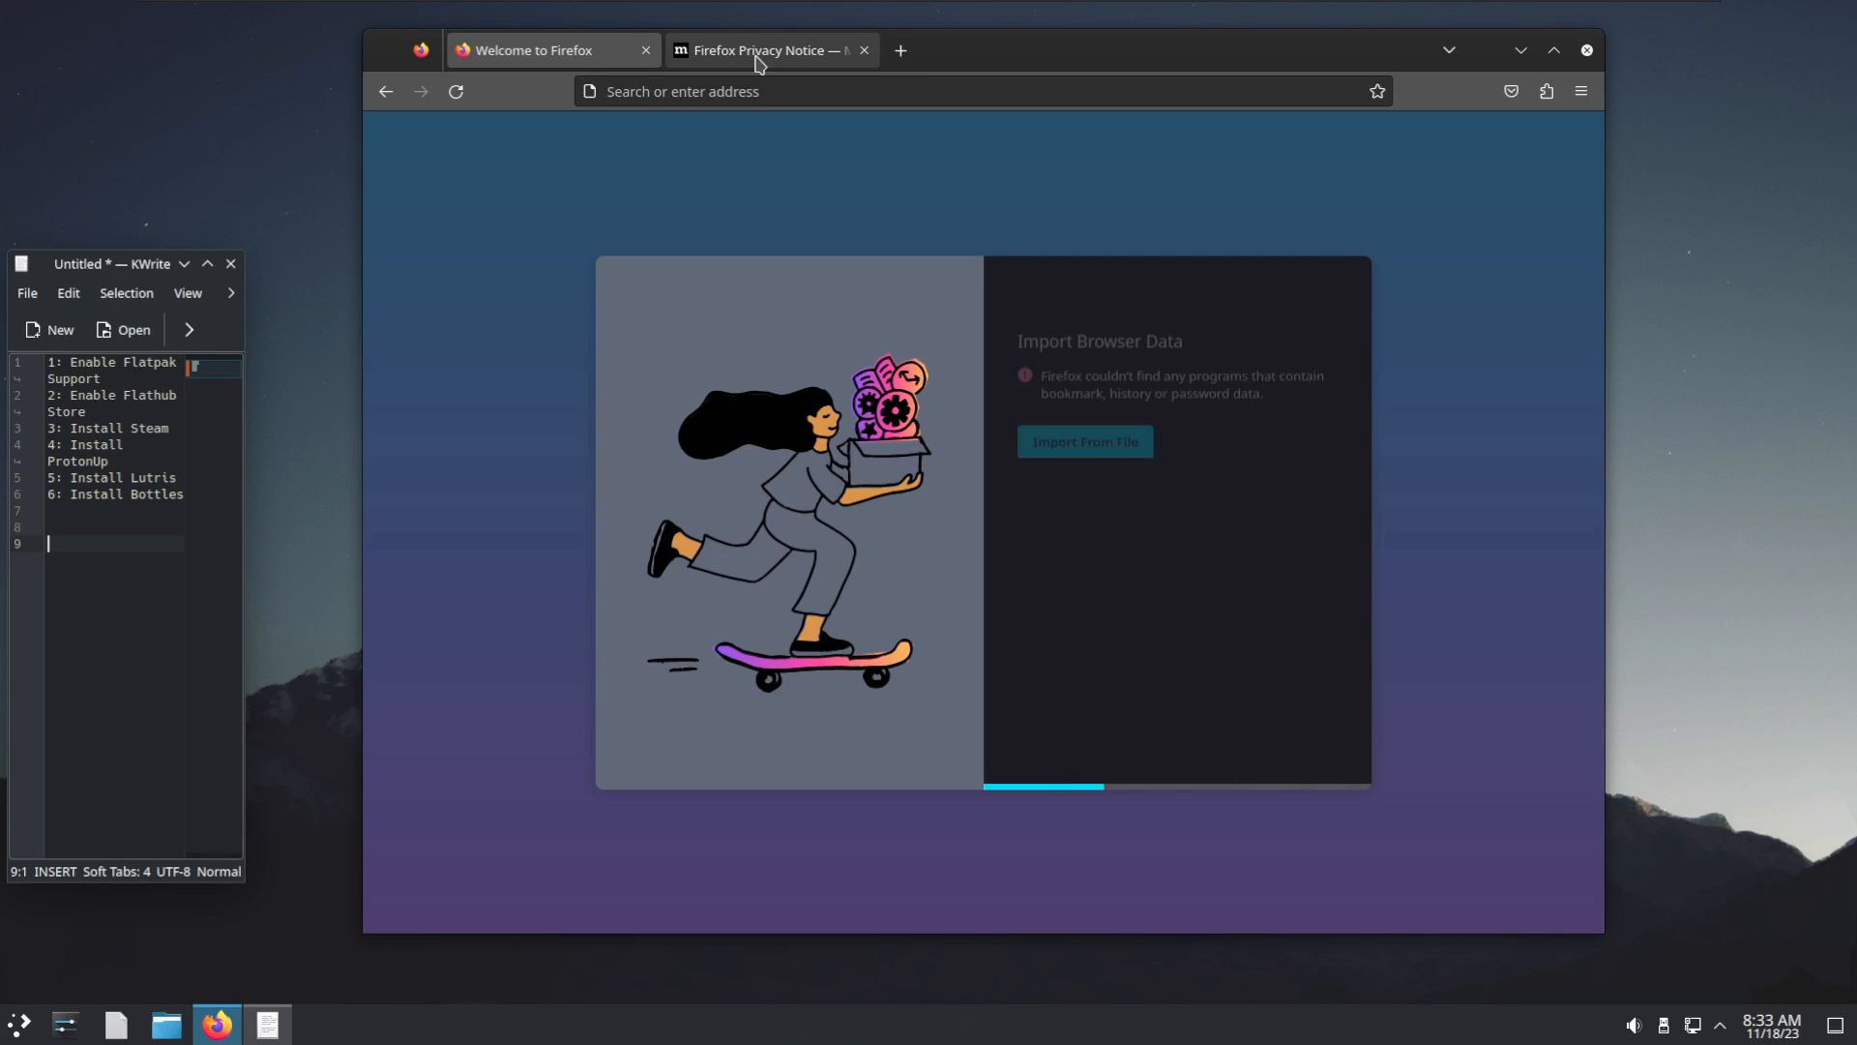
{"action": "left_click", "coordinate": [863, 50]}
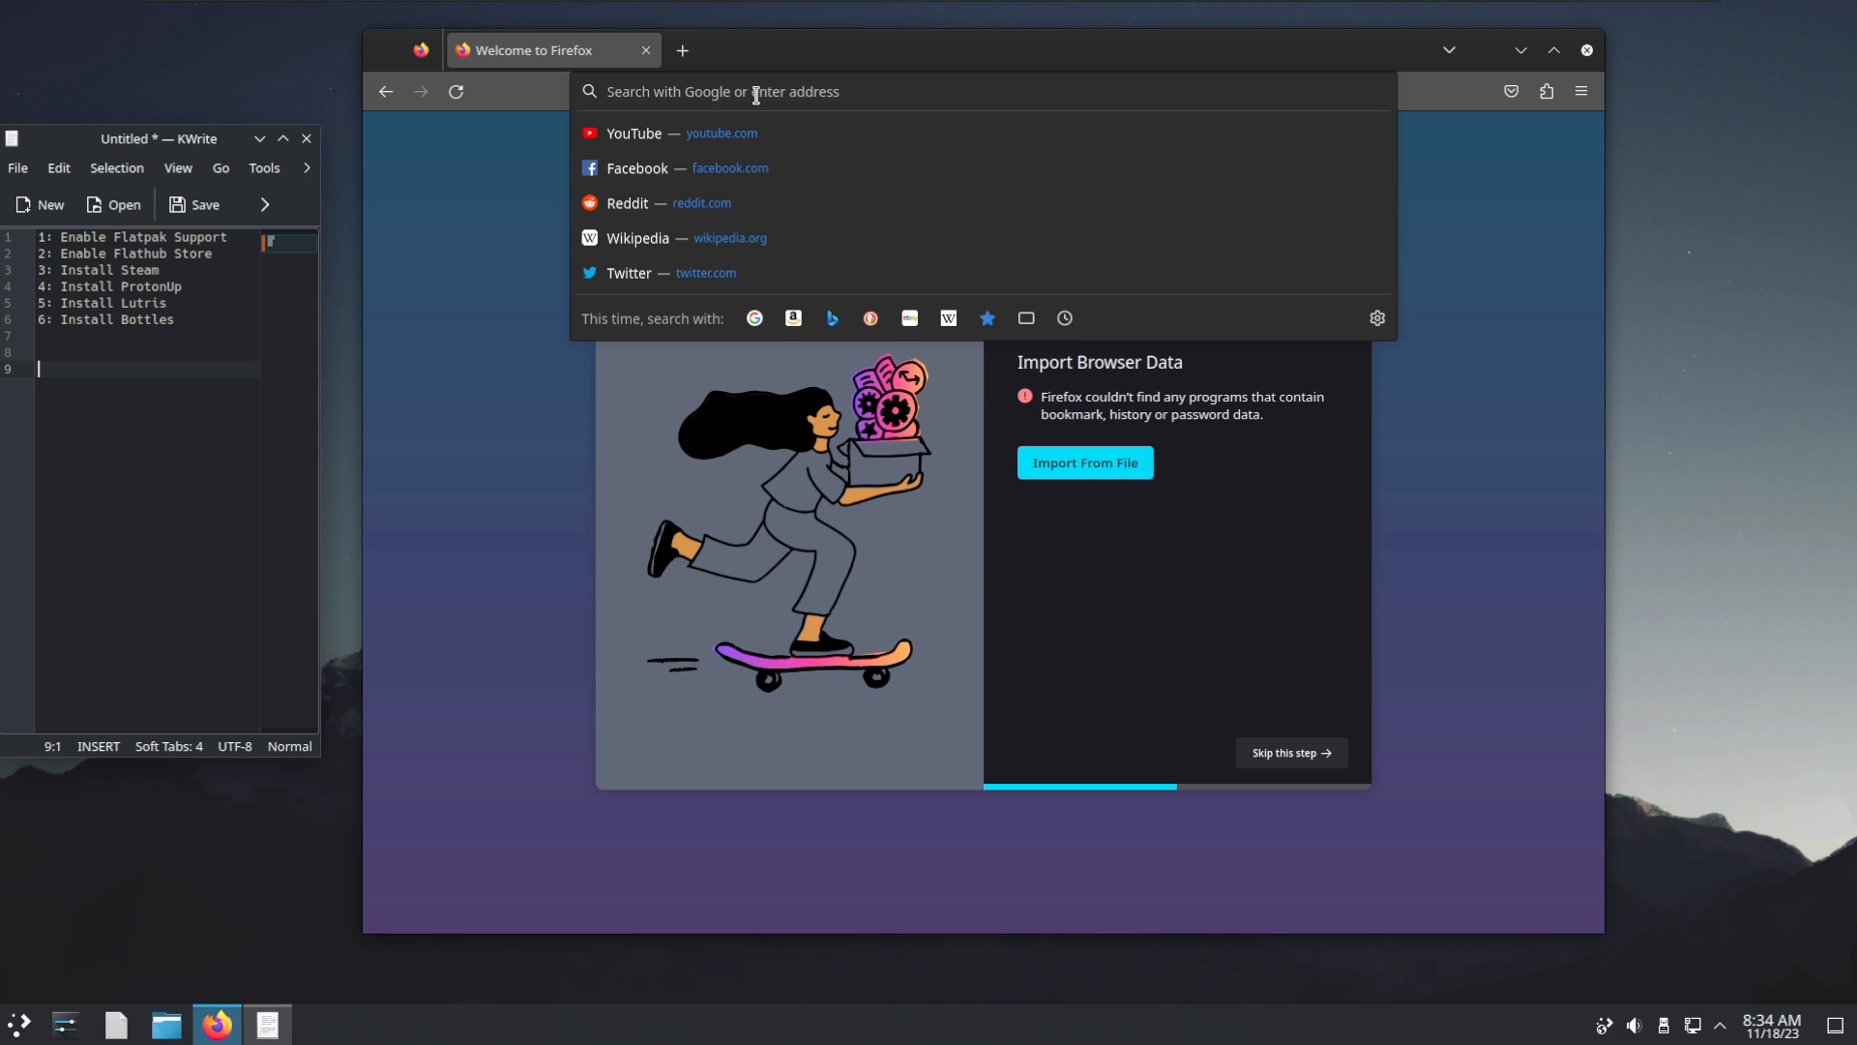
Step: Search the web for 'flatpak nixos' and open Flatpak's NixOS Quick Setup result
{"action": "type", "text": "flatpak ni"}
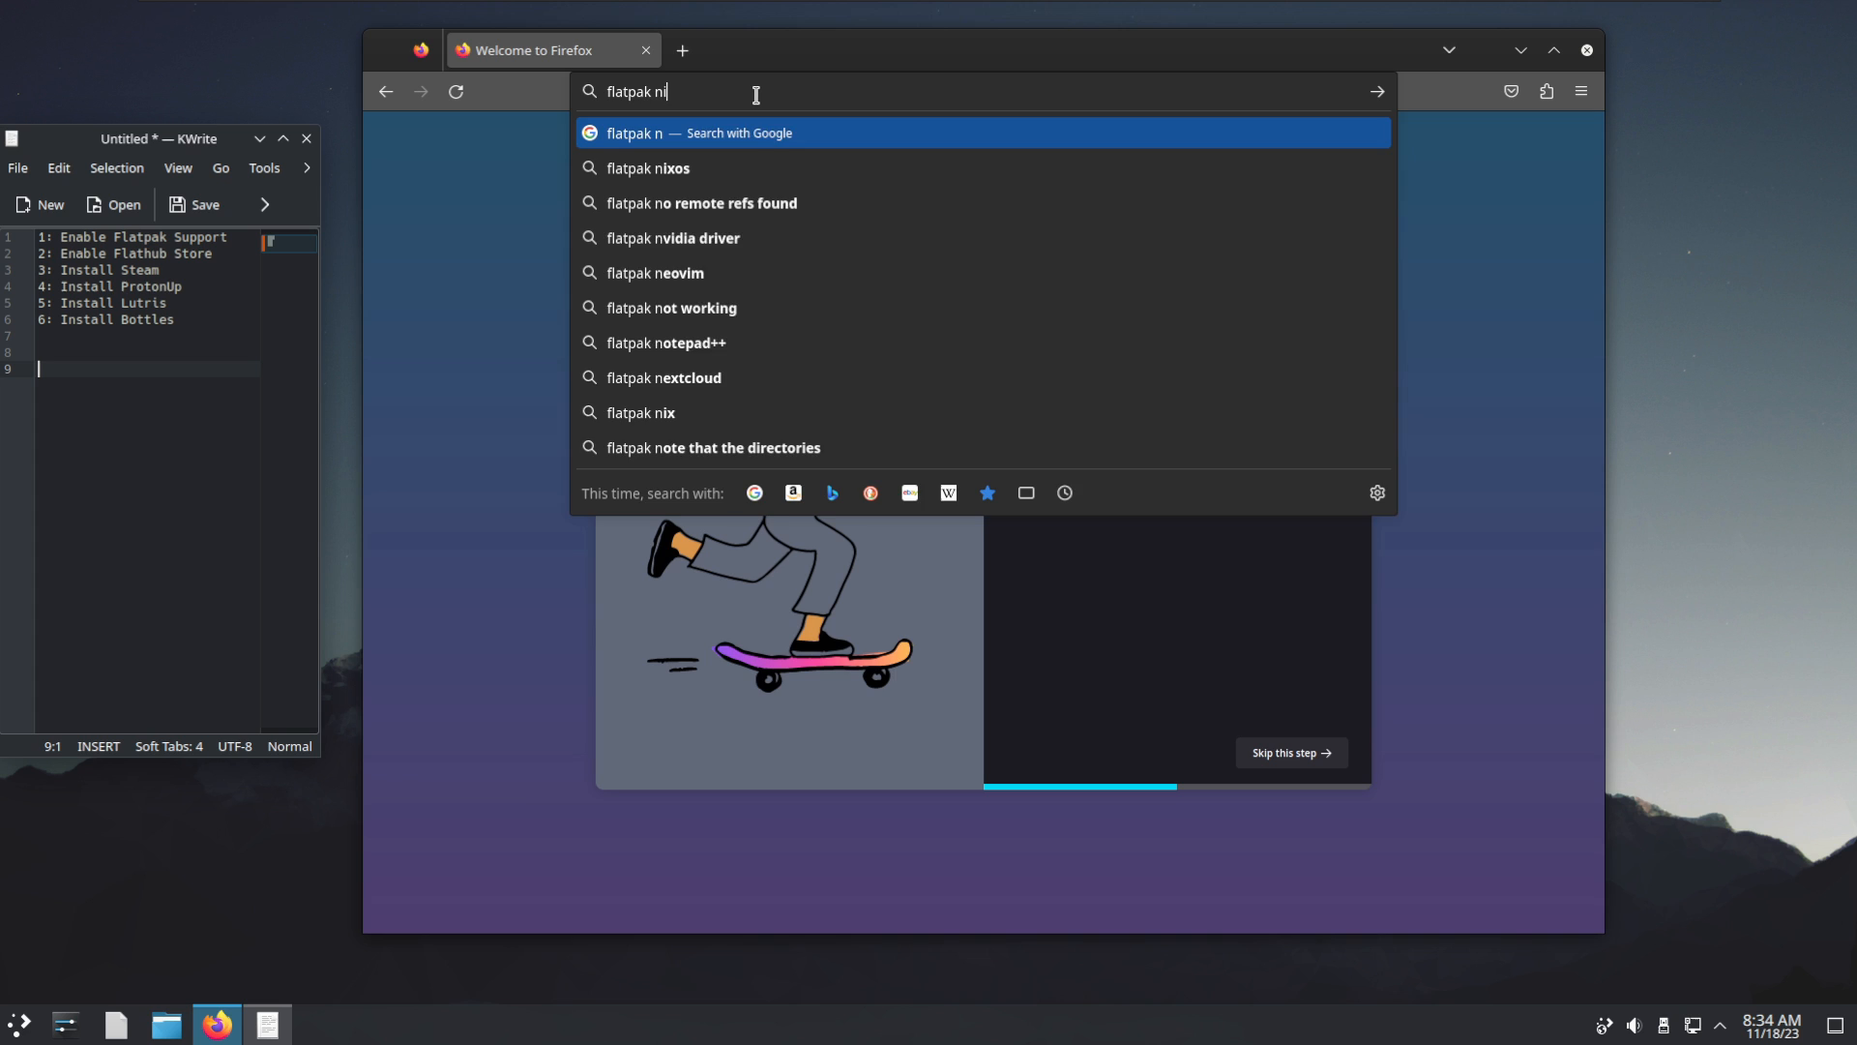
{"action": "left_click", "coordinate": [650, 167]}
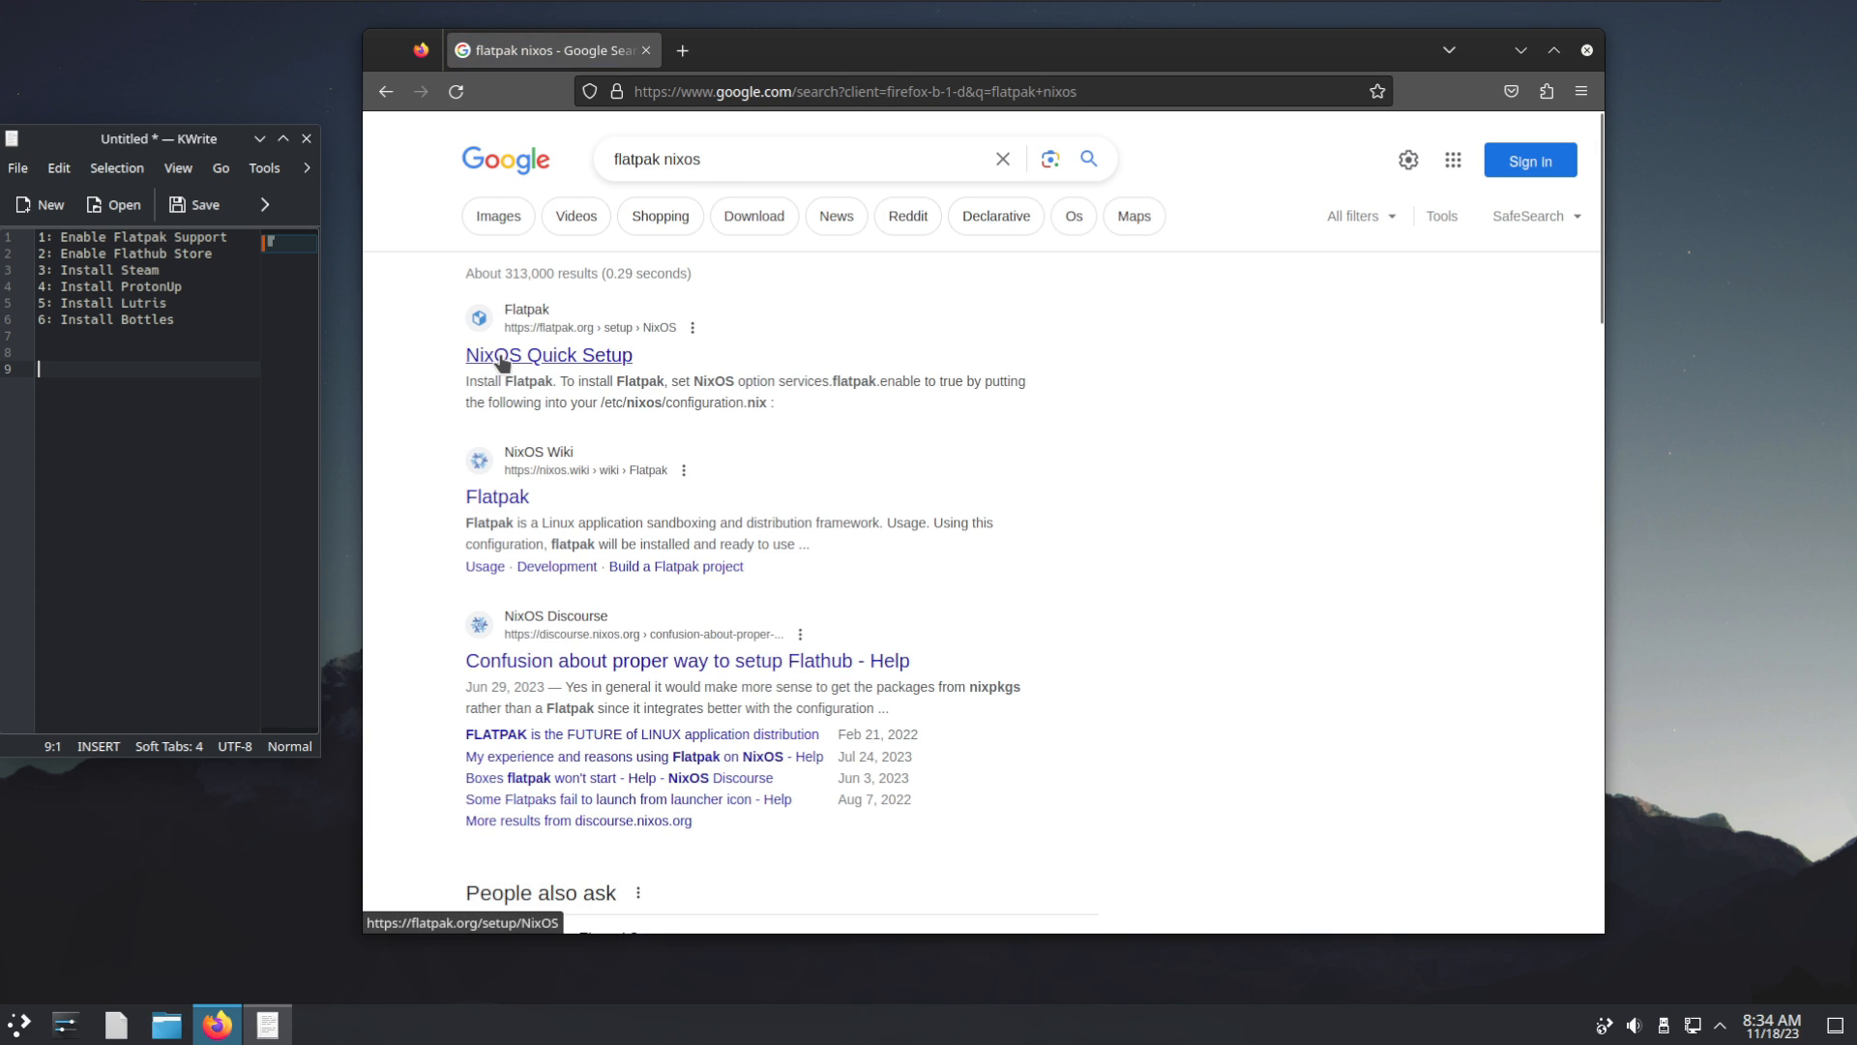
{"action": "left_click", "coordinate": [548, 354]}
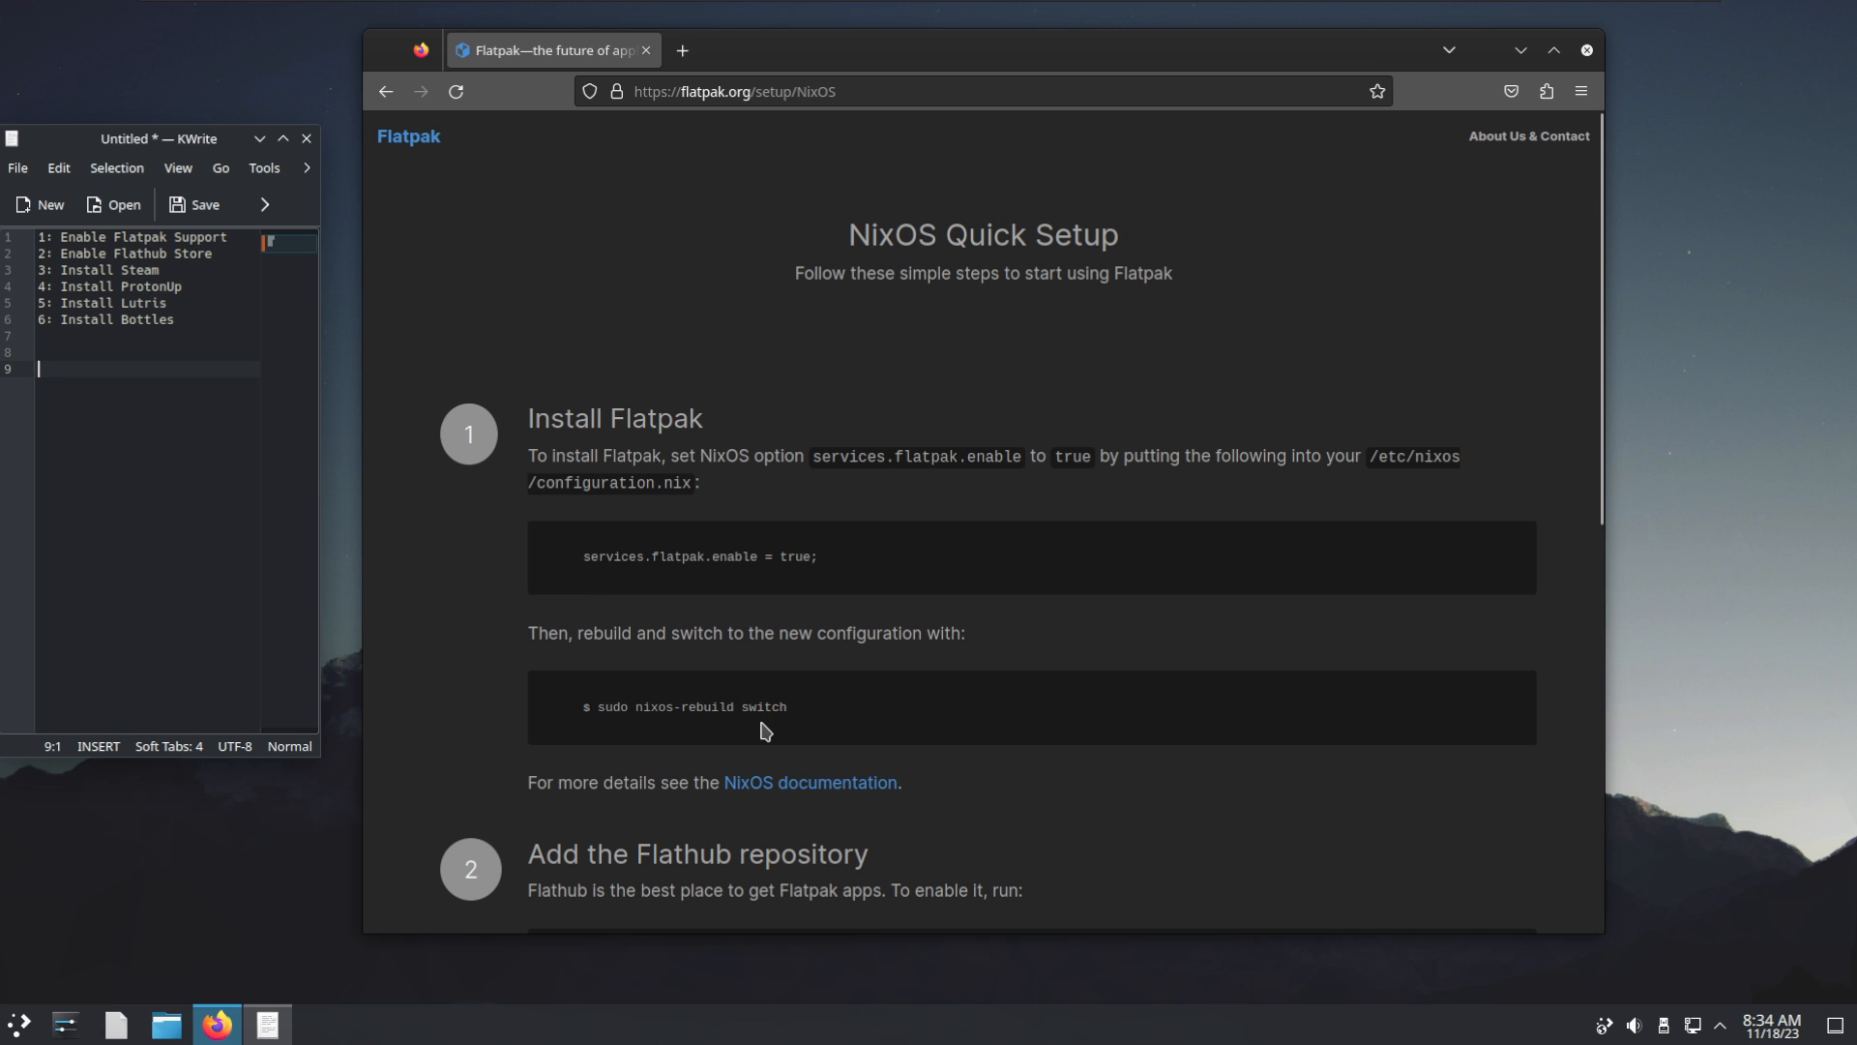
{"action": "mouse_move", "coordinate": [12, 1033]}
{"action": "type", "text": "t"}
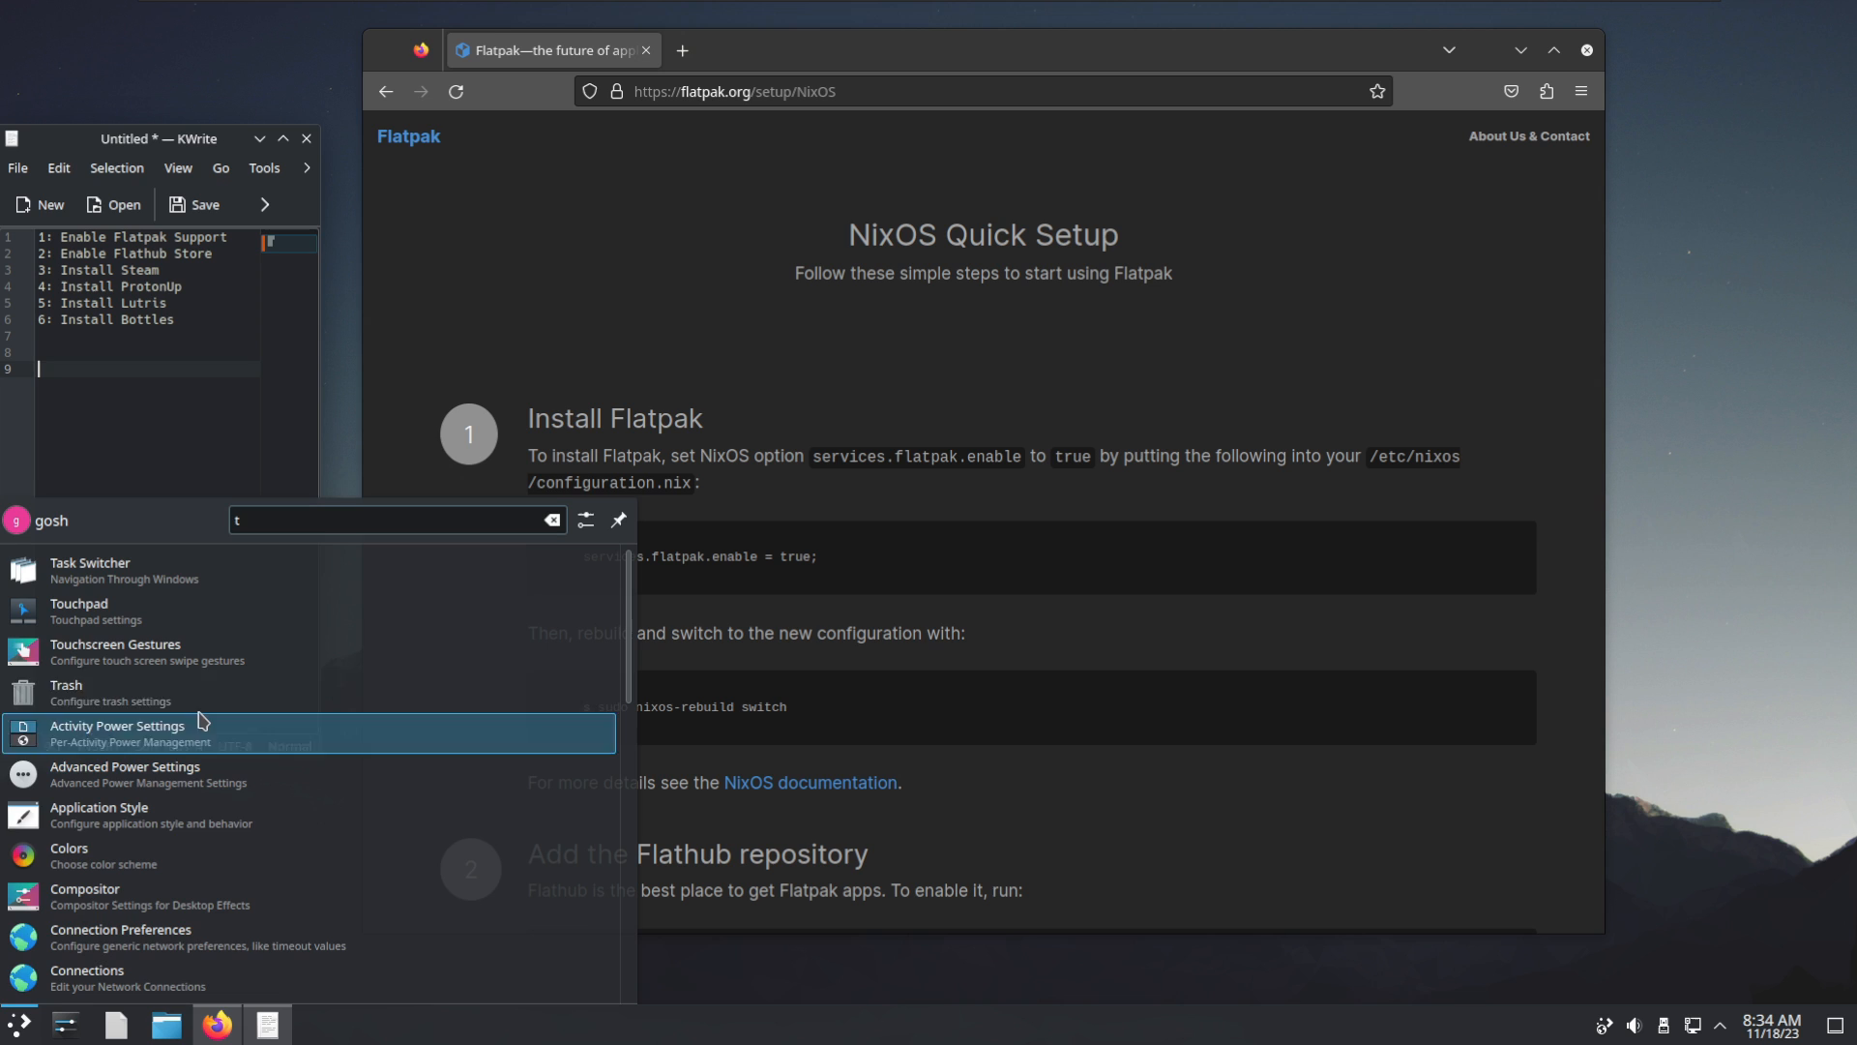
Step: Run 'sudo nano /etc/nixos/configuration.nix' and authenticate with the sudo password
{"action": "type", "text": "er"}
{"action": "type", "text": "sudo nano"}
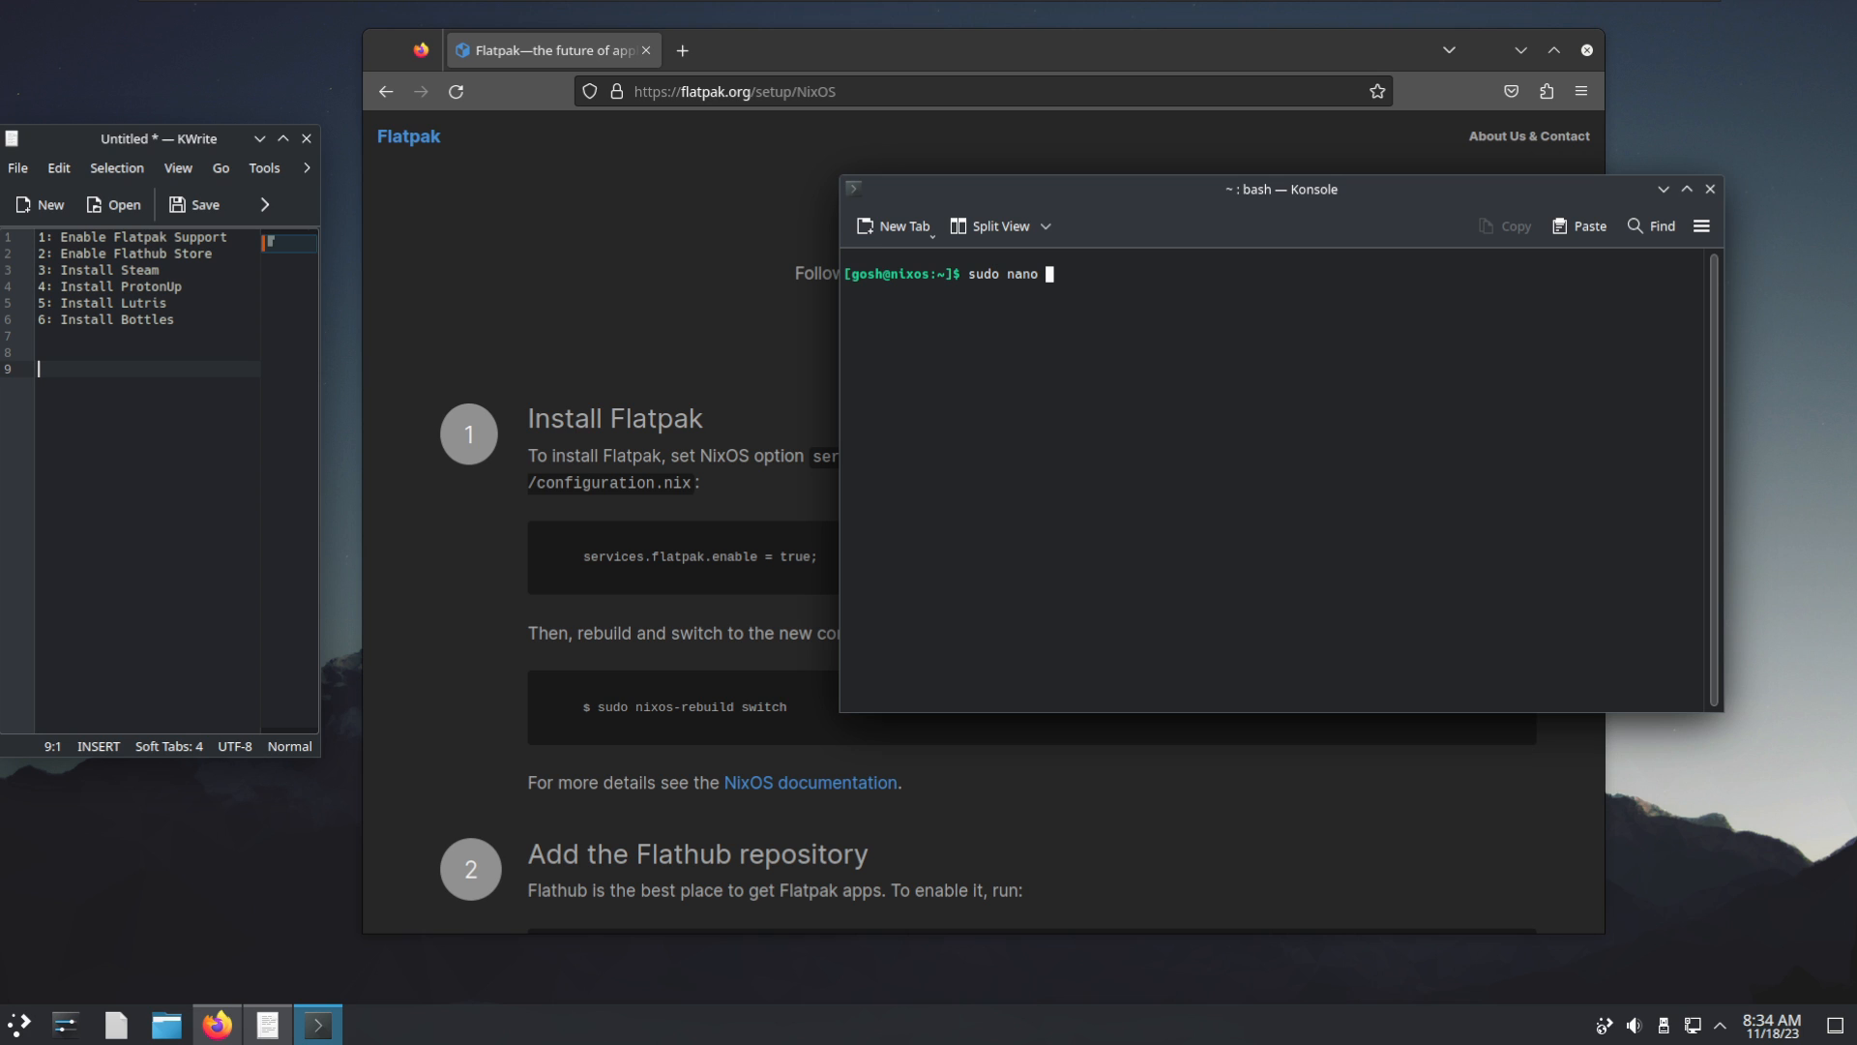
{"action": "type", "text": "/"}
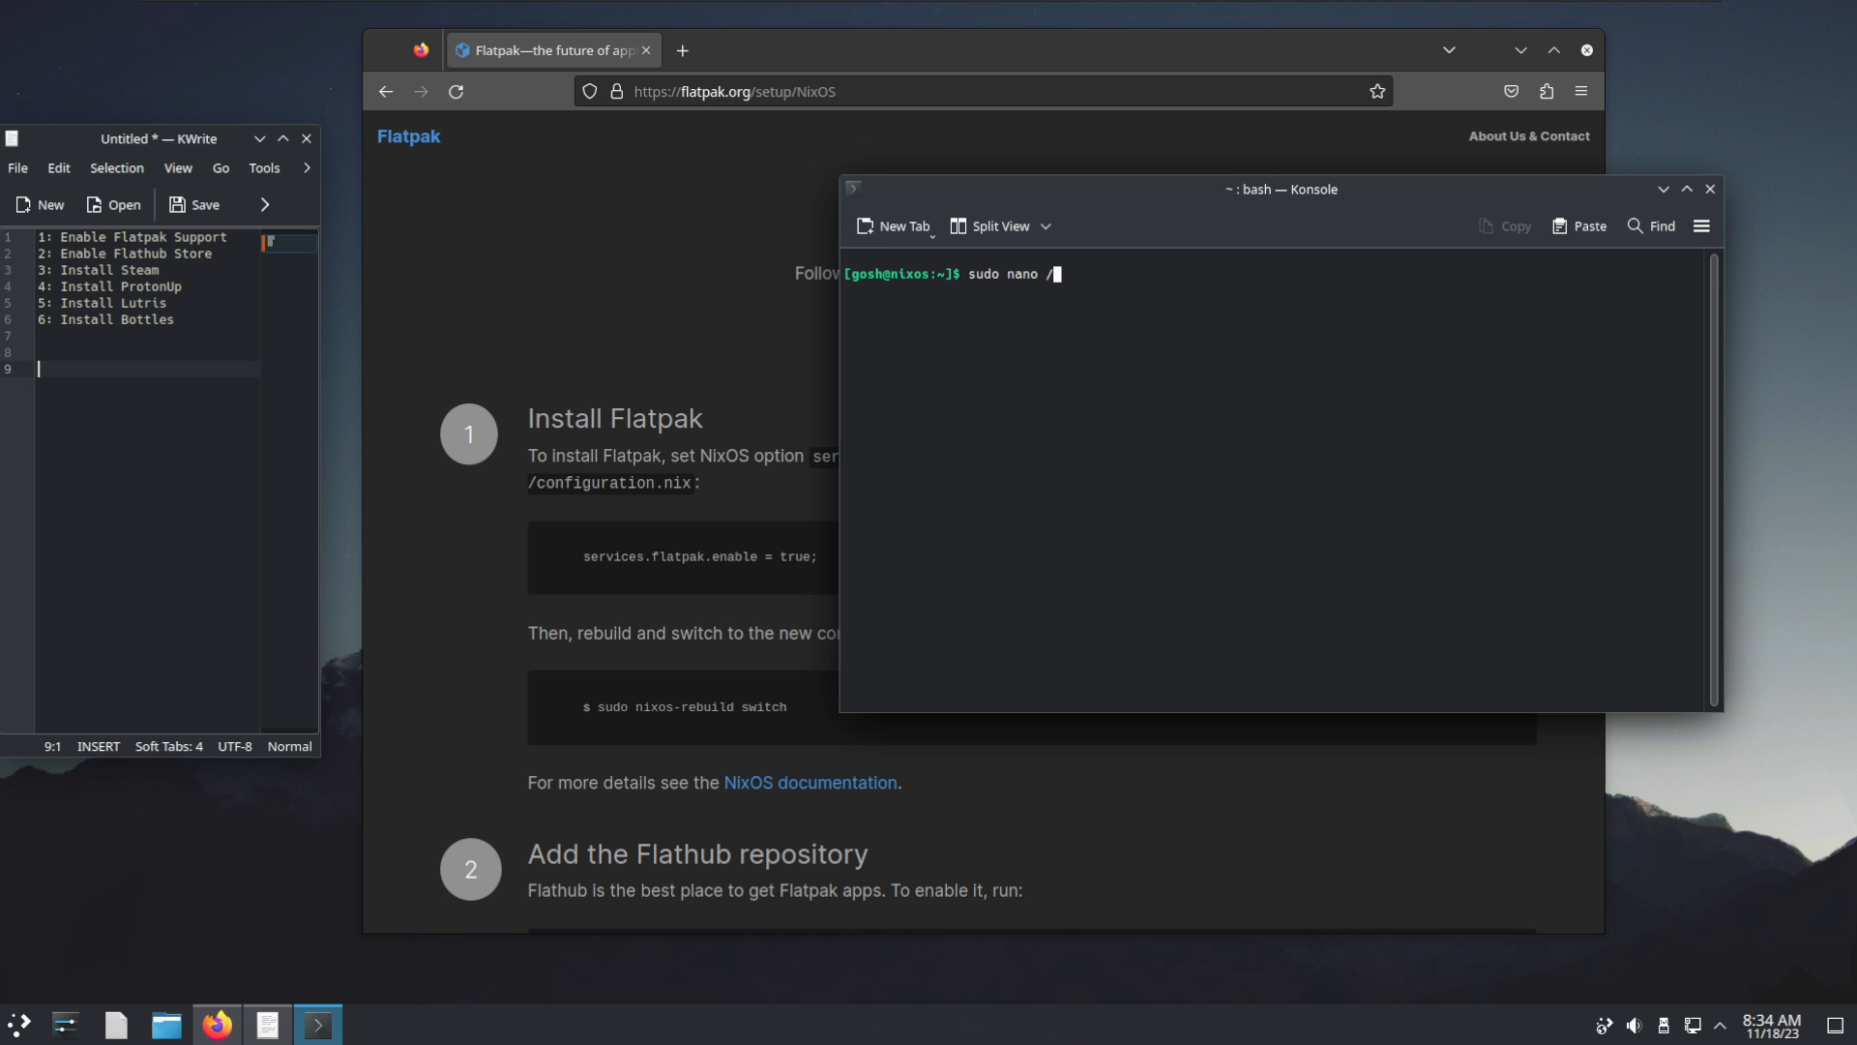
{"action": "type", "text": "etc/"}
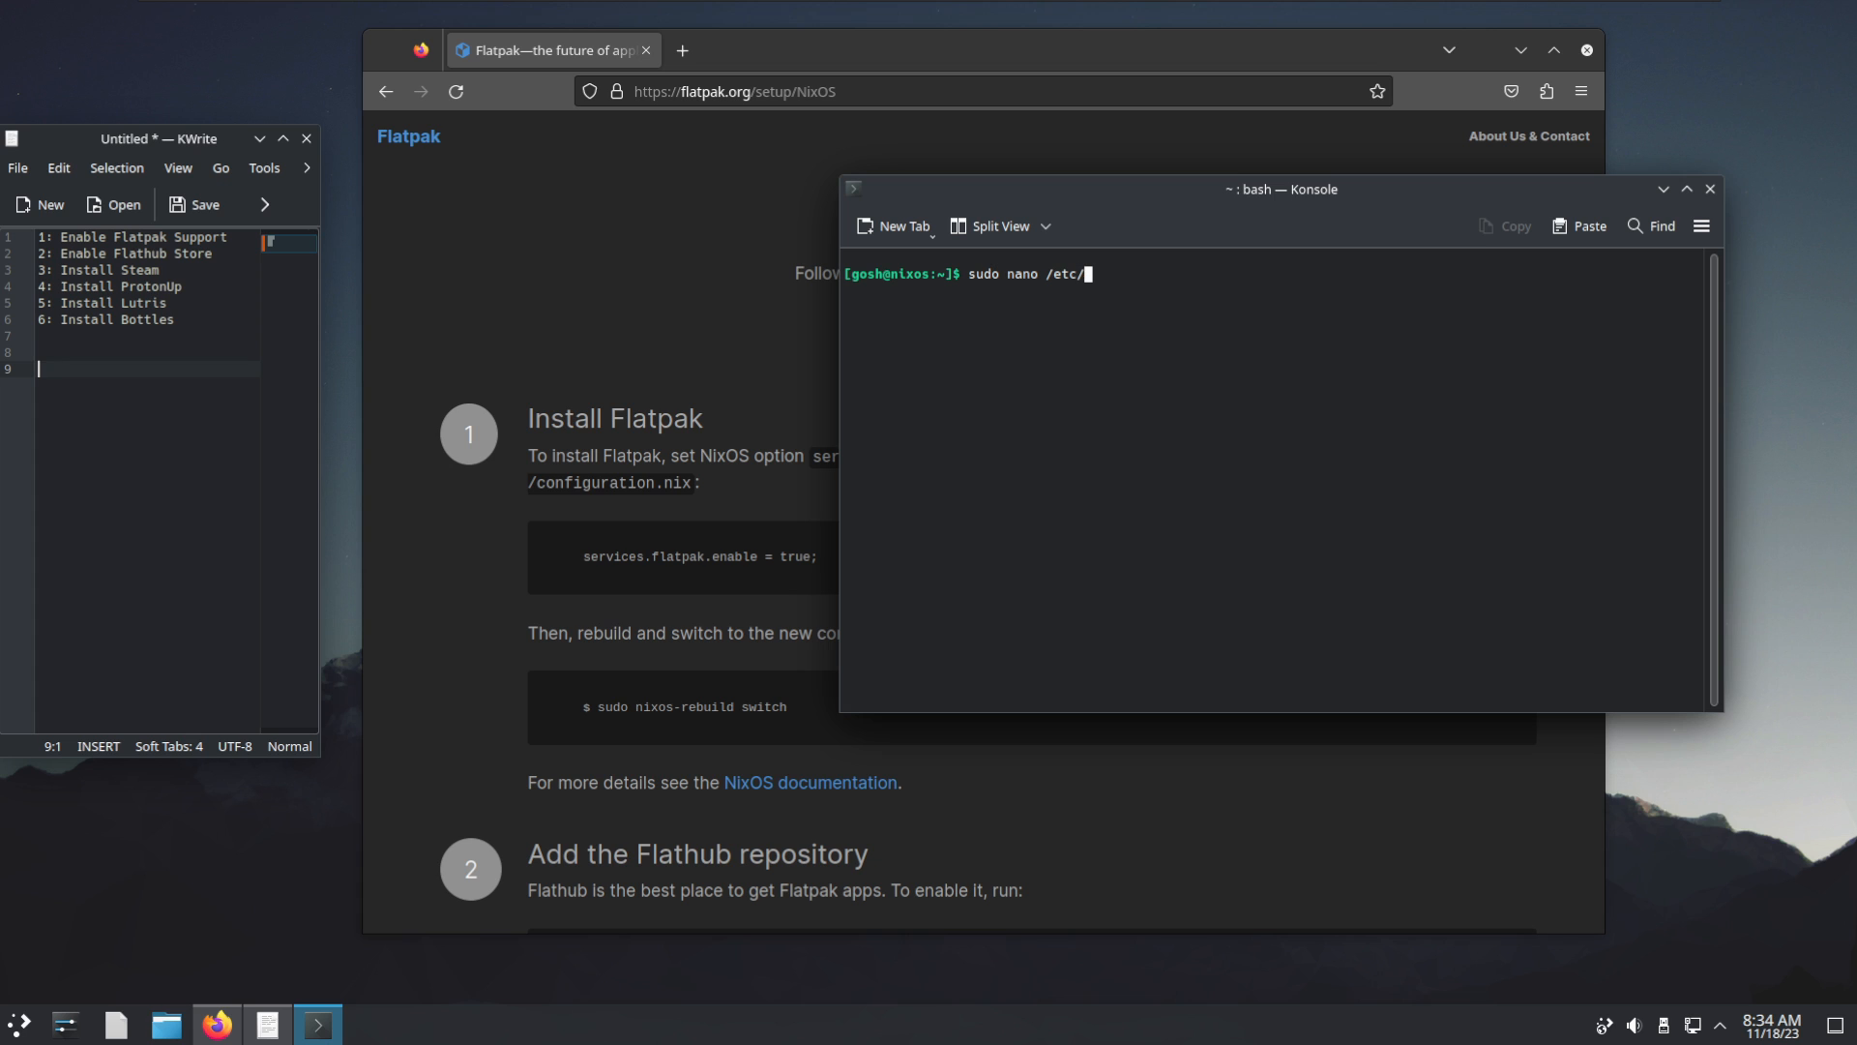
{"action": "type", "text": "nixos/con"}
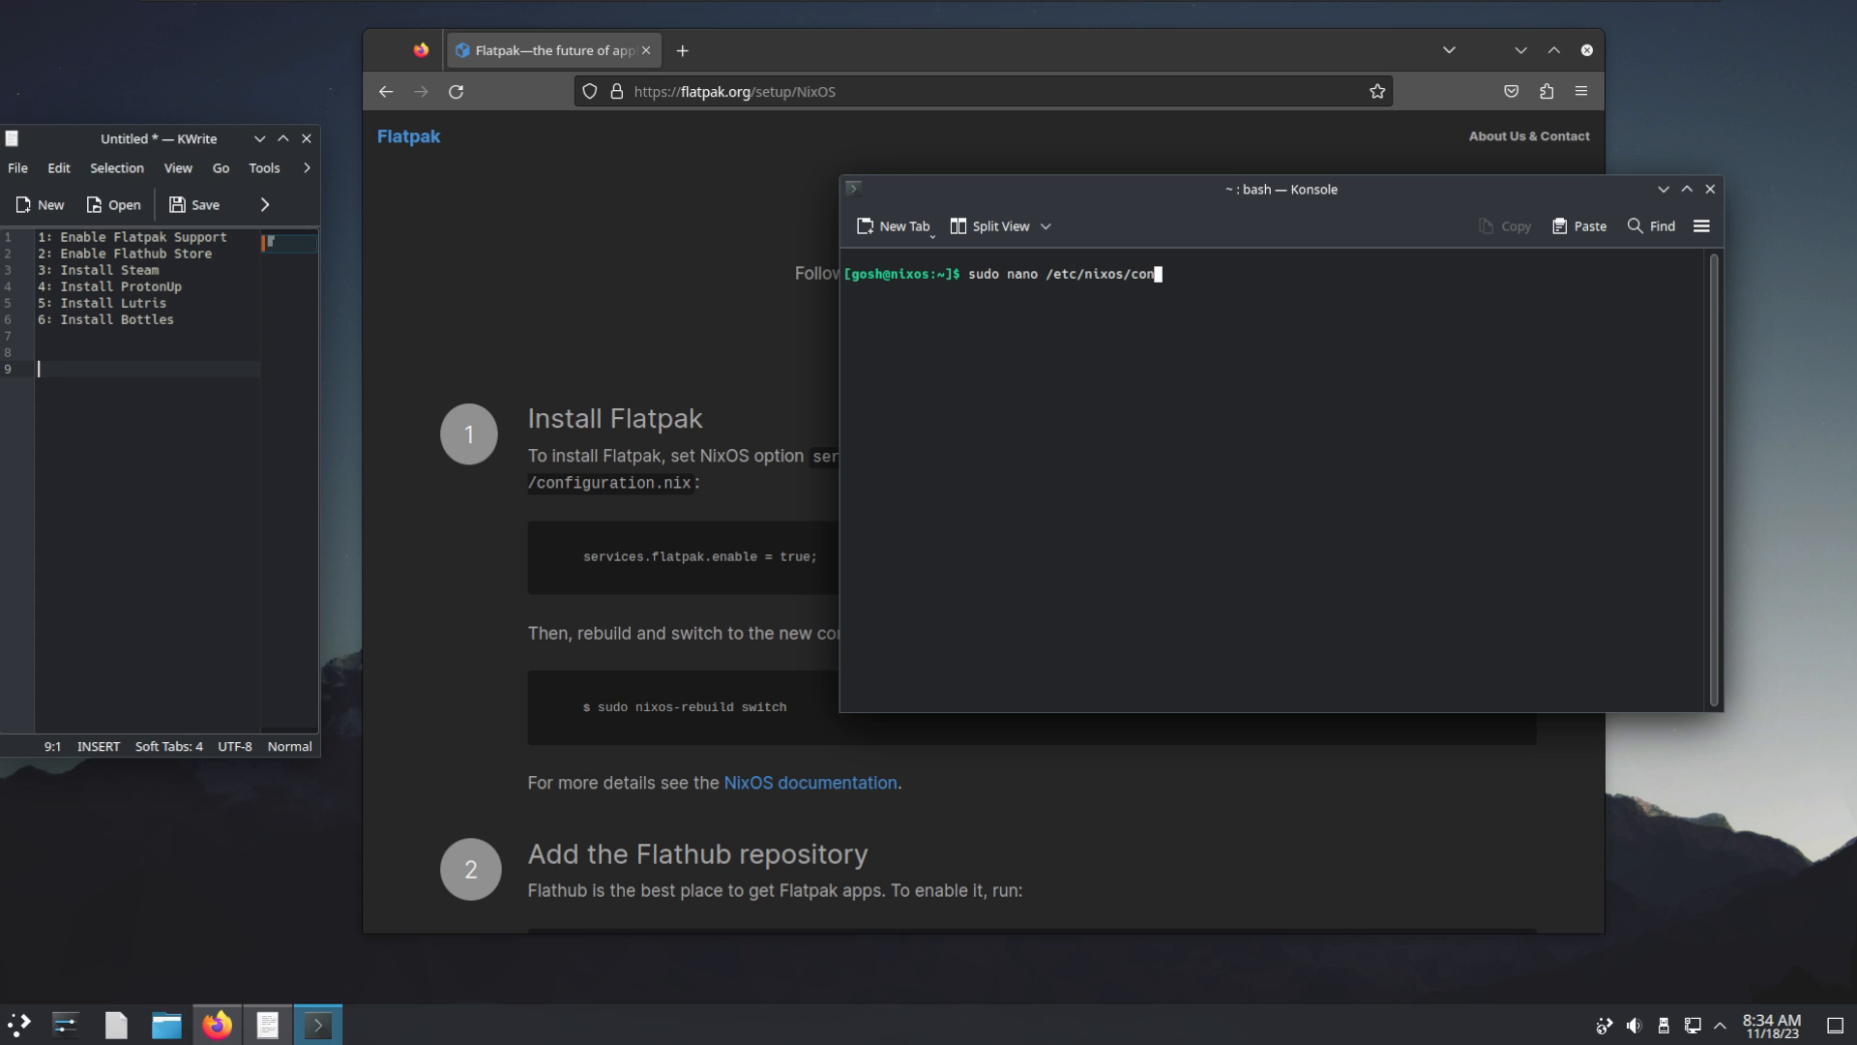
{"action": "key", "text": "Return"}
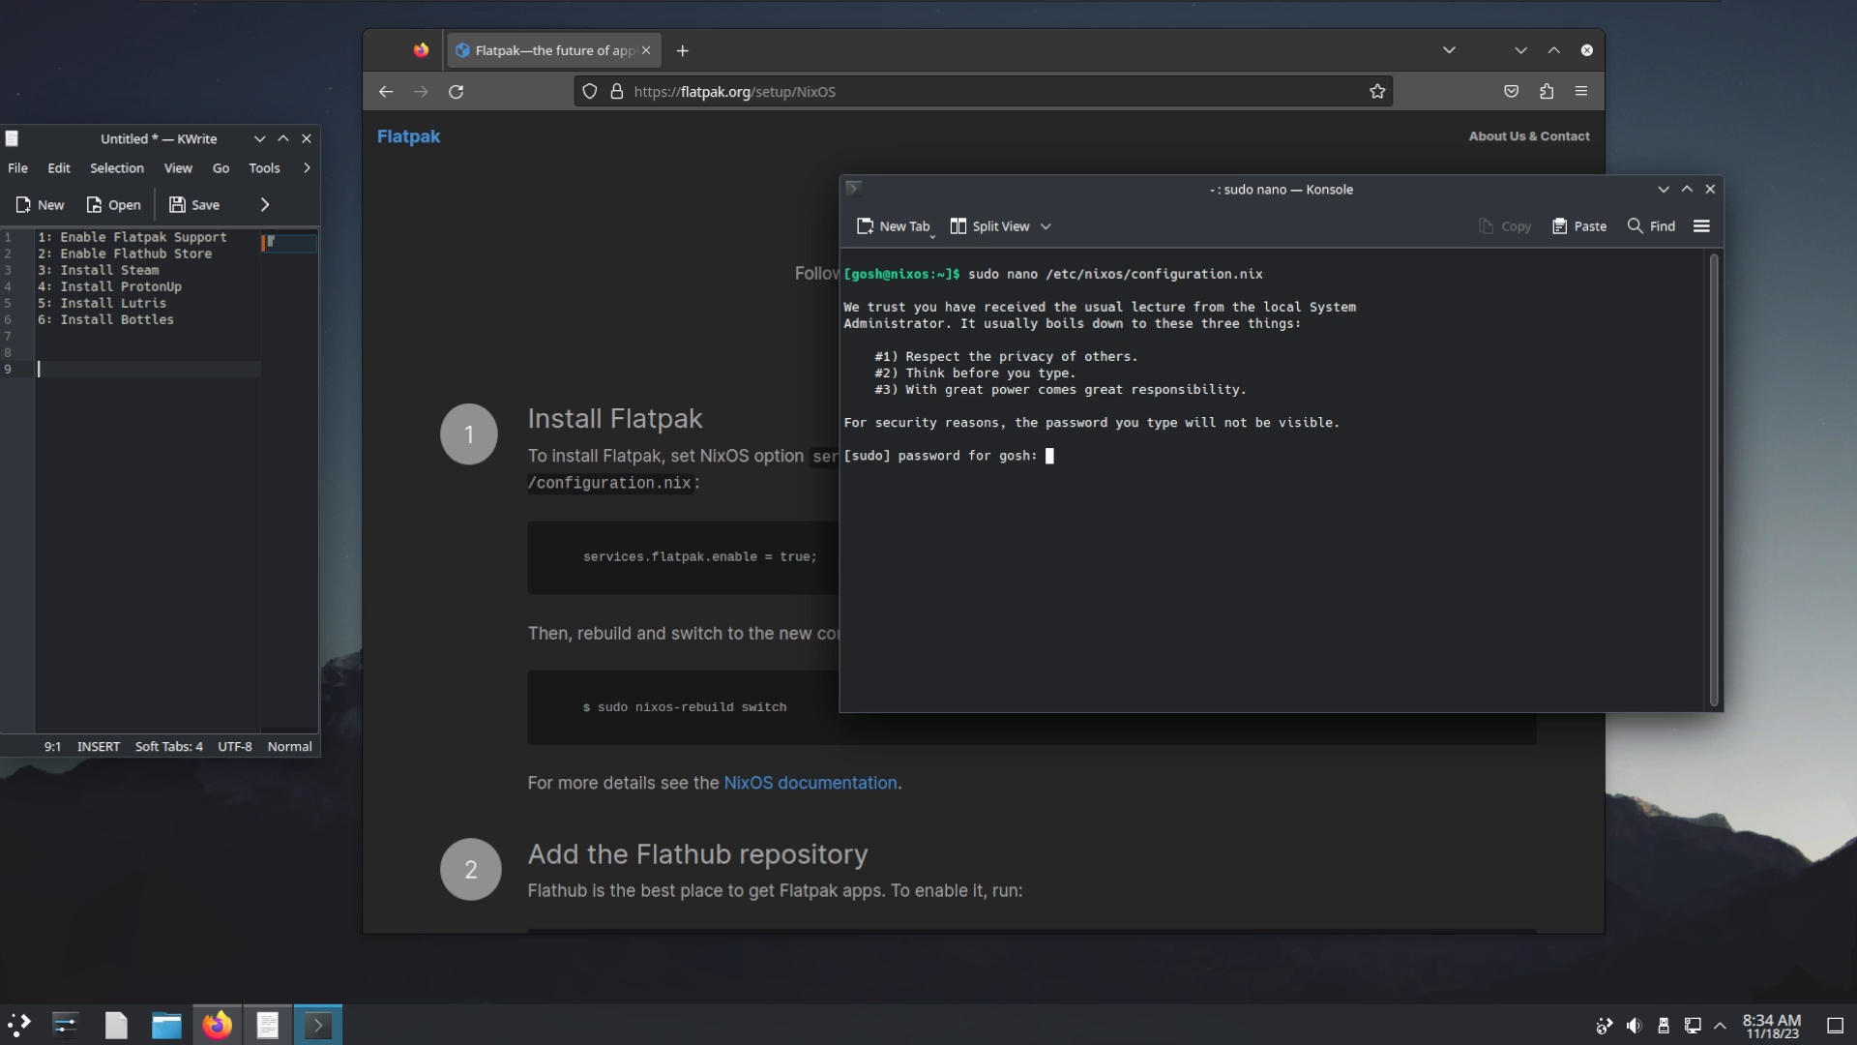
{"action": "key", "text": "Return"}
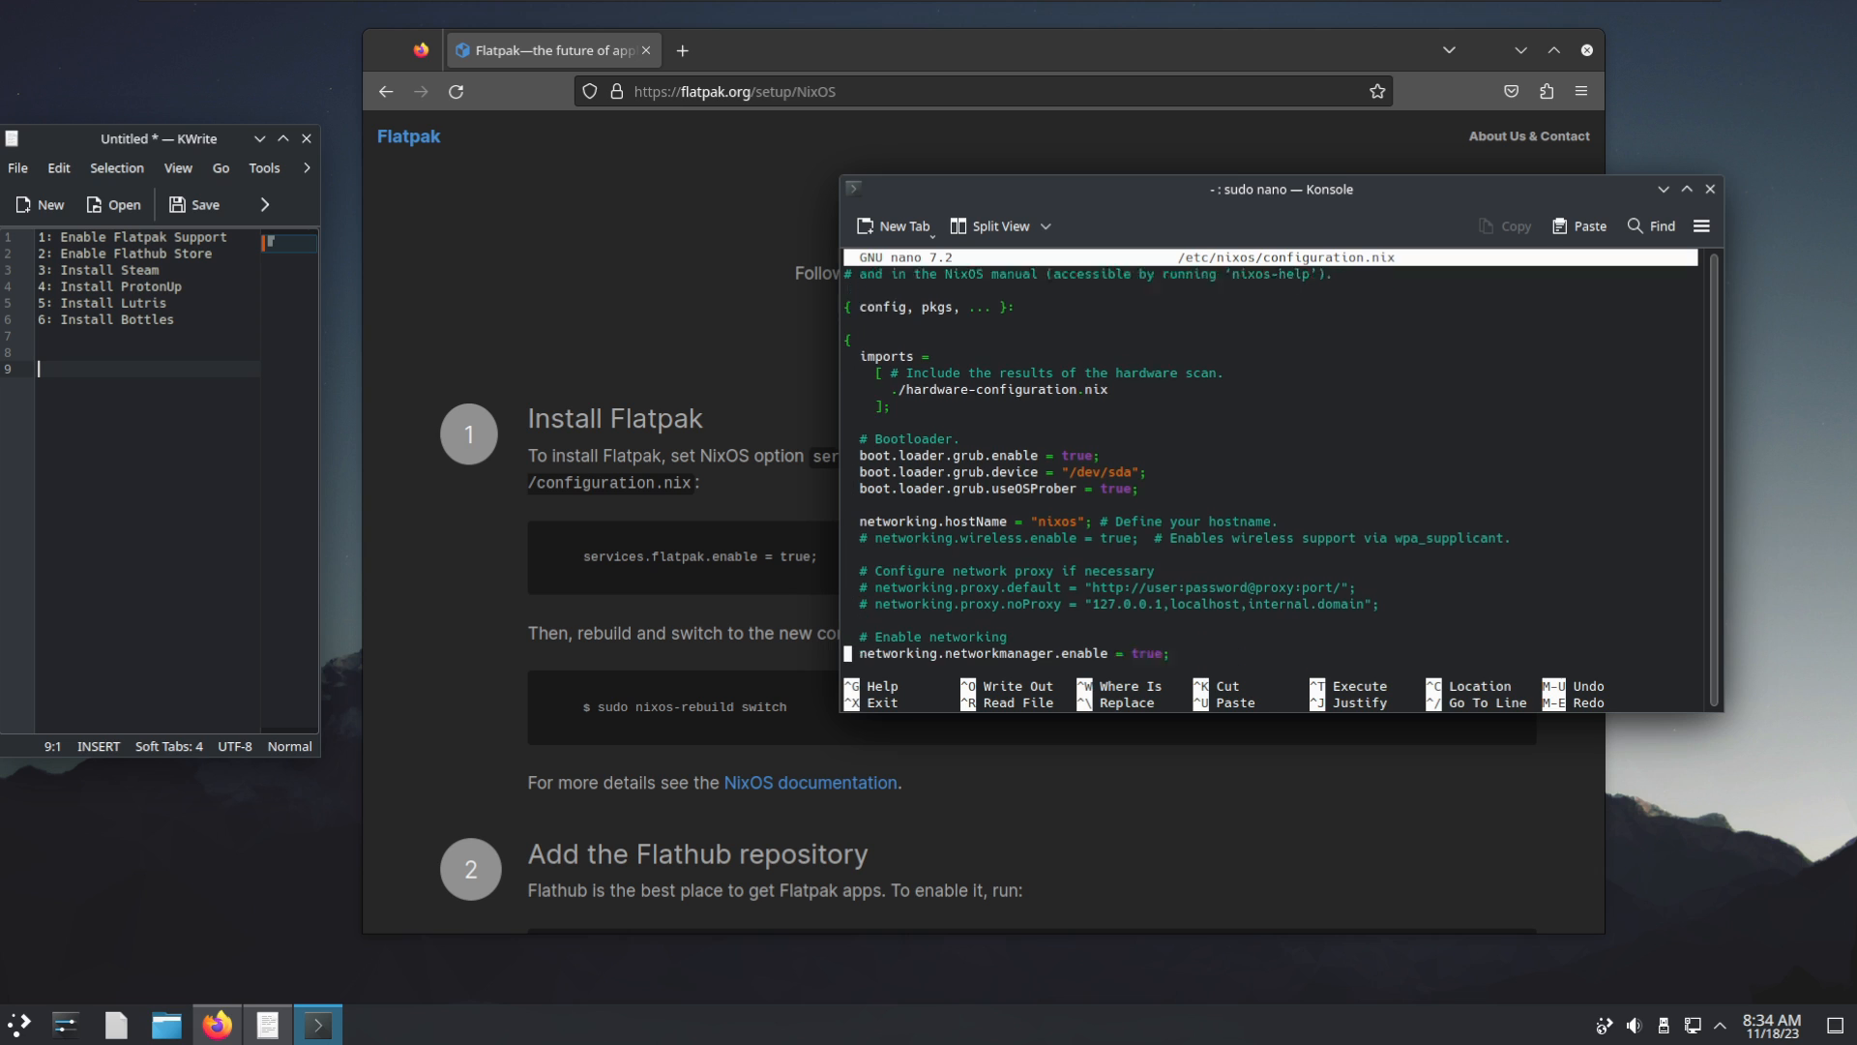
Step: Scroll to the end of configuration.nix in nano
{"action": "scroll", "scroll_direction": "down", "scroll_amount": 3}
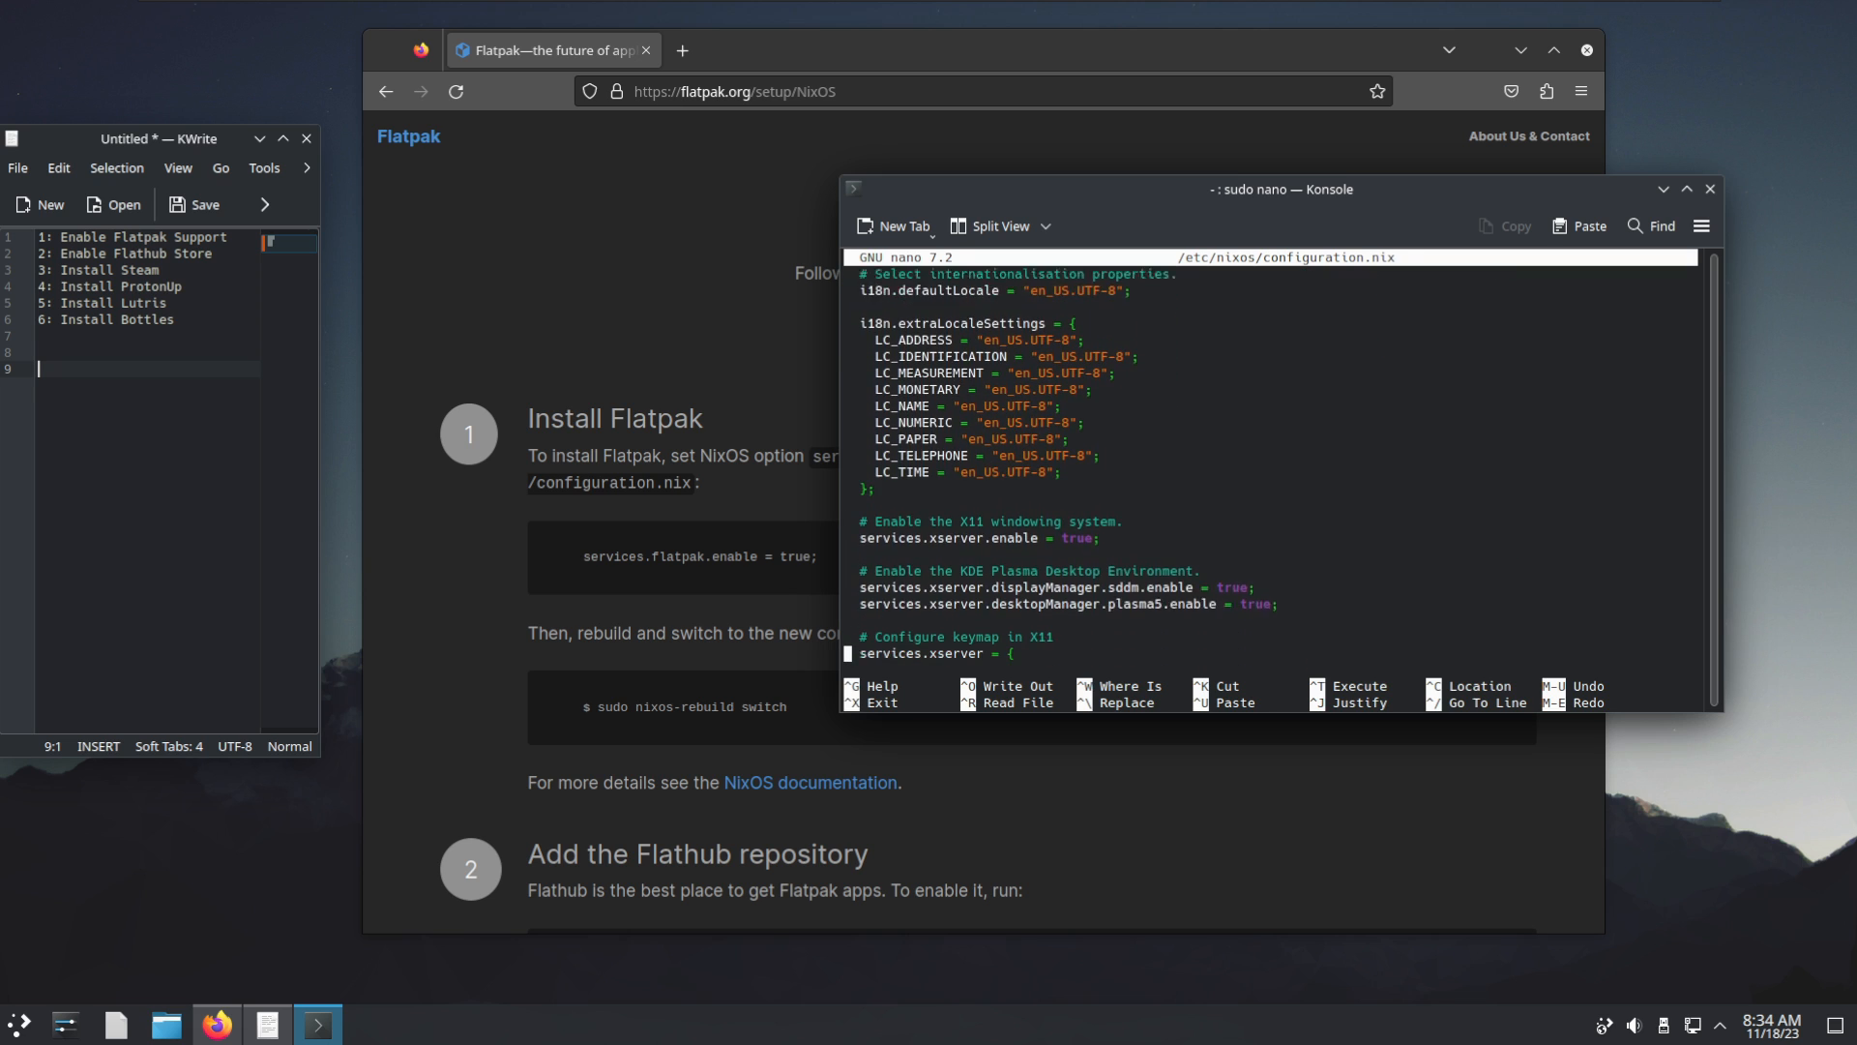
{"action": "scroll", "scroll_direction": "down", "scroll_amount": 3}
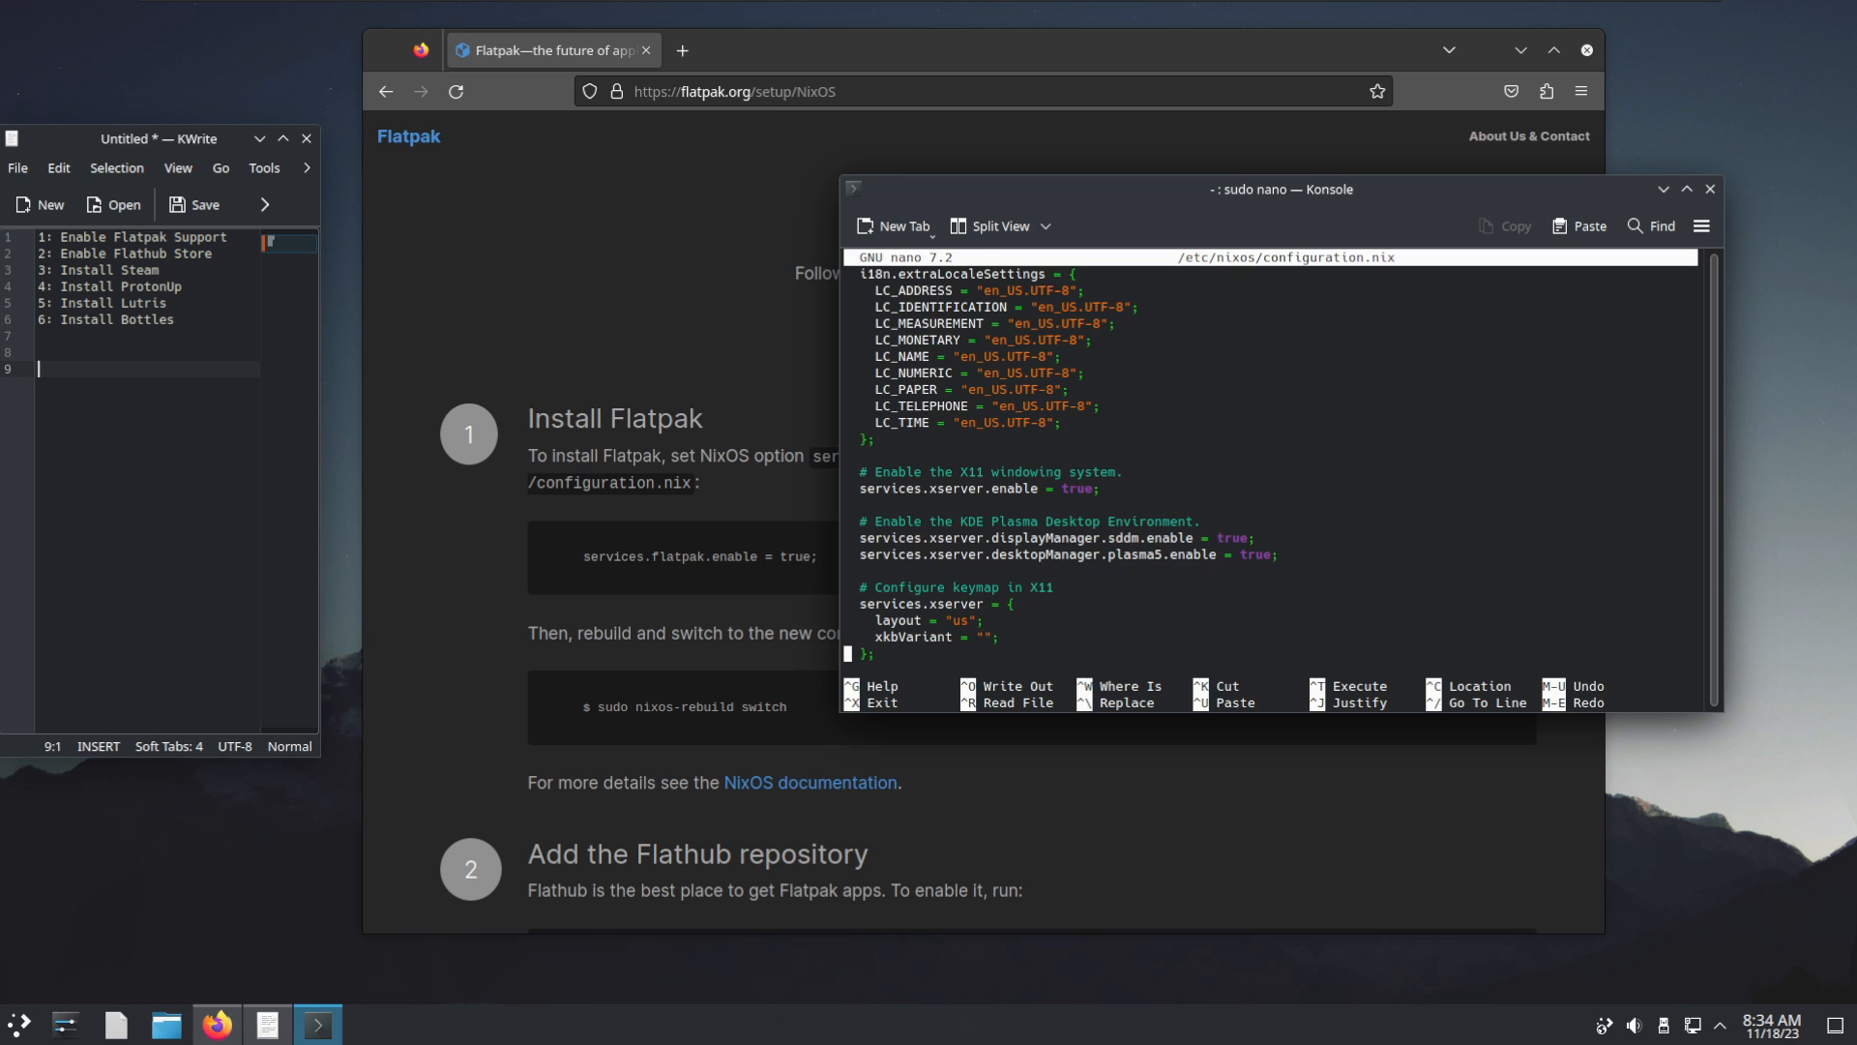
{"action": "scroll", "scroll_direction": "down", "scroll_amount": 3}
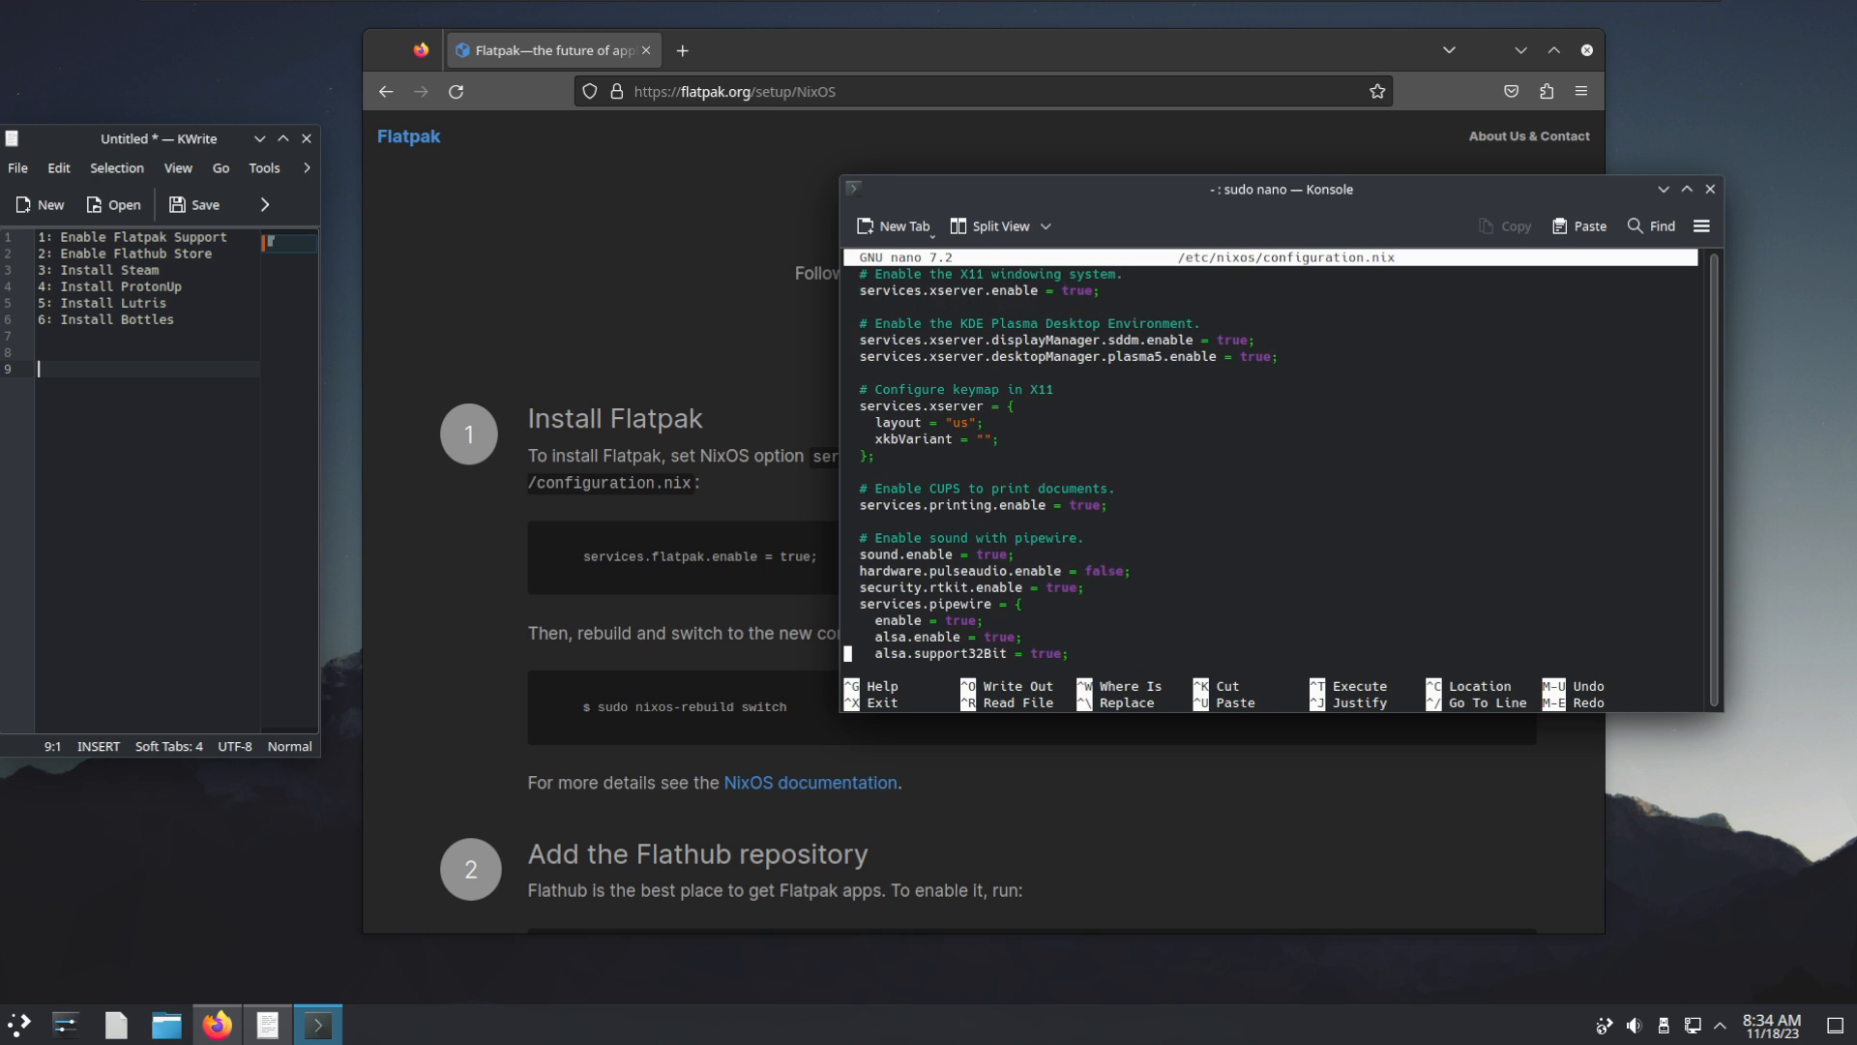
{"action": "scroll", "scroll_direction": "down", "scroll_amount": 3}
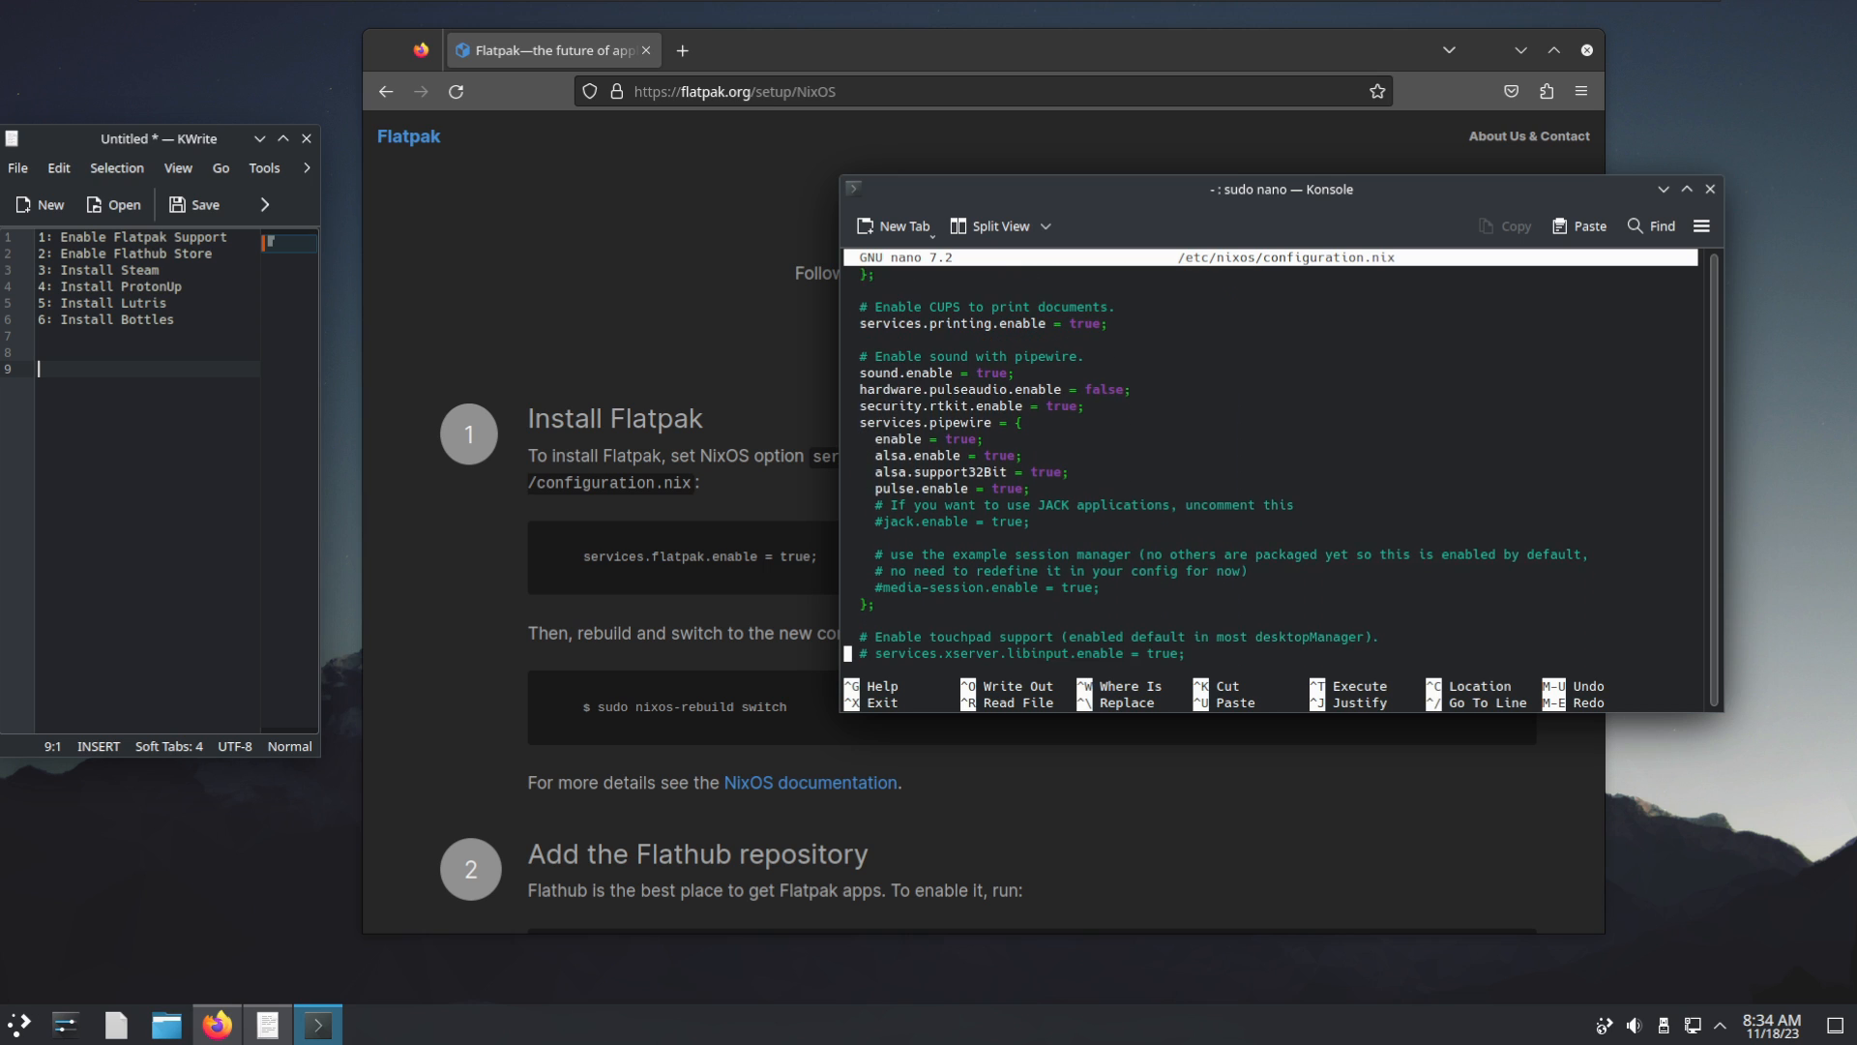
{"action": "scroll", "scroll_direction": "down", "scroll_amount": 3}
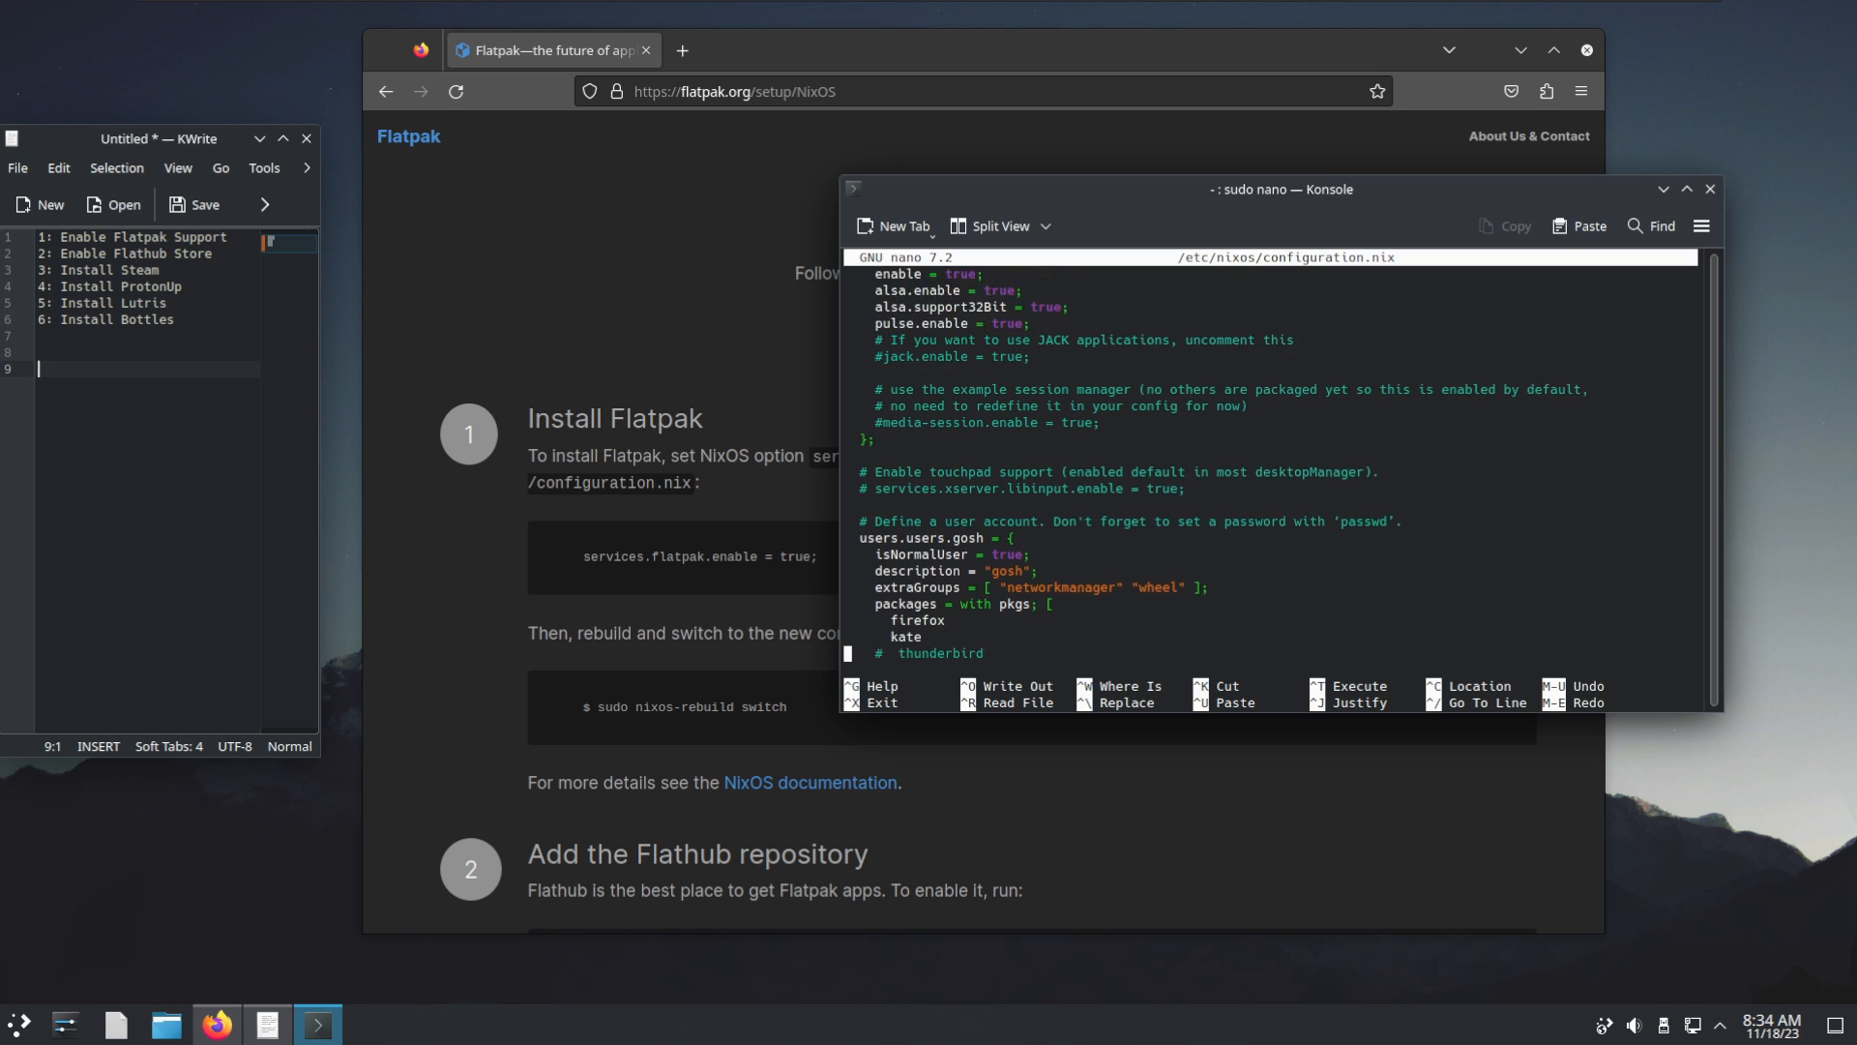
{"action": "scroll", "scroll_direction": "down", "scroll_amount": 3}
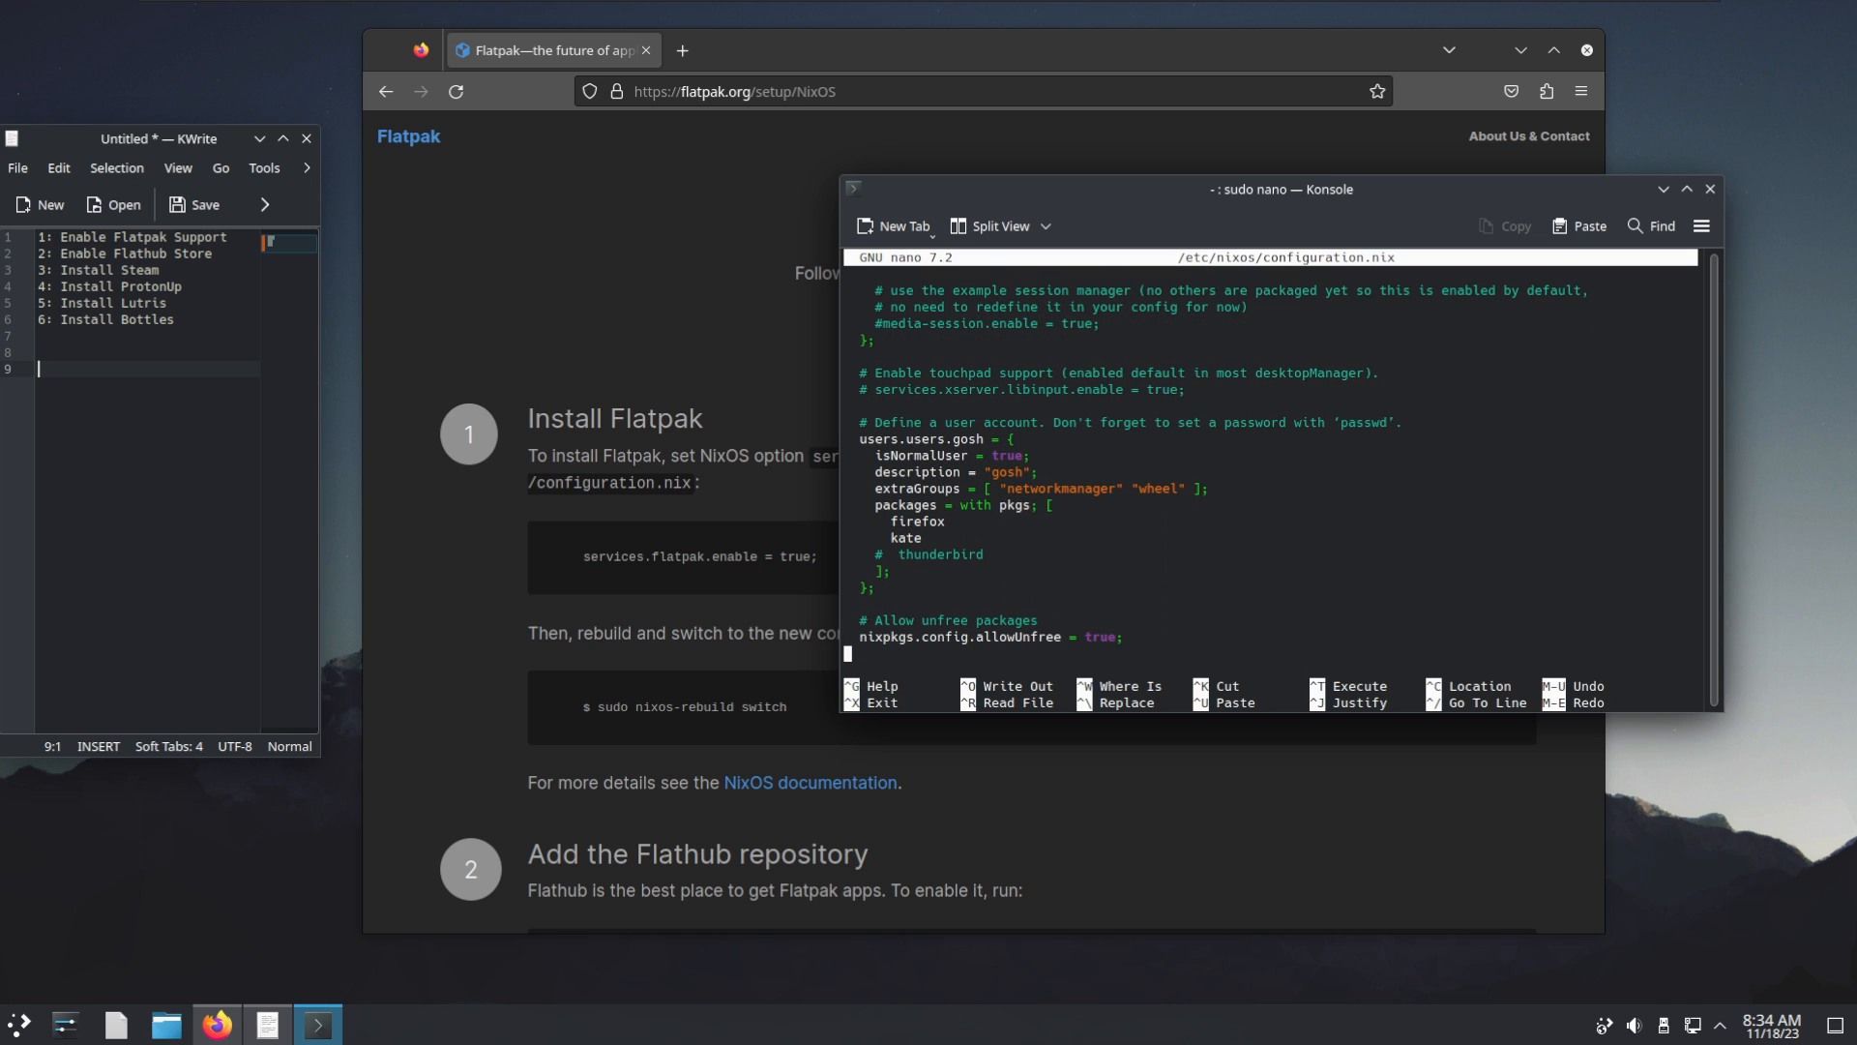
{"action": "scroll", "scroll_direction": "down", "scroll_amount": 3}
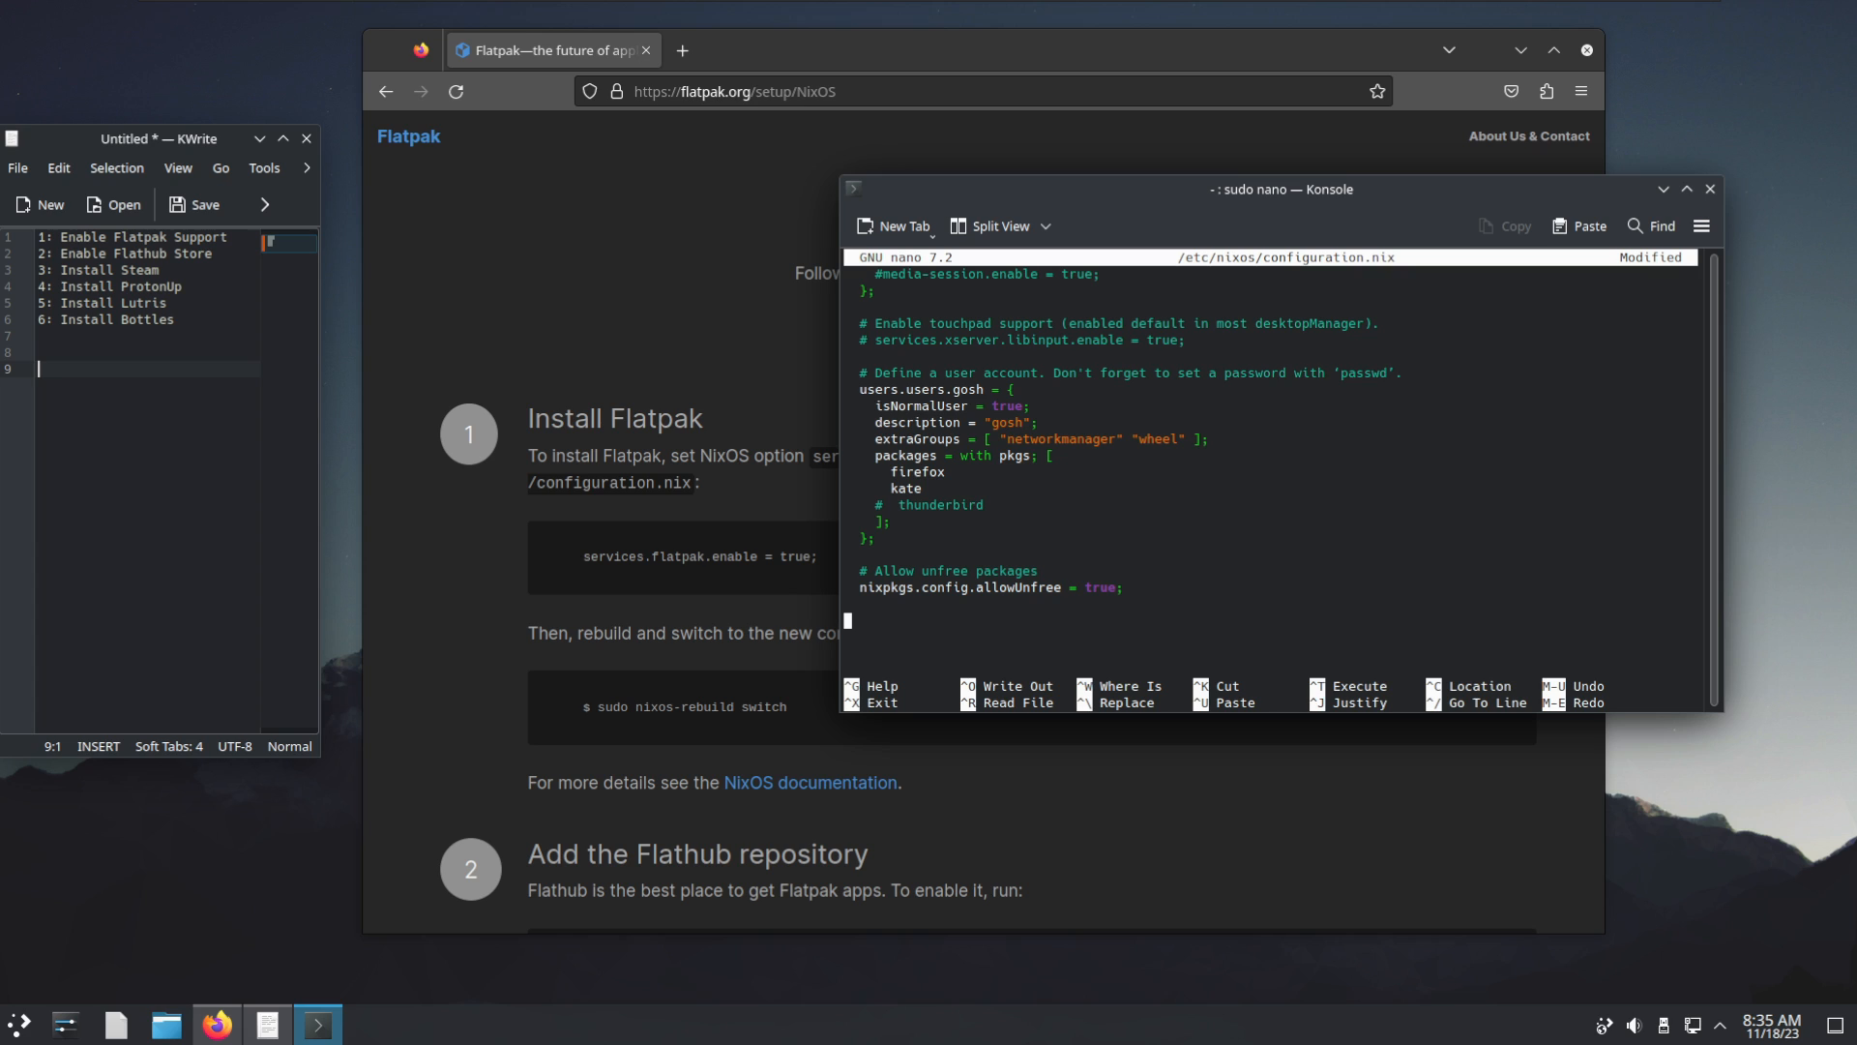
Step: Add the line 'services.flatpak.enable = true;' to the configuration
{"action": "type", "text": "service"}
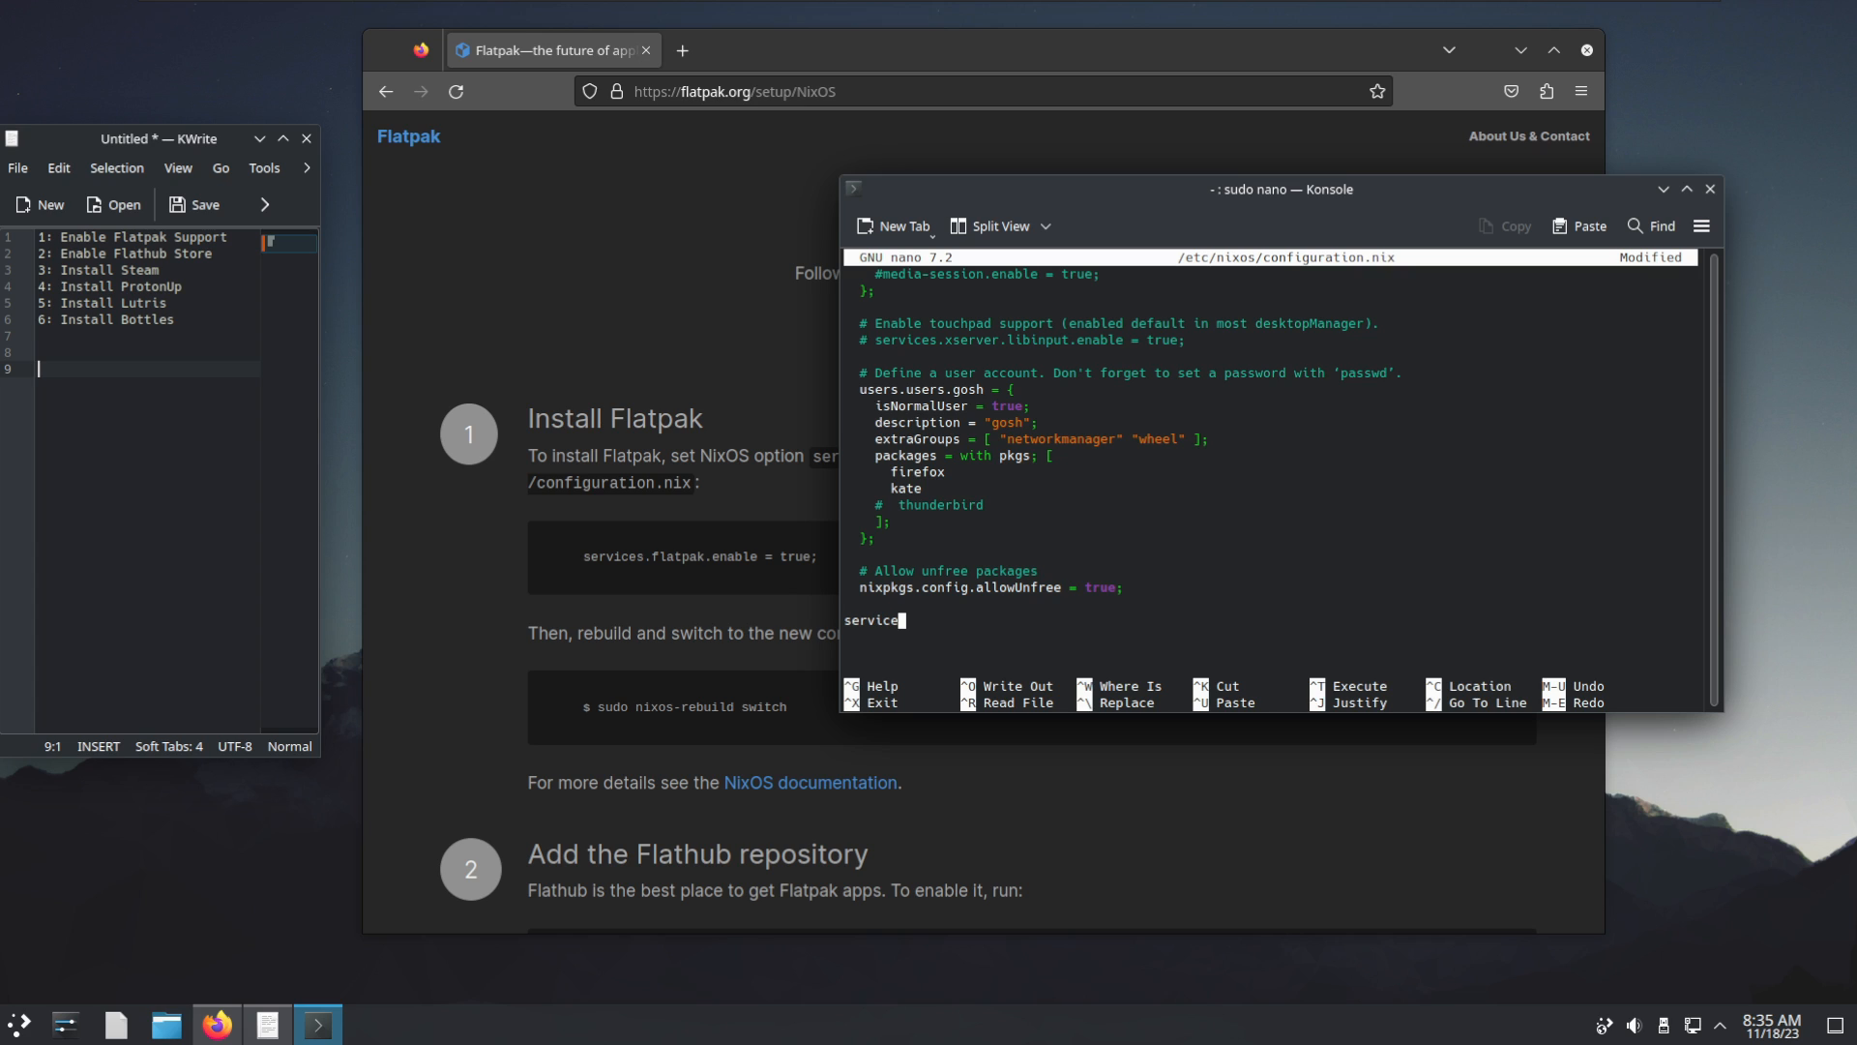
{"action": "type", "text": "s.flatpa"}
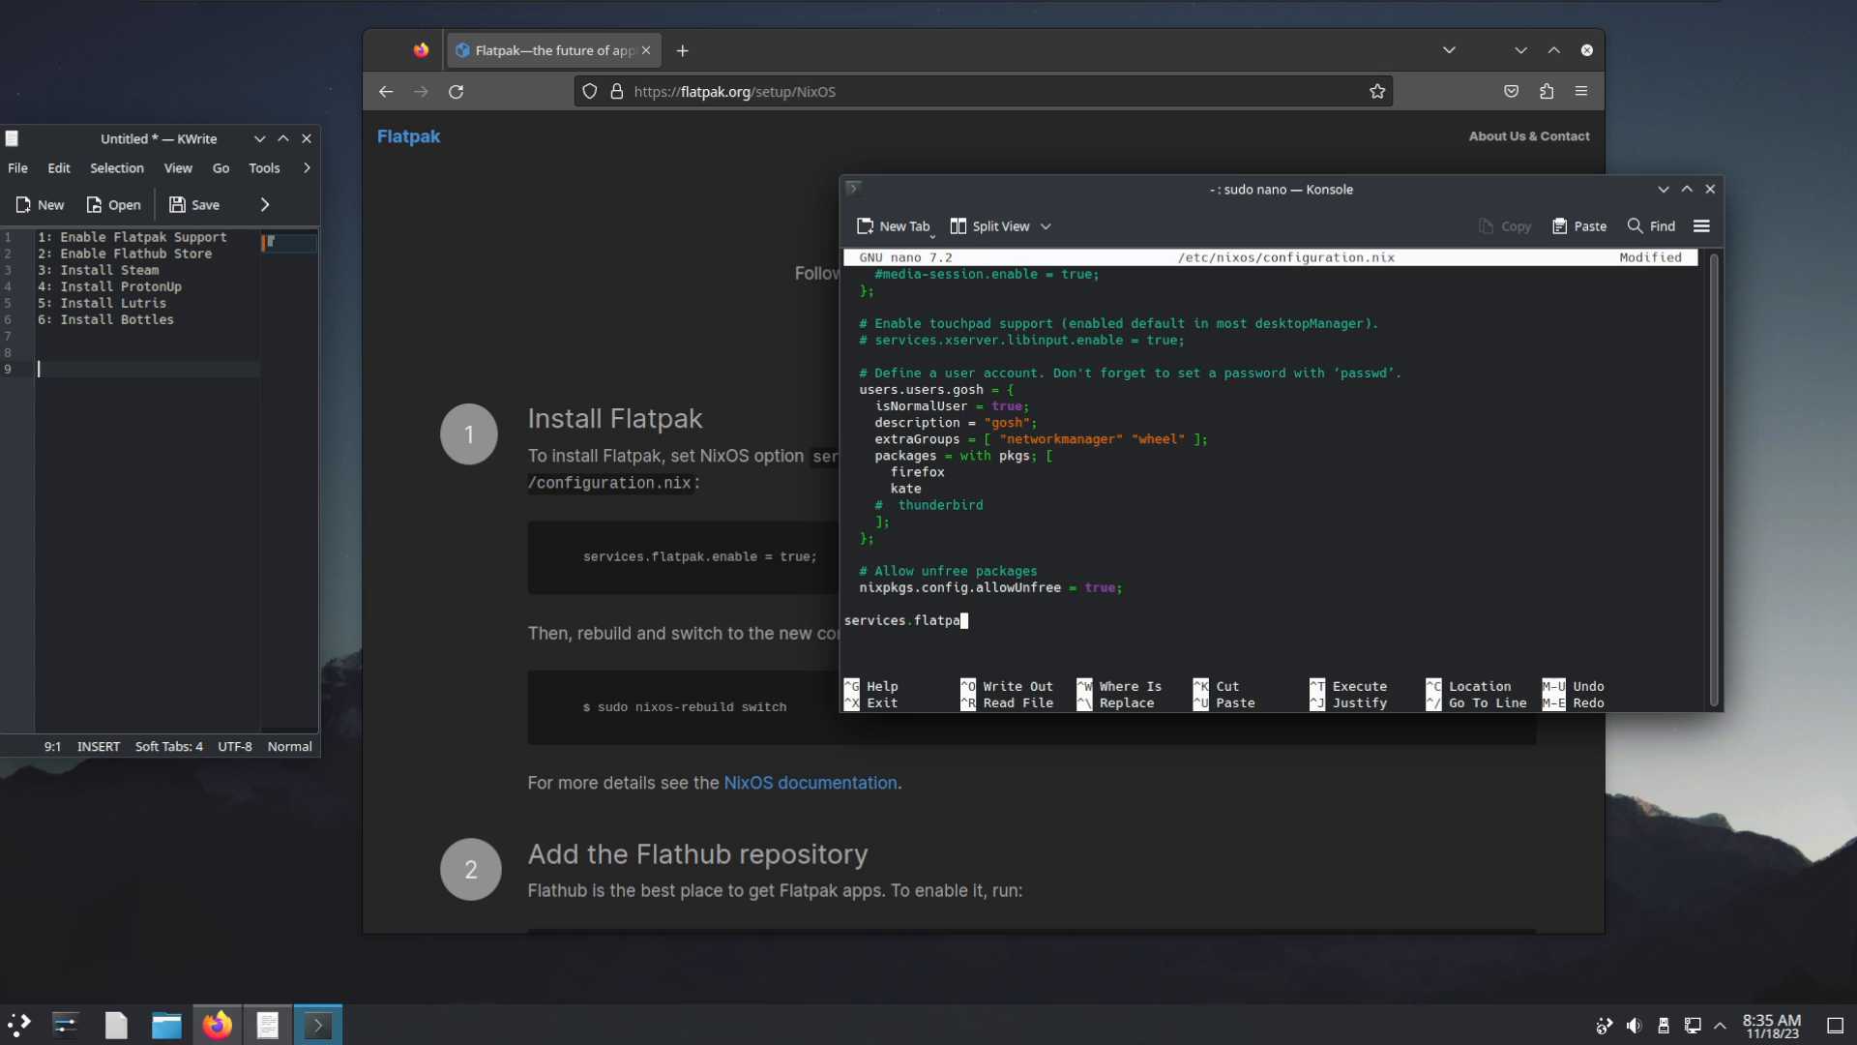
{"action": "type", "text": ".enable"}
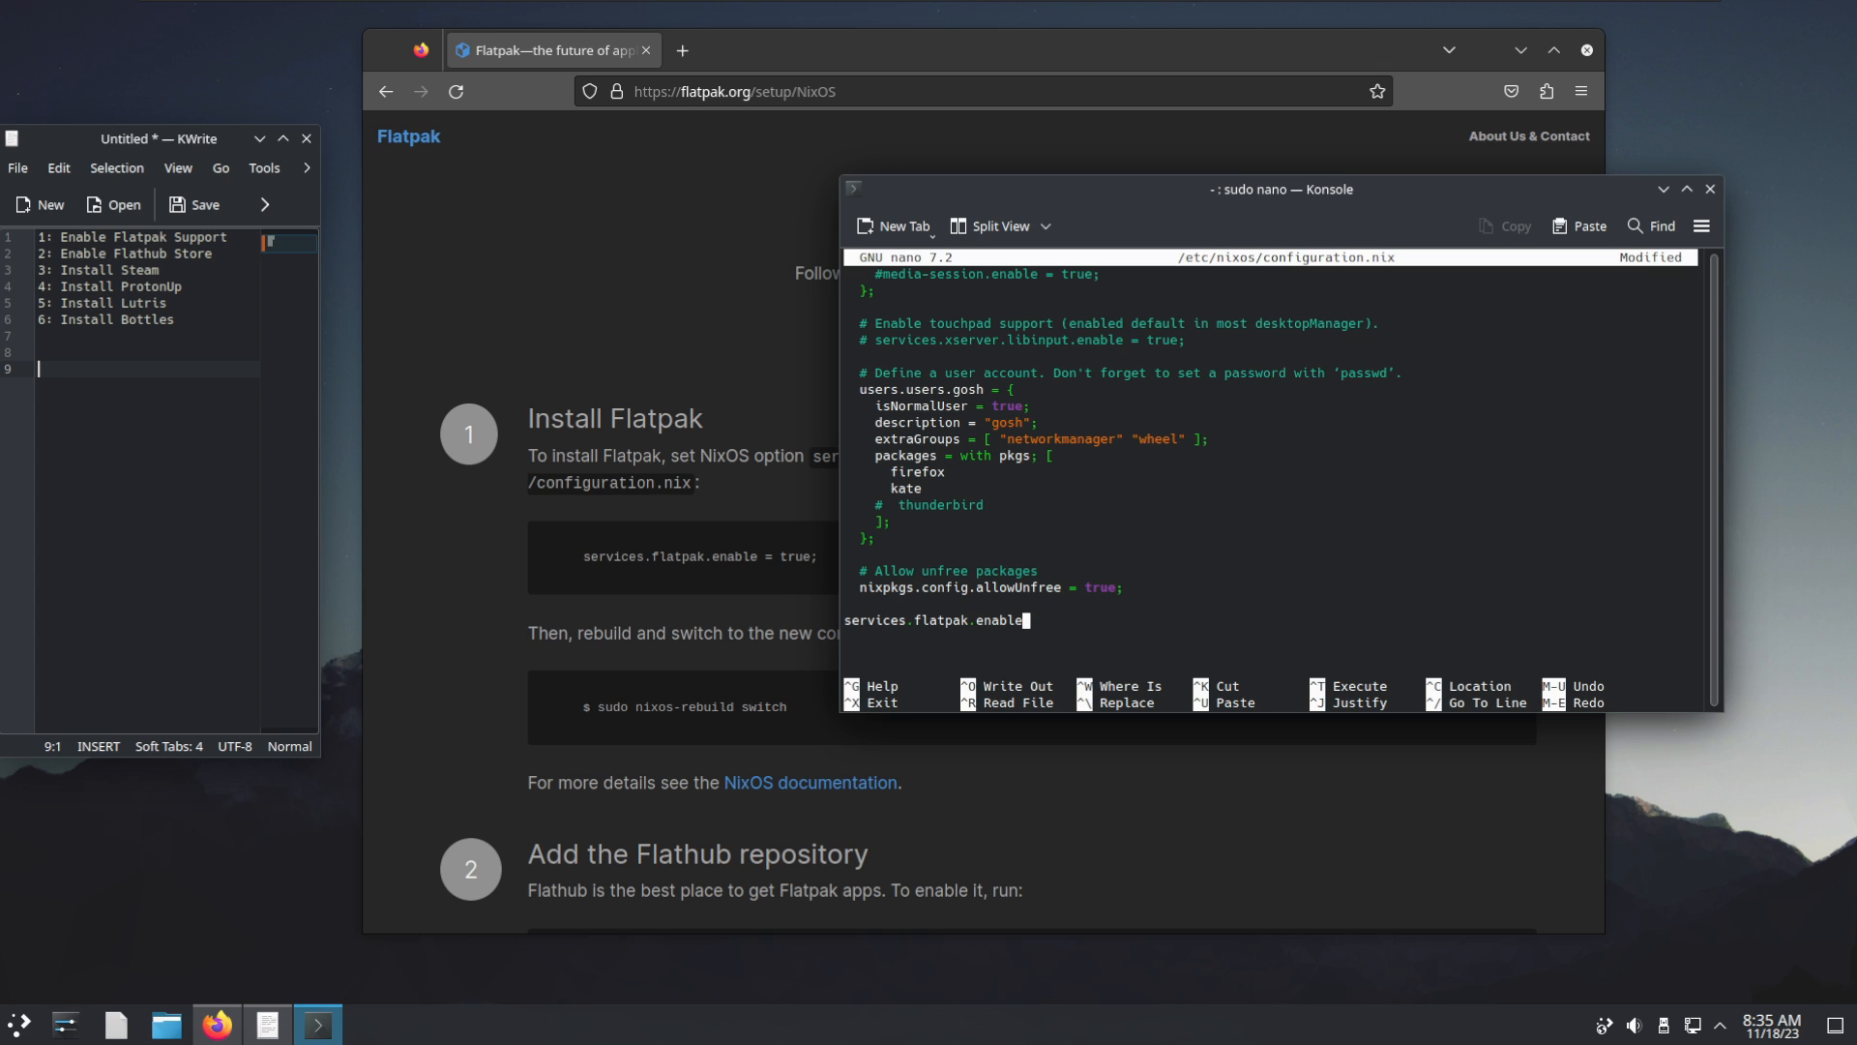
{"action": "type", "text": "=tru"}
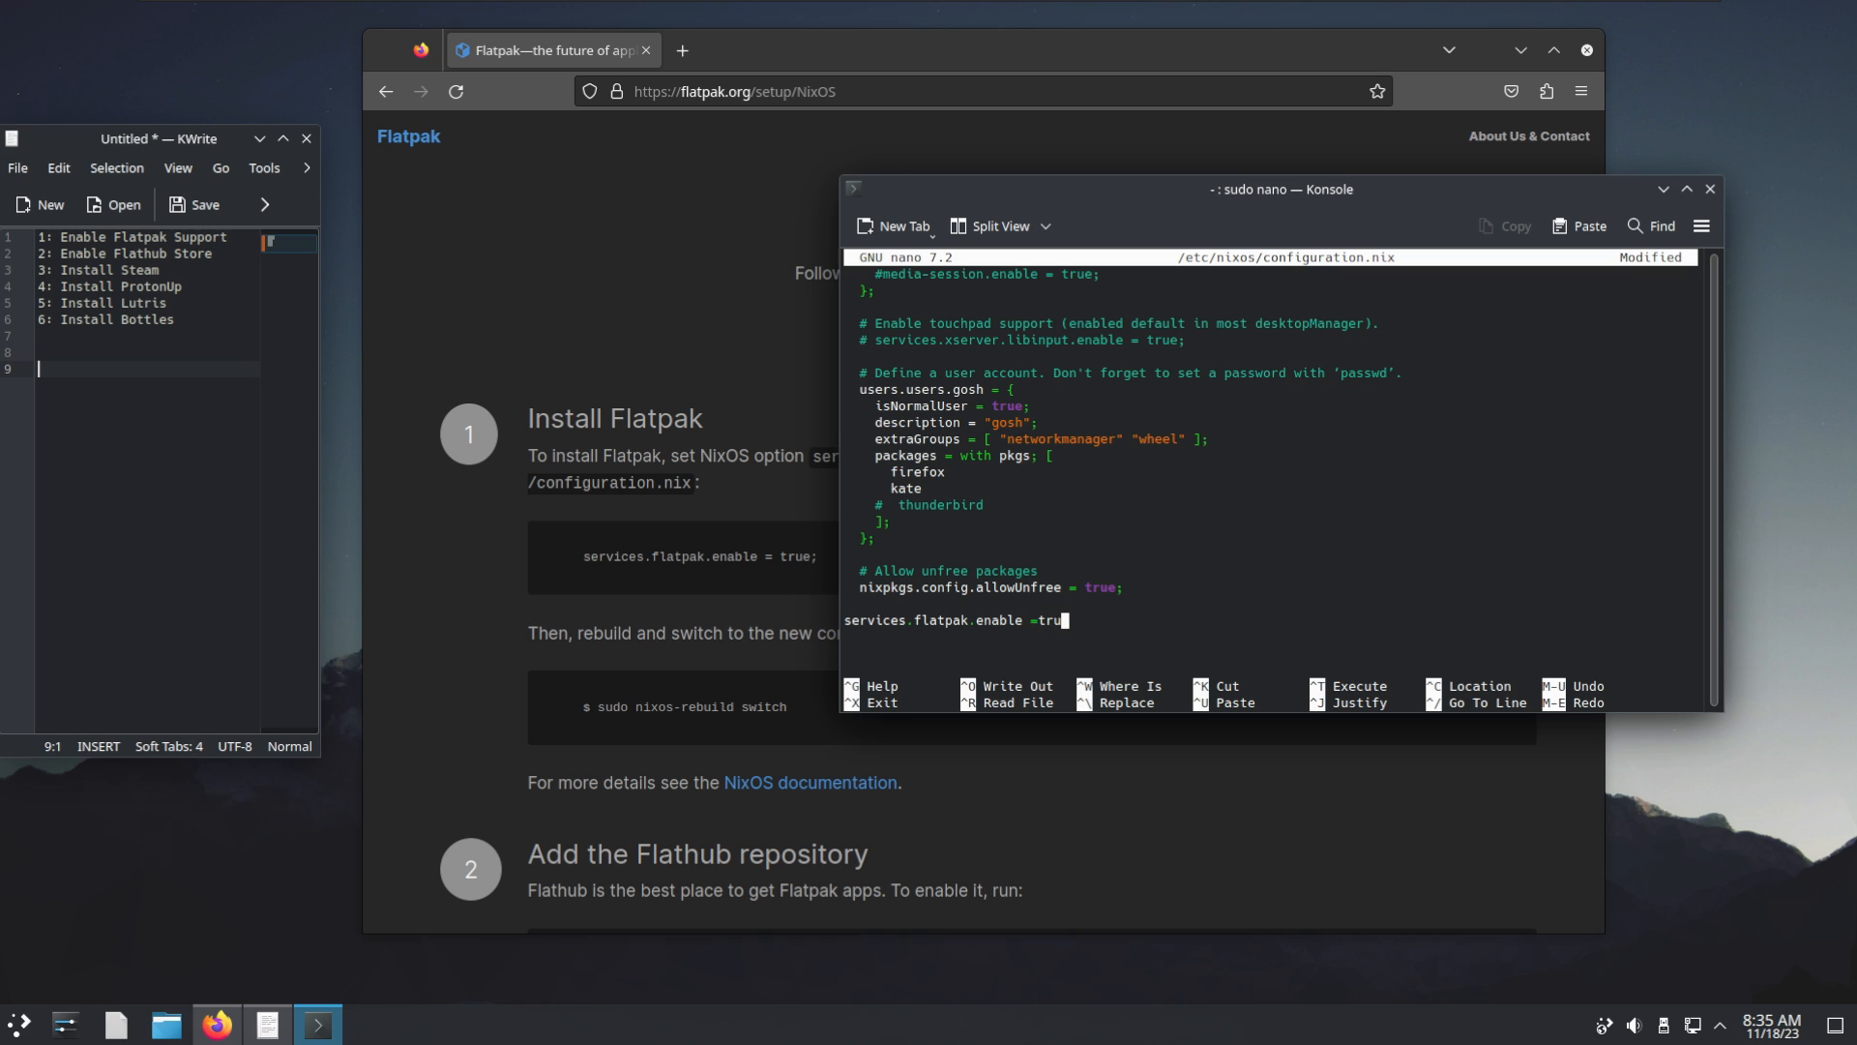
{"action": "type", "text": "e;"}
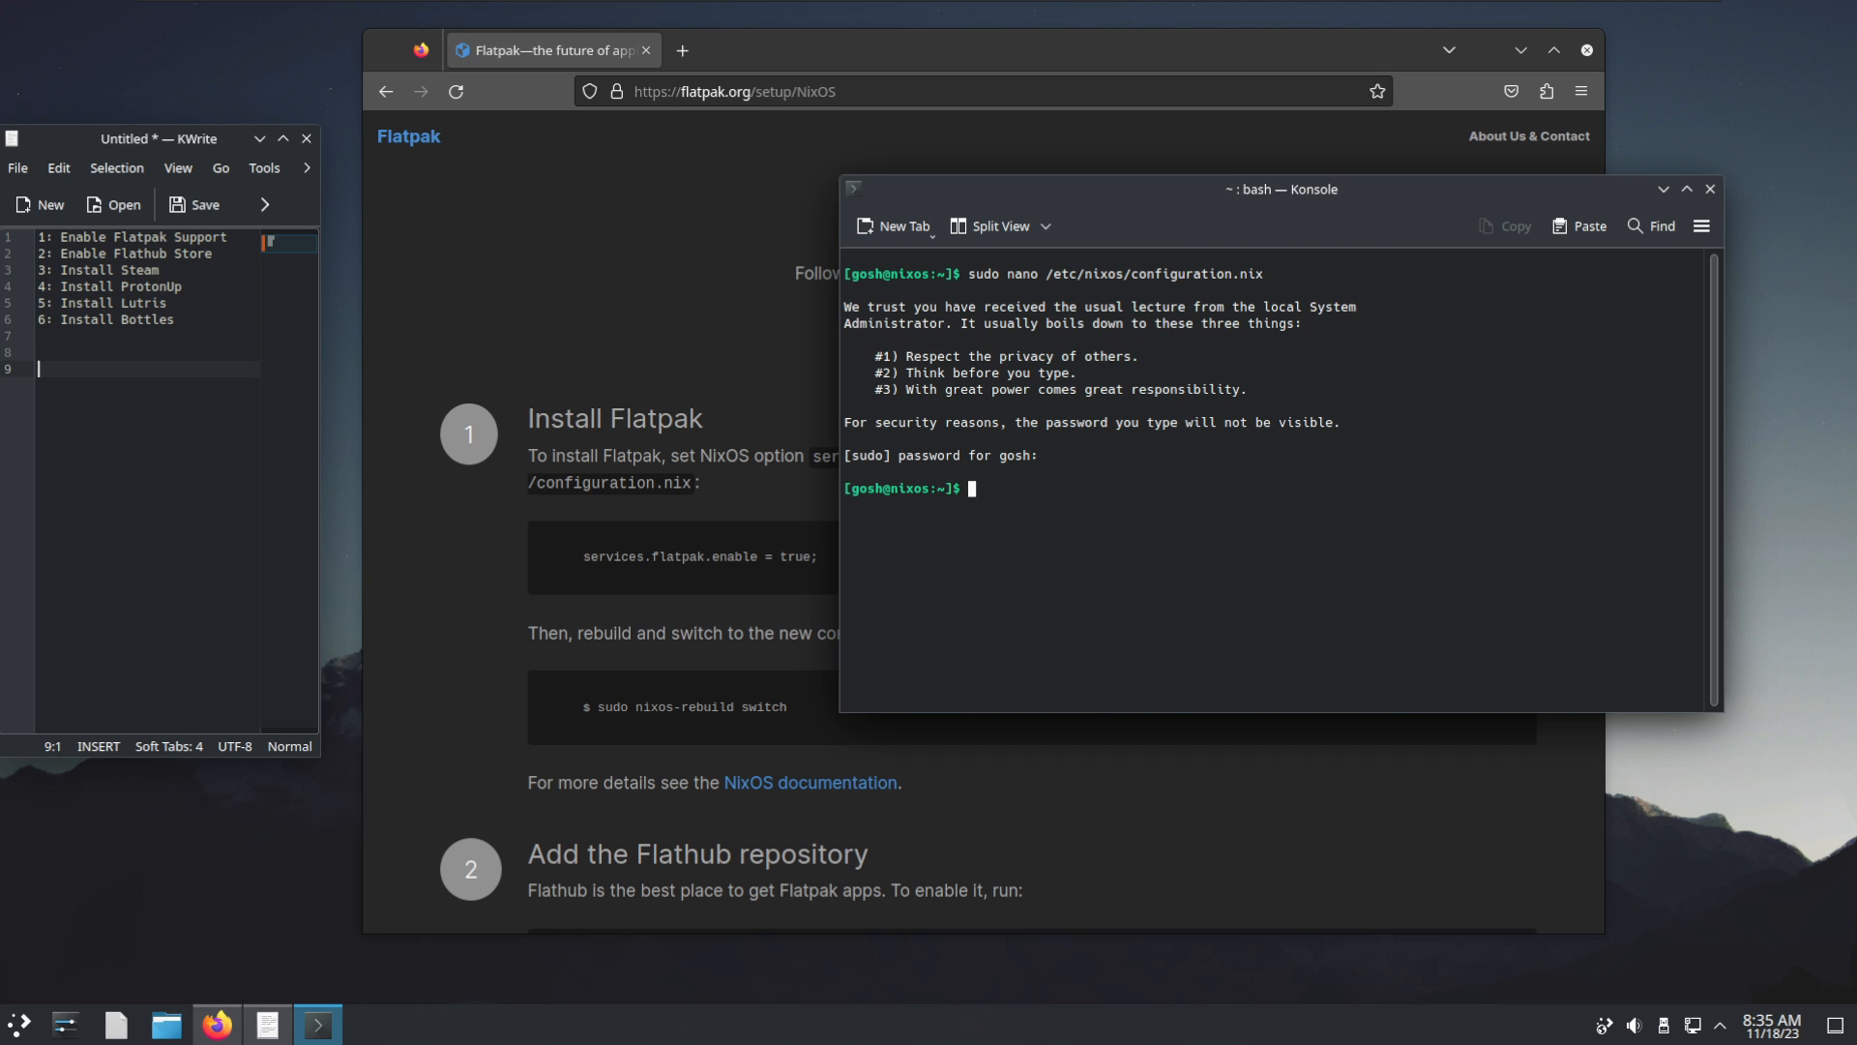
Step: Run 'sudo nixos-rebuild switch' and enter the sudo password to apply the Flatpak configuration
{"action": "type", "text": "sudo nixos-rebuild swit"}
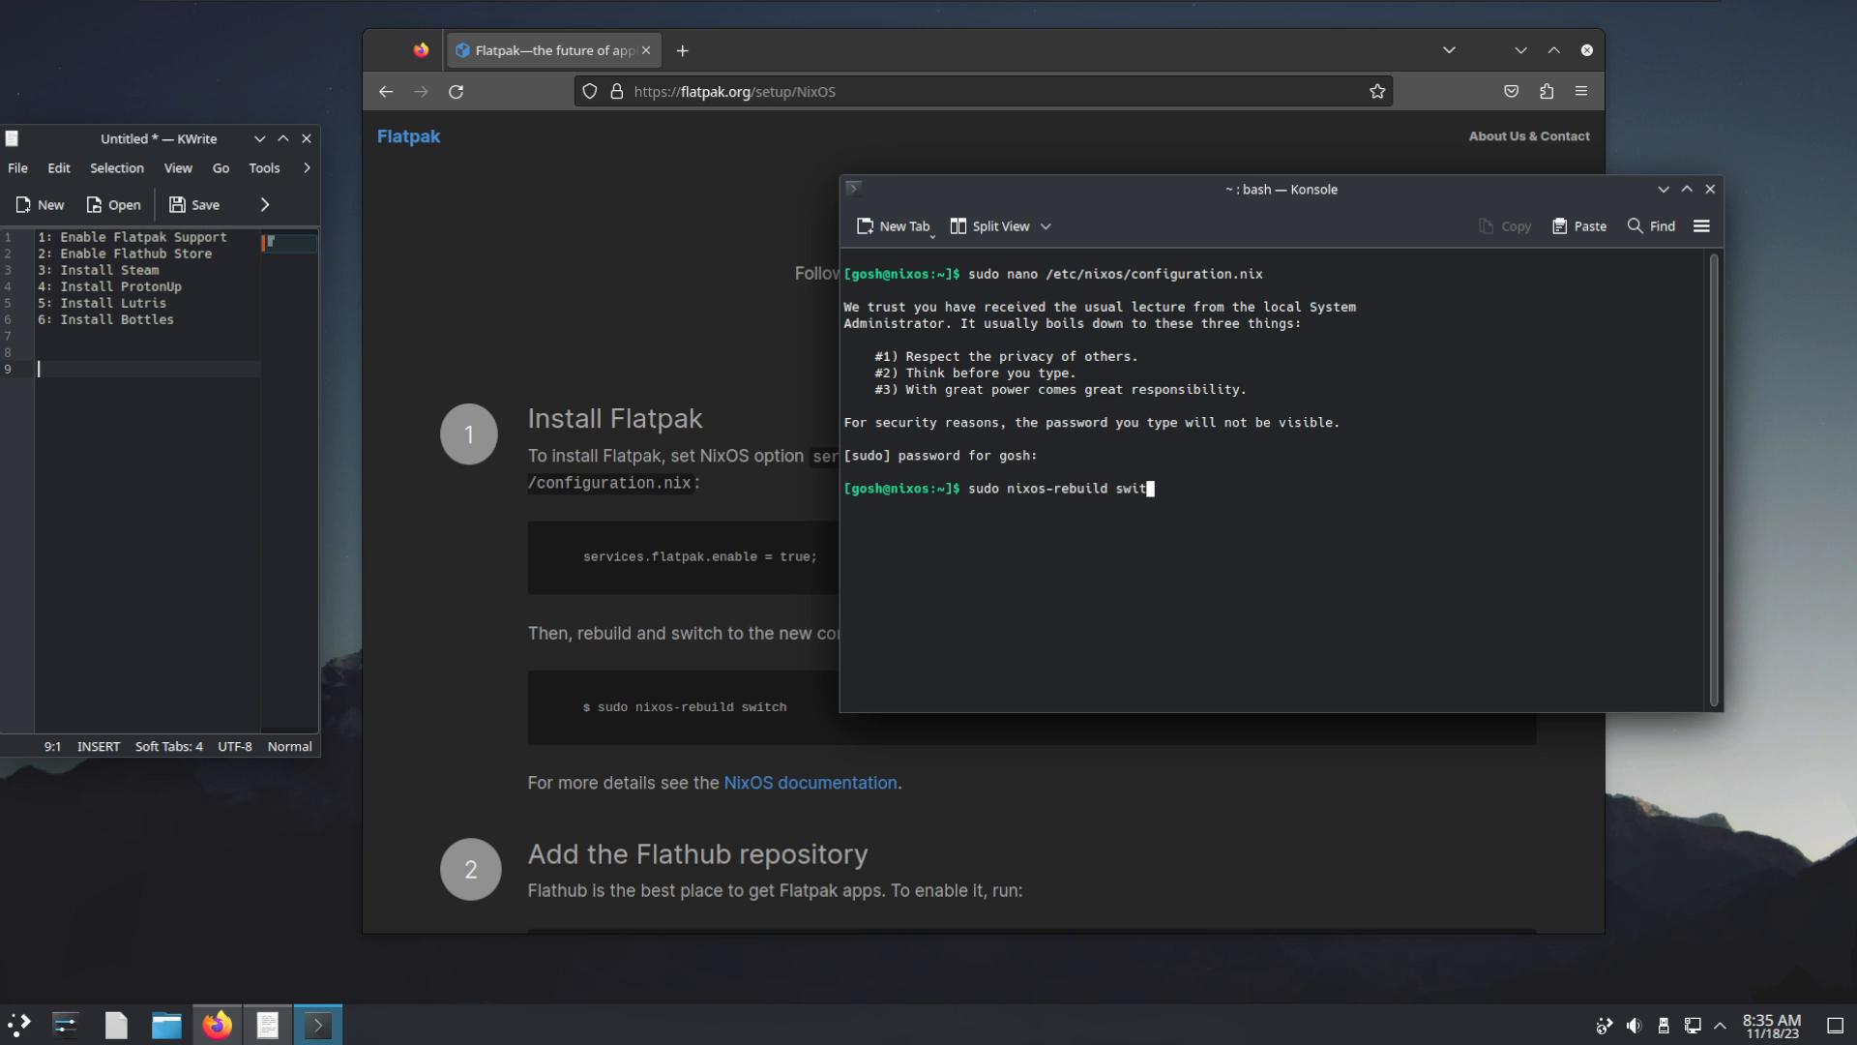
{"action": "key", "text": "Return"}
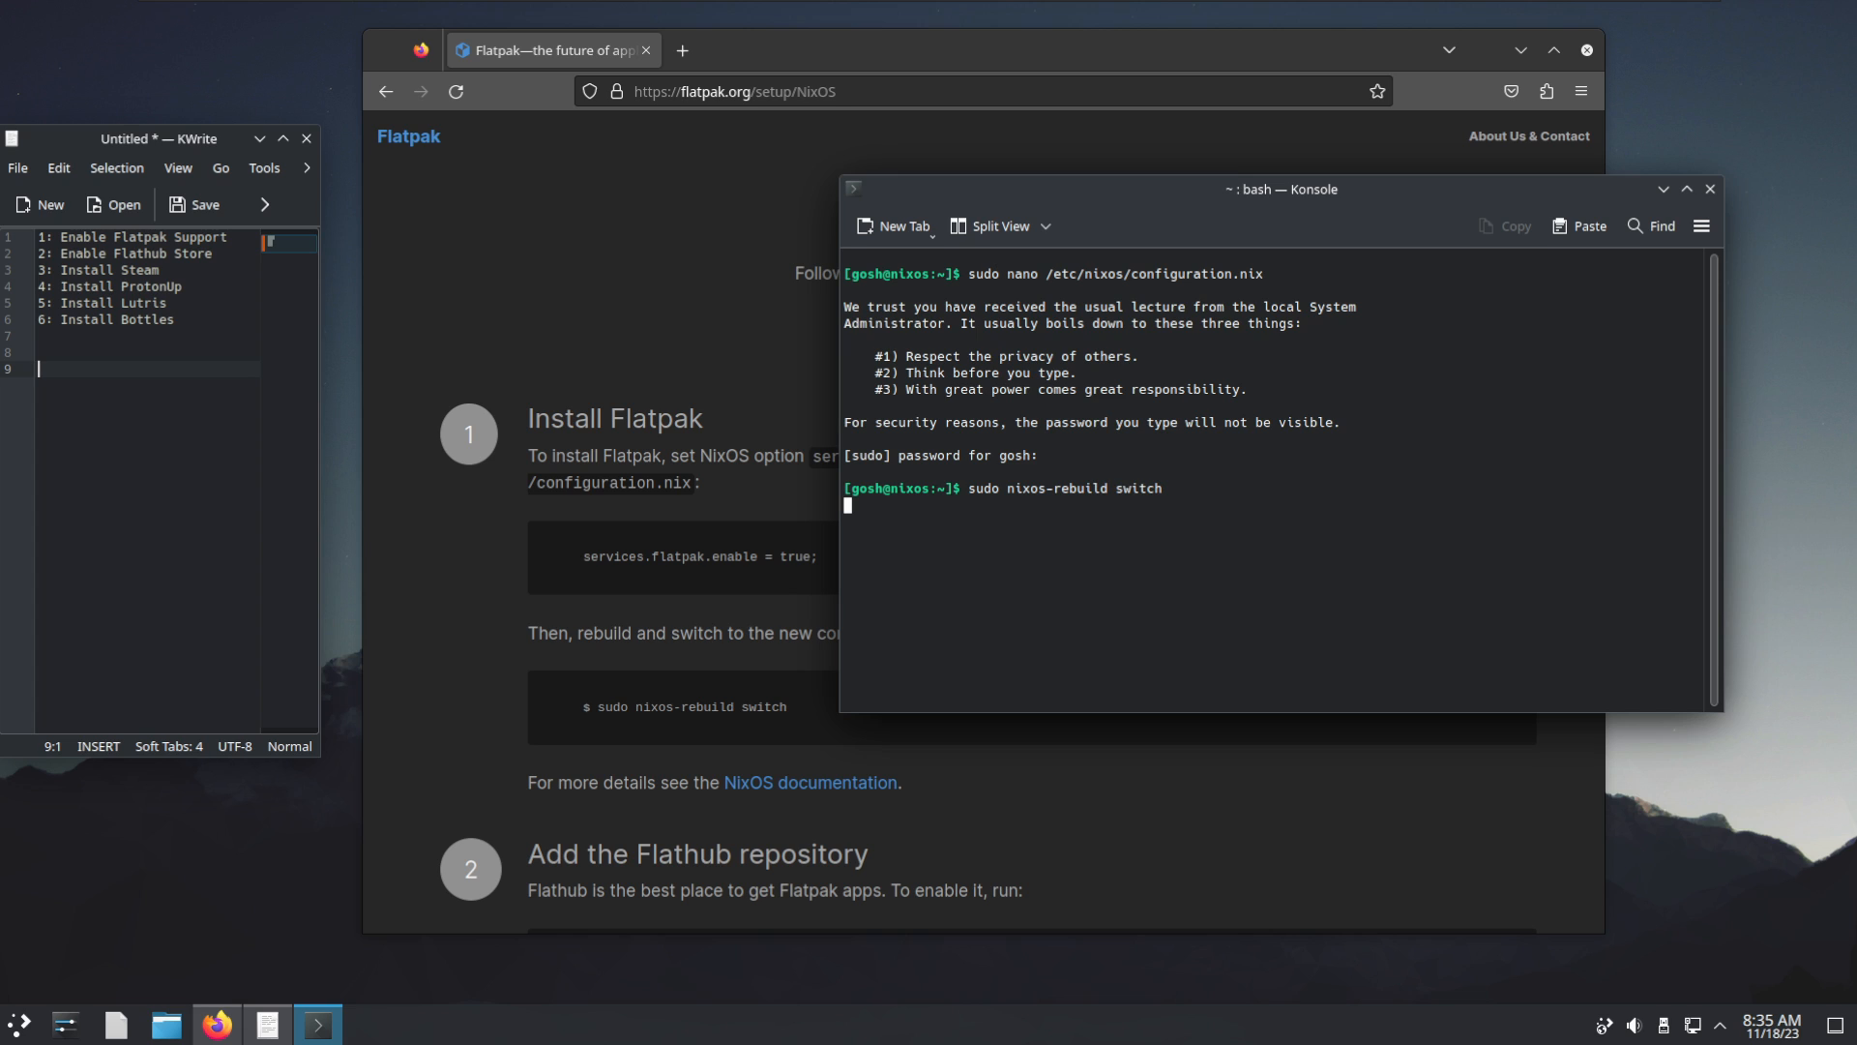
{"action": "key", "text": "Return"}
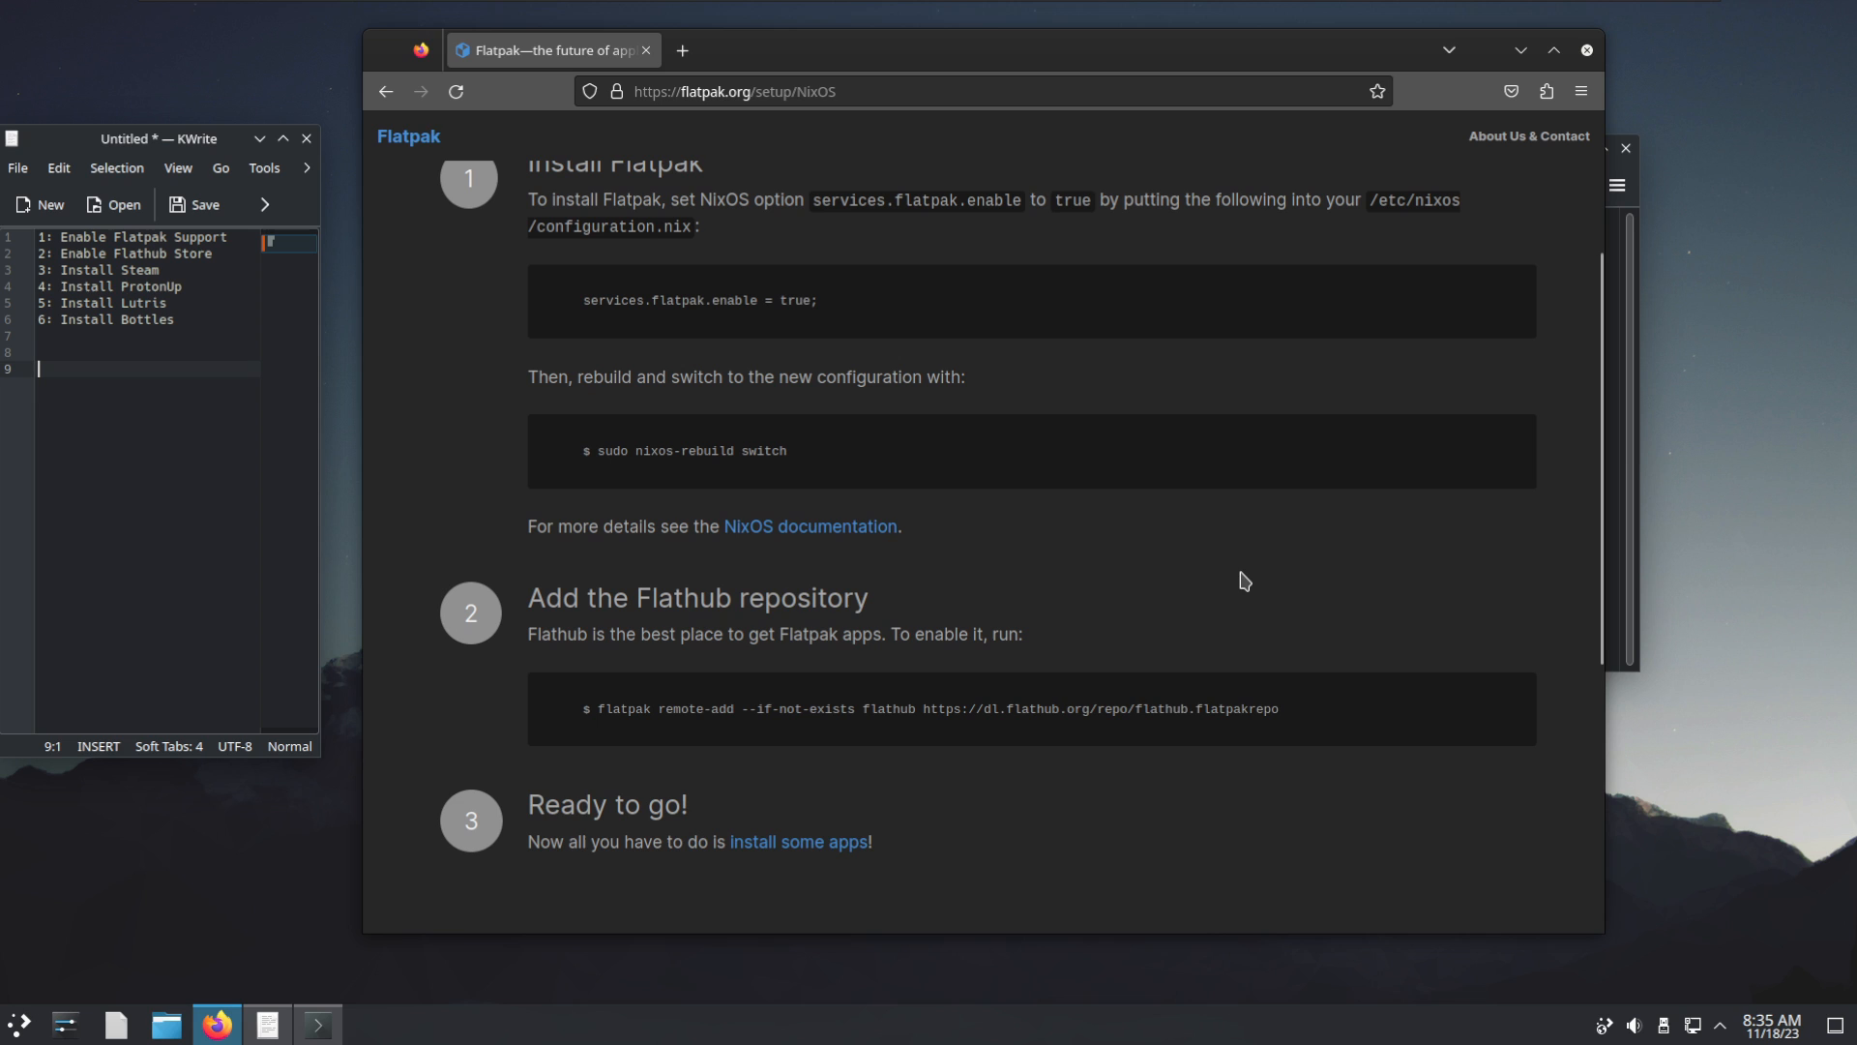
{"action": "mouse_move", "coordinate": [1299, 719]}
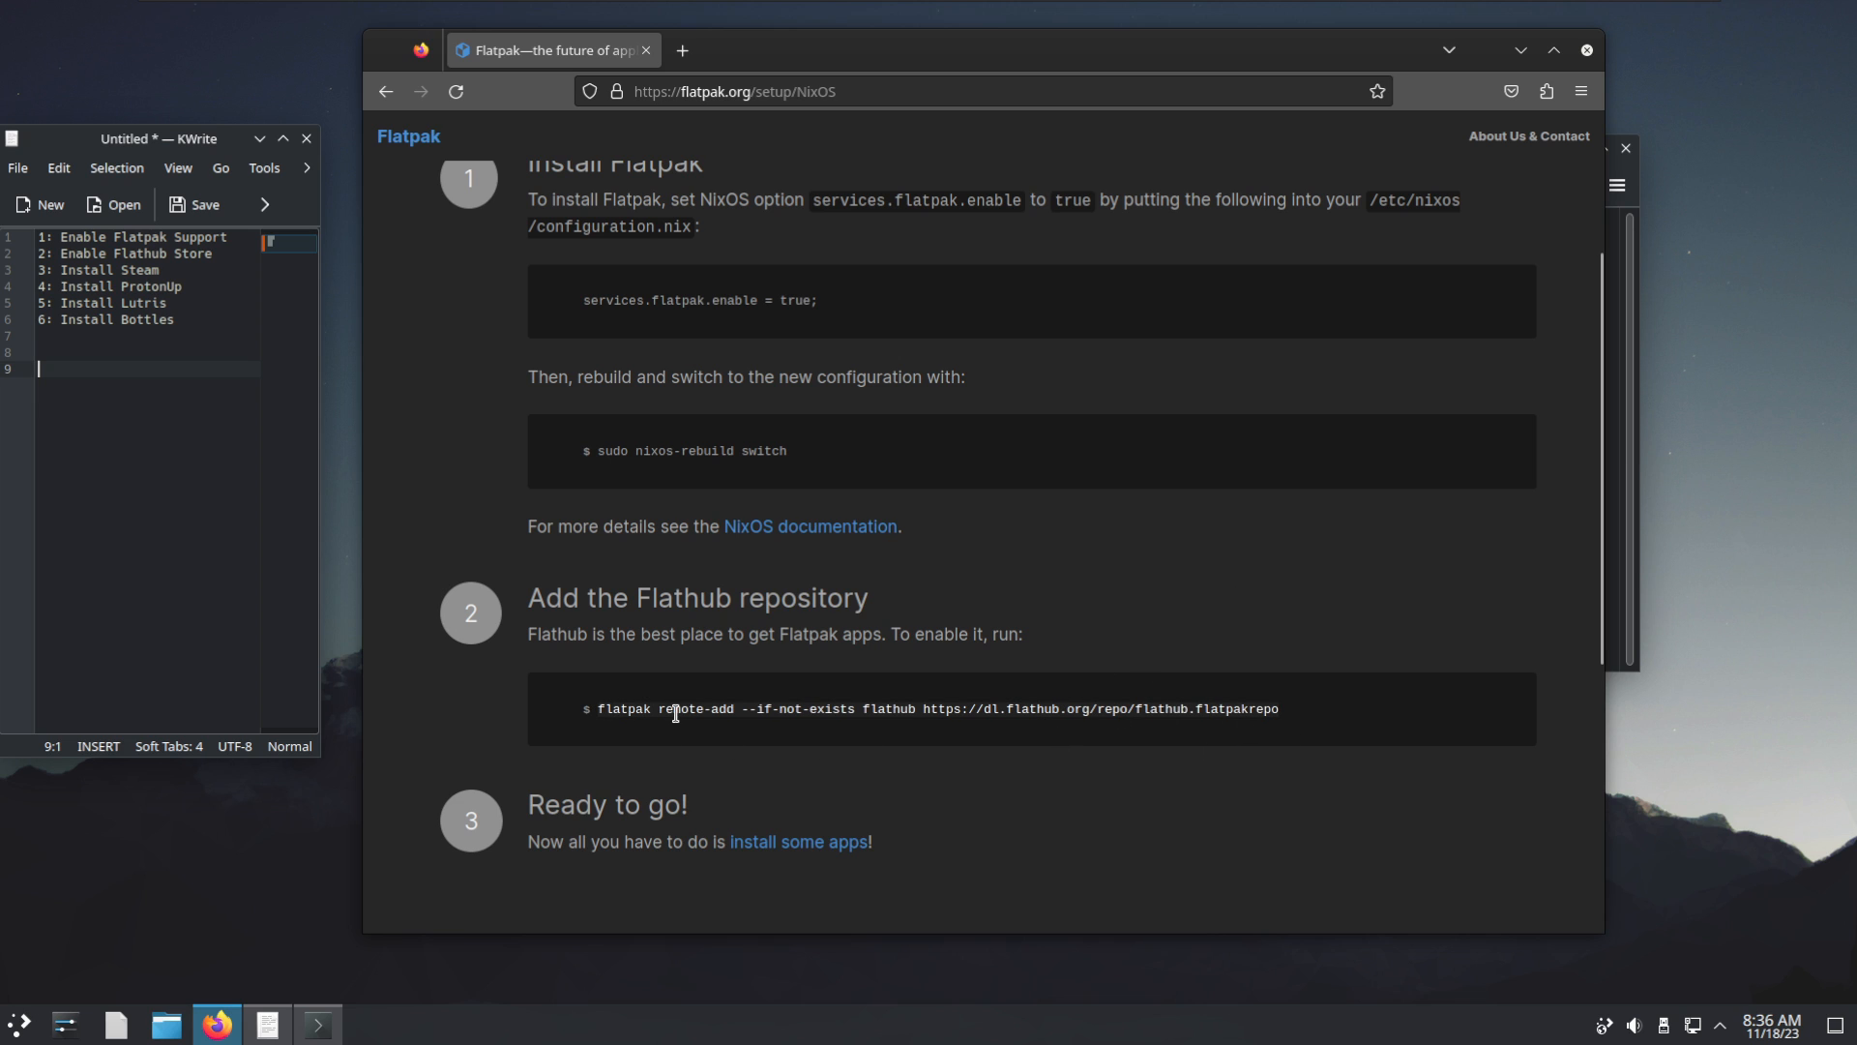
{"action": "mouse_move", "coordinate": [1505, 601]}
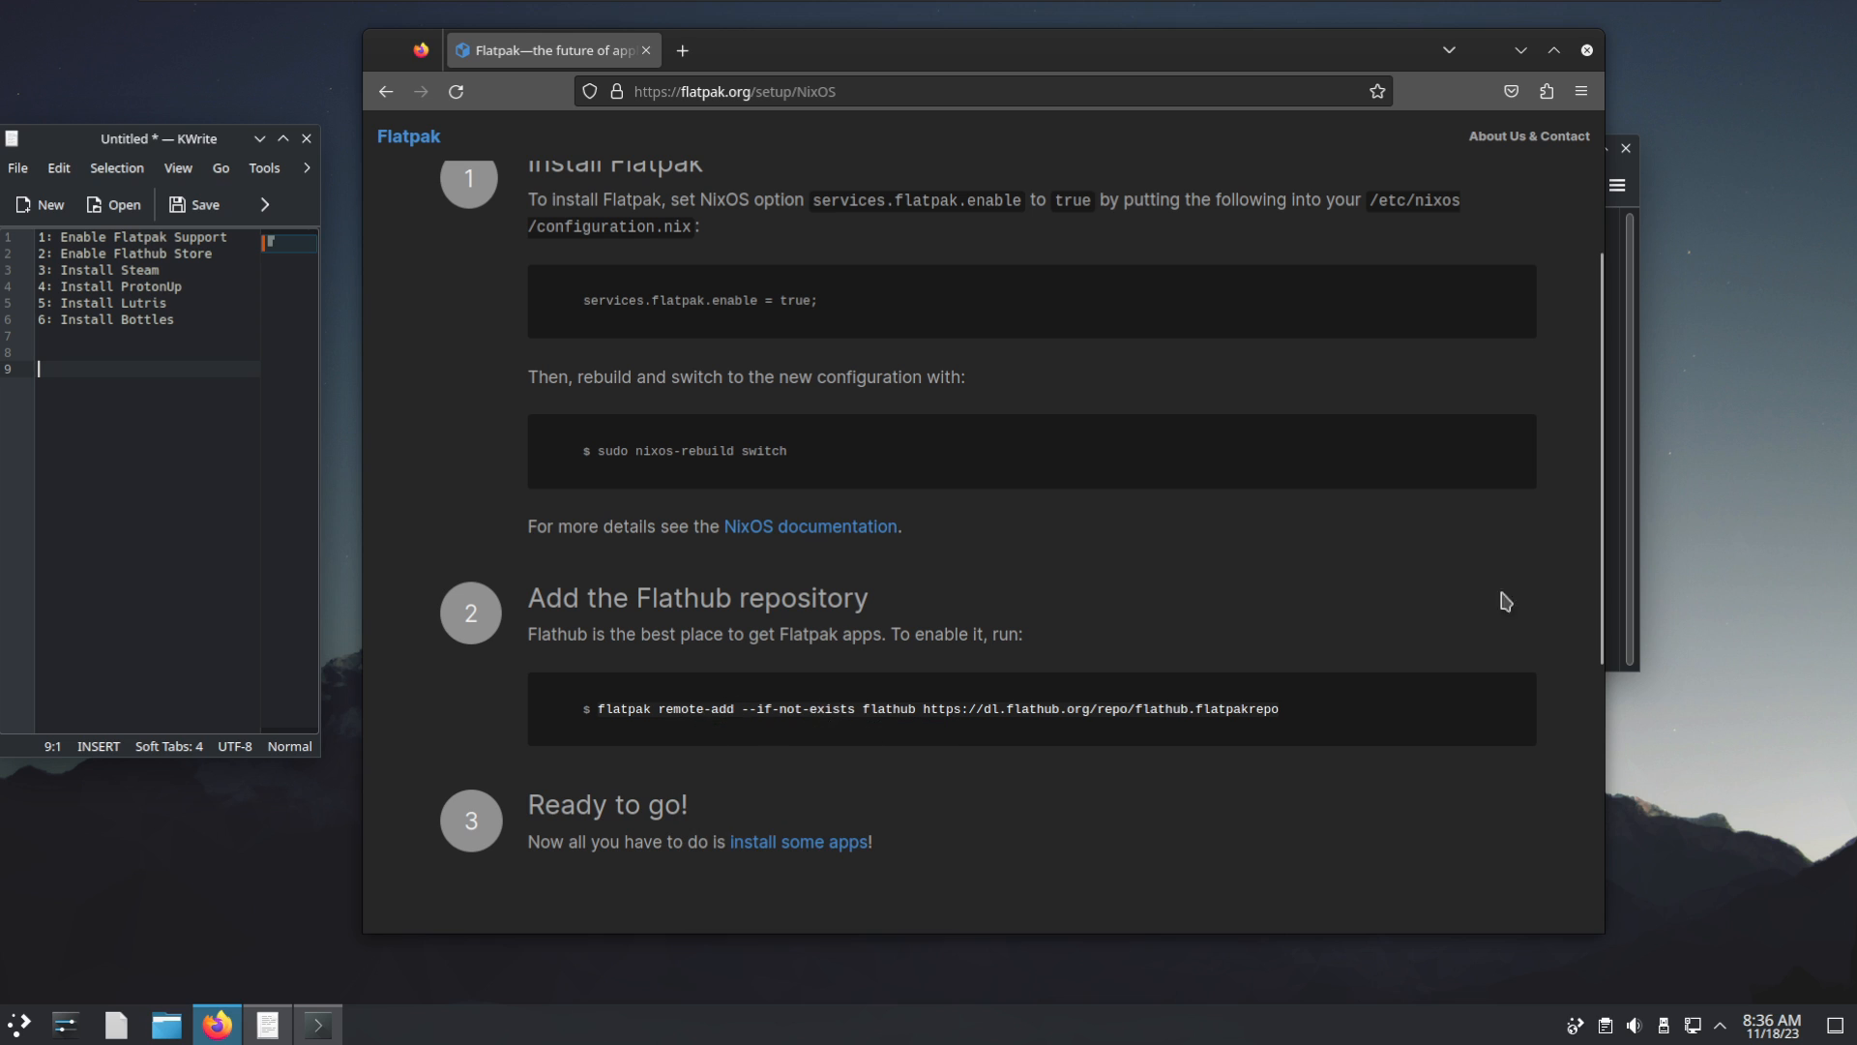
Step: Paste the flatpak remote-add Flathub command into Konsole, authorise it, then clear the terminal
{"action": "left_click", "coordinate": [316, 1023]}
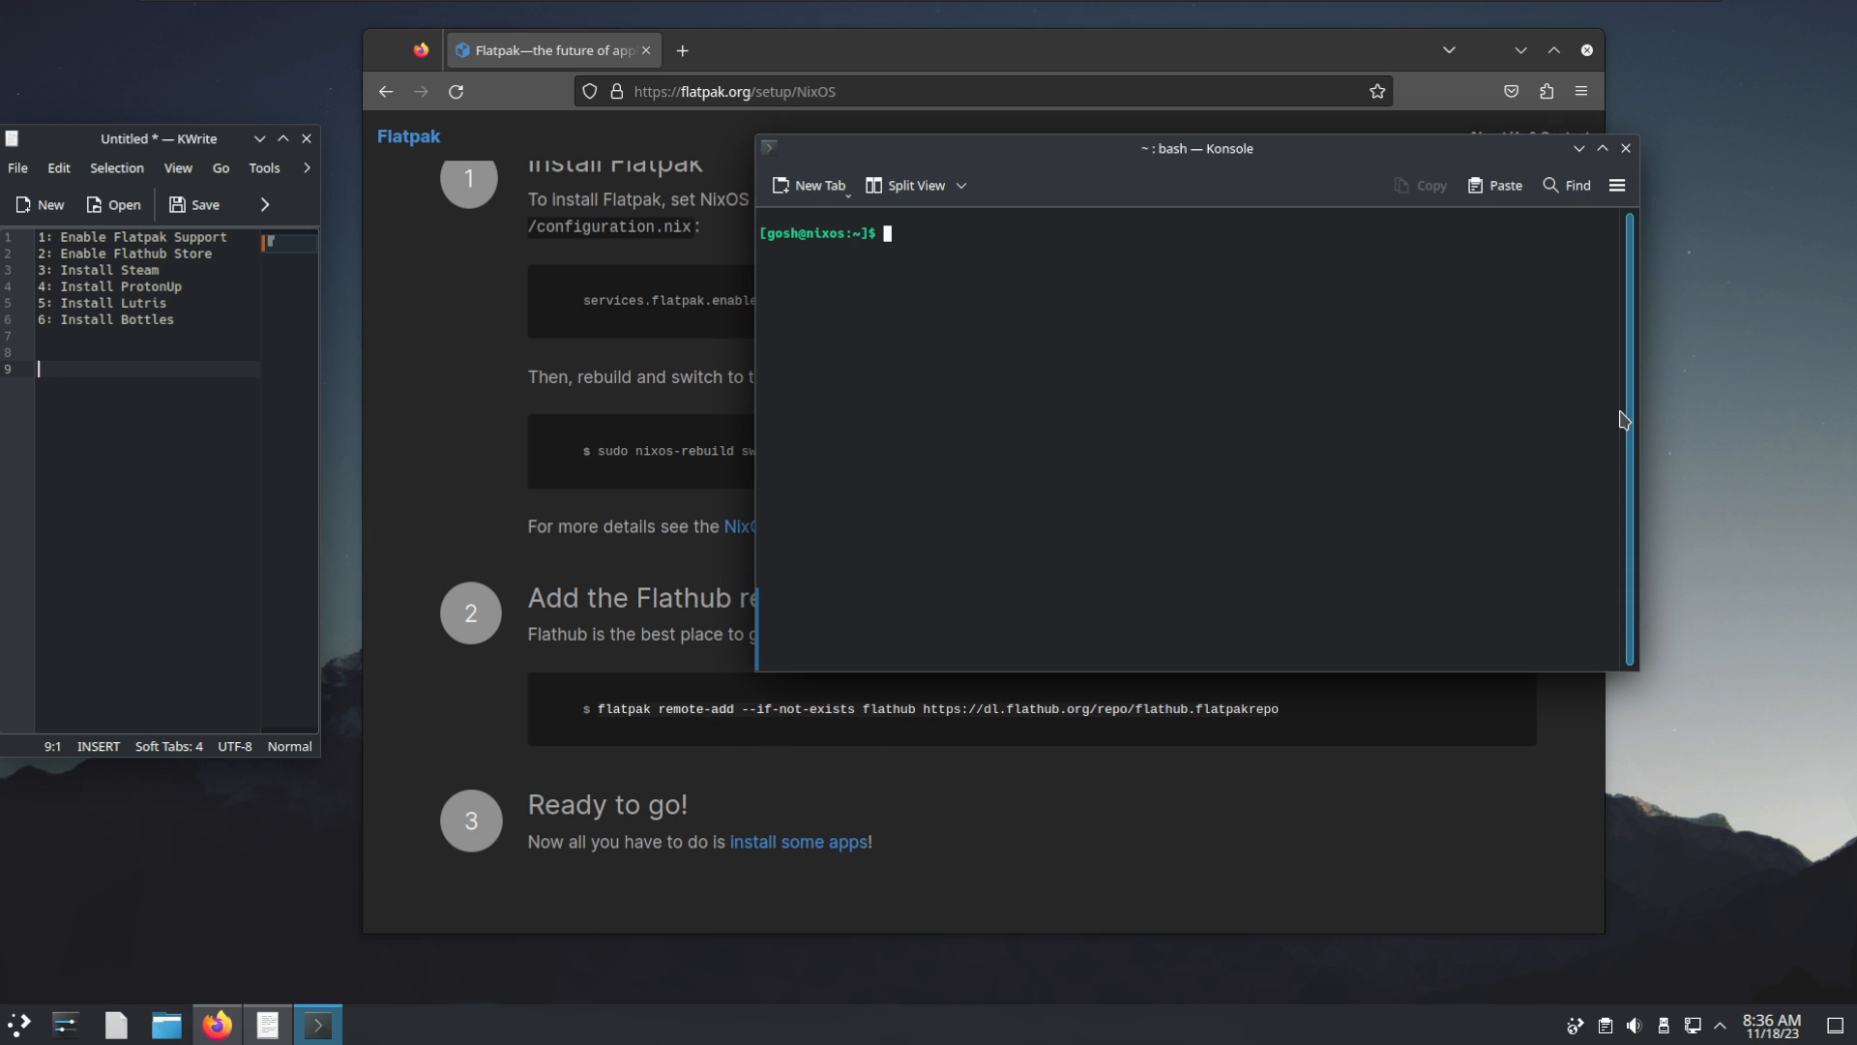
{"action": "mouse_move", "coordinate": [969, 315]}
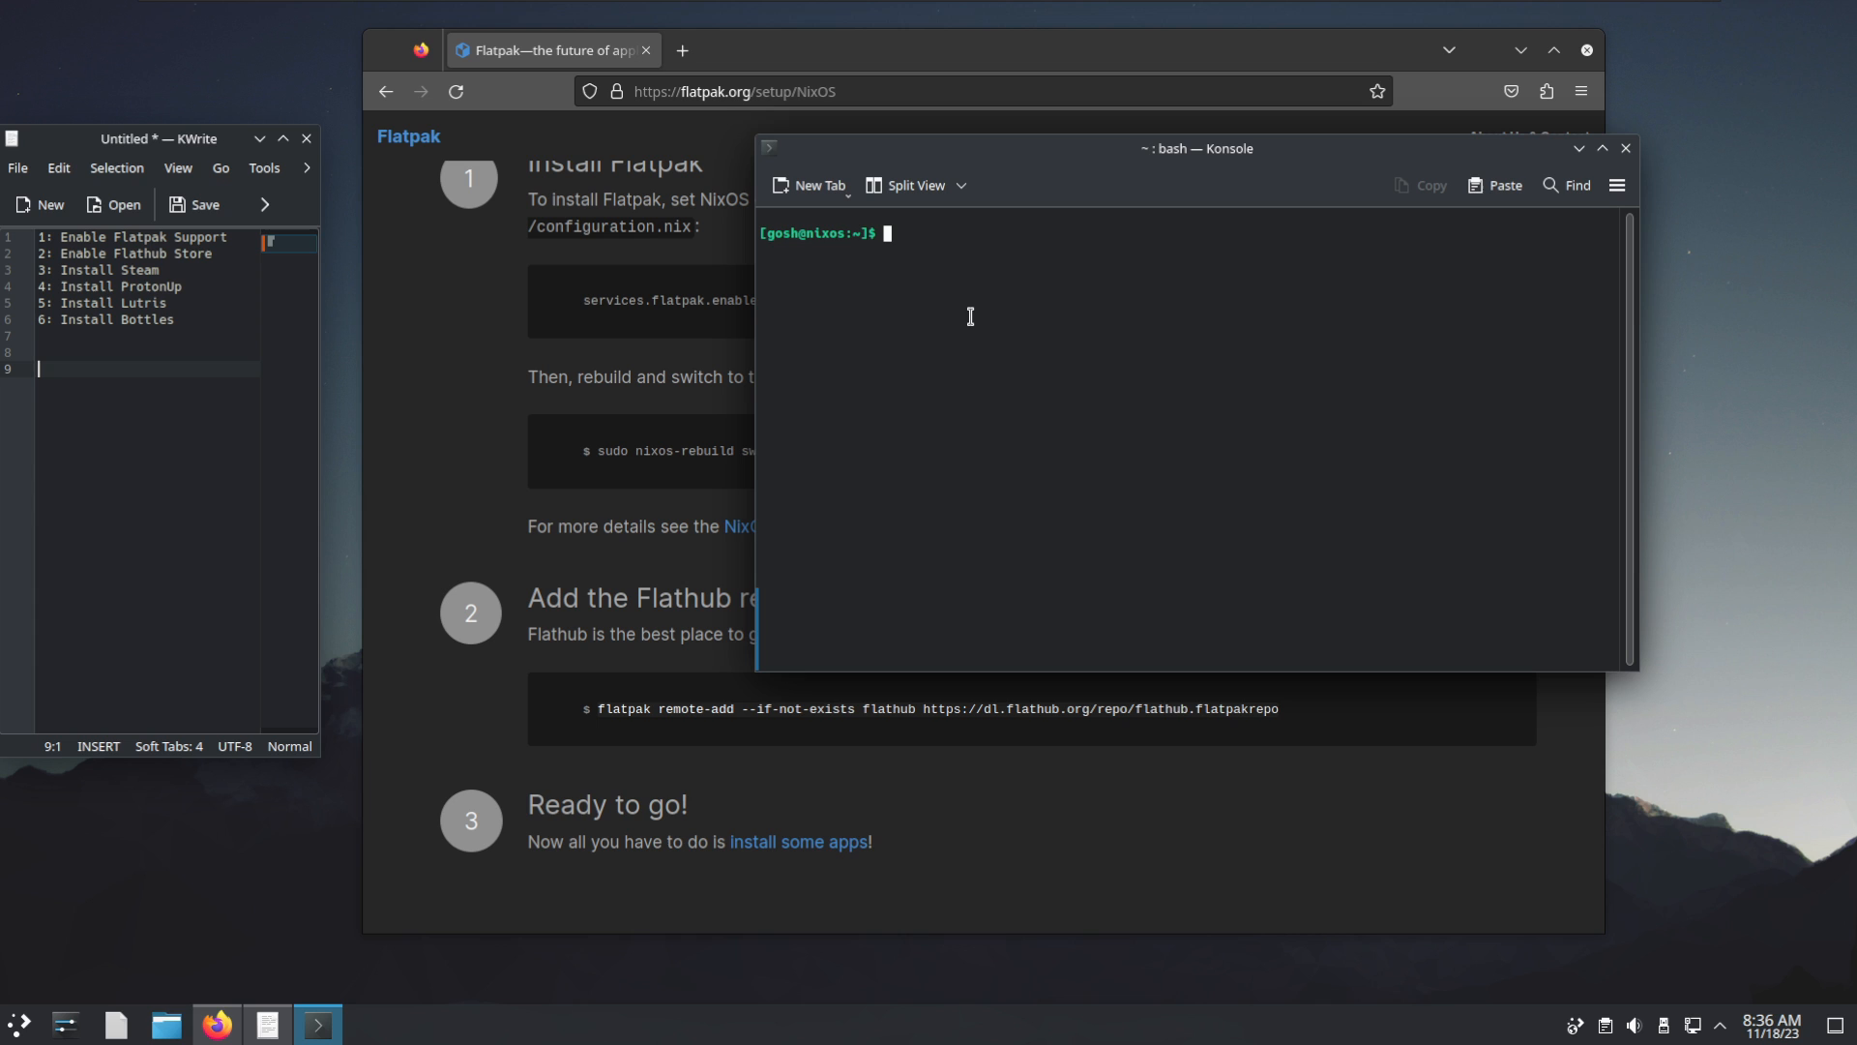
{"action": "right_click", "coordinate": [970, 316]}
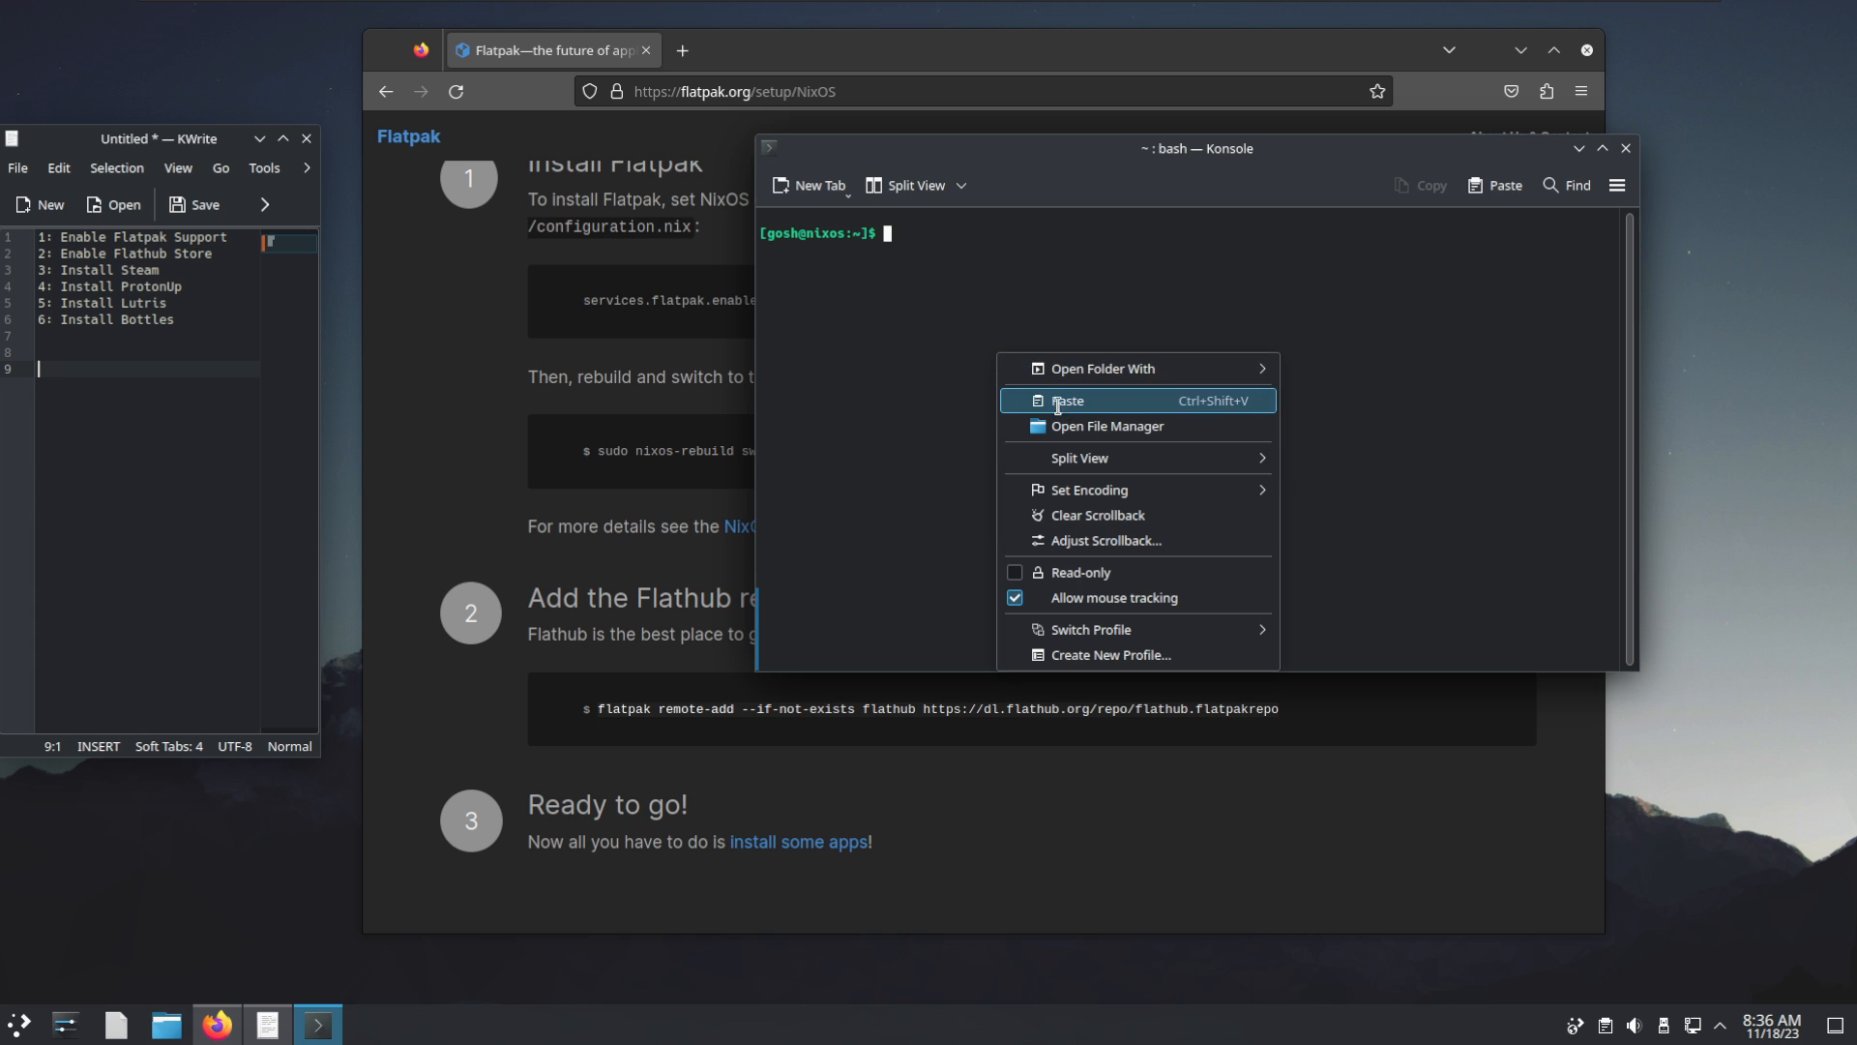
{"action": "left_click", "coordinate": [1068, 401]}
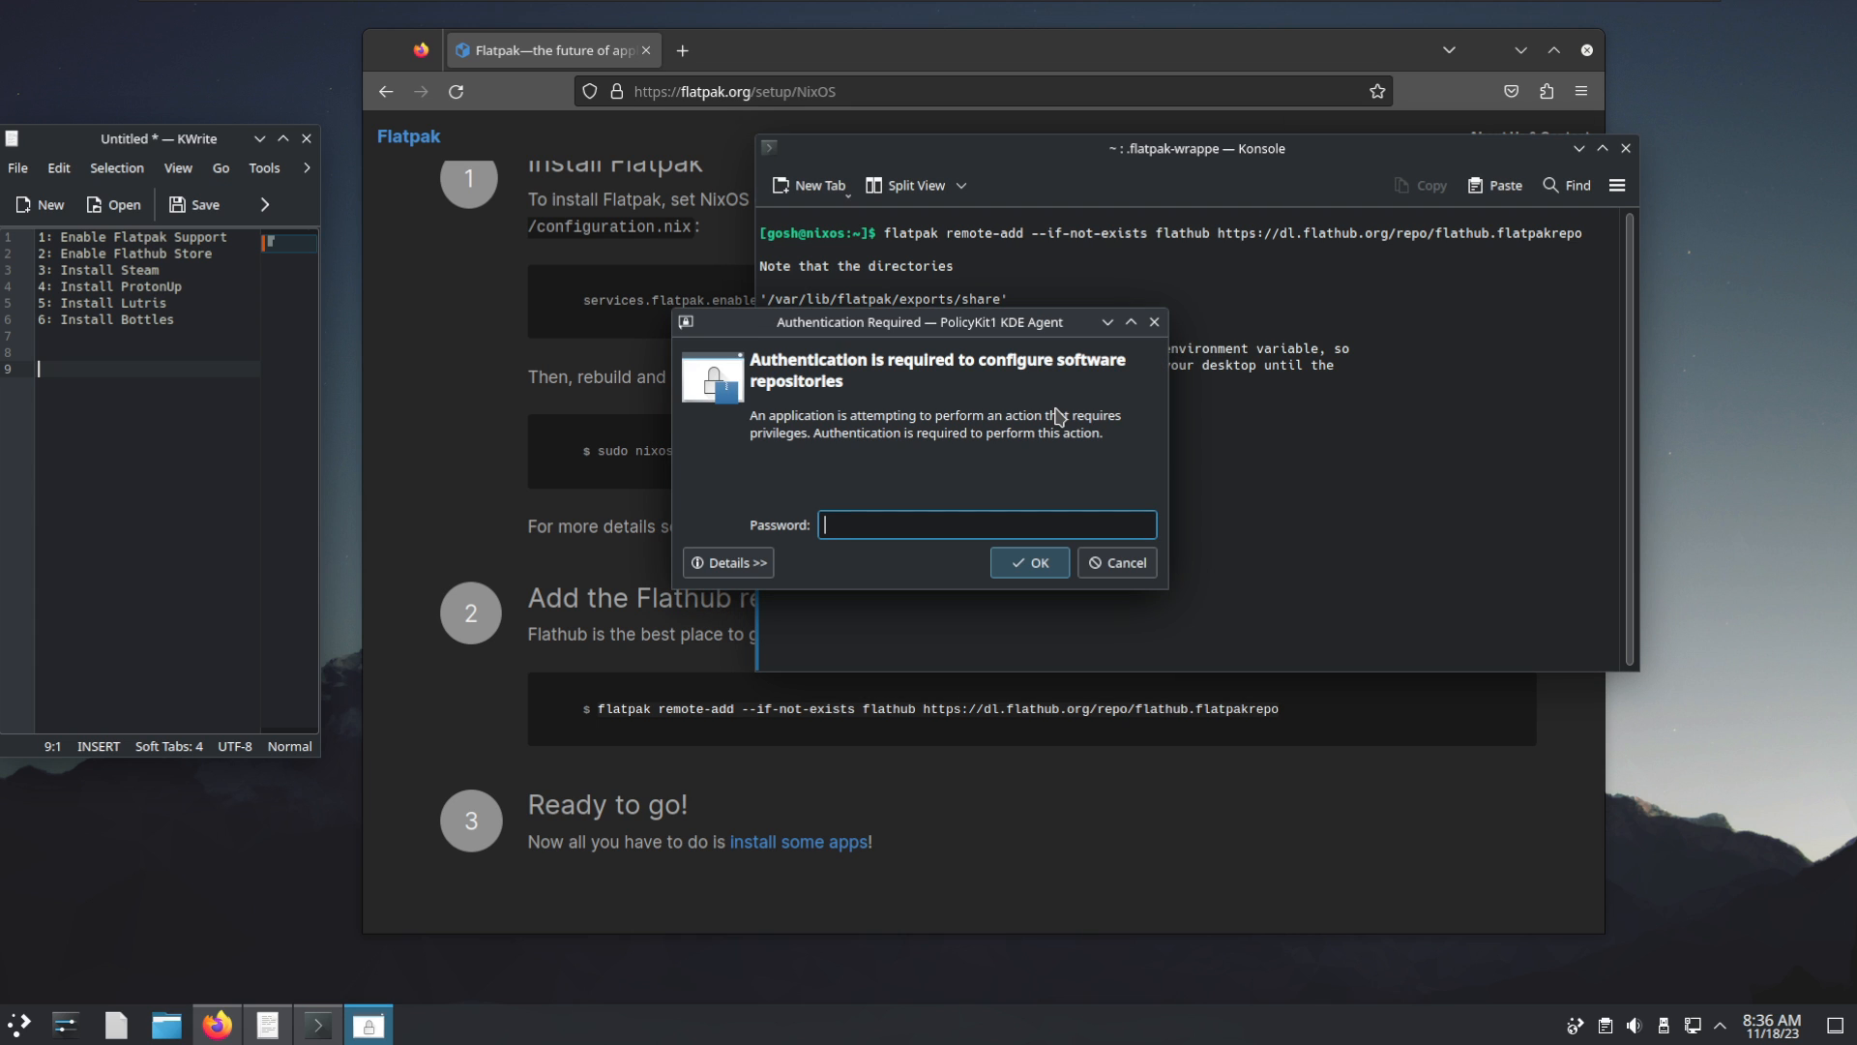
{"action": "left_click", "coordinate": [1028, 561]}
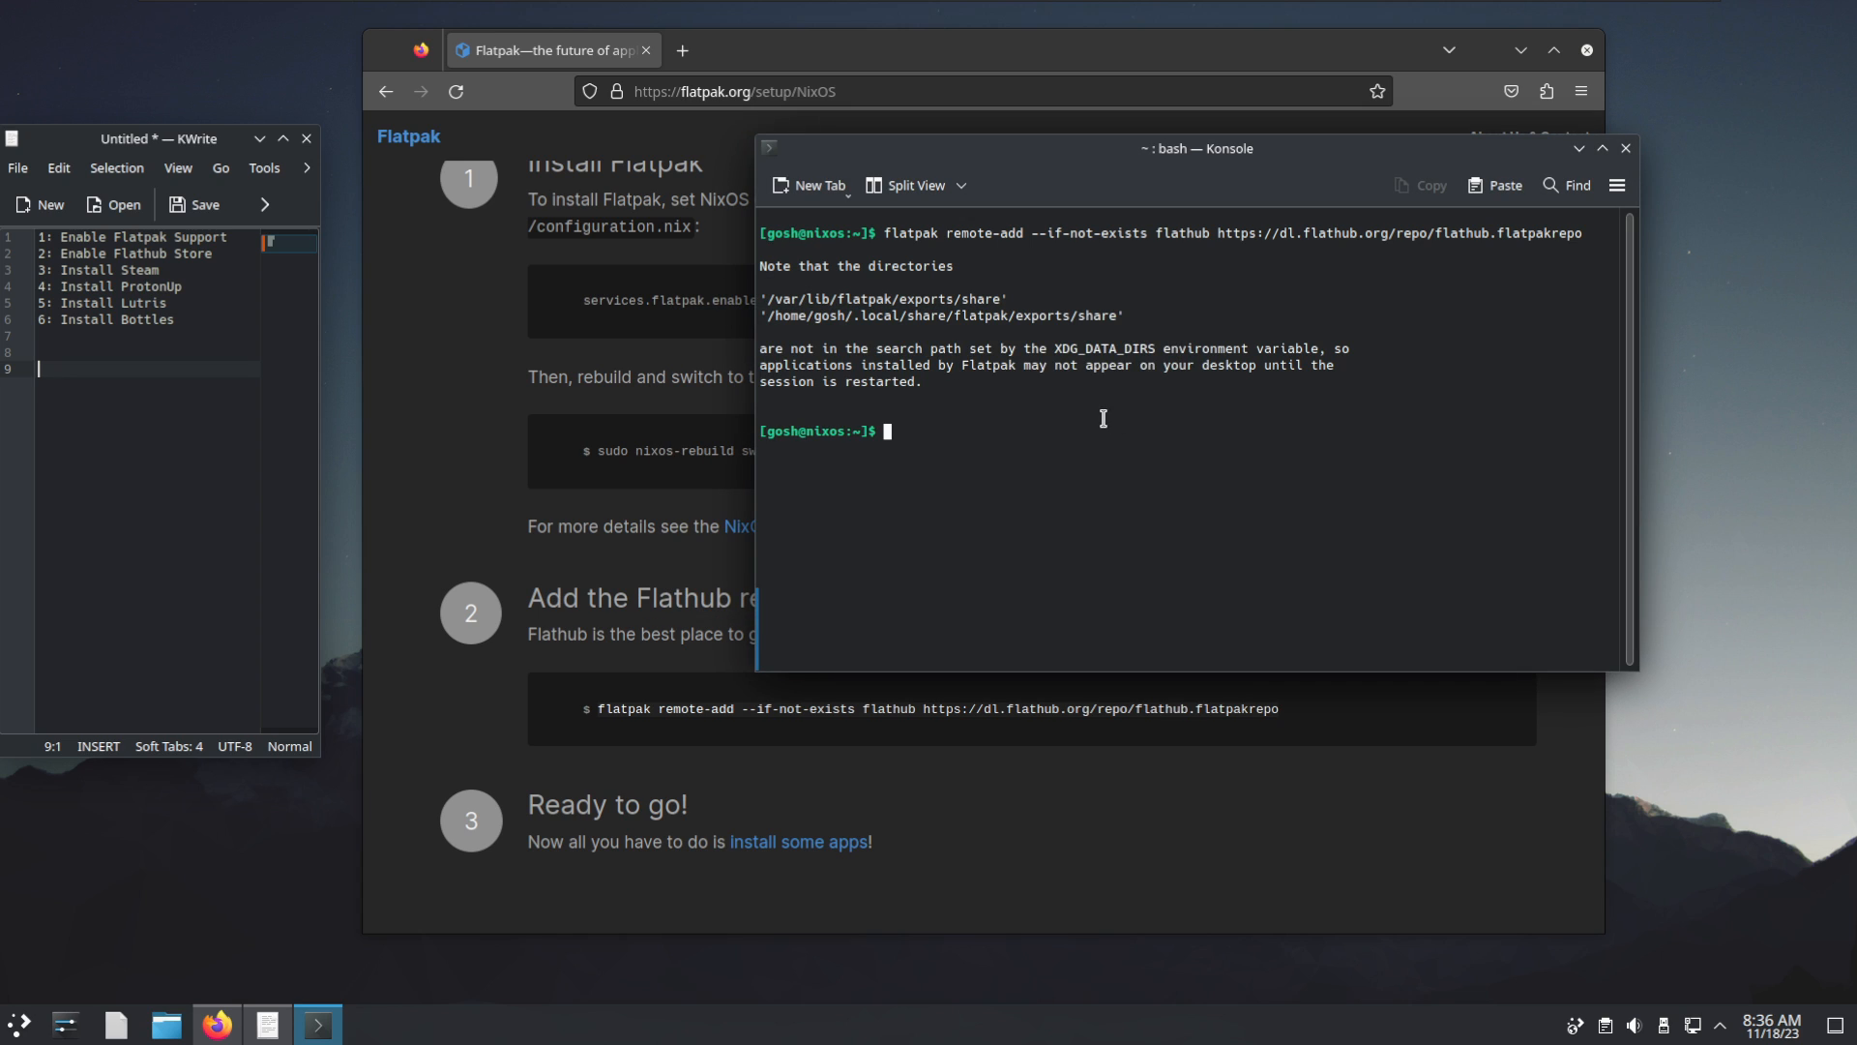
{"action": "mouse_move", "coordinate": [930, 441]}
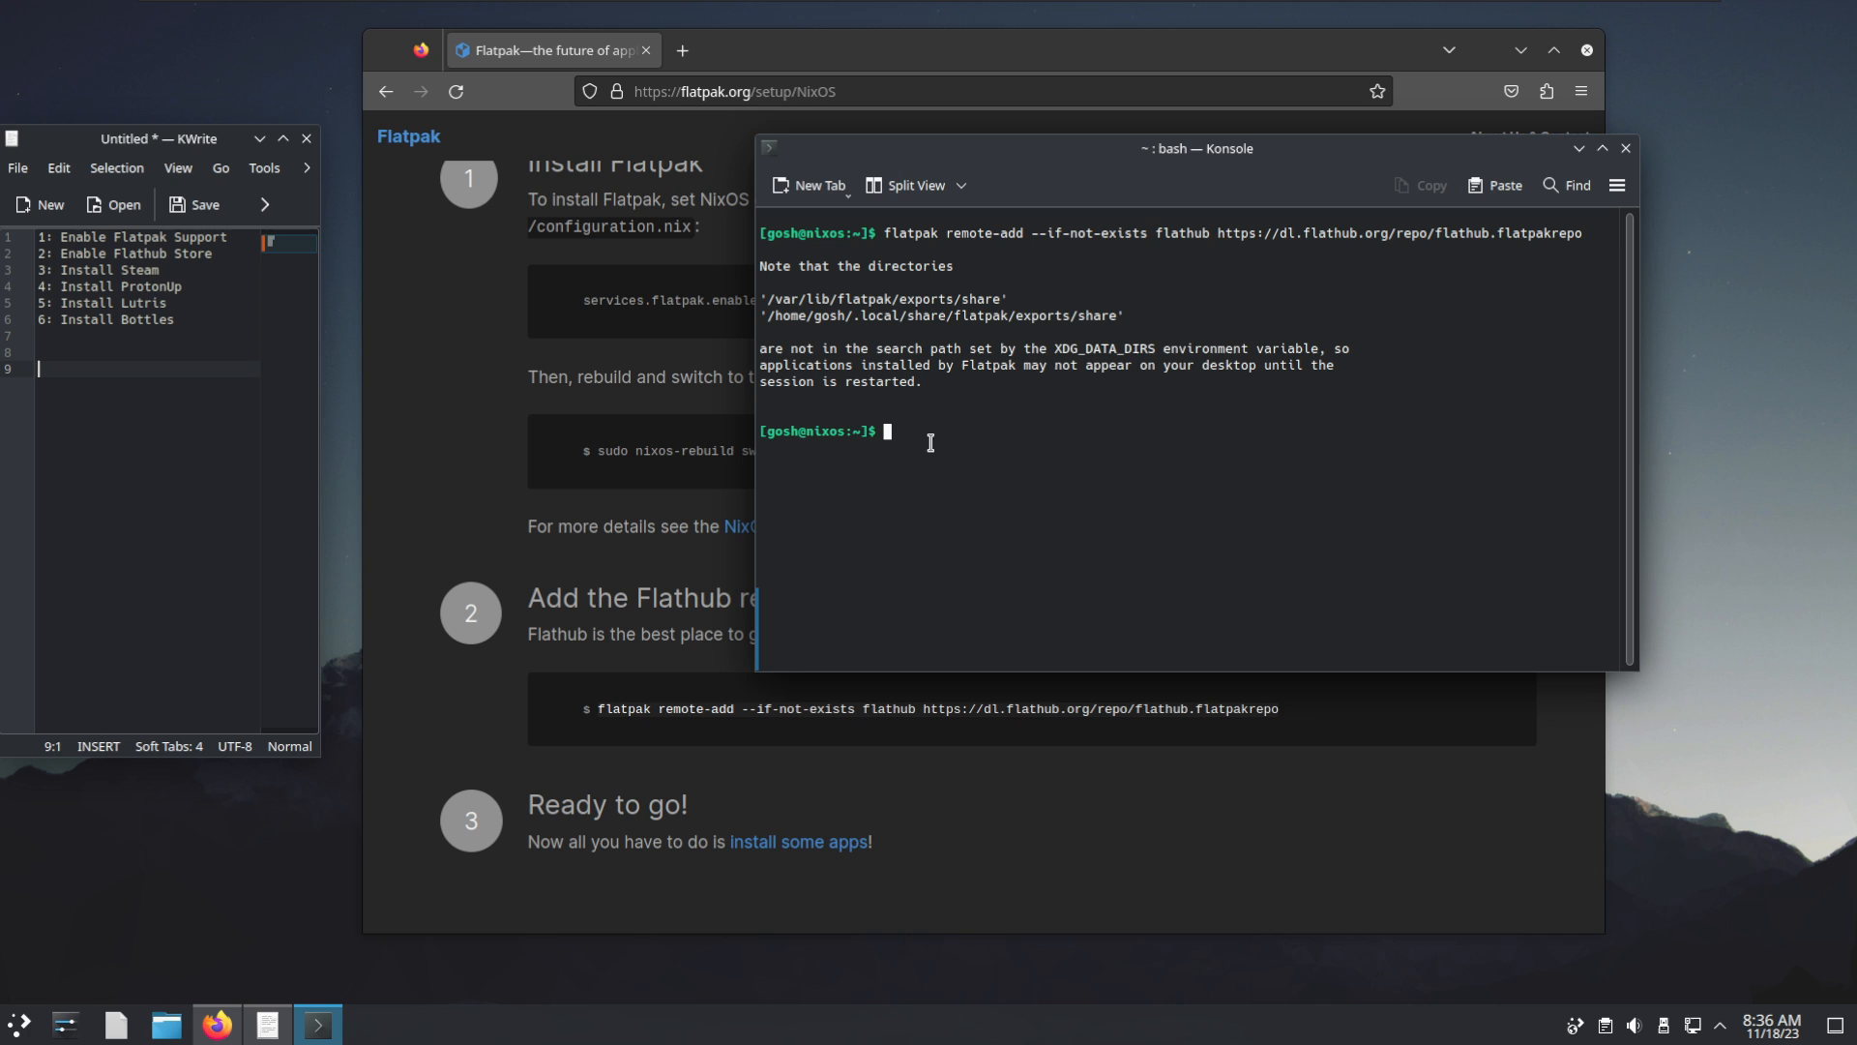
{"action": "type", "text": "clea"}
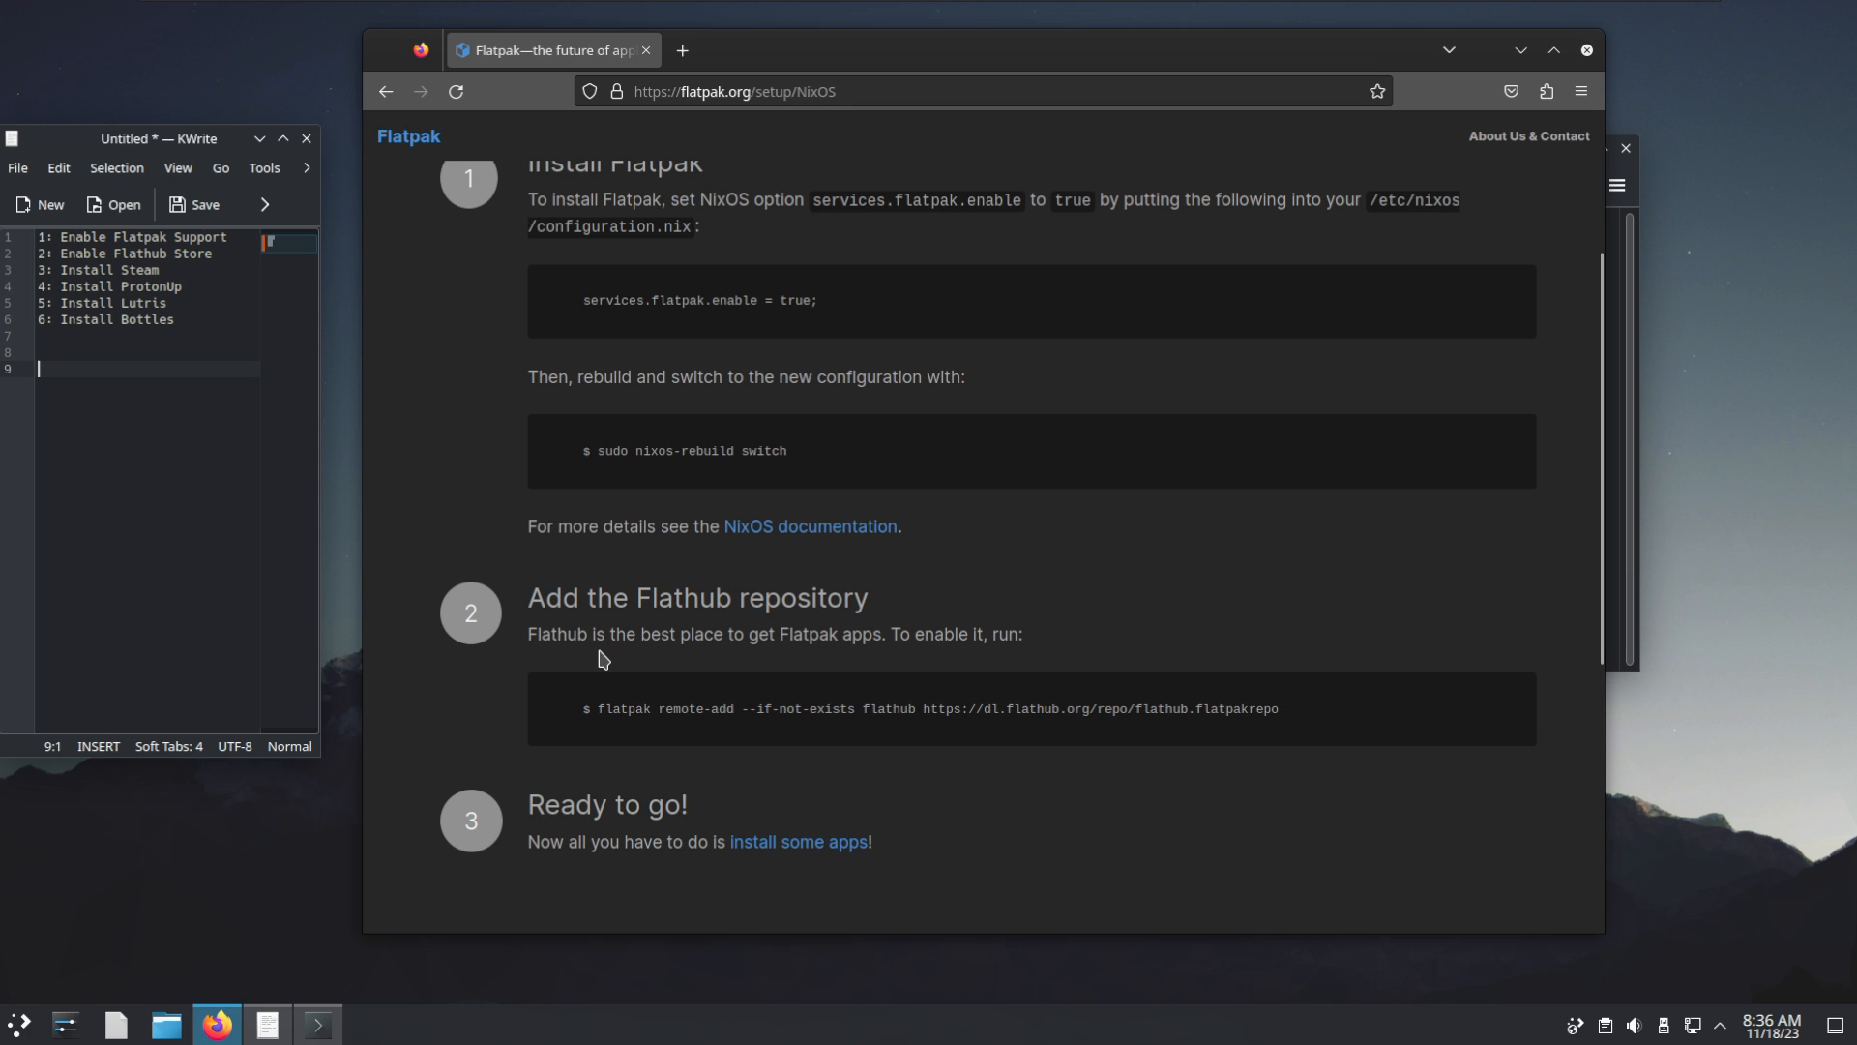
{"action": "mouse_move", "coordinate": [731, 841]}
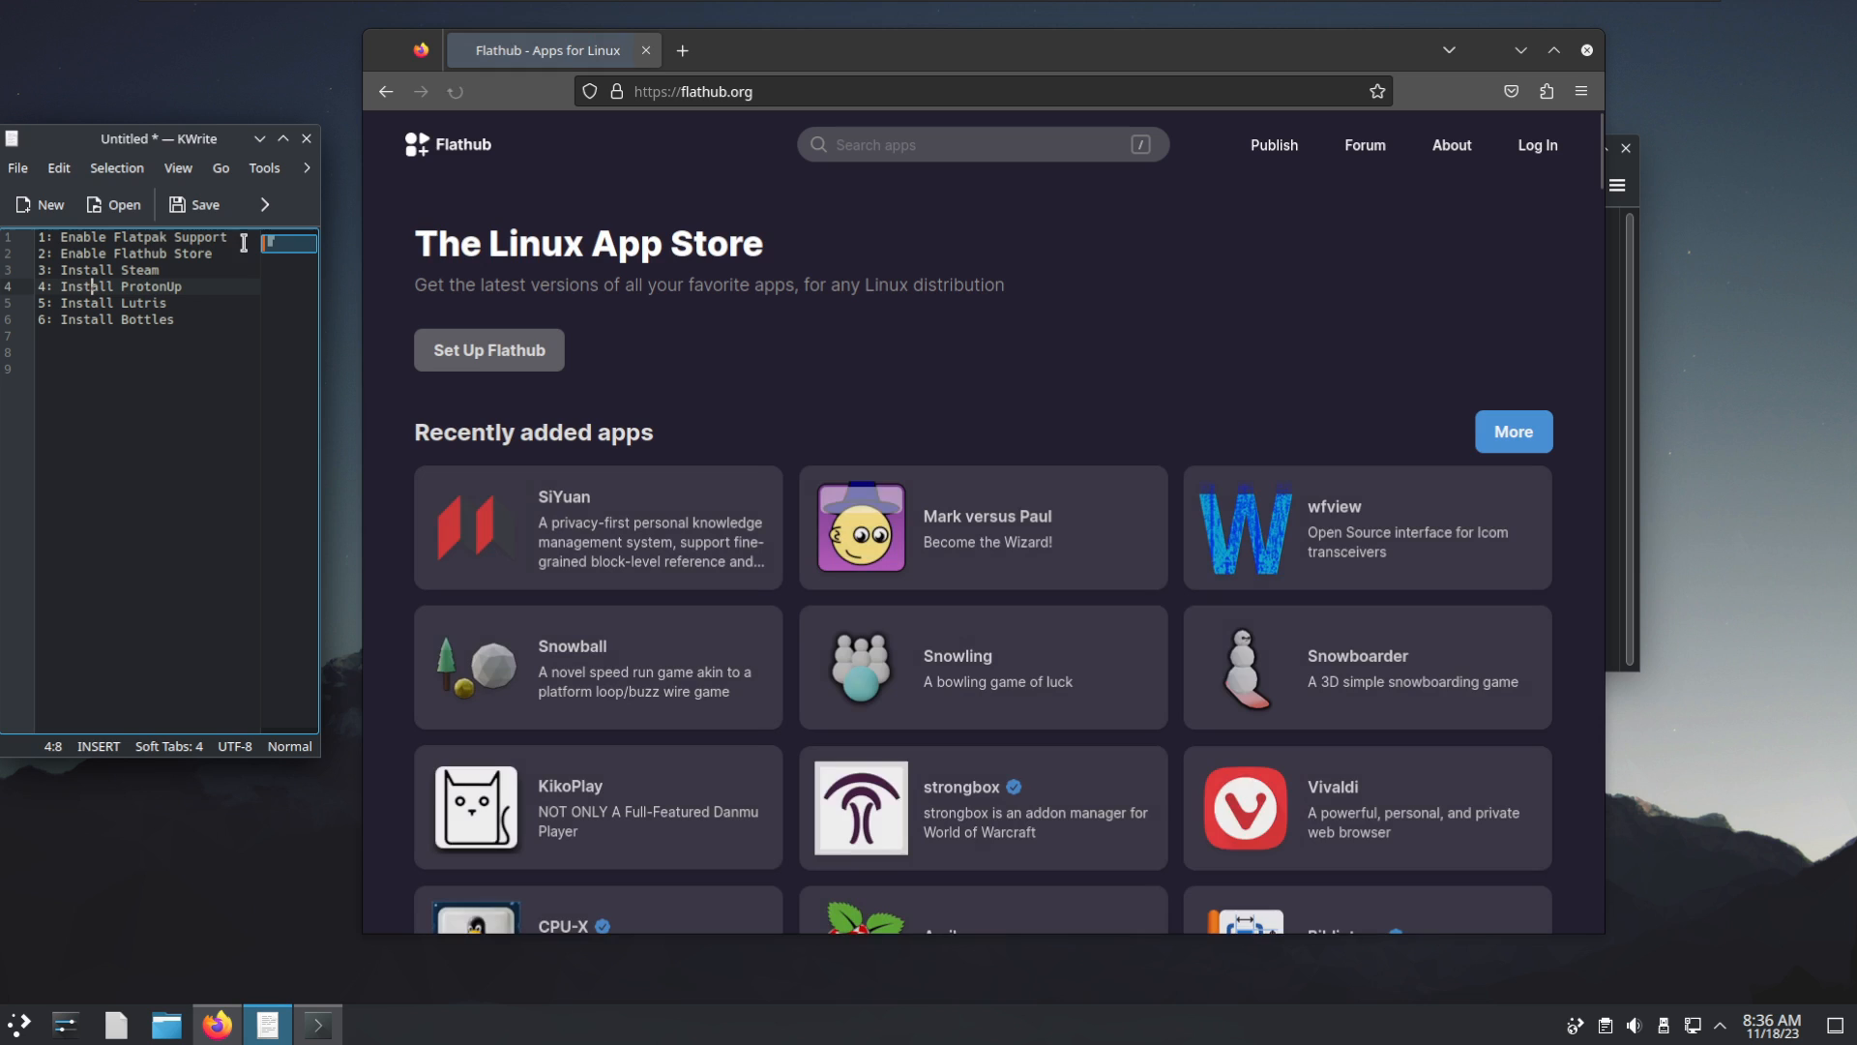
Step: Clear the two finished Flatpak steps from the checklist and scroll Flathub to Popular apps
{"action": "left_click", "coordinate": [56, 168]}
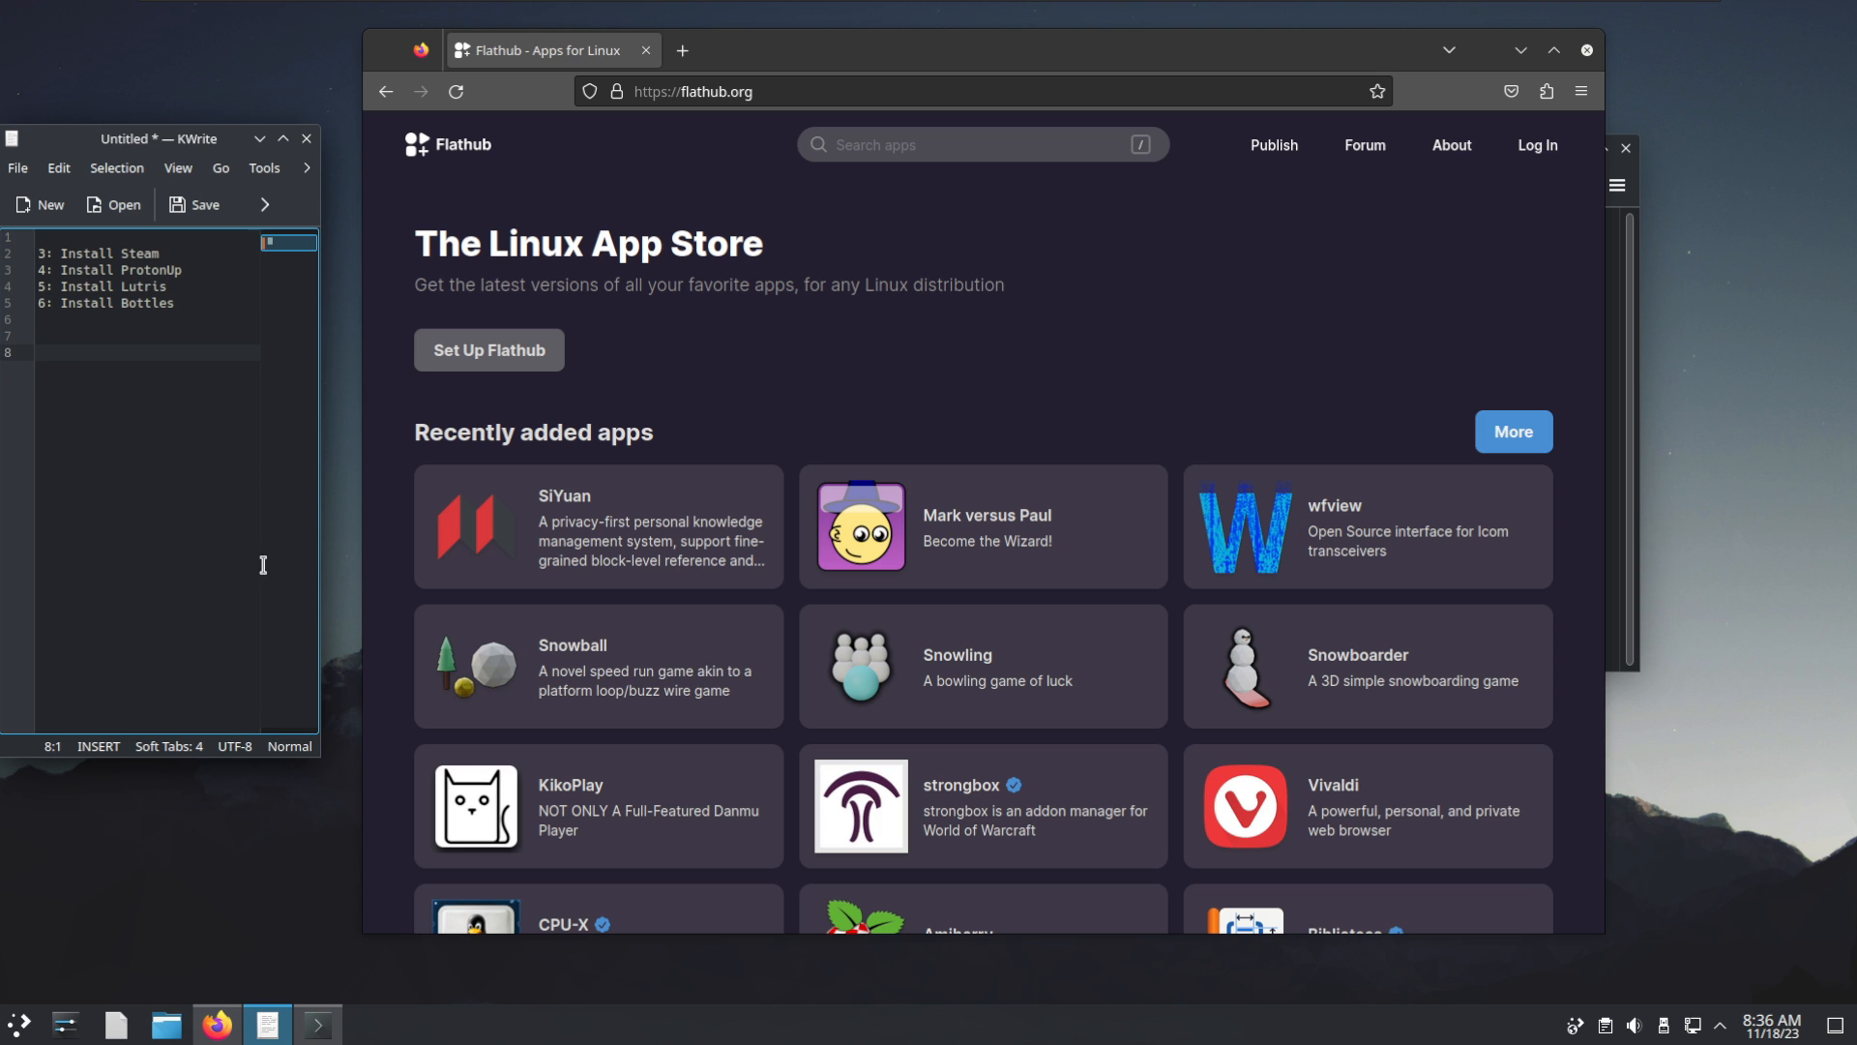
{"action": "scroll", "scroll_direction": "down", "scroll_amount": 3}
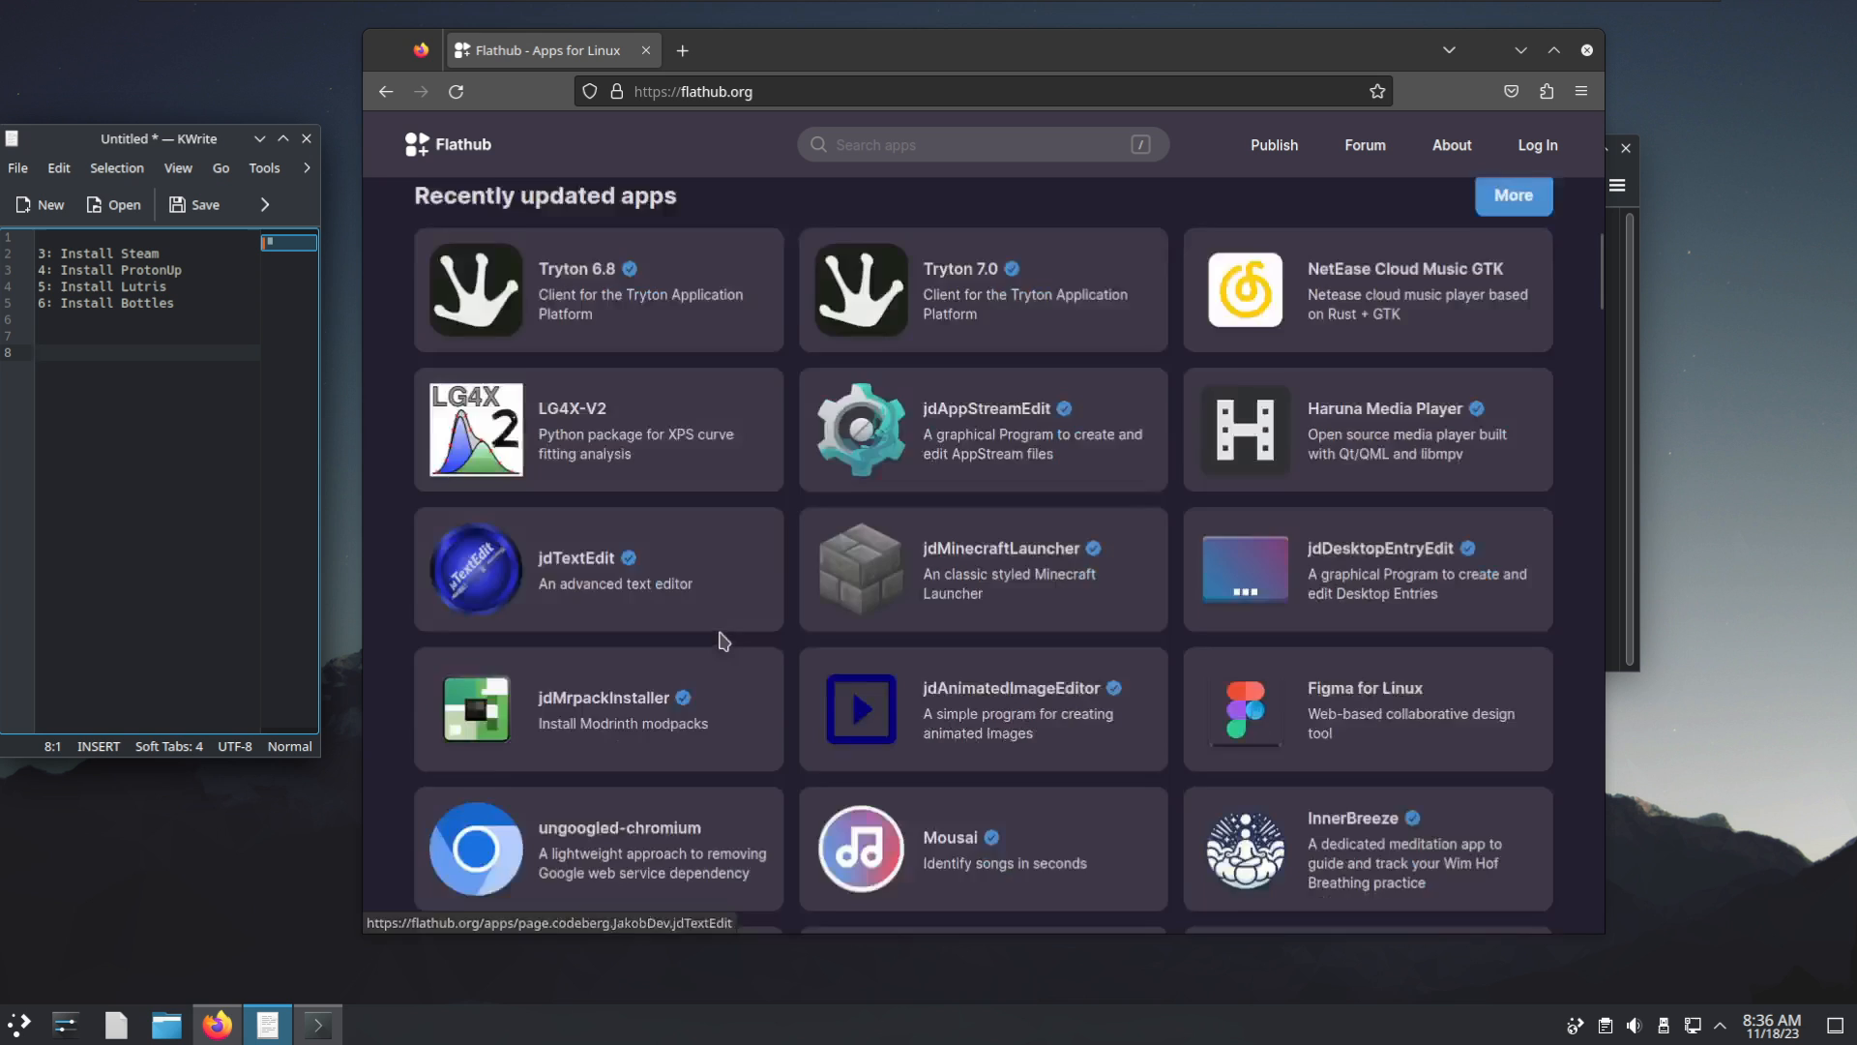
{"action": "scroll", "scroll_direction": "down", "scroll_amount": 3}
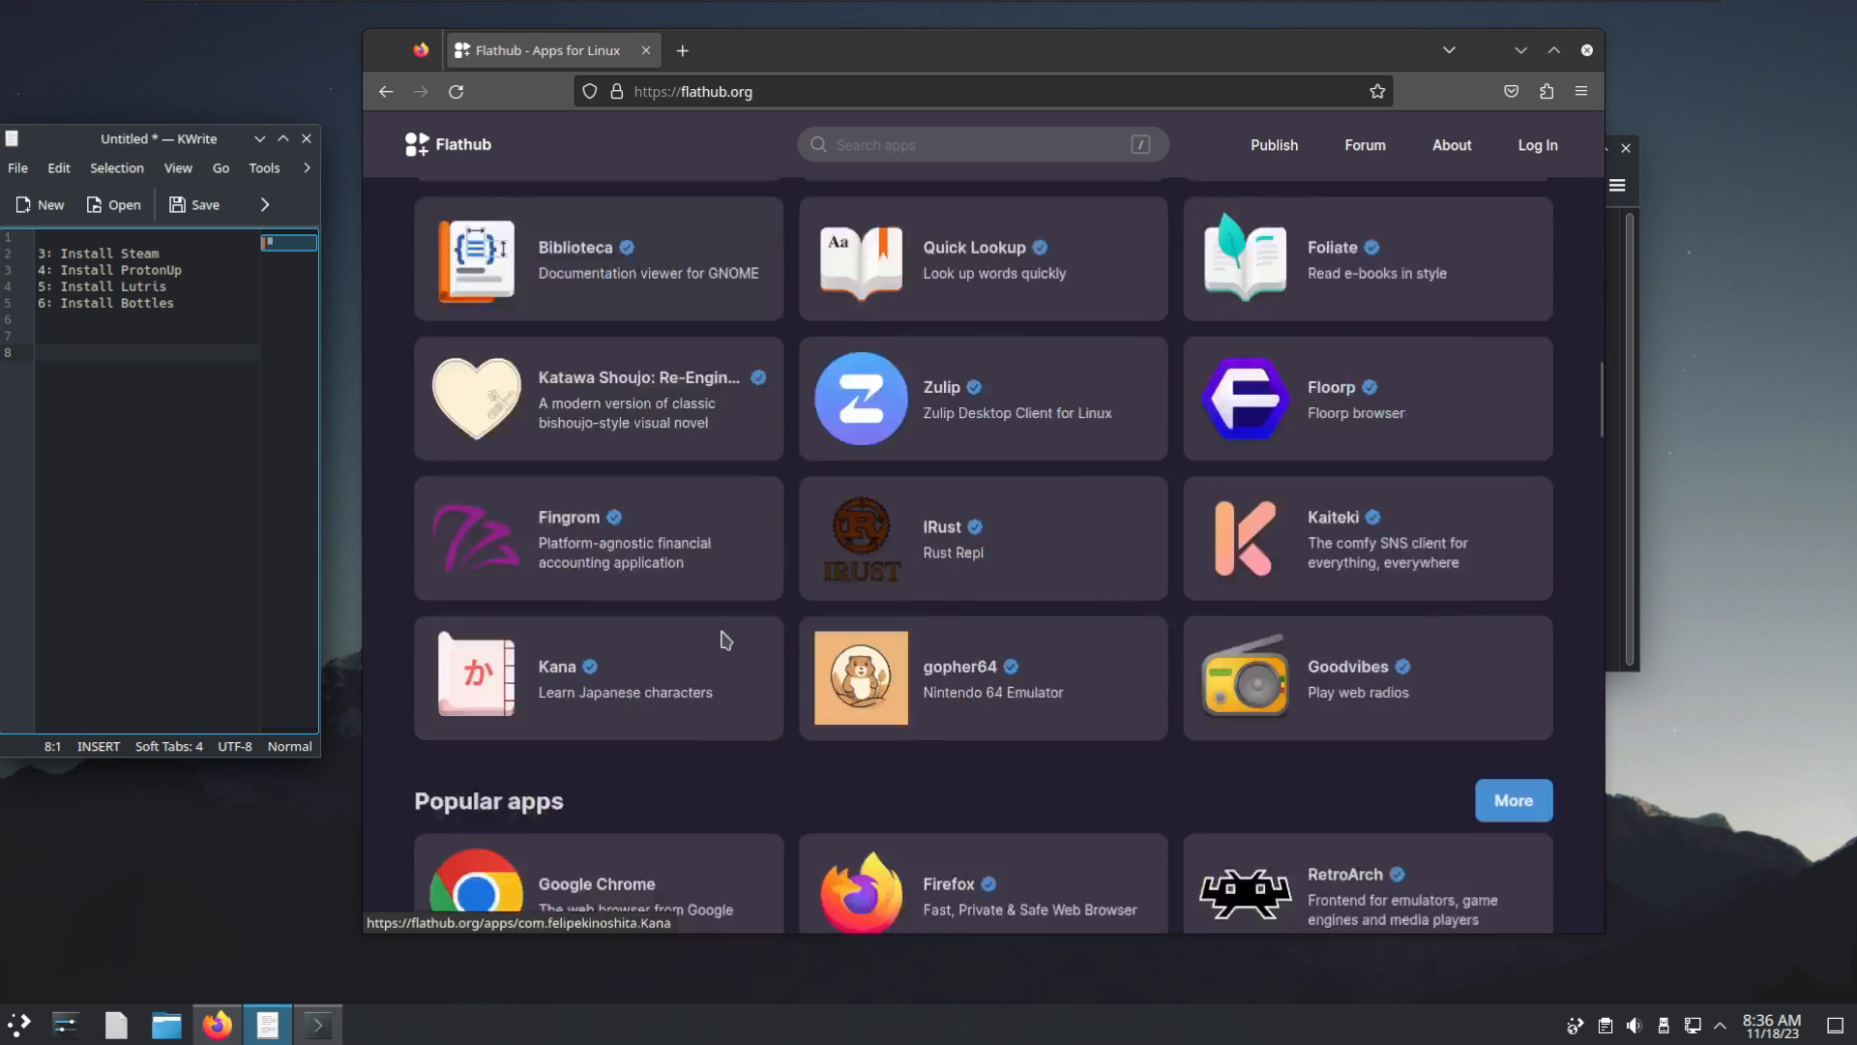
{"action": "scroll", "scroll_direction": "down", "scroll_amount": 3}
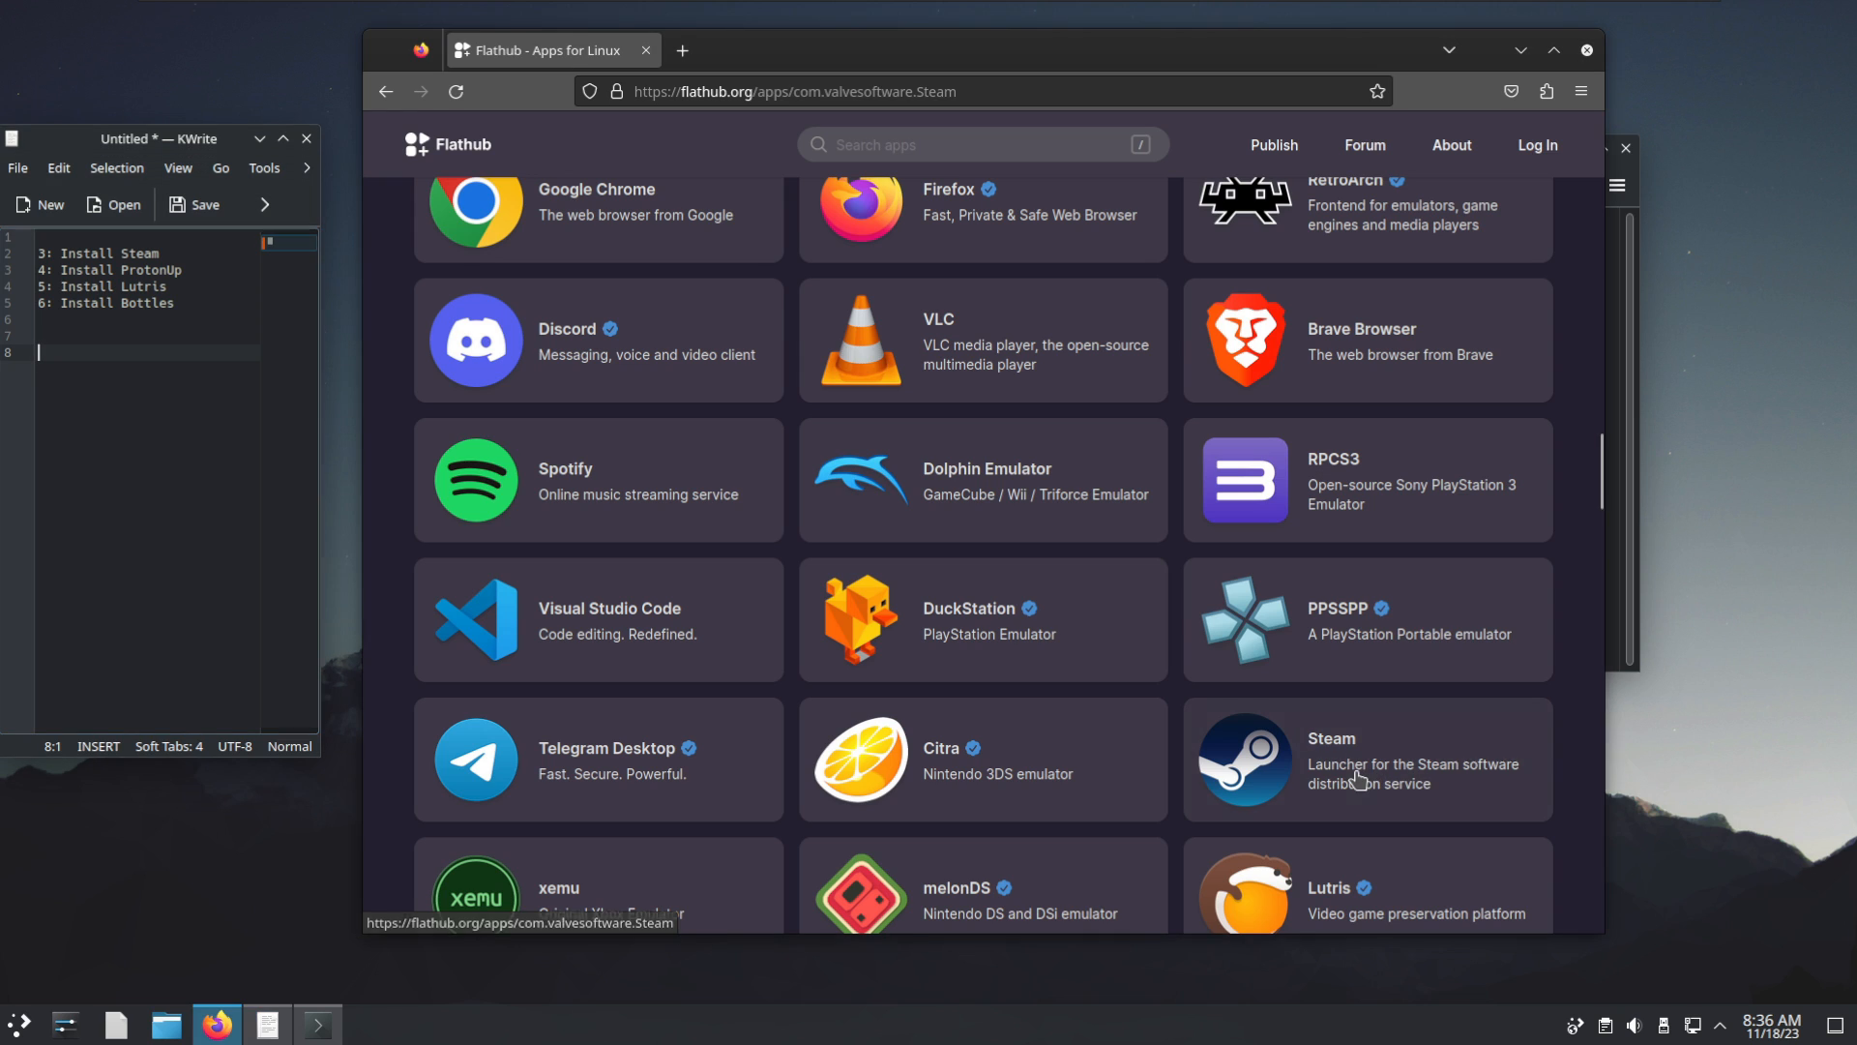
Step: Paste 'flatpak install flathub com.valvesoftware.Steam' into Konsole and answer y at both prompts
{"action": "left_click", "coordinate": [1362, 758]}
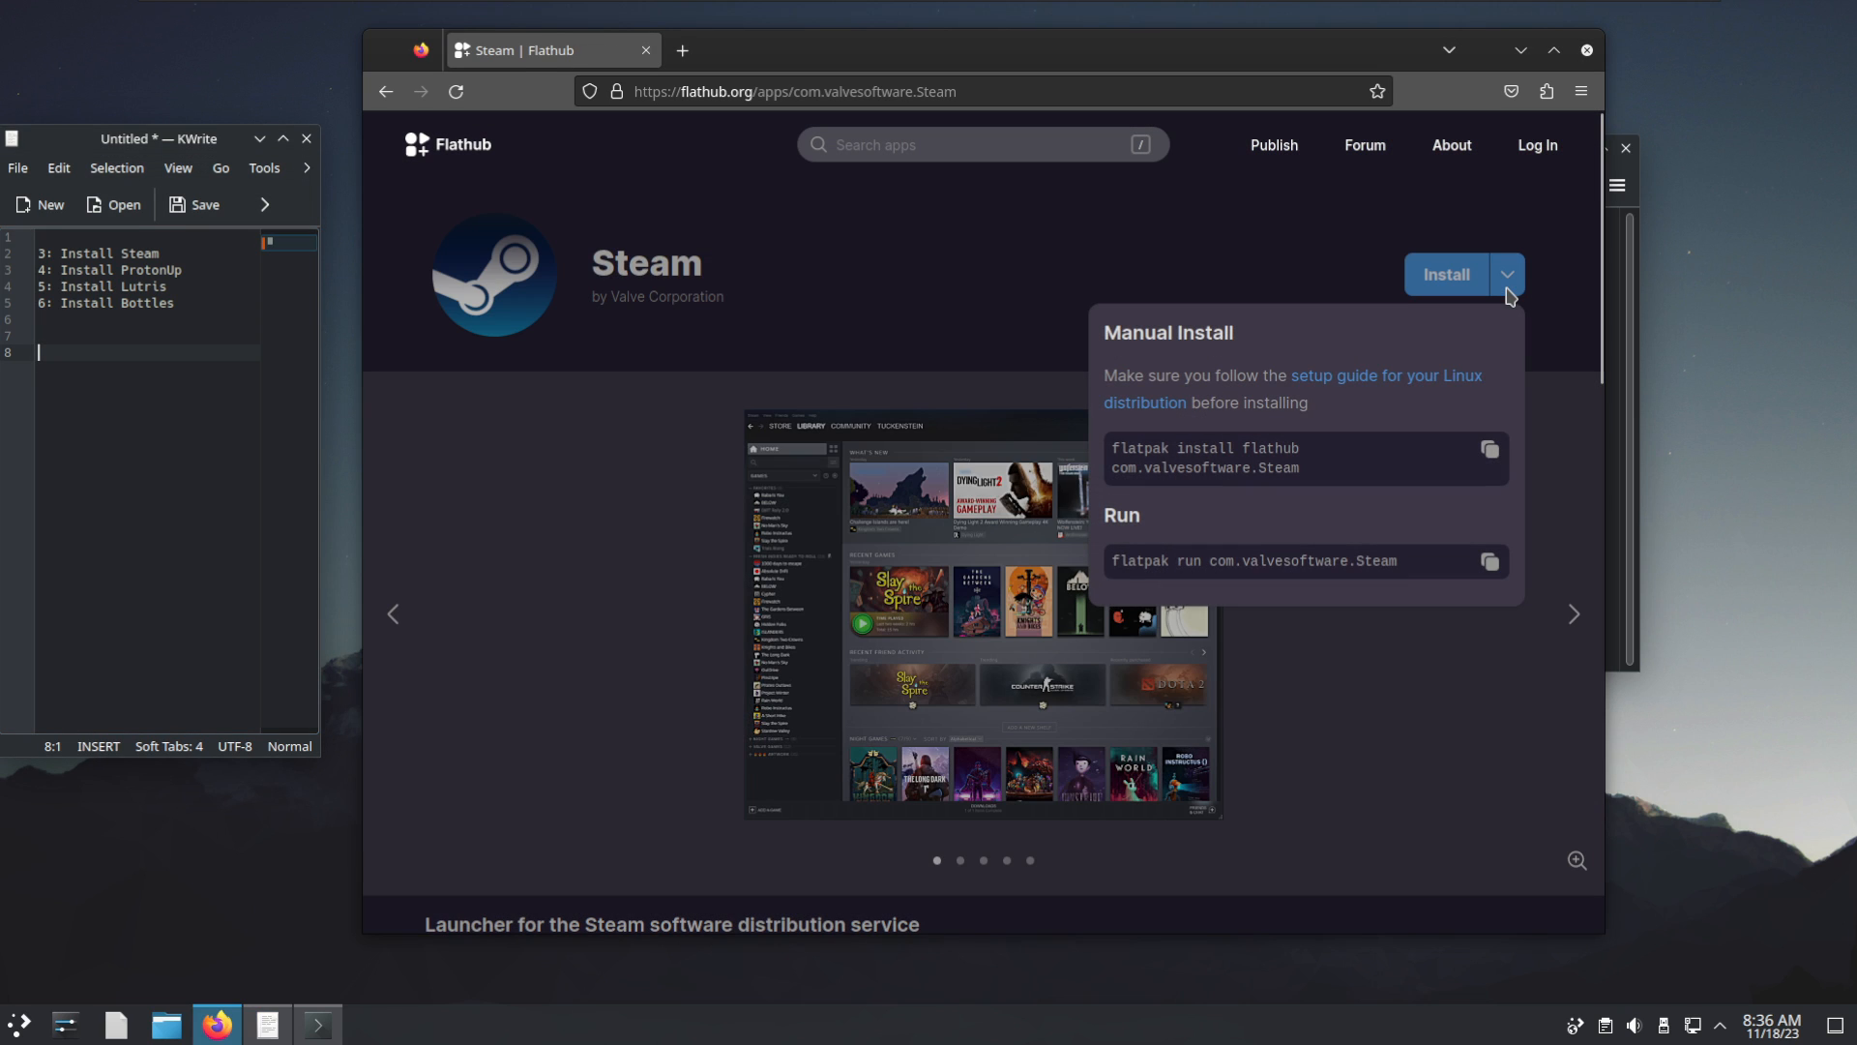
{"action": "mouse_move", "coordinate": [1468, 447]}
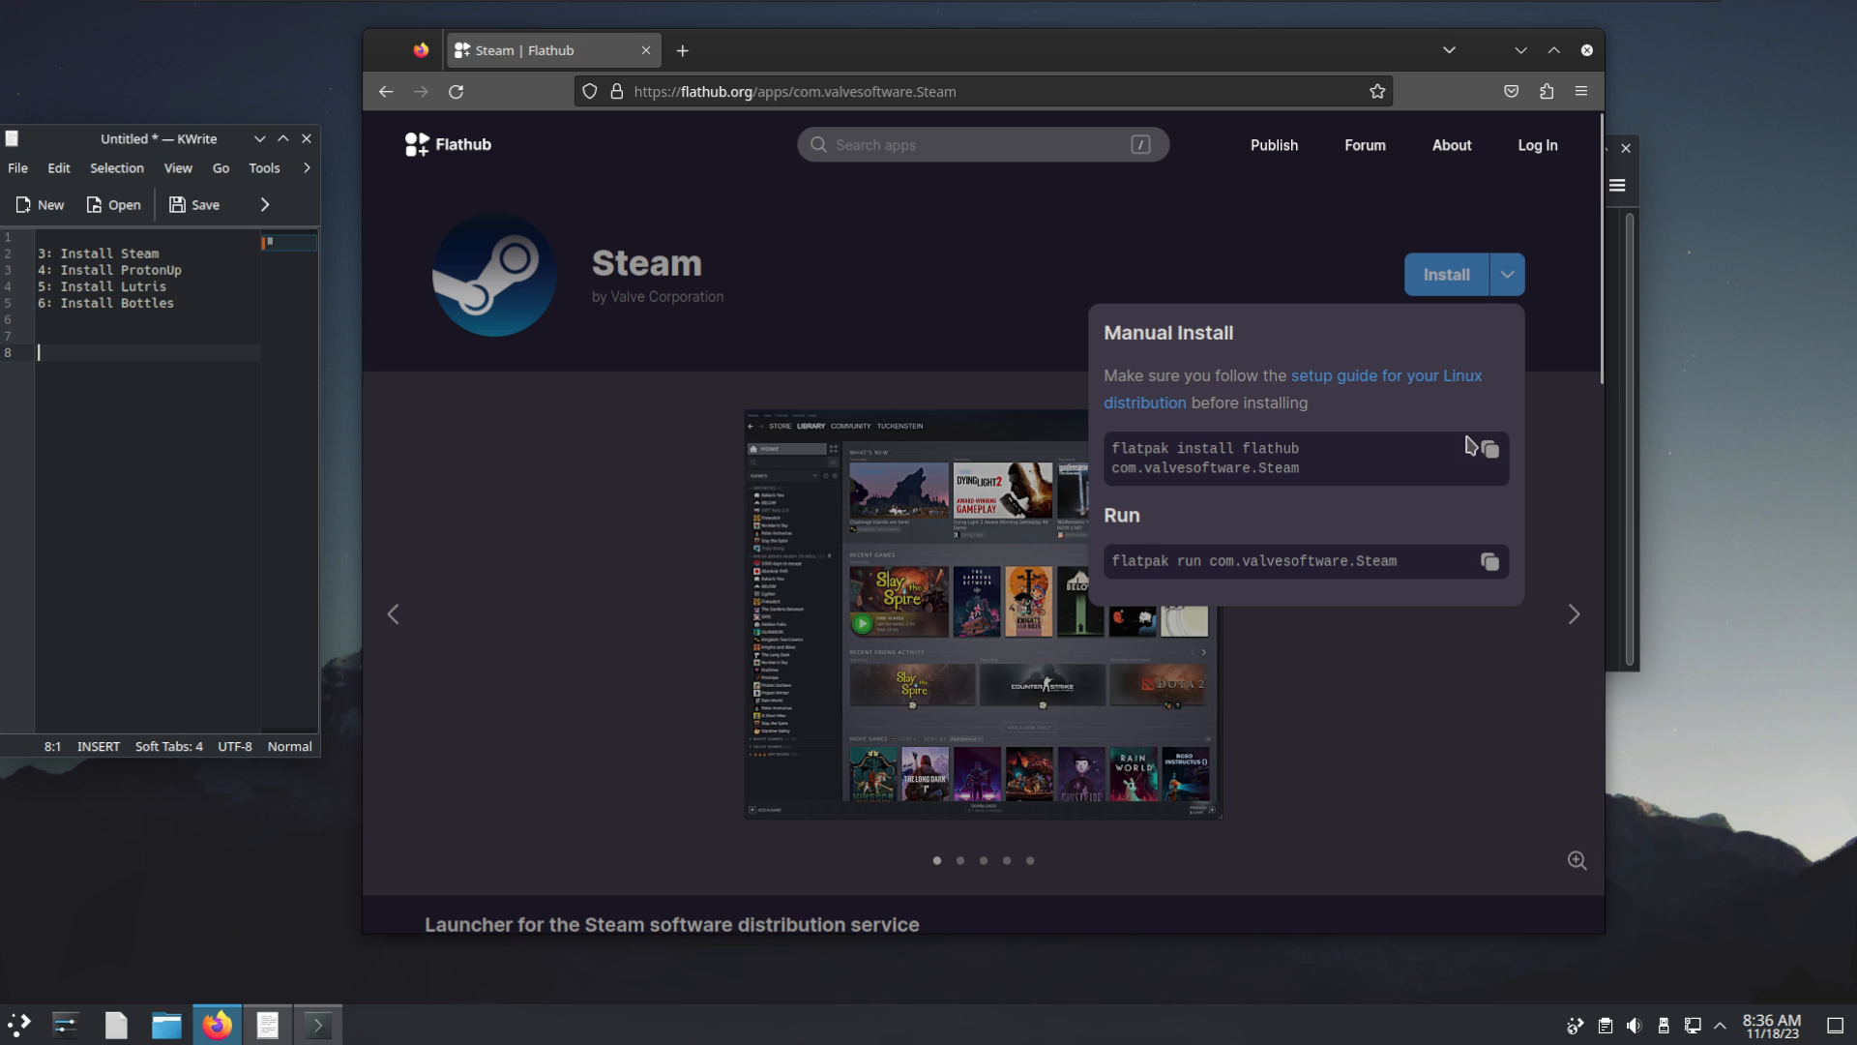
{"action": "right_click", "coordinate": [1006, 391]}
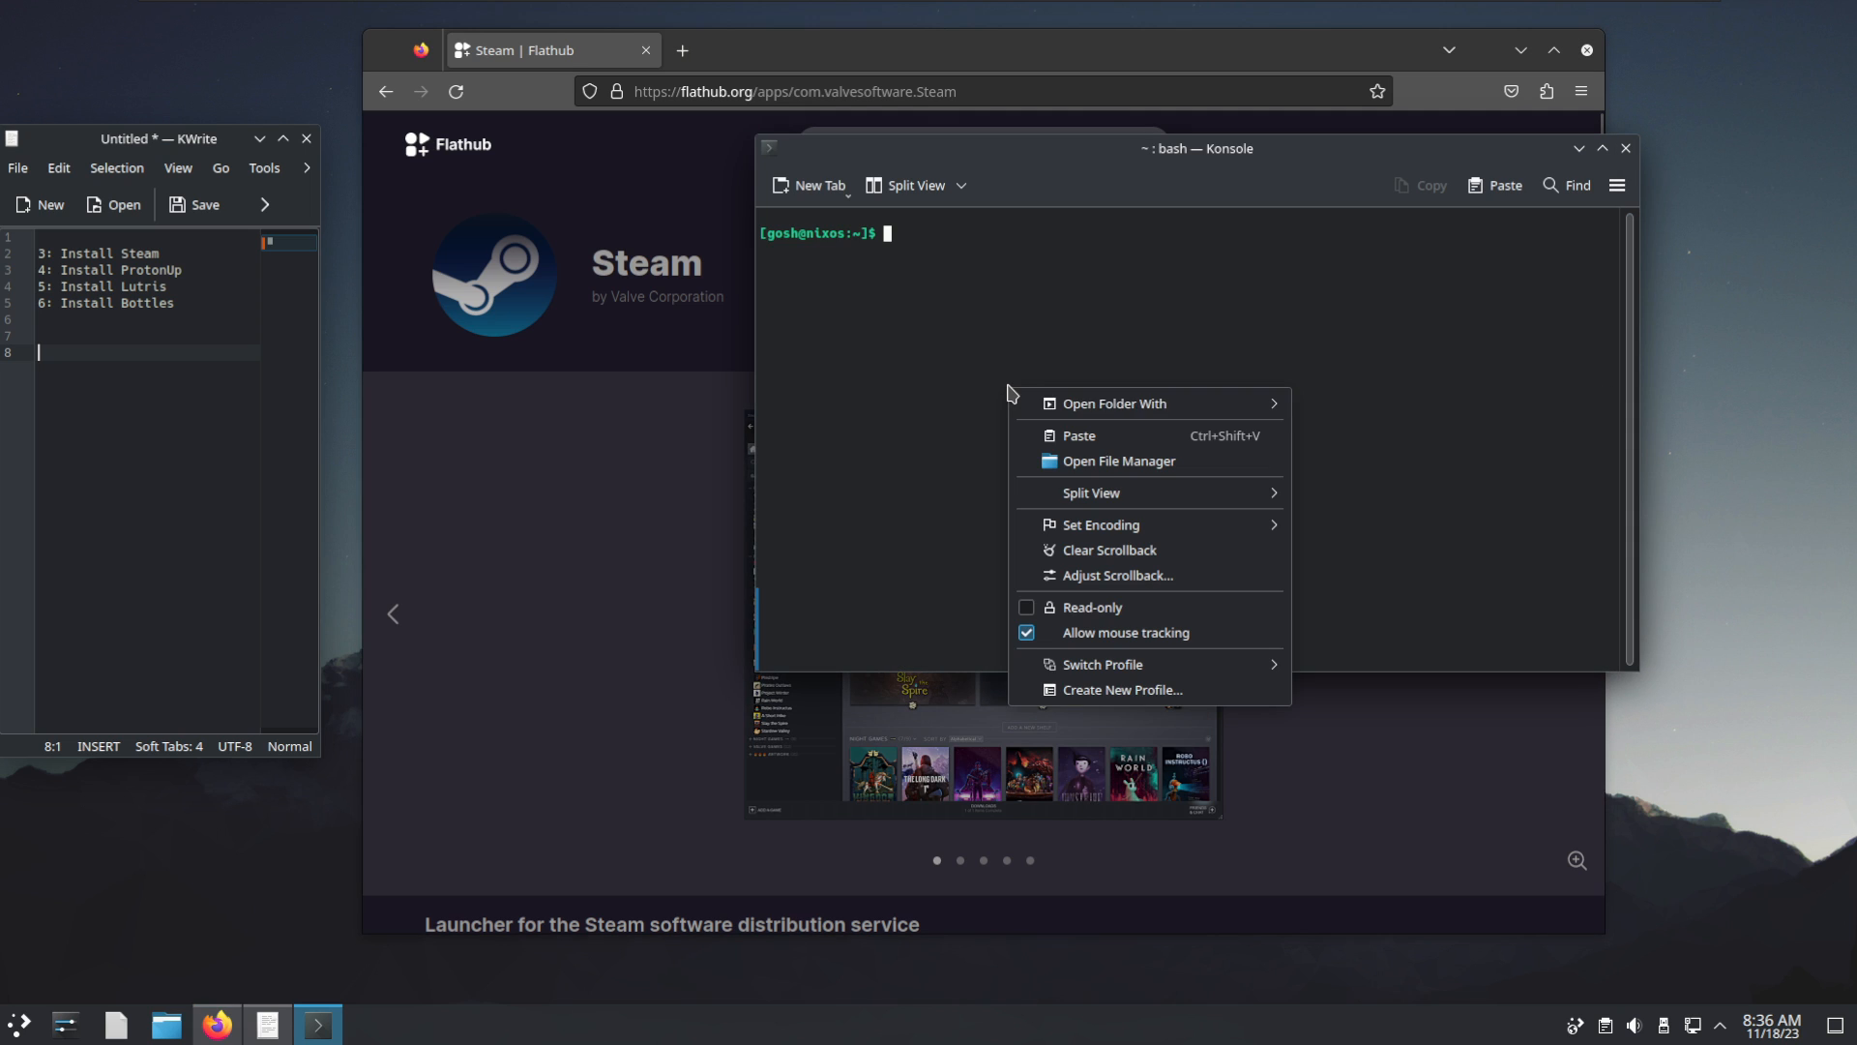
{"action": "left_click", "coordinate": [1078, 435]}
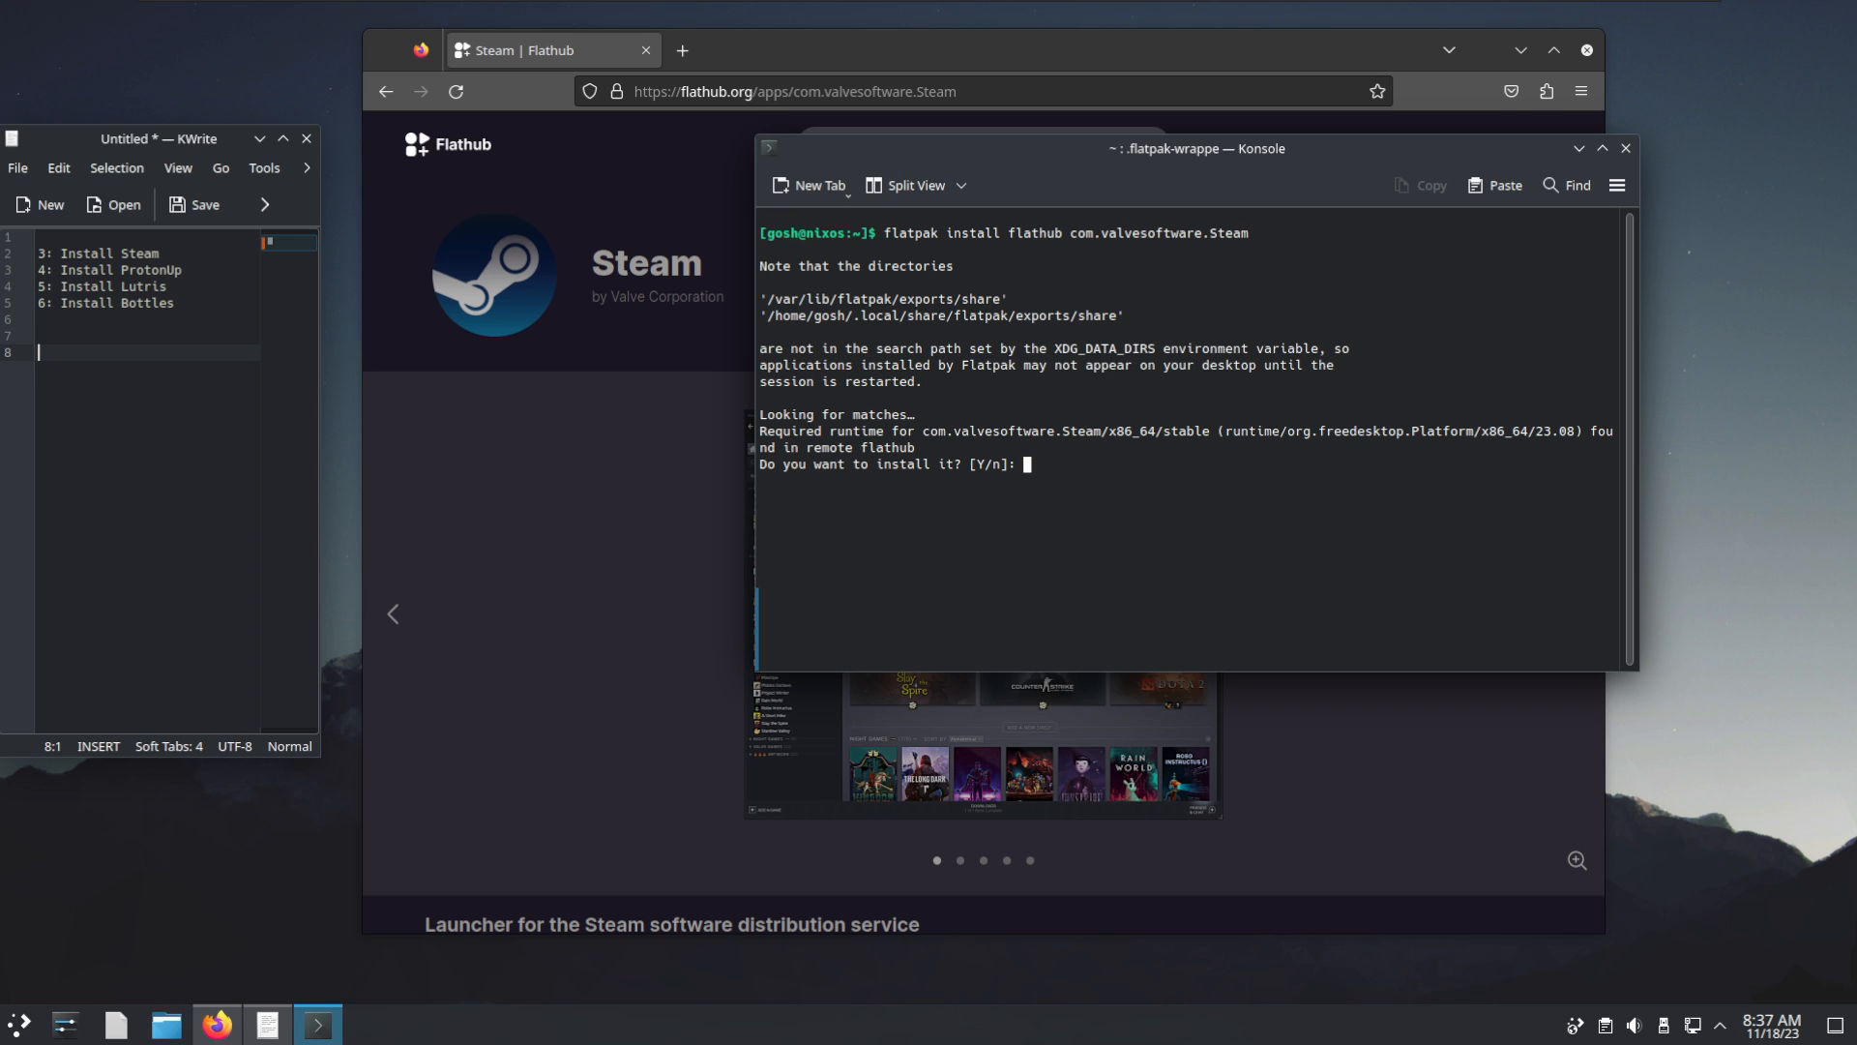
{"action": "type", "text": "y"}
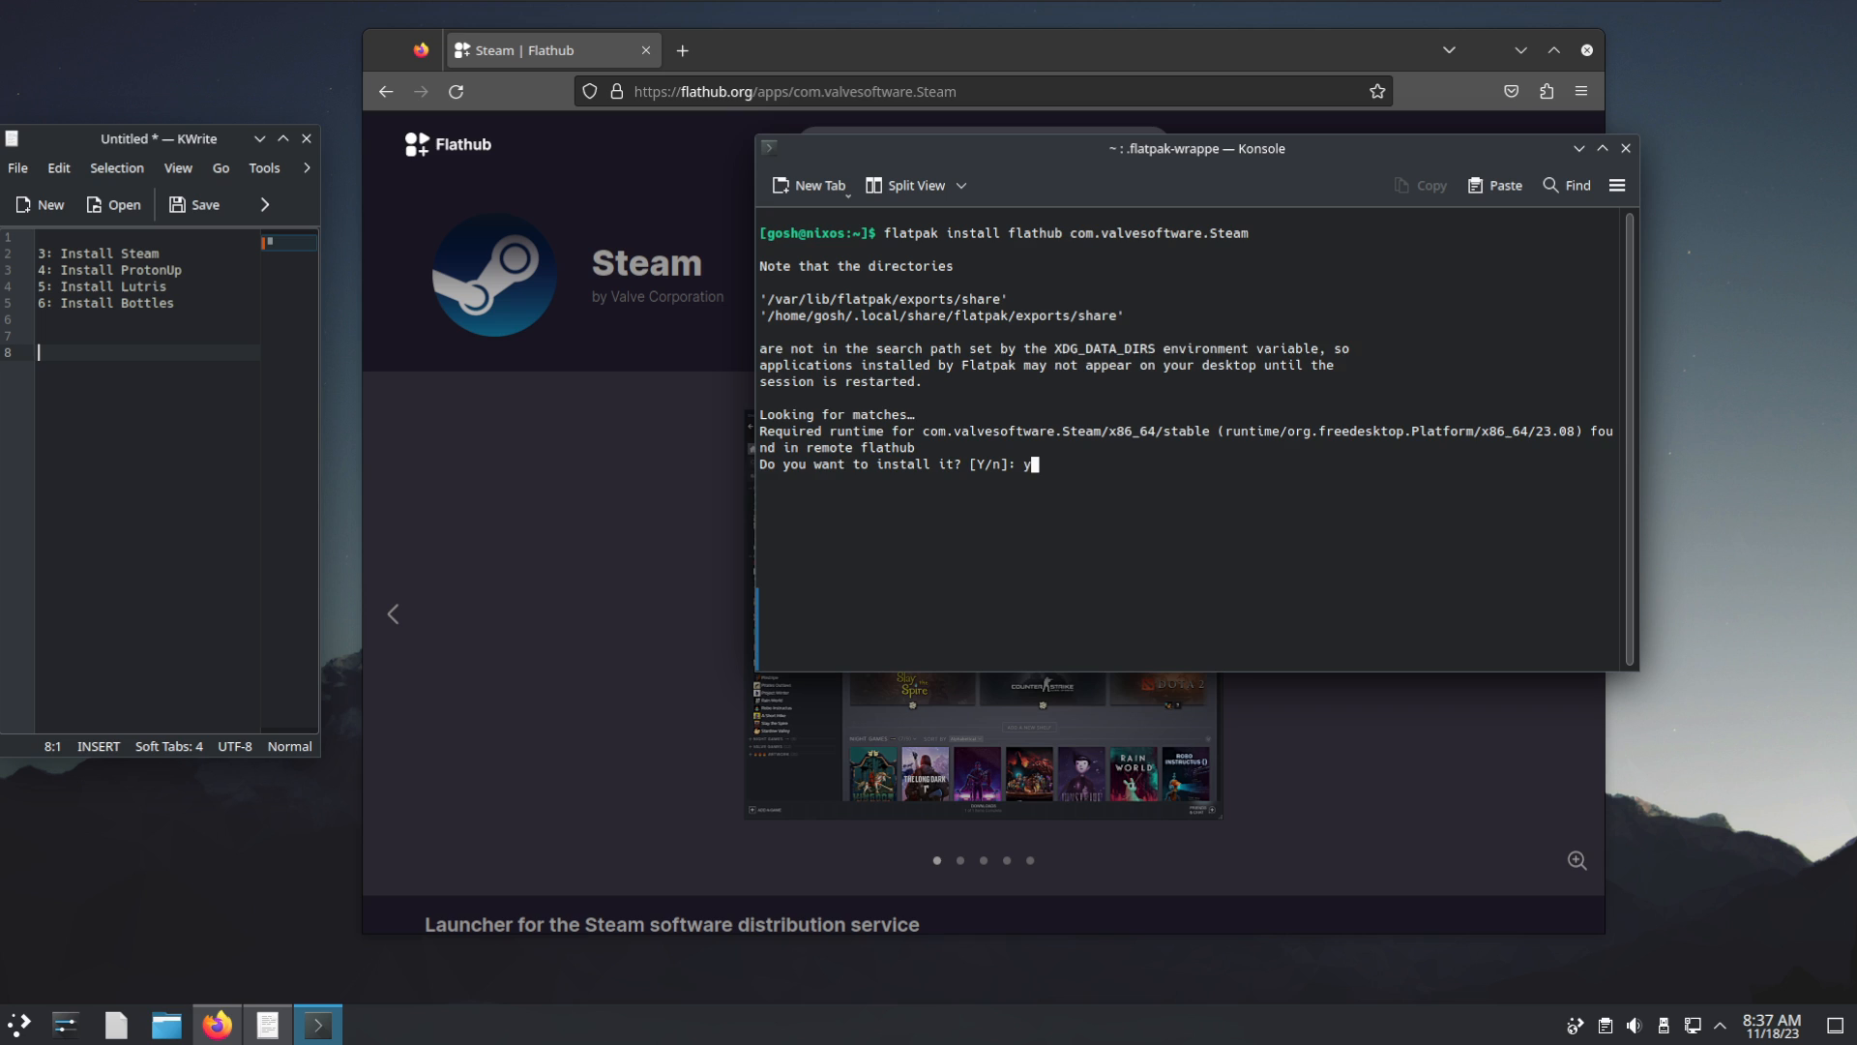
{"action": "key", "text": "Return"}
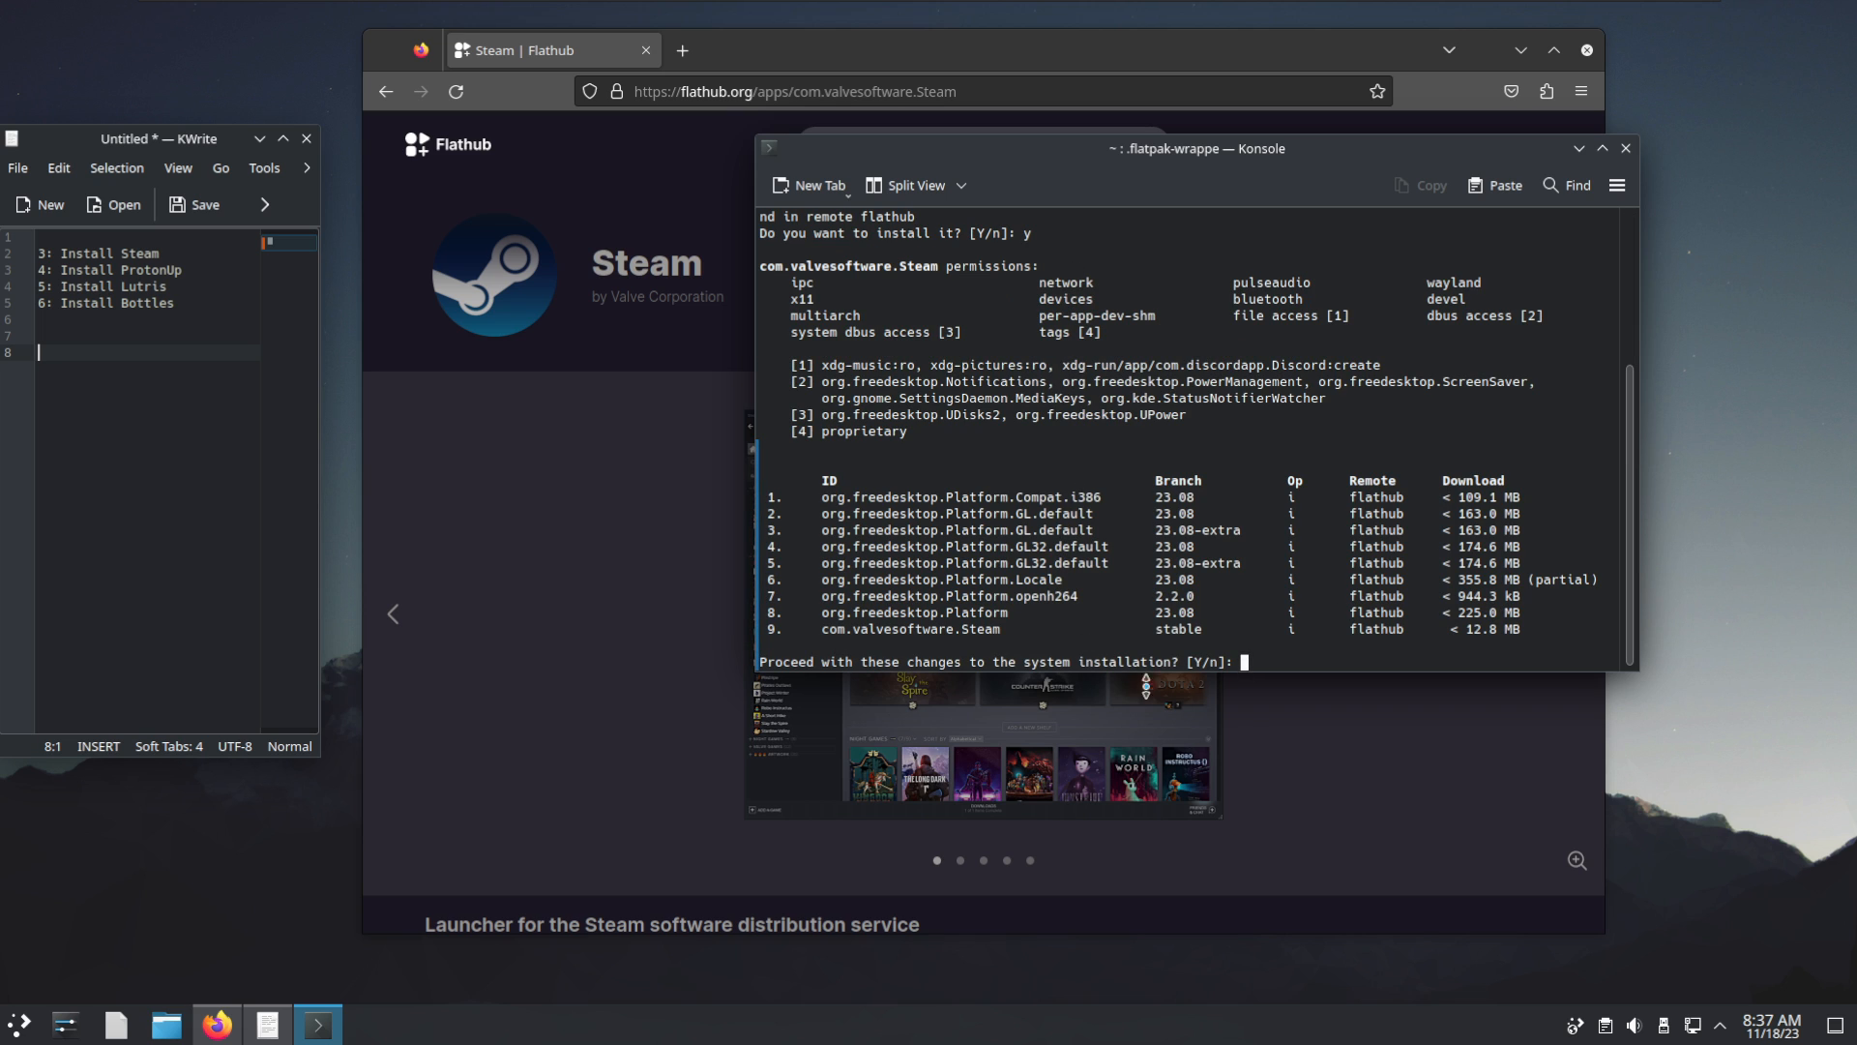
{"action": "mouse_move", "coordinate": [1714, 613]}
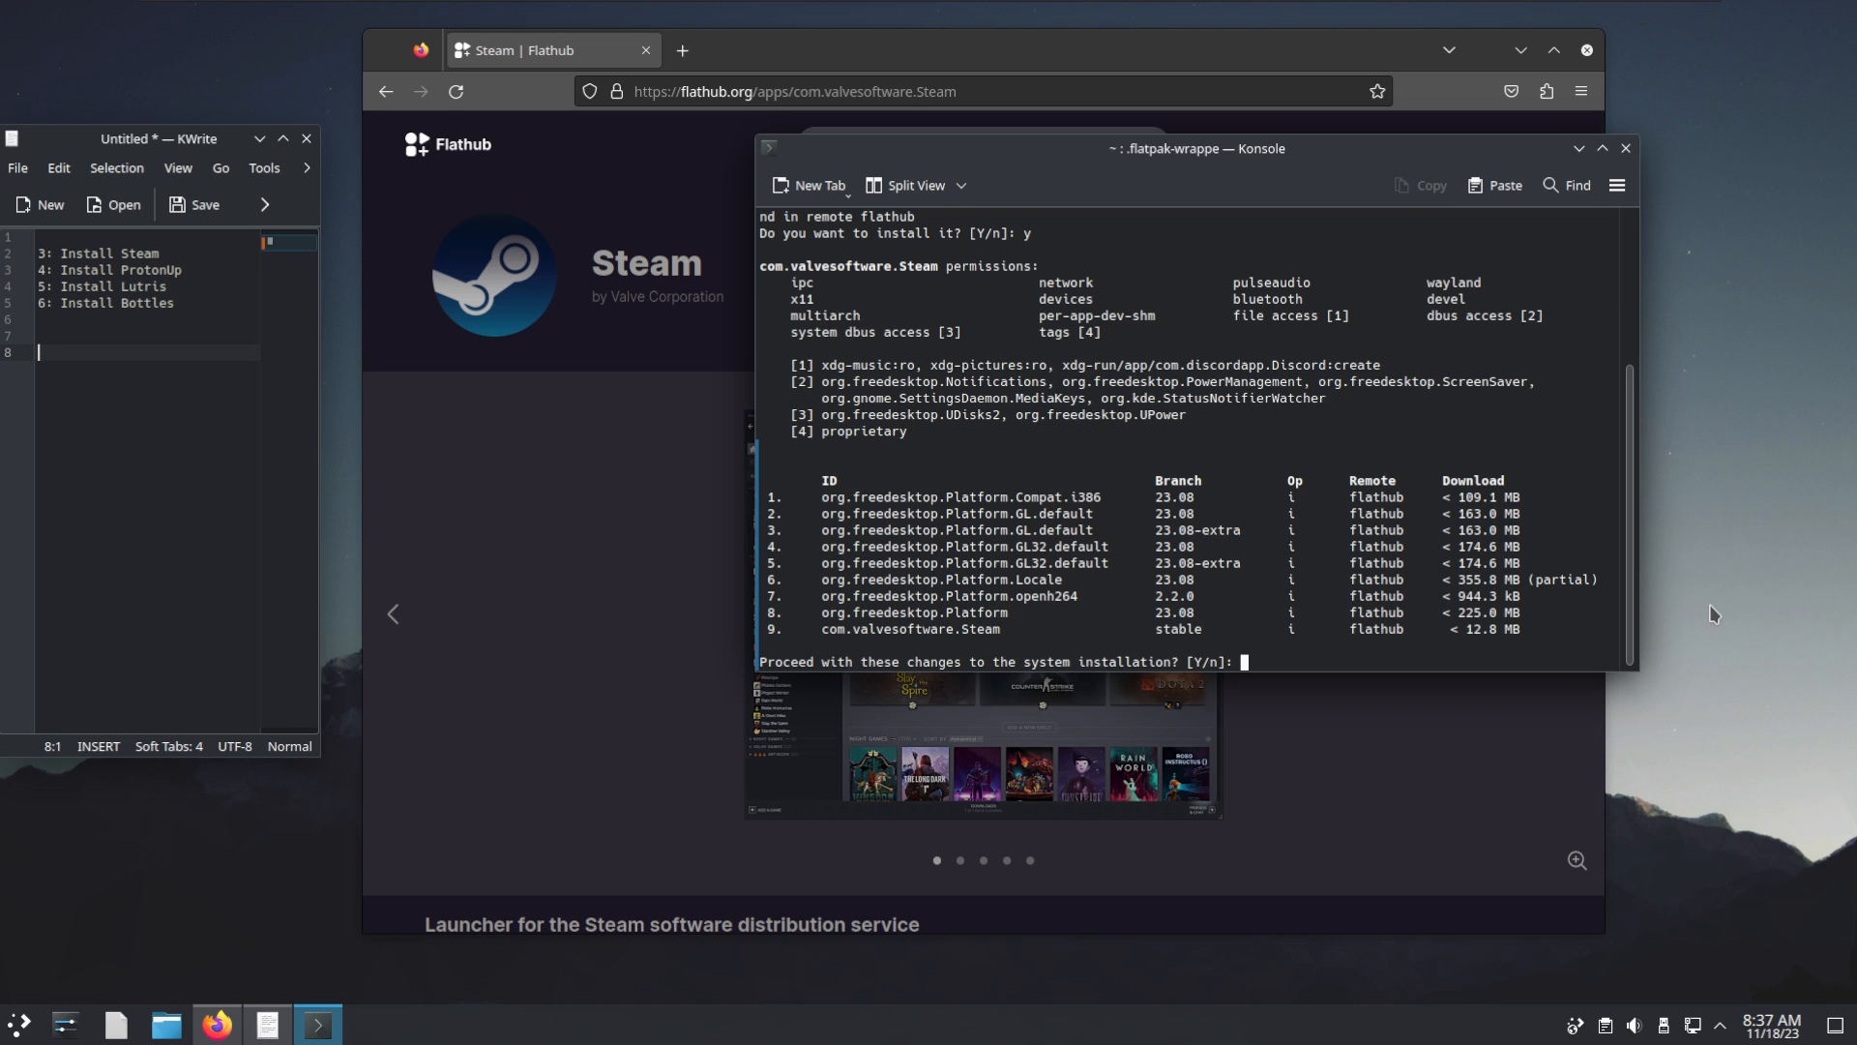
{"action": "type", "text": "y"}
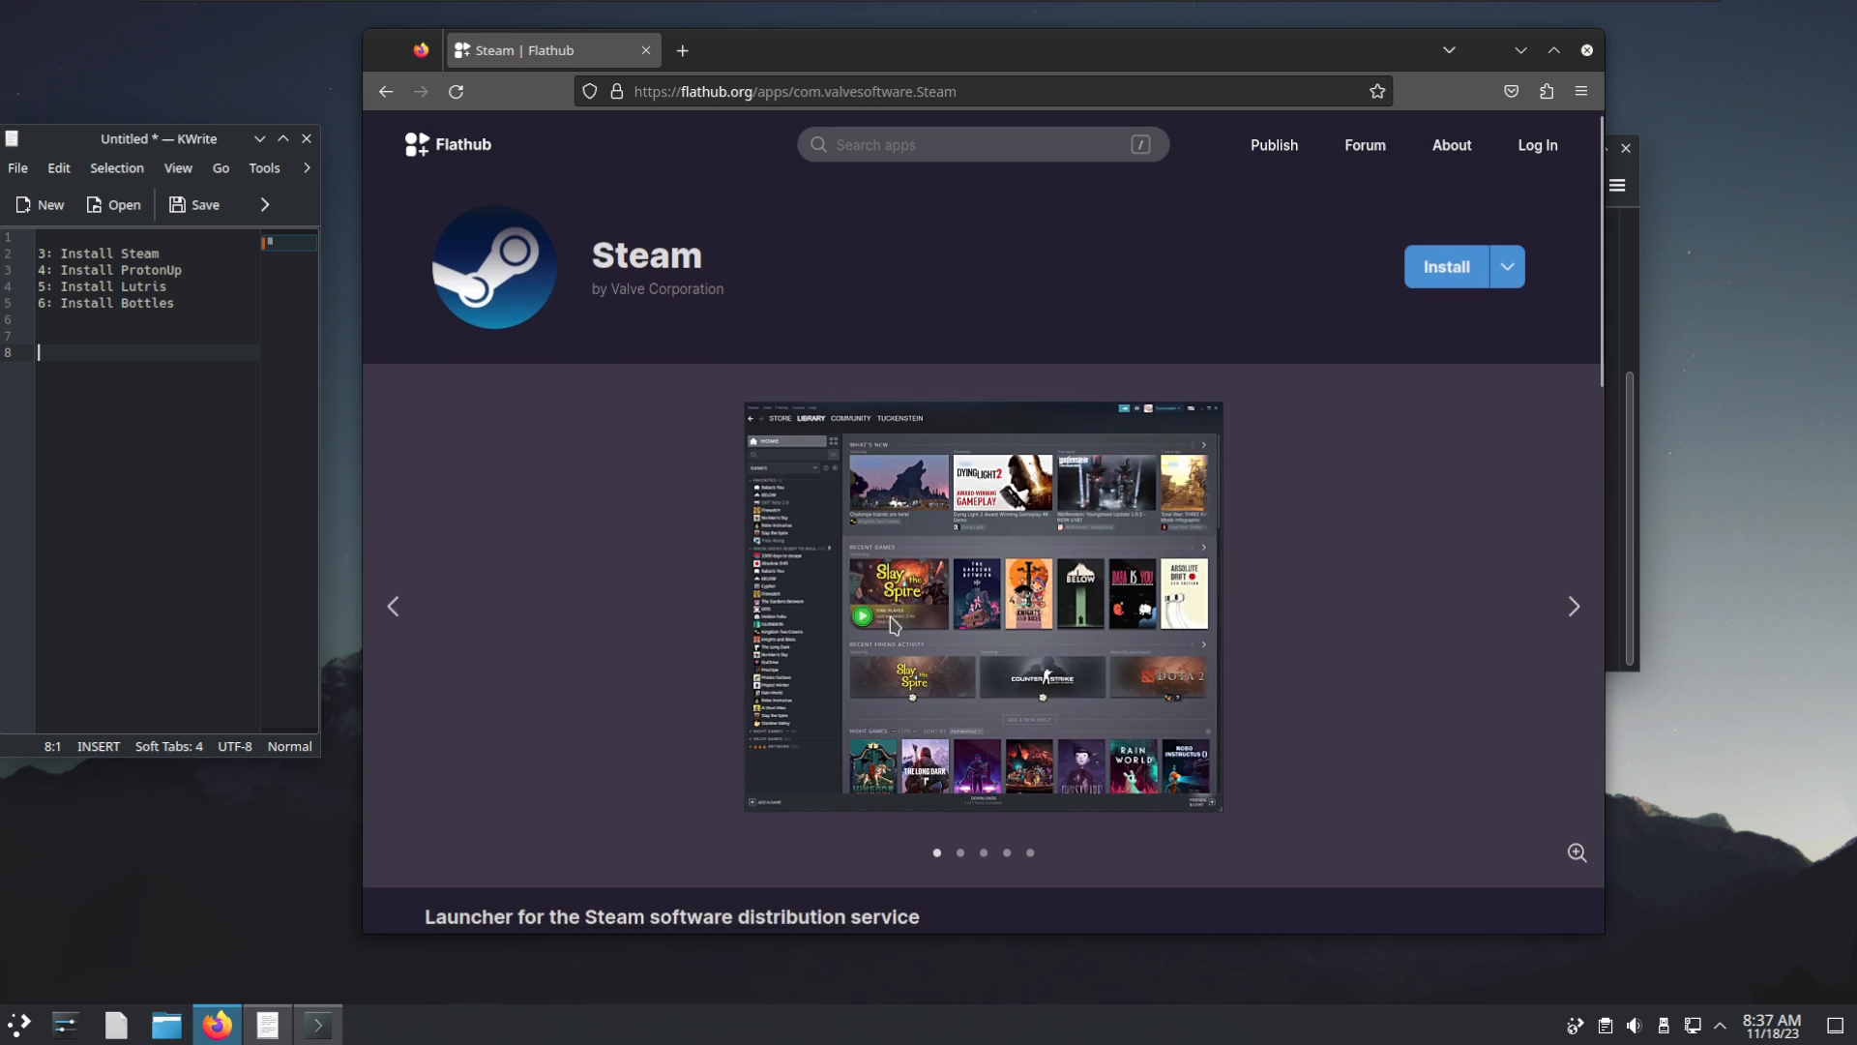
Step: Open ProtonUp-Qt on Flathub, copy its install command and paste it into Konsole
{"action": "scroll", "scroll_direction": "down", "scroll_amount": 3}
{"action": "type", "text": "proton"}
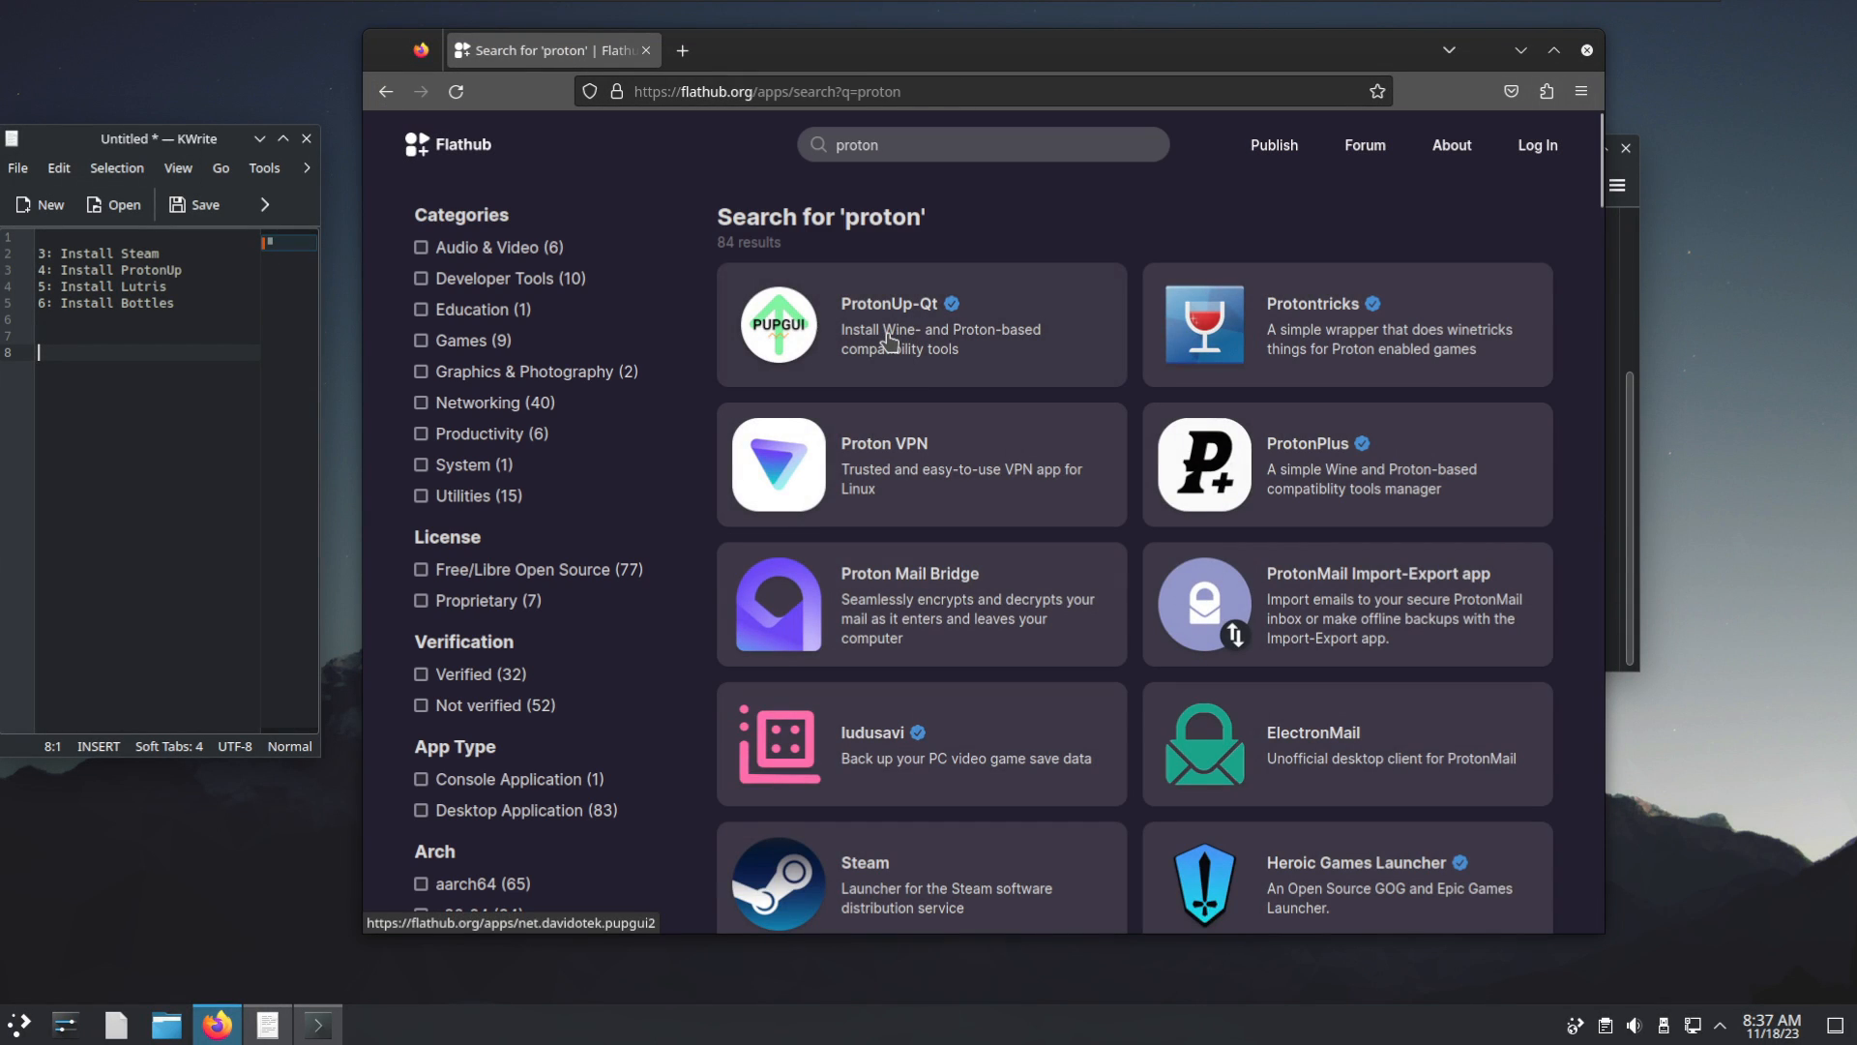
{"action": "left_click", "coordinate": [888, 304]}
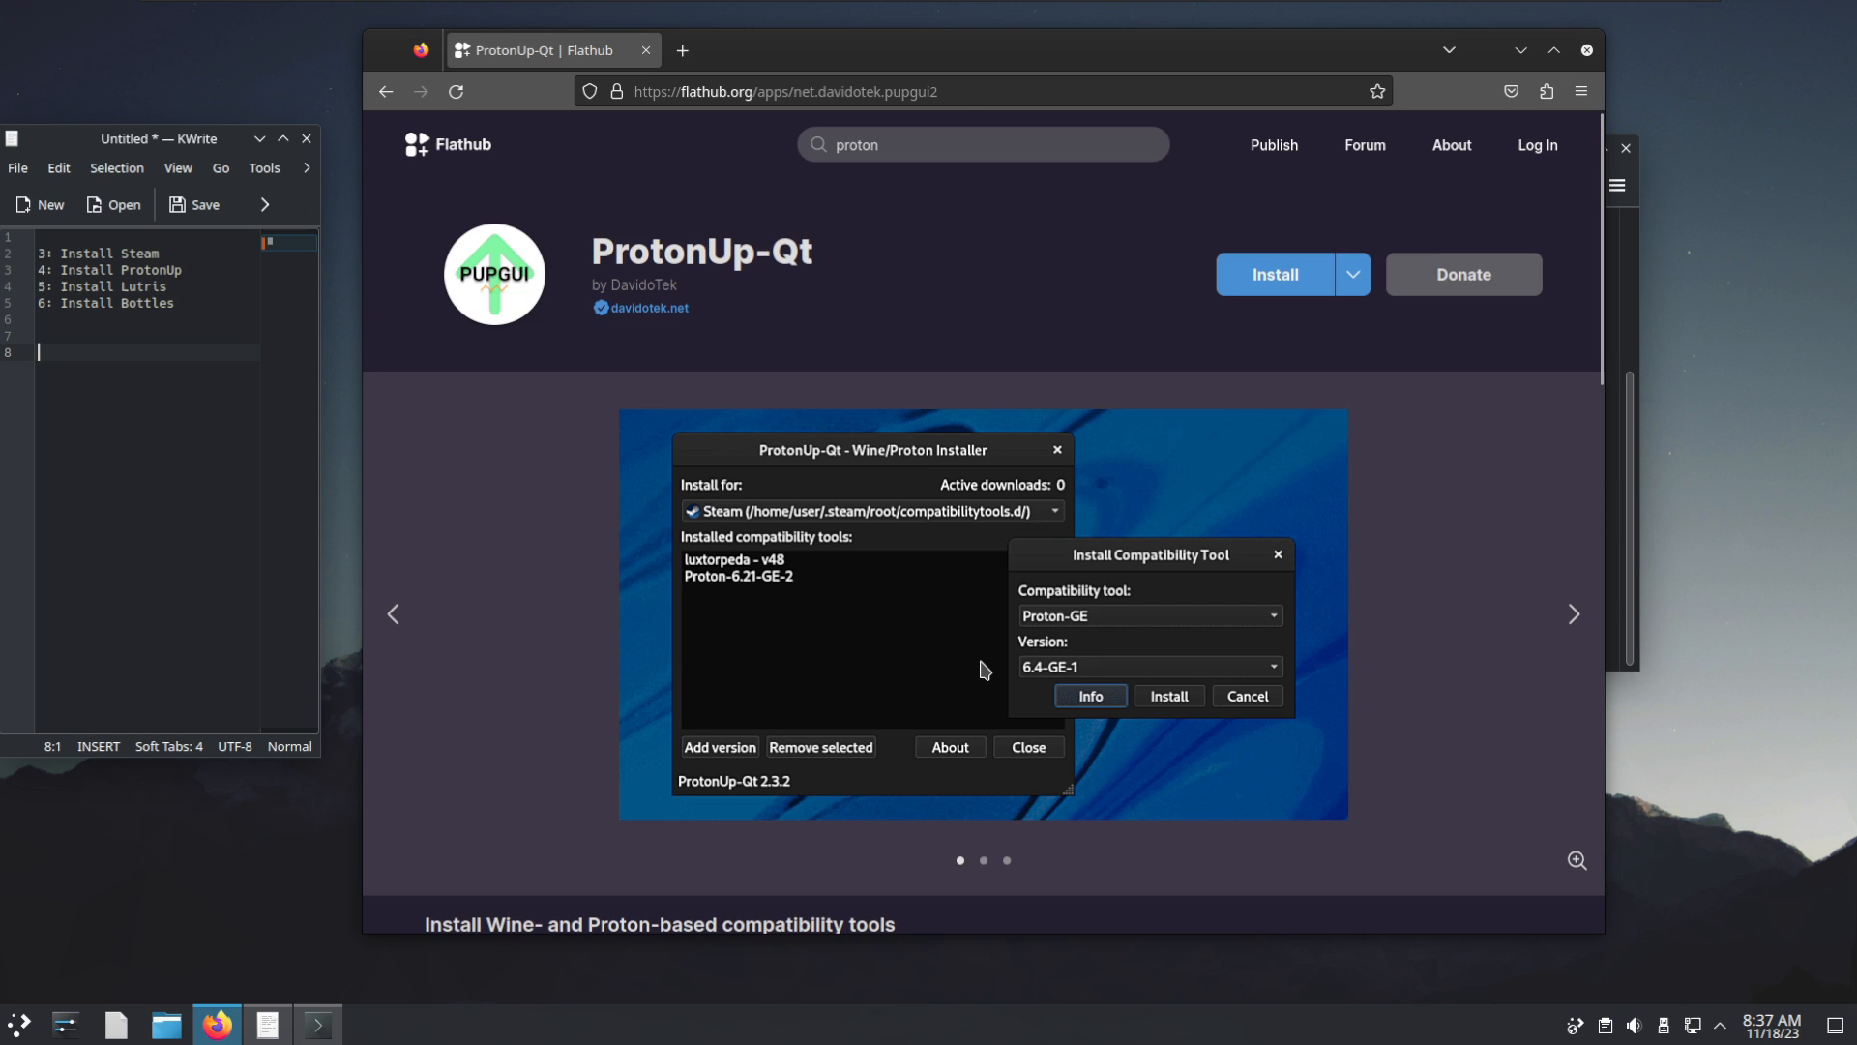
{"action": "scroll", "scroll_direction": "down", "scroll_amount": 3}
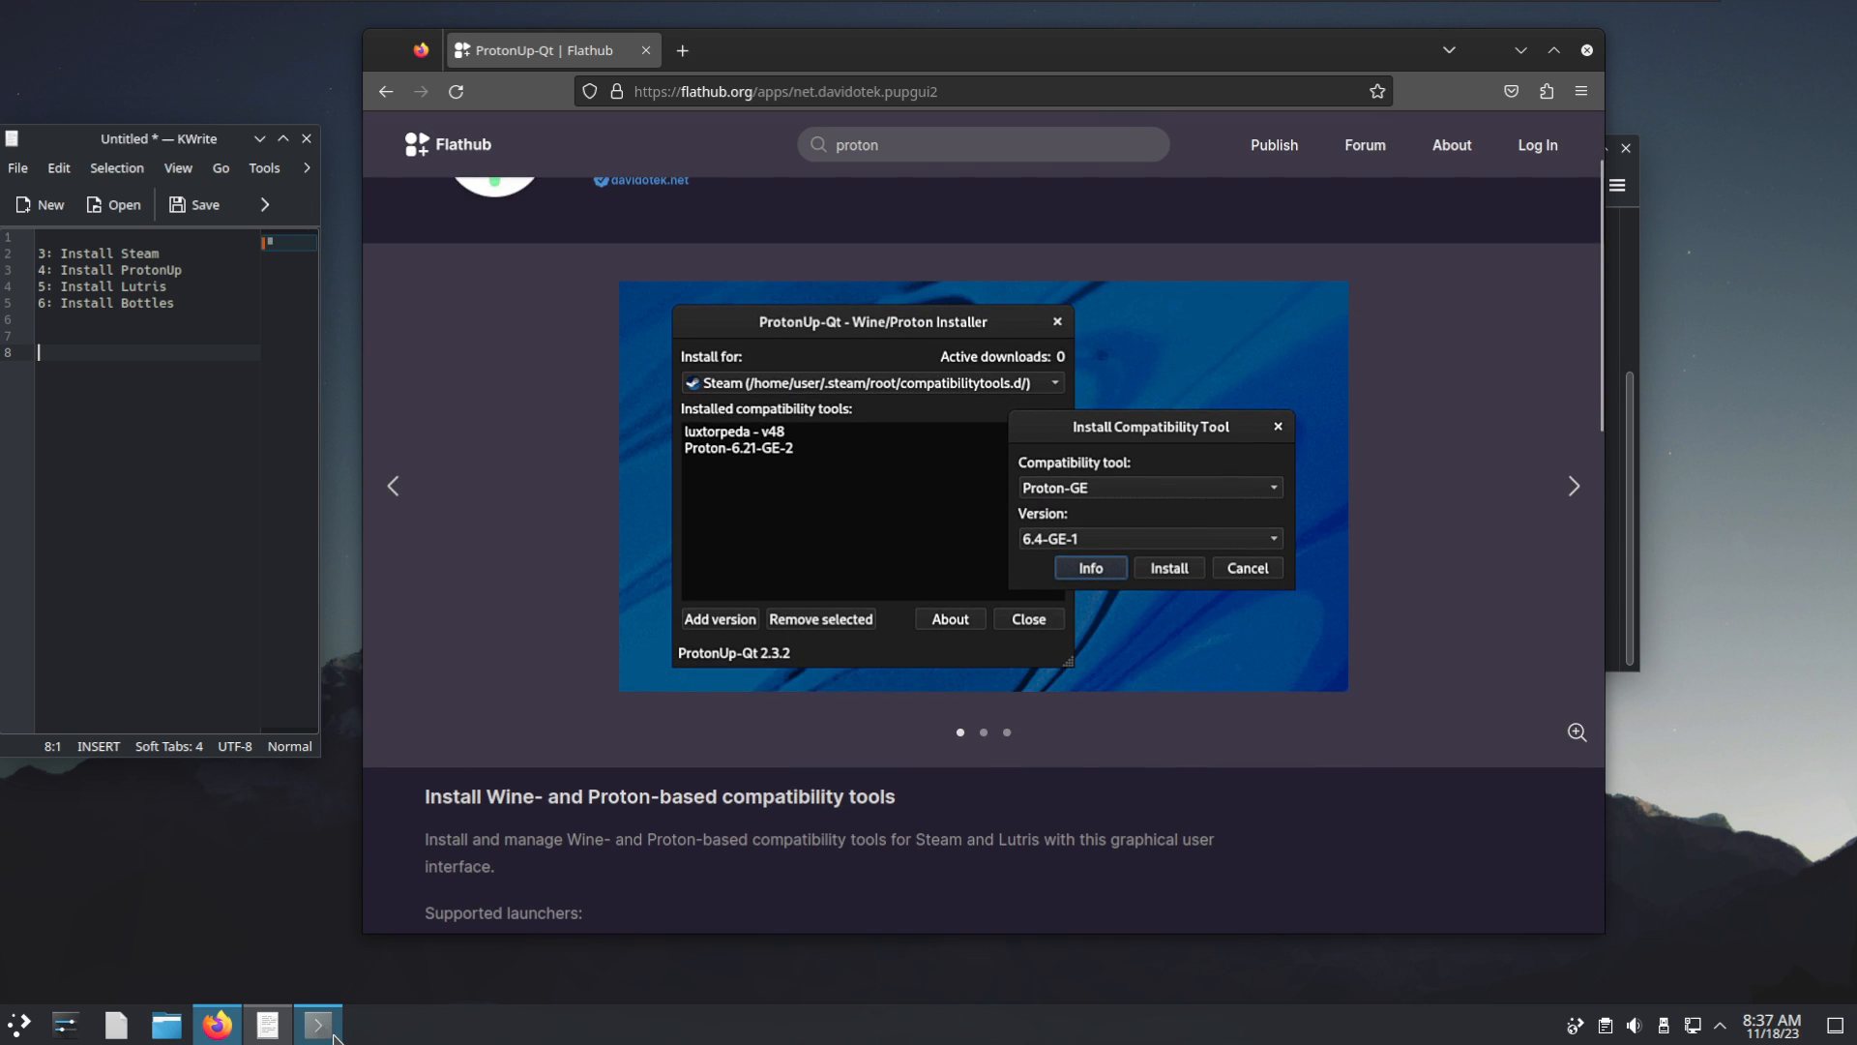
{"action": "mouse_move", "coordinate": [634, 539]}
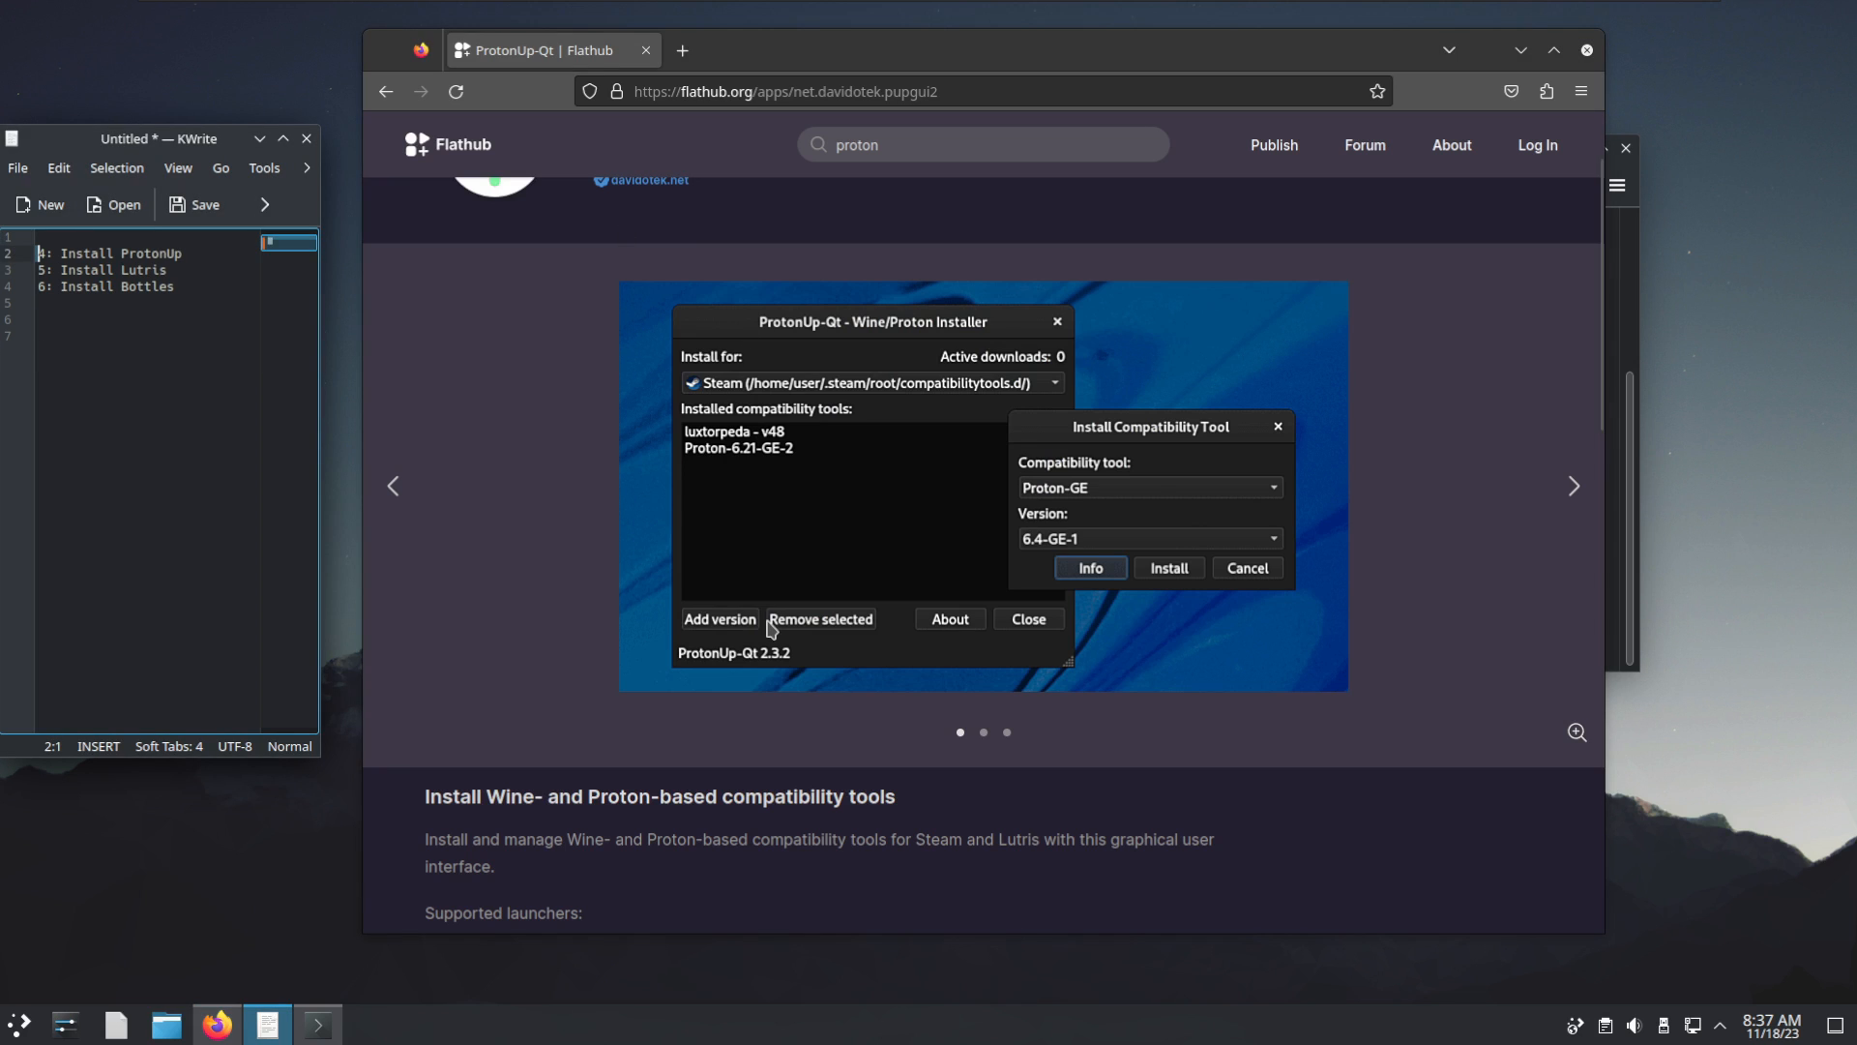
{"action": "mouse_move", "coordinate": [1432, 267]}
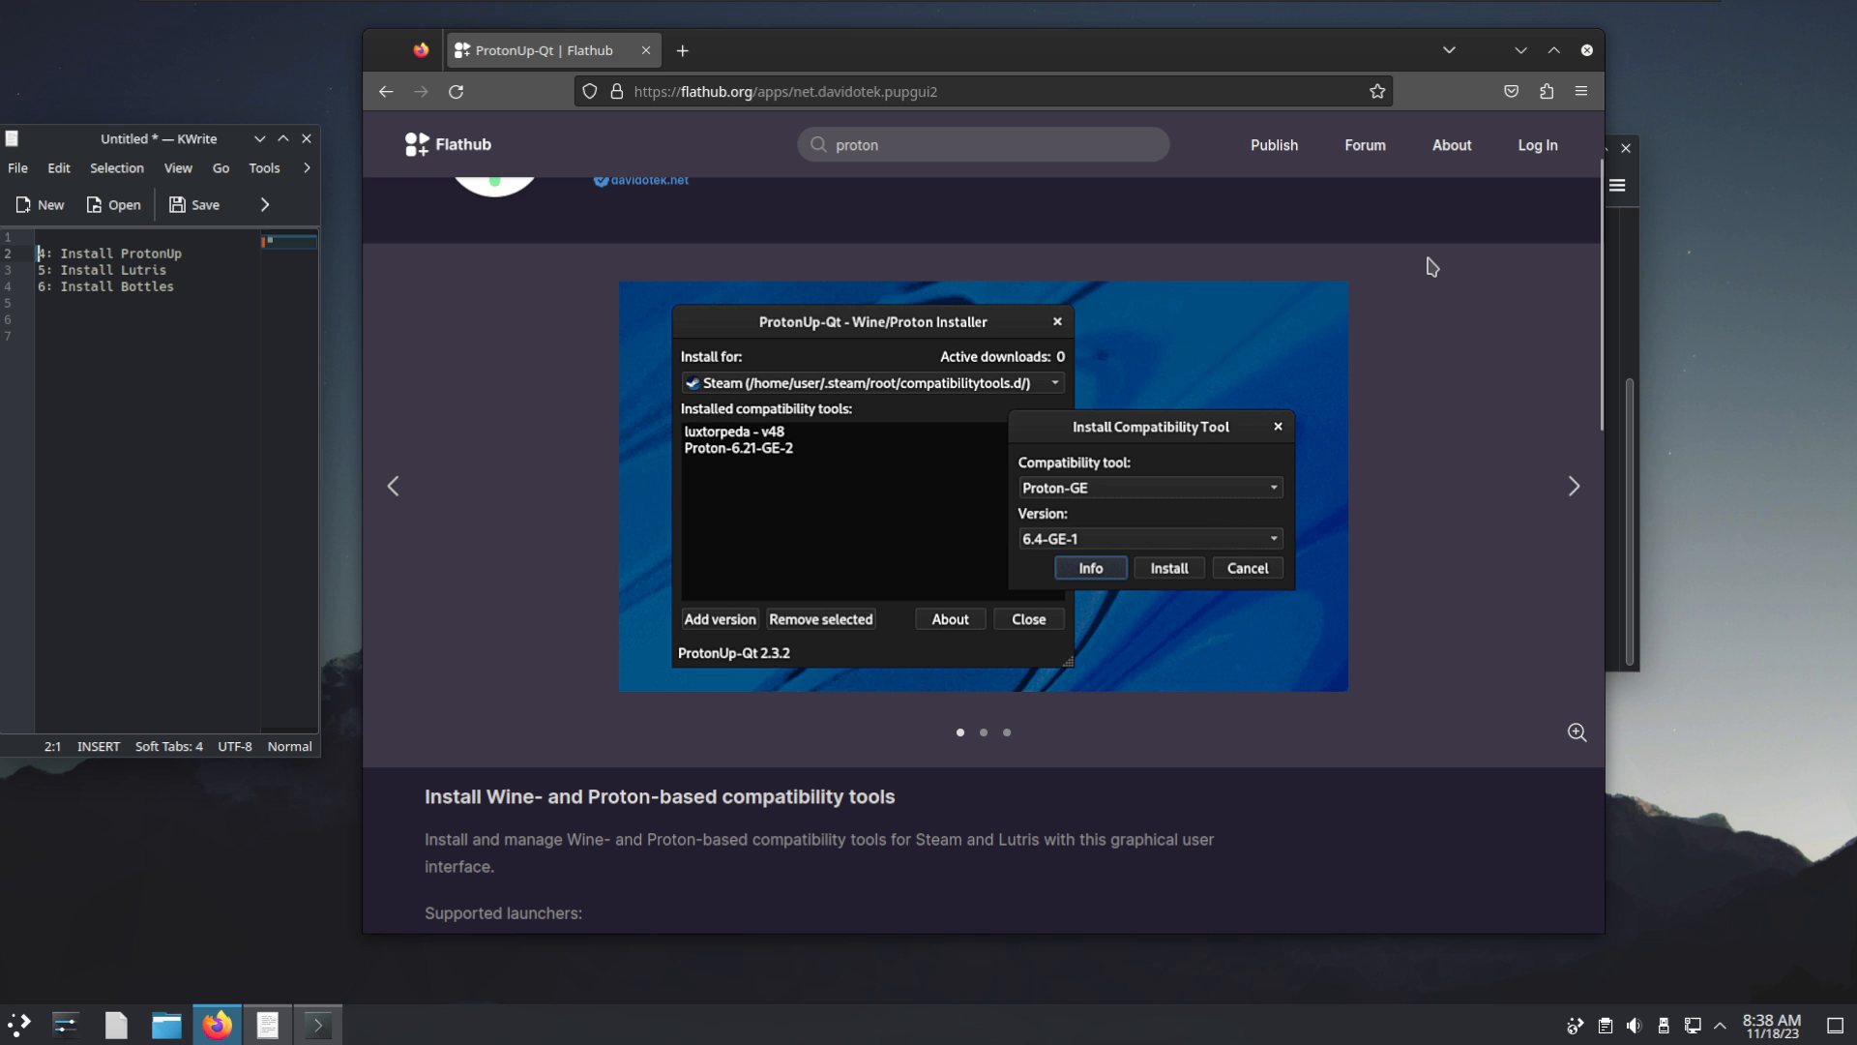
{"action": "scroll", "scroll_direction": "up", "scroll_amount": 3}
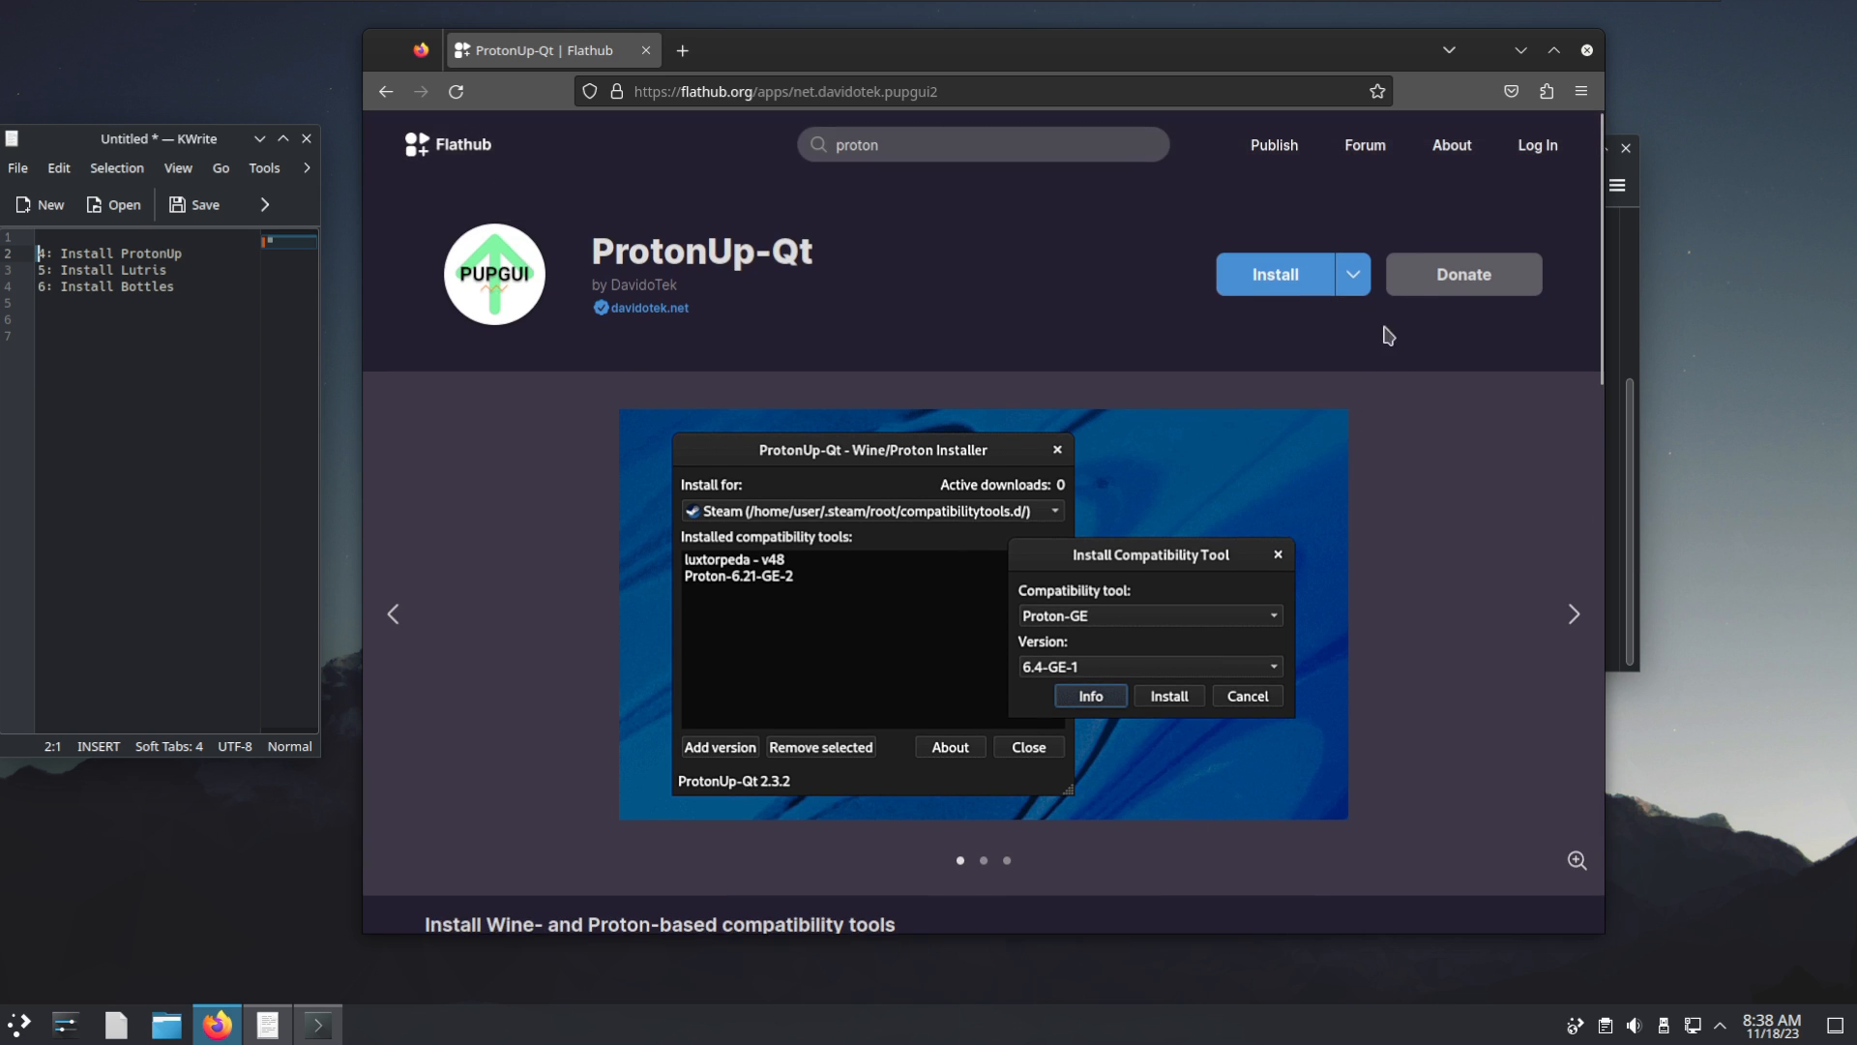
{"action": "left_click", "coordinate": [1349, 272]}
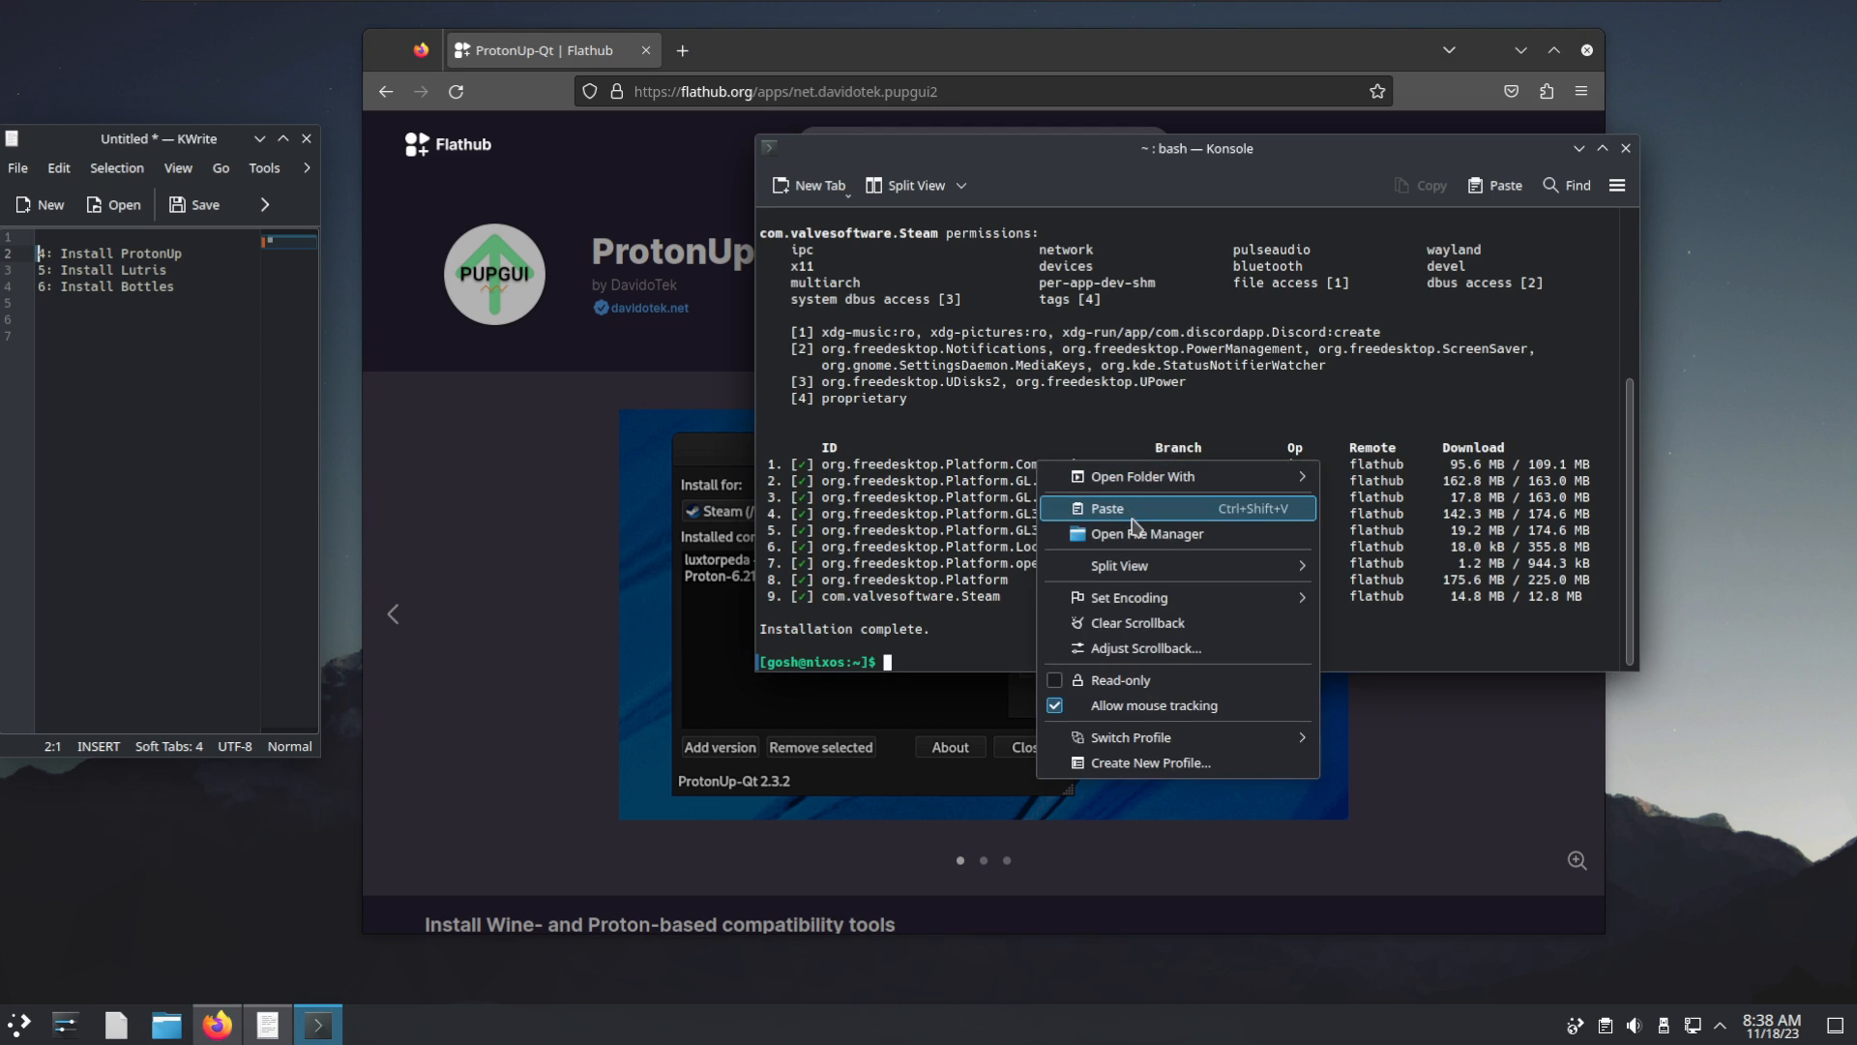
{"action": "left_click", "coordinate": [1106, 509]}
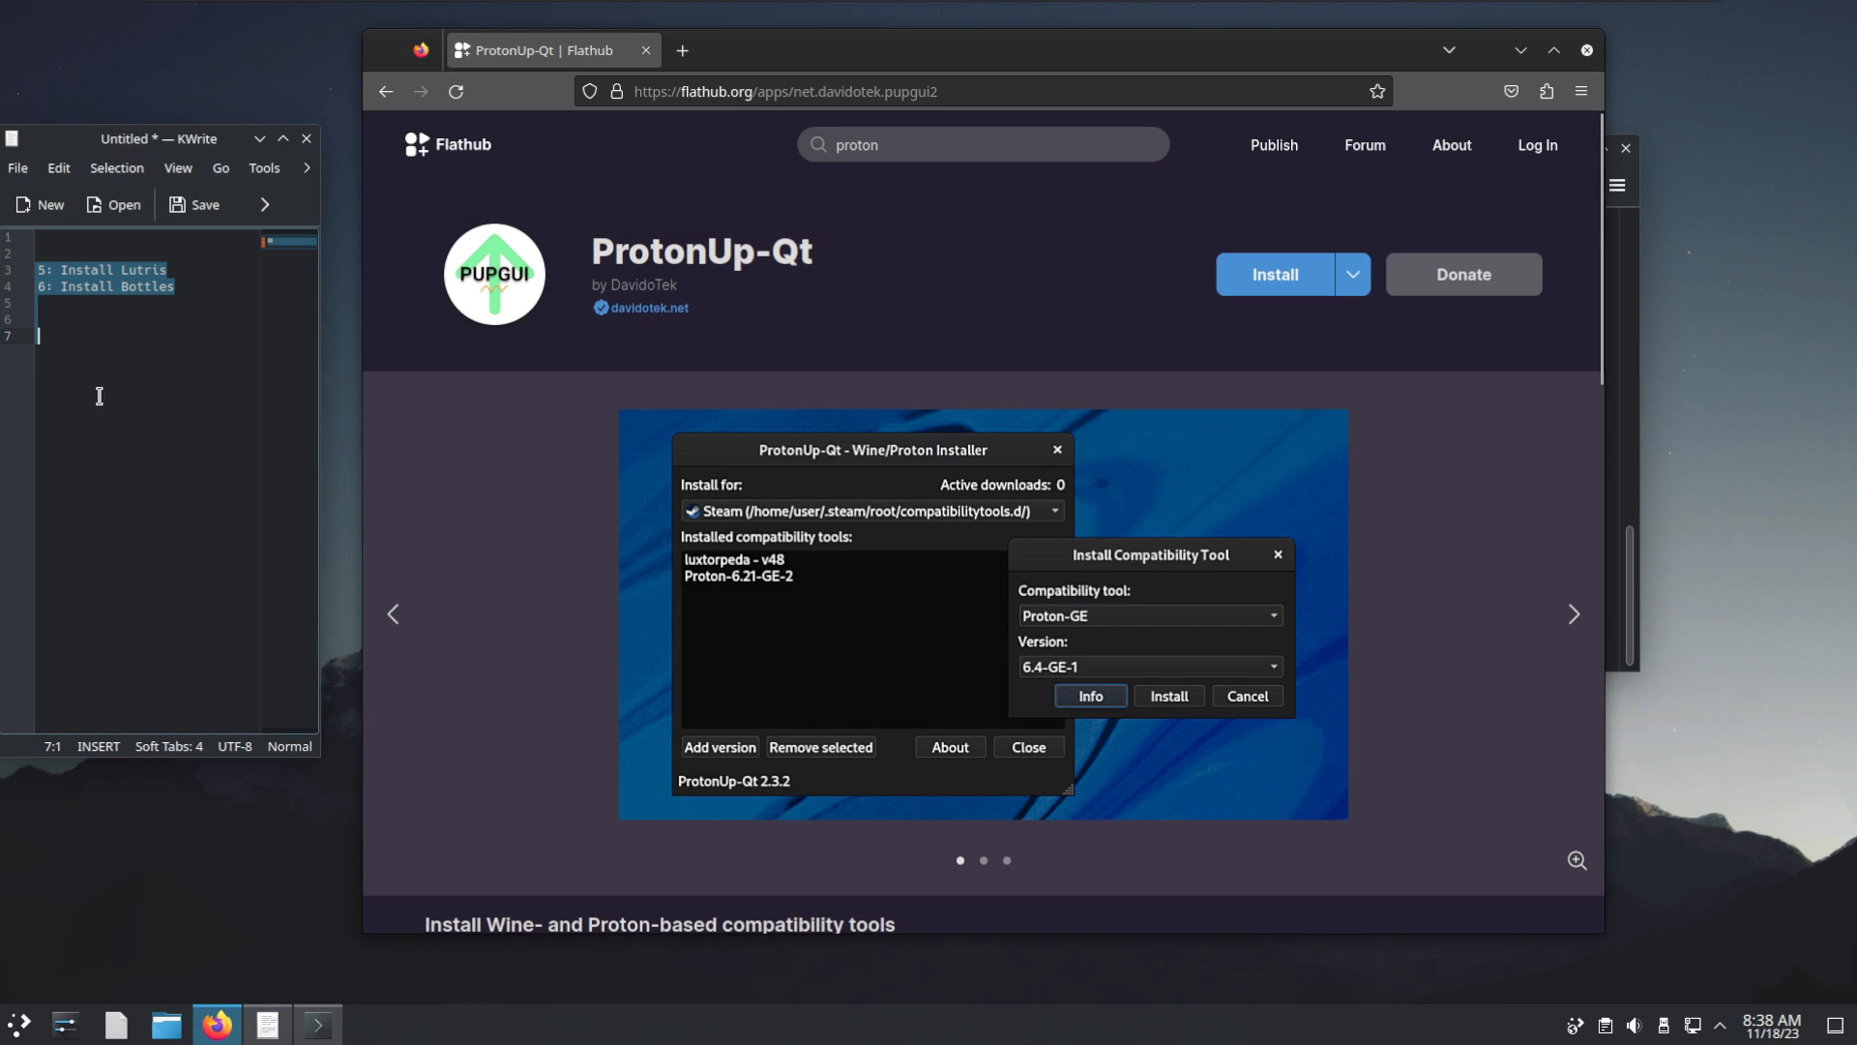
Step: Search Flathub for 'lutris' and view an enlarged Lutris screenshot on its page
{"action": "left_click", "coordinate": [981, 144]}
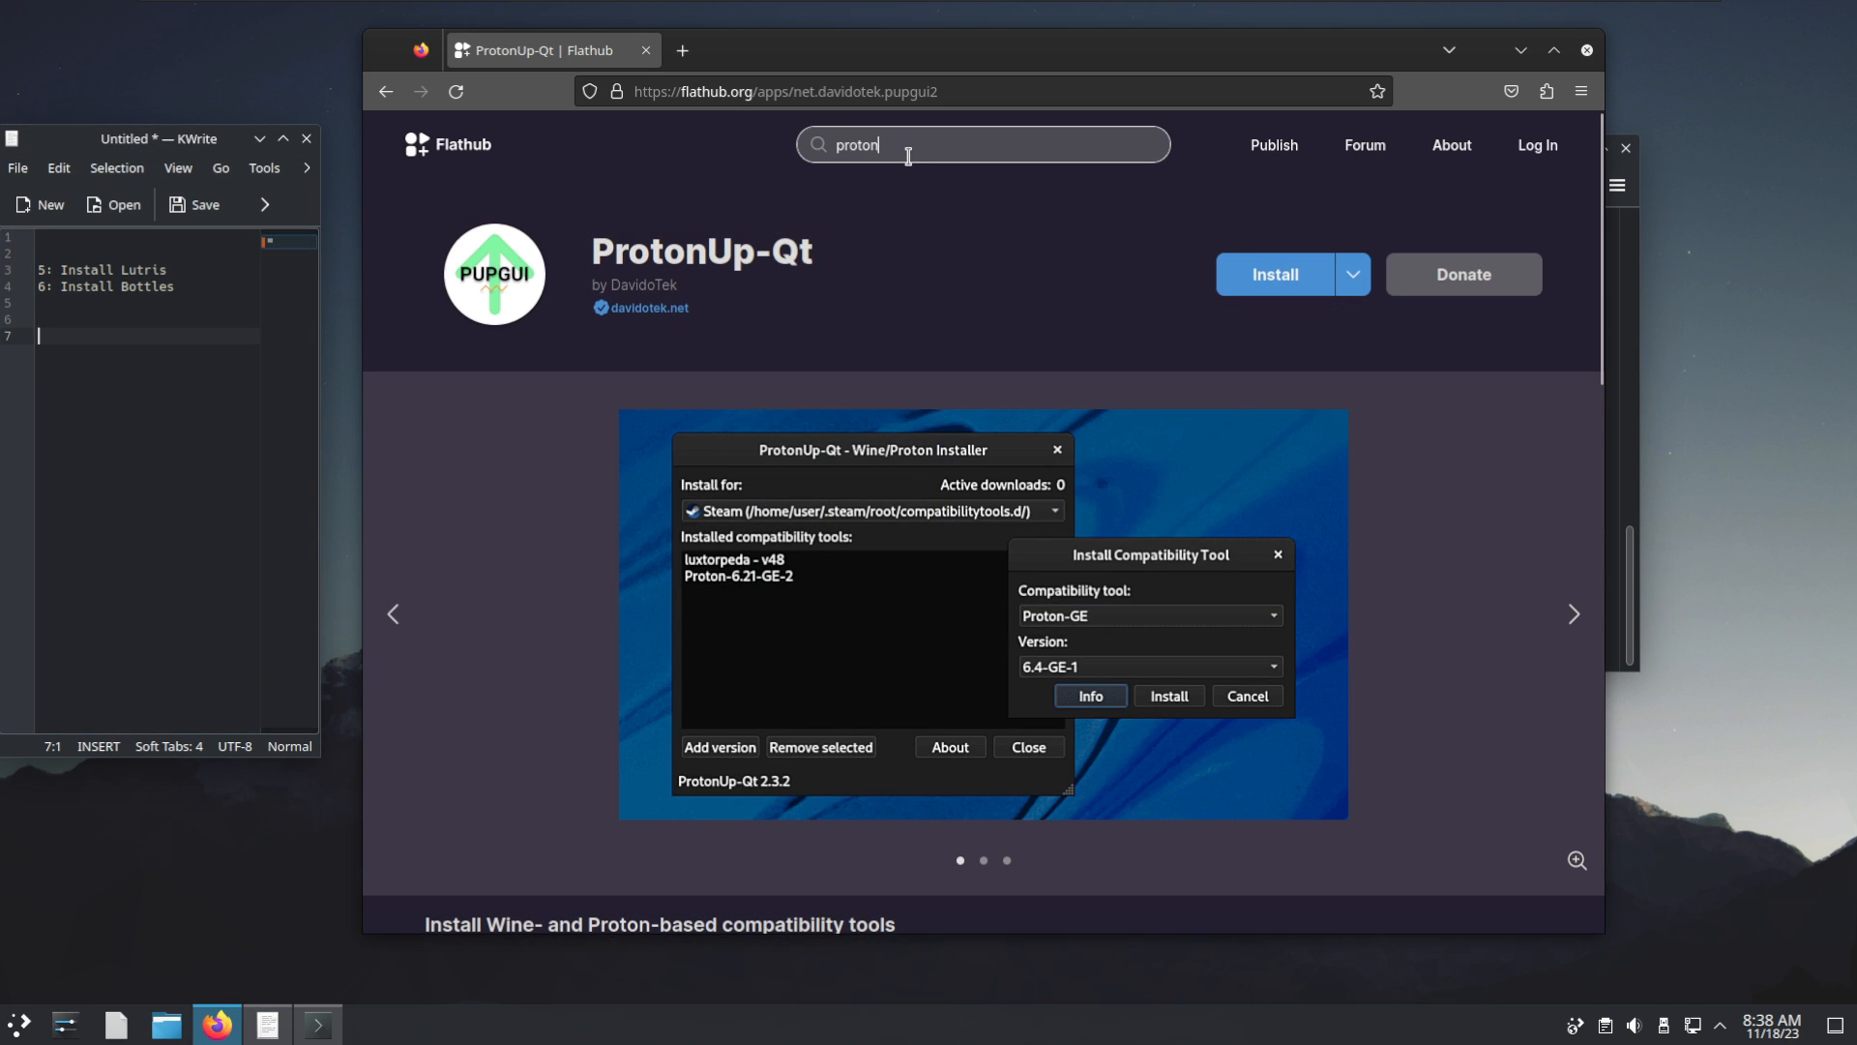
{"action": "type", "text": "lutris"}
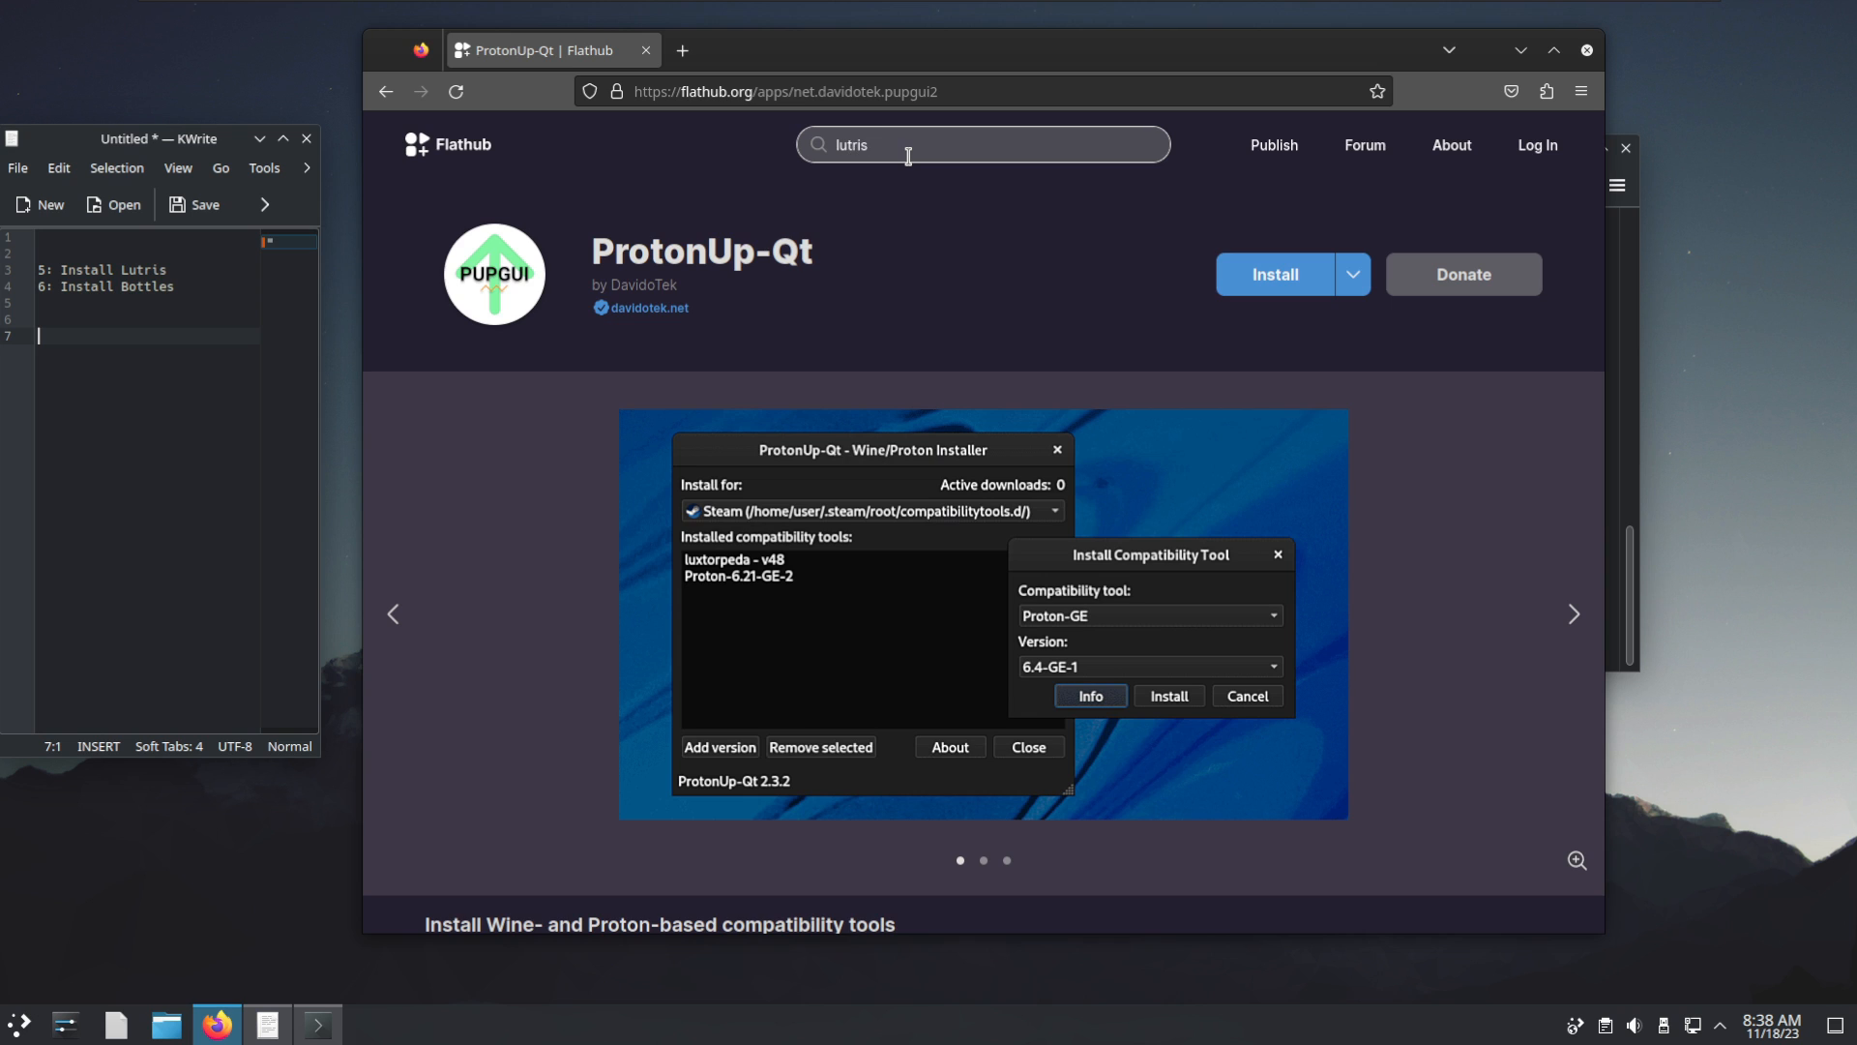
{"action": "key", "text": "Return"}
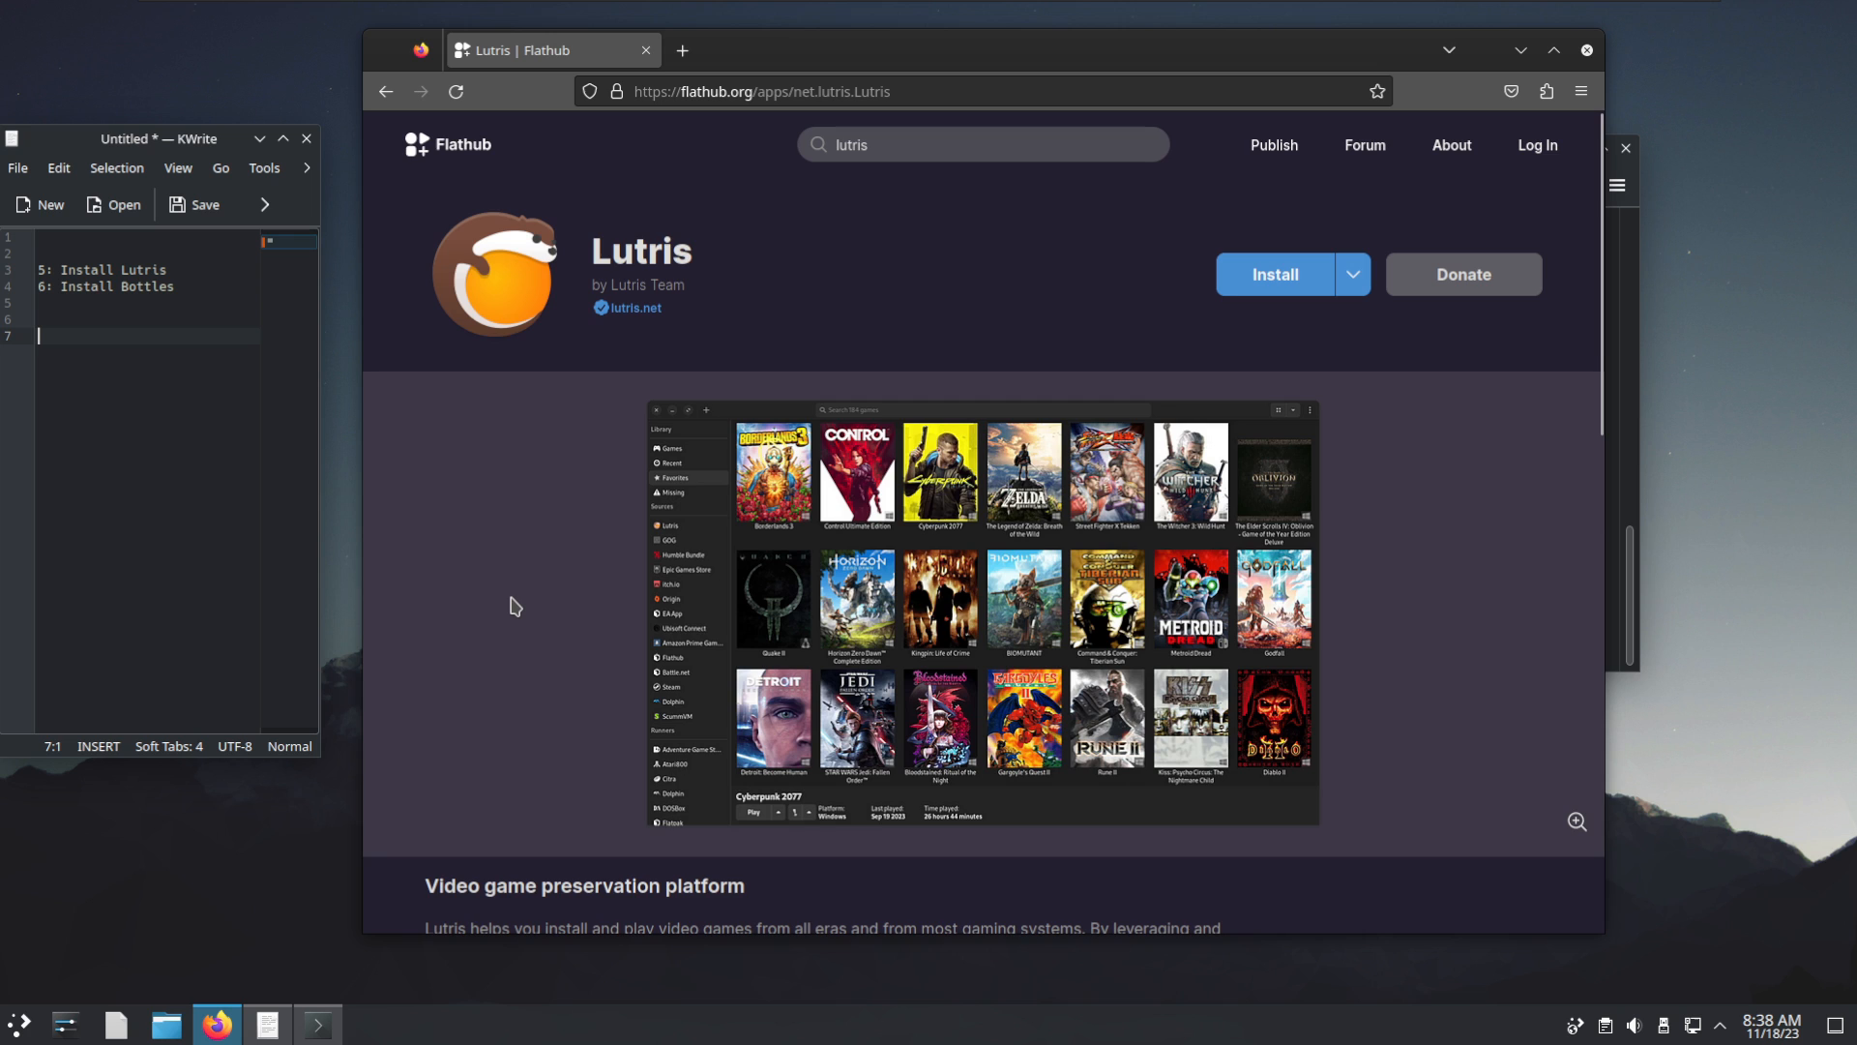
{"action": "scroll", "scroll_direction": "down", "scroll_amount": 3}
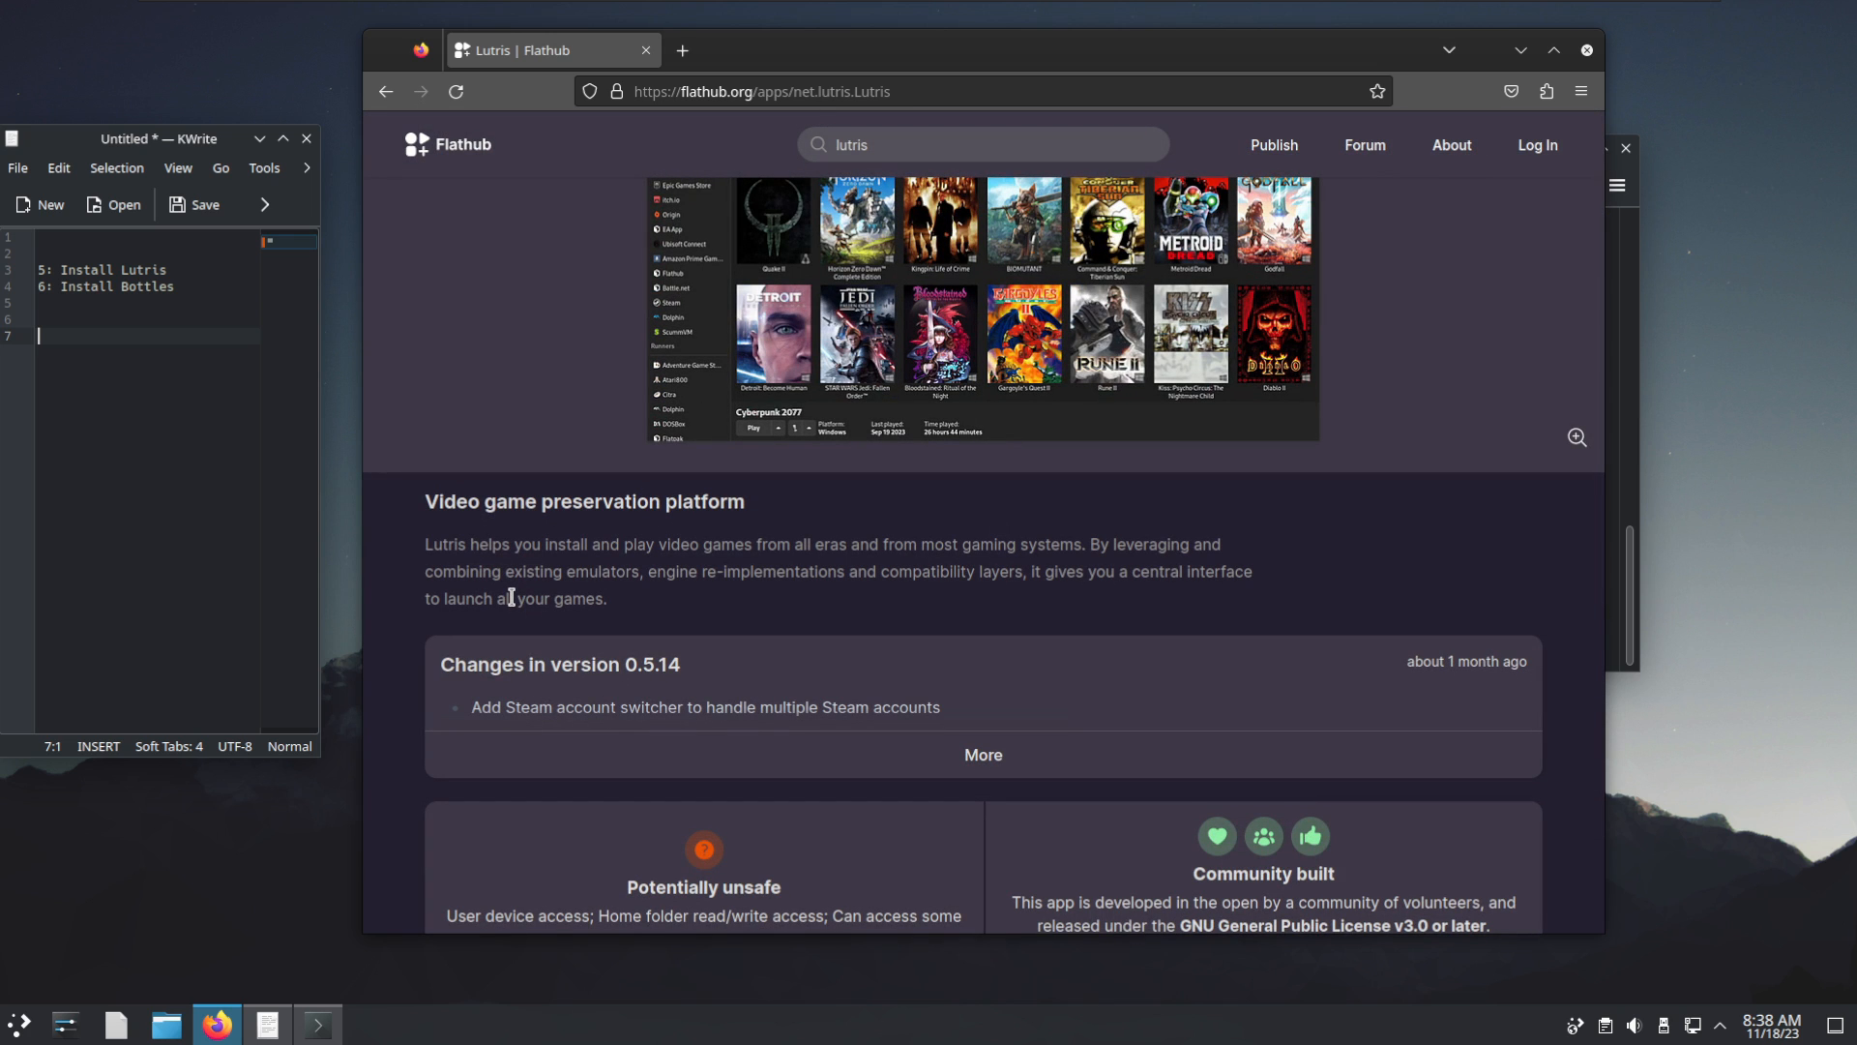
{"action": "scroll", "scroll_direction": "down", "scroll_amount": 3}
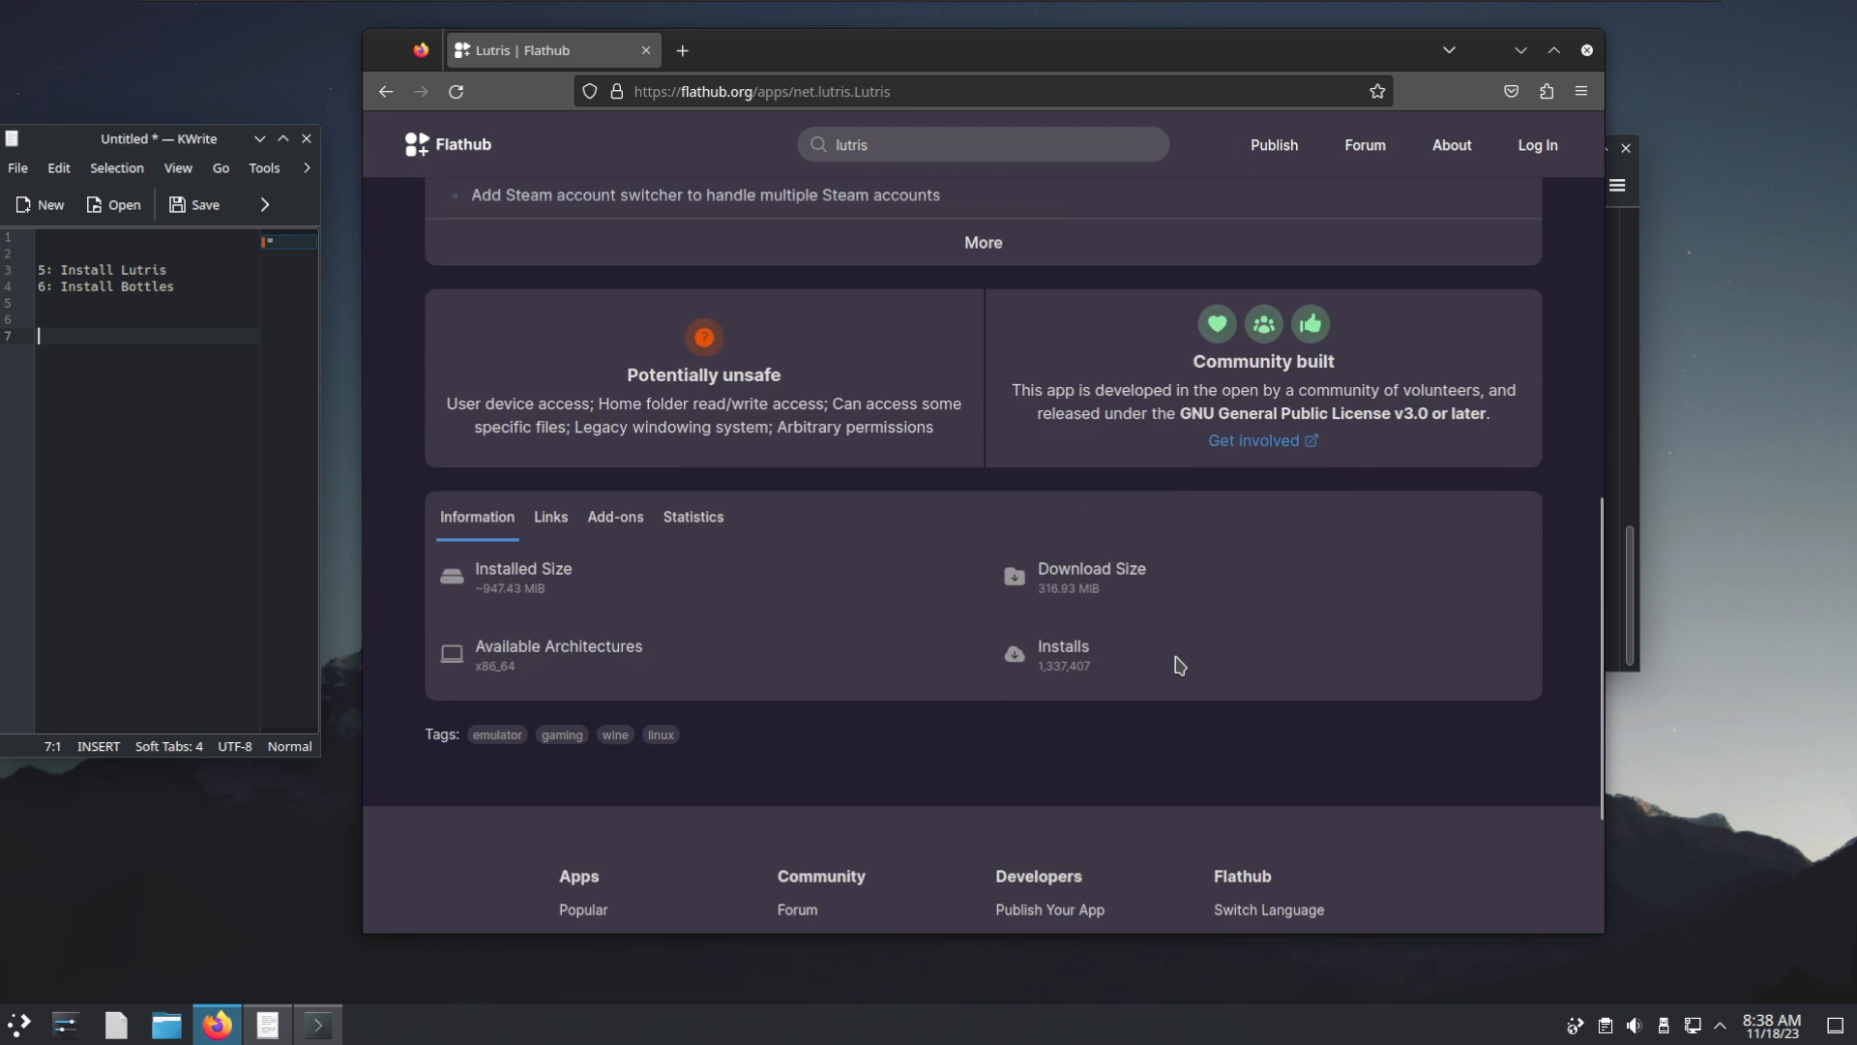
{"action": "scroll", "scroll_direction": "up", "scroll_amount": 3}
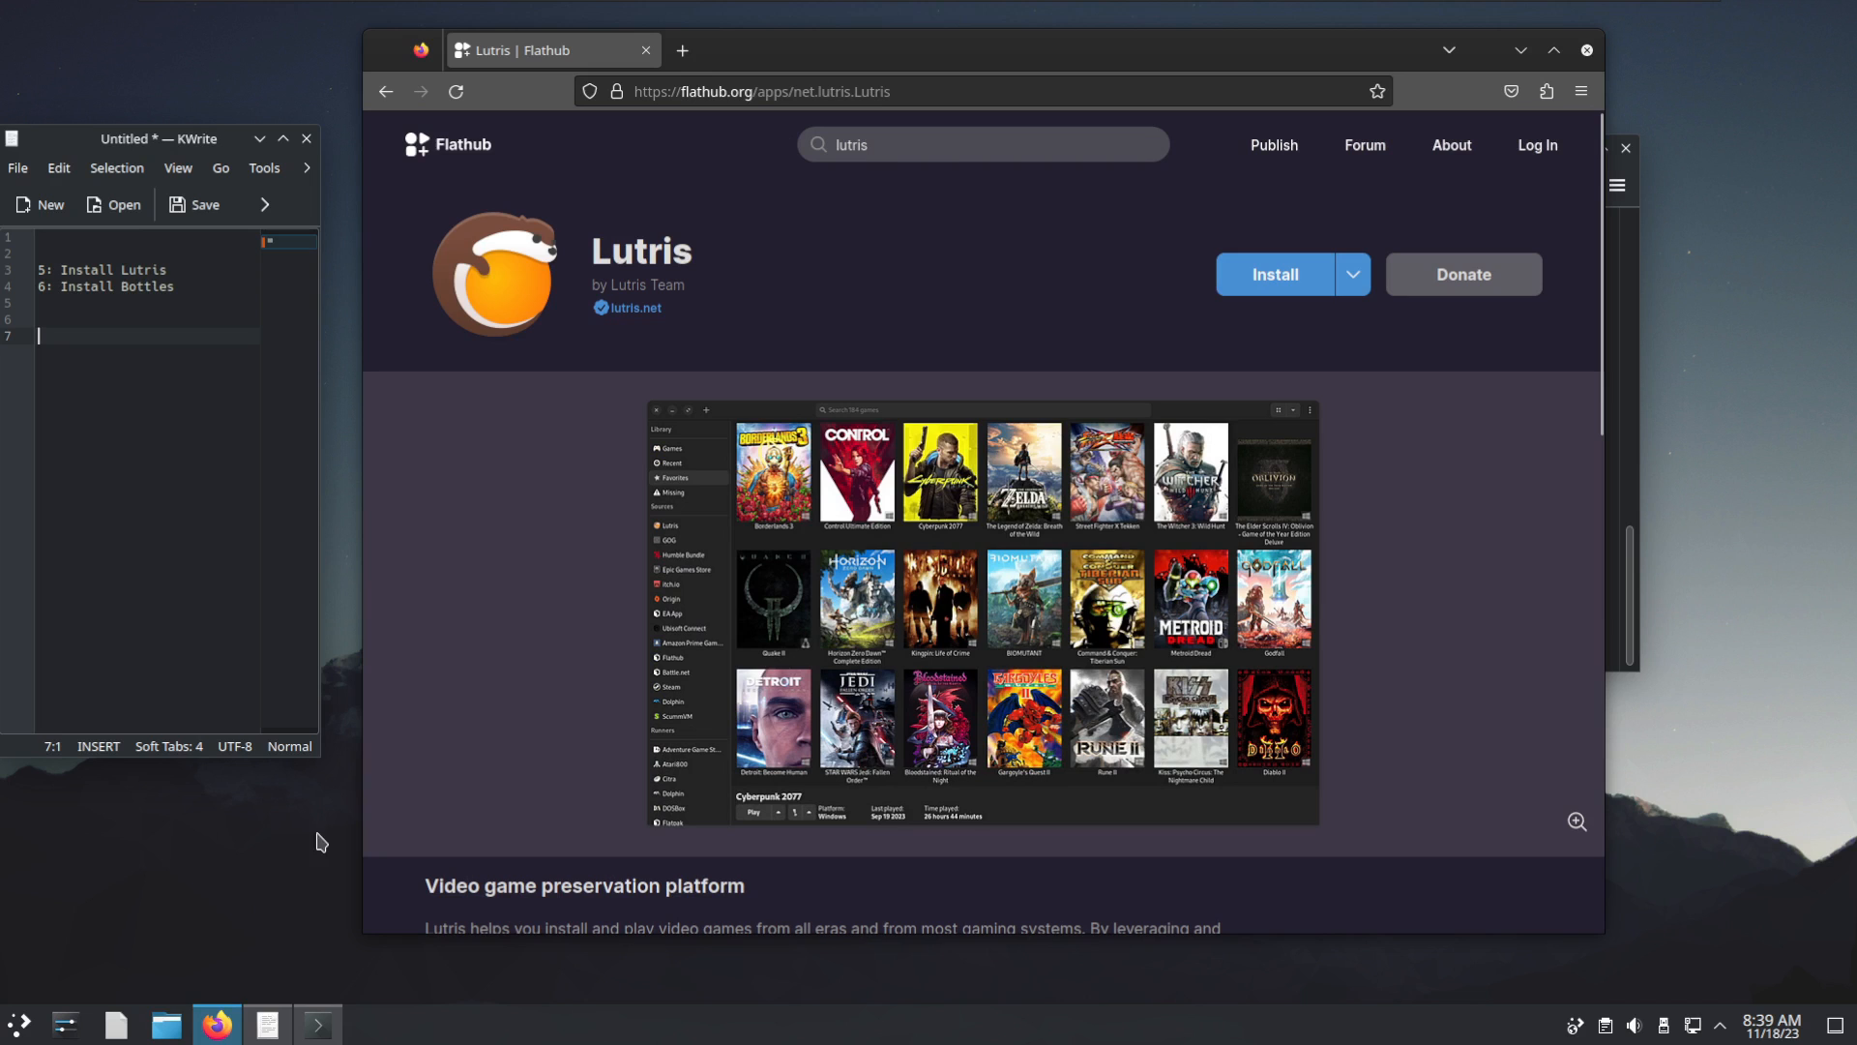
{"action": "left_click", "coordinate": [315, 1024]}
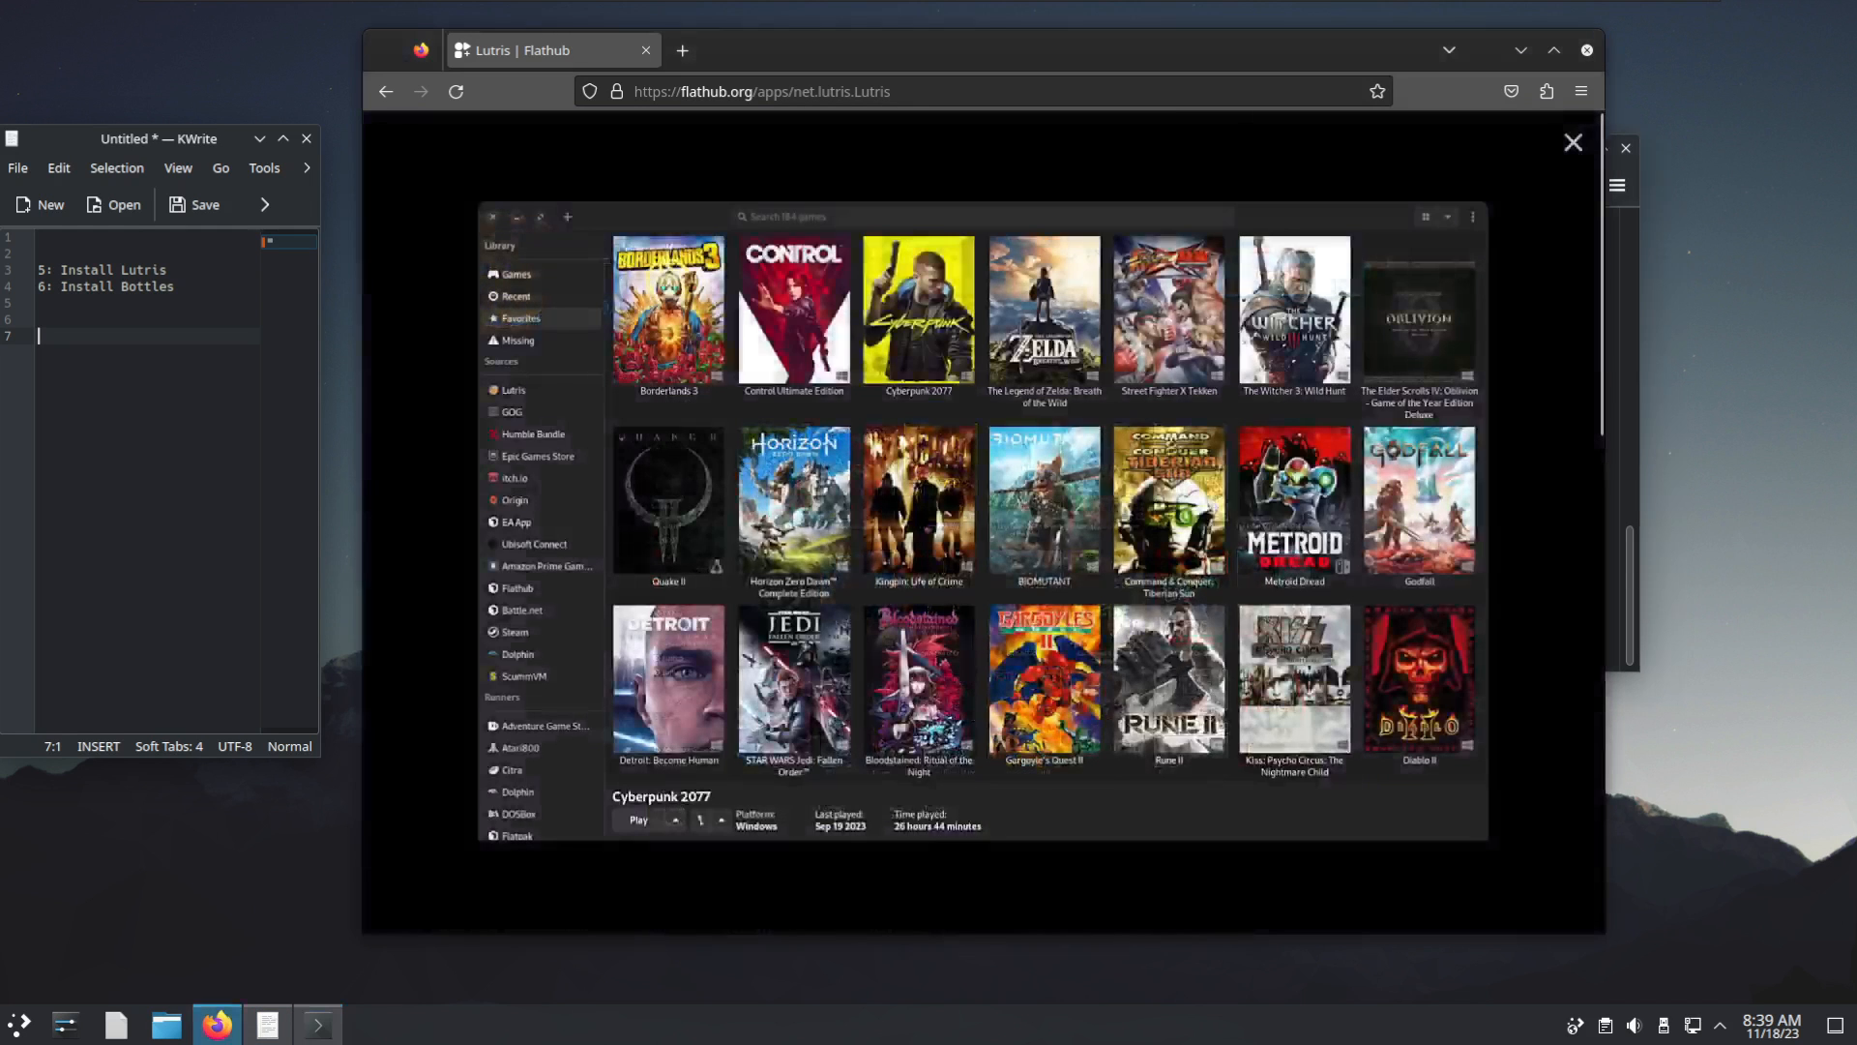
{"action": "left_click", "coordinate": [1572, 142]}
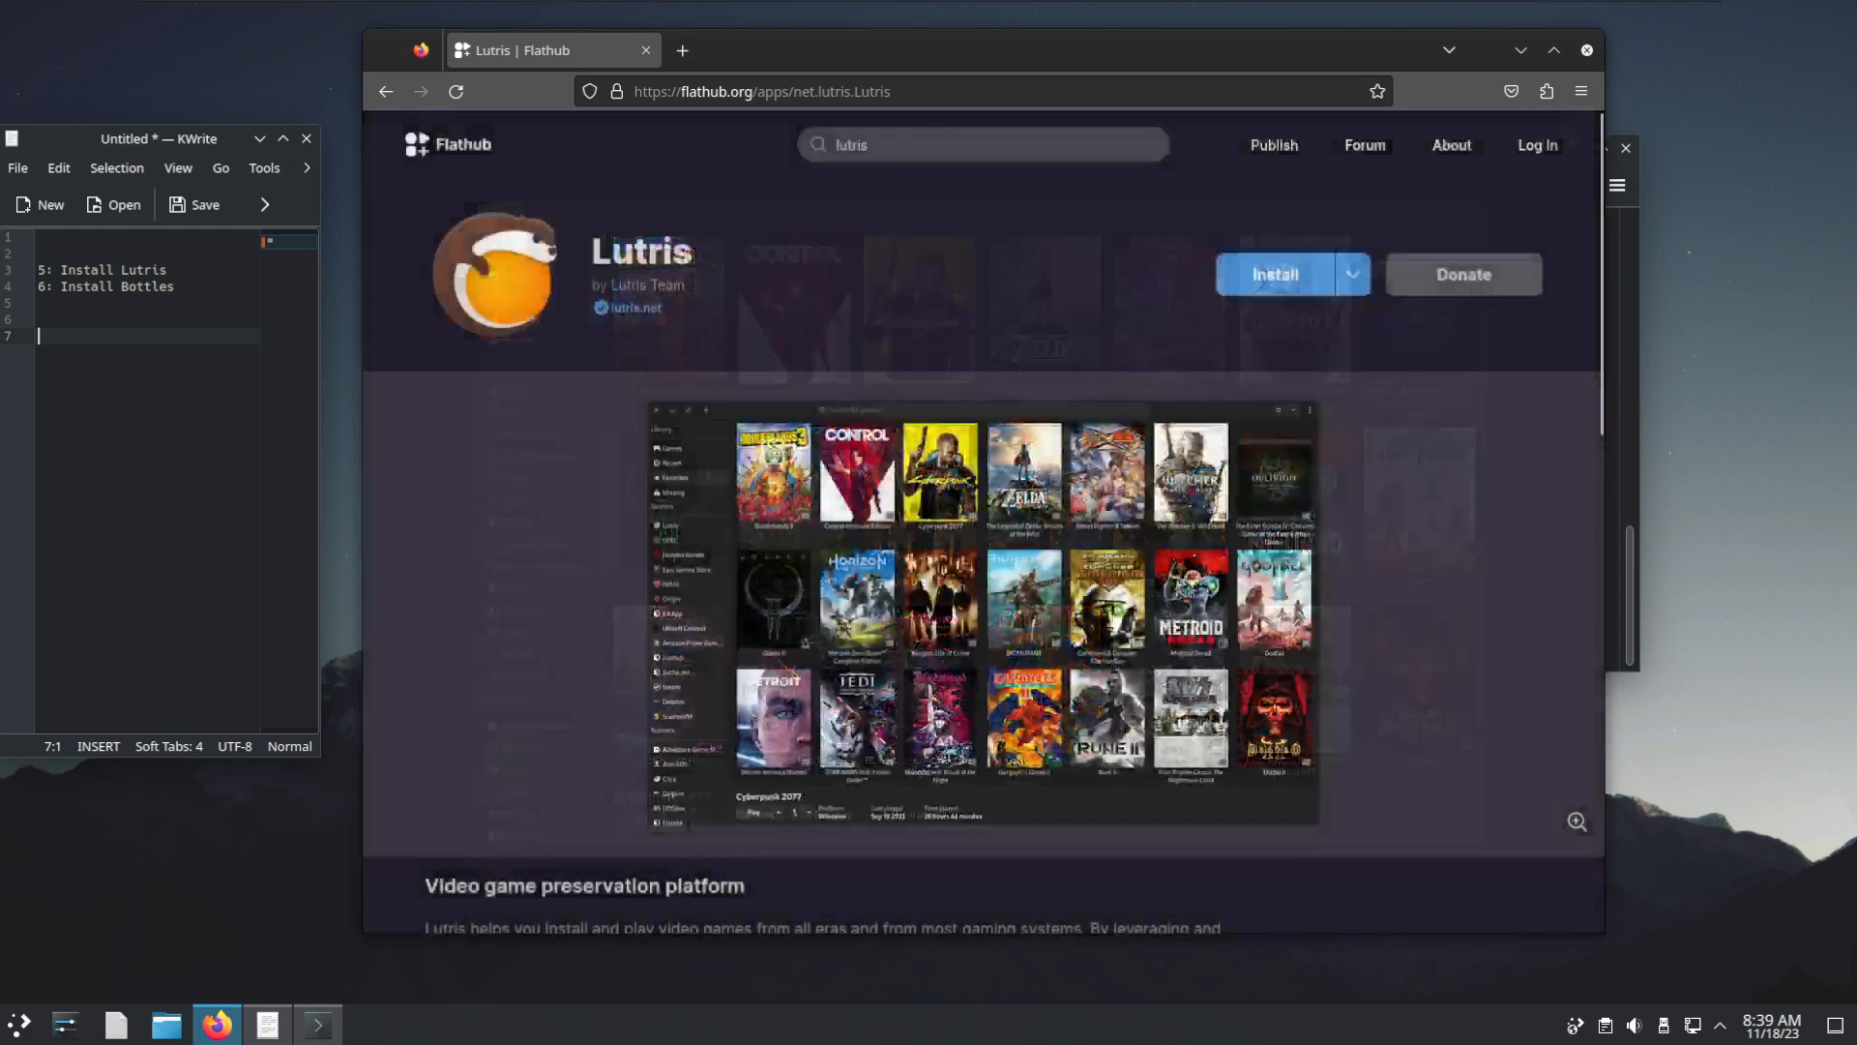
{"action": "mouse_move", "coordinate": [532, 763]}
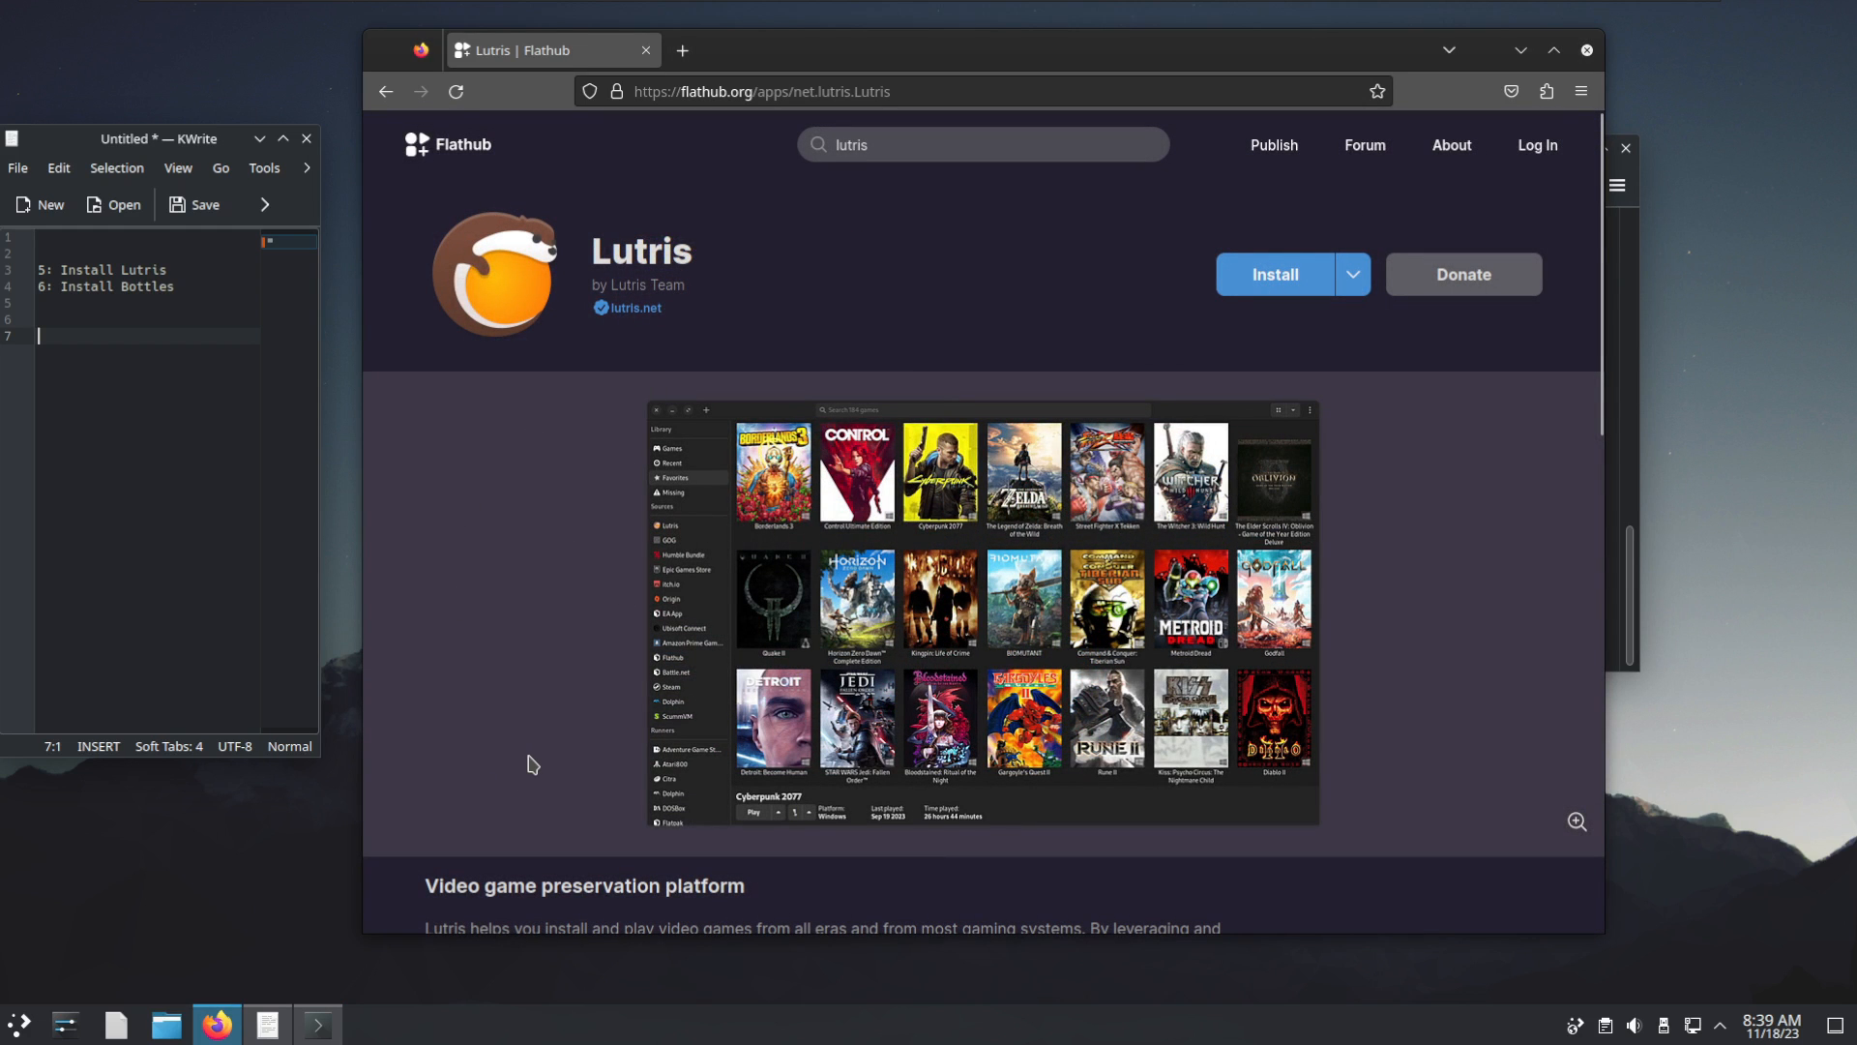
{"action": "mouse_move", "coordinate": [462, 778]}
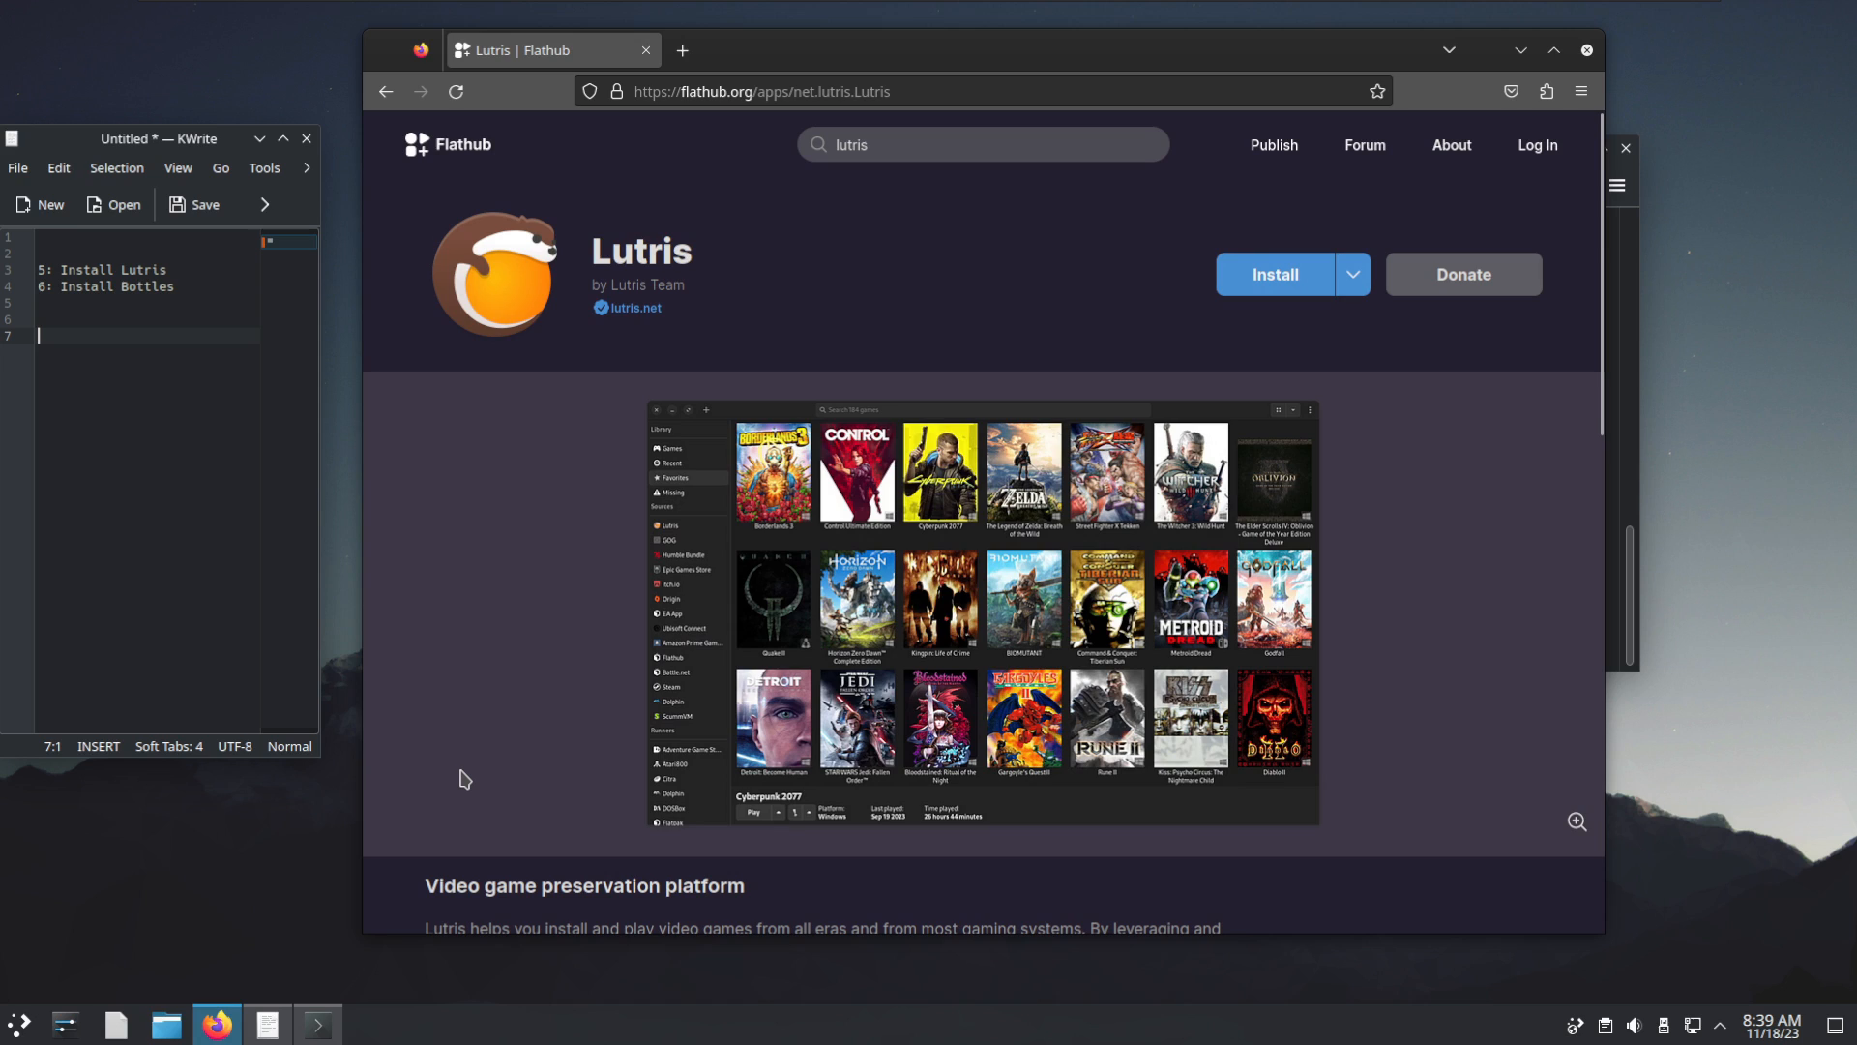
{"action": "mouse_move", "coordinate": [443, 793]}
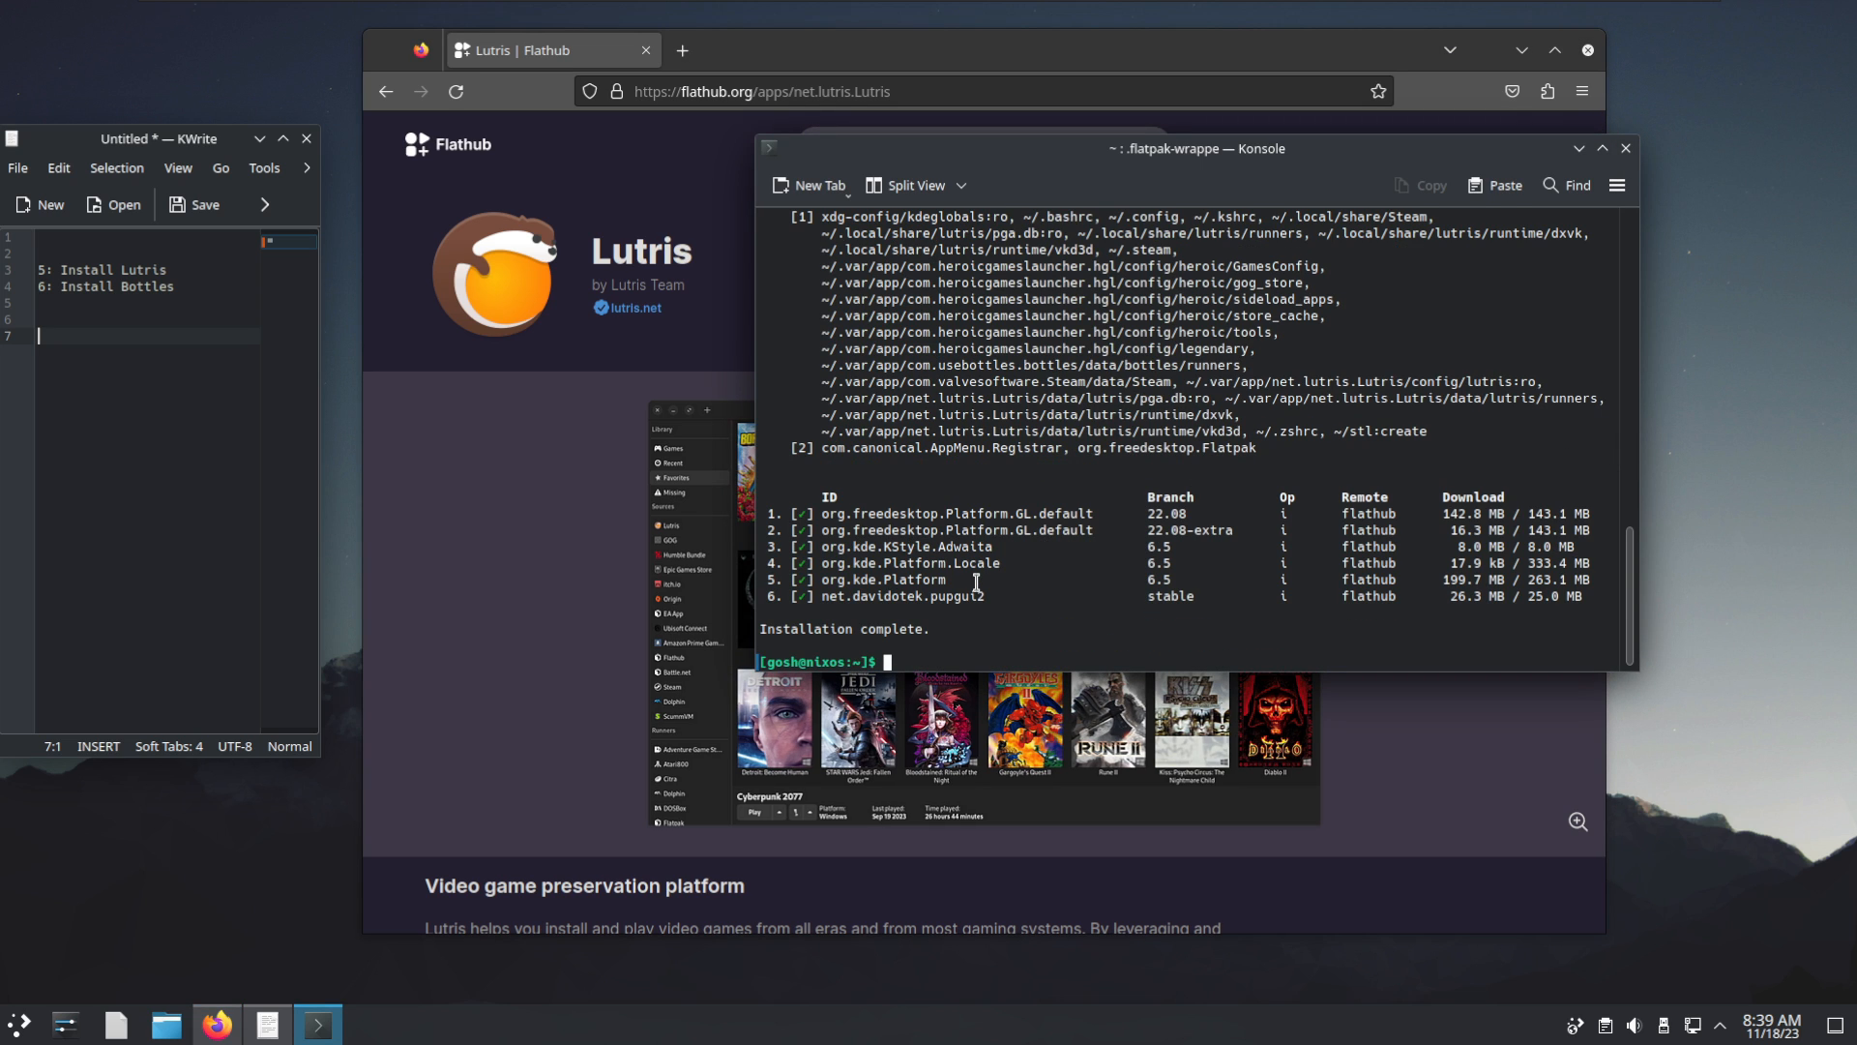
Step: Reveal the Lutris manual flatpak install and run commands from the Install dropdown
{"action": "left_click", "coordinate": [1626, 149]}
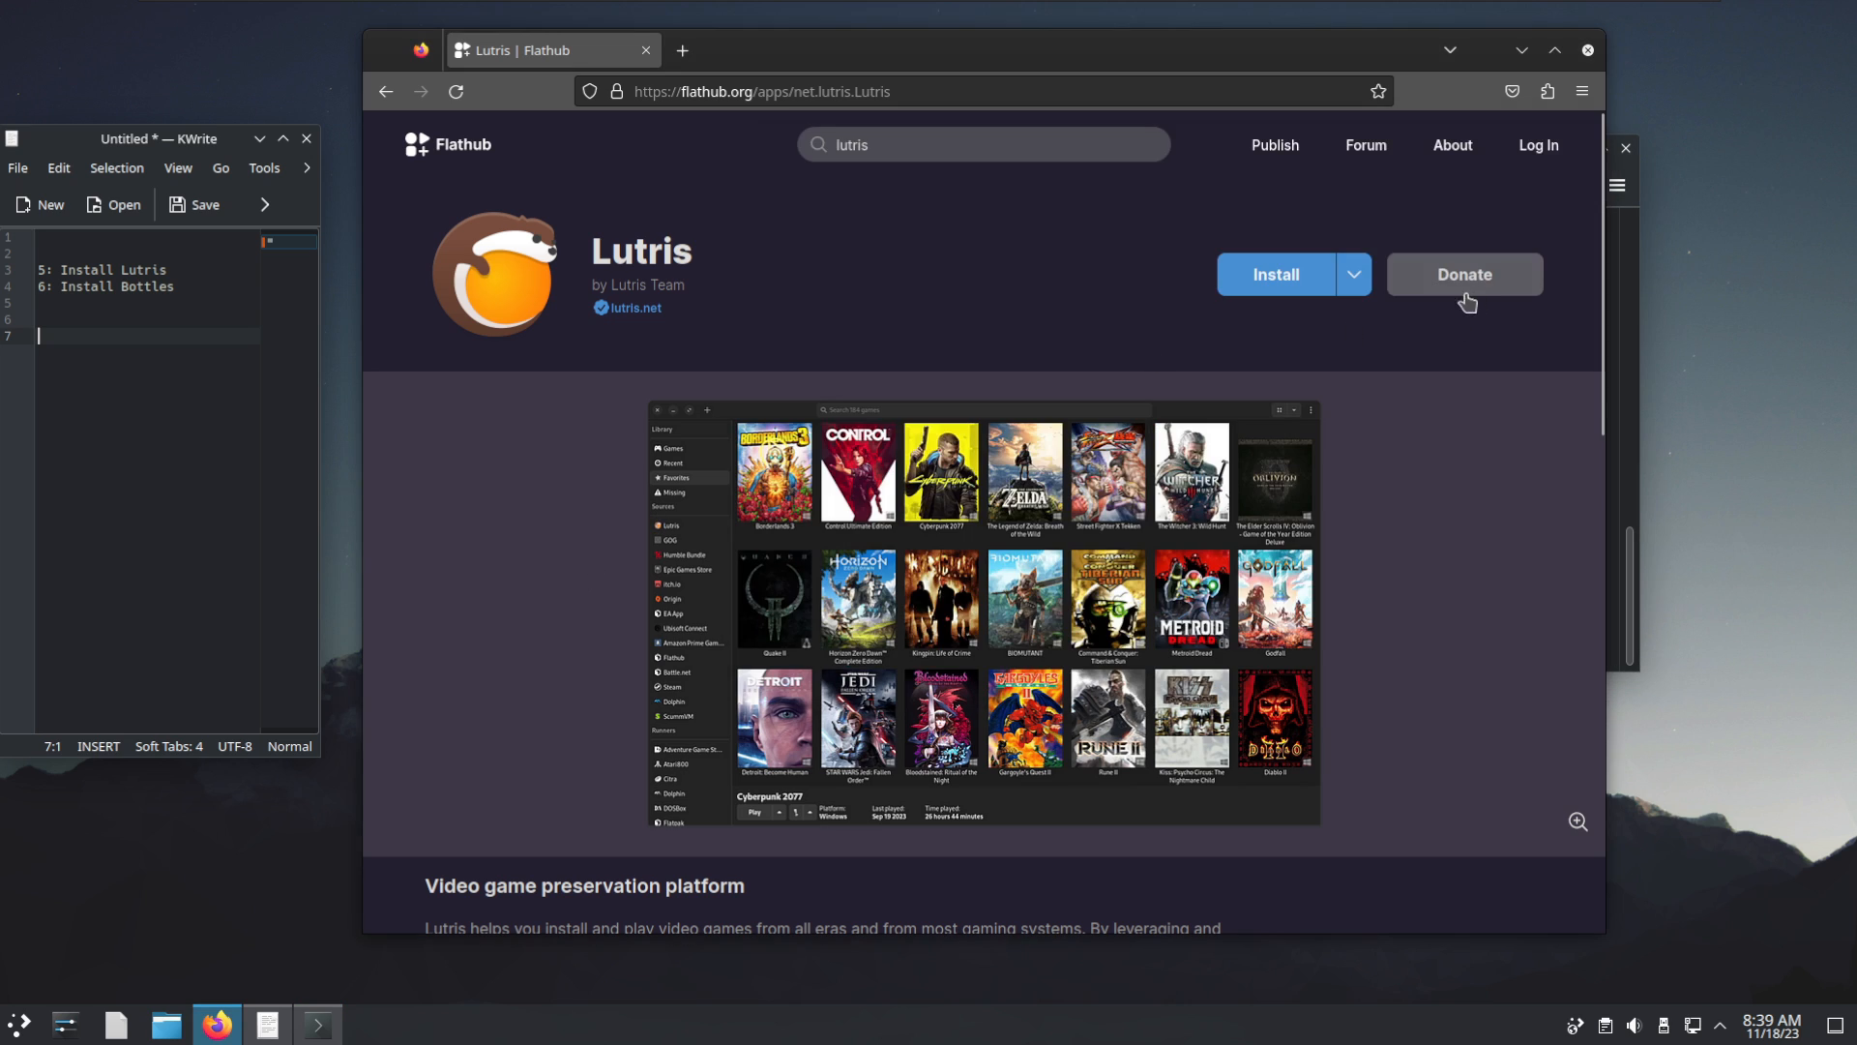
{"action": "left_click", "coordinate": [1354, 272]}
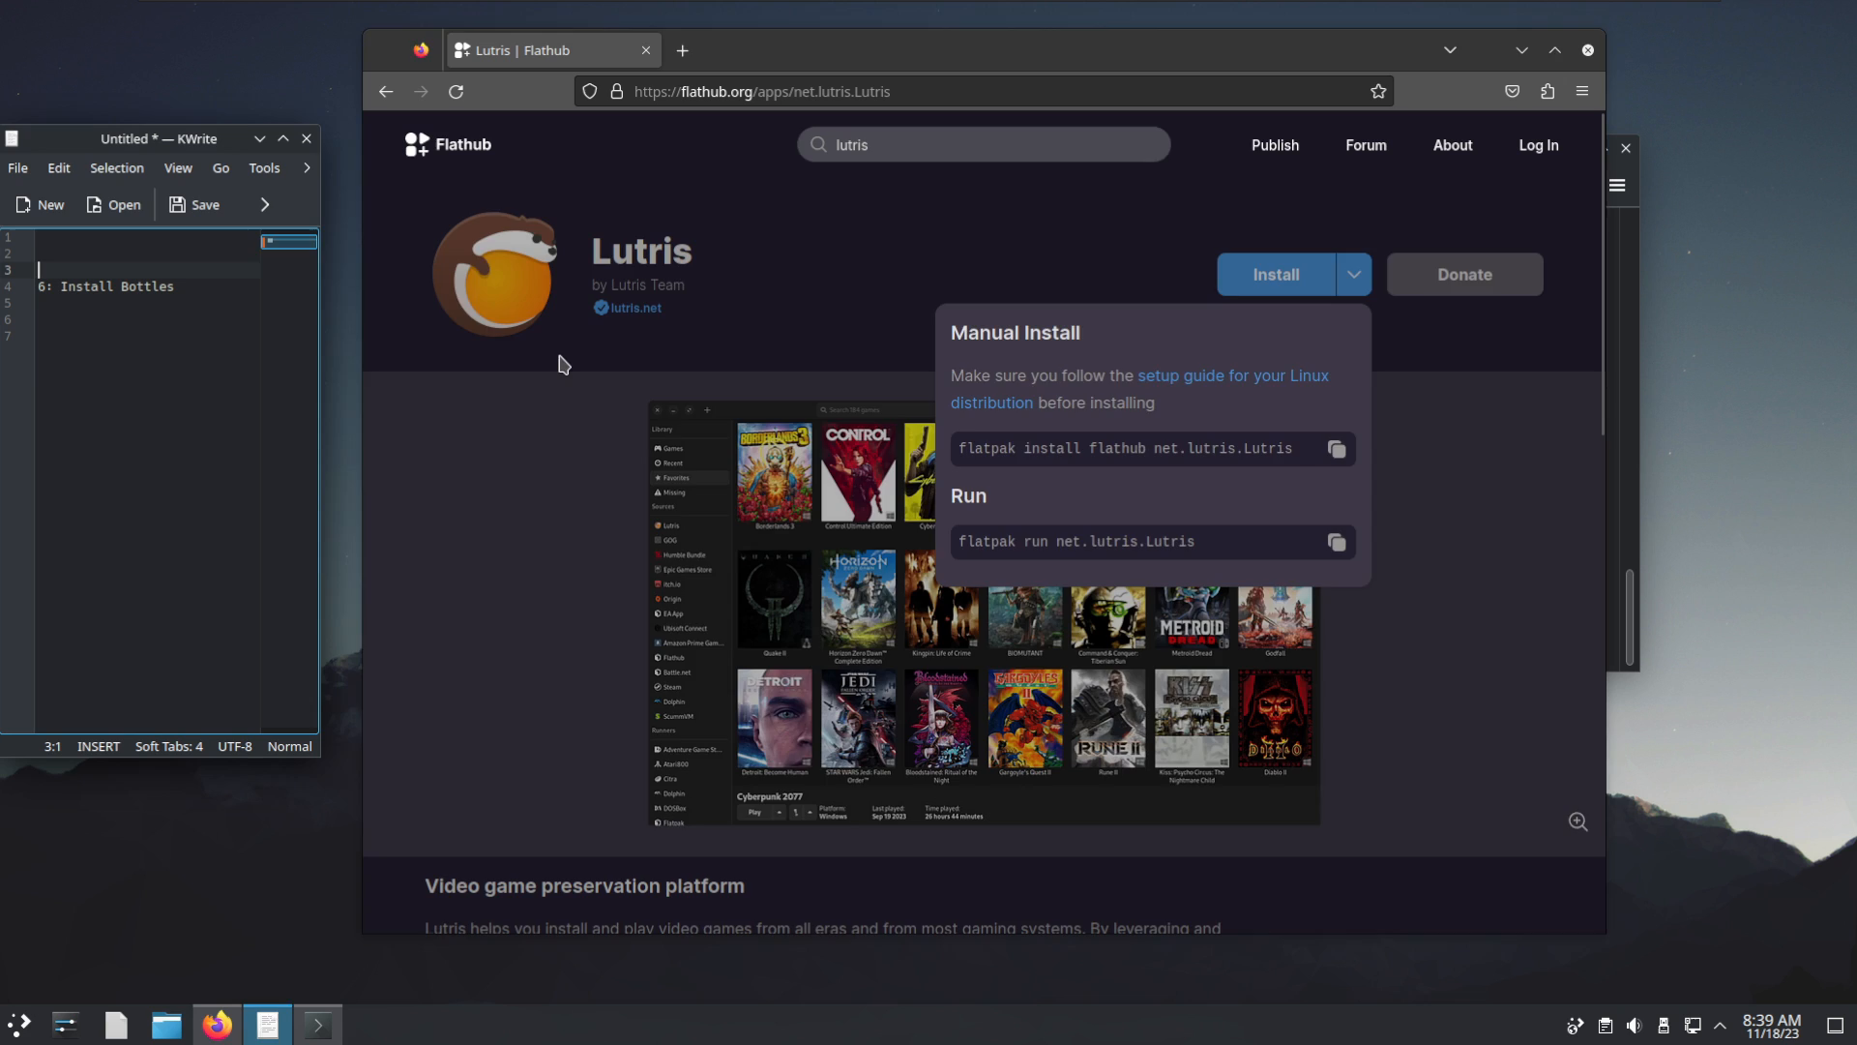
Step: Search Flathub for 'bottles', open the Bottles page and show its flatpak install command
{"action": "left_click", "coordinate": [981, 145]}
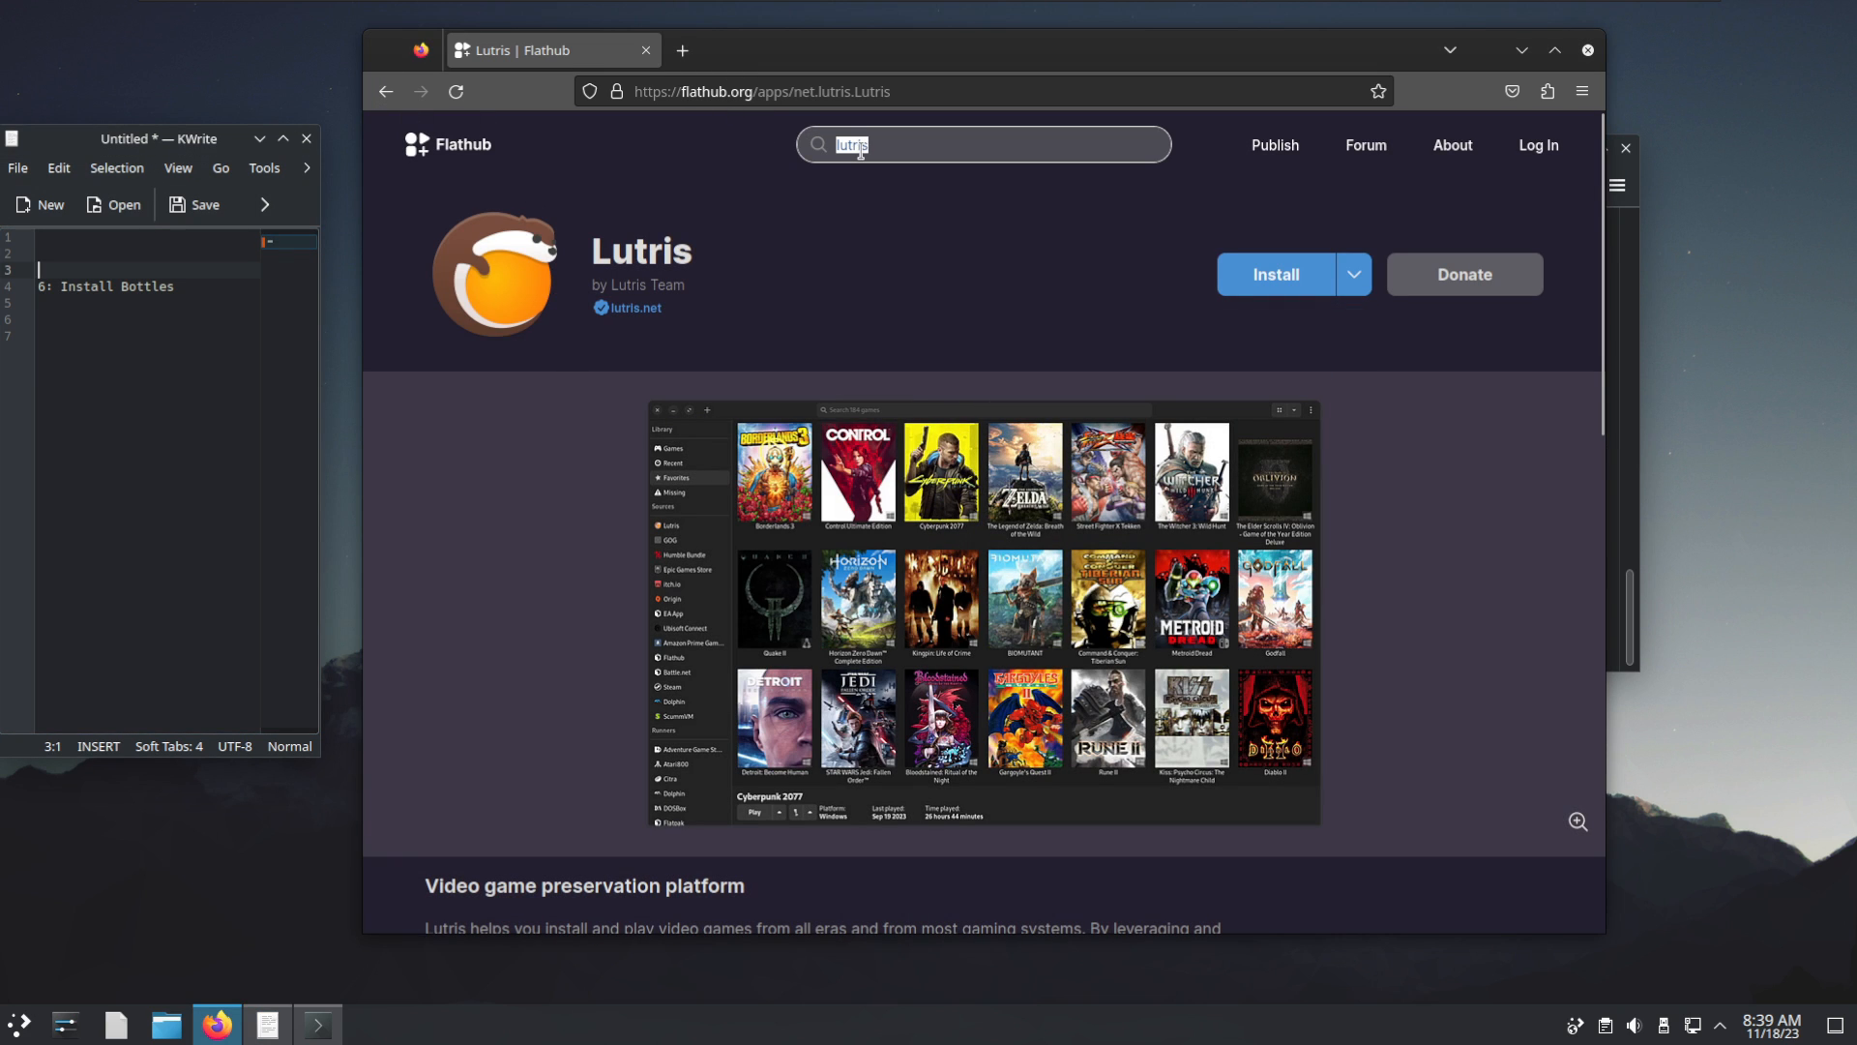
{"action": "type", "text": "bottles"}
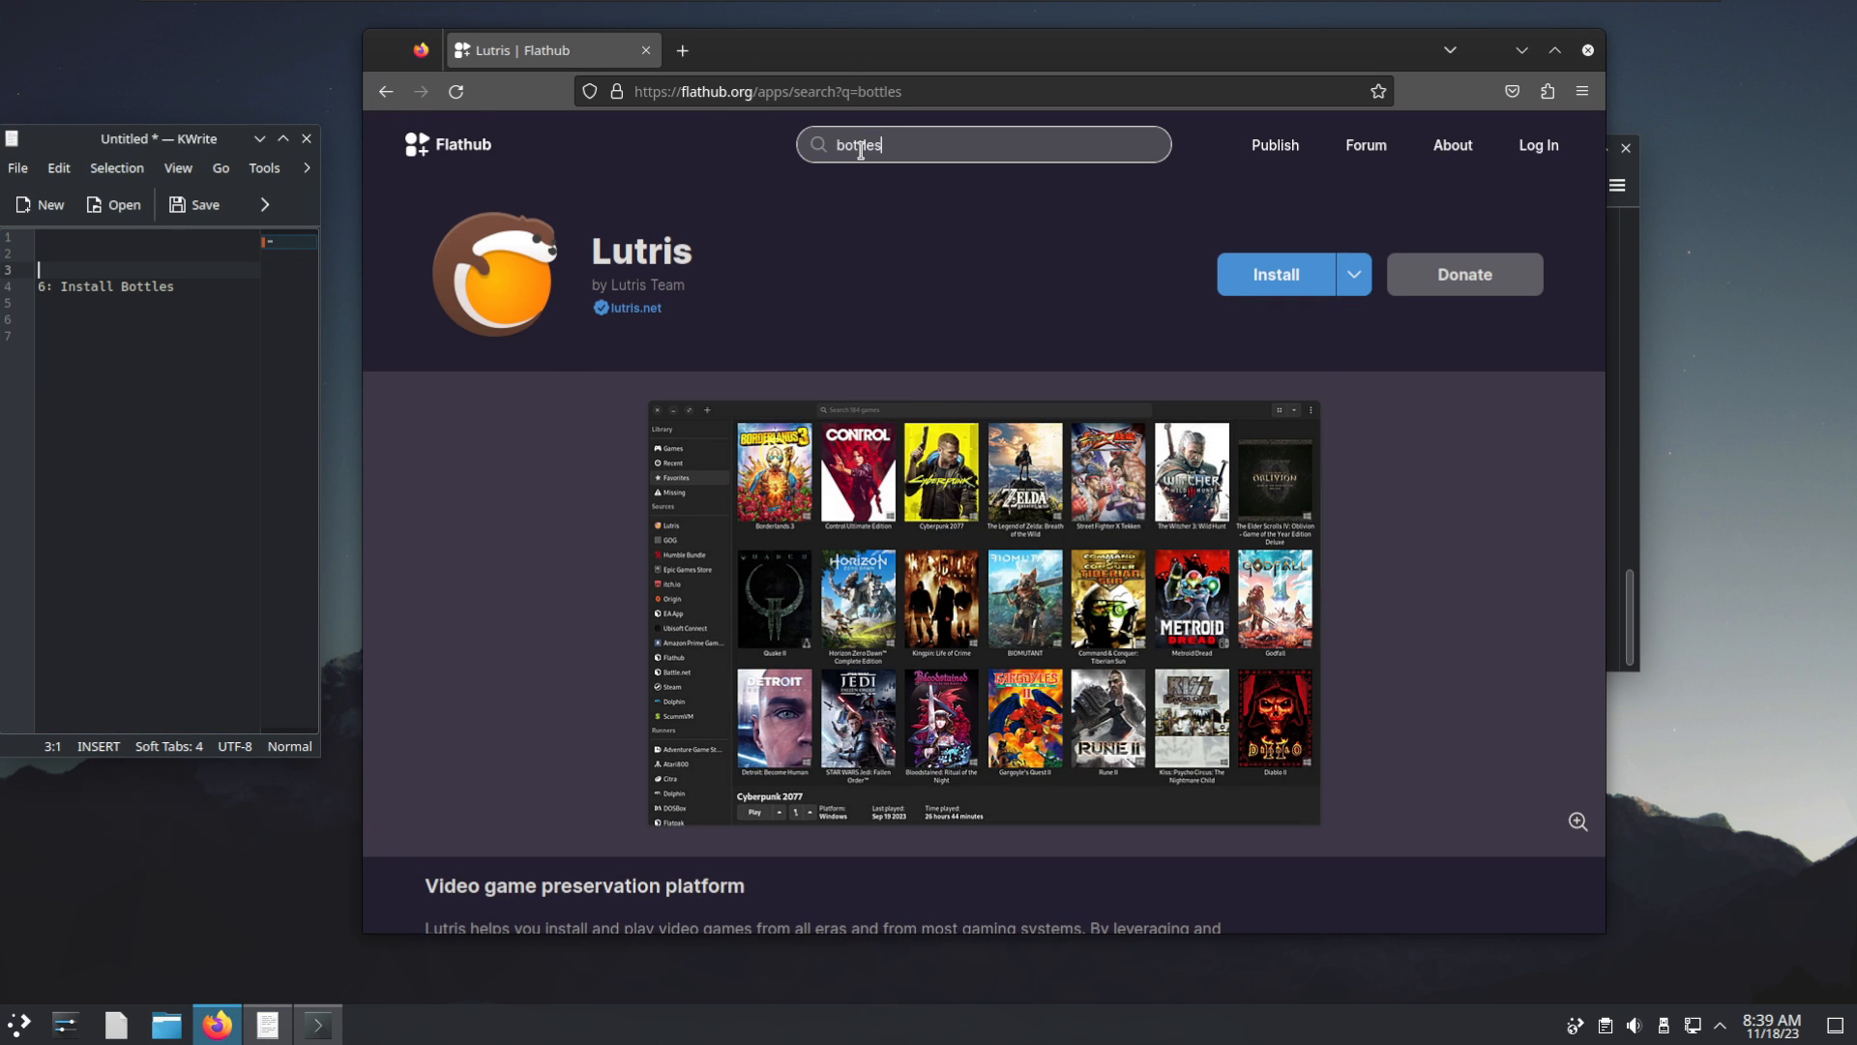
{"action": "key", "text": "Return"}
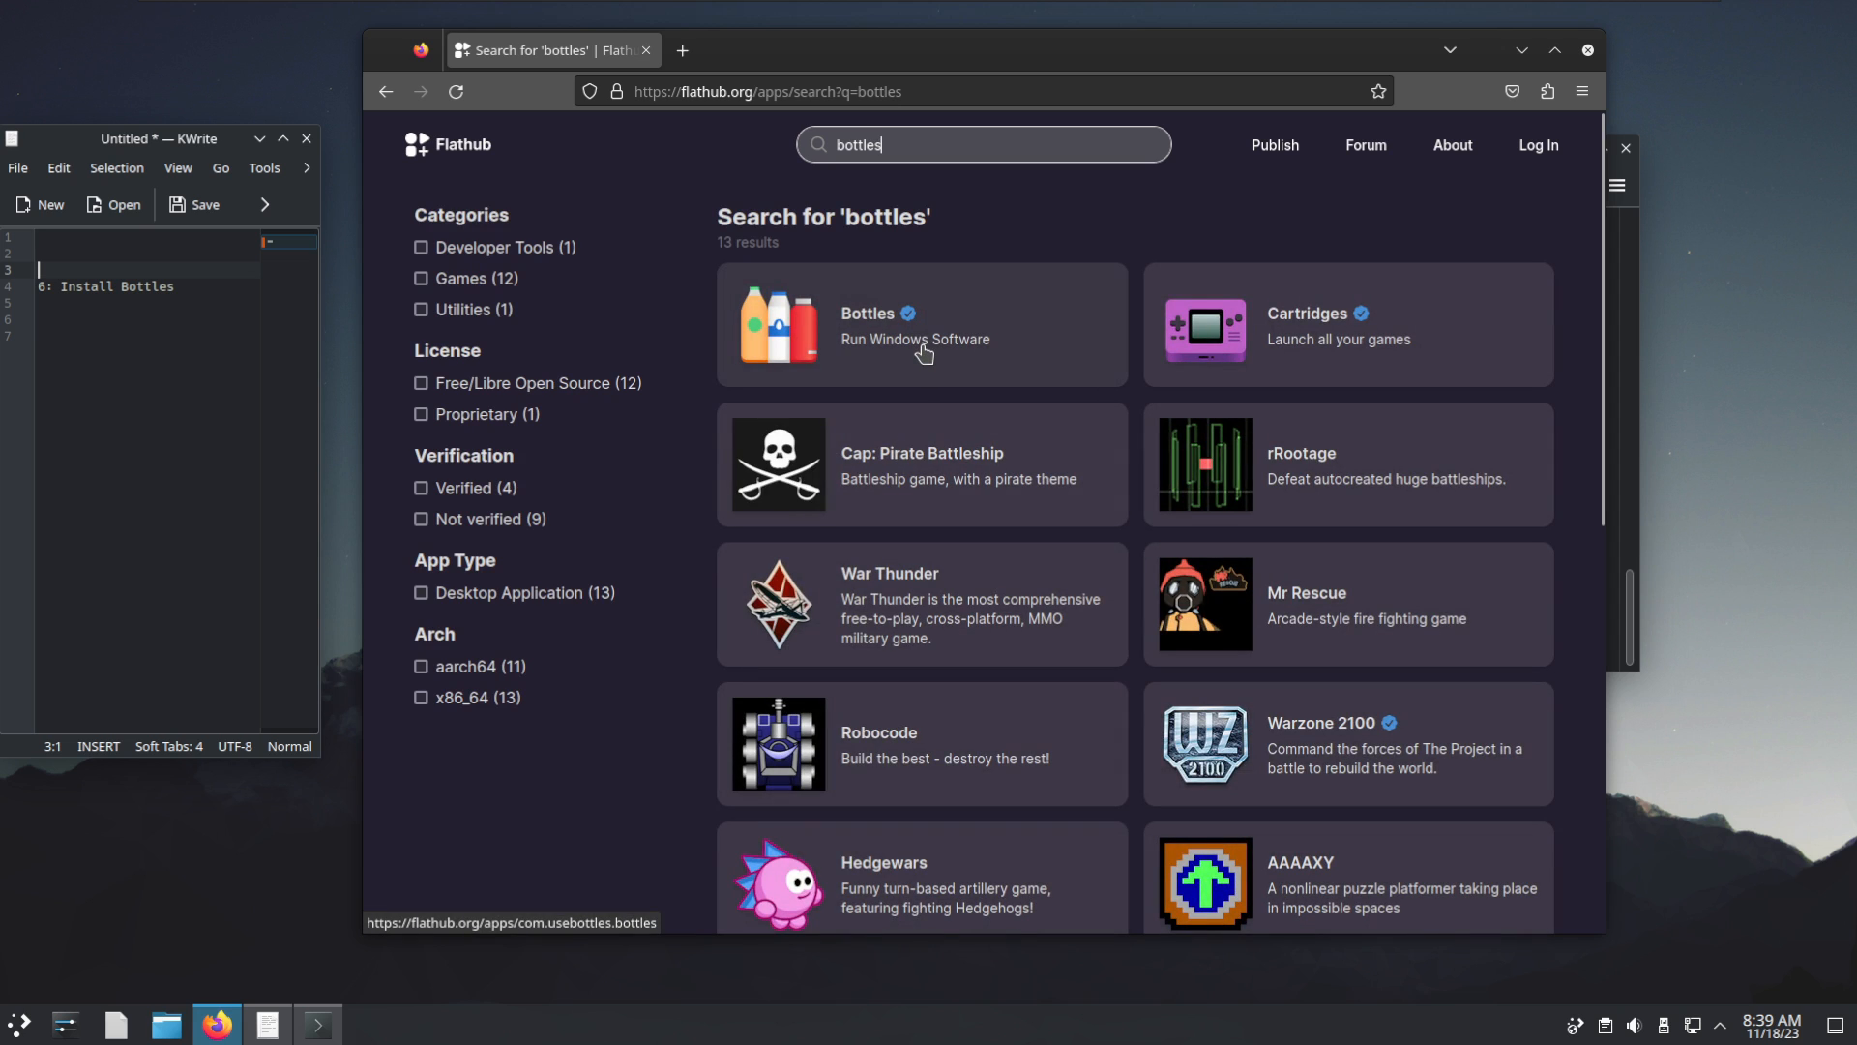
{"action": "left_click", "coordinate": [923, 325]}
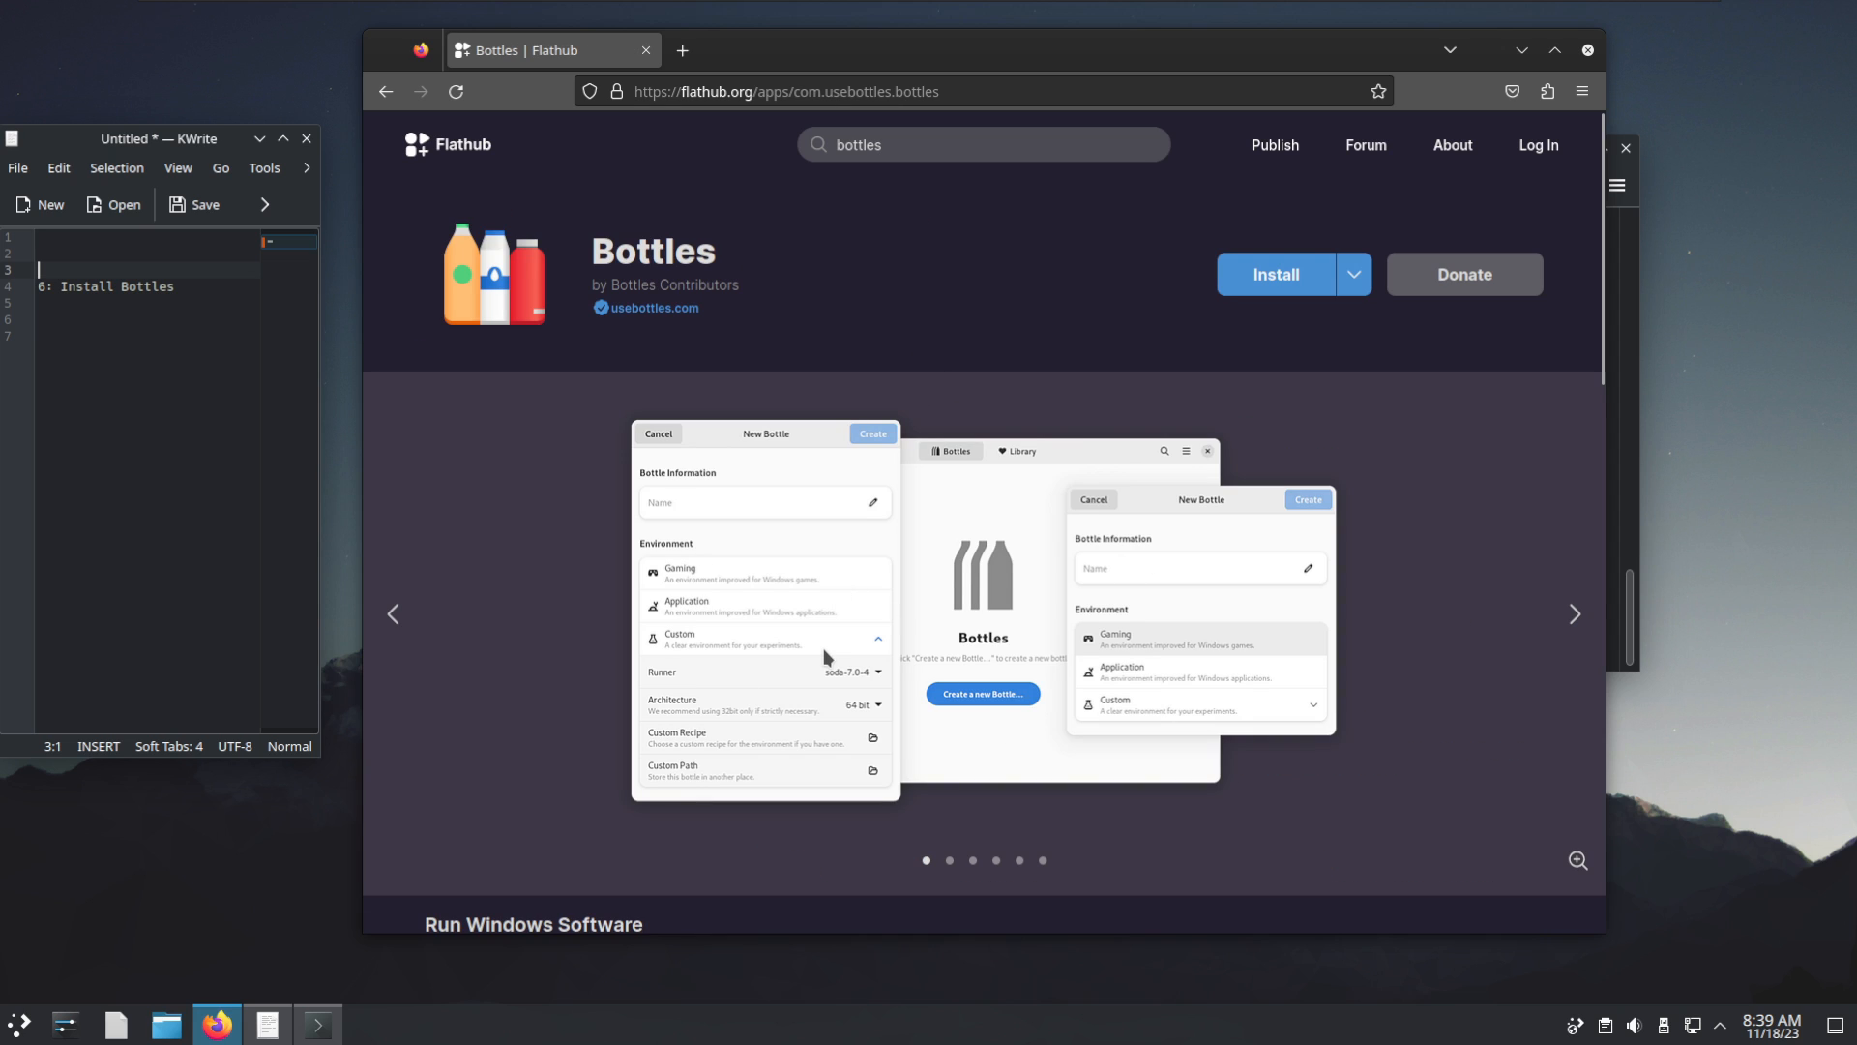
{"action": "scroll", "scroll_direction": "down", "scroll_amount": 3}
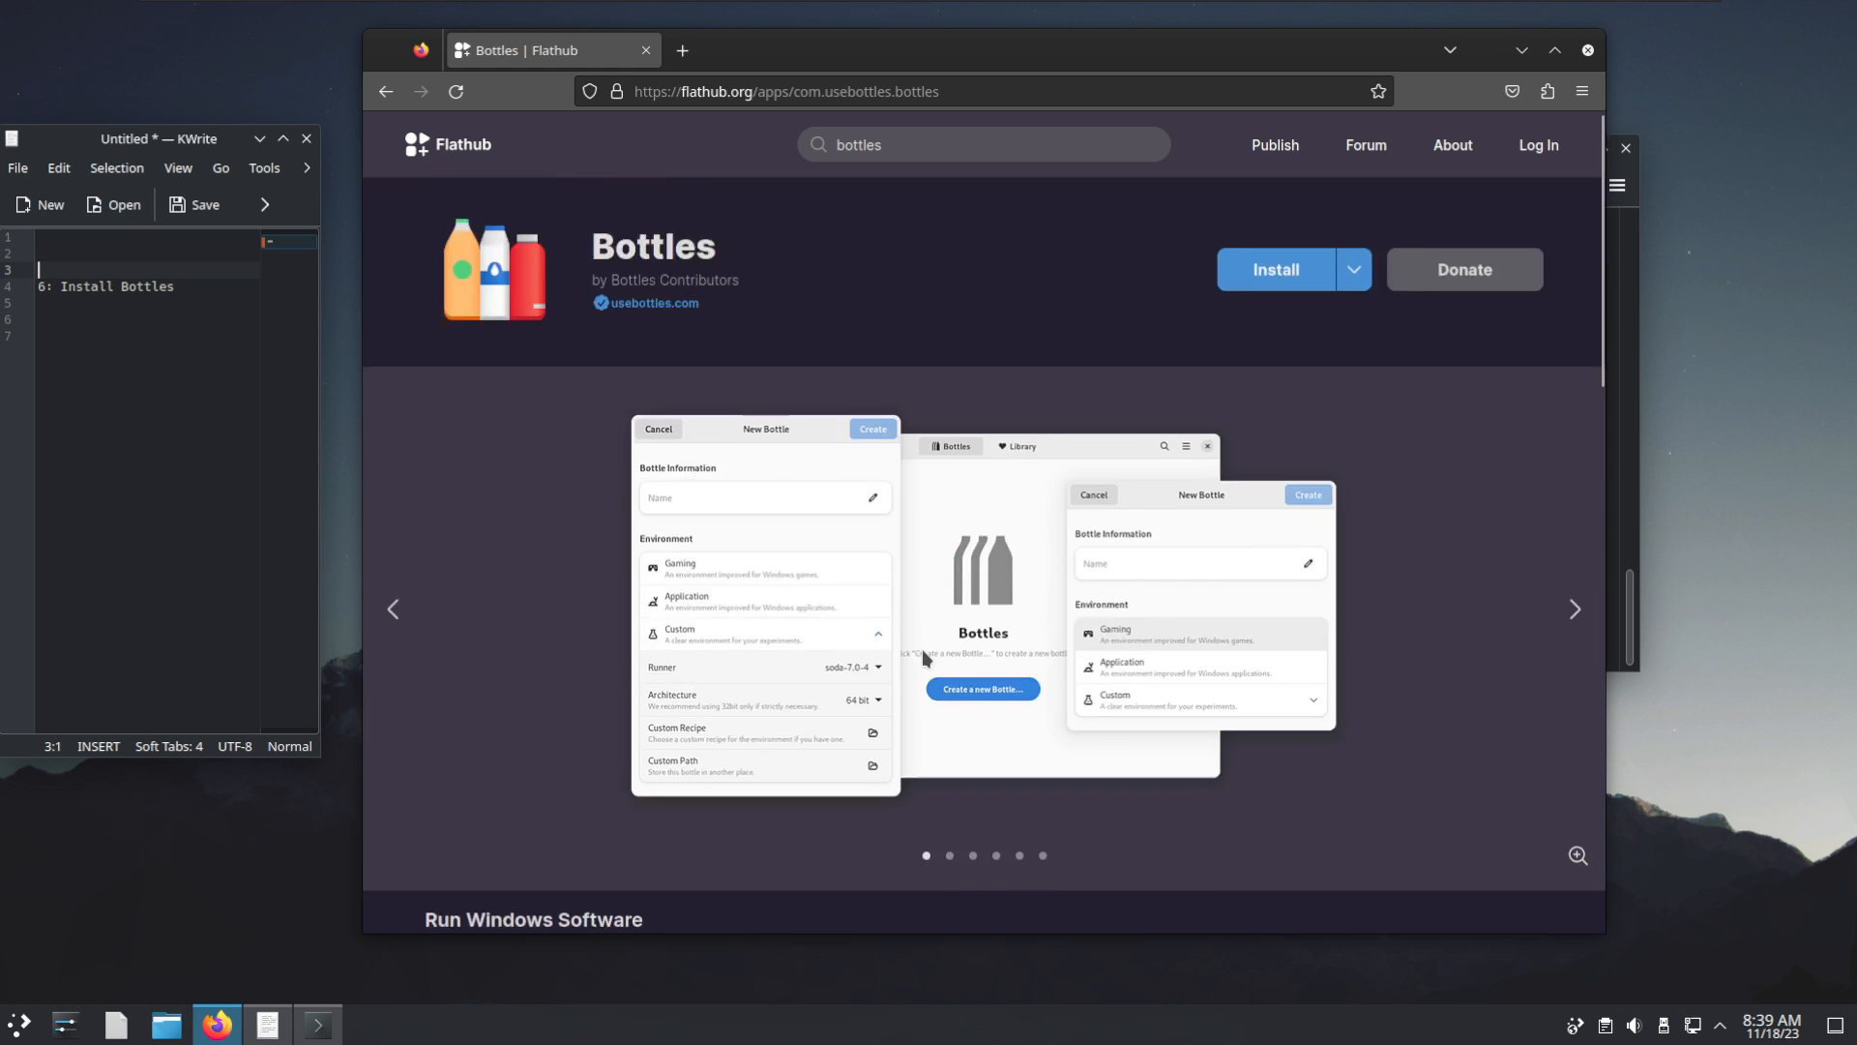
{"action": "left_click", "coordinate": [1354, 273]}
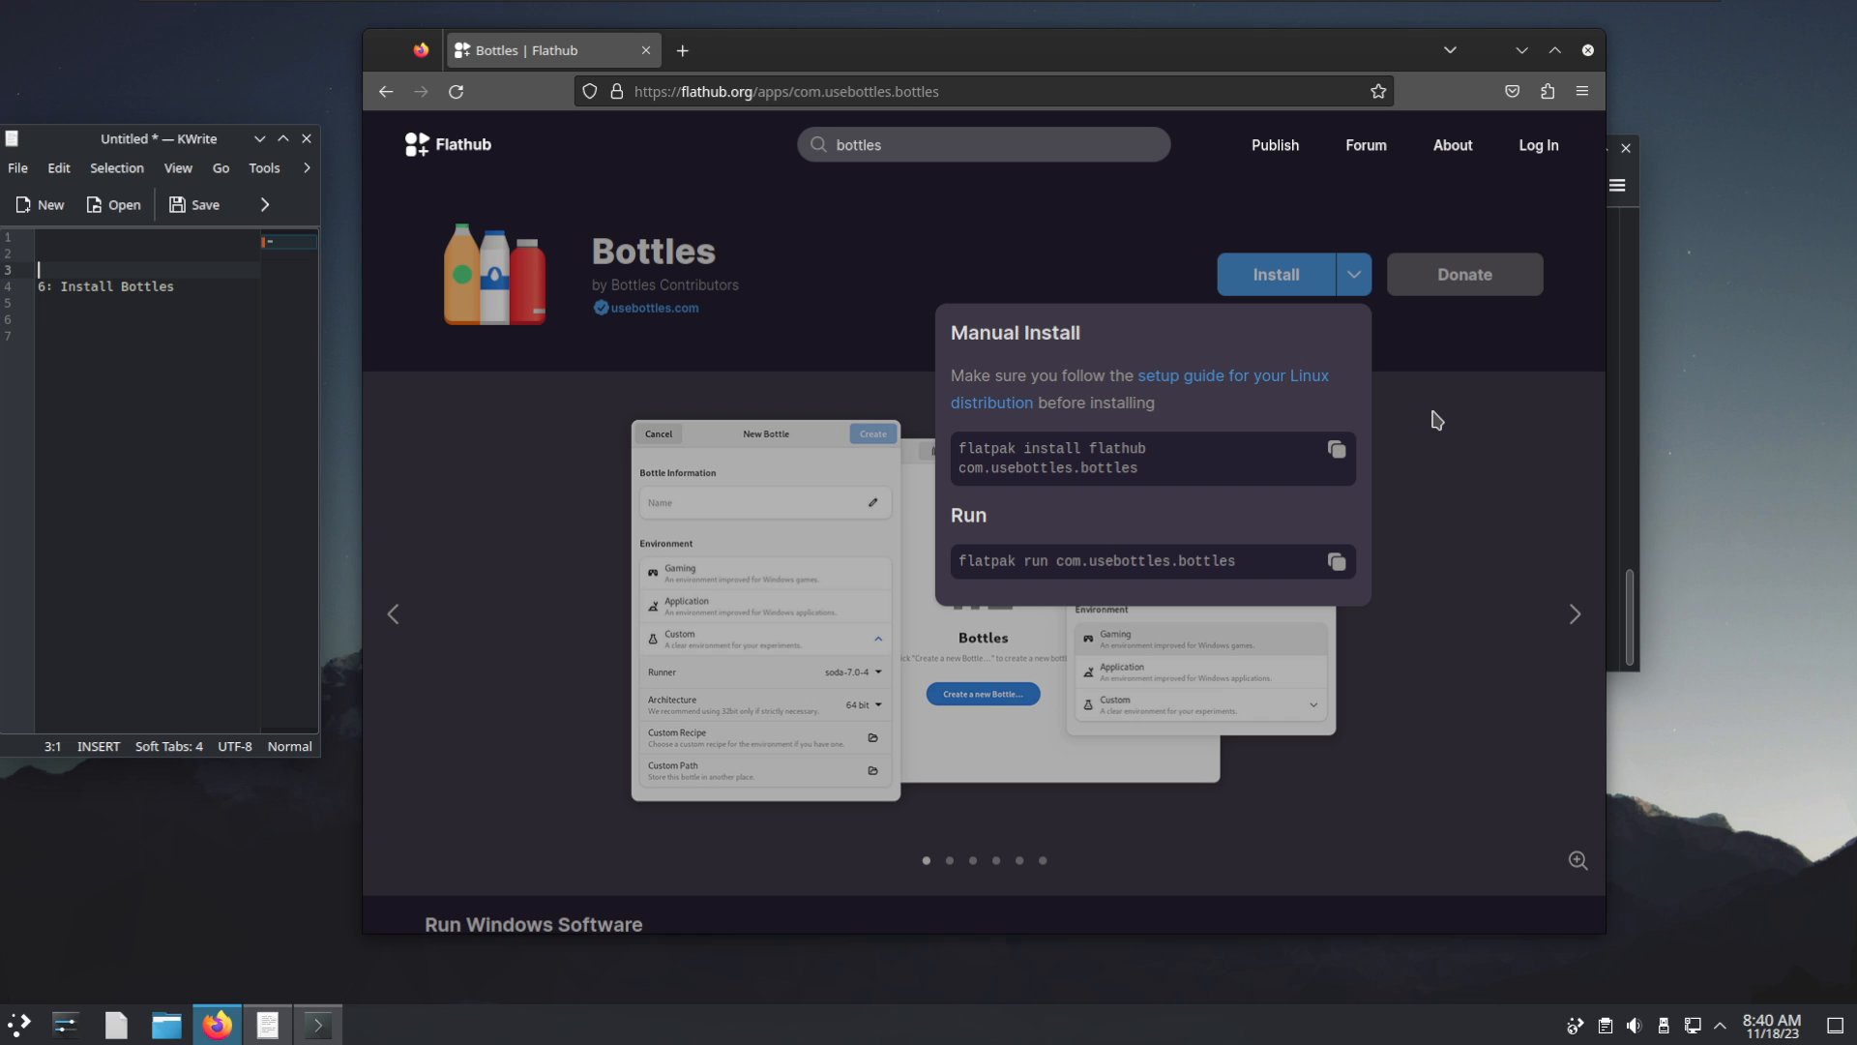
{"action": "mouse_move", "coordinate": [1093, 434]}
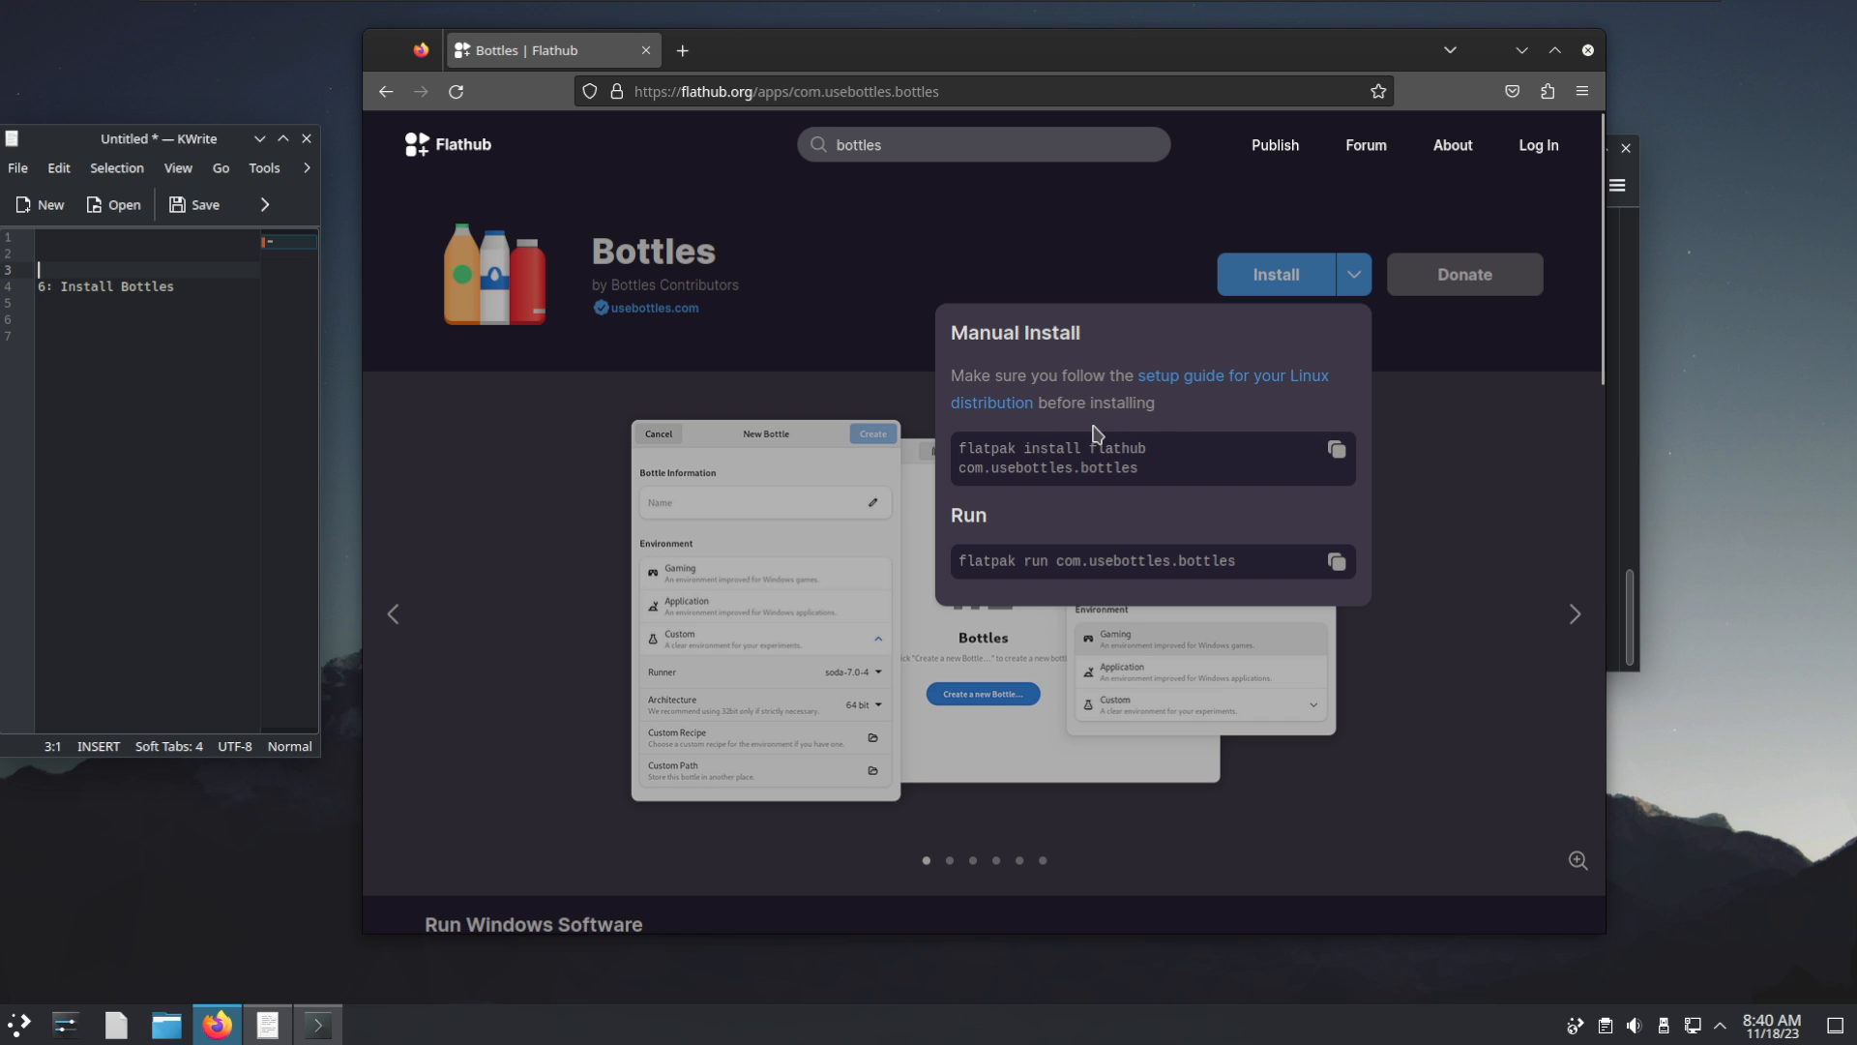
{"action": "mouse_move", "coordinate": [679, 641]}
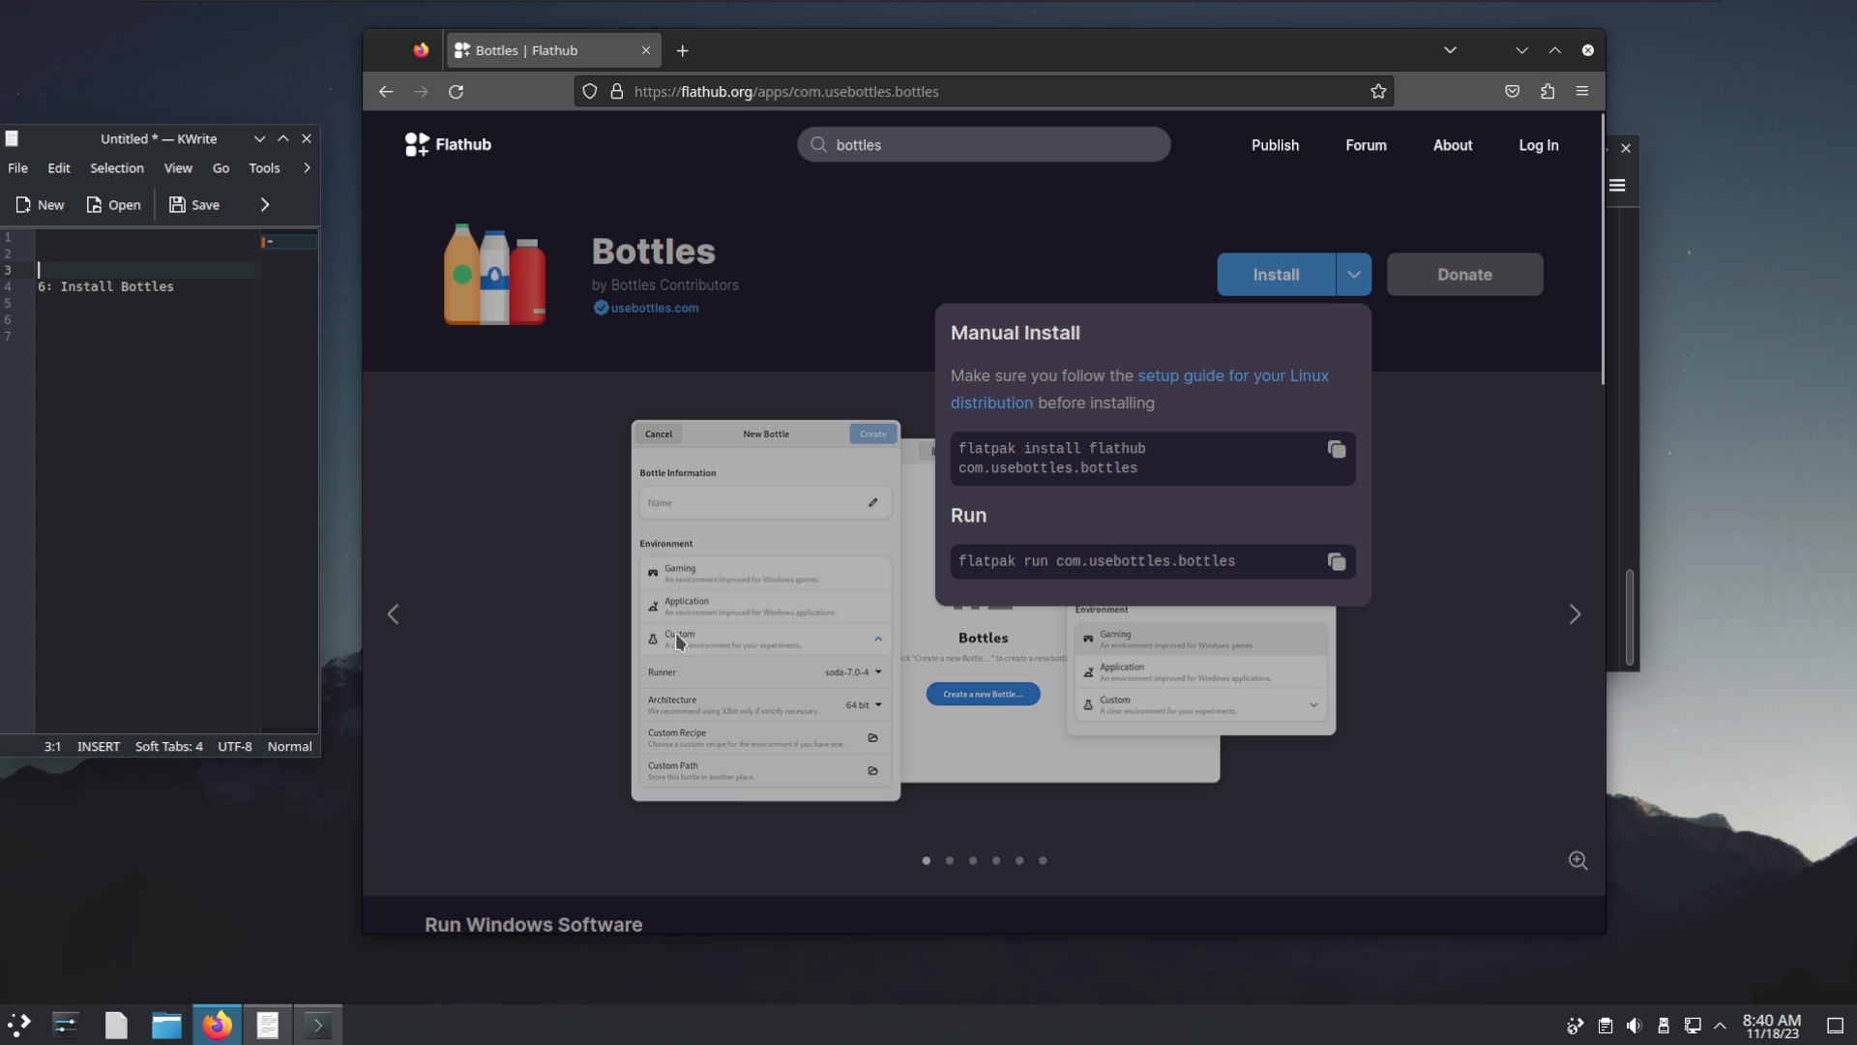
{"action": "mouse_move", "coordinate": [508, 252]}
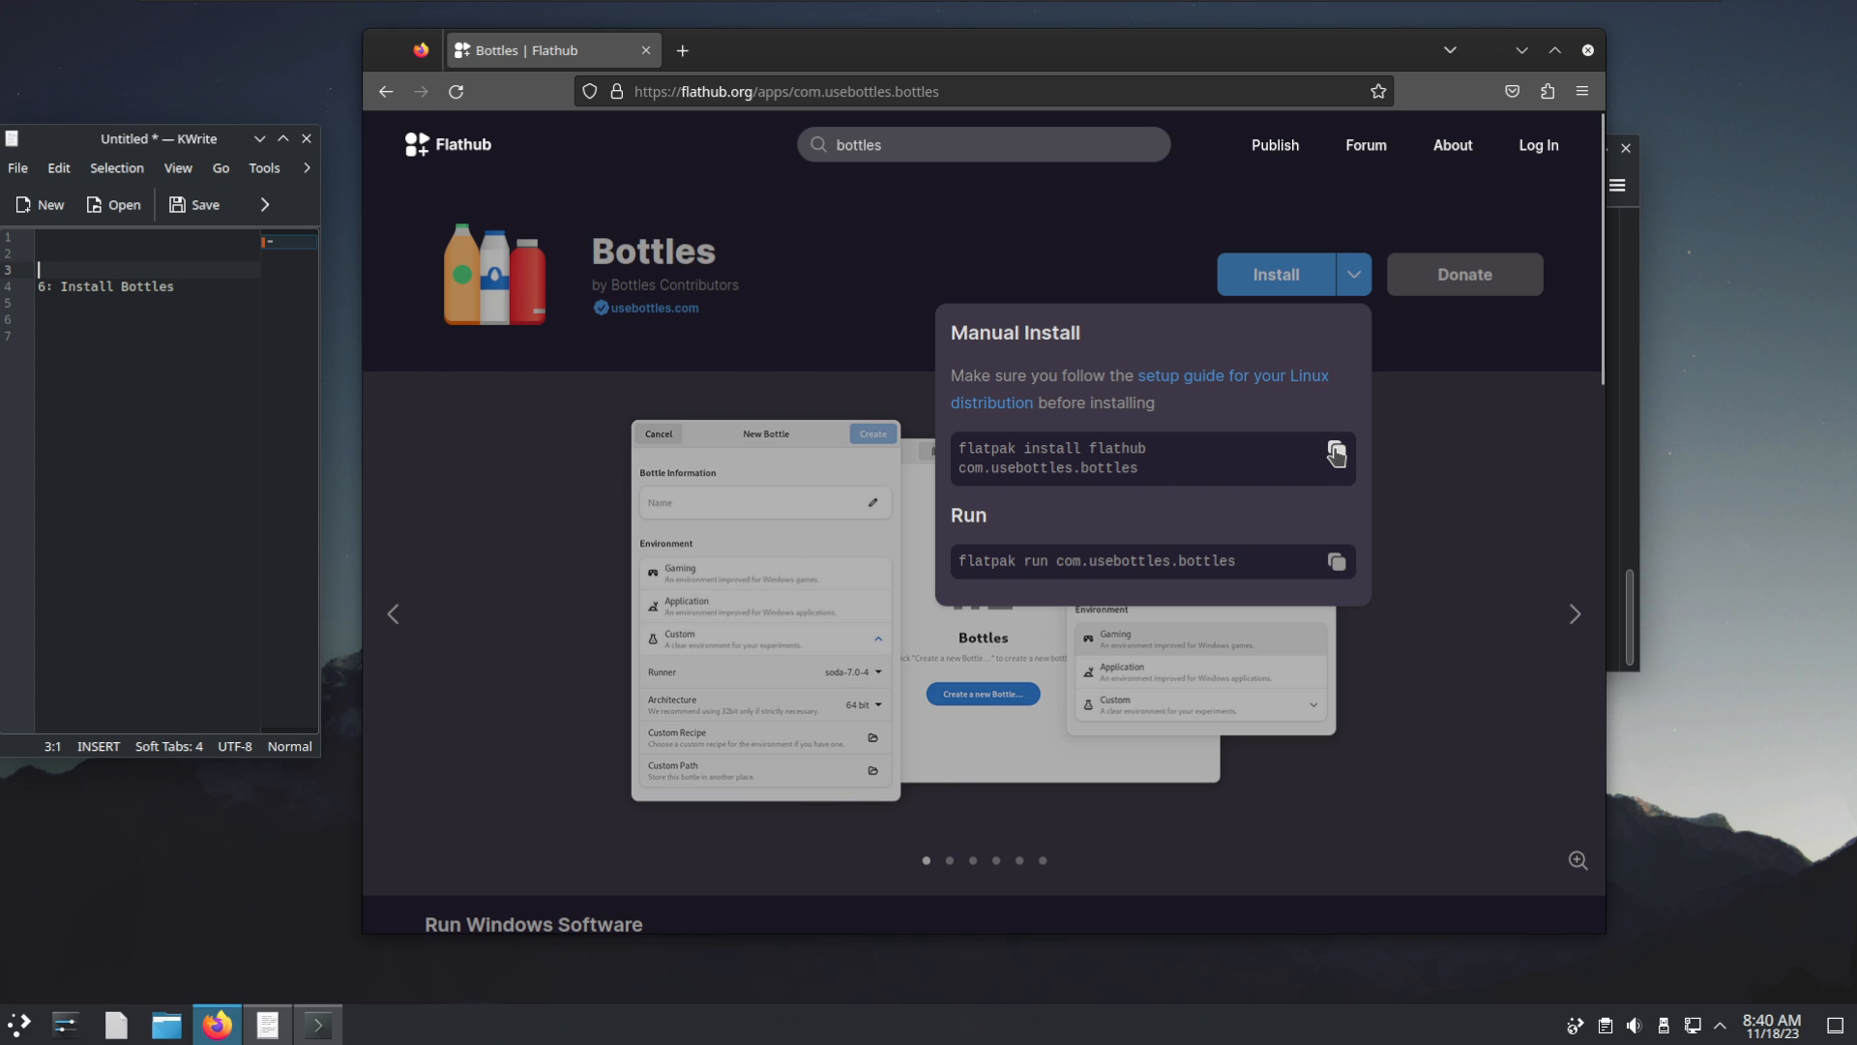
{"action": "mouse_move", "coordinate": [1447, 445]}
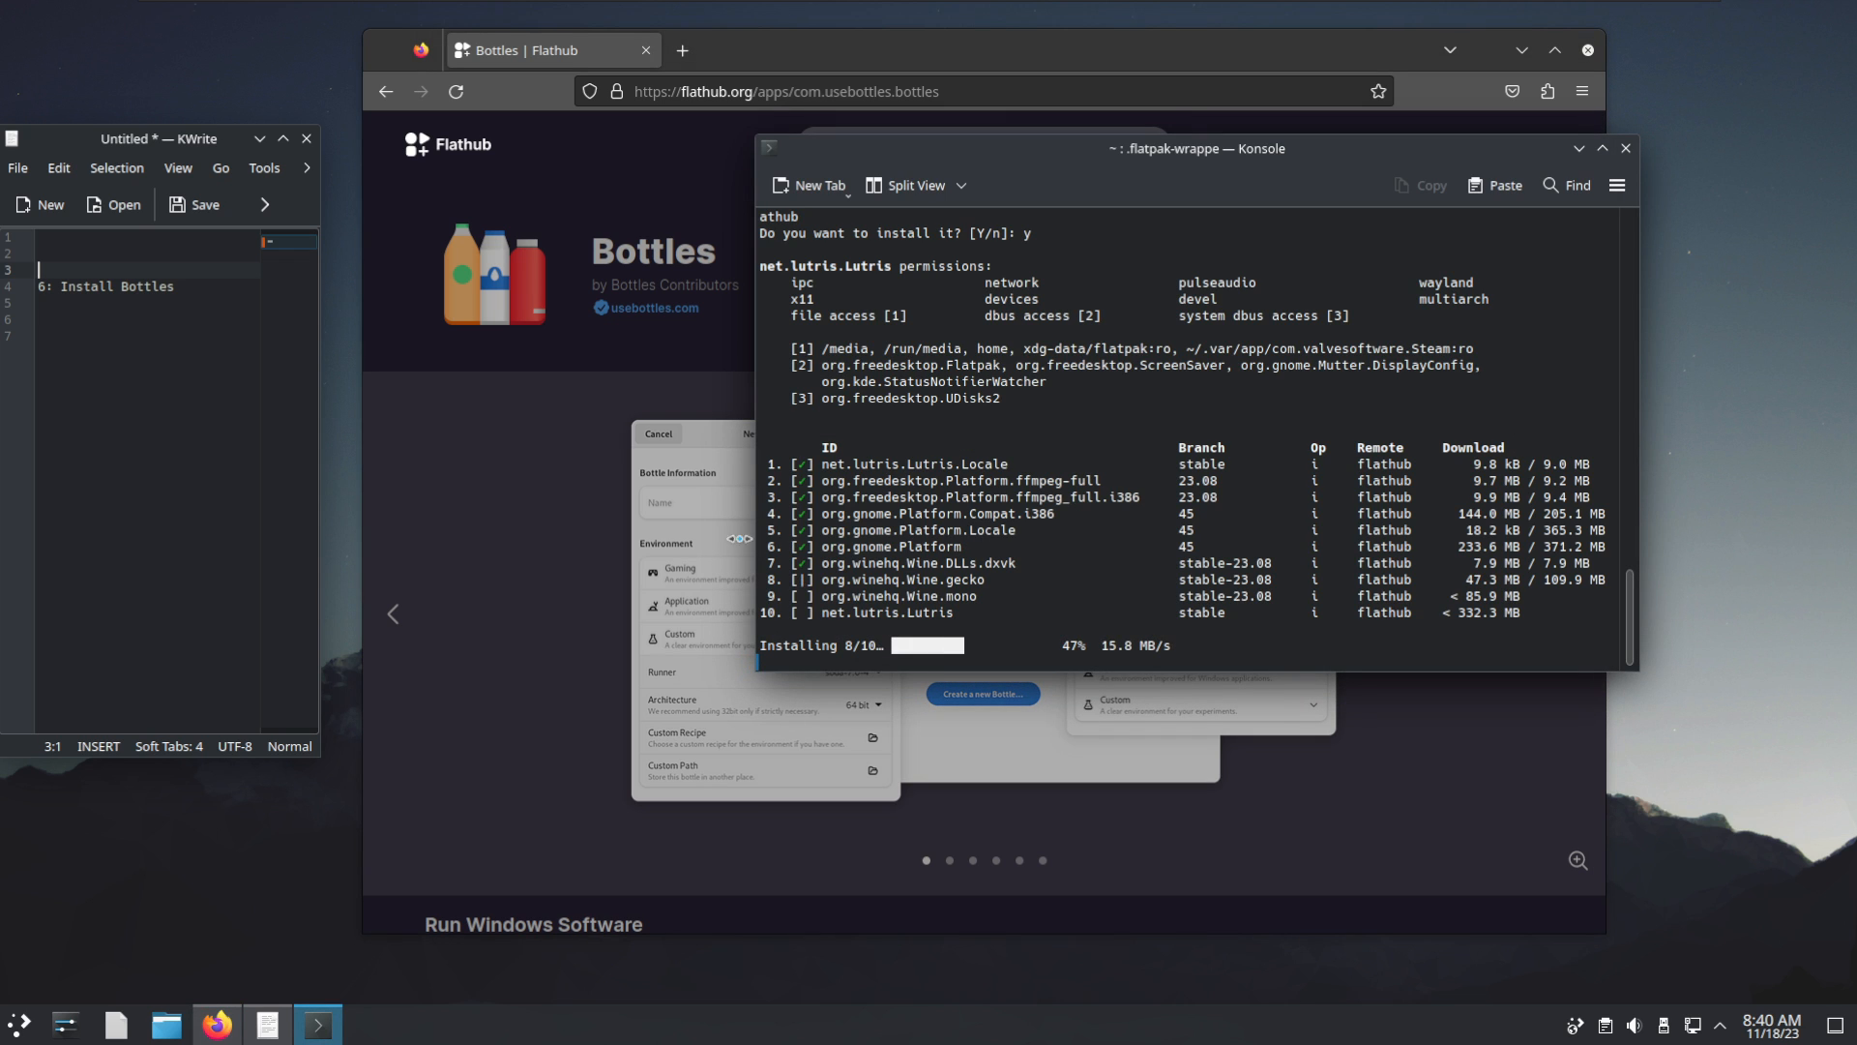
Step: Paste and run the Bottles flatpak install command in Konsole, confirming to proceed
{"action": "left_click", "coordinate": [1354, 273]}
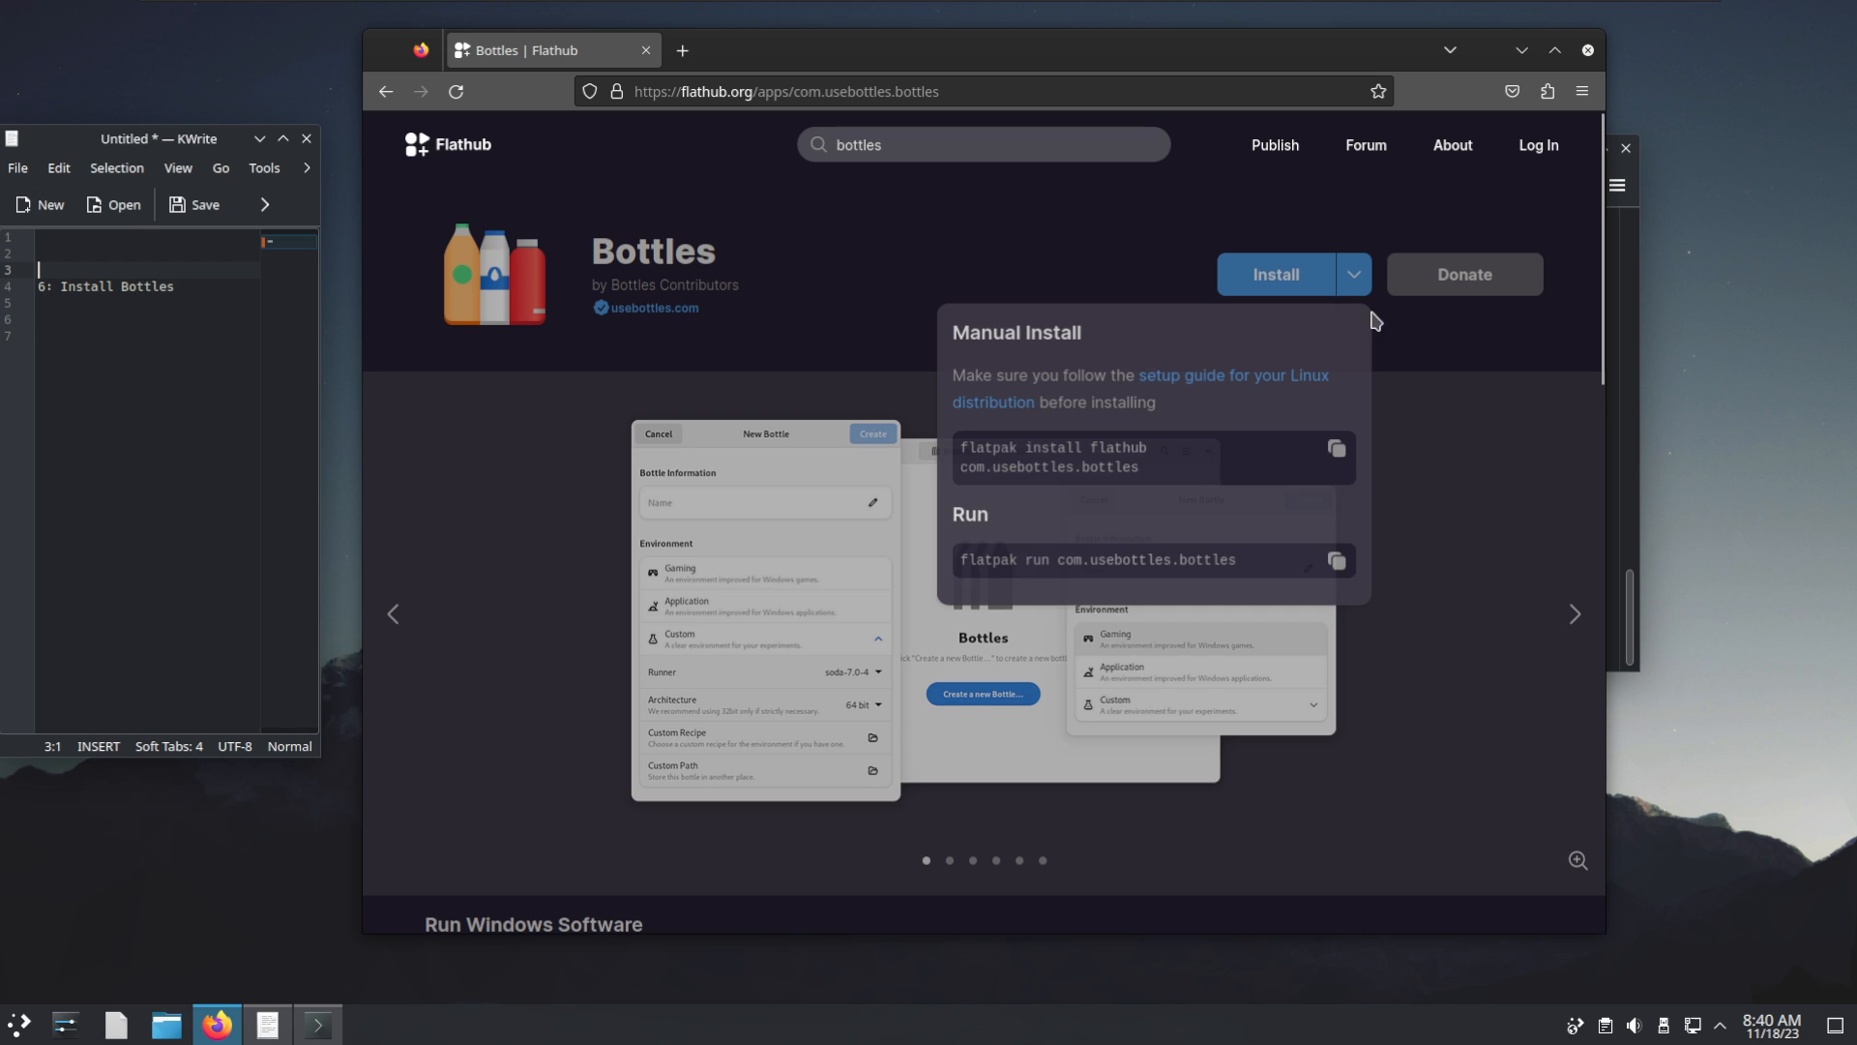
{"action": "left_click", "coordinate": [1337, 451]}
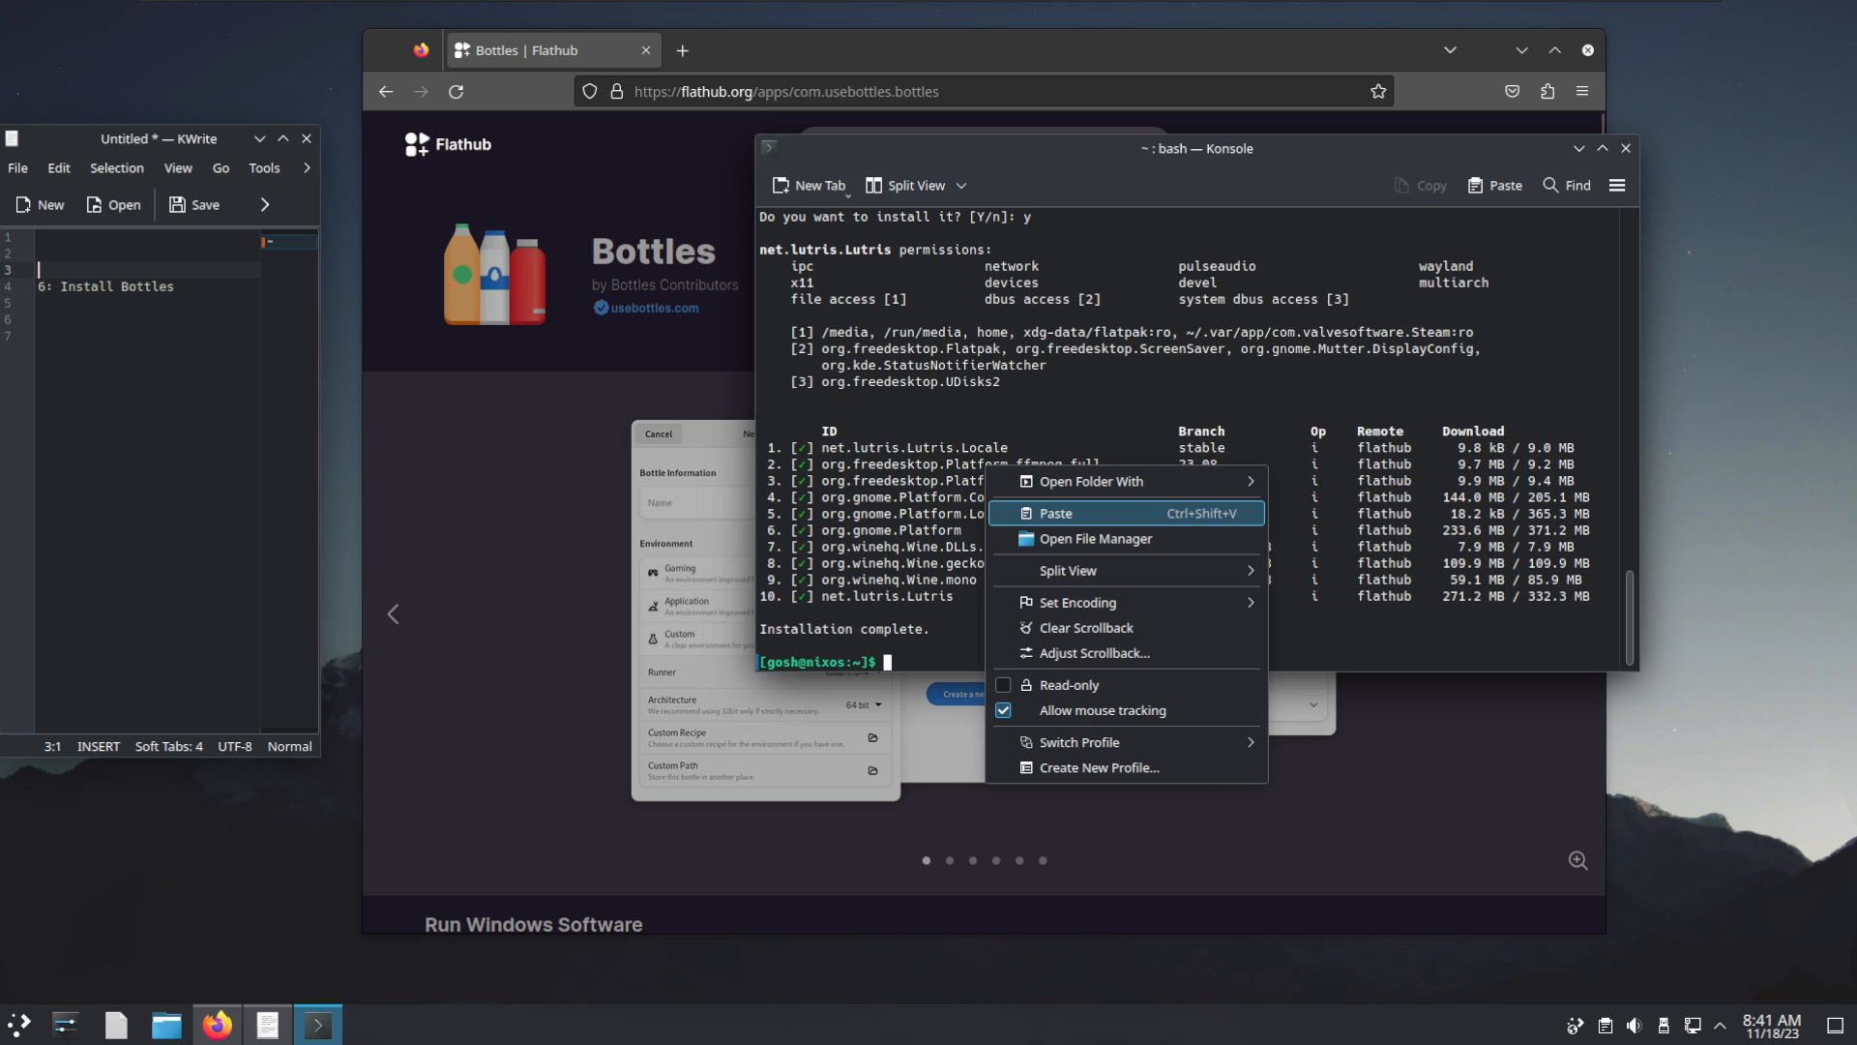
{"action": "left_click", "coordinate": [1053, 512]}
{"action": "type", "text": "y"}
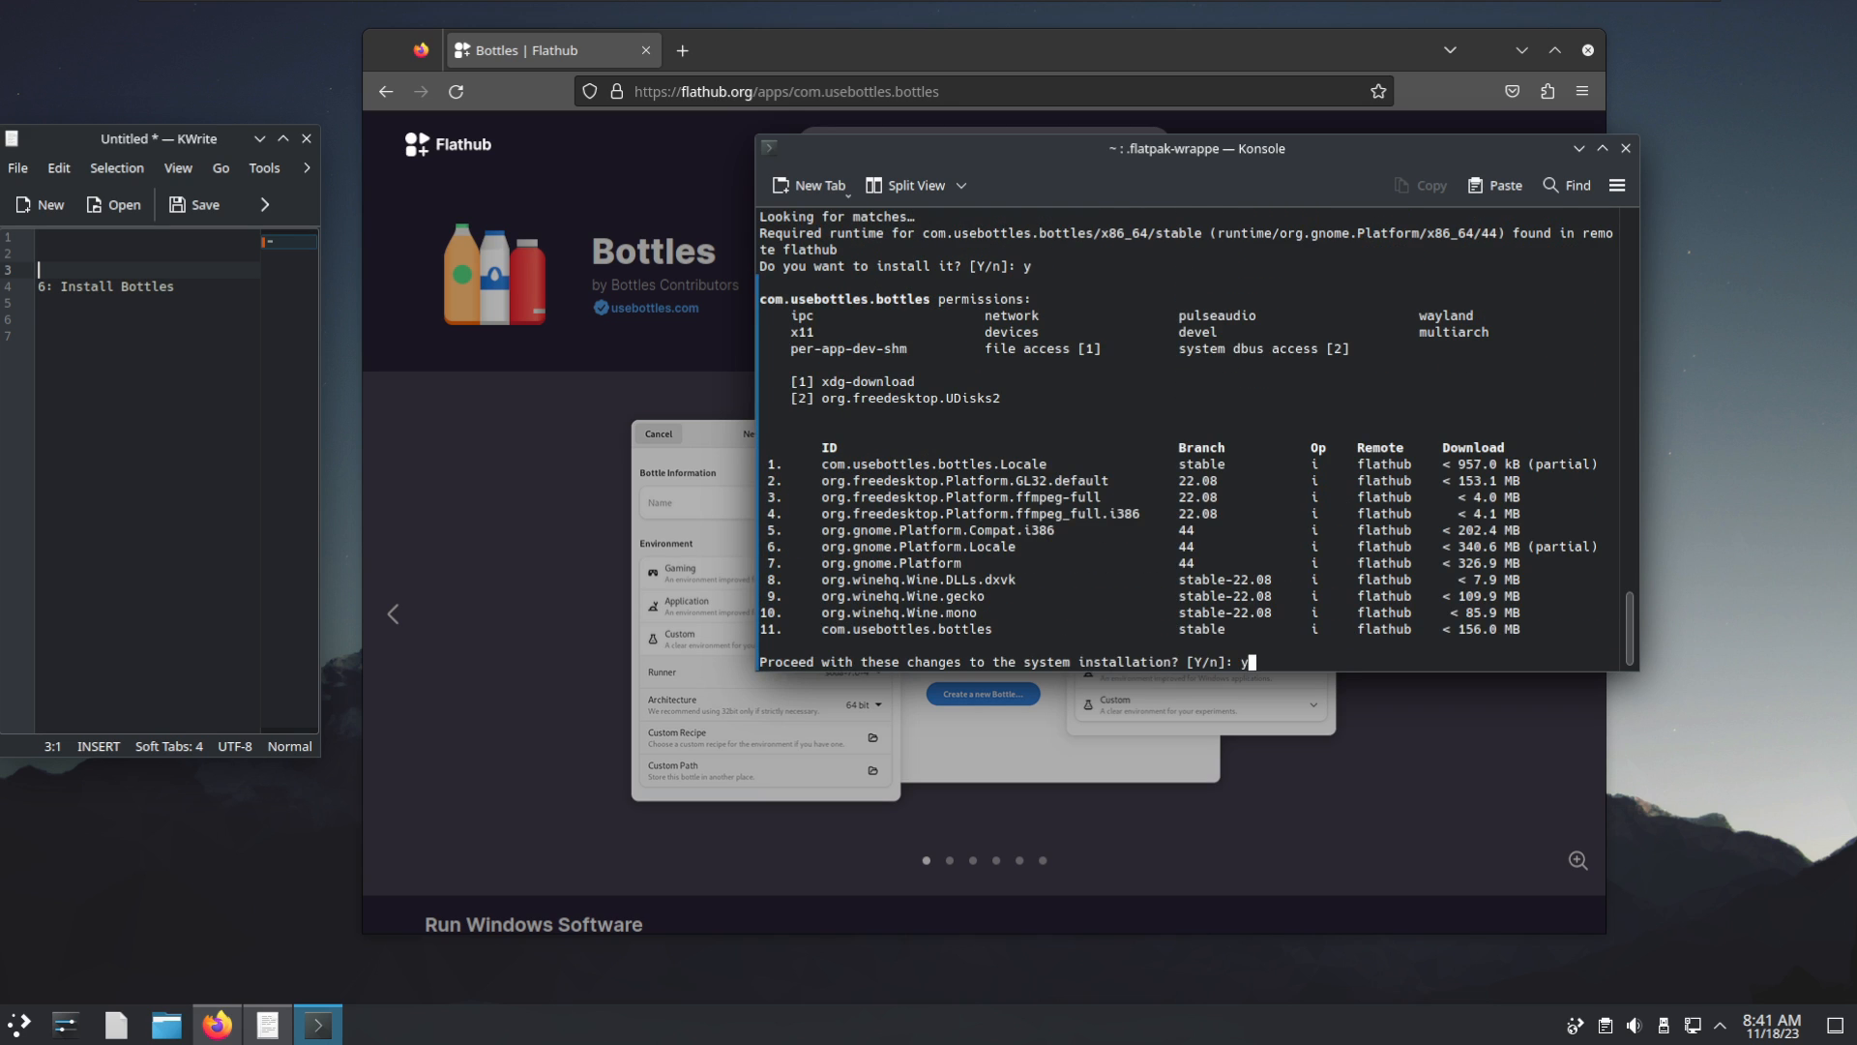
{"action": "key", "text": "Return"}
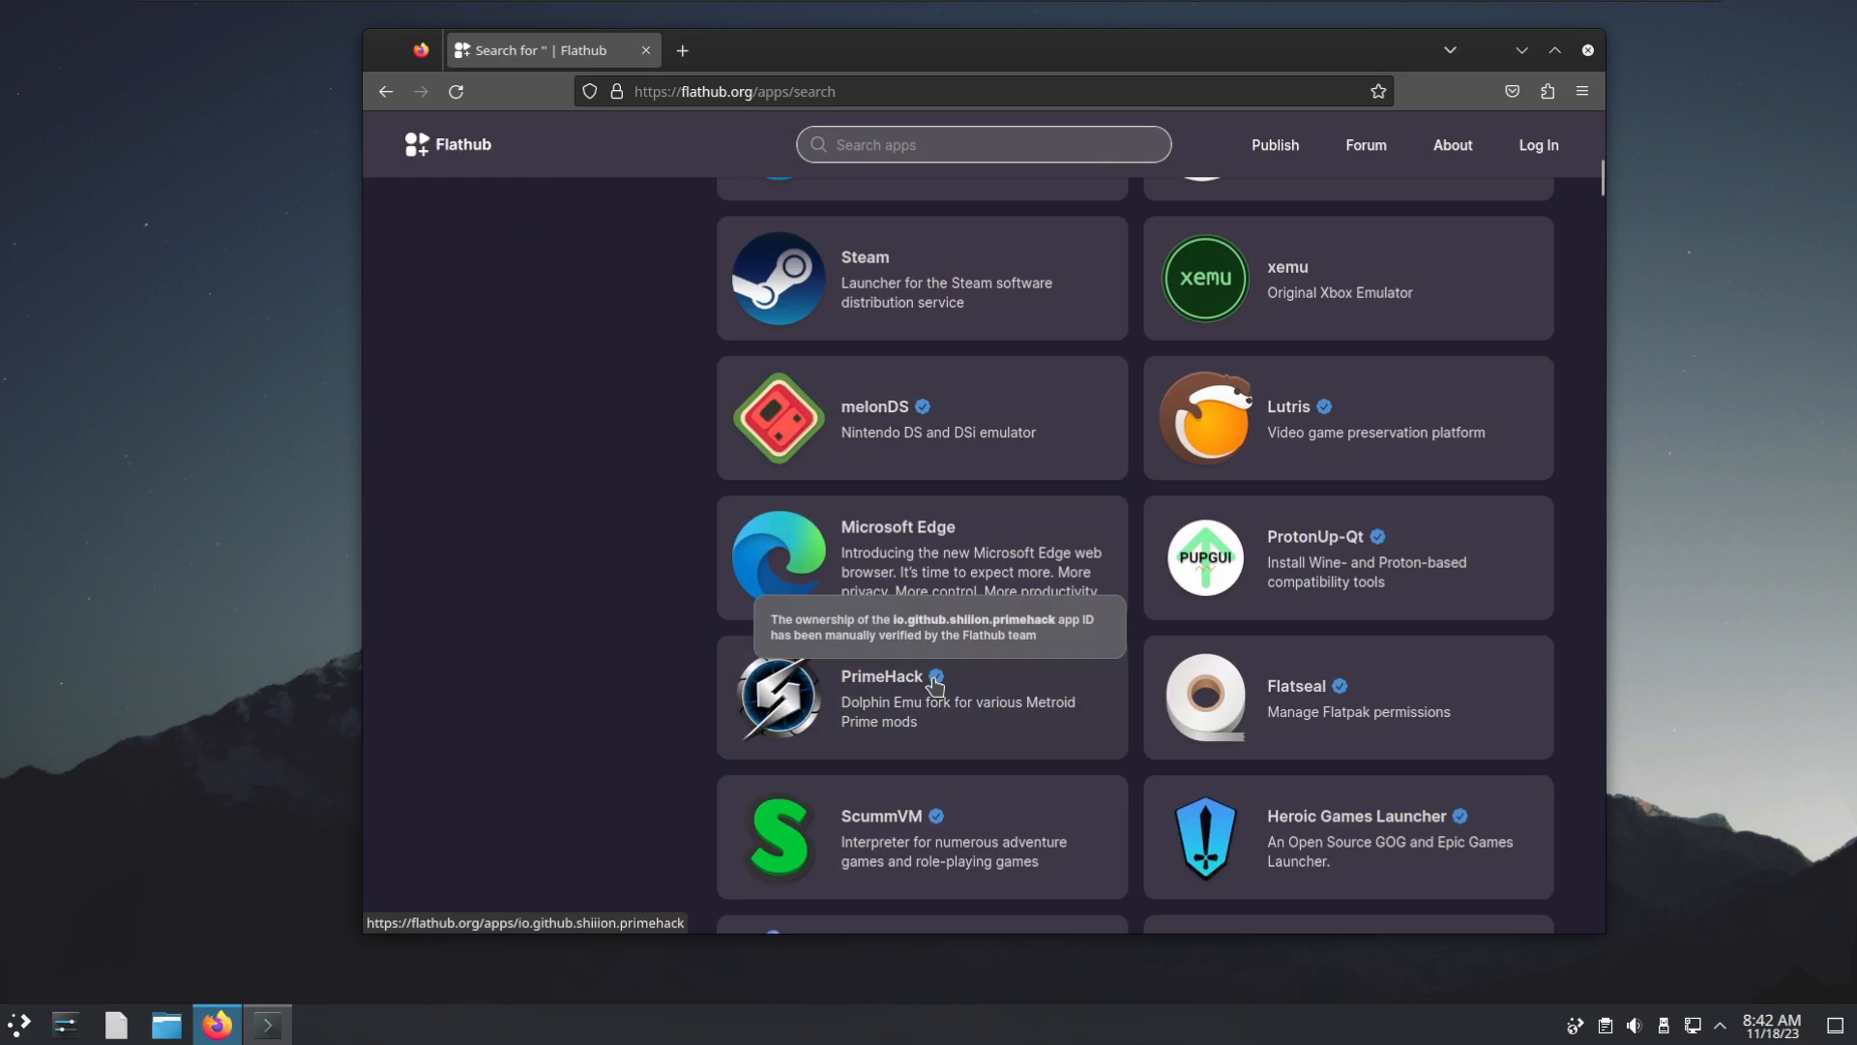
Step: Open the Heroic Games Launcher page and read its Wine and Proton limitation notes
{"action": "left_click", "coordinate": [1347, 836]}
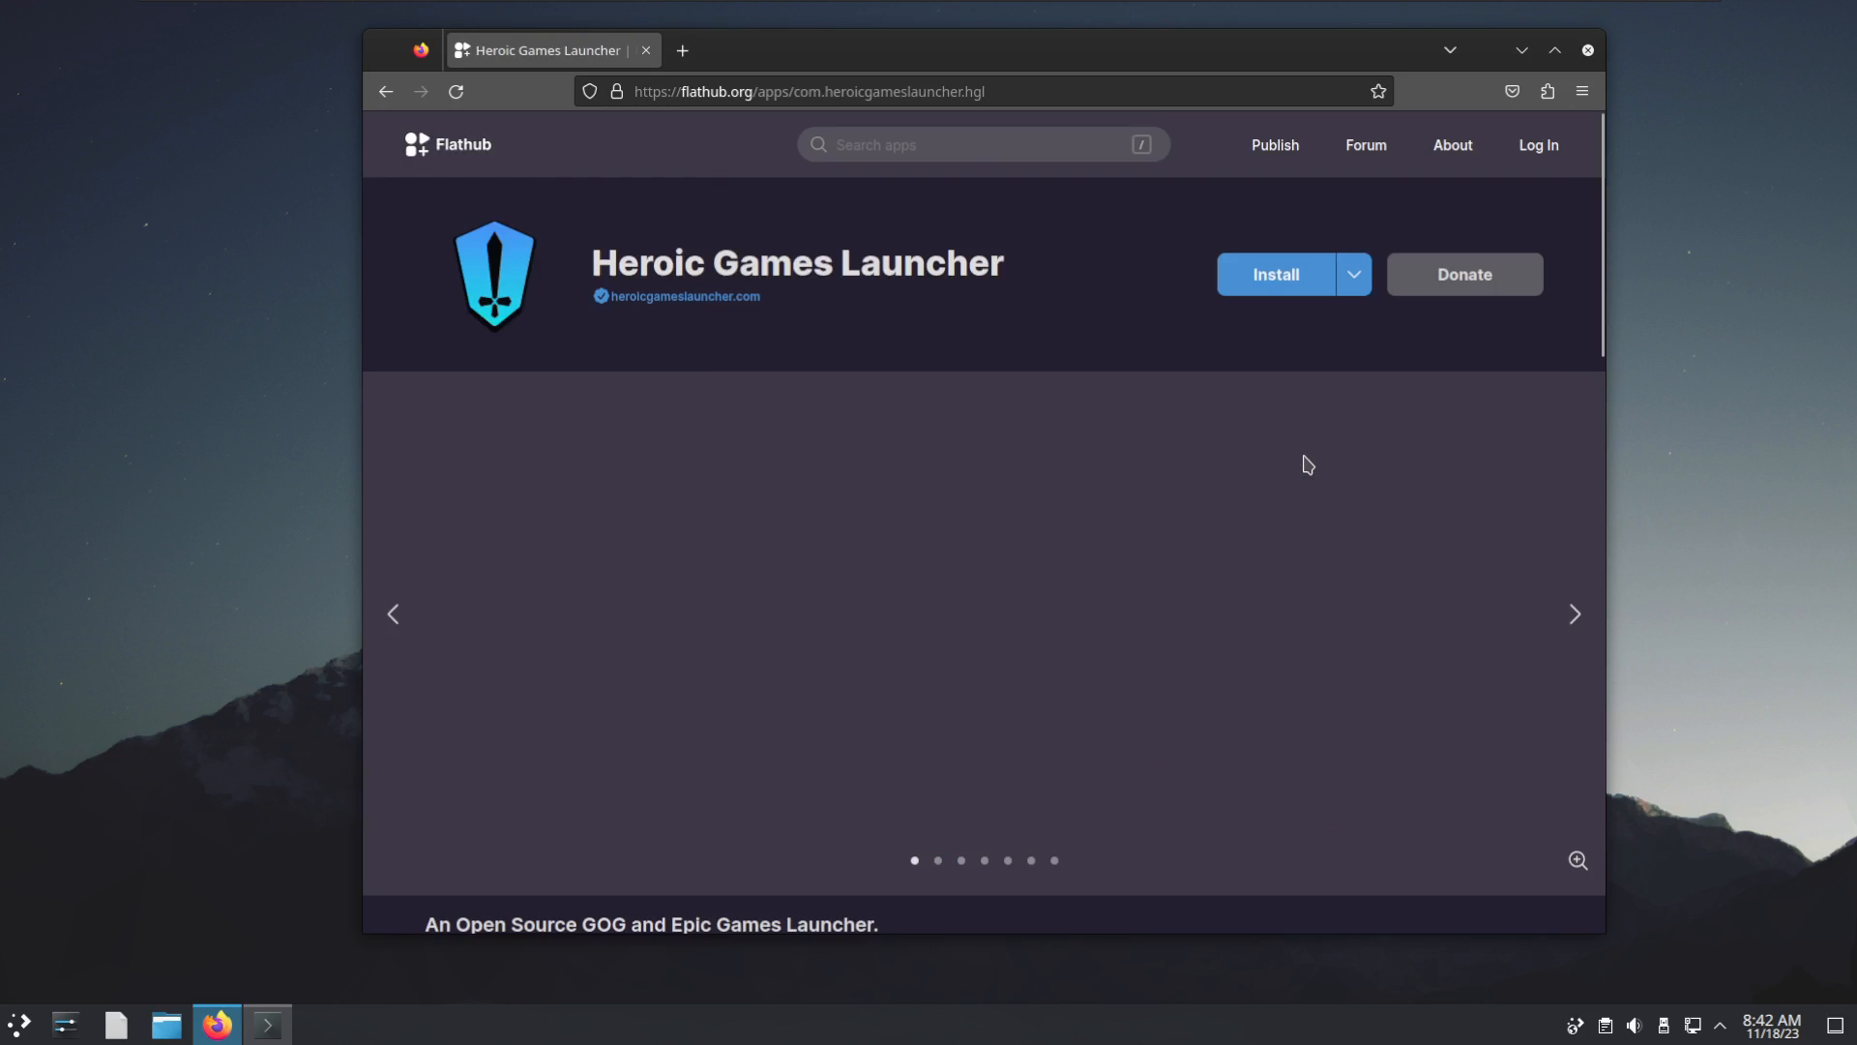
{"action": "scroll", "scroll_direction": "down", "scroll_amount": 3}
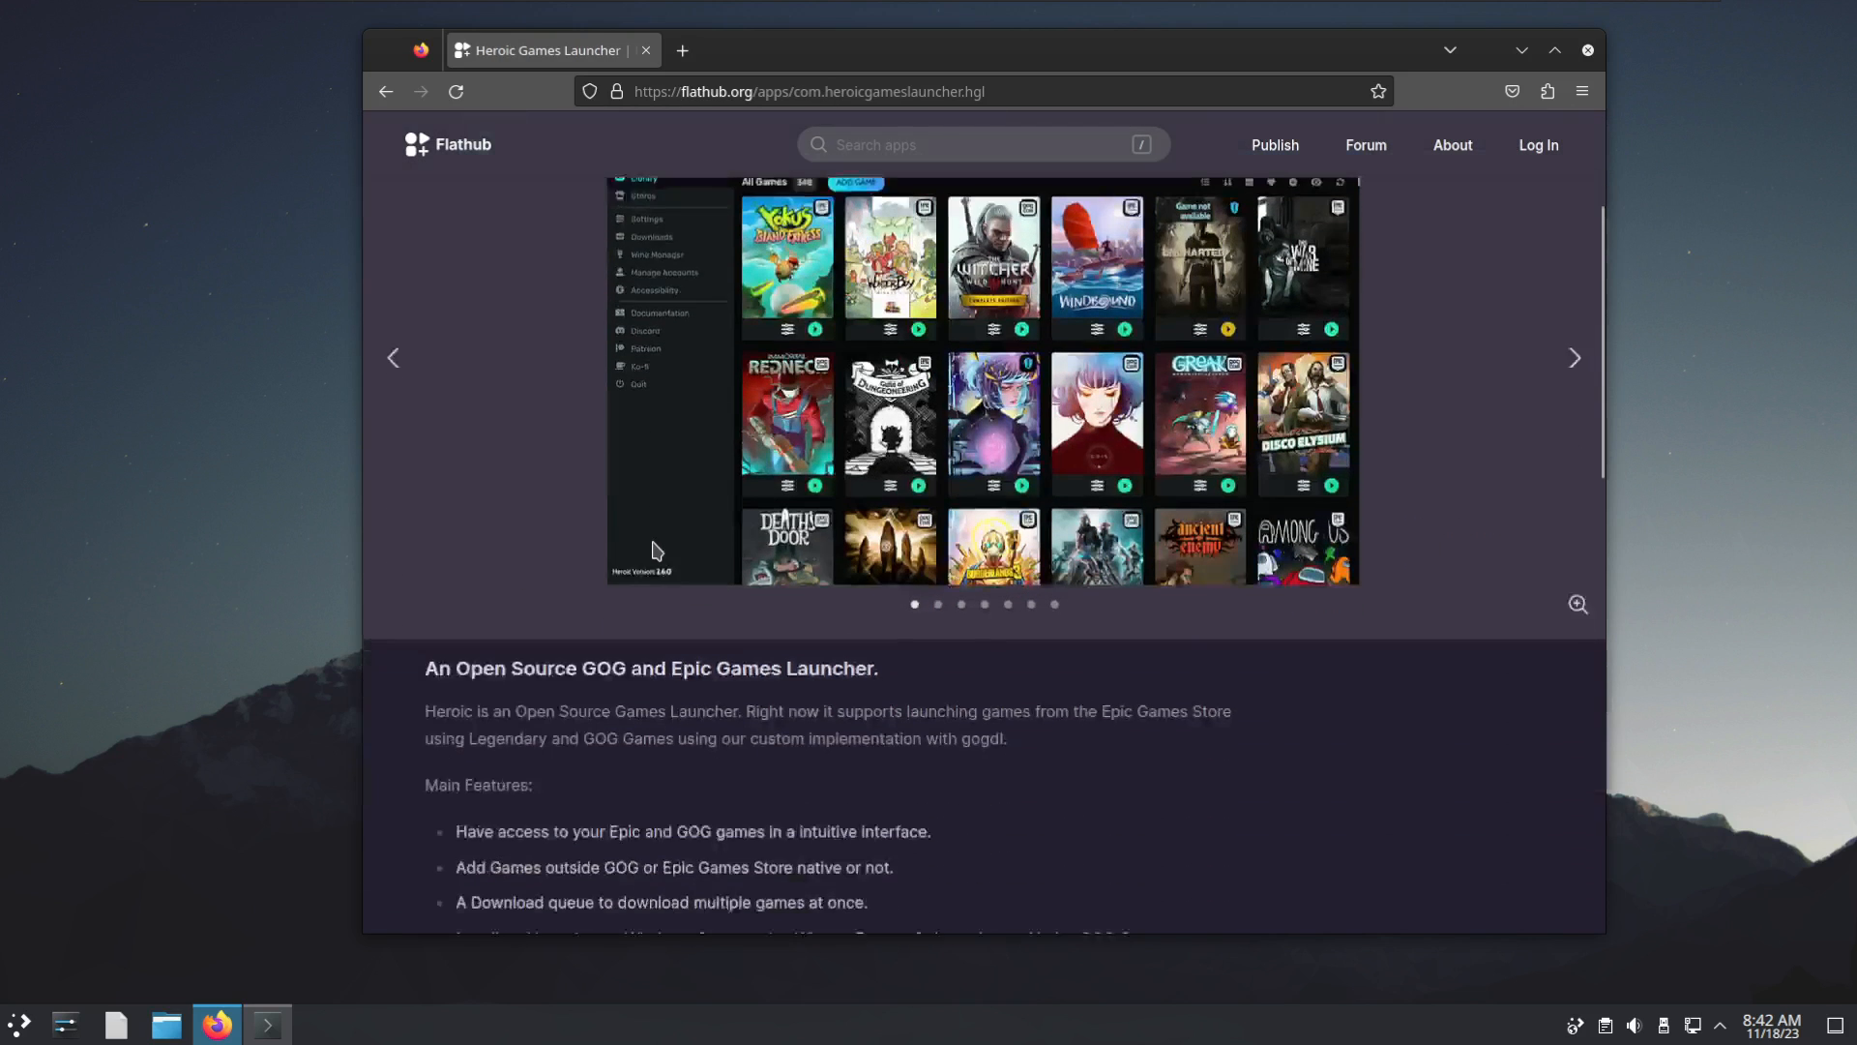
{"action": "scroll", "scroll_direction": "down", "scroll_amount": 3}
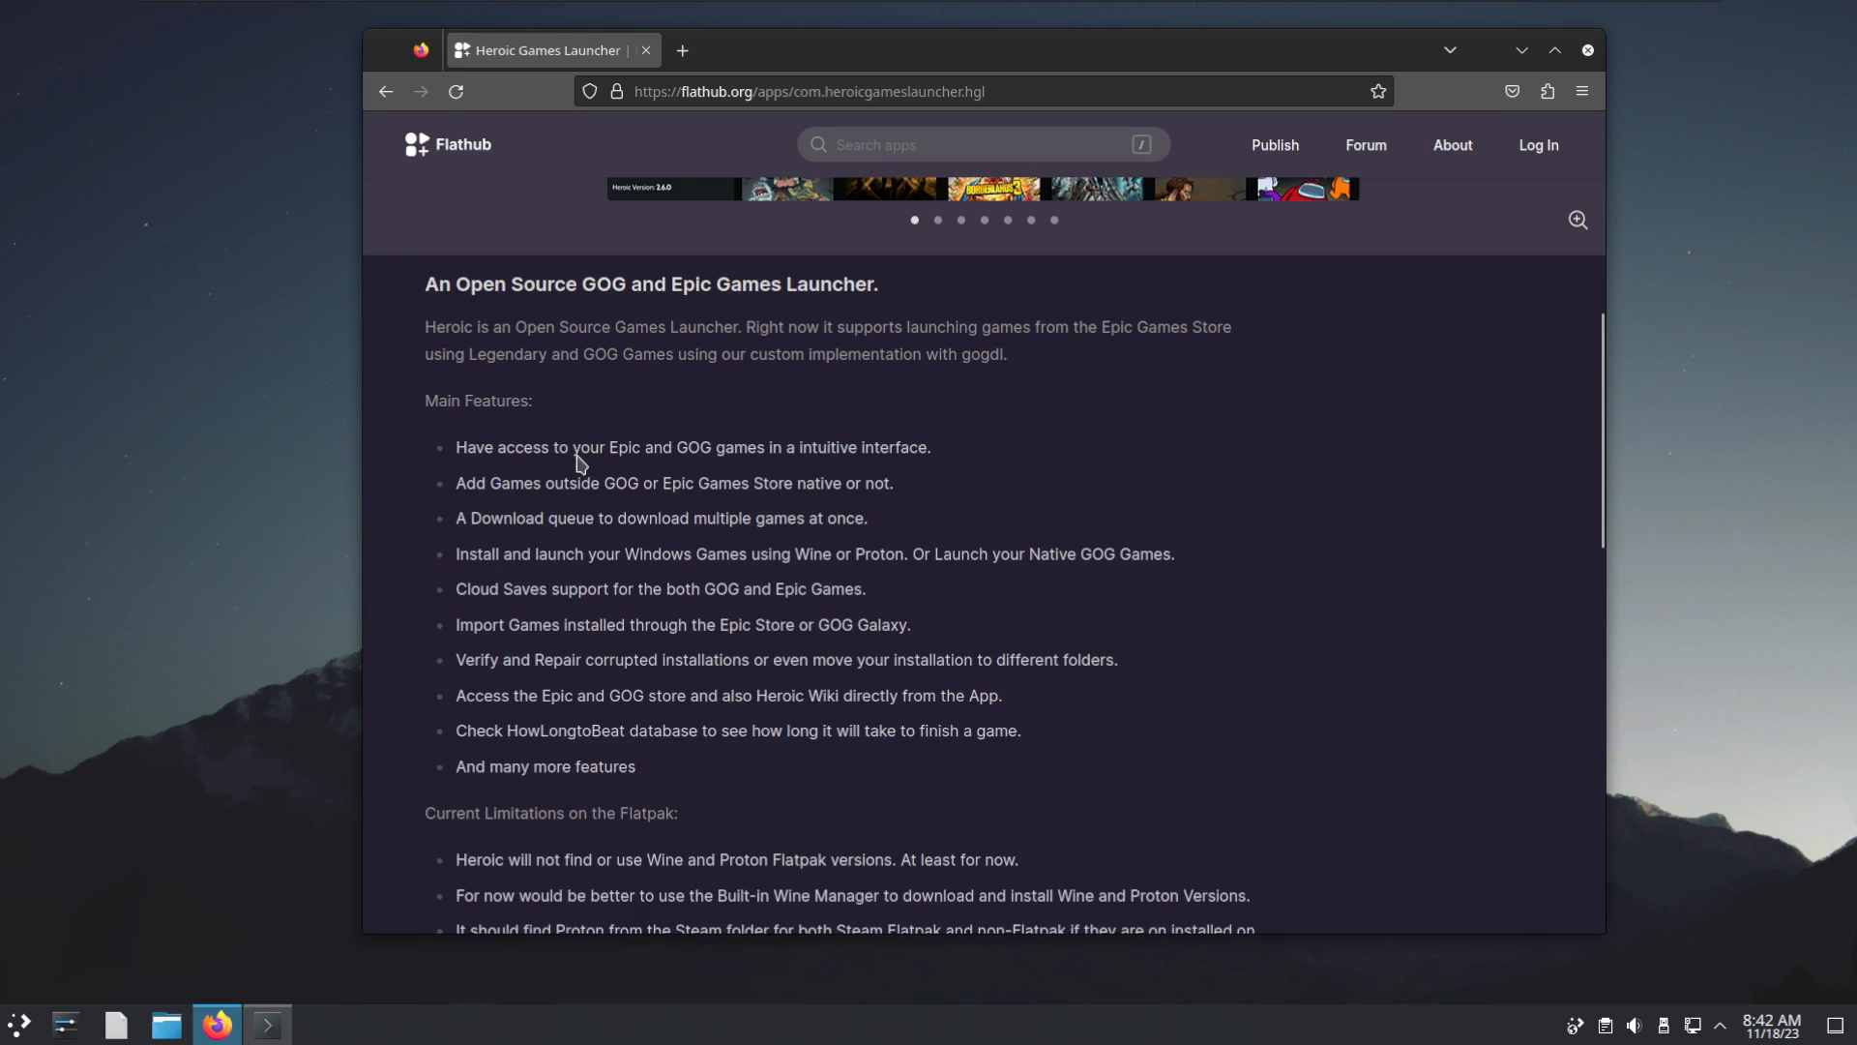
{"action": "double_click", "coordinate": [625, 447]}
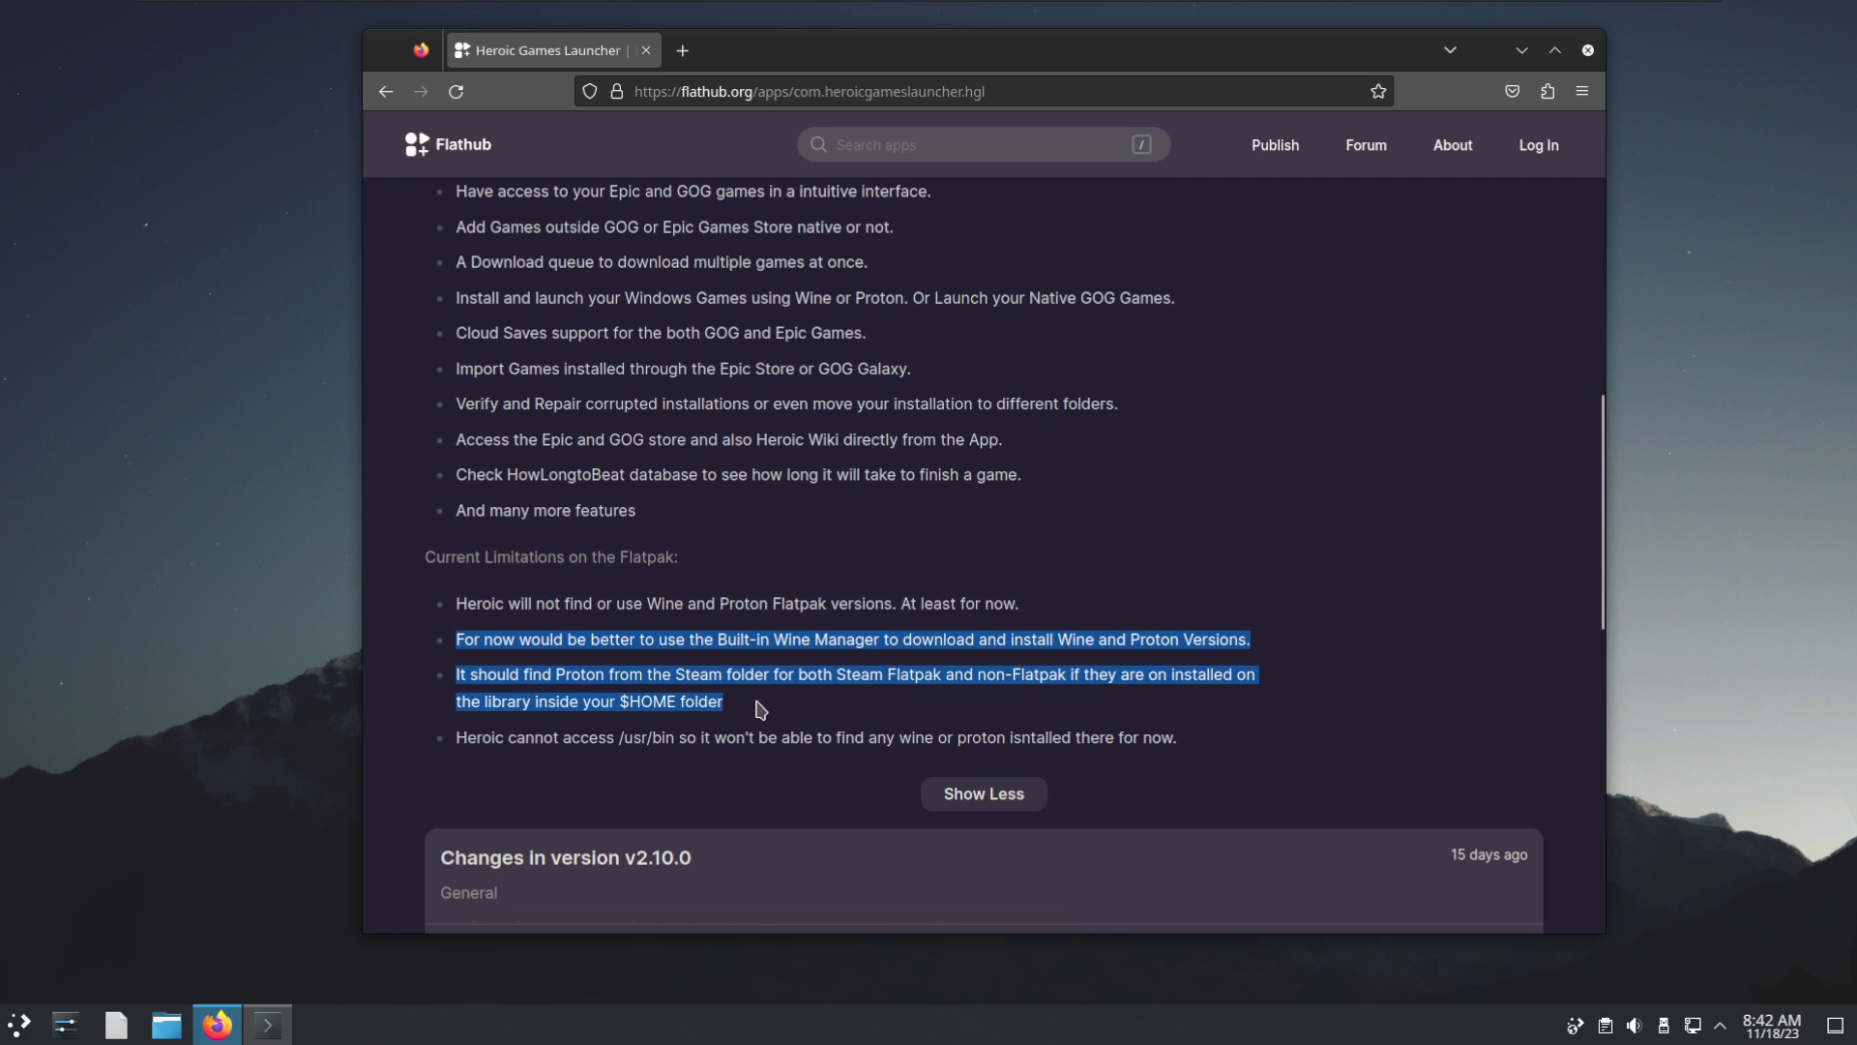
{"action": "scroll", "scroll_direction": "up", "scroll_amount": 3}
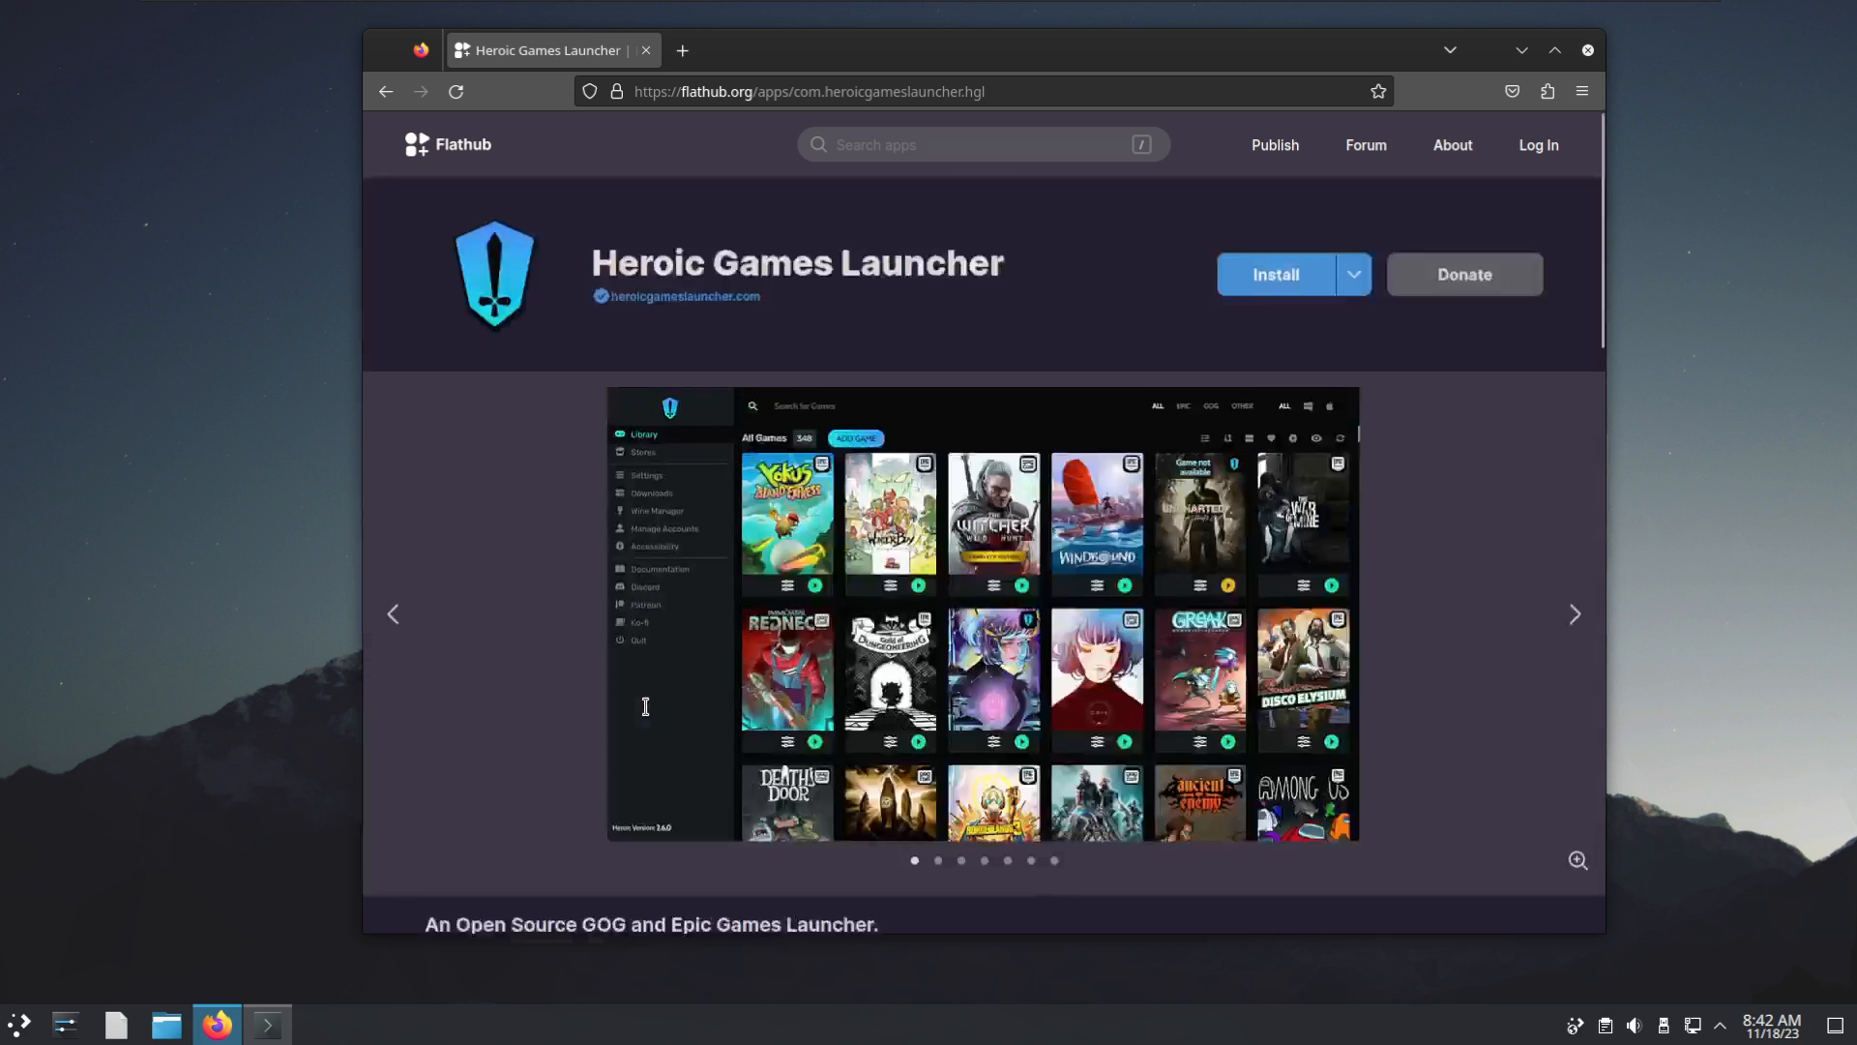
Step: Copy Heroic's flatpak install command from the Install dropdown
{"action": "left_click", "coordinate": [1354, 273]}
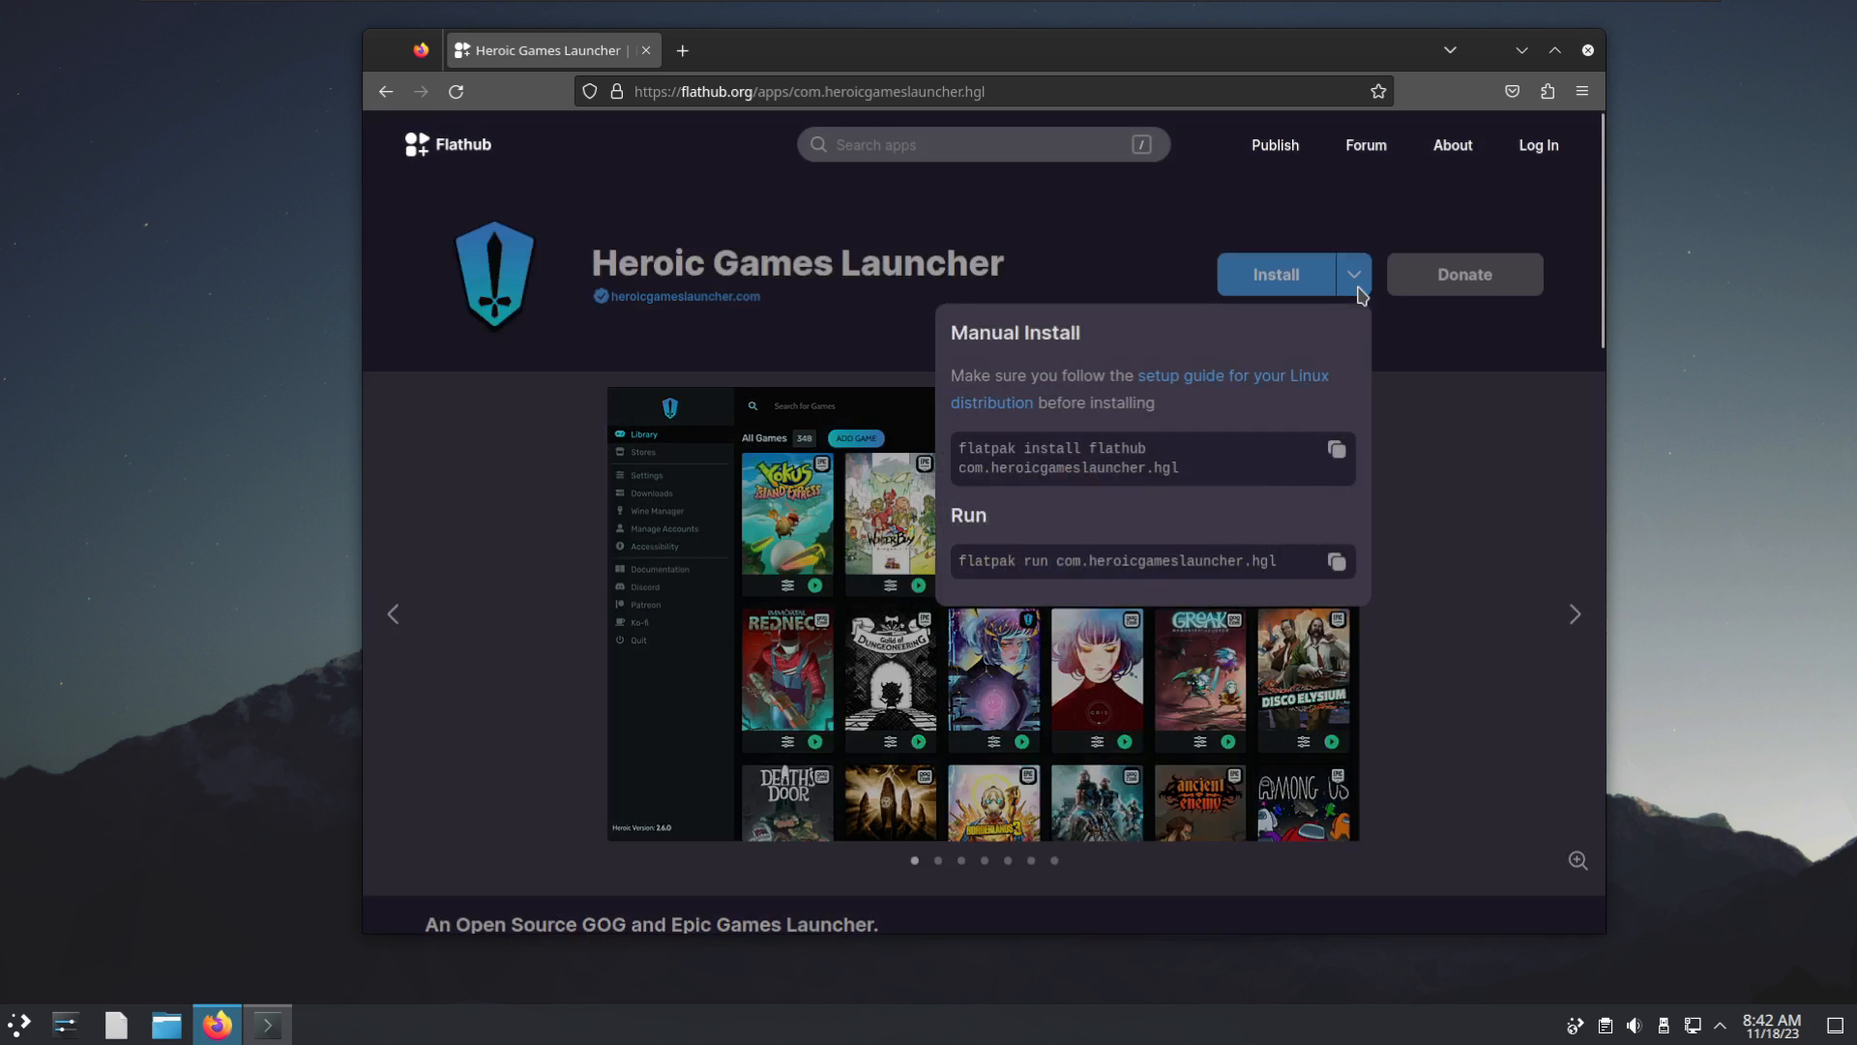
{"action": "left_click", "coordinate": [1337, 451]}
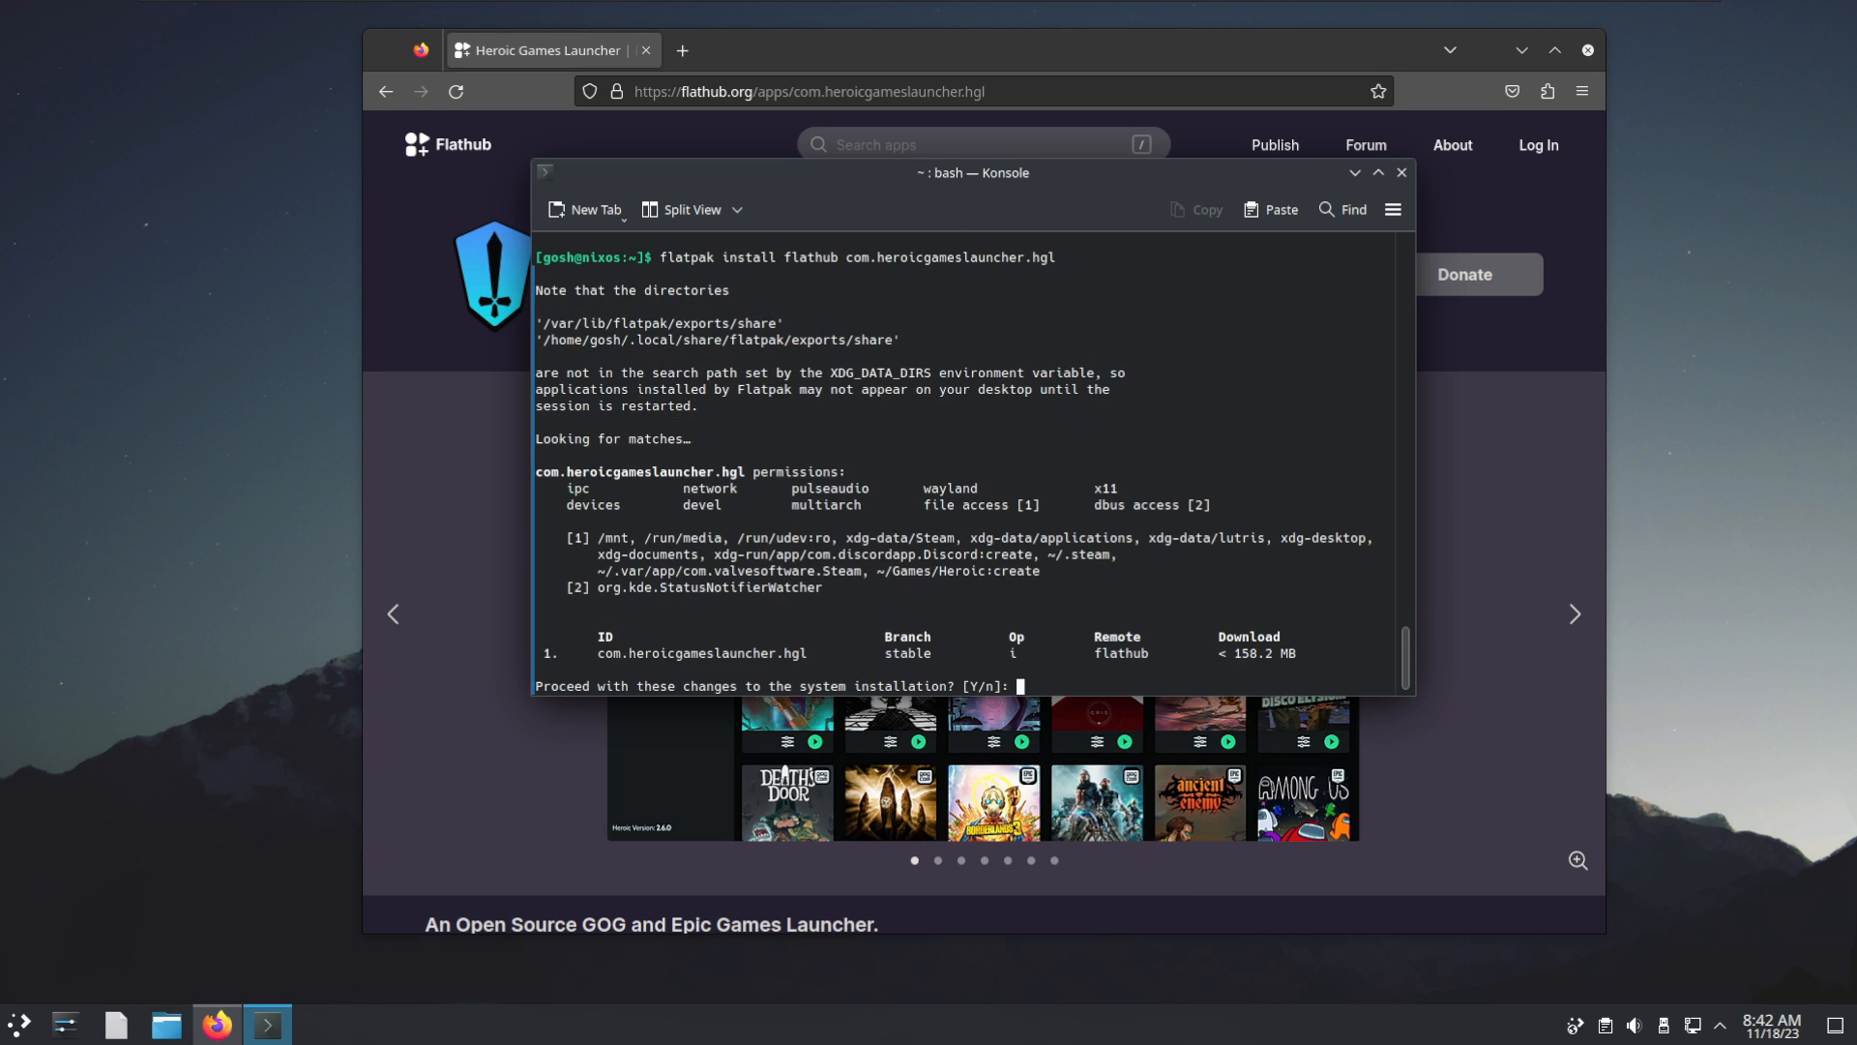
Step: Answer Y to accept the Heroic Games Launcher flatpak installation
{"action": "type", "text": "Y"}
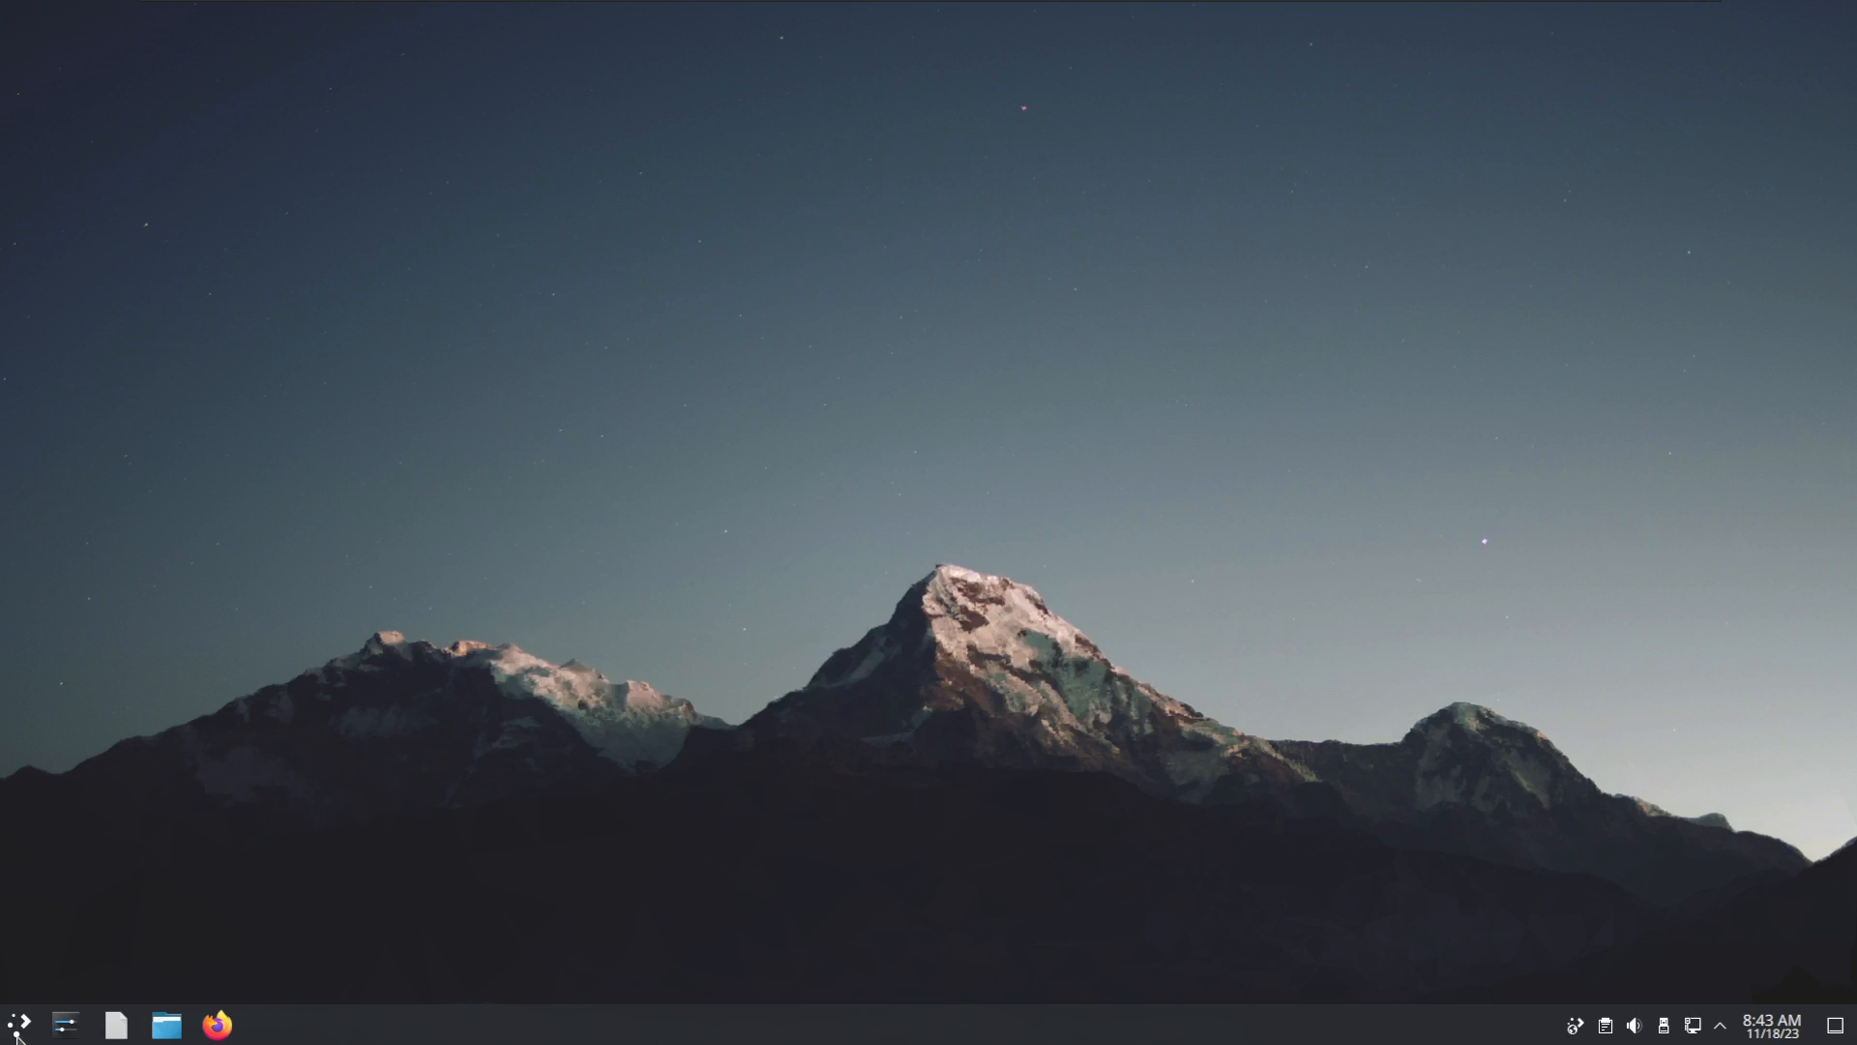
Step: Log out of the KDE Plasma session via the launcher's session options, confirming with OK
{"action": "left_click", "coordinate": [20, 1023]}
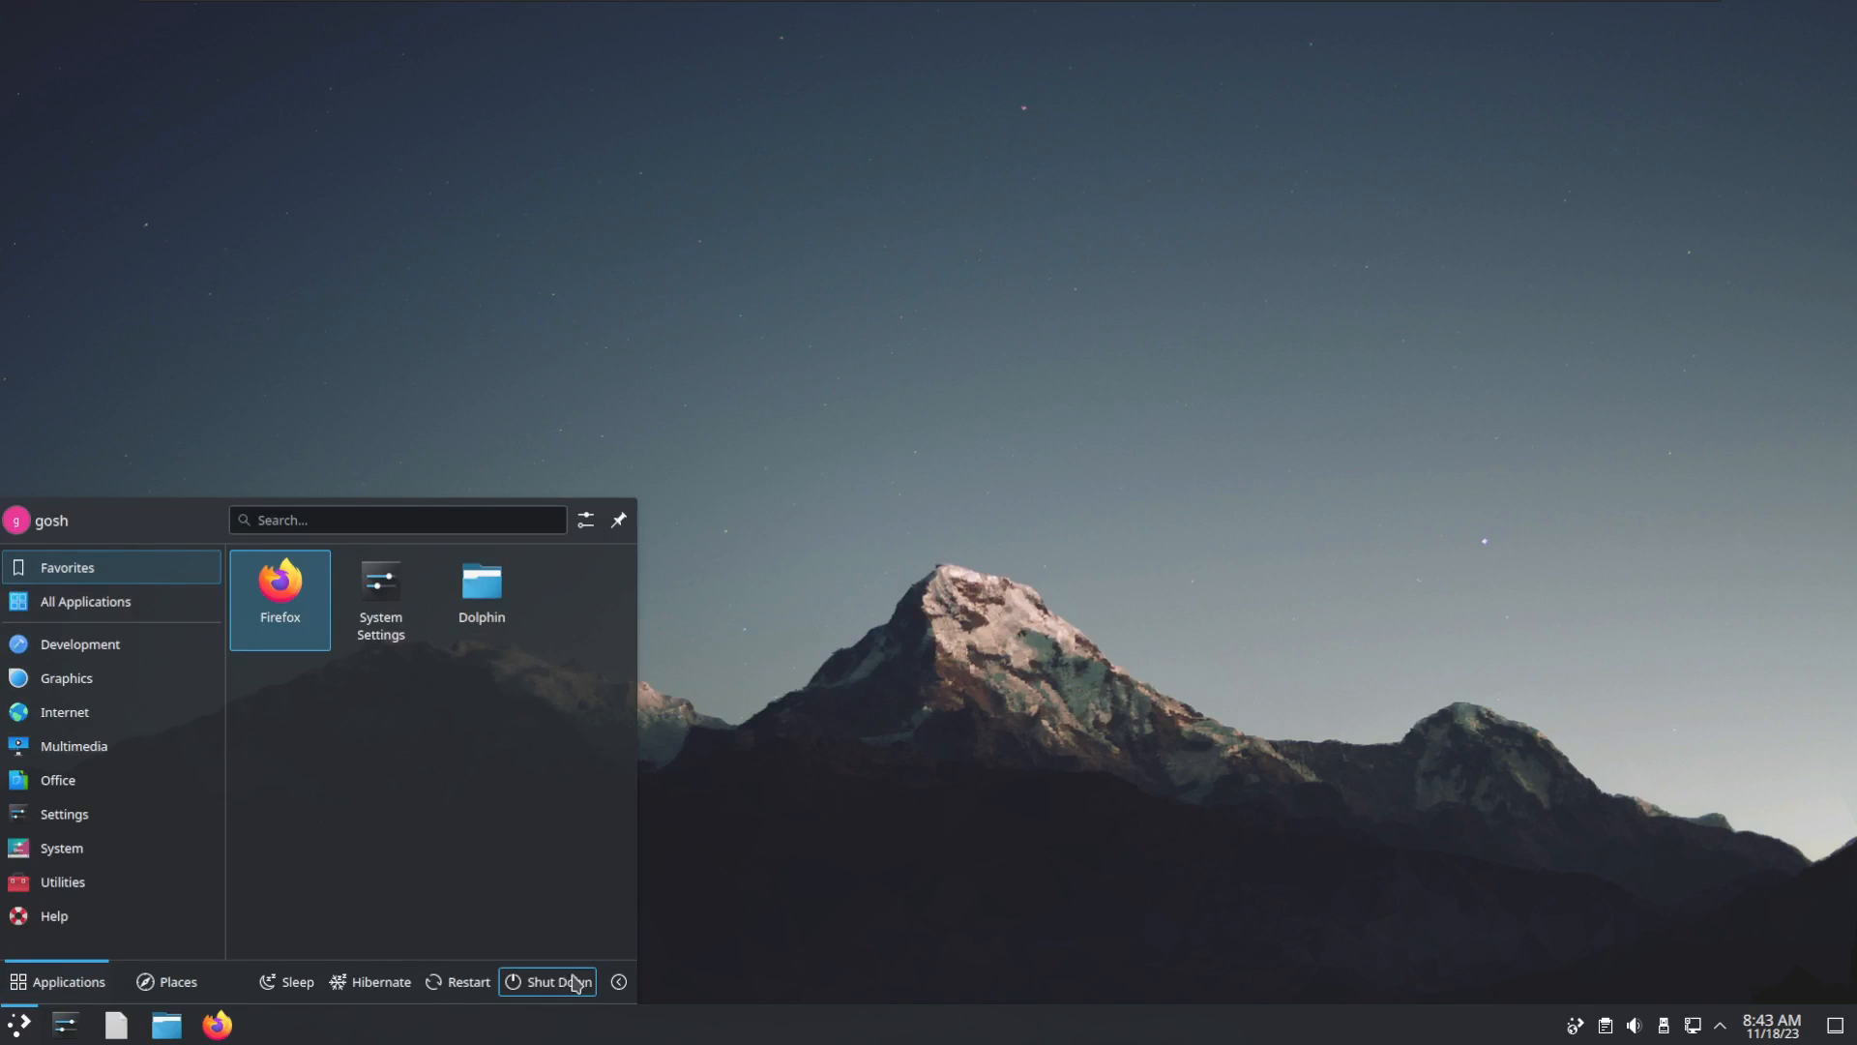
{"action": "left_click", "coordinate": [617, 983]}
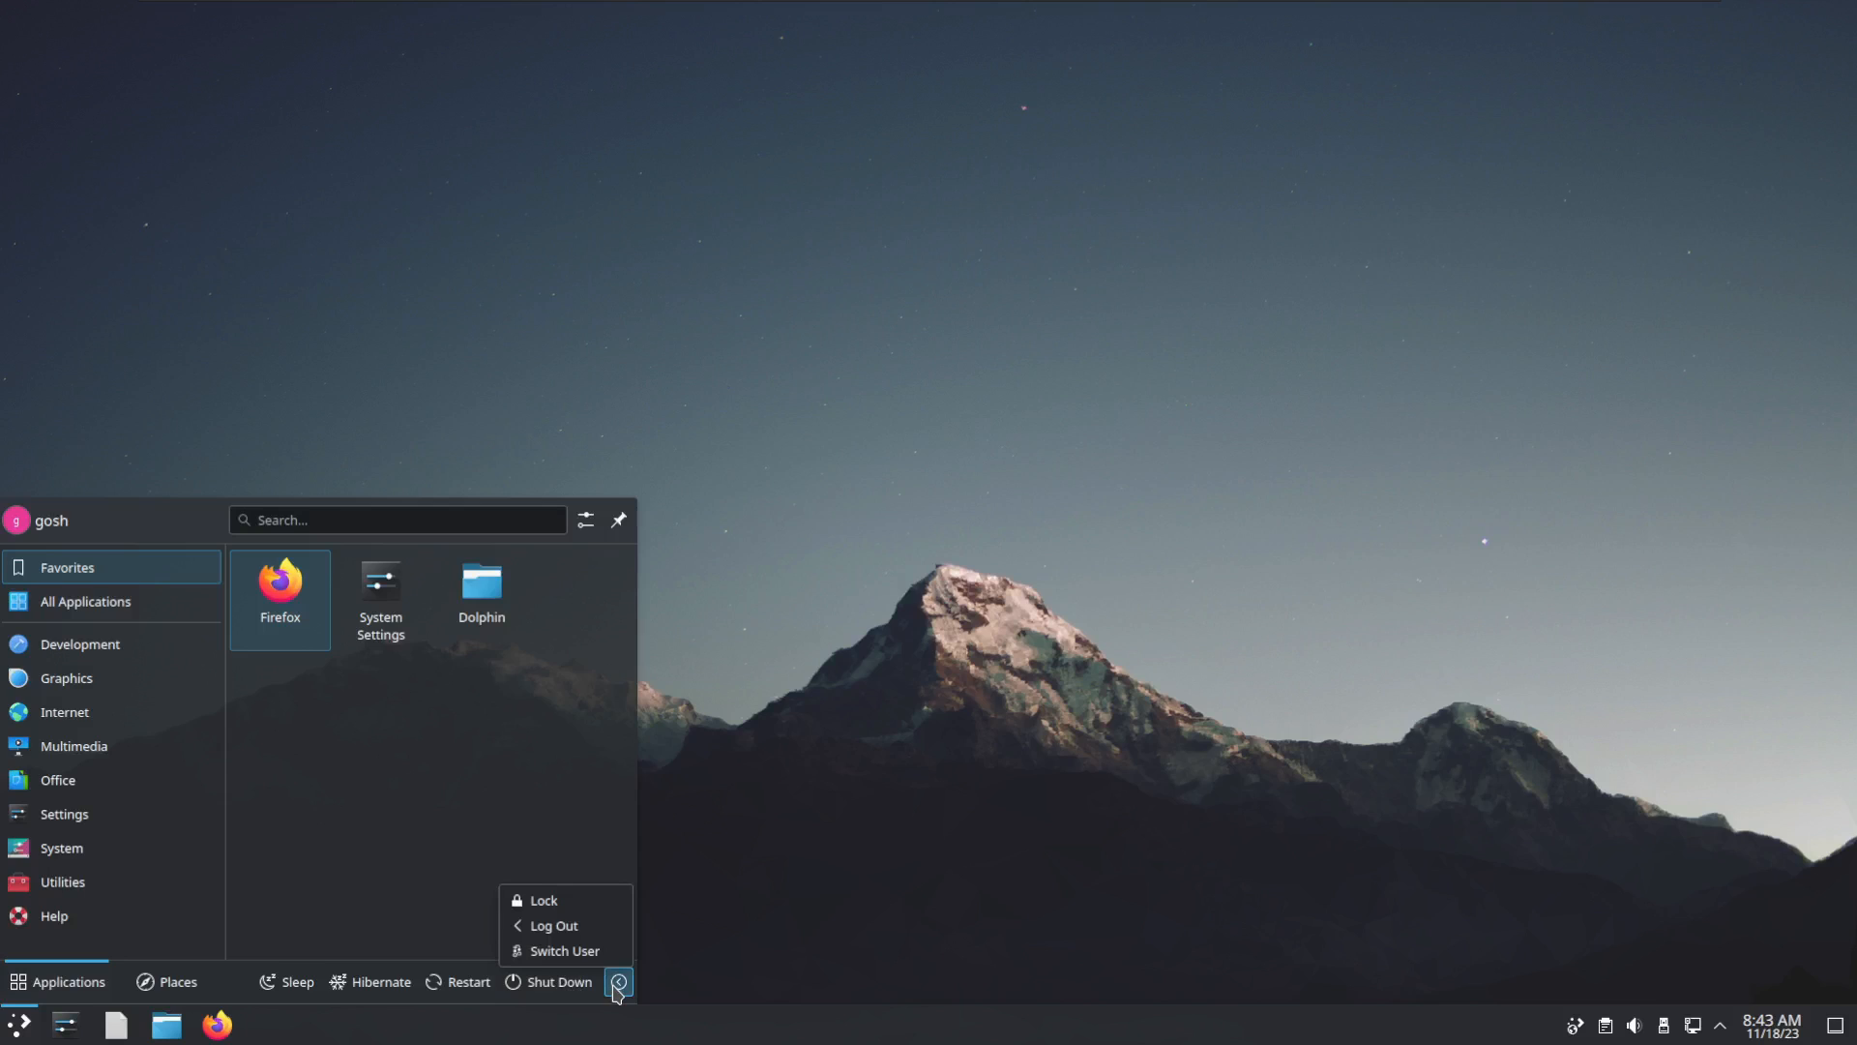
{"action": "mouse_move", "coordinate": [557, 925]}
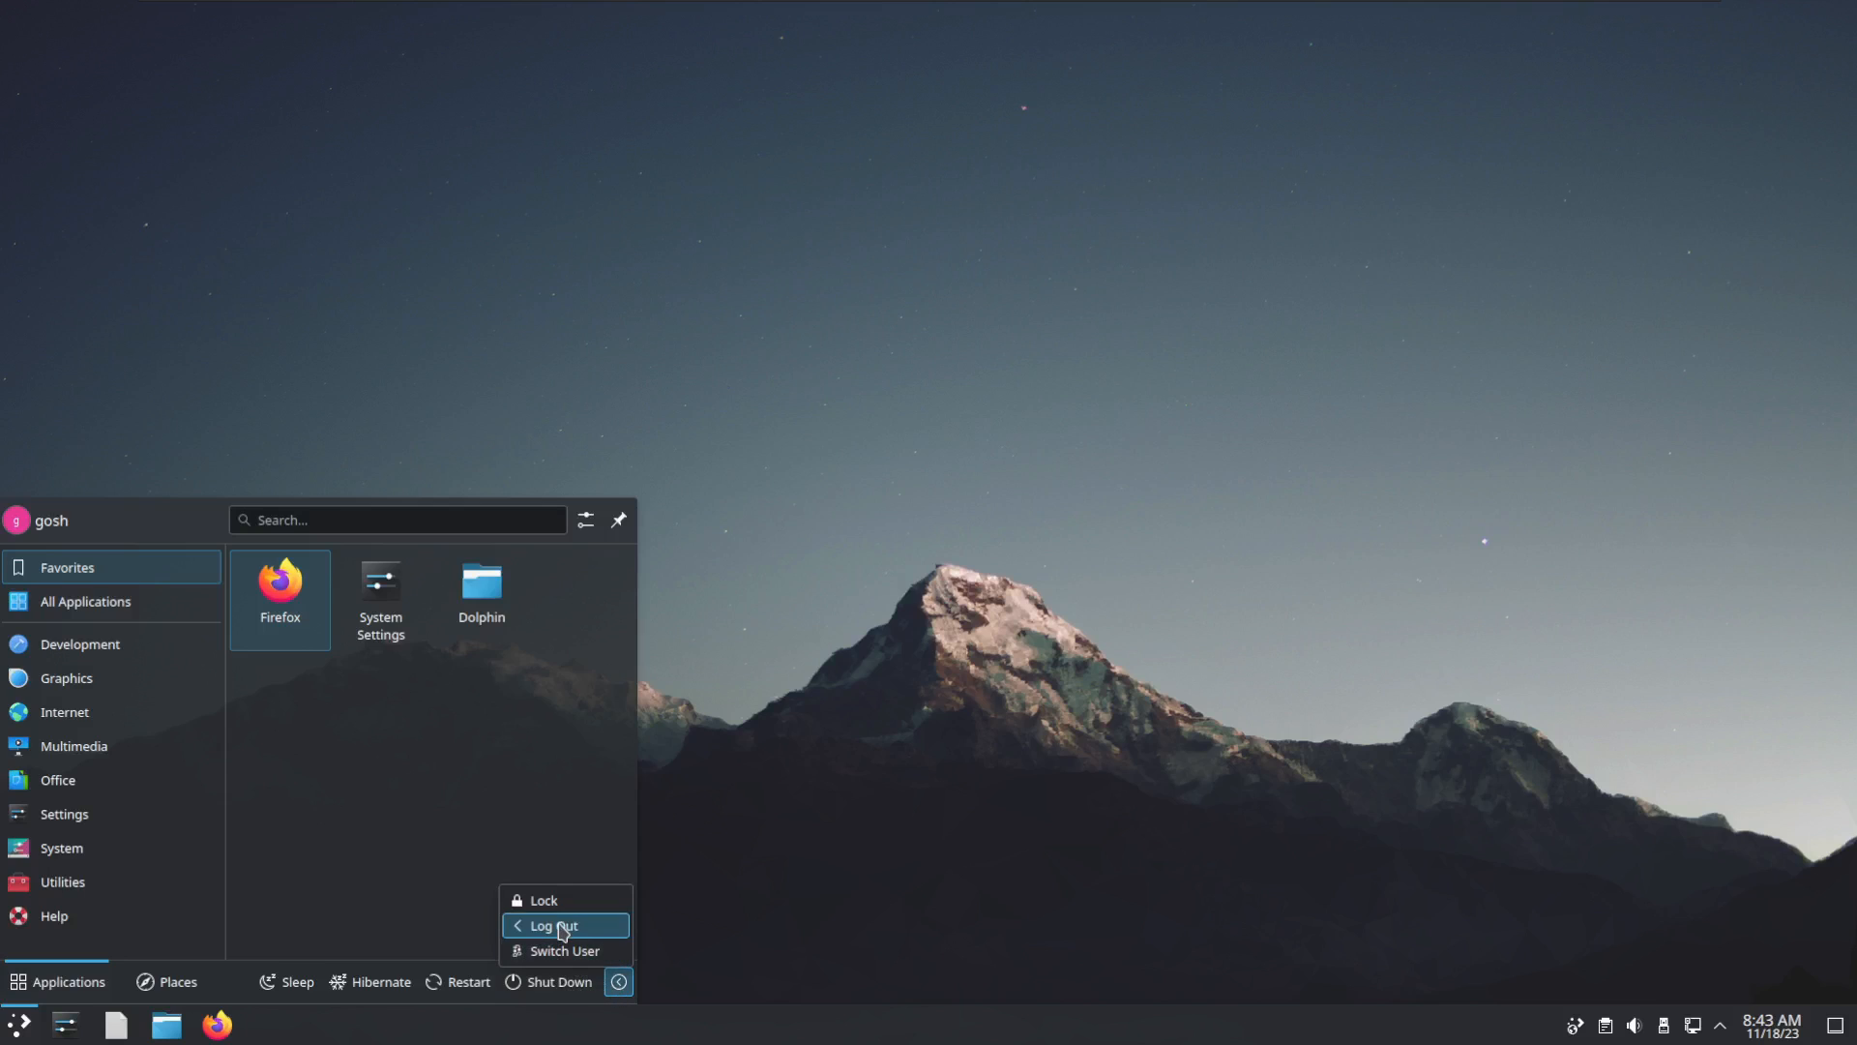
{"action": "left_click", "coordinate": [552, 925]}
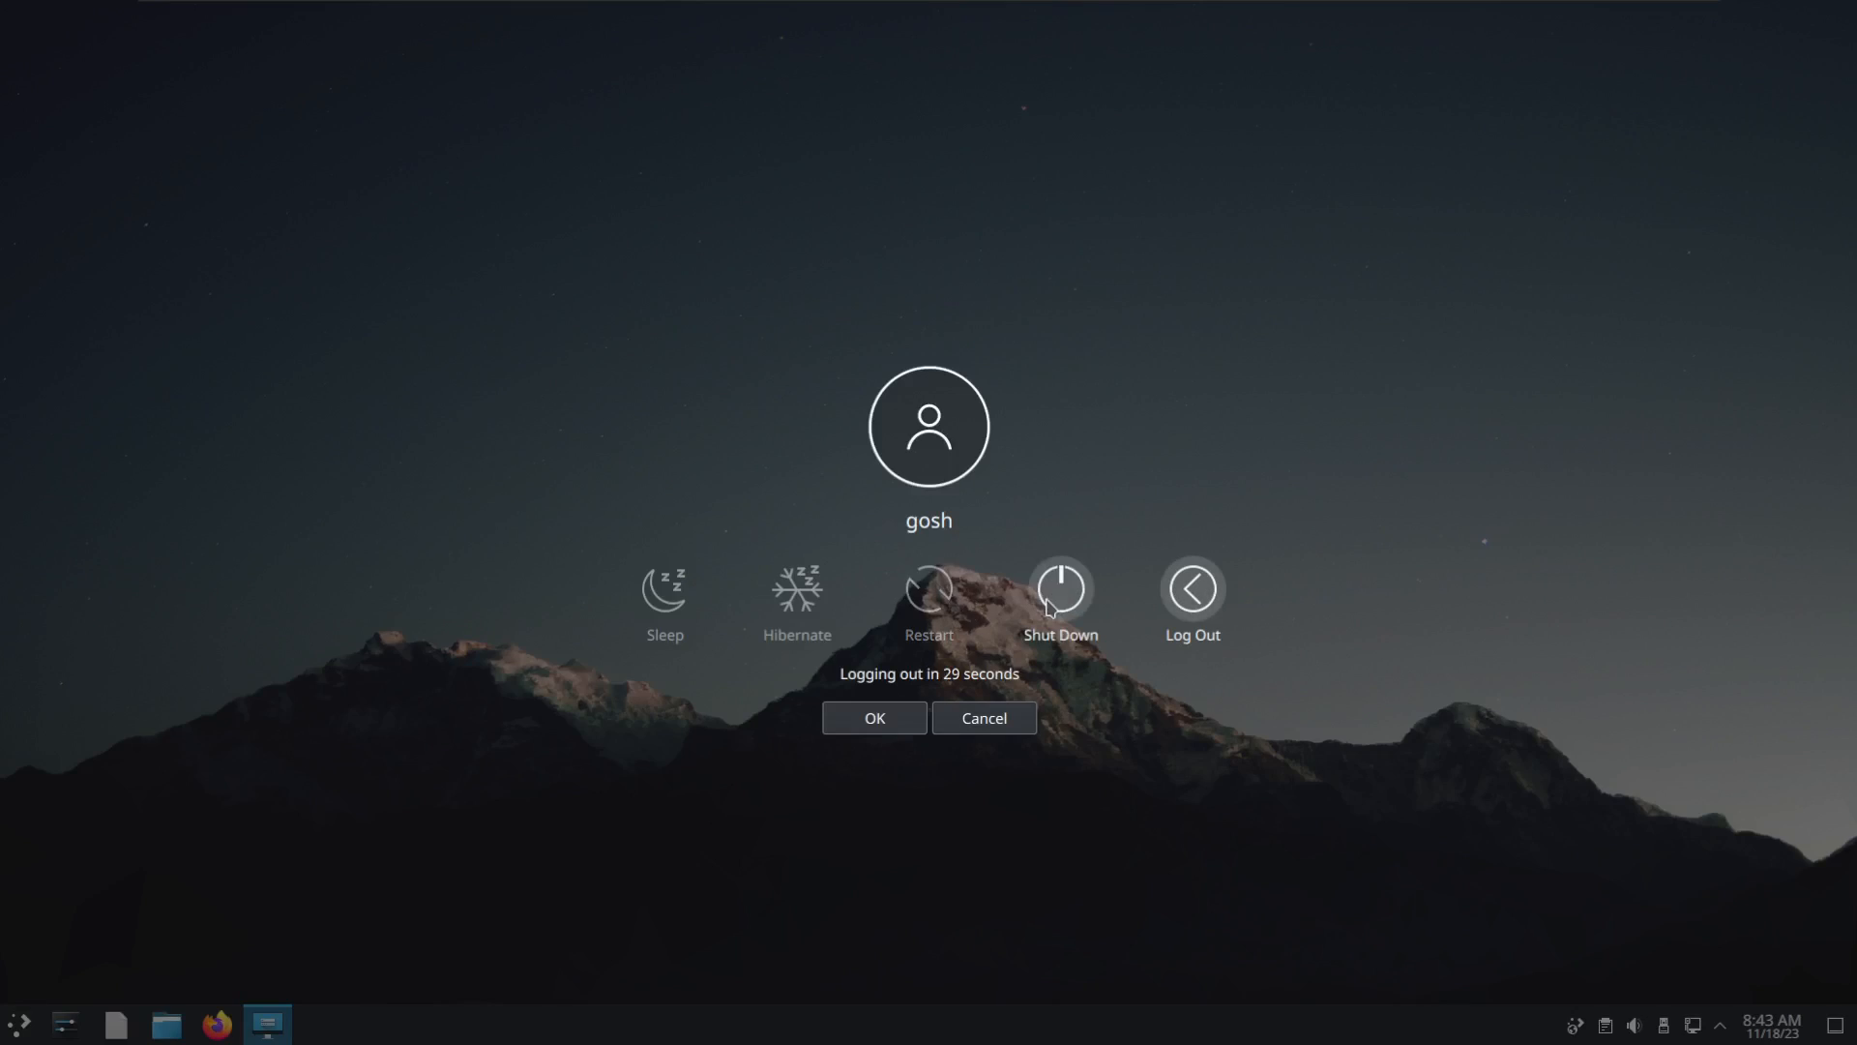
{"action": "left_click", "coordinate": [873, 716]}
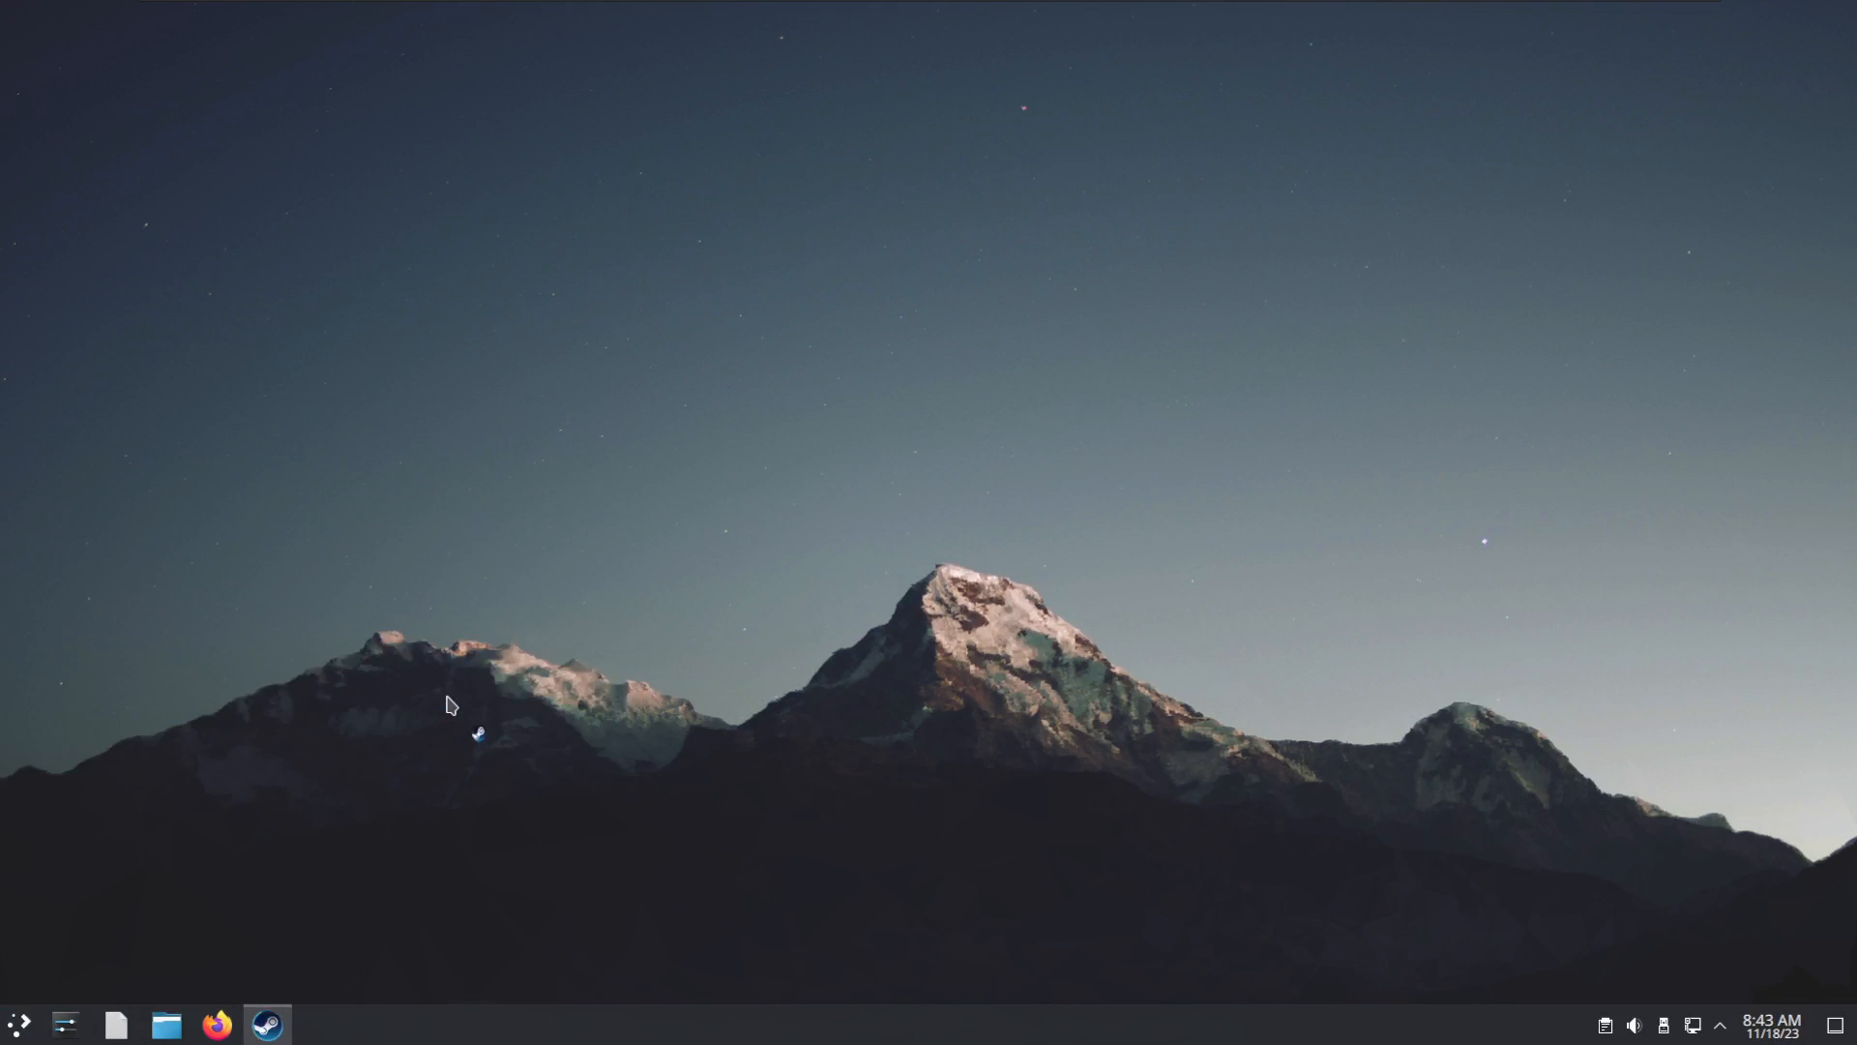
Step: Dismiss Steam's missing input-device permissions warning and close its sign-in window unsigned
{"action": "left_click", "coordinate": [265, 1024]}
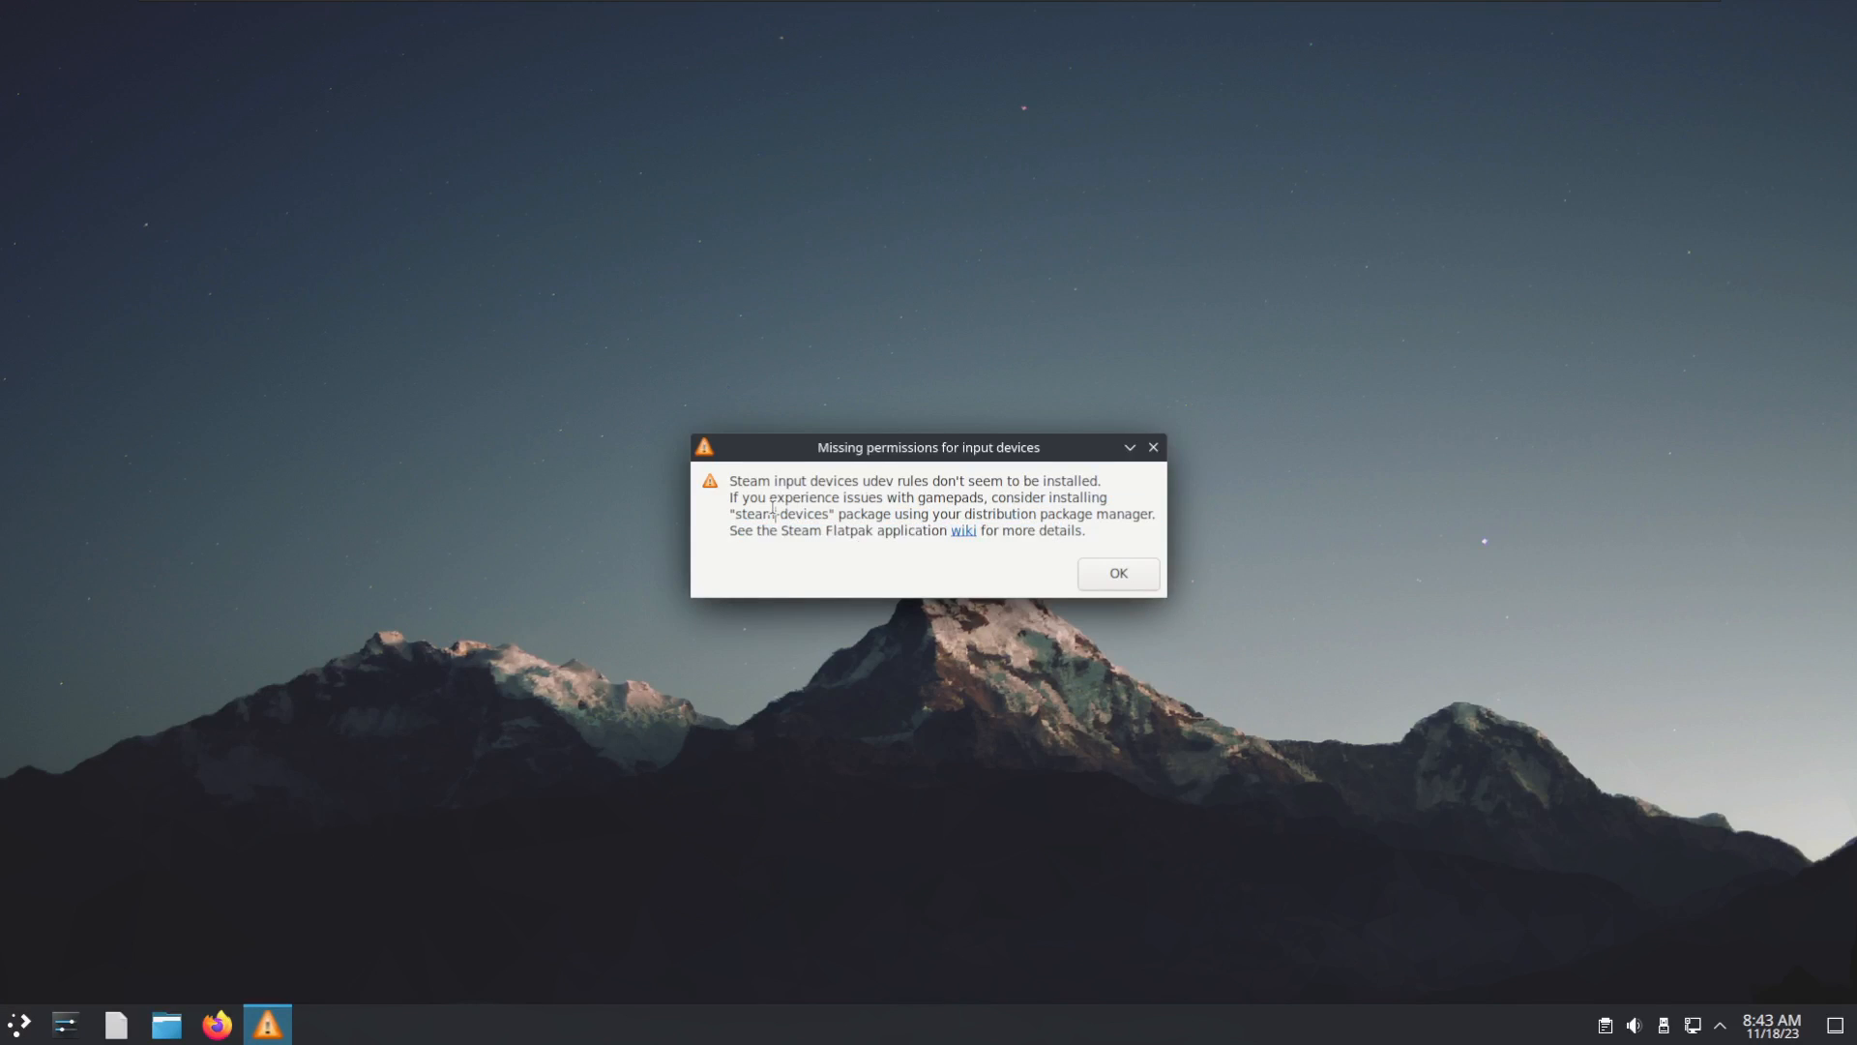
{"action": "mouse_move", "coordinate": [921, 536]}
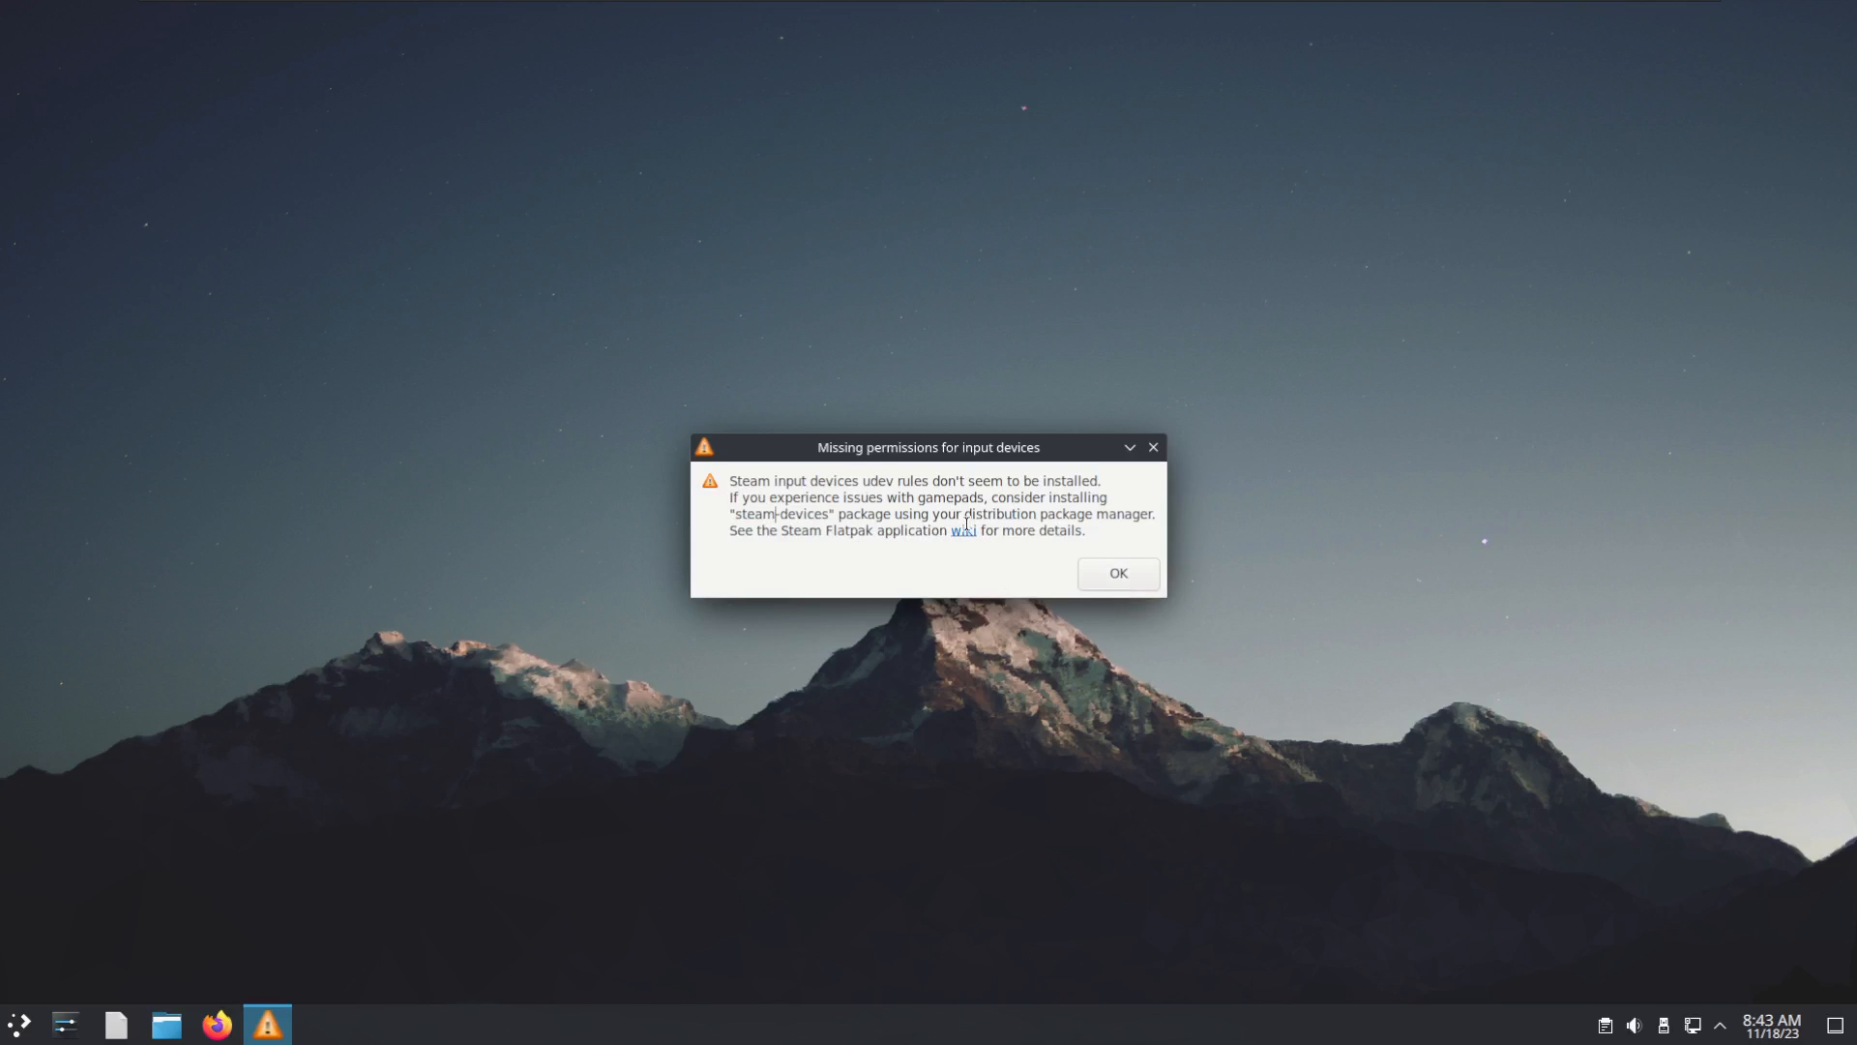
{"action": "left_click", "coordinate": [1114, 573]}
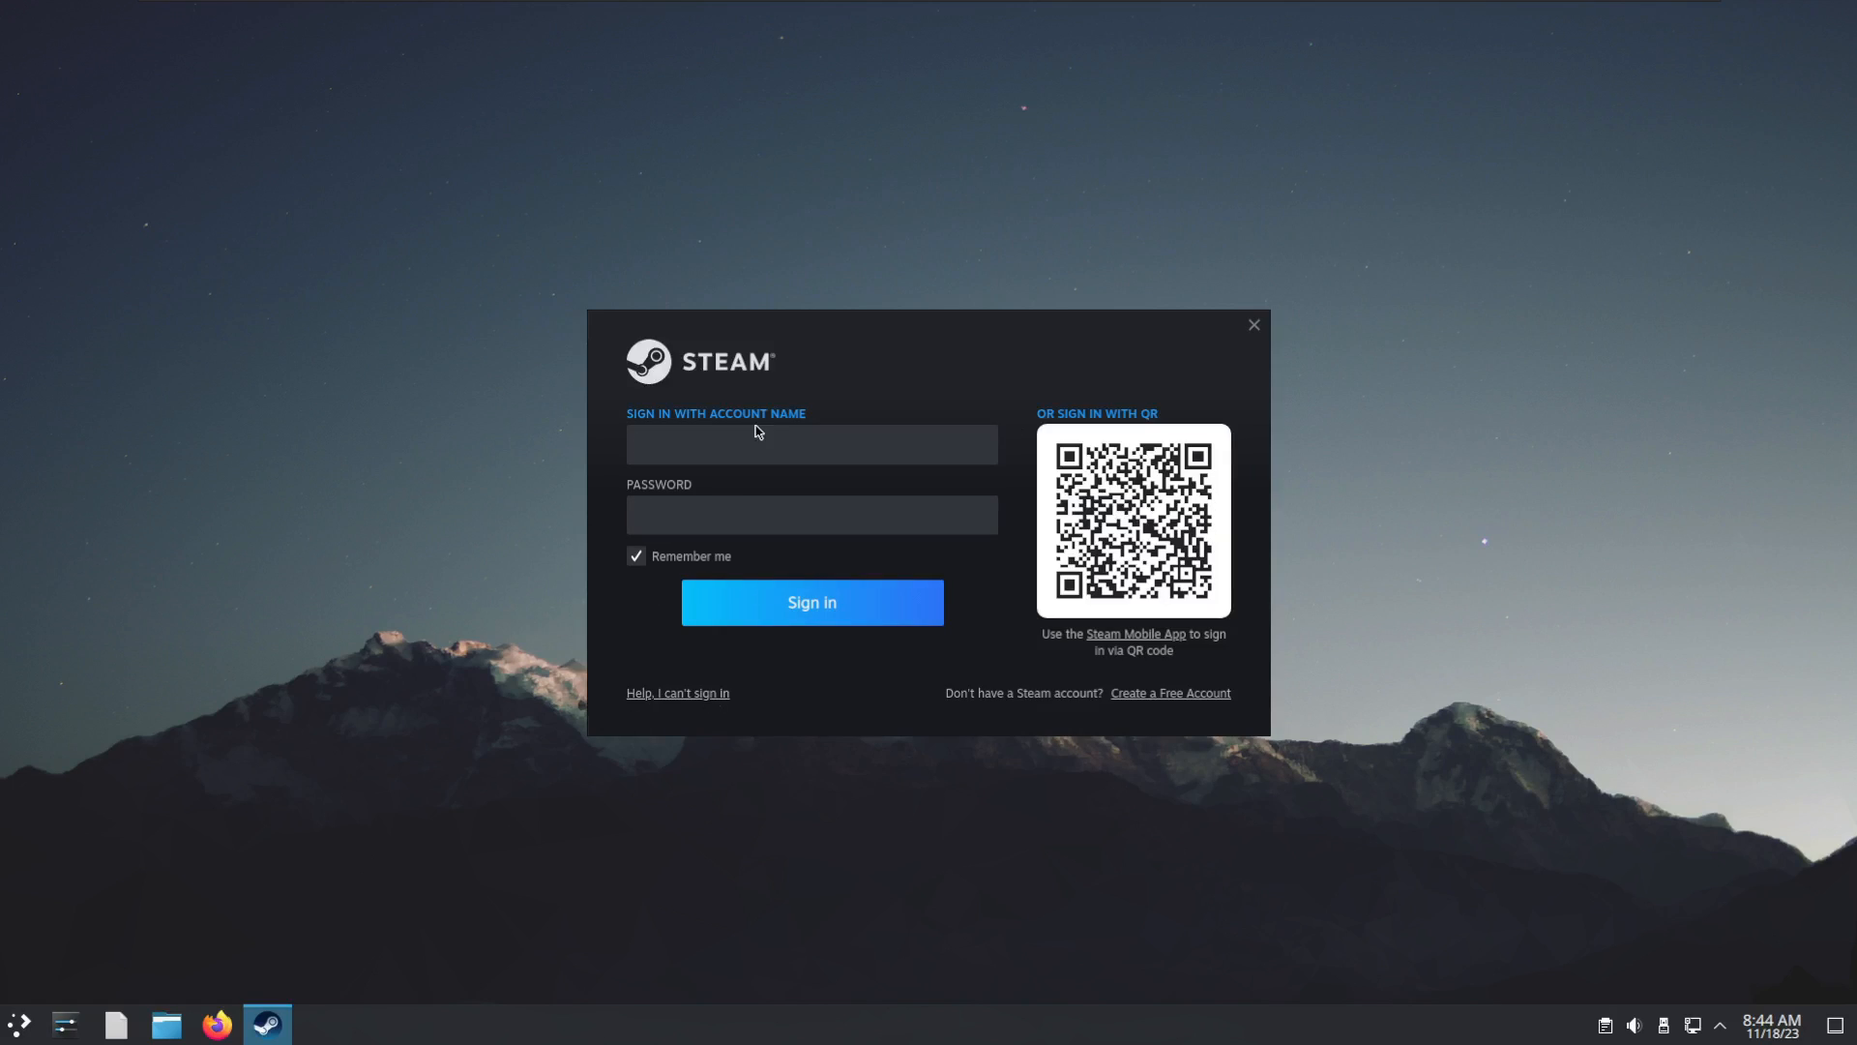
{"action": "mouse_move", "coordinate": [621, 395]}
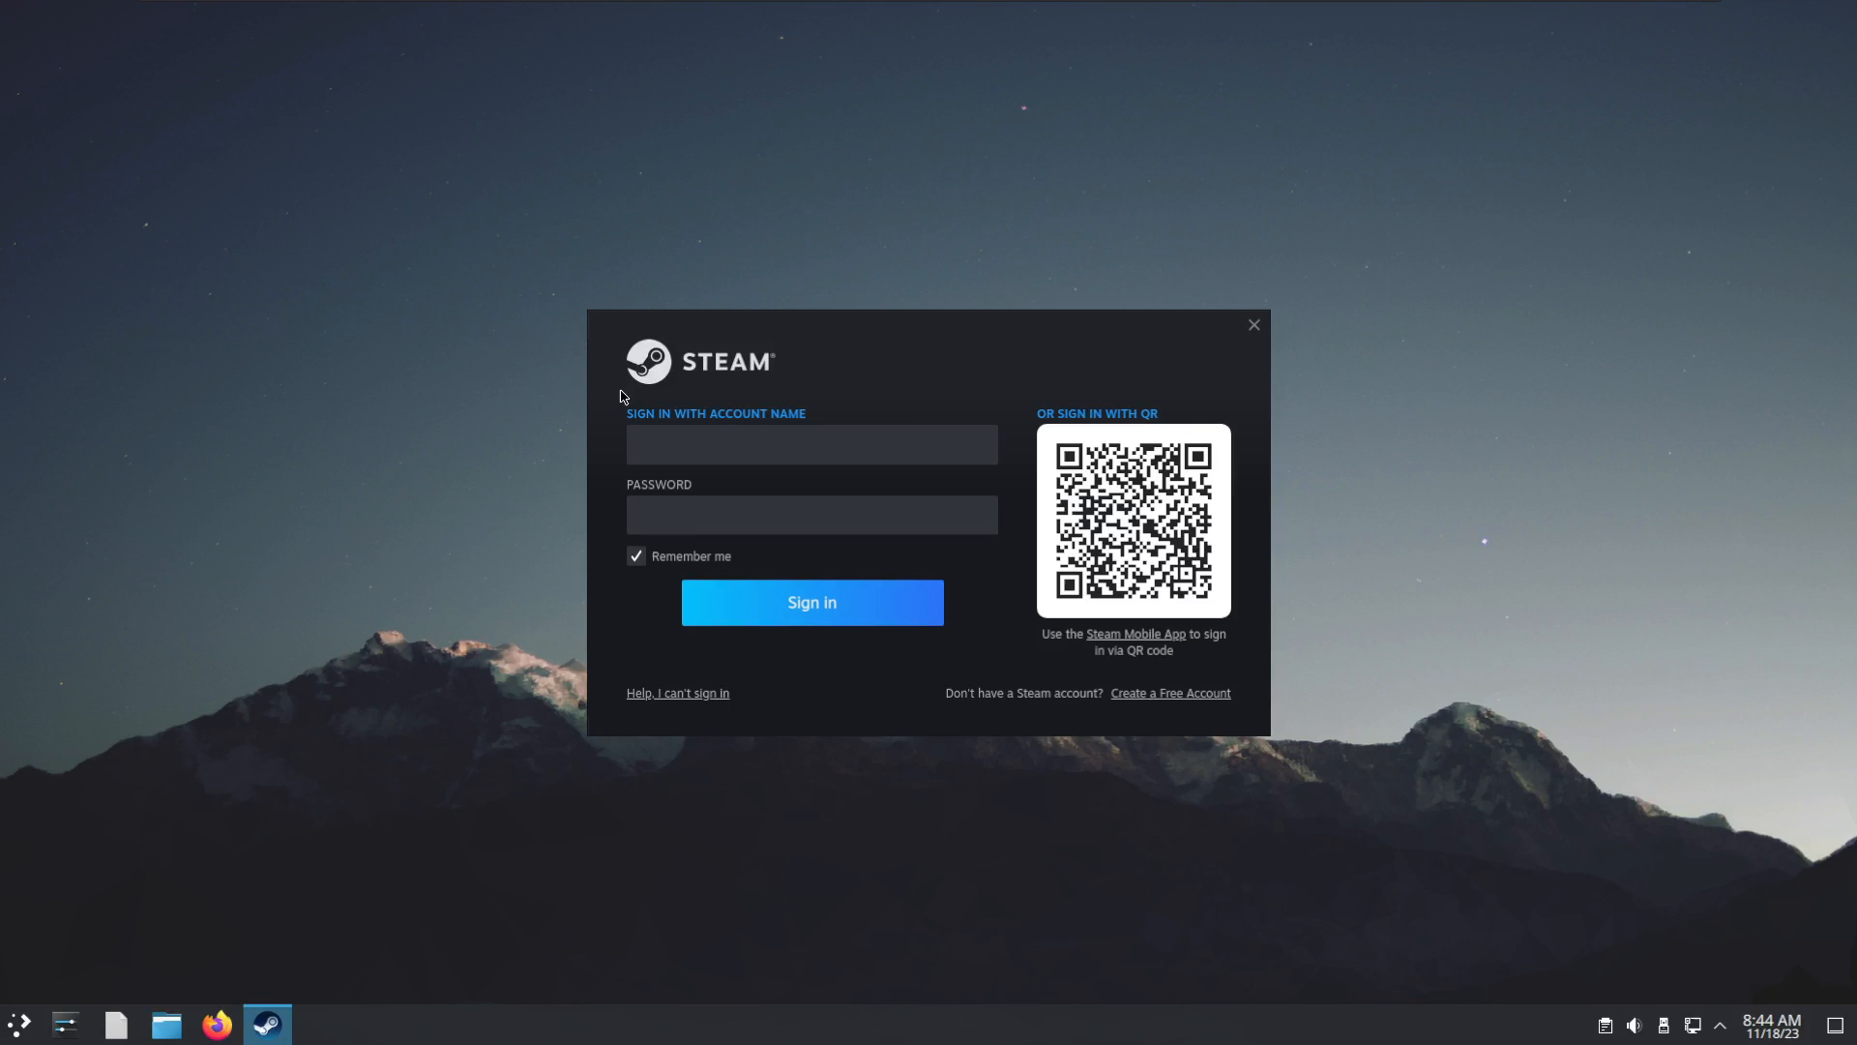
{"action": "mouse_move", "coordinate": [1254, 325]}
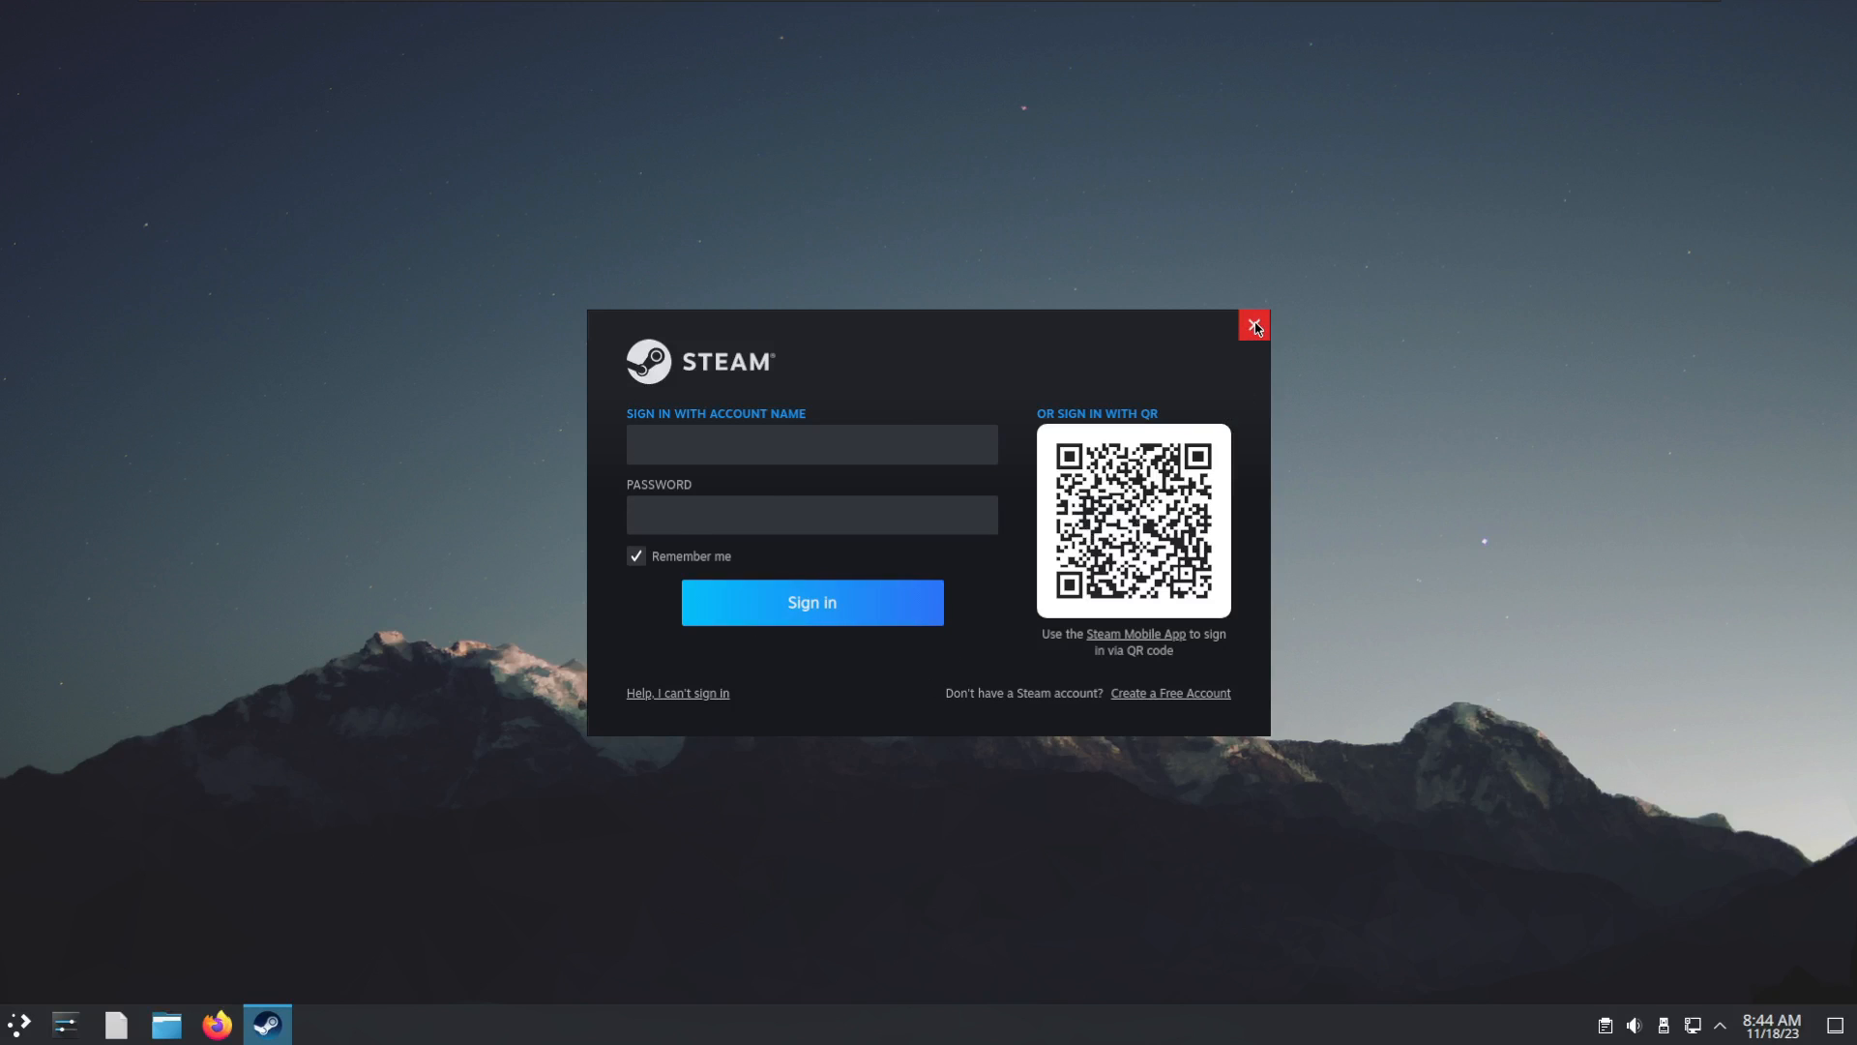
{"action": "left_click", "coordinate": [1253, 327]}
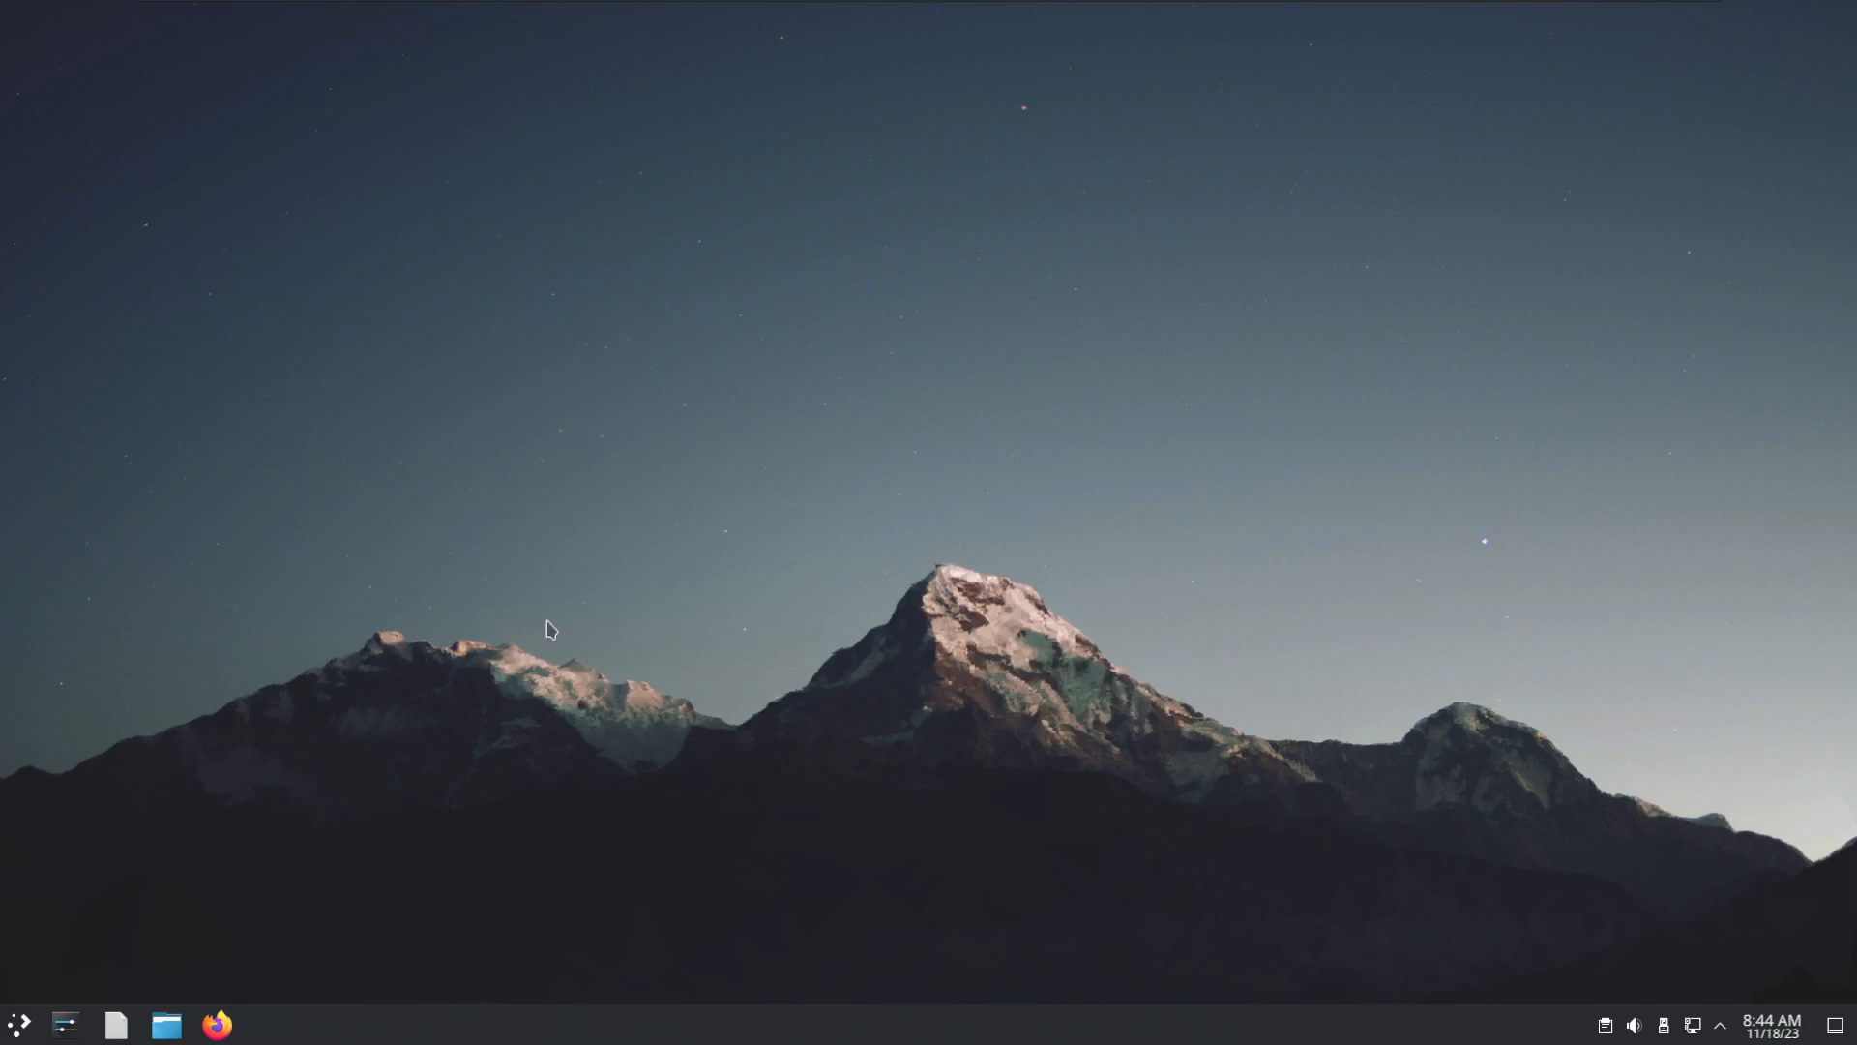
Step: Launch Lutris, browse the Wine runner's Manage wine versions list, then close it
{"action": "left_click", "coordinate": [17, 1022]}
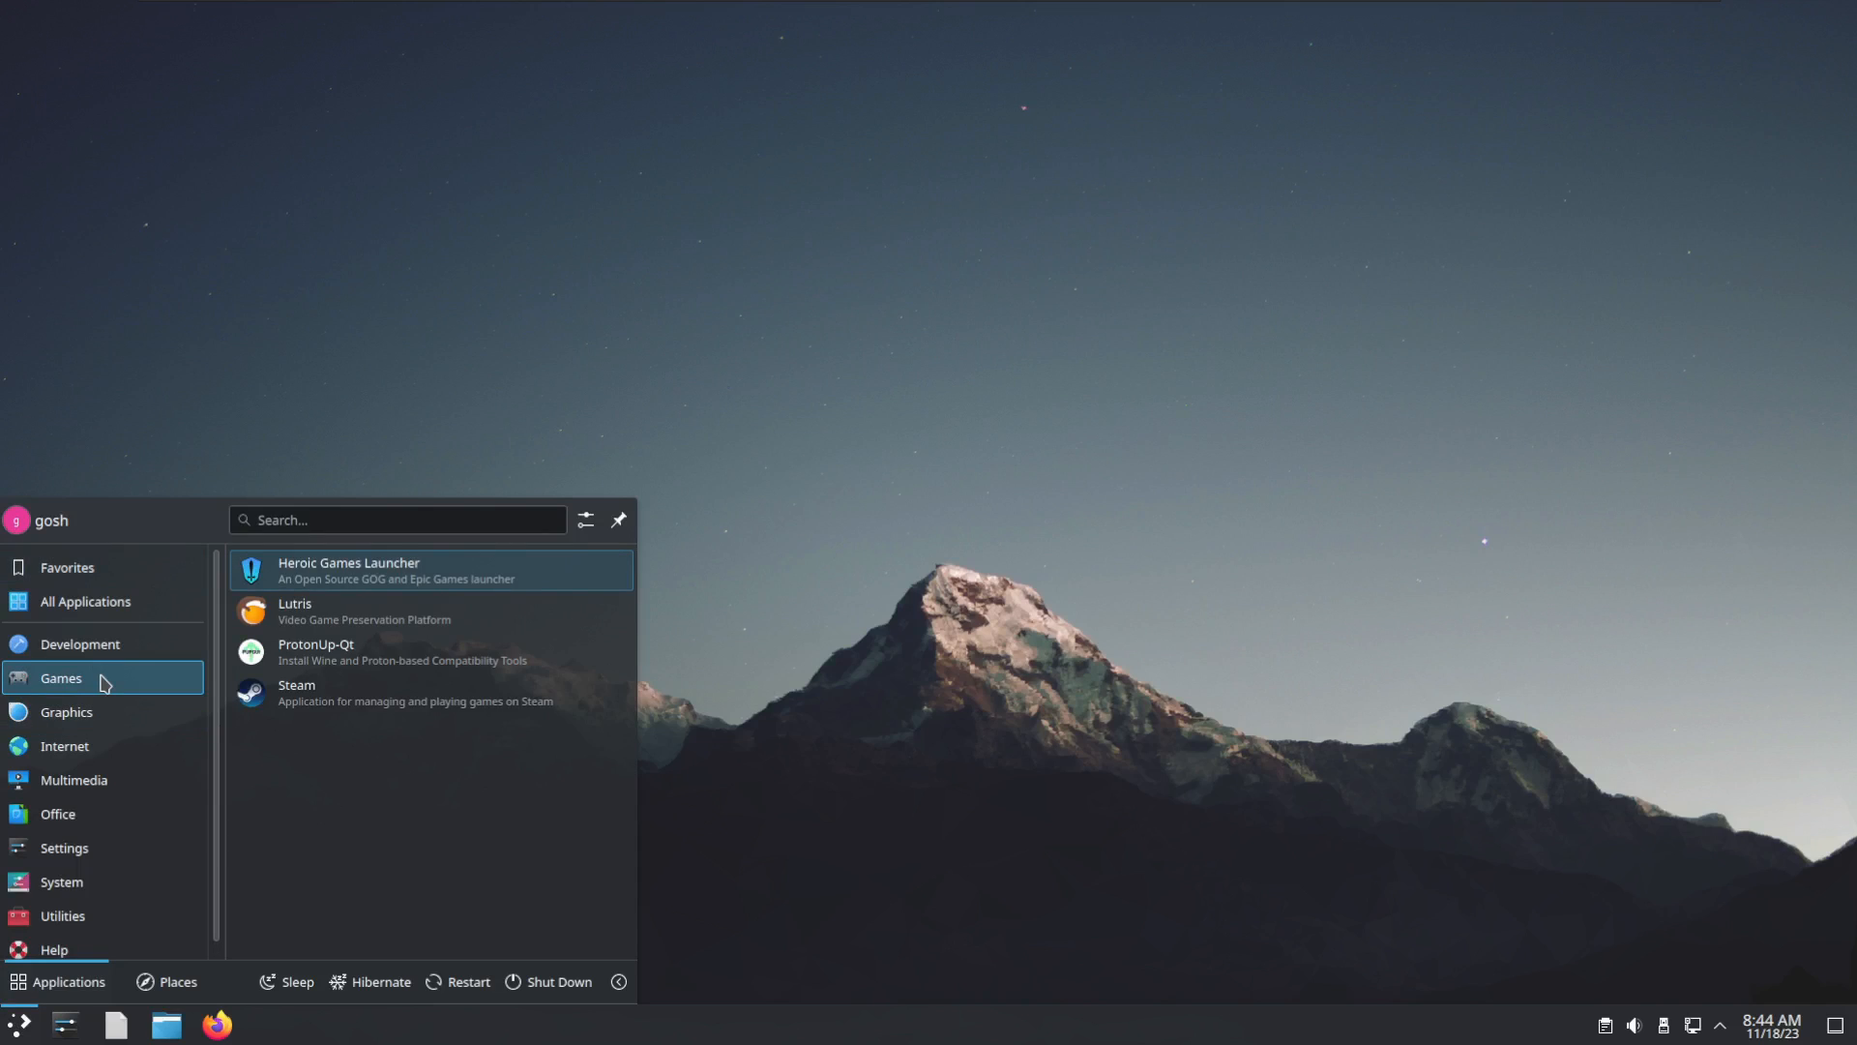
{"action": "mouse_move", "coordinate": [503, 610]}
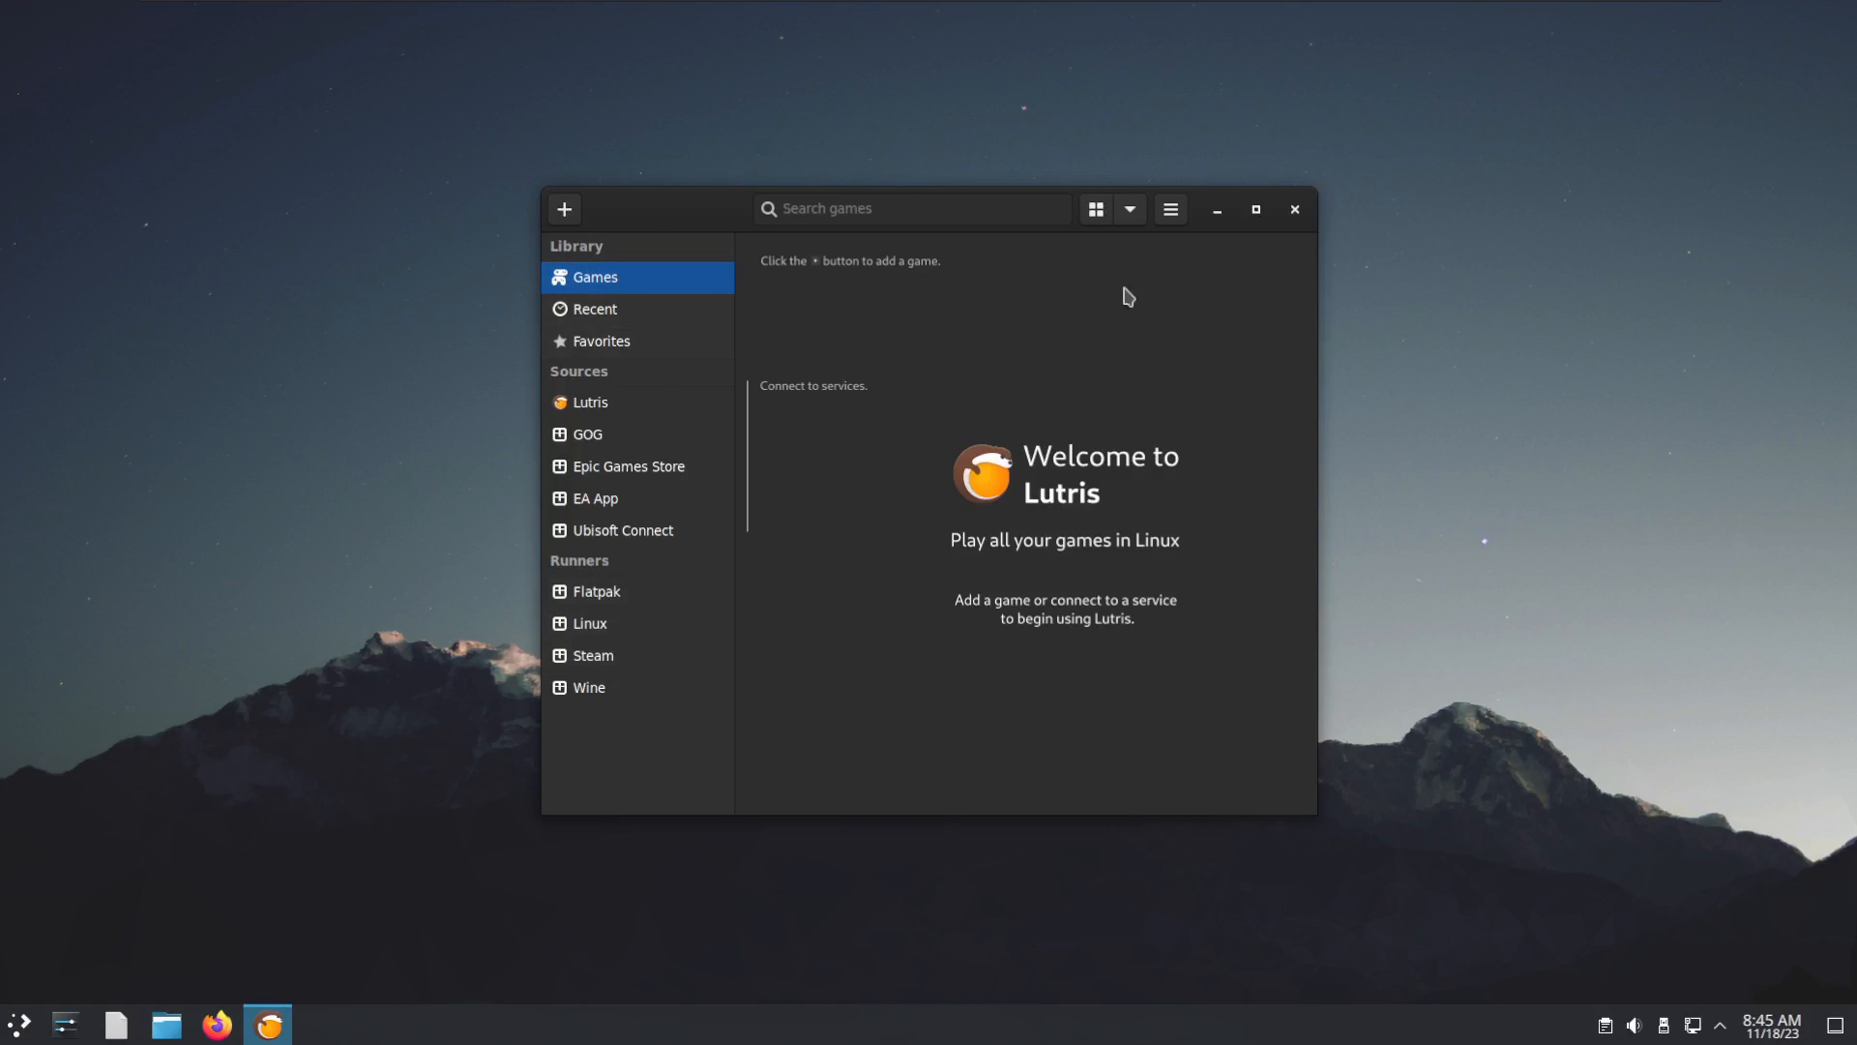
{"action": "mouse_move", "coordinate": [701, 724]}
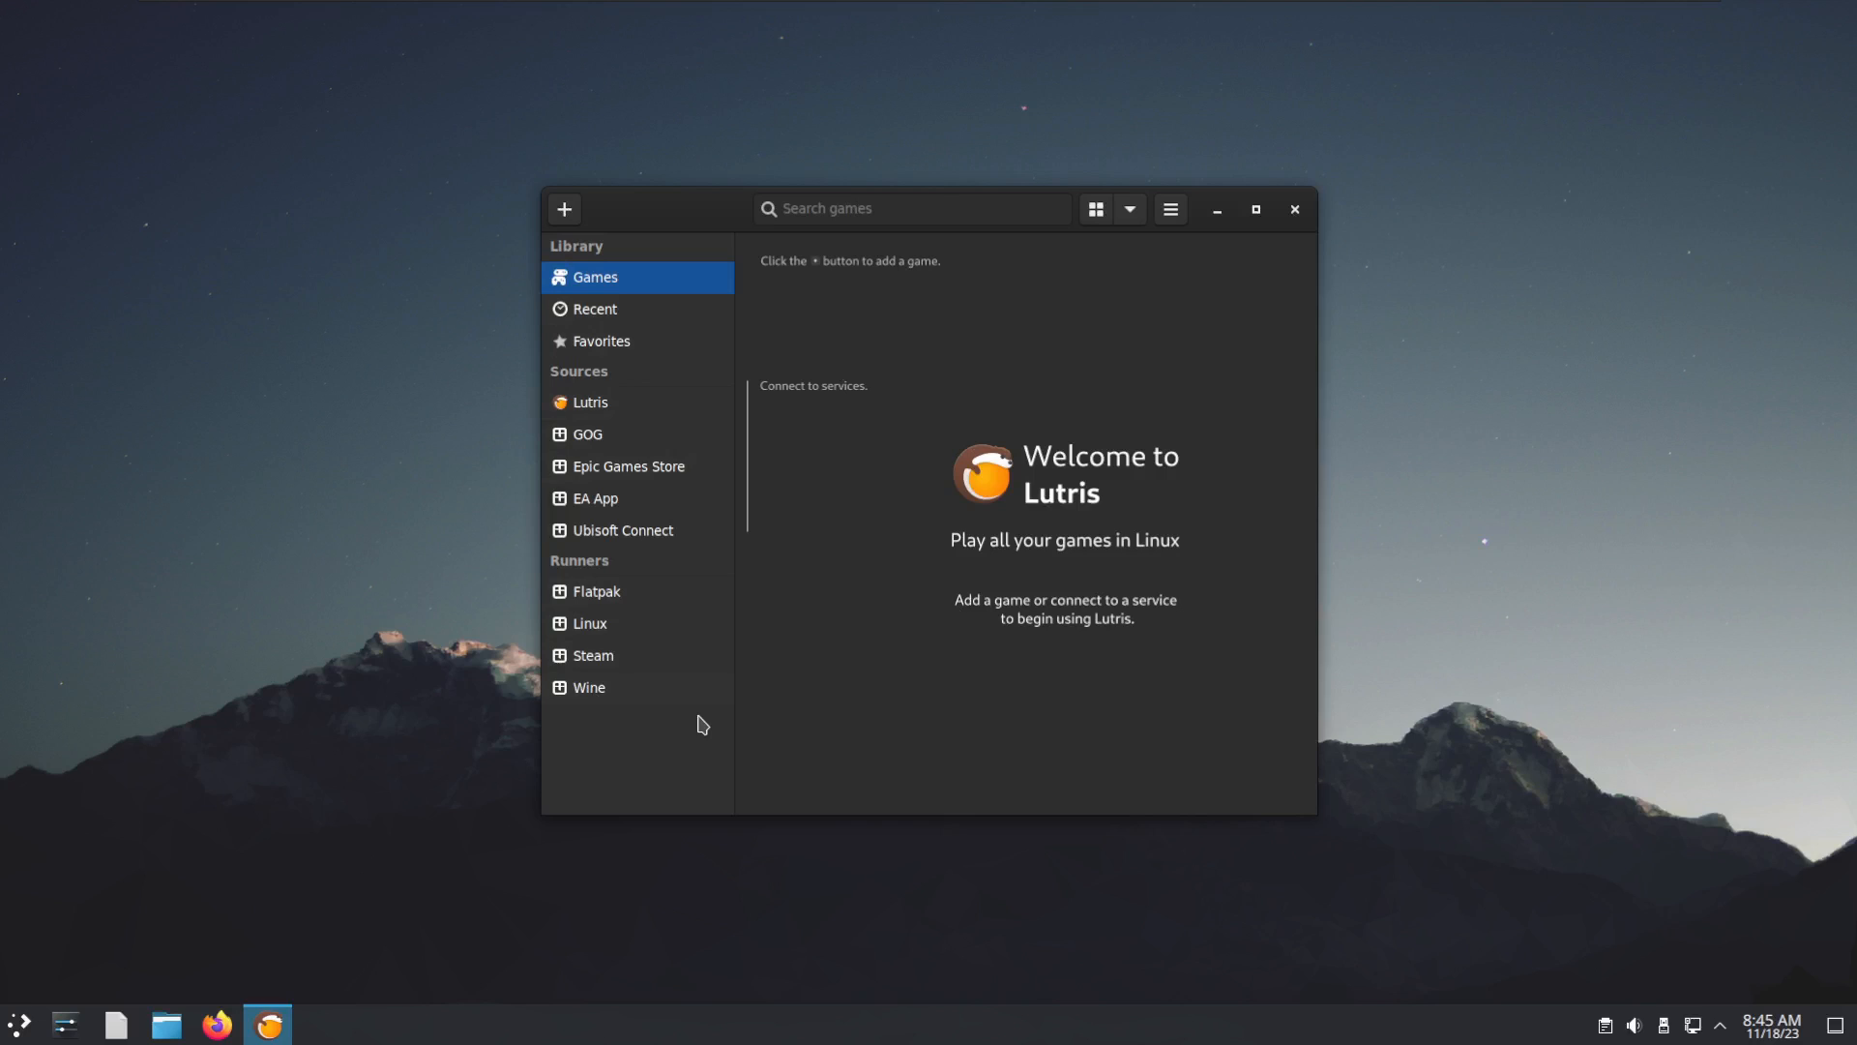
{"action": "mouse_move", "coordinate": [592, 656]}
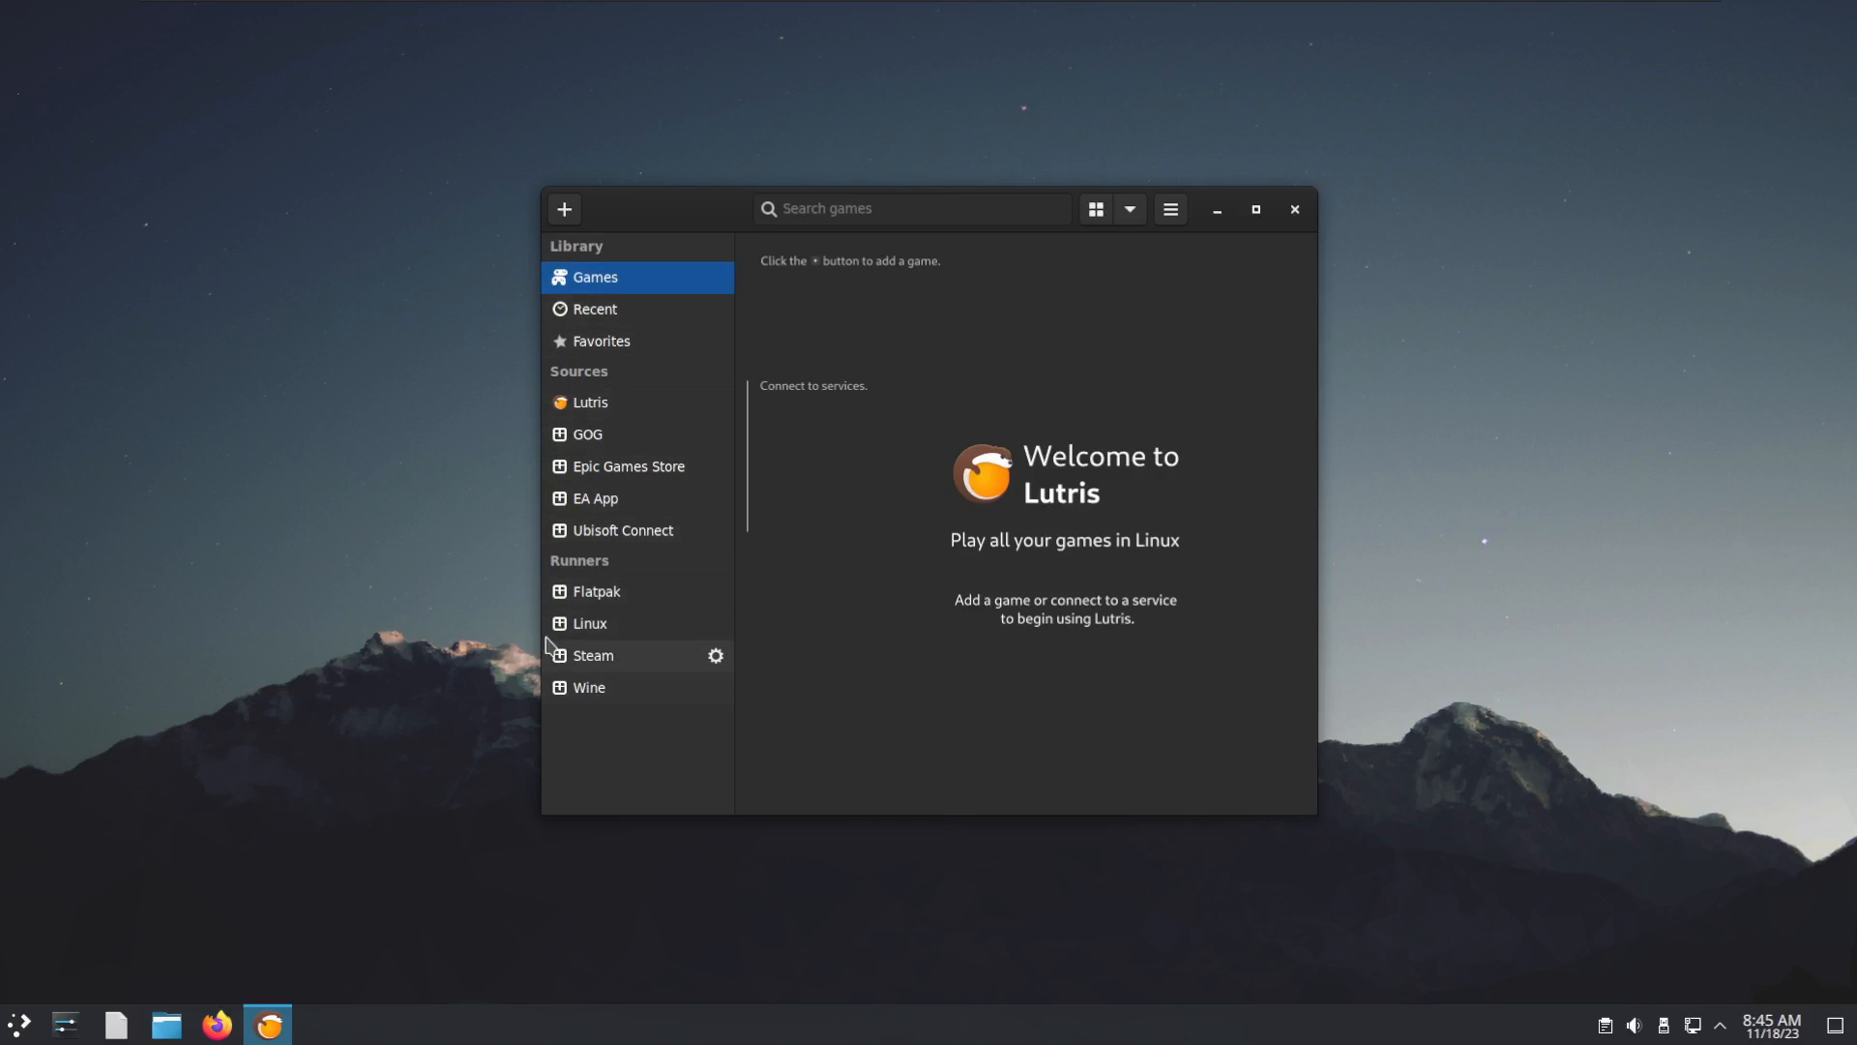
{"action": "left_click", "coordinate": [588, 687]}
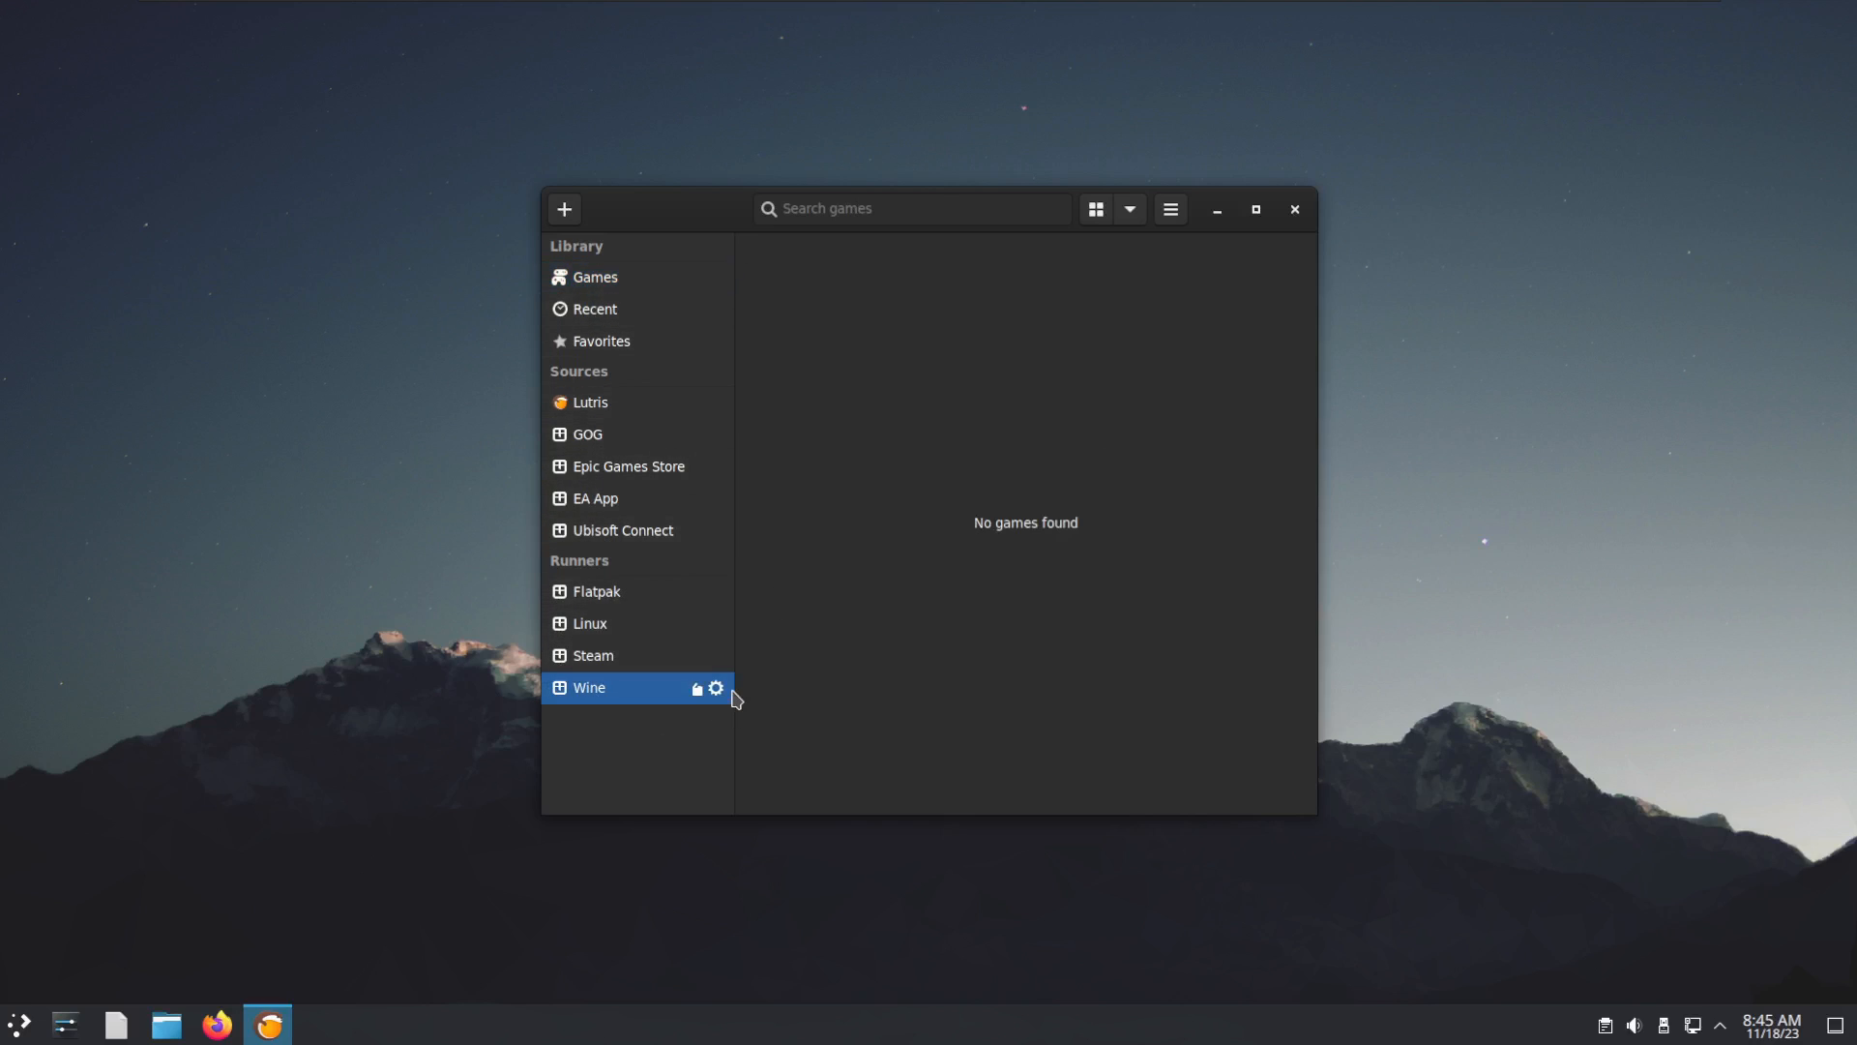
{"action": "left_click", "coordinate": [714, 687]}
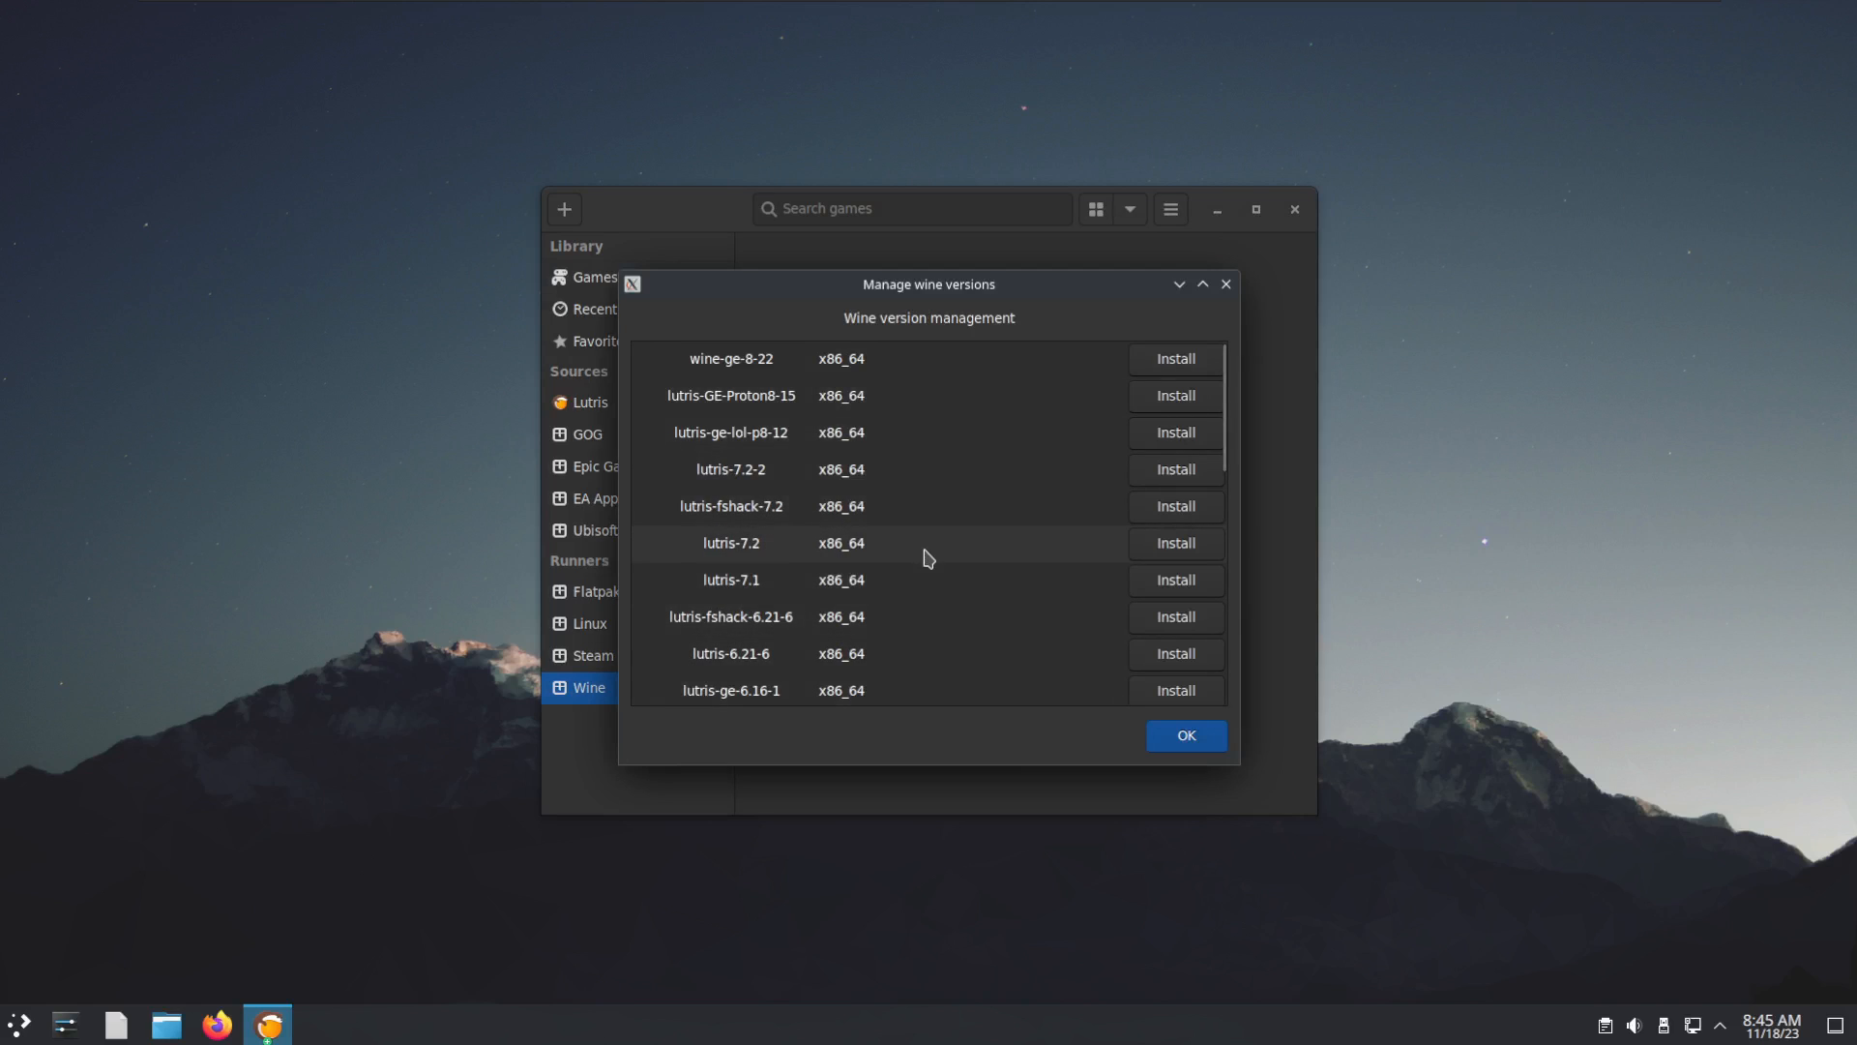
{"action": "mouse_move", "coordinate": [634, 425]}
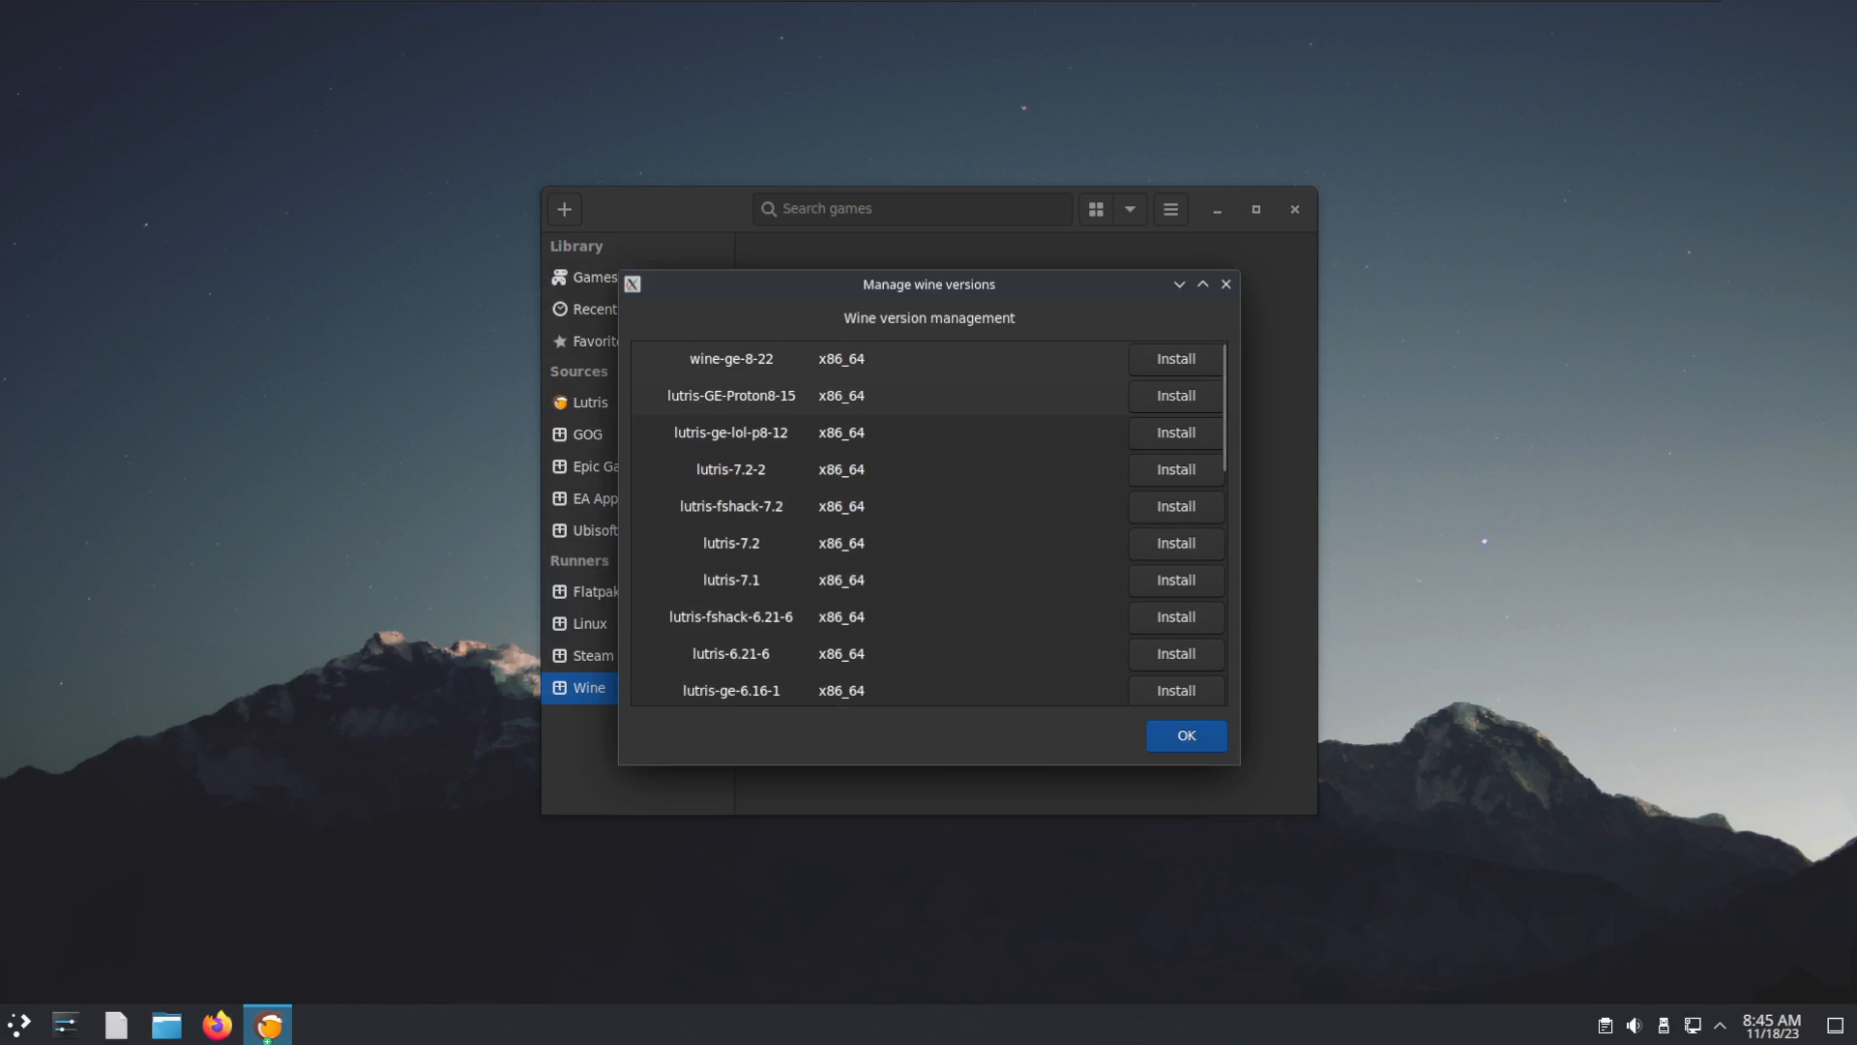
{"action": "scroll", "scroll_direction": "down", "scroll_amount": 3}
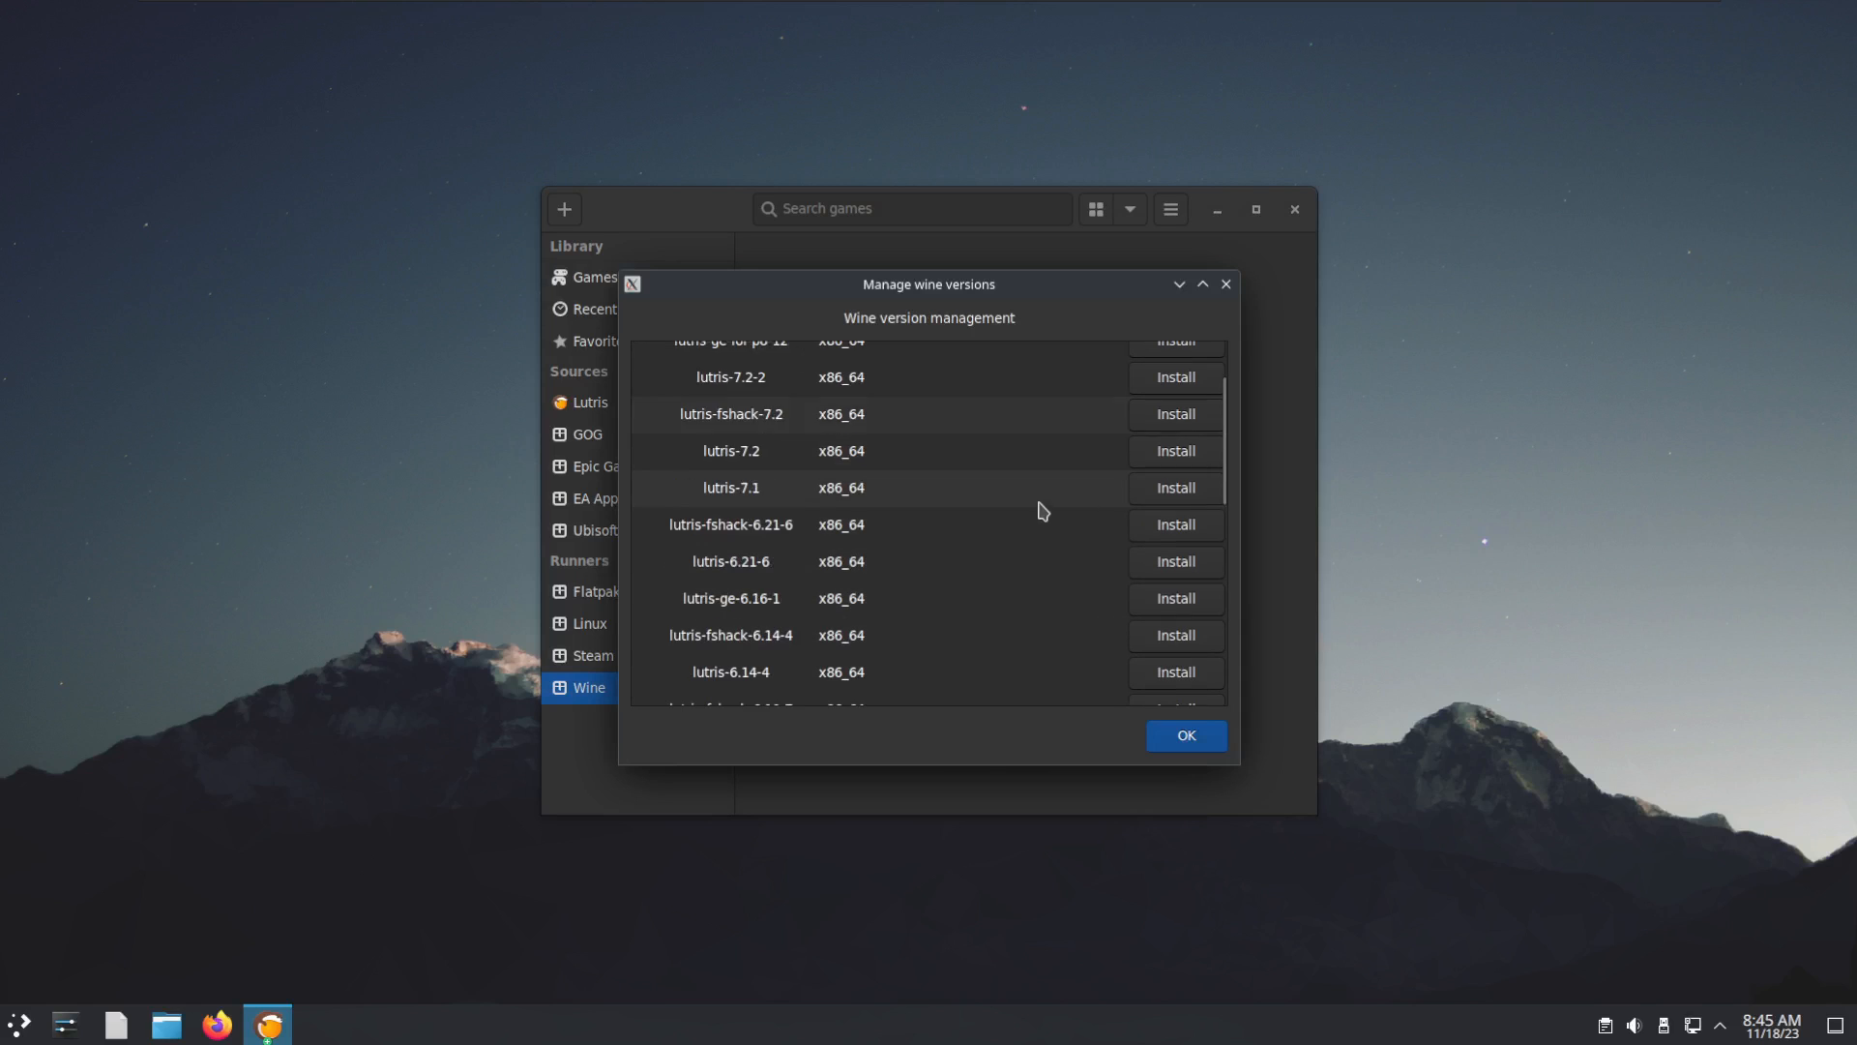
{"action": "scroll", "scroll_direction": "up", "scroll_amount": 3}
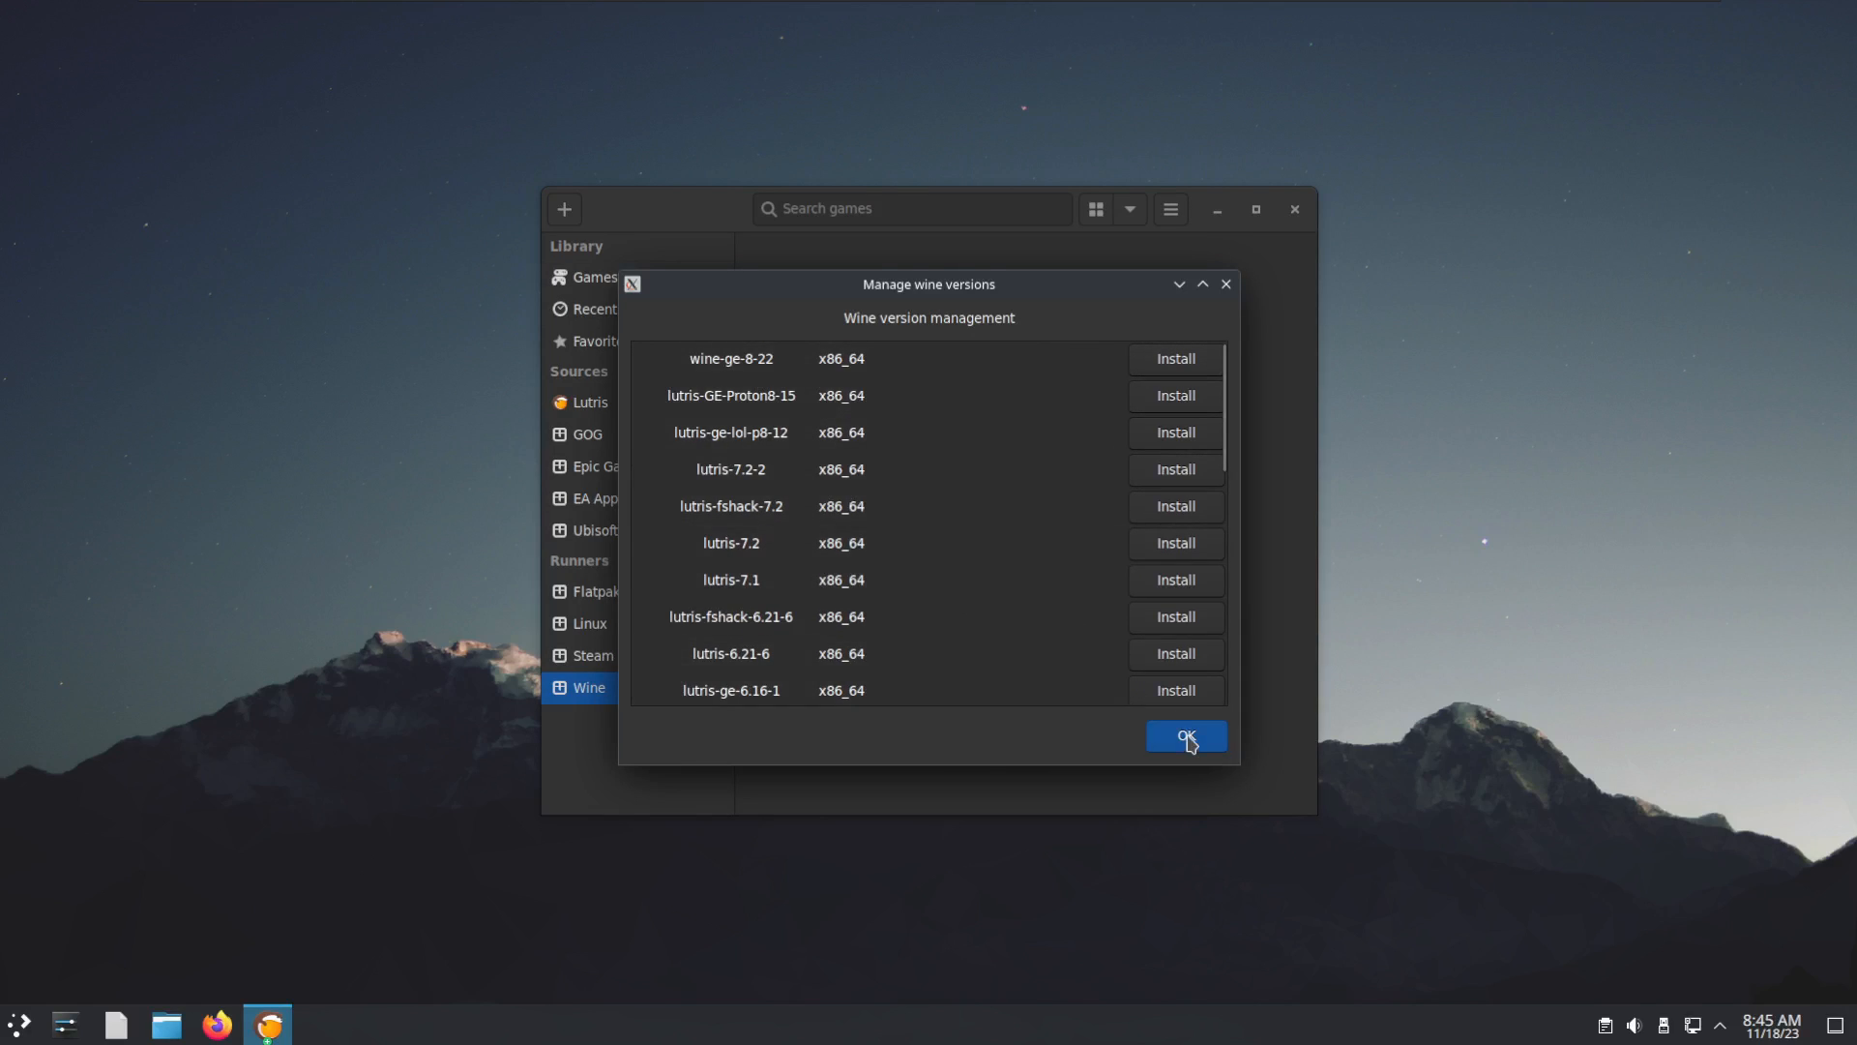
{"action": "left_click", "coordinate": [1184, 735]}
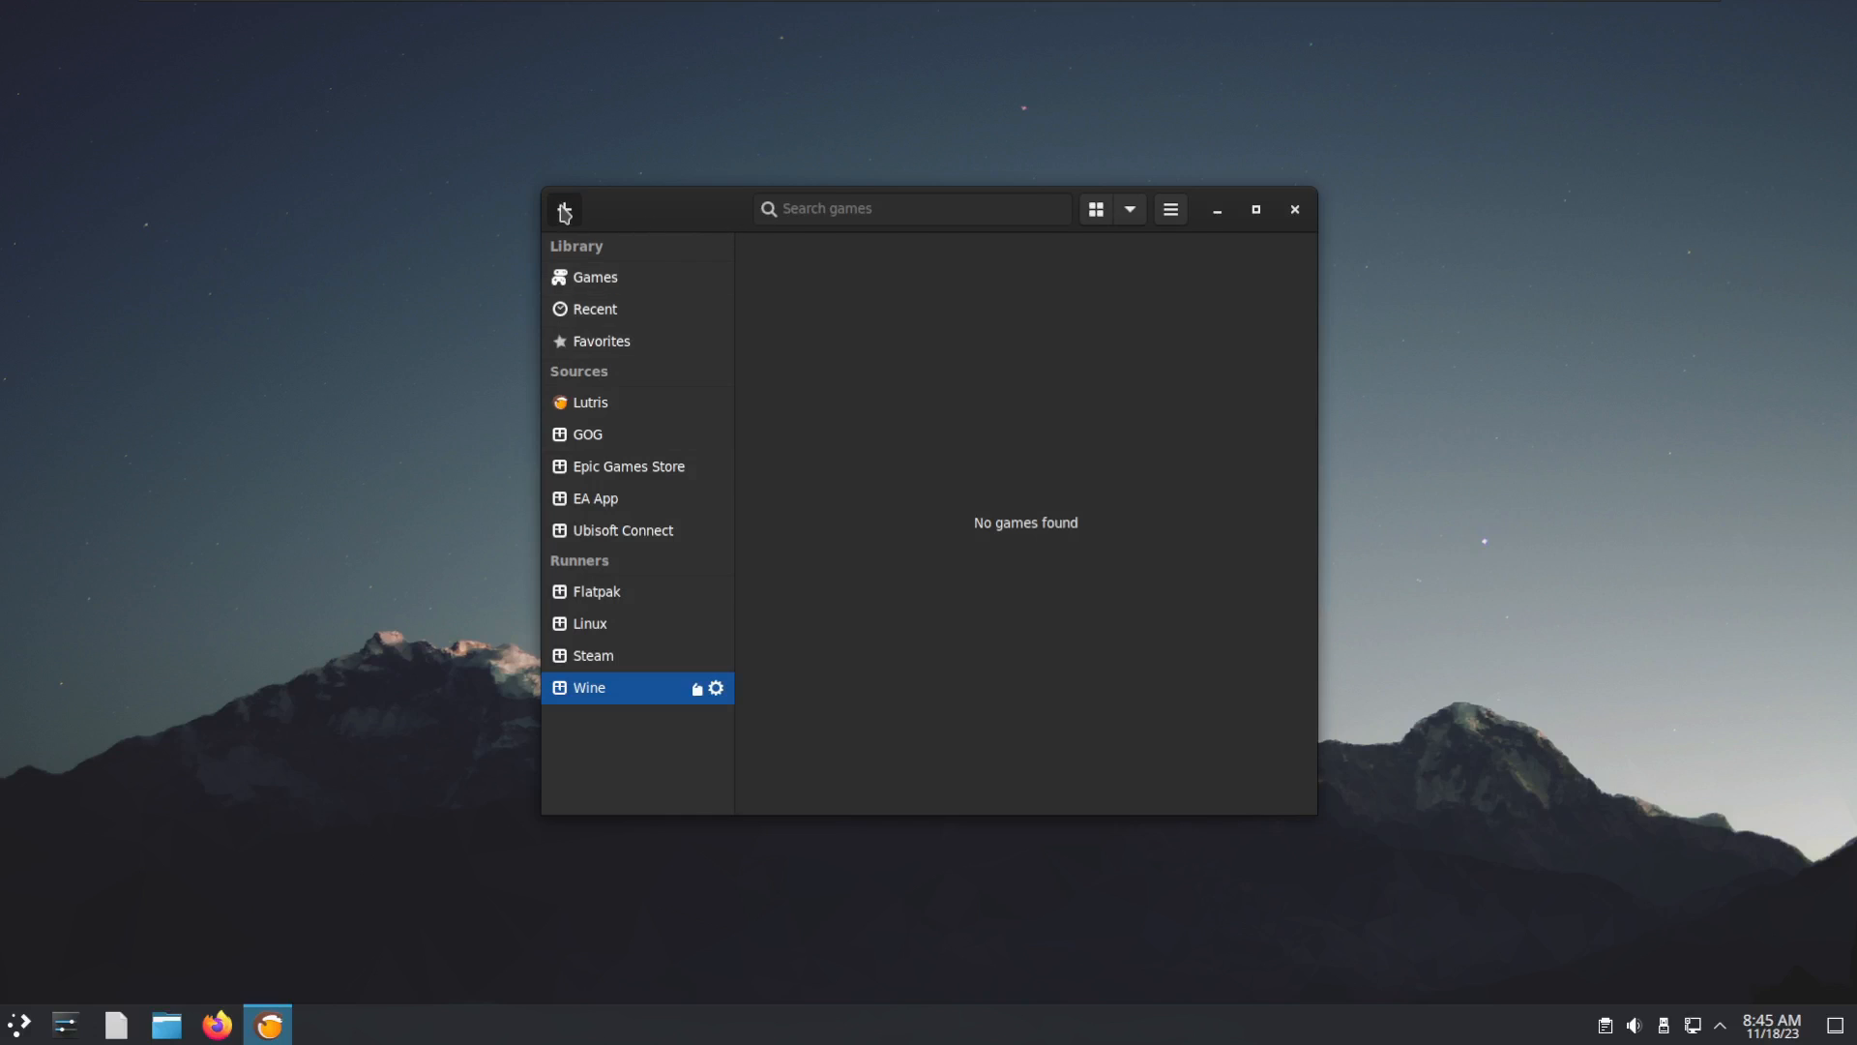
Step: Search Lutris.net for 'among us', view its installer options, then cancel without installing
{"action": "left_click", "coordinate": [562, 208]}
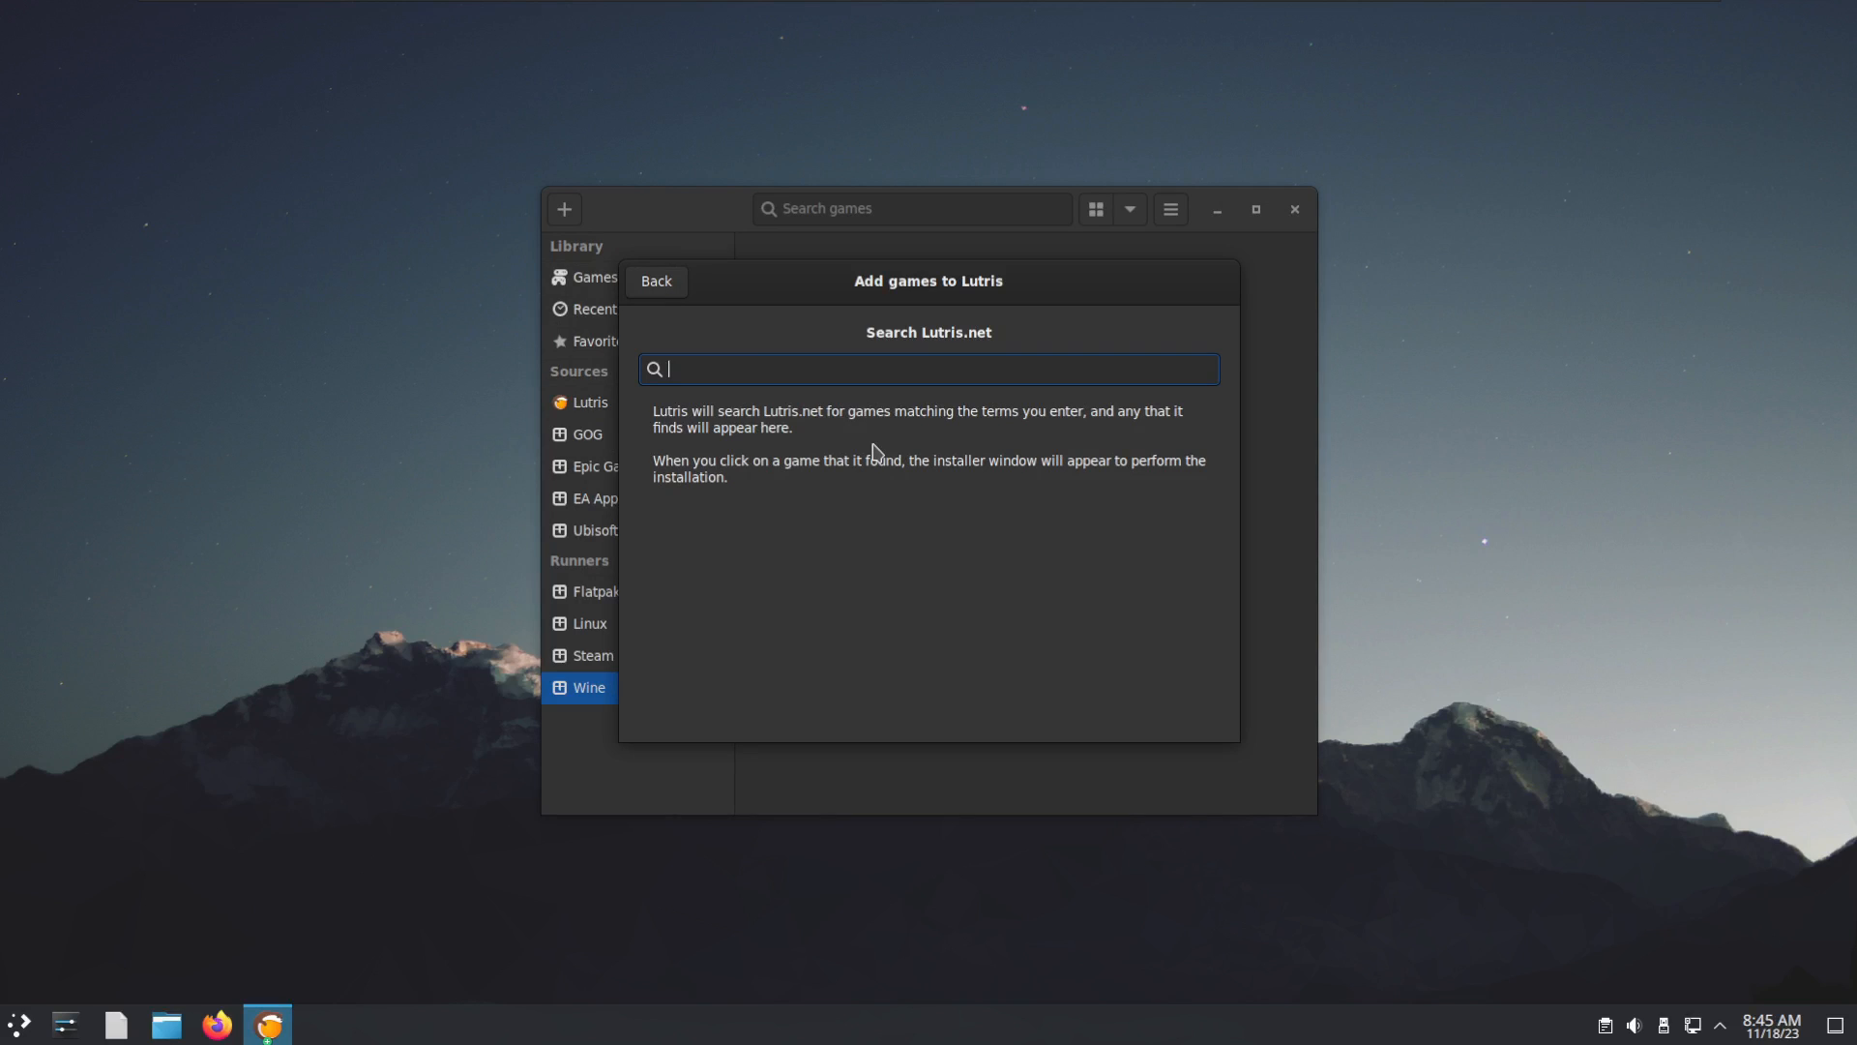
{"action": "type", "text": "among us"}
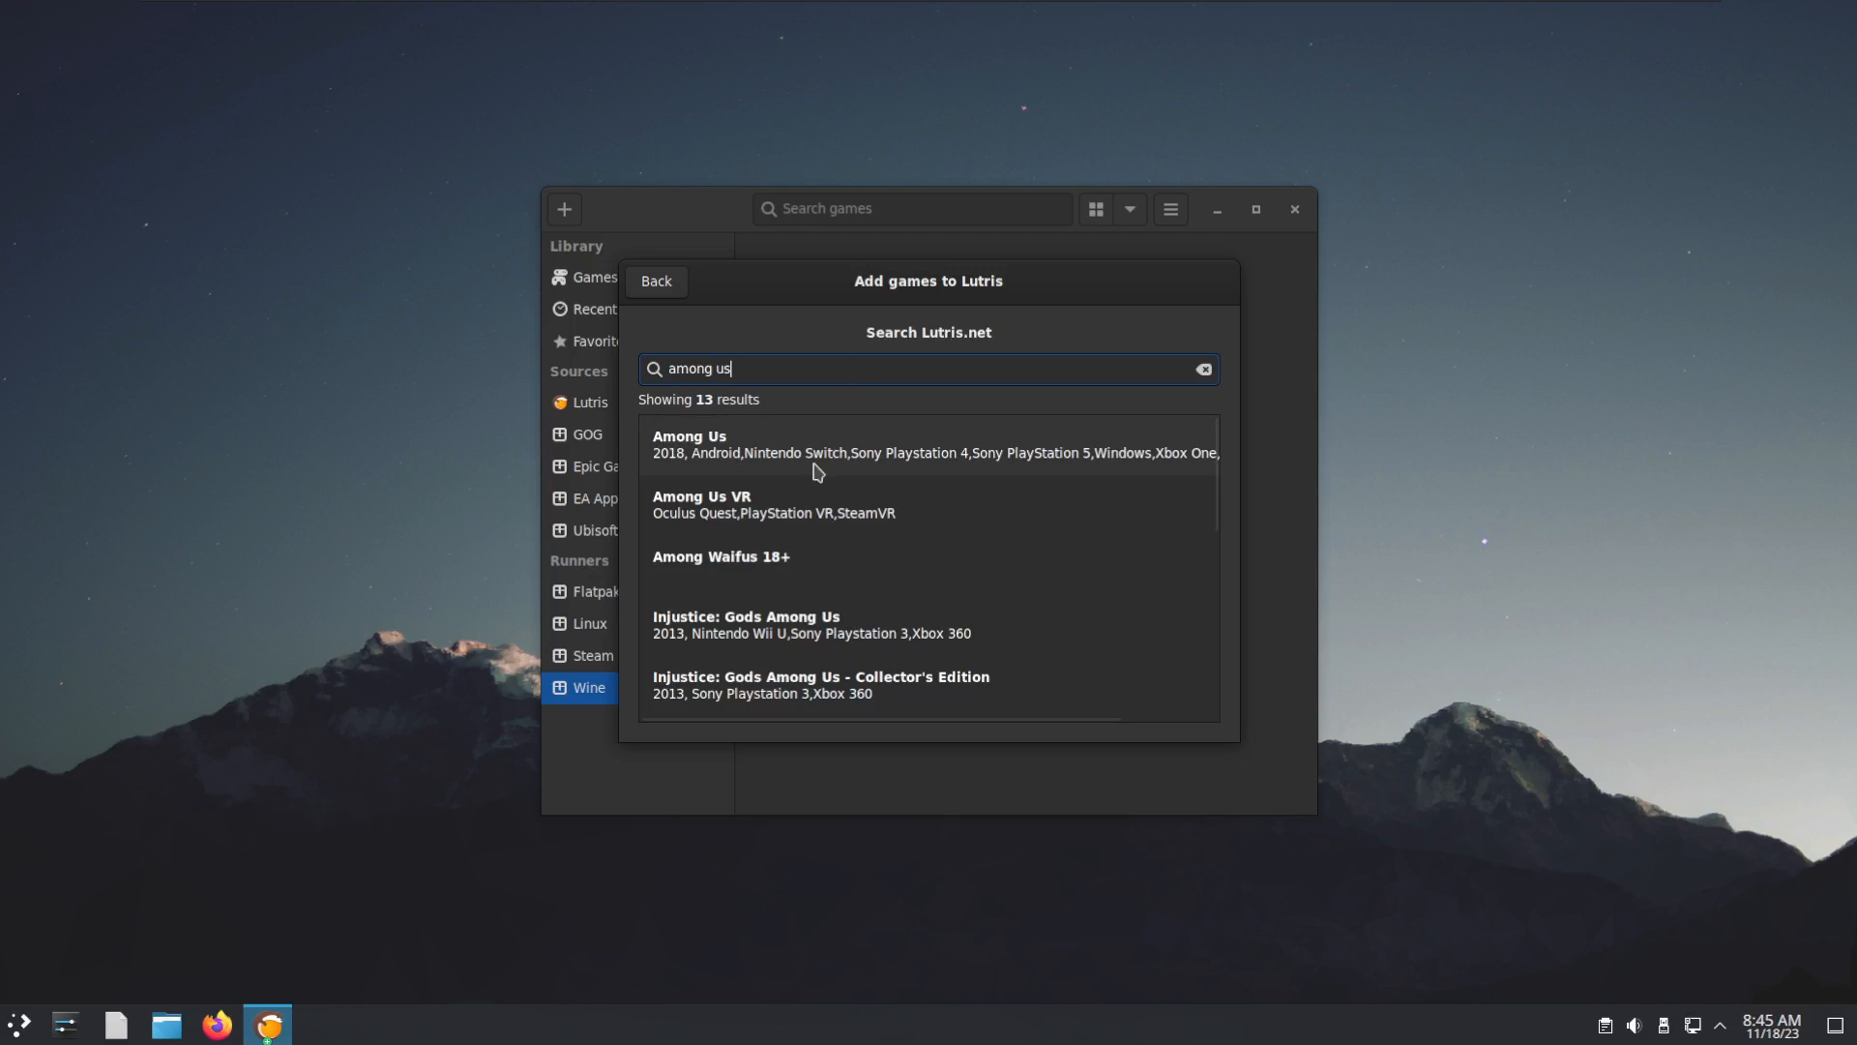
{"action": "mouse_move", "coordinate": [675, 426]}
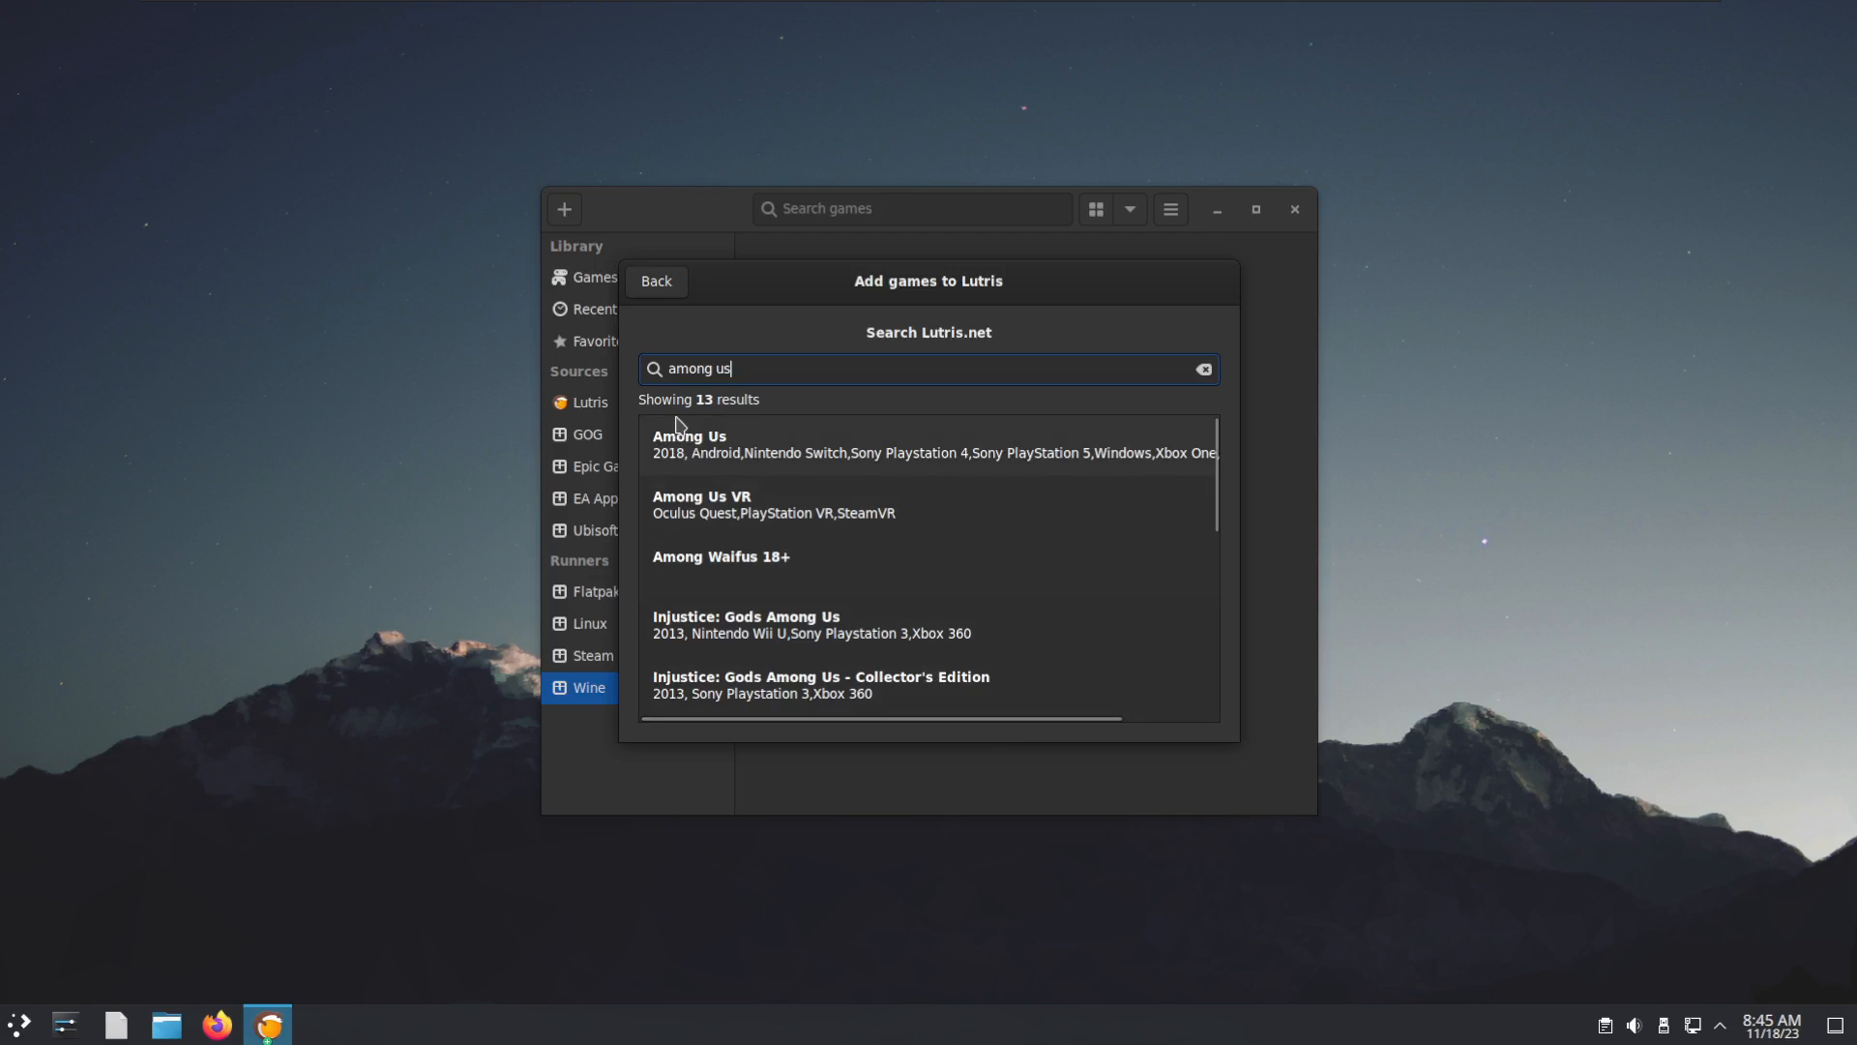
{"action": "left_click", "coordinate": [688, 443]}
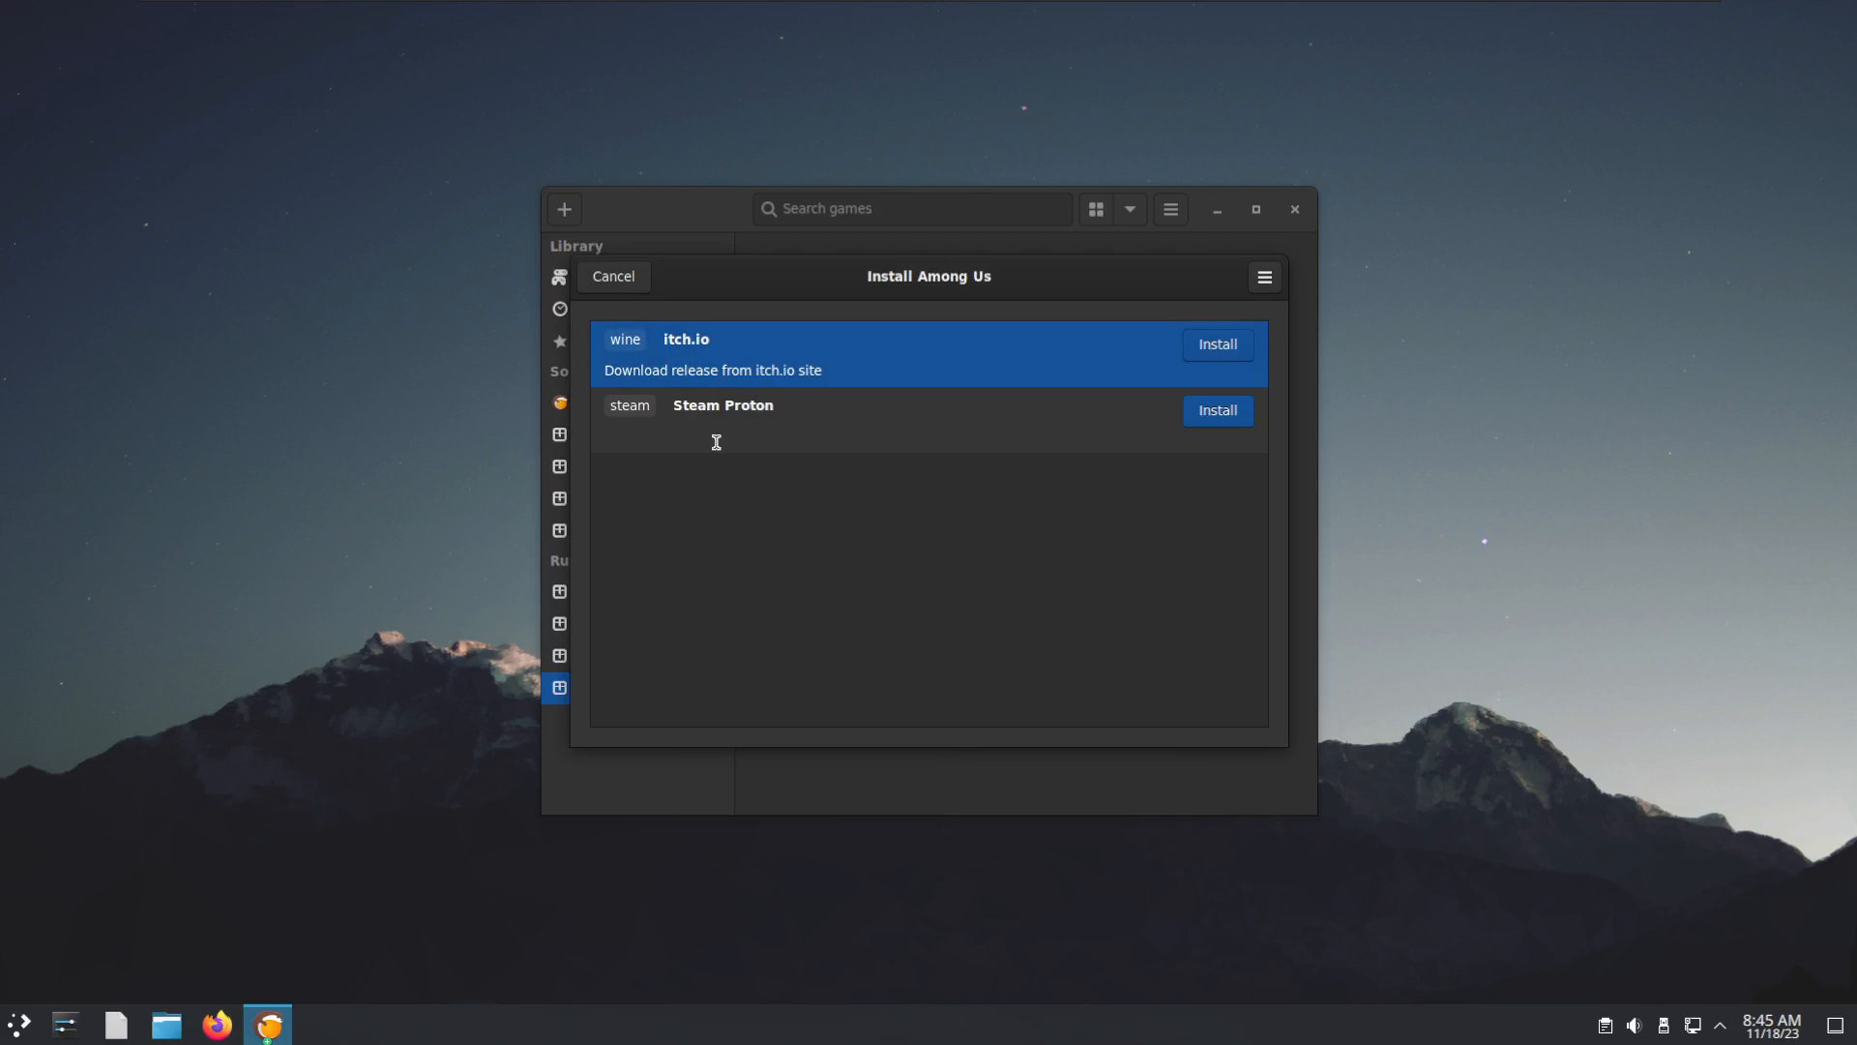
{"action": "mouse_move", "coordinate": [778, 361]}
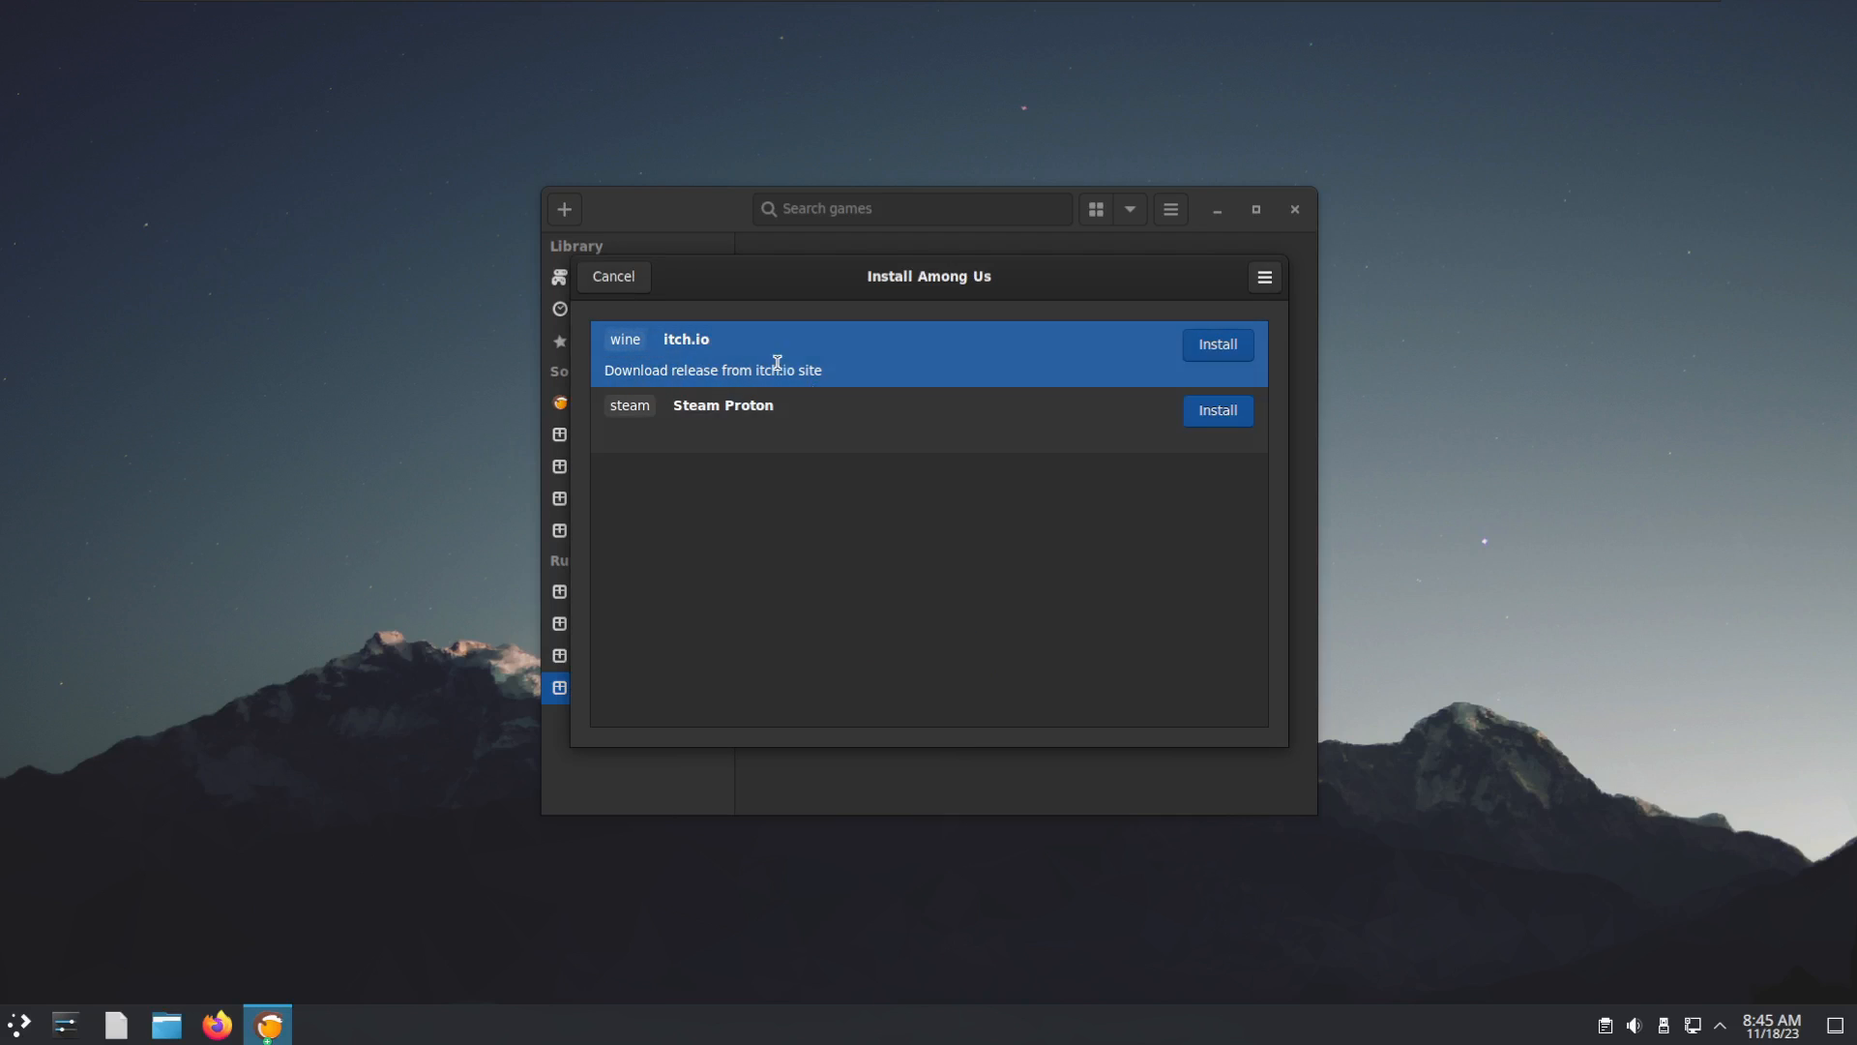
{"action": "mouse_move", "coordinate": [1259, 437]}
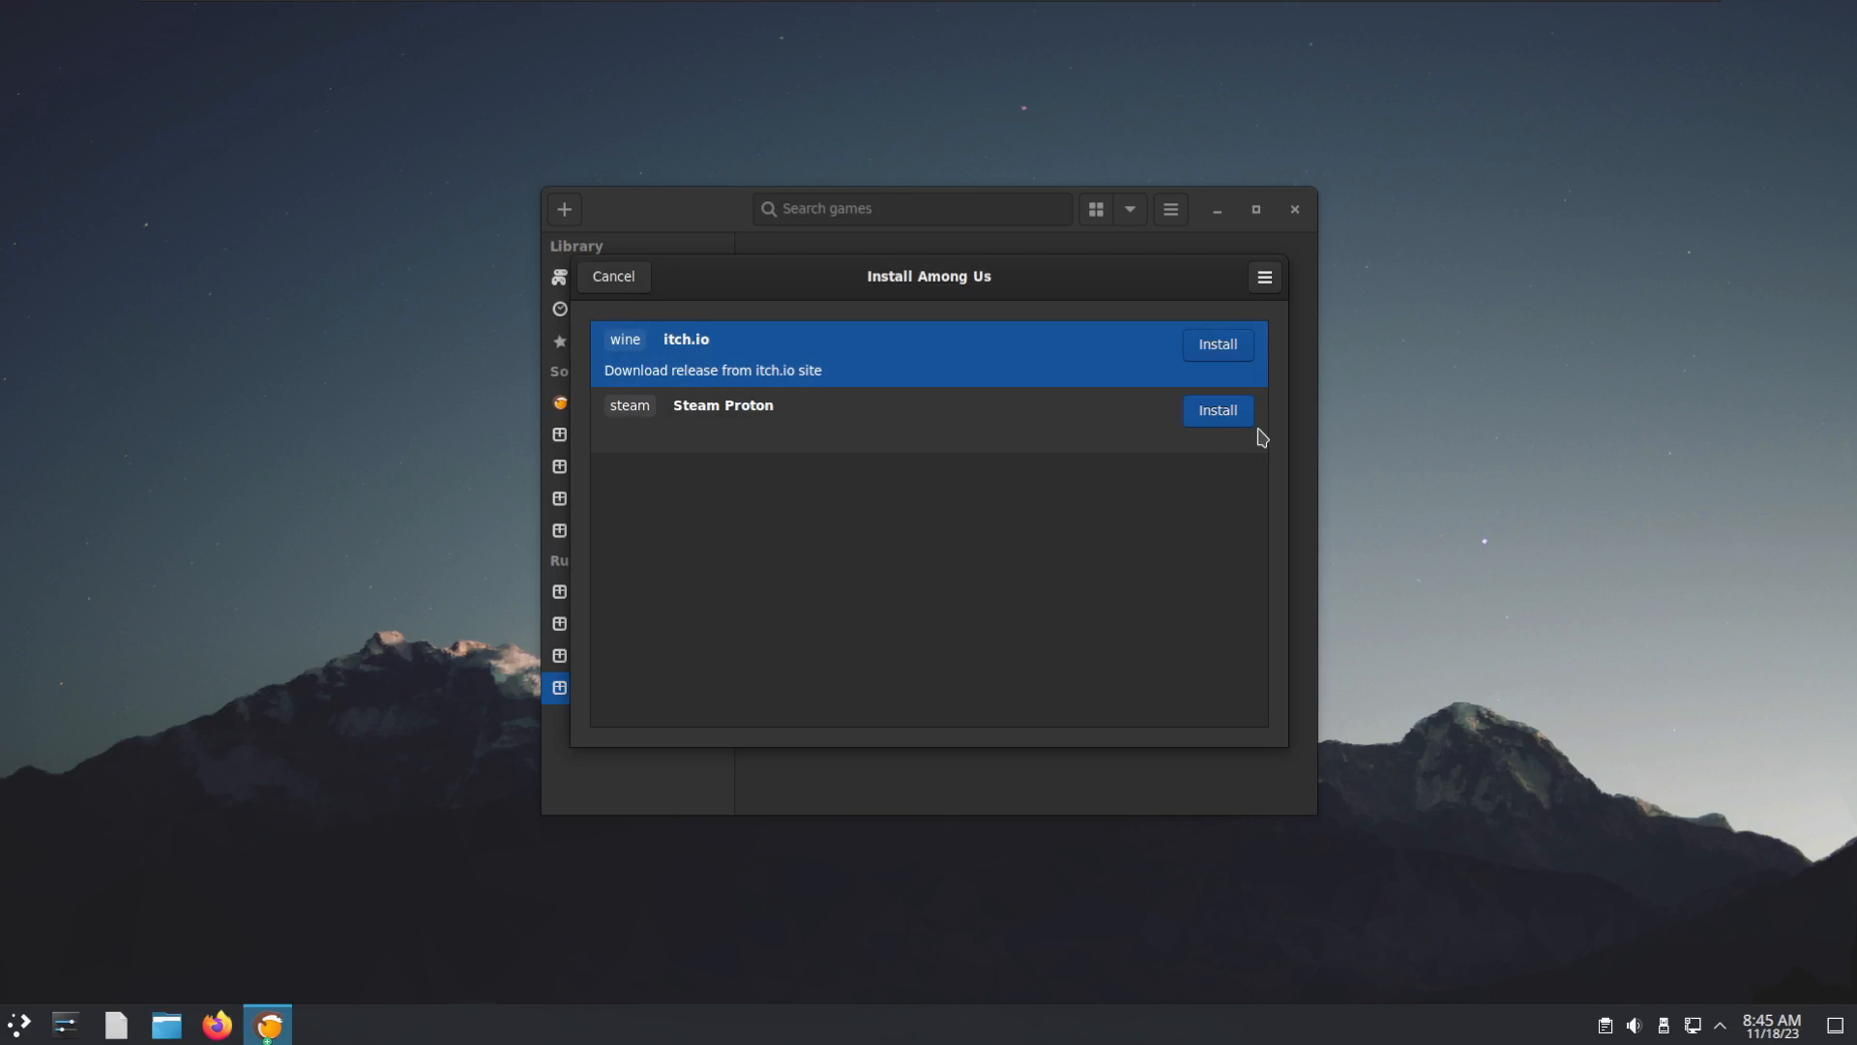
{"action": "mouse_move", "coordinate": [369, 340]}
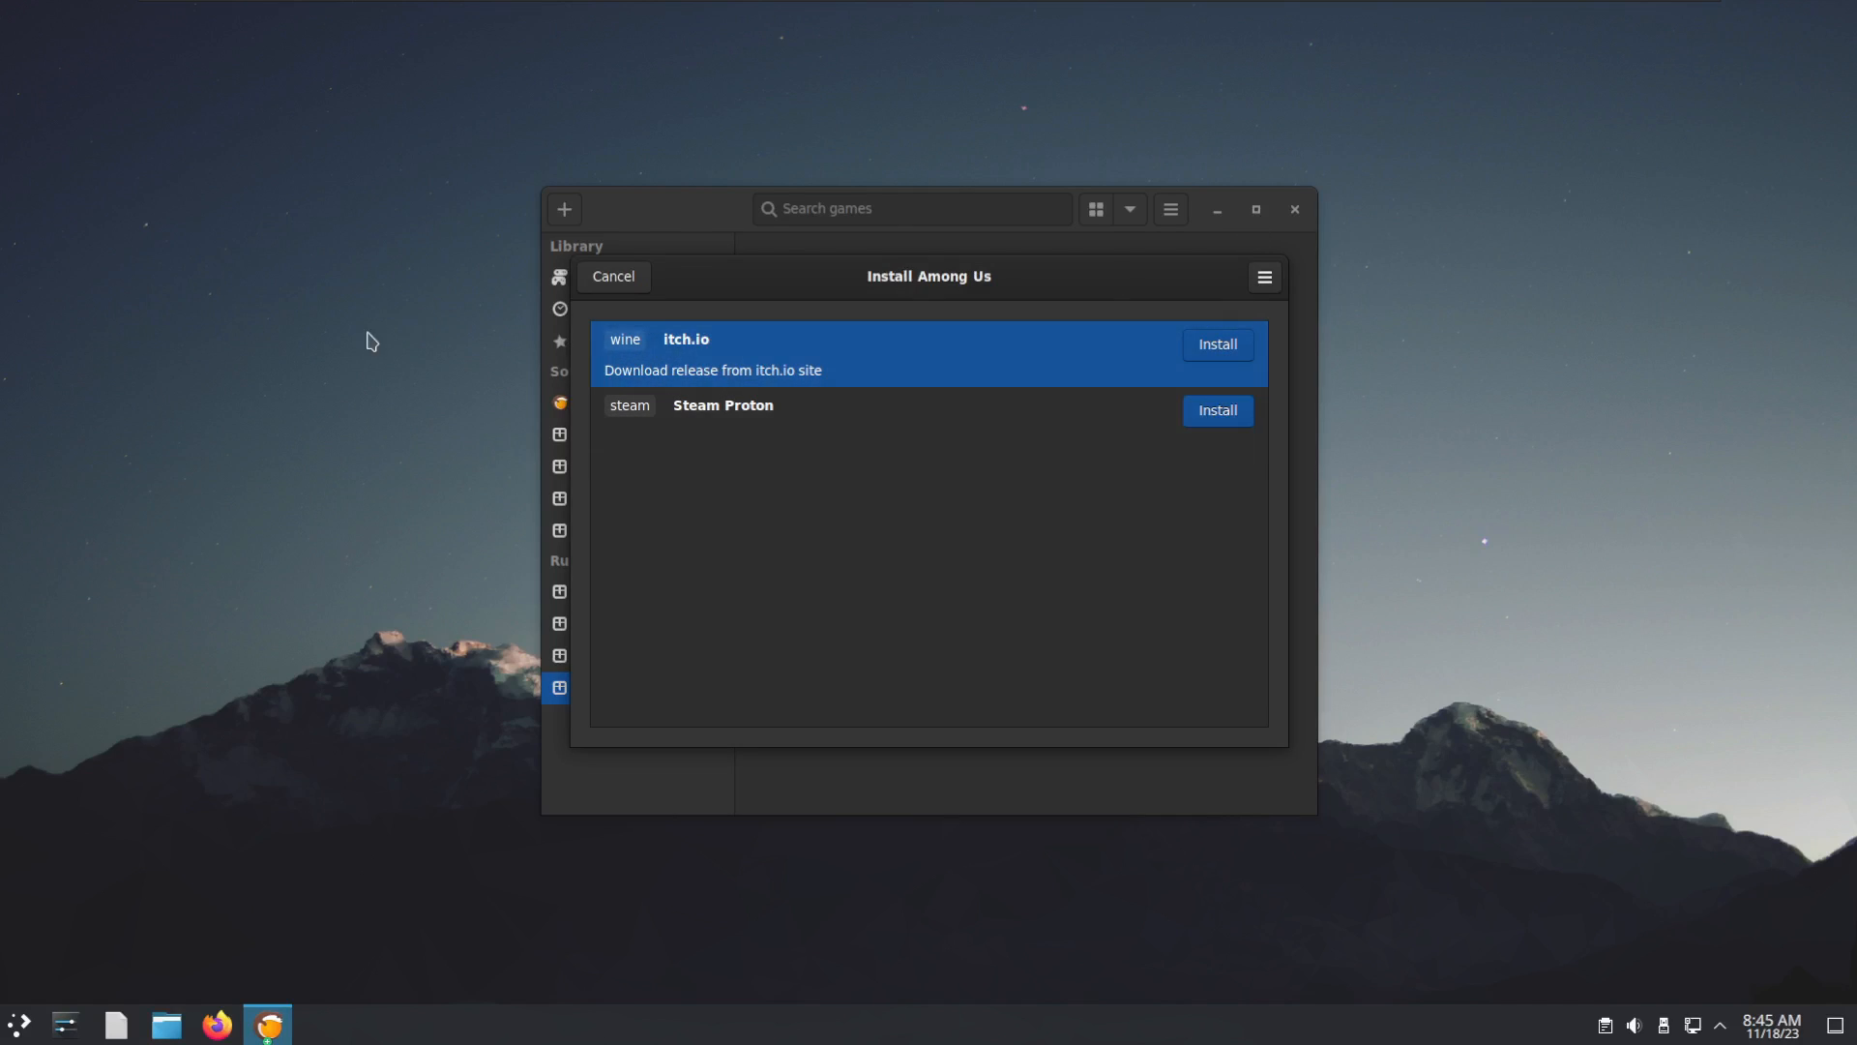
{"action": "left_click", "coordinate": [613, 277]}
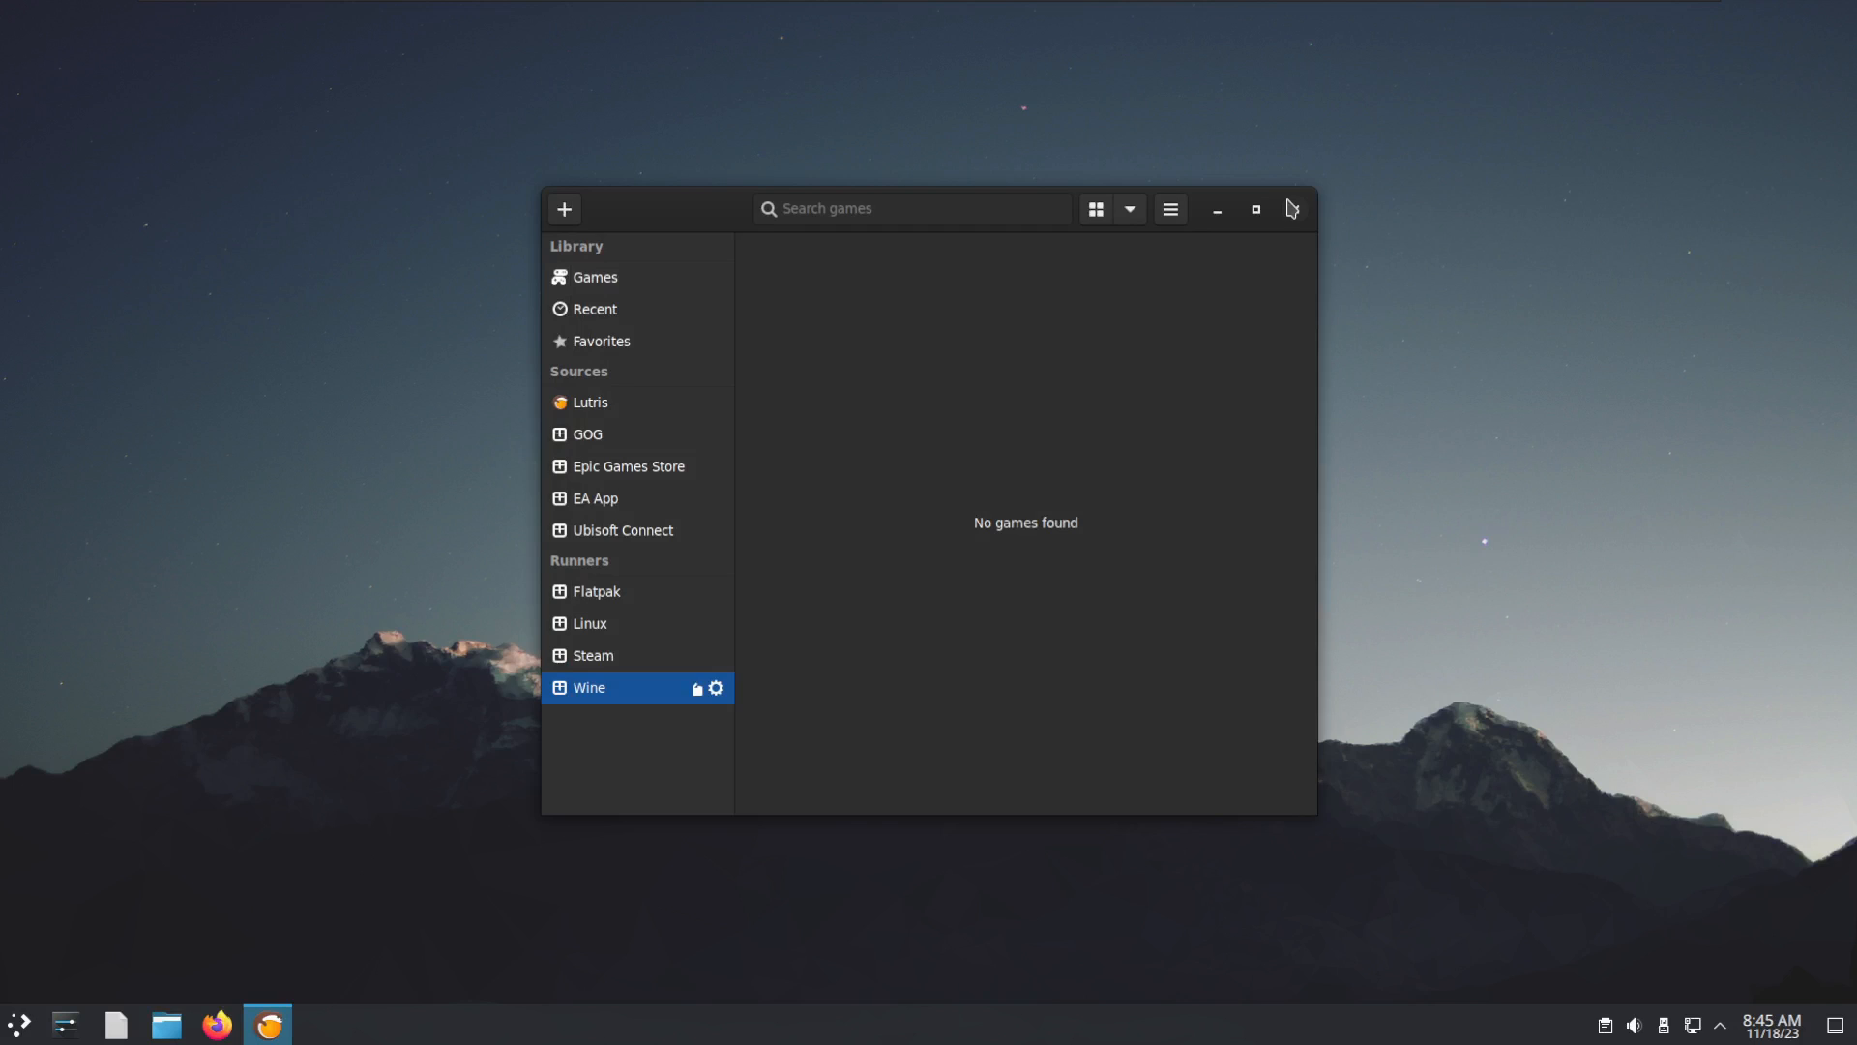
Step: Close Lutris and start Heroic Games Launcher from the application launcher
{"action": "left_click", "coordinate": [18, 1023]}
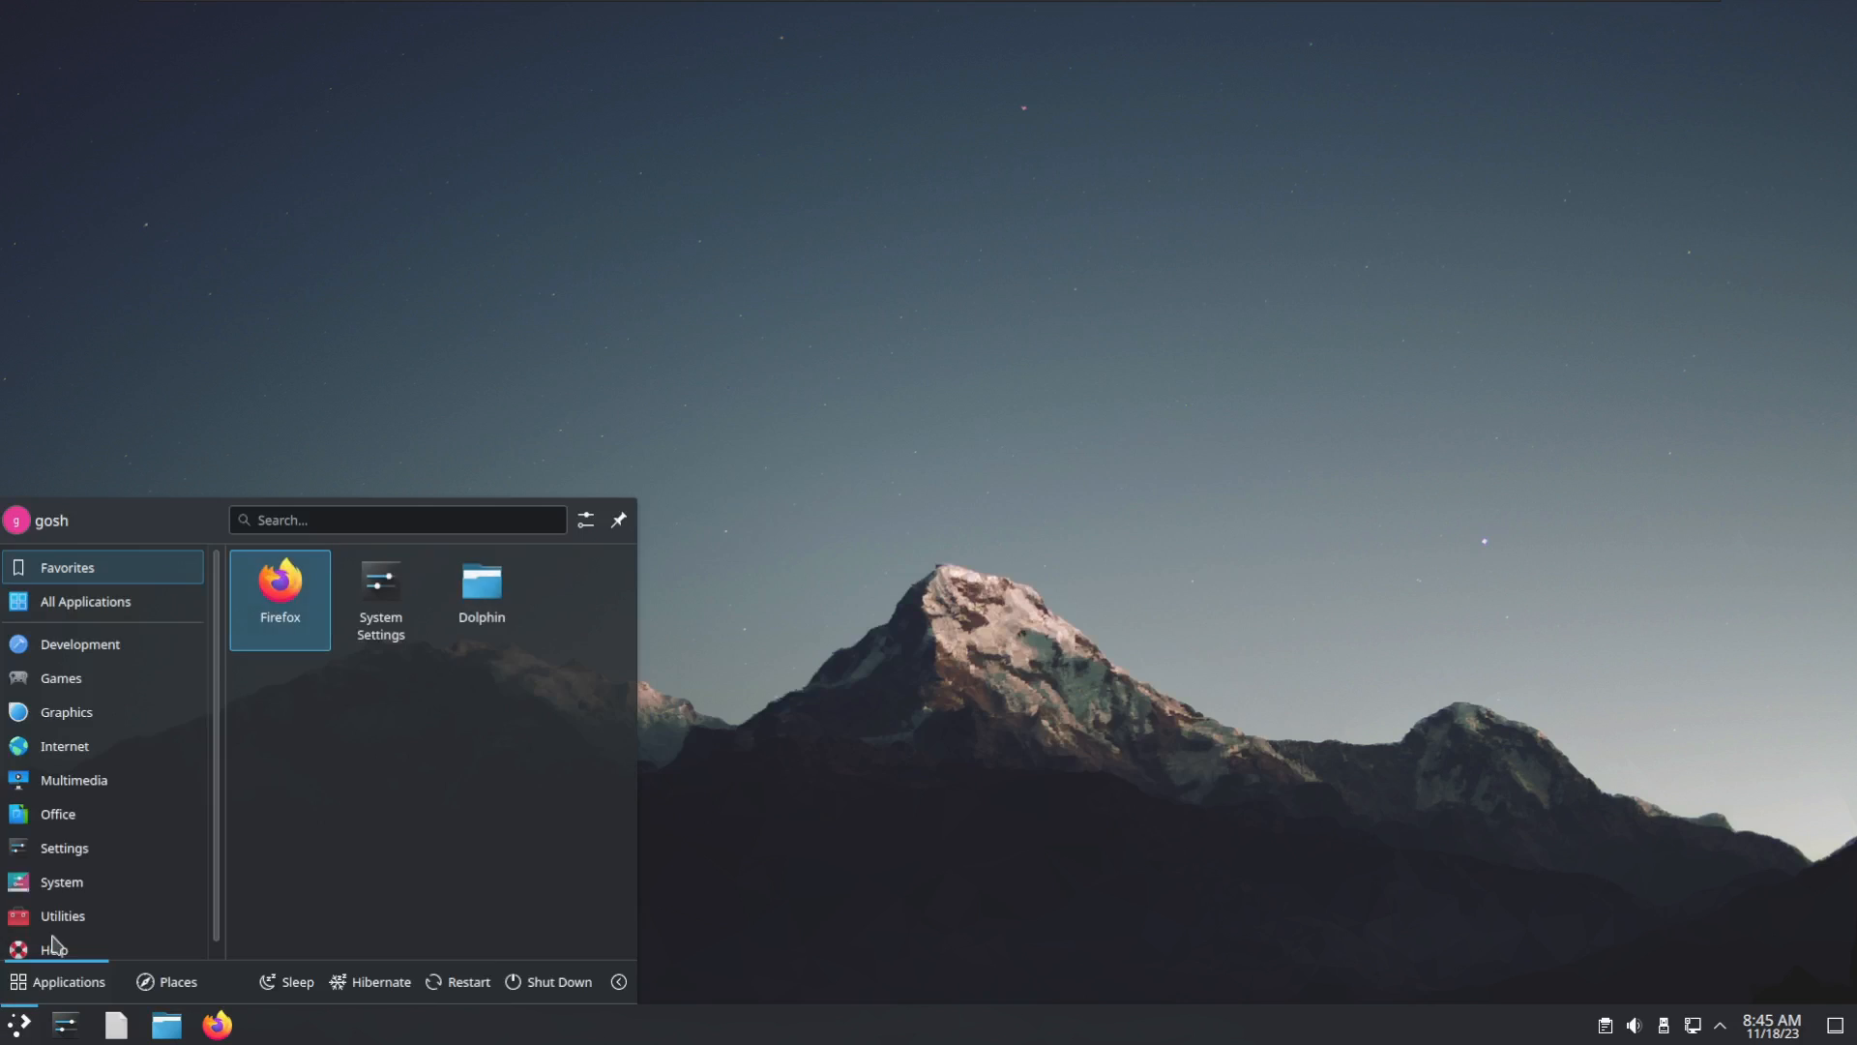
{"action": "left_click", "coordinate": [60, 677]}
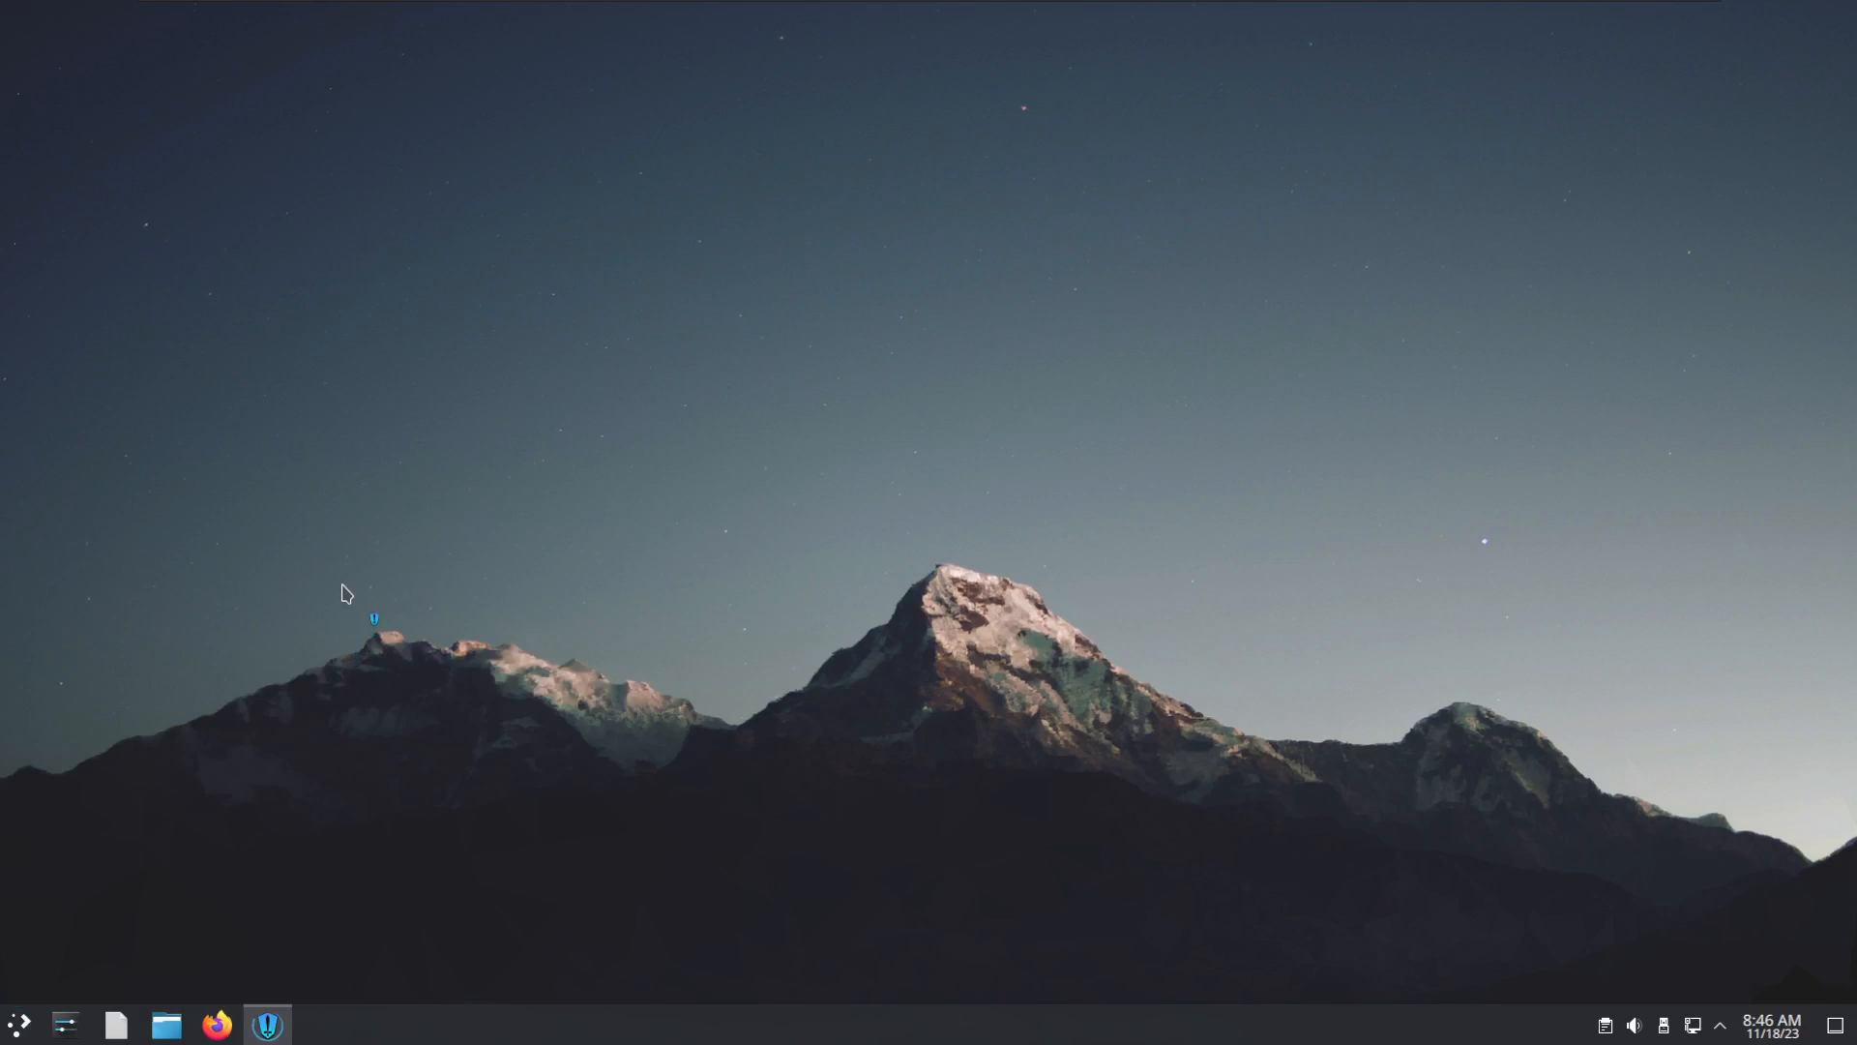
{"action": "left_click", "coordinate": [267, 1023]}
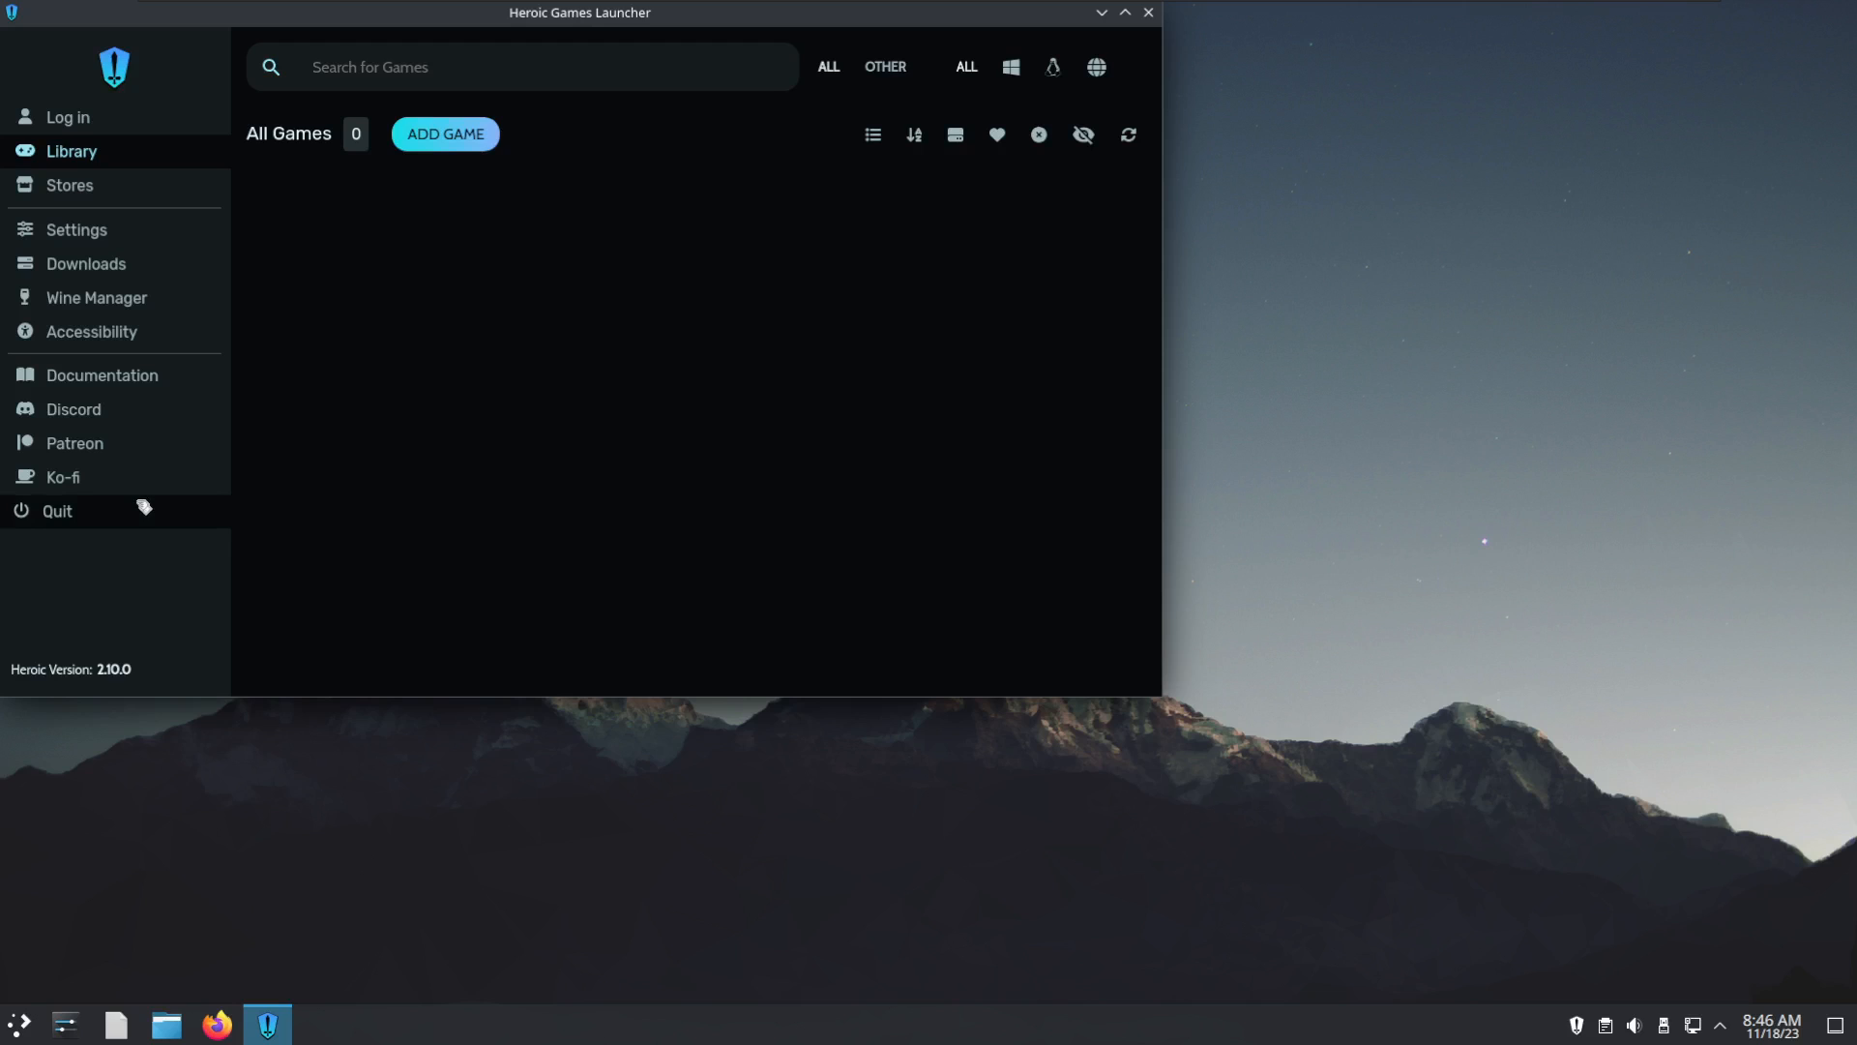
{"action": "mouse_move", "coordinate": [95, 331]}
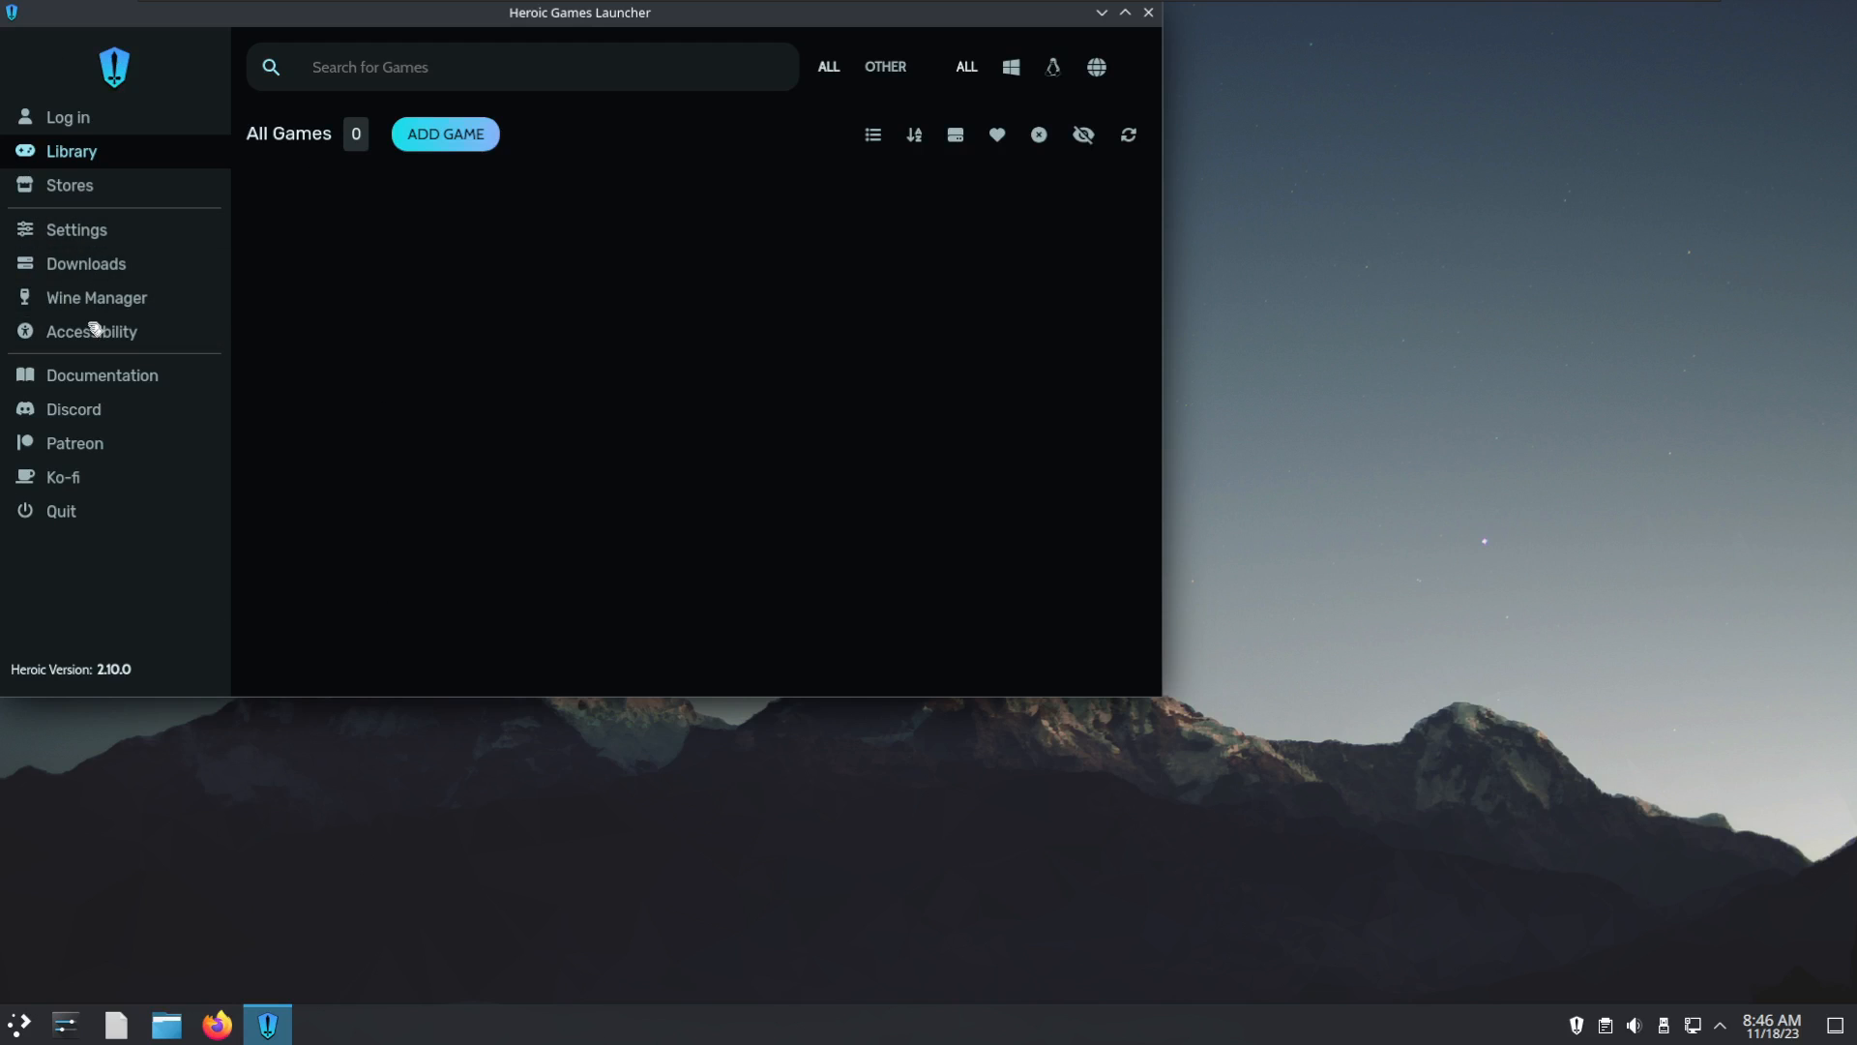
{"action": "left_click", "coordinate": [68, 186]}
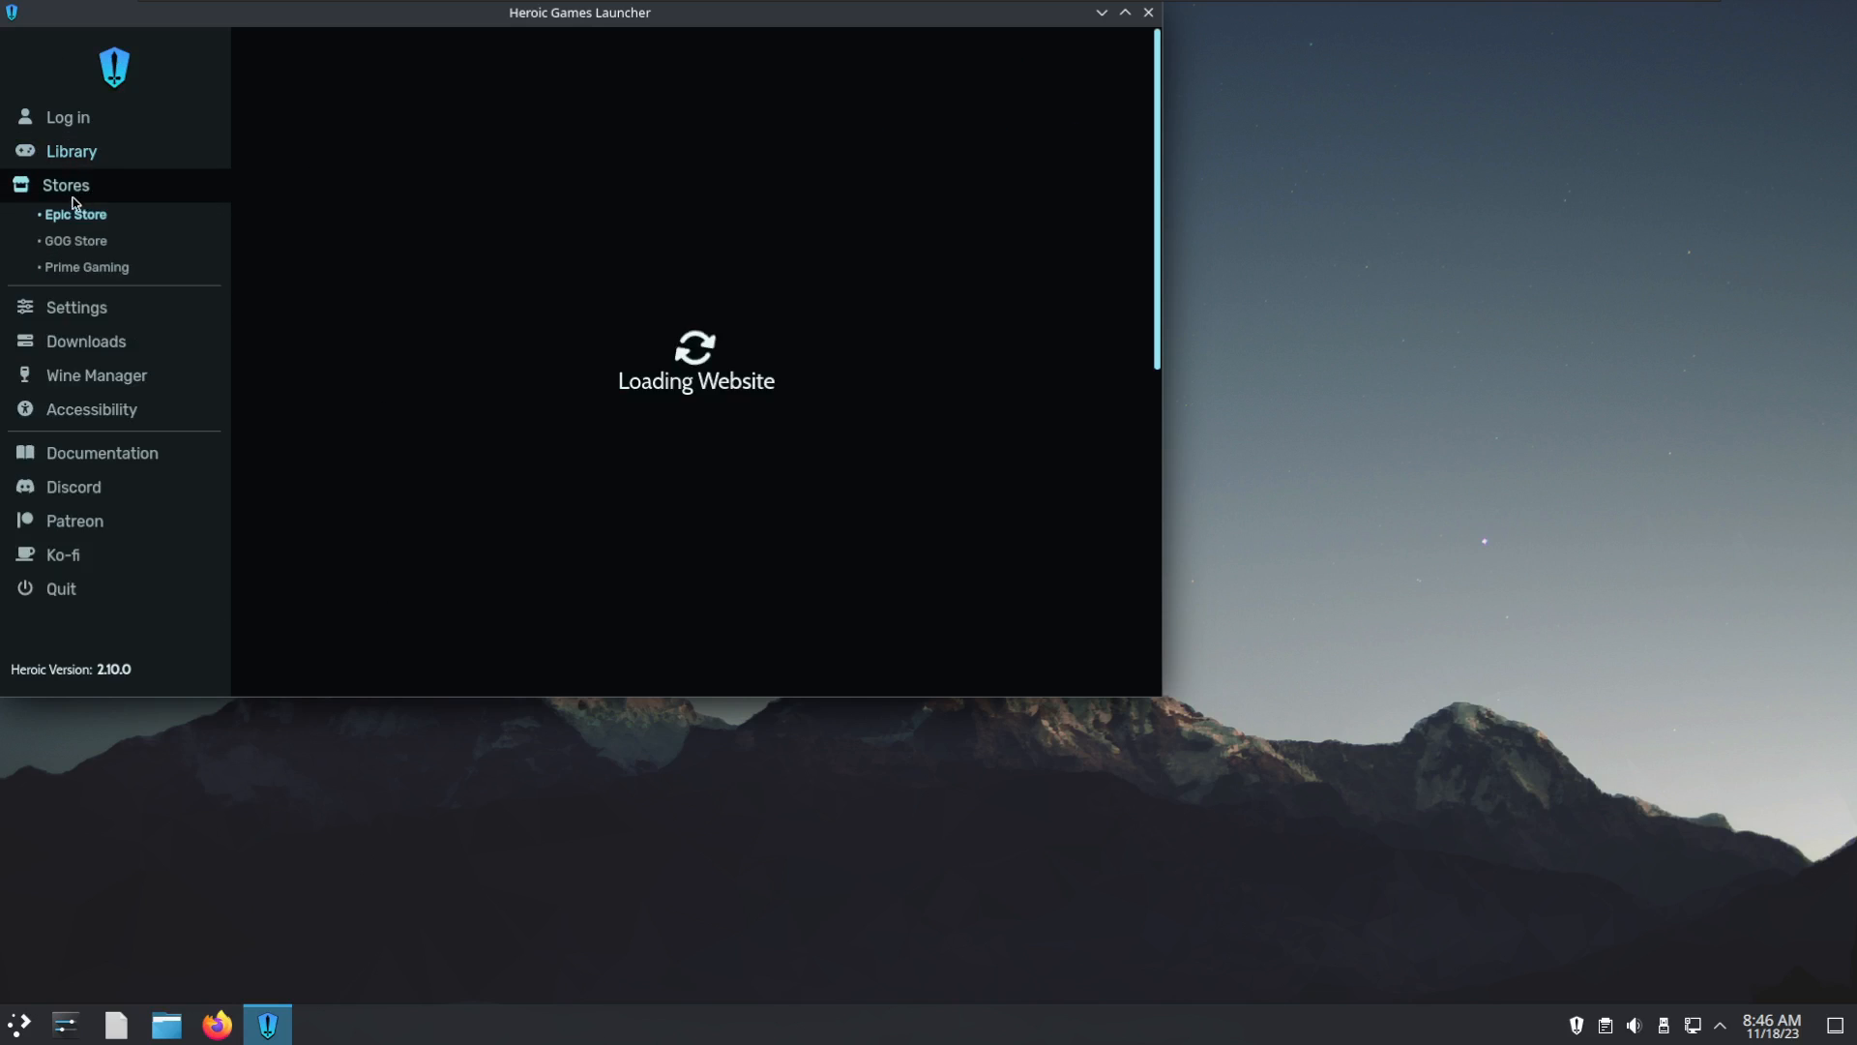
{"action": "left_click", "coordinate": [76, 215]}
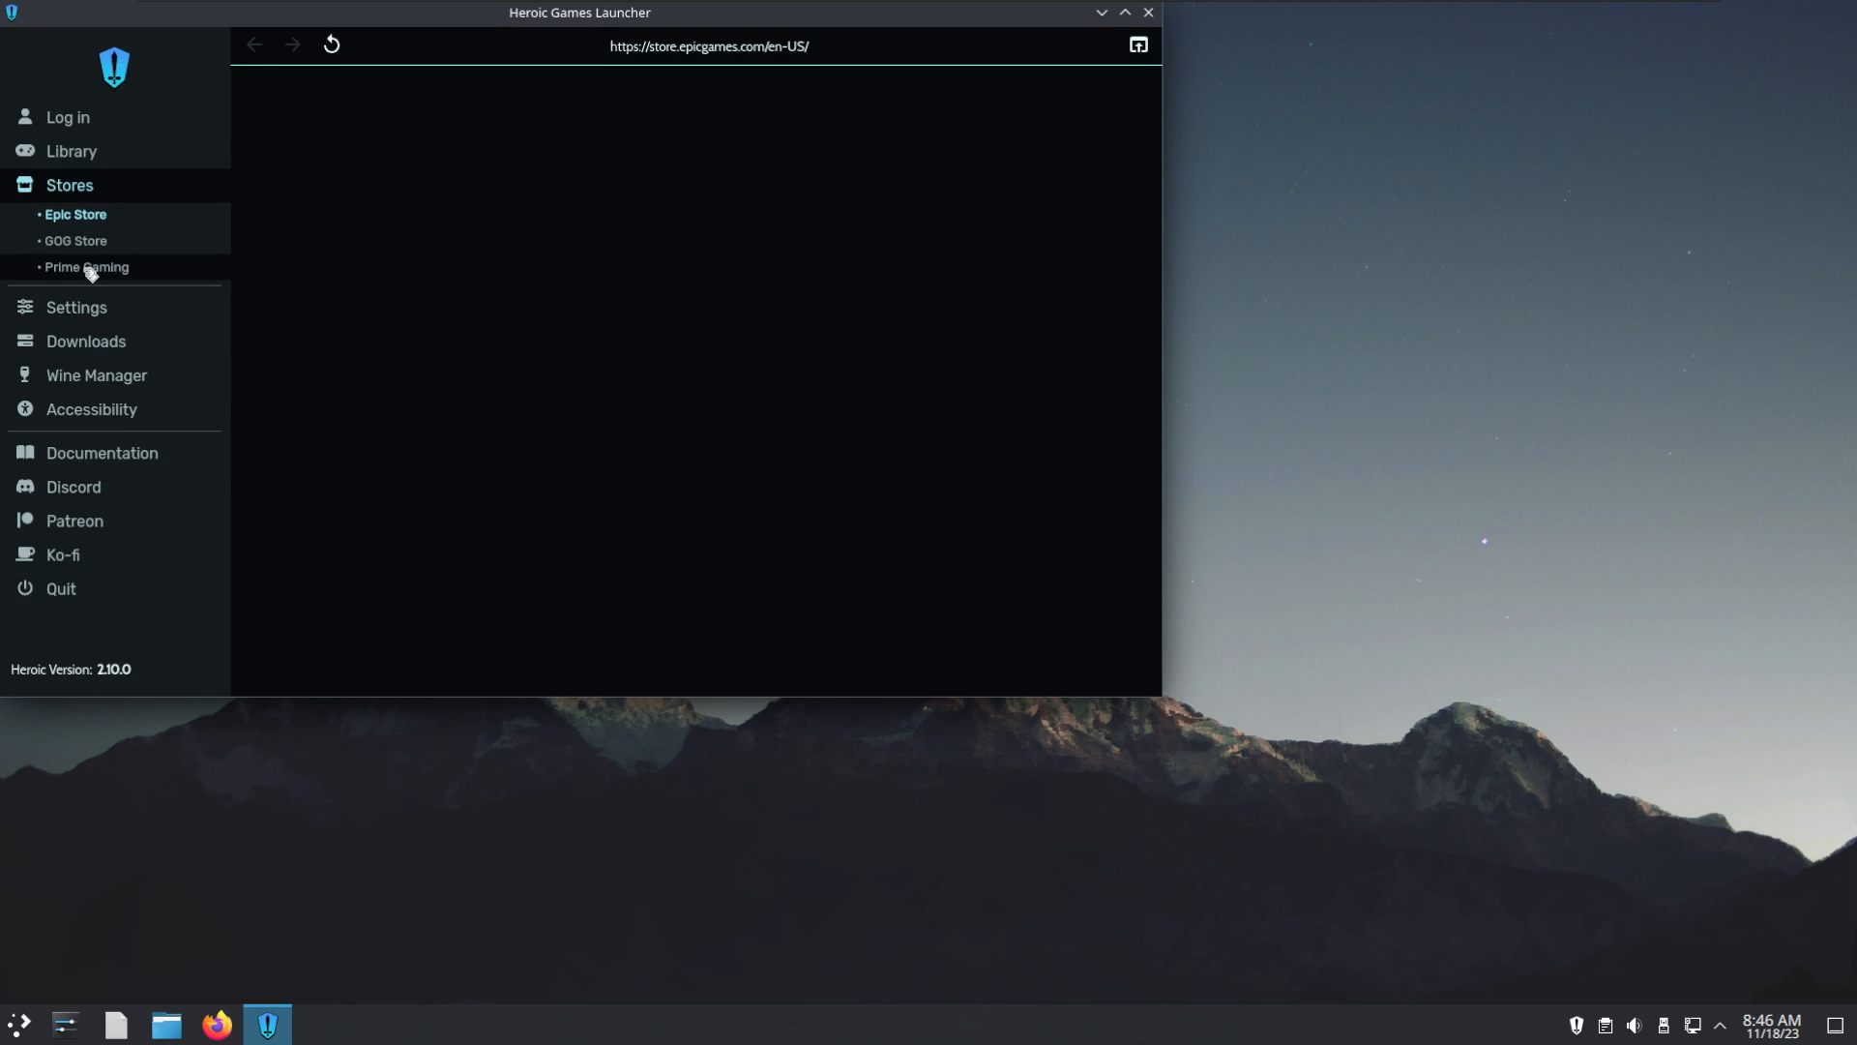
{"action": "left_click", "coordinate": [85, 267]}
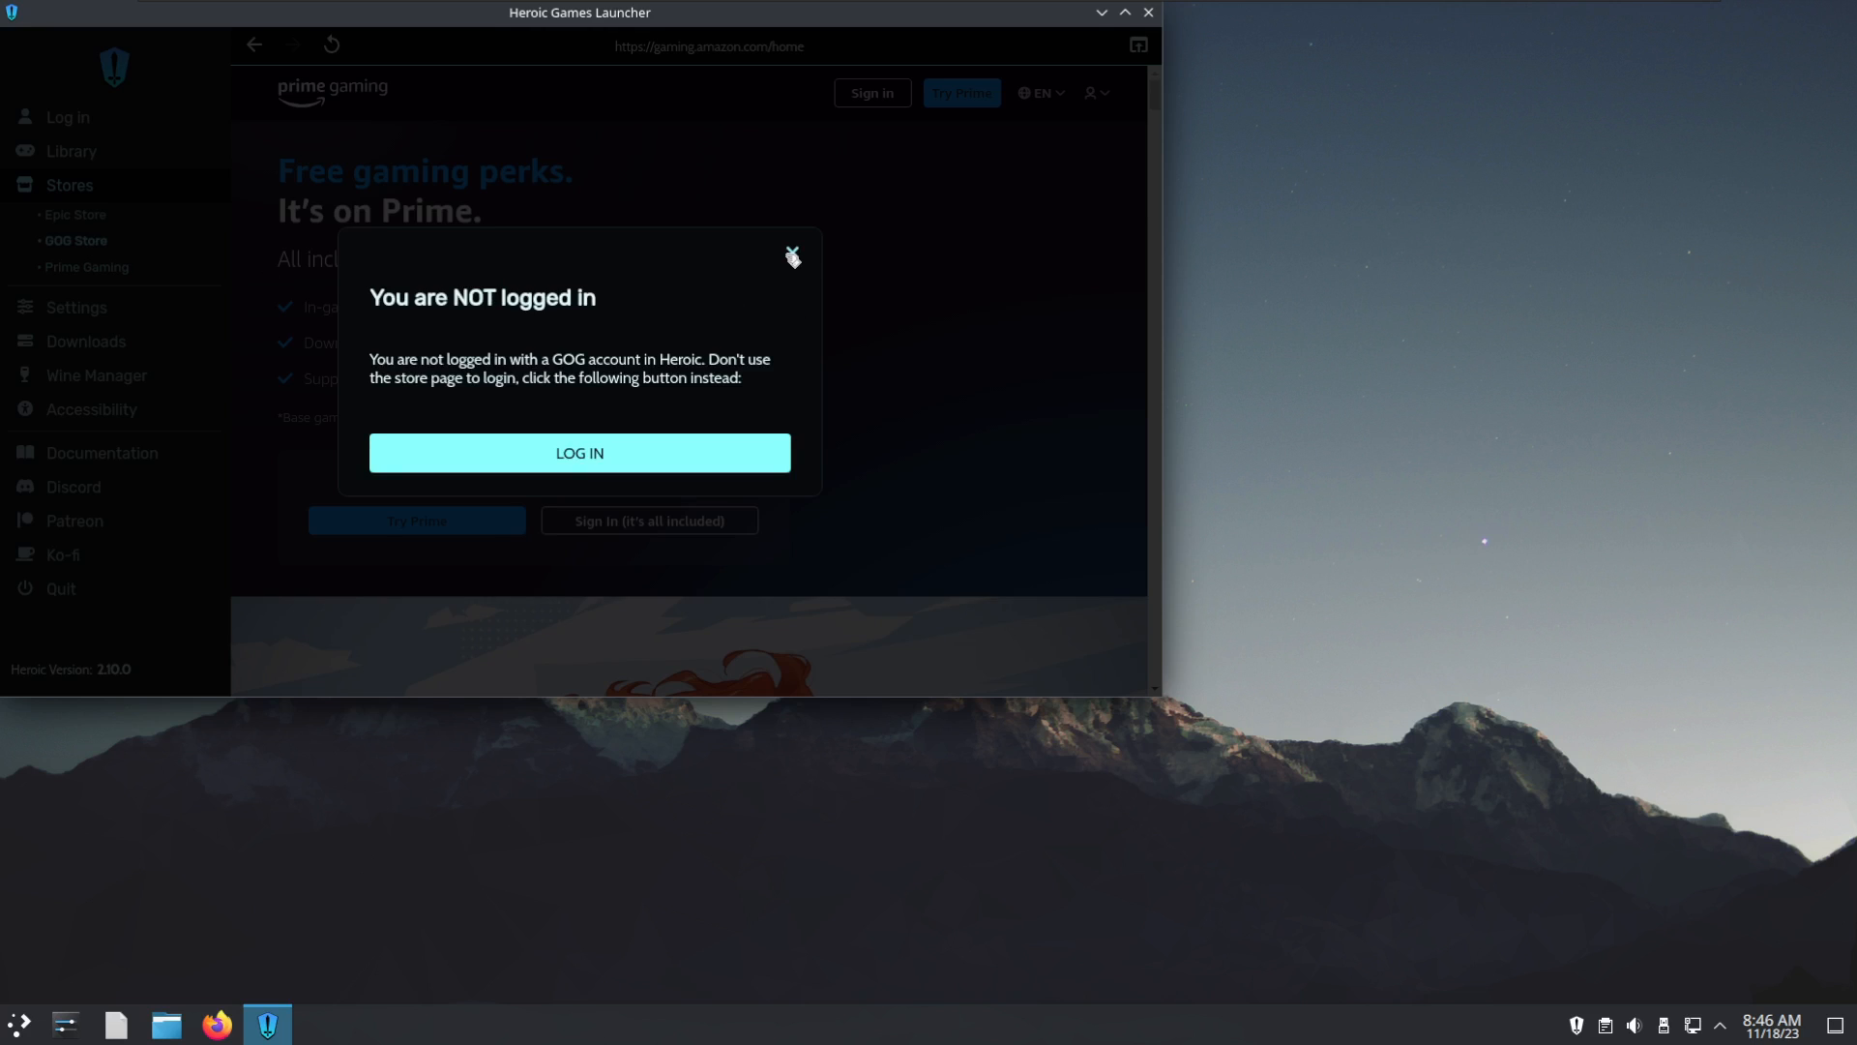
{"action": "left_click", "coordinate": [87, 267]}
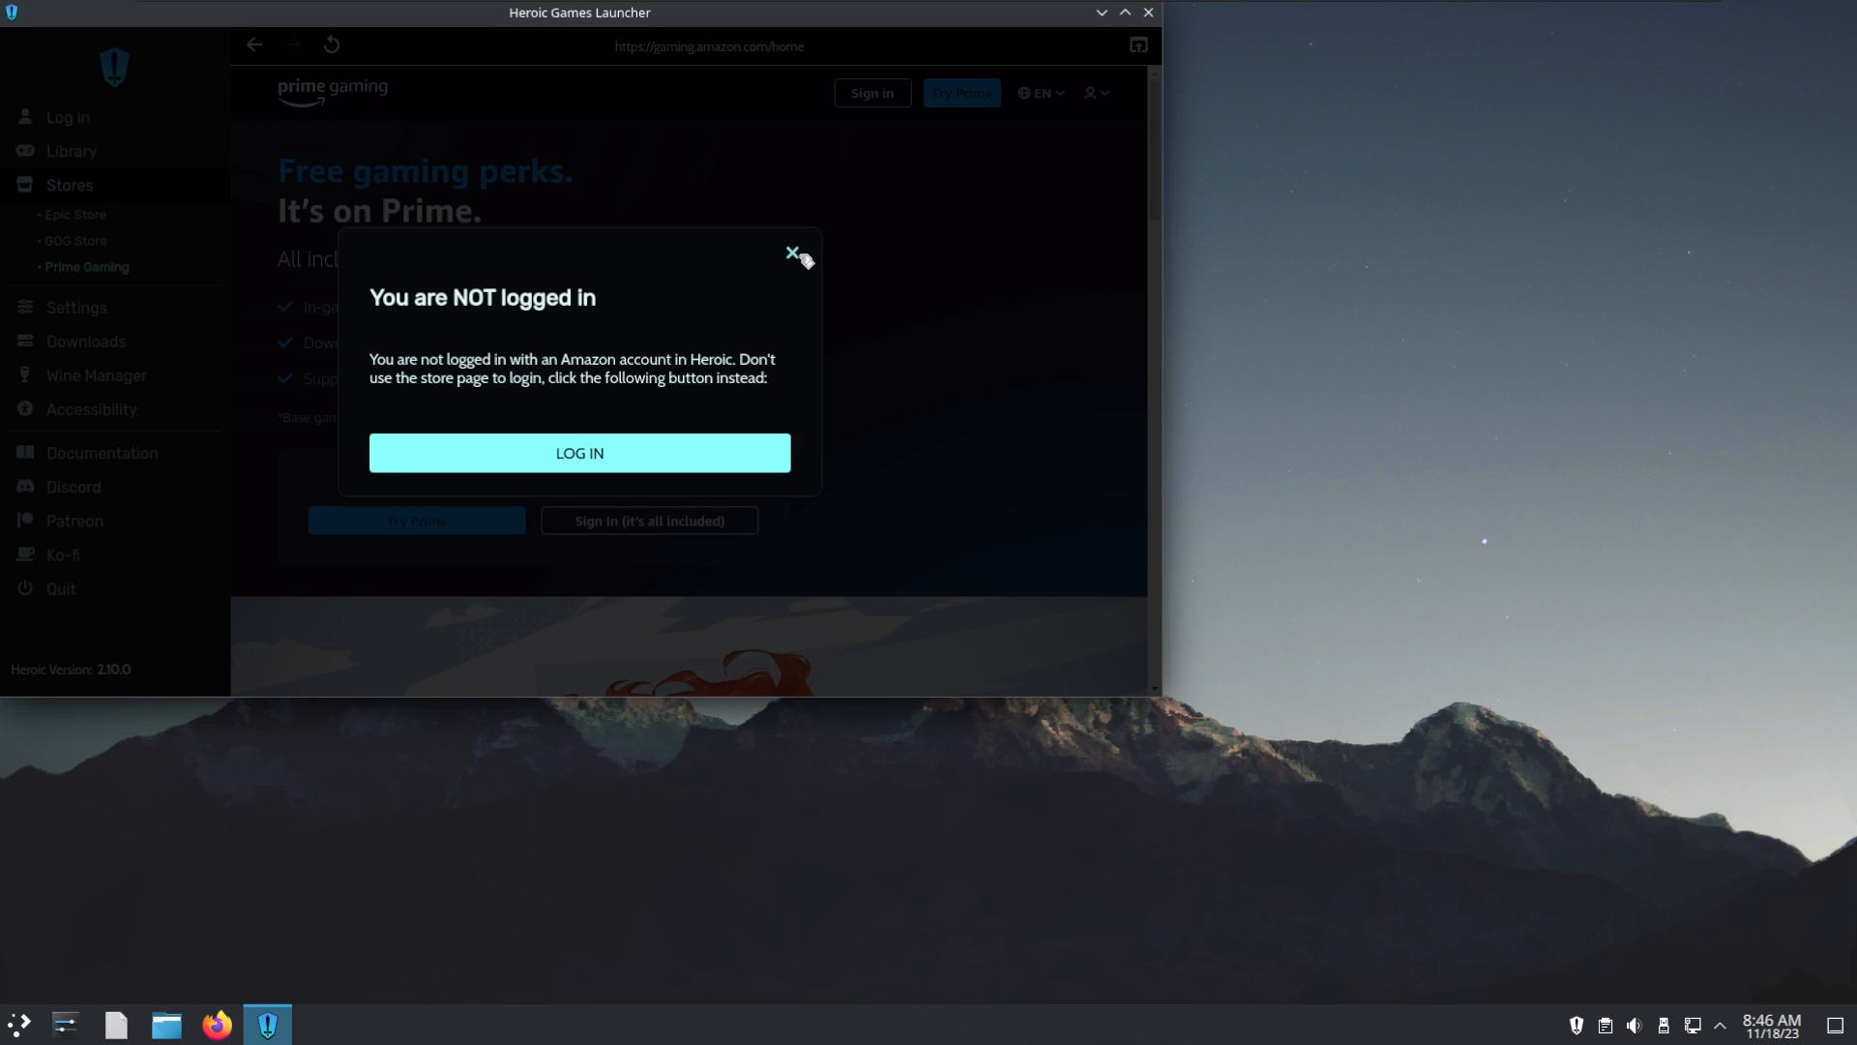
{"action": "left_click", "coordinate": [791, 253]}
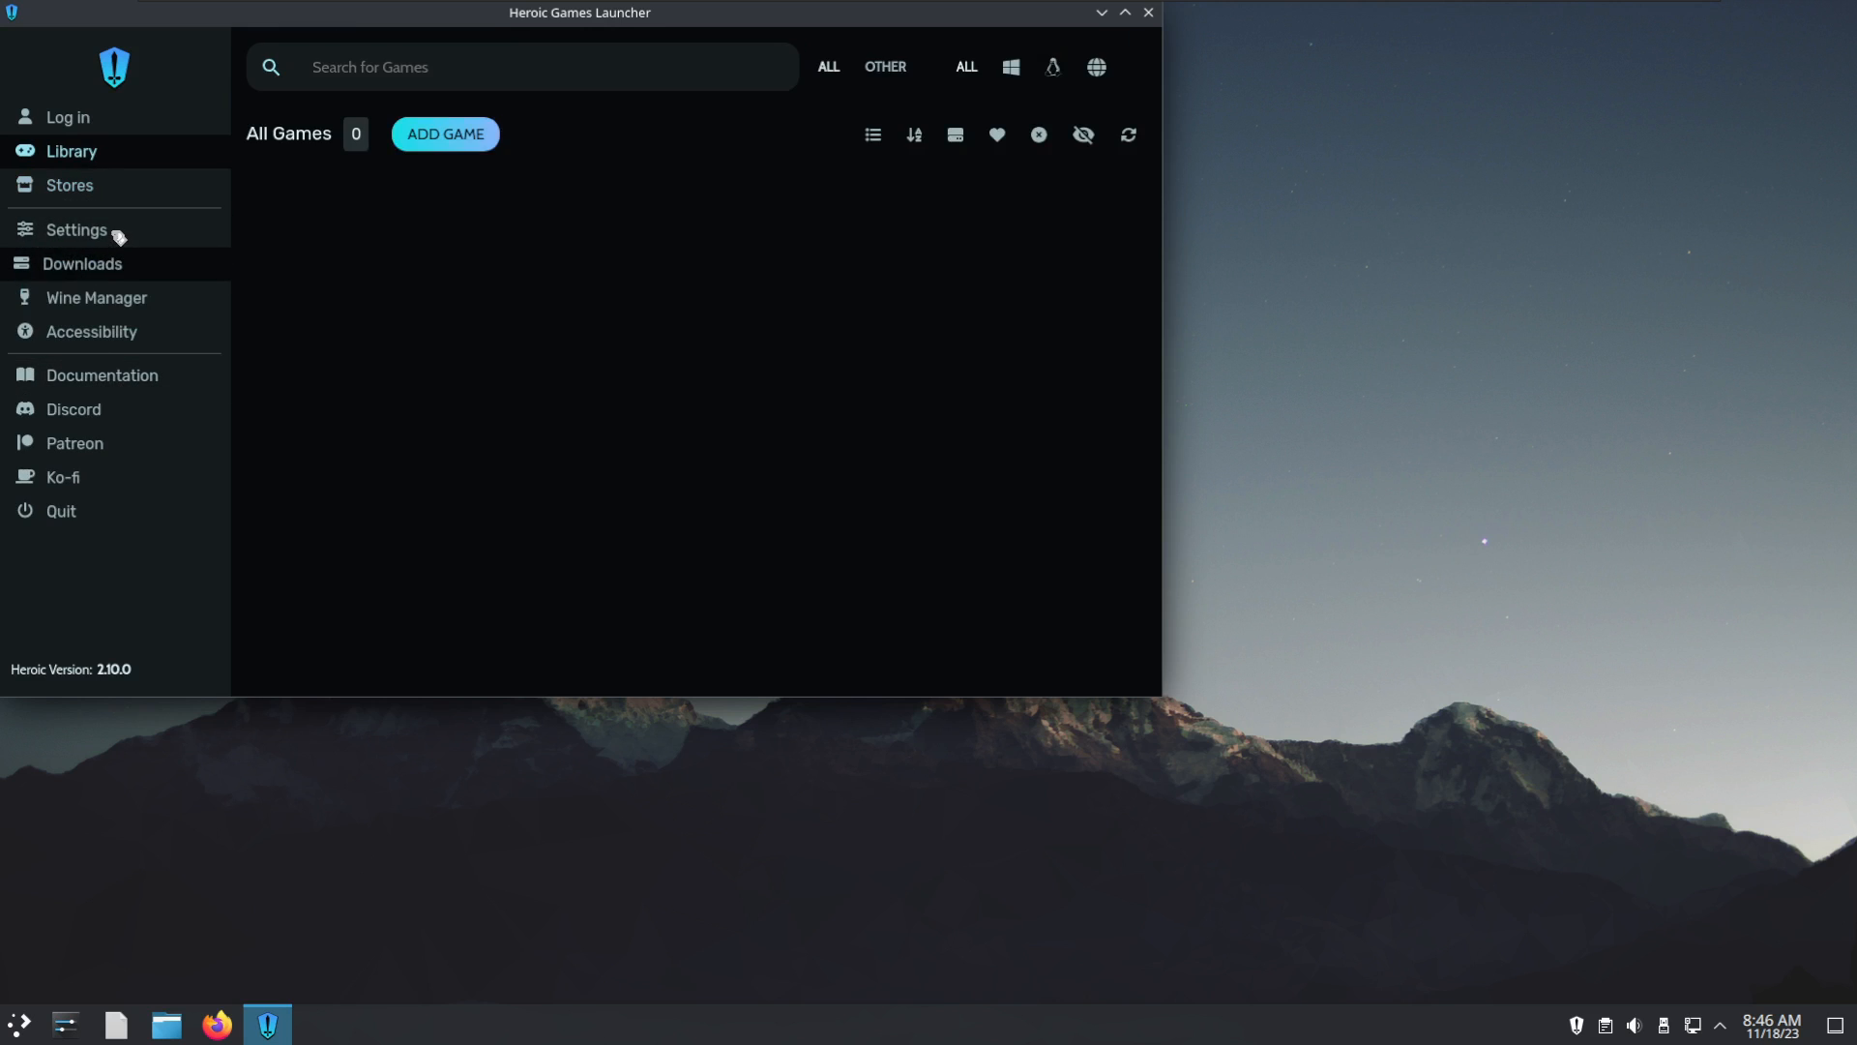
{"action": "left_click", "coordinate": [97, 298]}
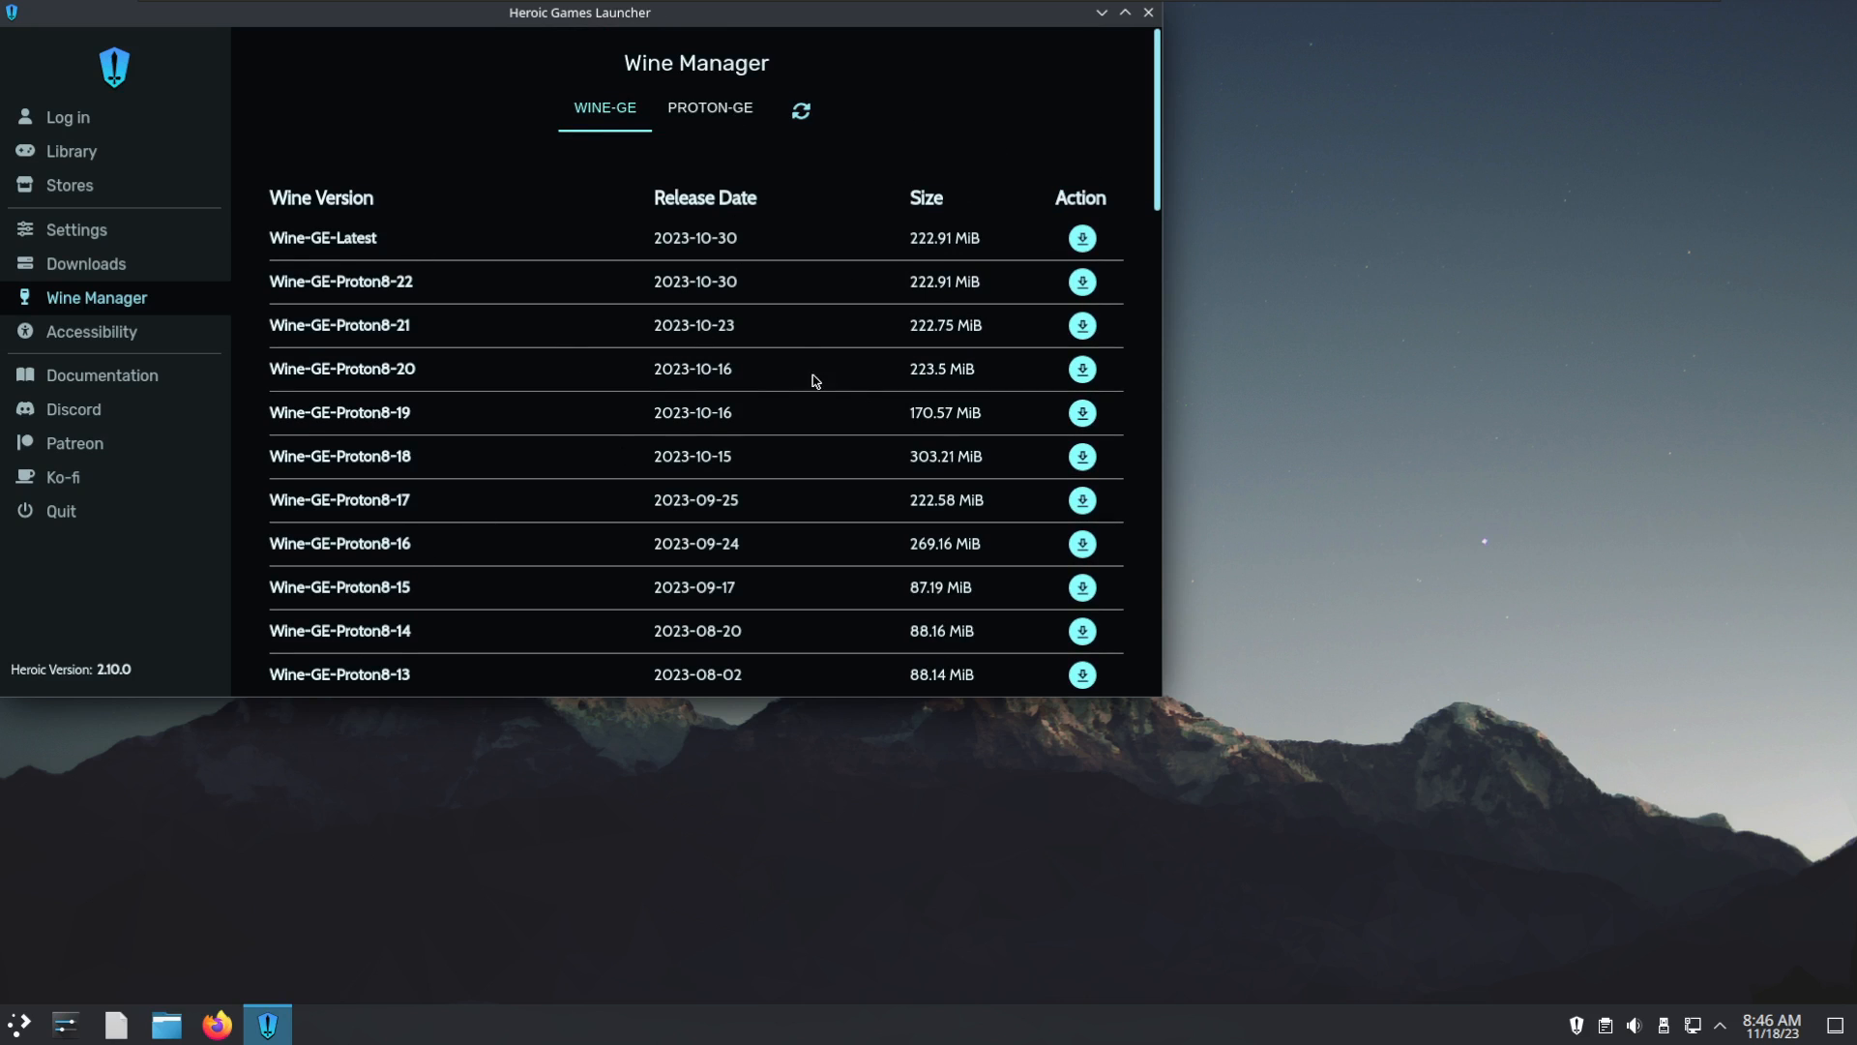
Step: Browse the Proton-GE version list in Heroic's Wine Manager
{"action": "left_click", "coordinate": [710, 108]}
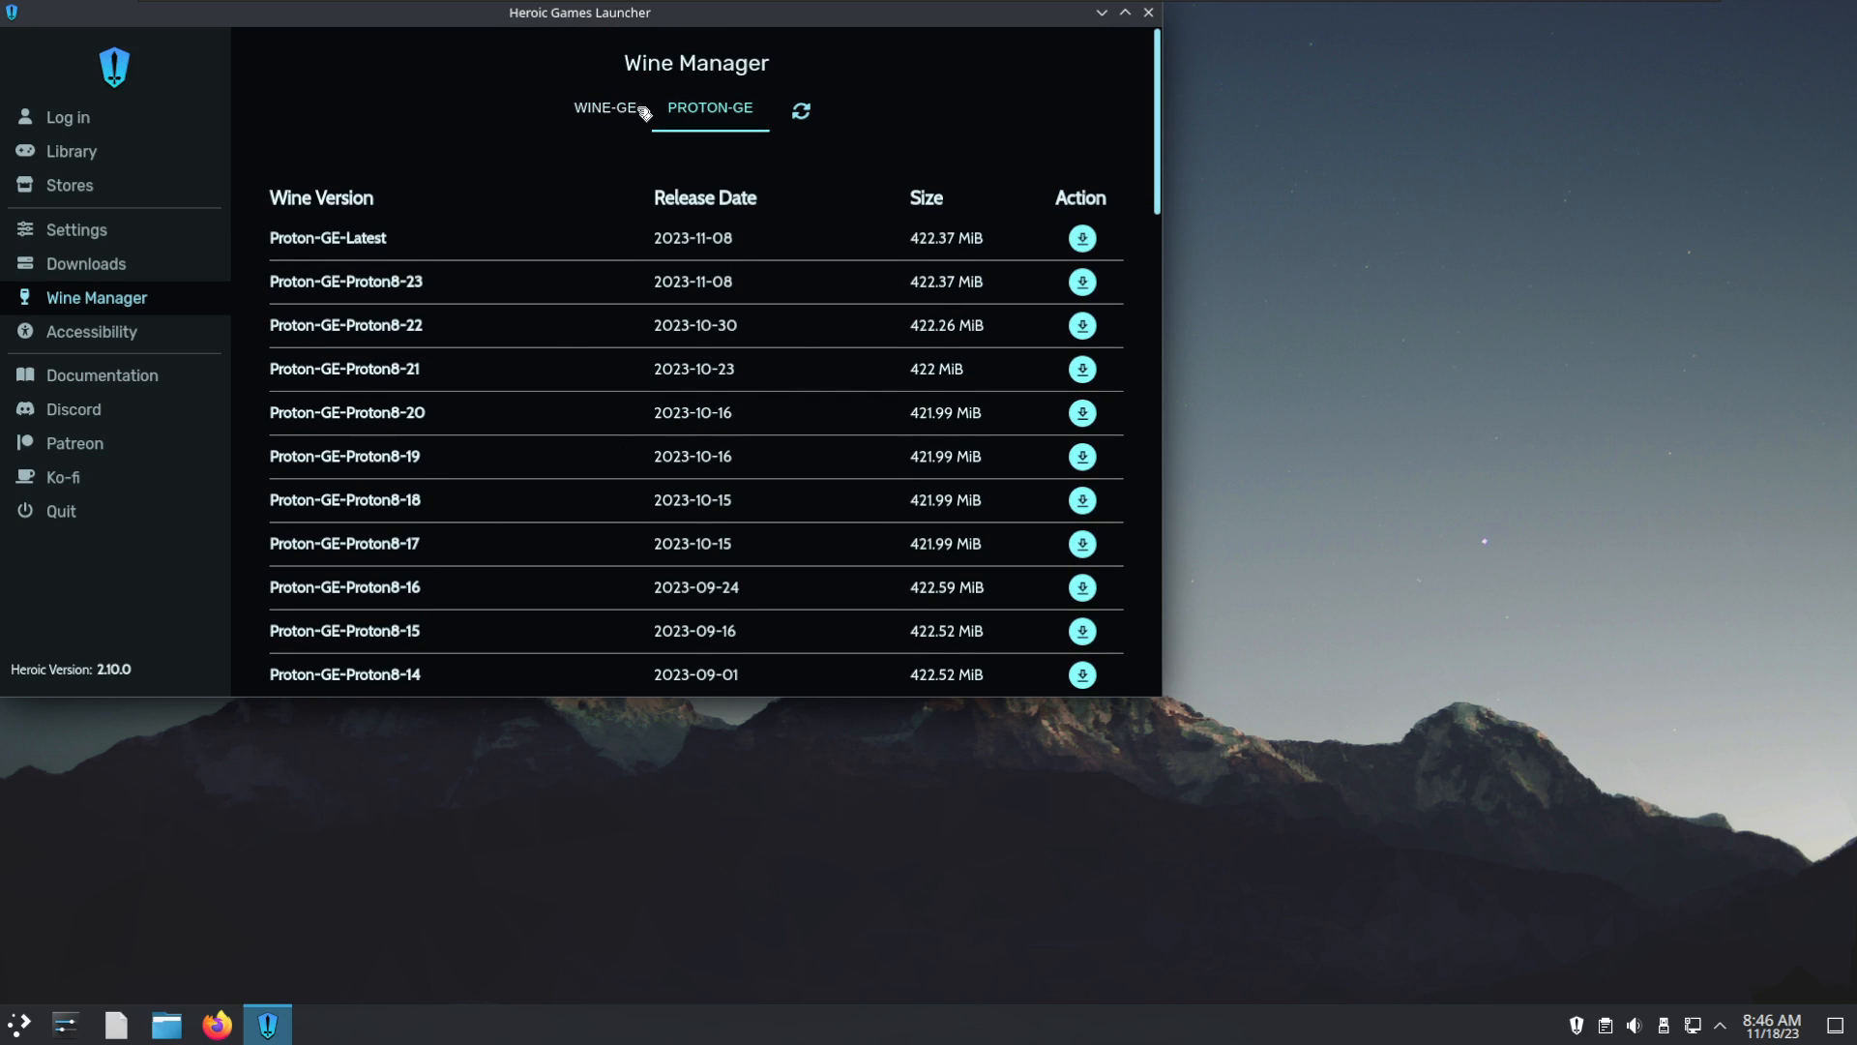
{"action": "mouse_move", "coordinate": [729, 108]}
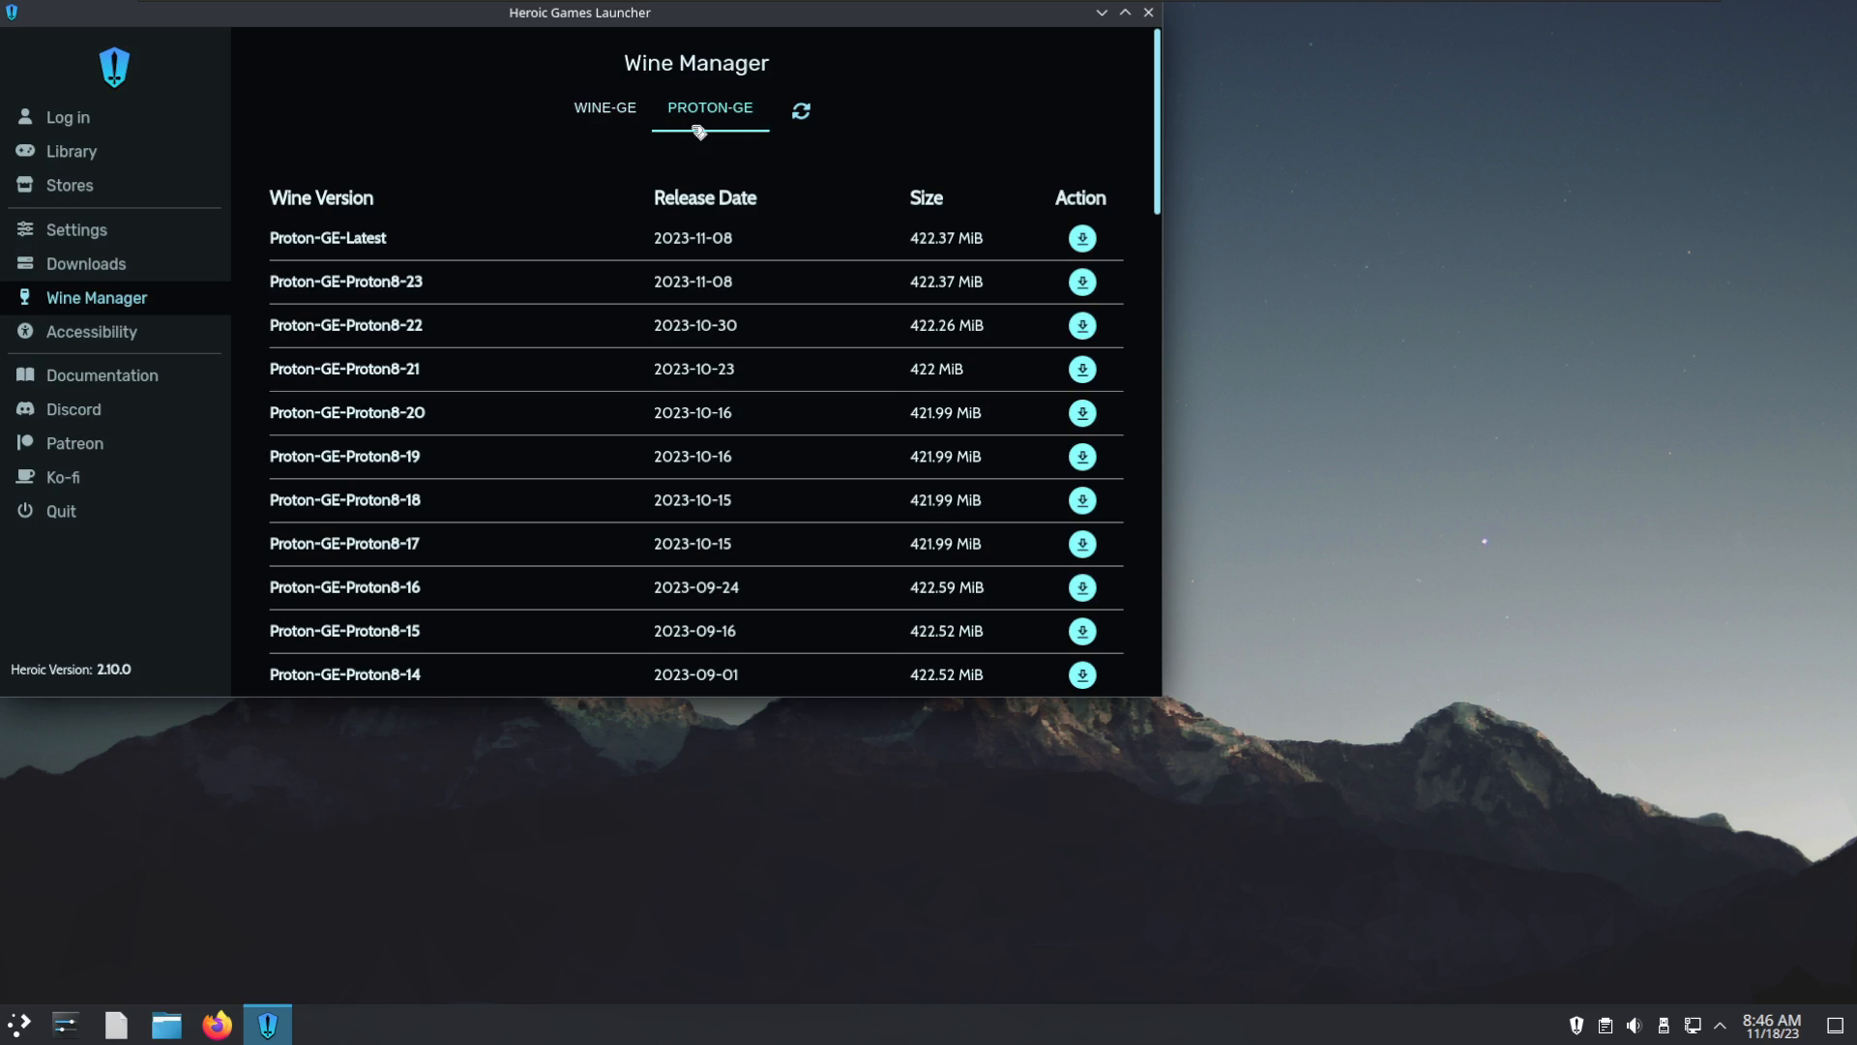
{"action": "mouse_move", "coordinate": [671, 559]}
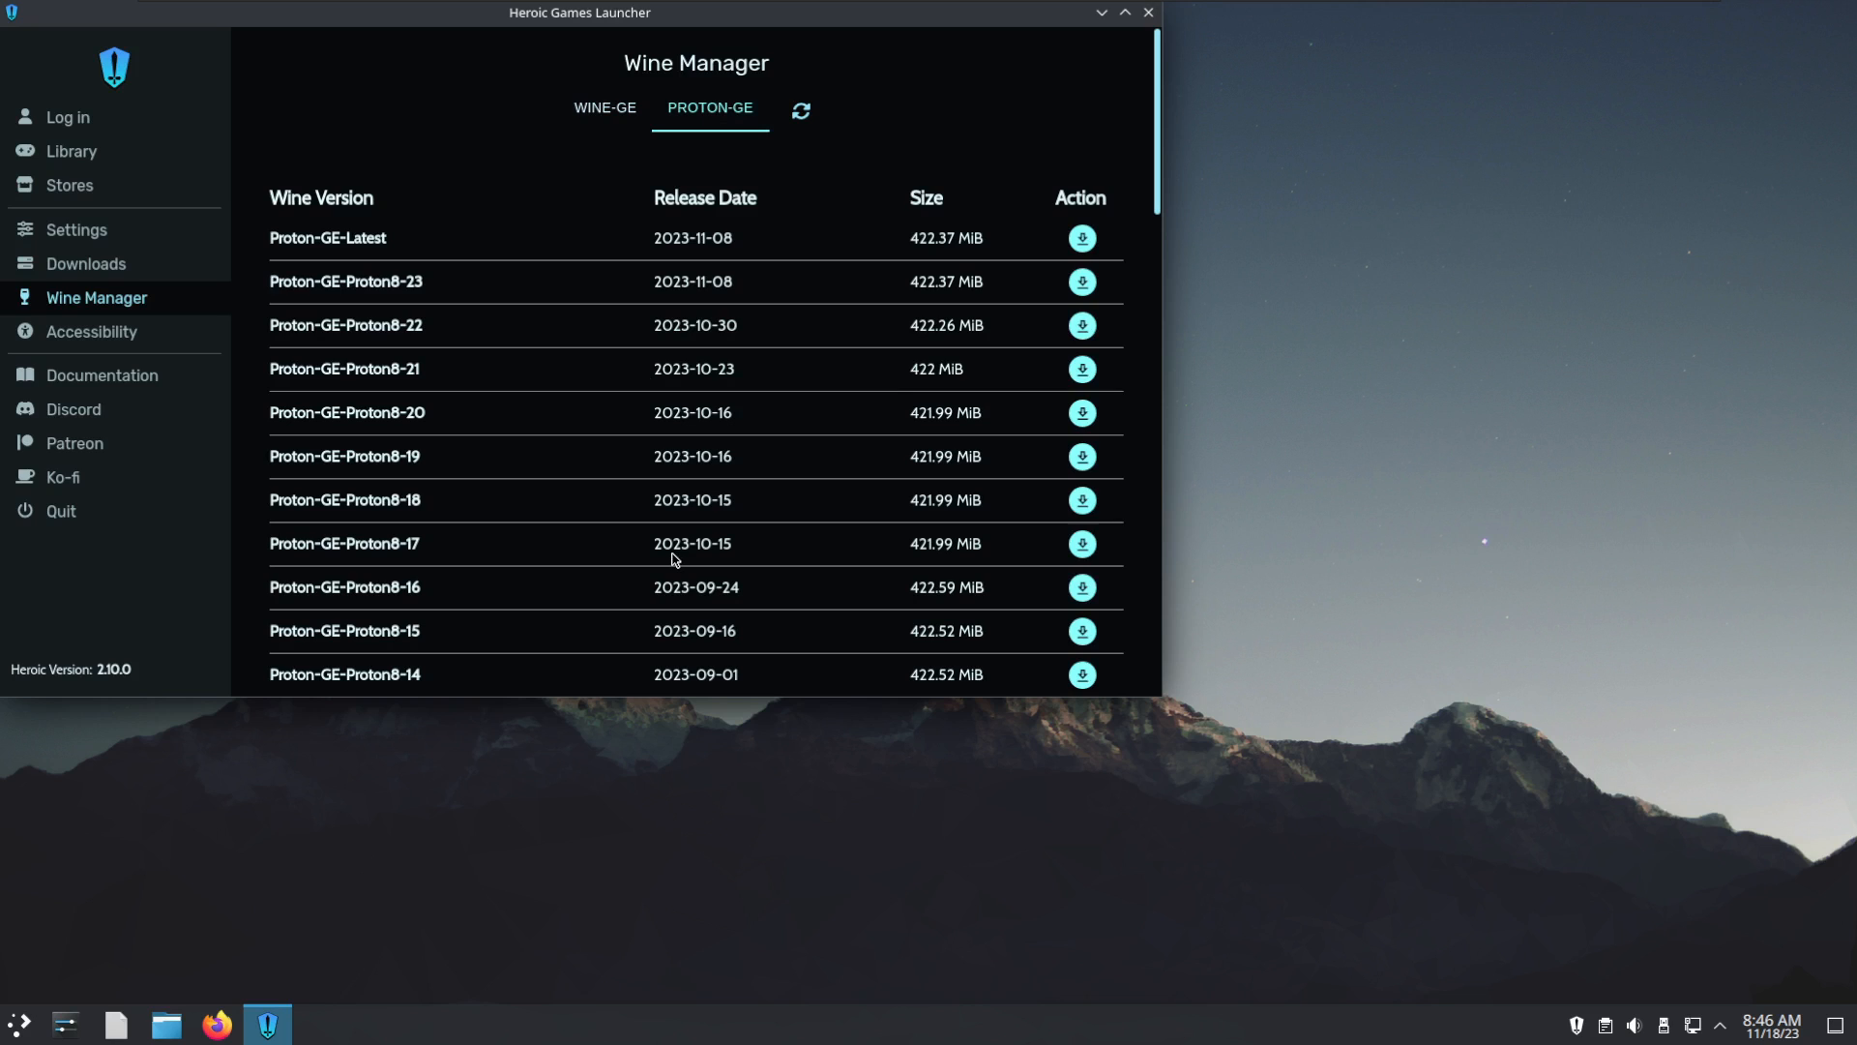
{"action": "scroll", "scroll_direction": "down", "scroll_amount": 3}
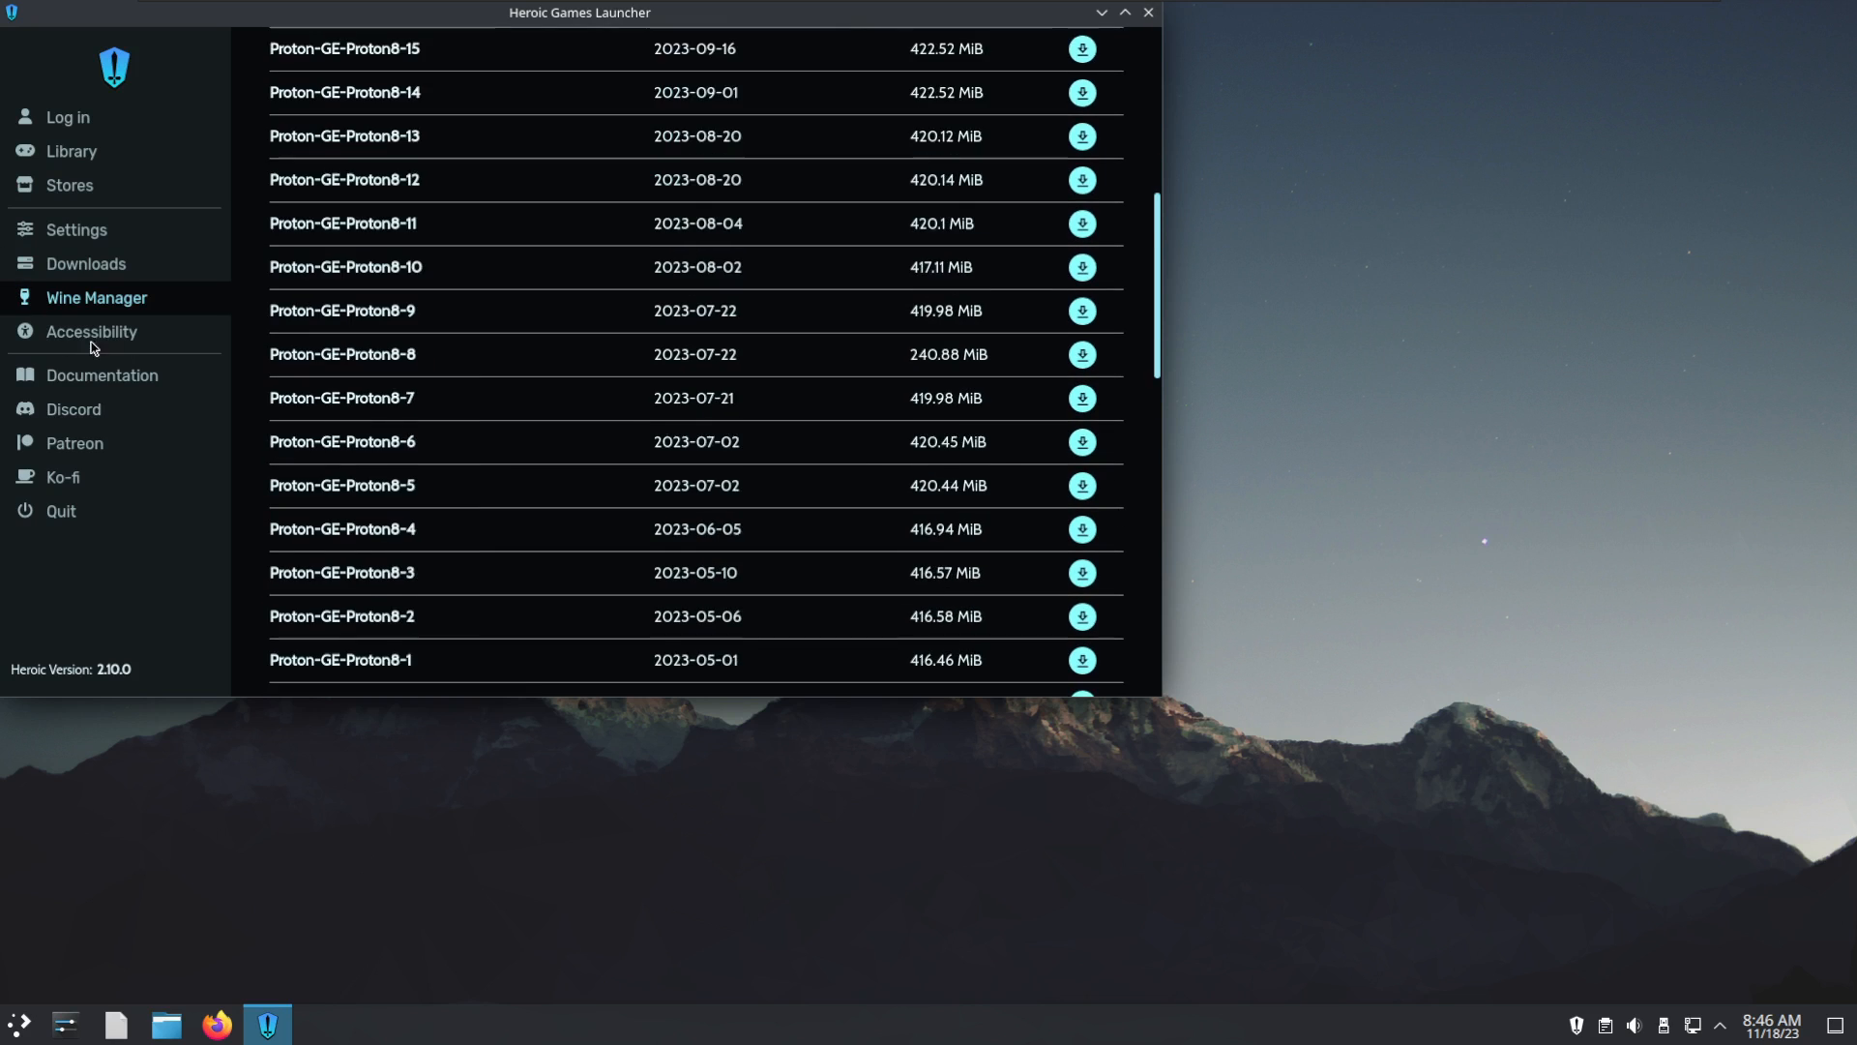
{"action": "scroll", "scroll_direction": "up", "scroll_amount": 3}
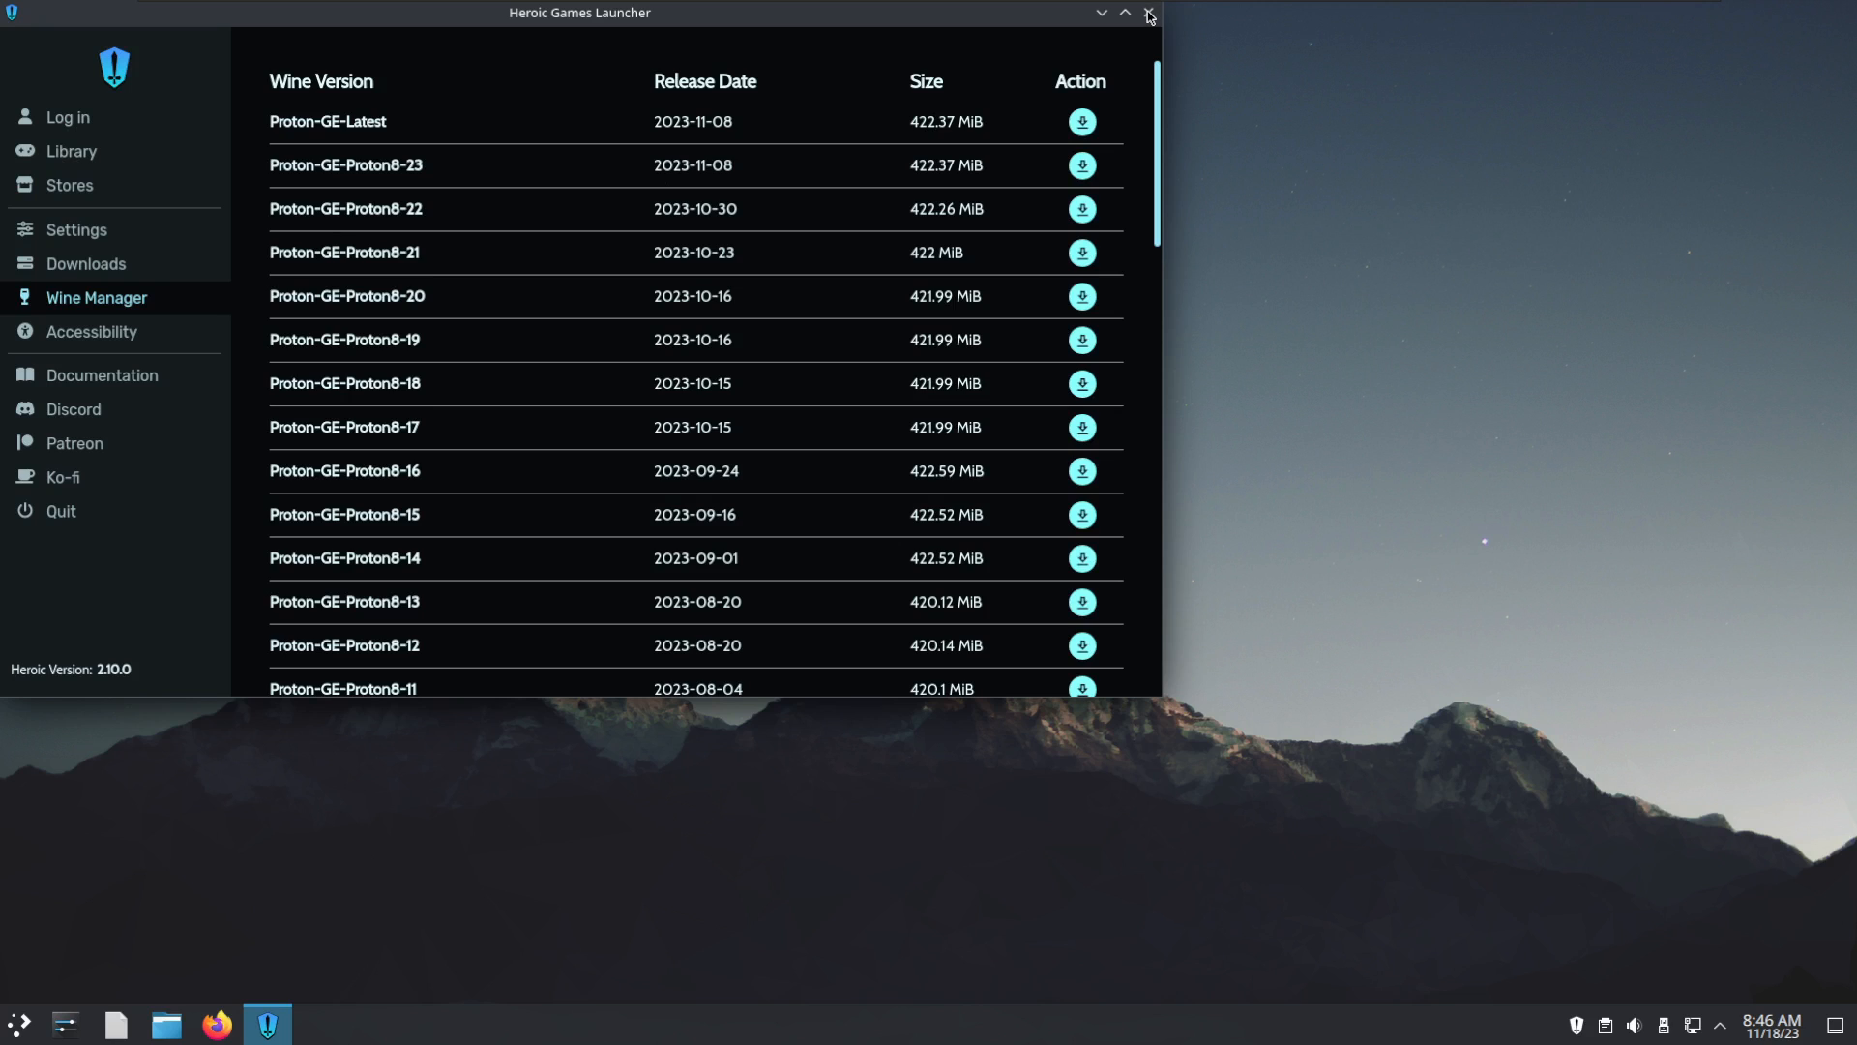
Step: Leave the Wine Manager back to the Library and bring up the application launcher
{"action": "left_click", "coordinate": [72, 151]}
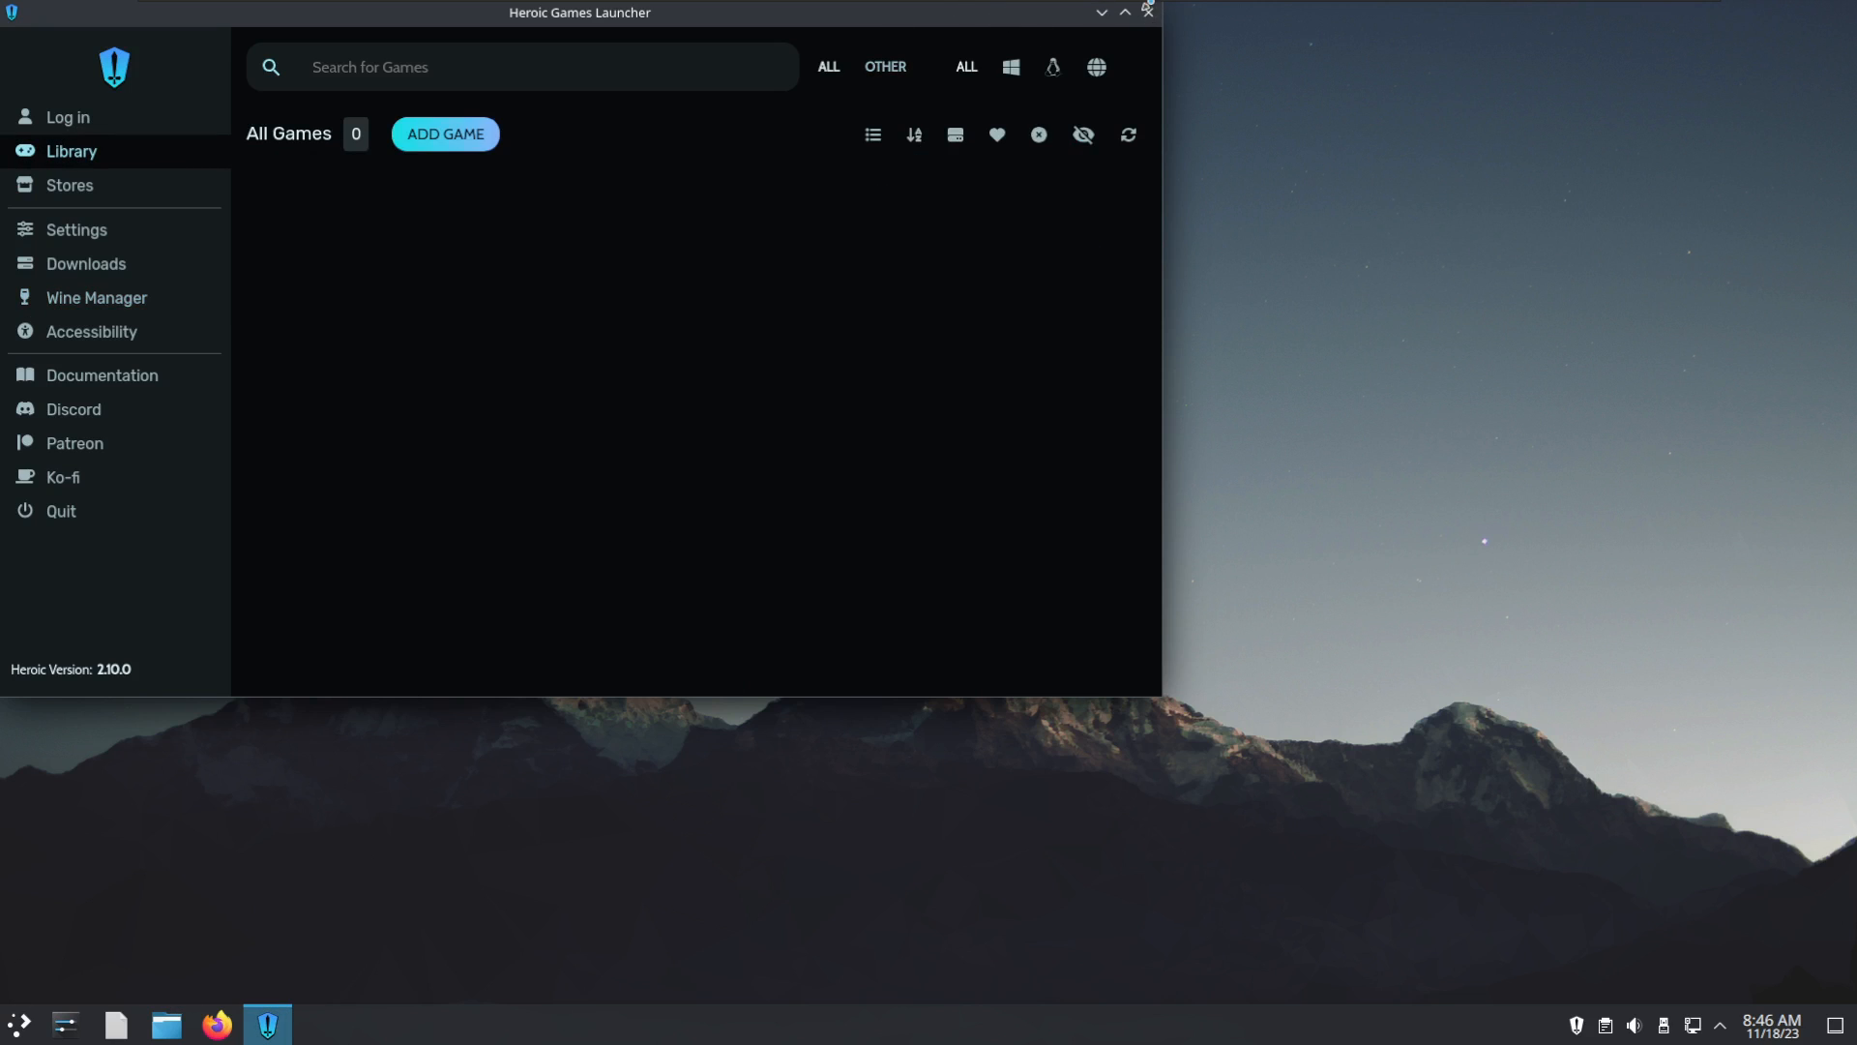
{"action": "left_click", "coordinate": [1144, 11]}
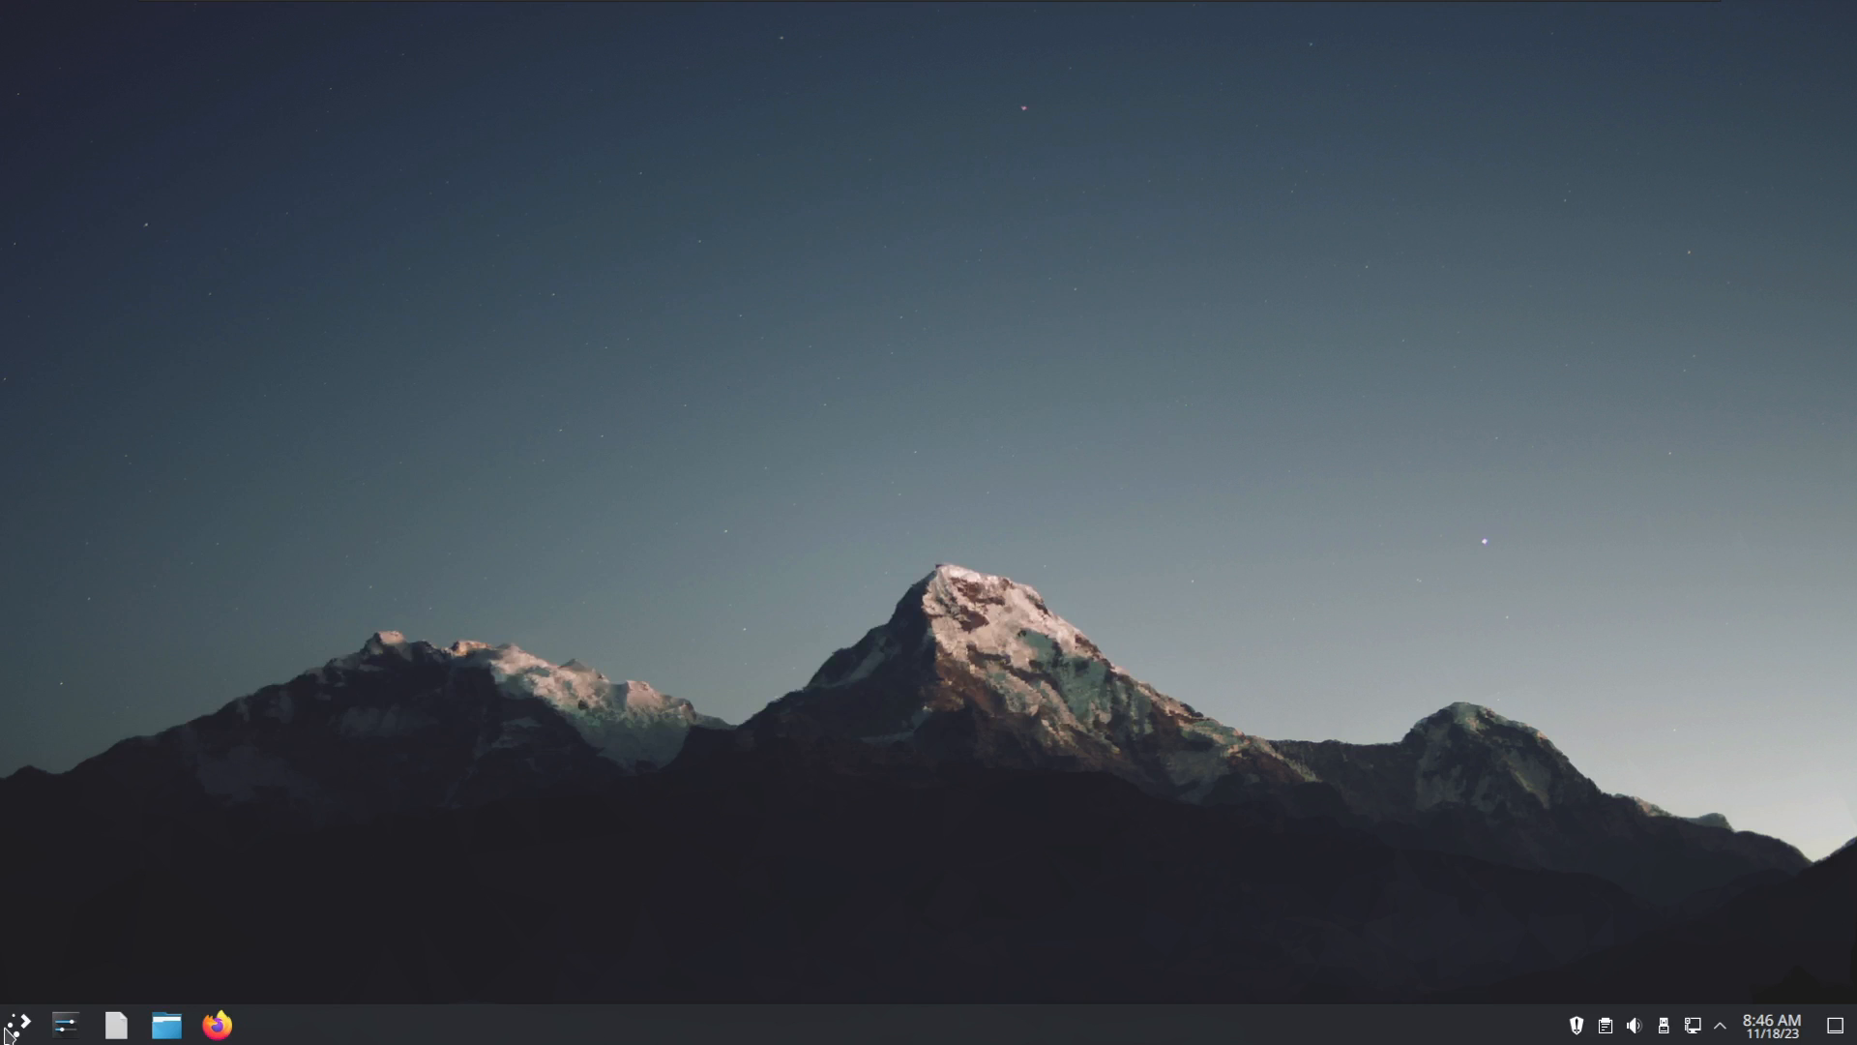
{"action": "left_click", "coordinate": [18, 1023]}
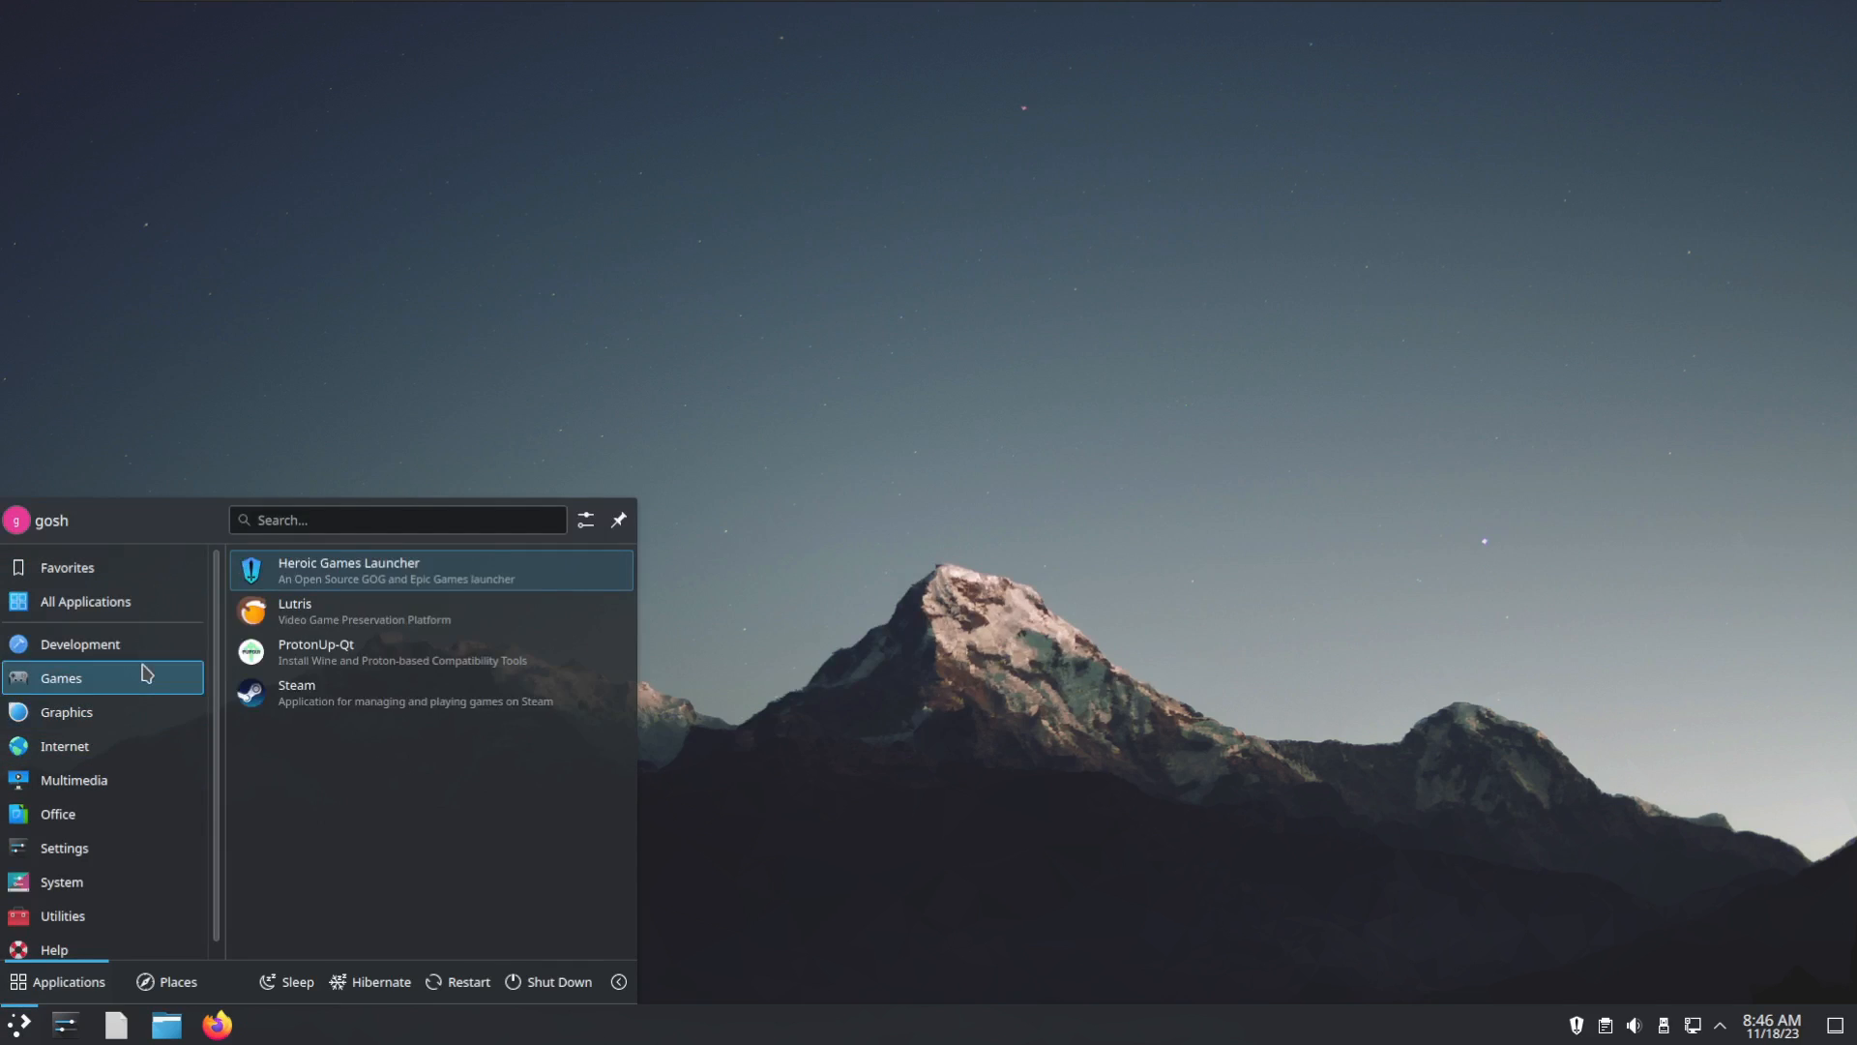
{"action": "left_click", "coordinate": [315, 652]}
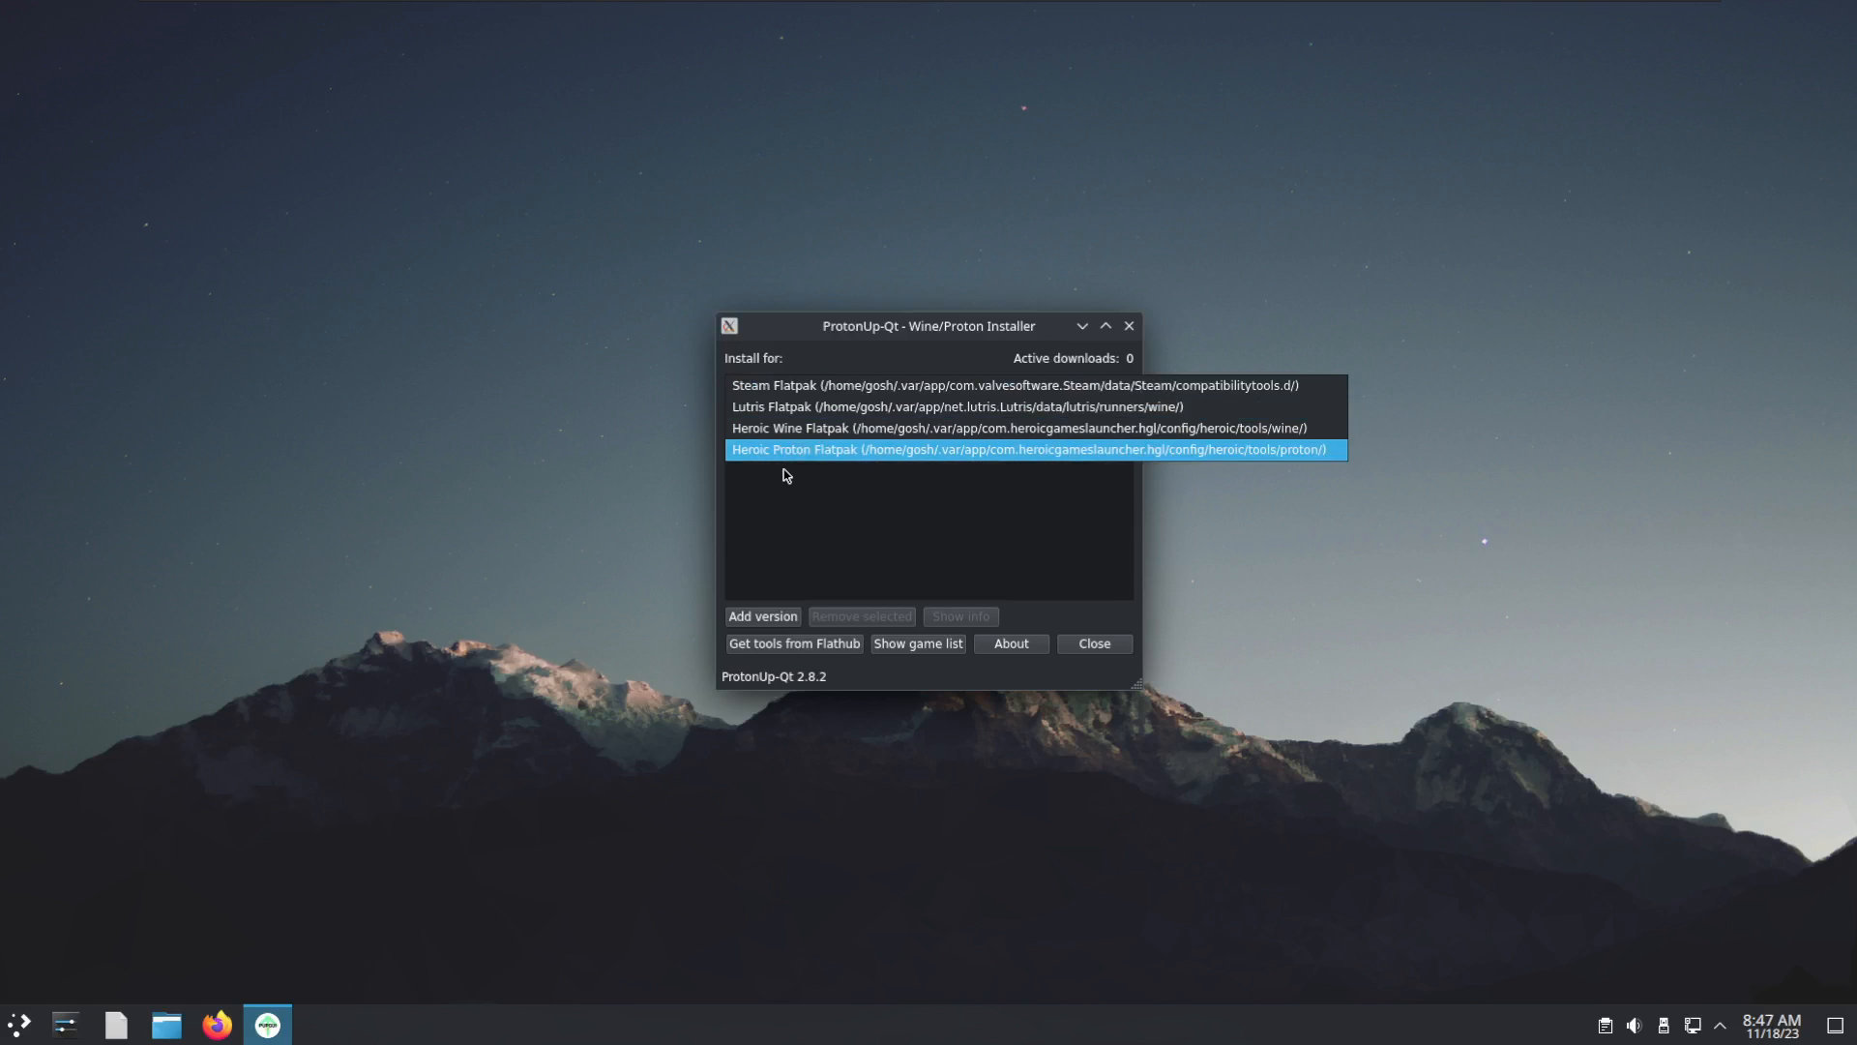
{"action": "left_click", "coordinate": [888, 383]}
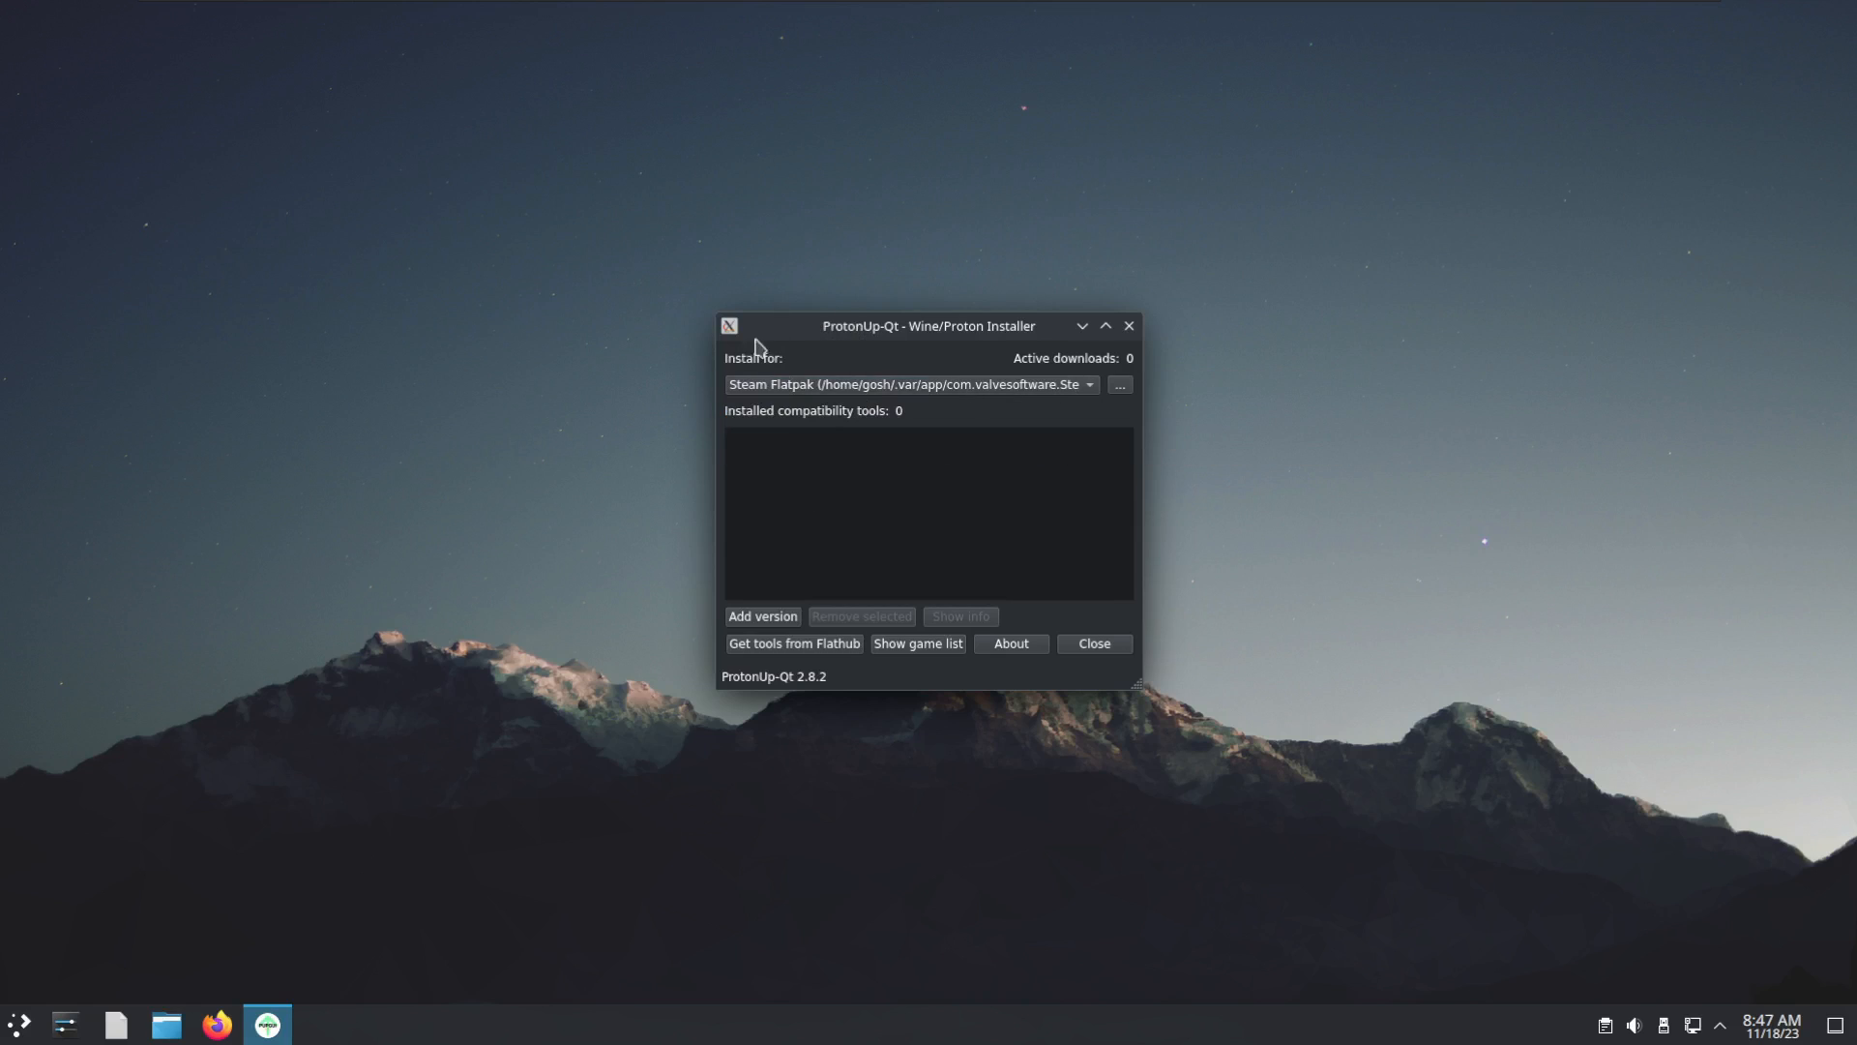
{"action": "mouse_move", "coordinate": [828, 616]}
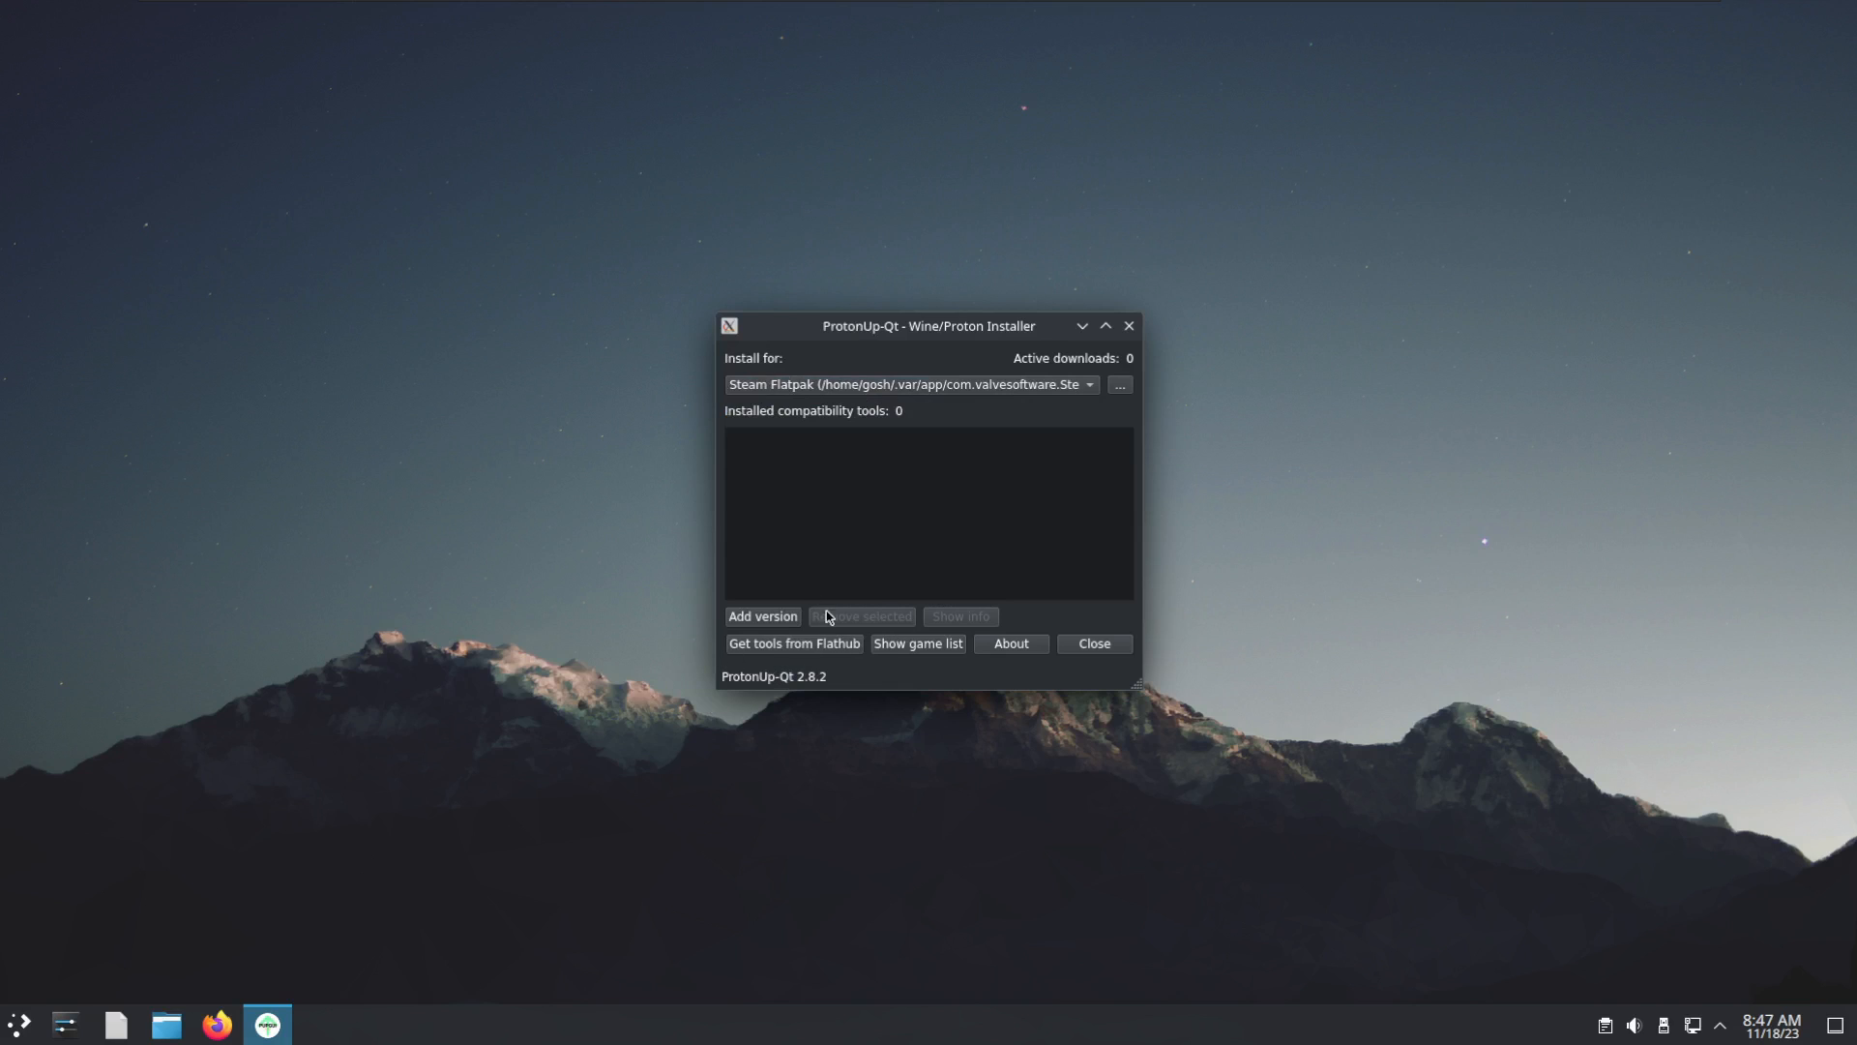
{"action": "left_click", "coordinate": [763, 615]}
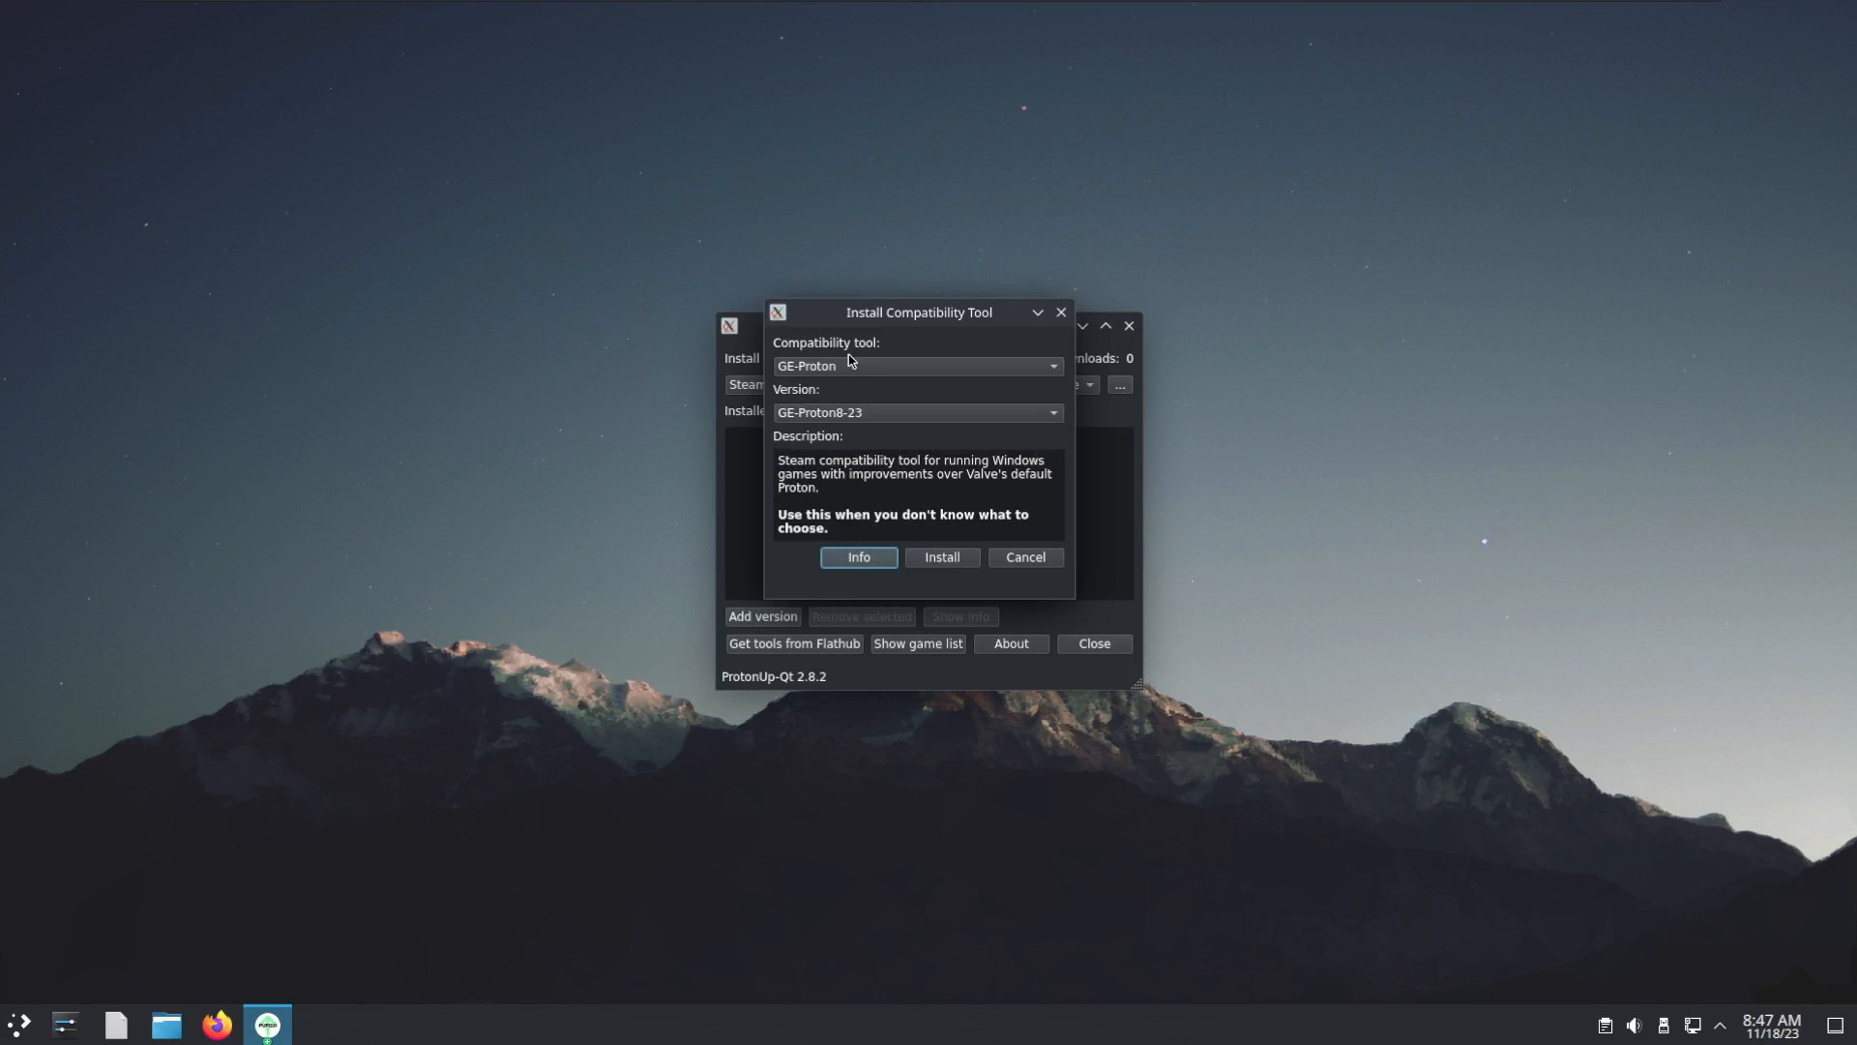
{"action": "left_click", "coordinate": [917, 366]}
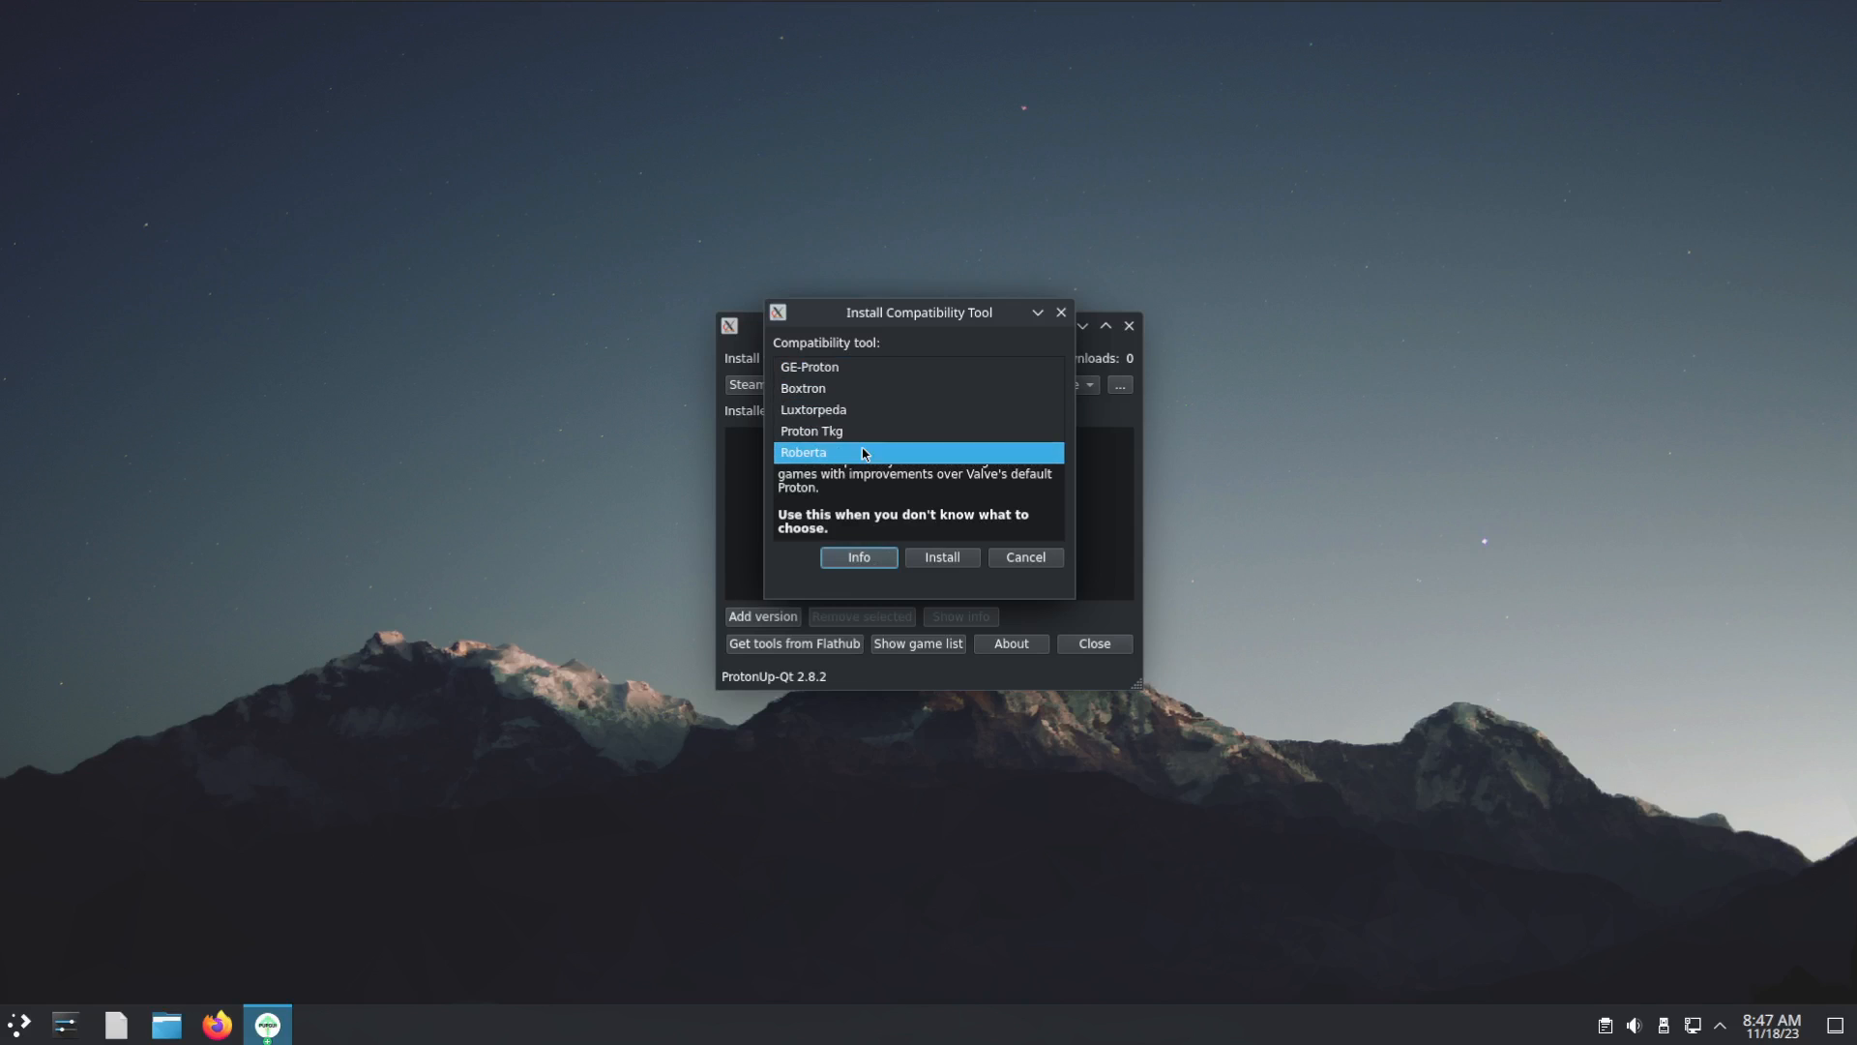
{"action": "left_click", "coordinate": [810, 429]}
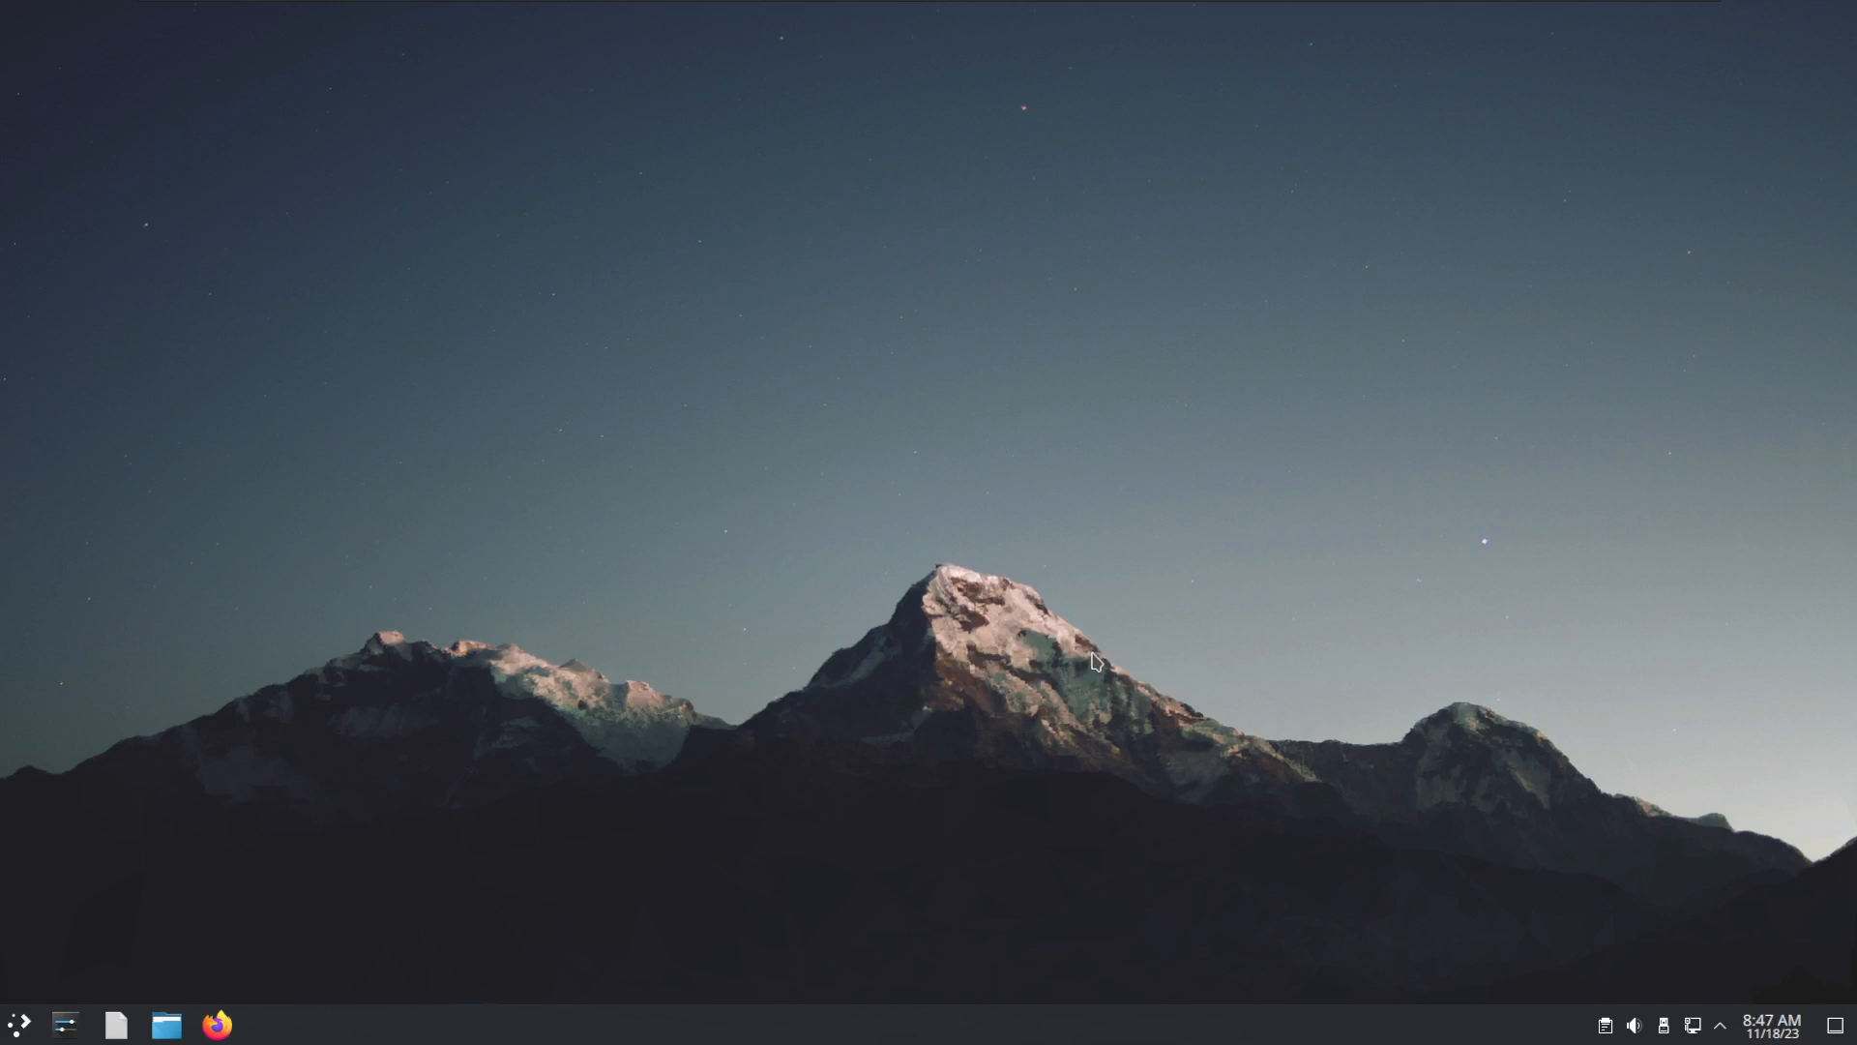
{"action": "left_click", "coordinate": [17, 1025]}
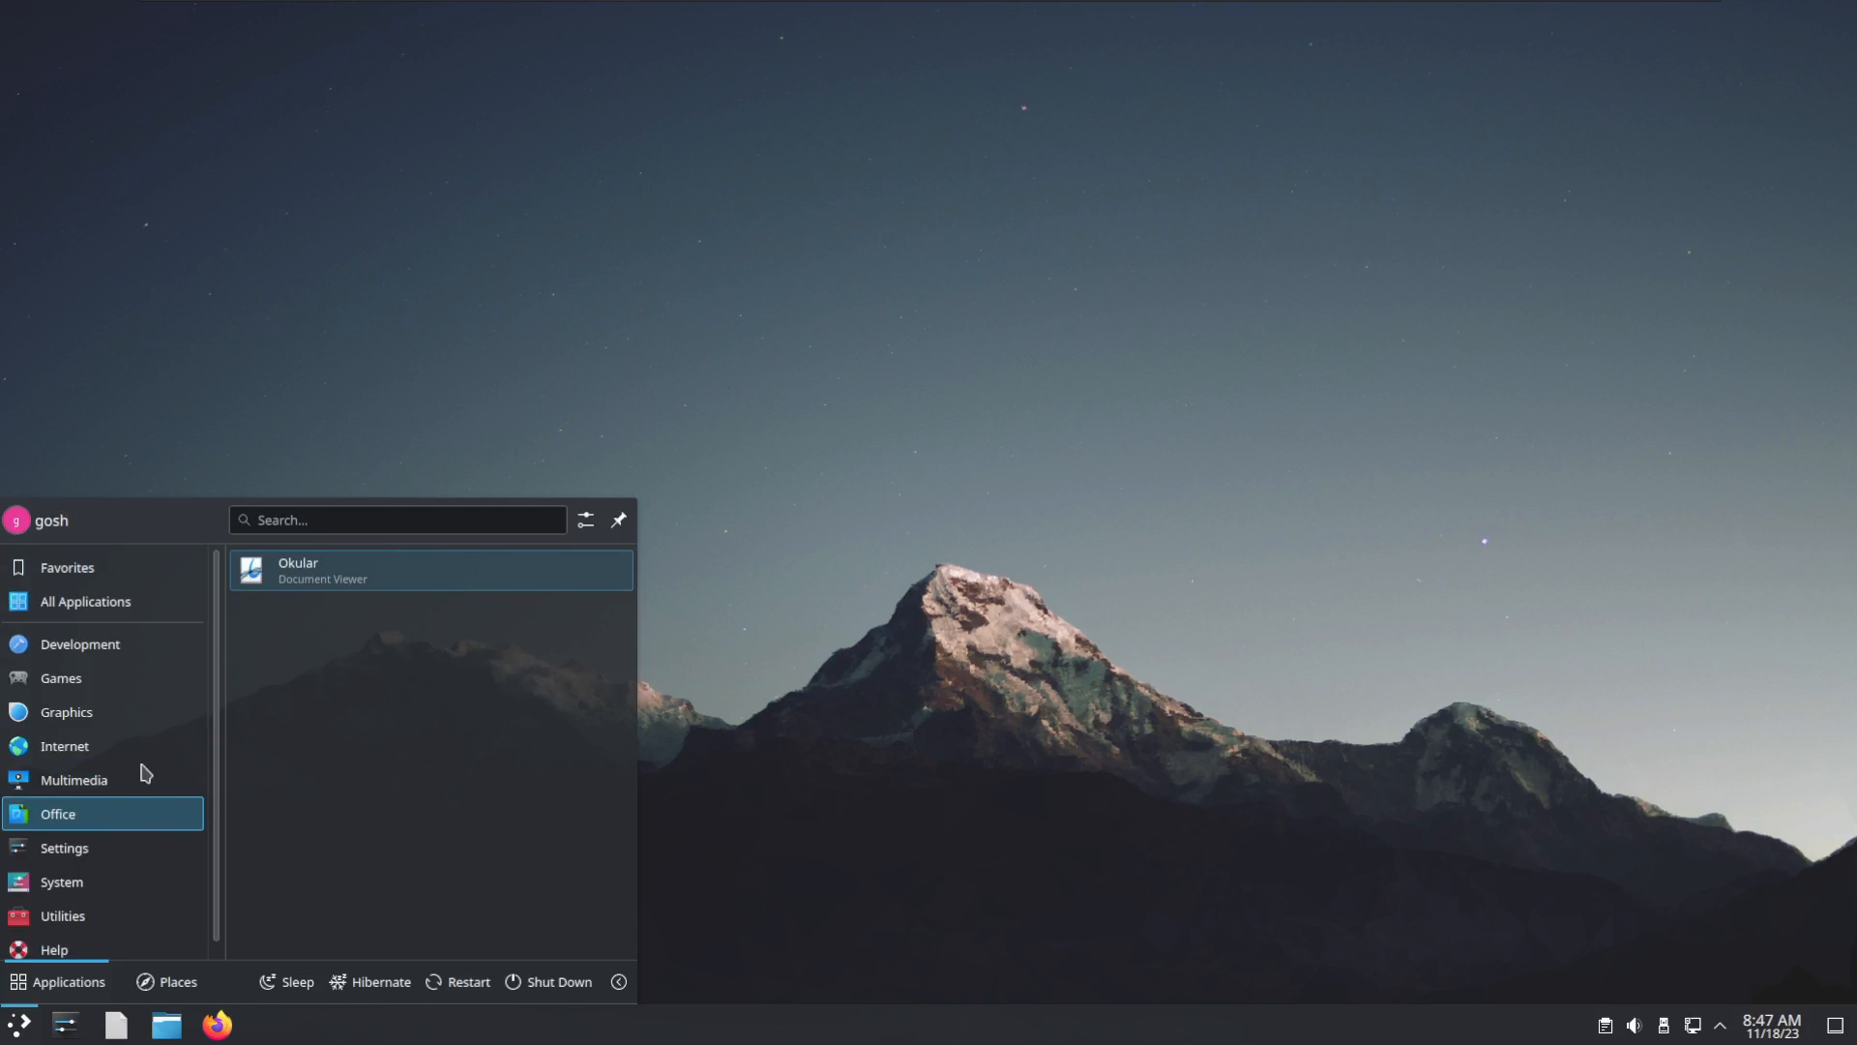
Step: Start Bottles and run through its welcome pages and first-run setup to the empty Library
{"action": "left_click", "coordinate": [62, 915]}
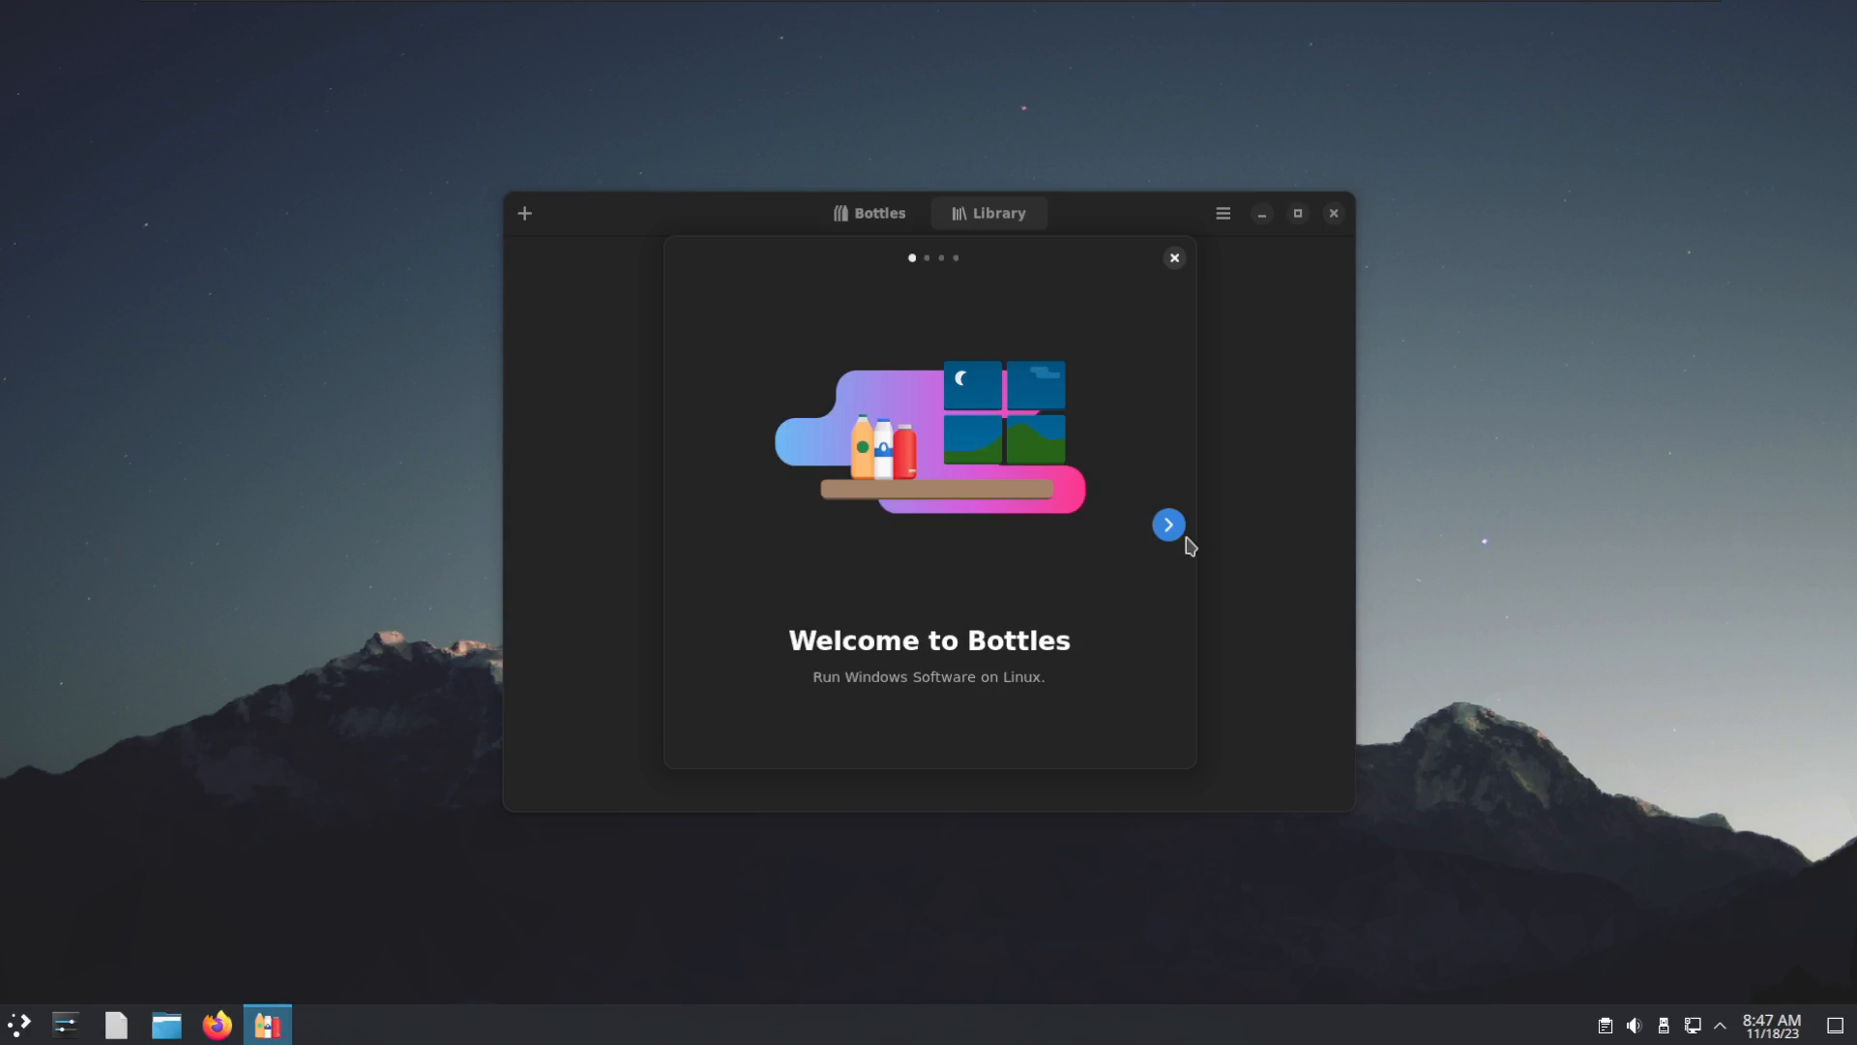
{"action": "left_click", "coordinate": [1168, 525]}
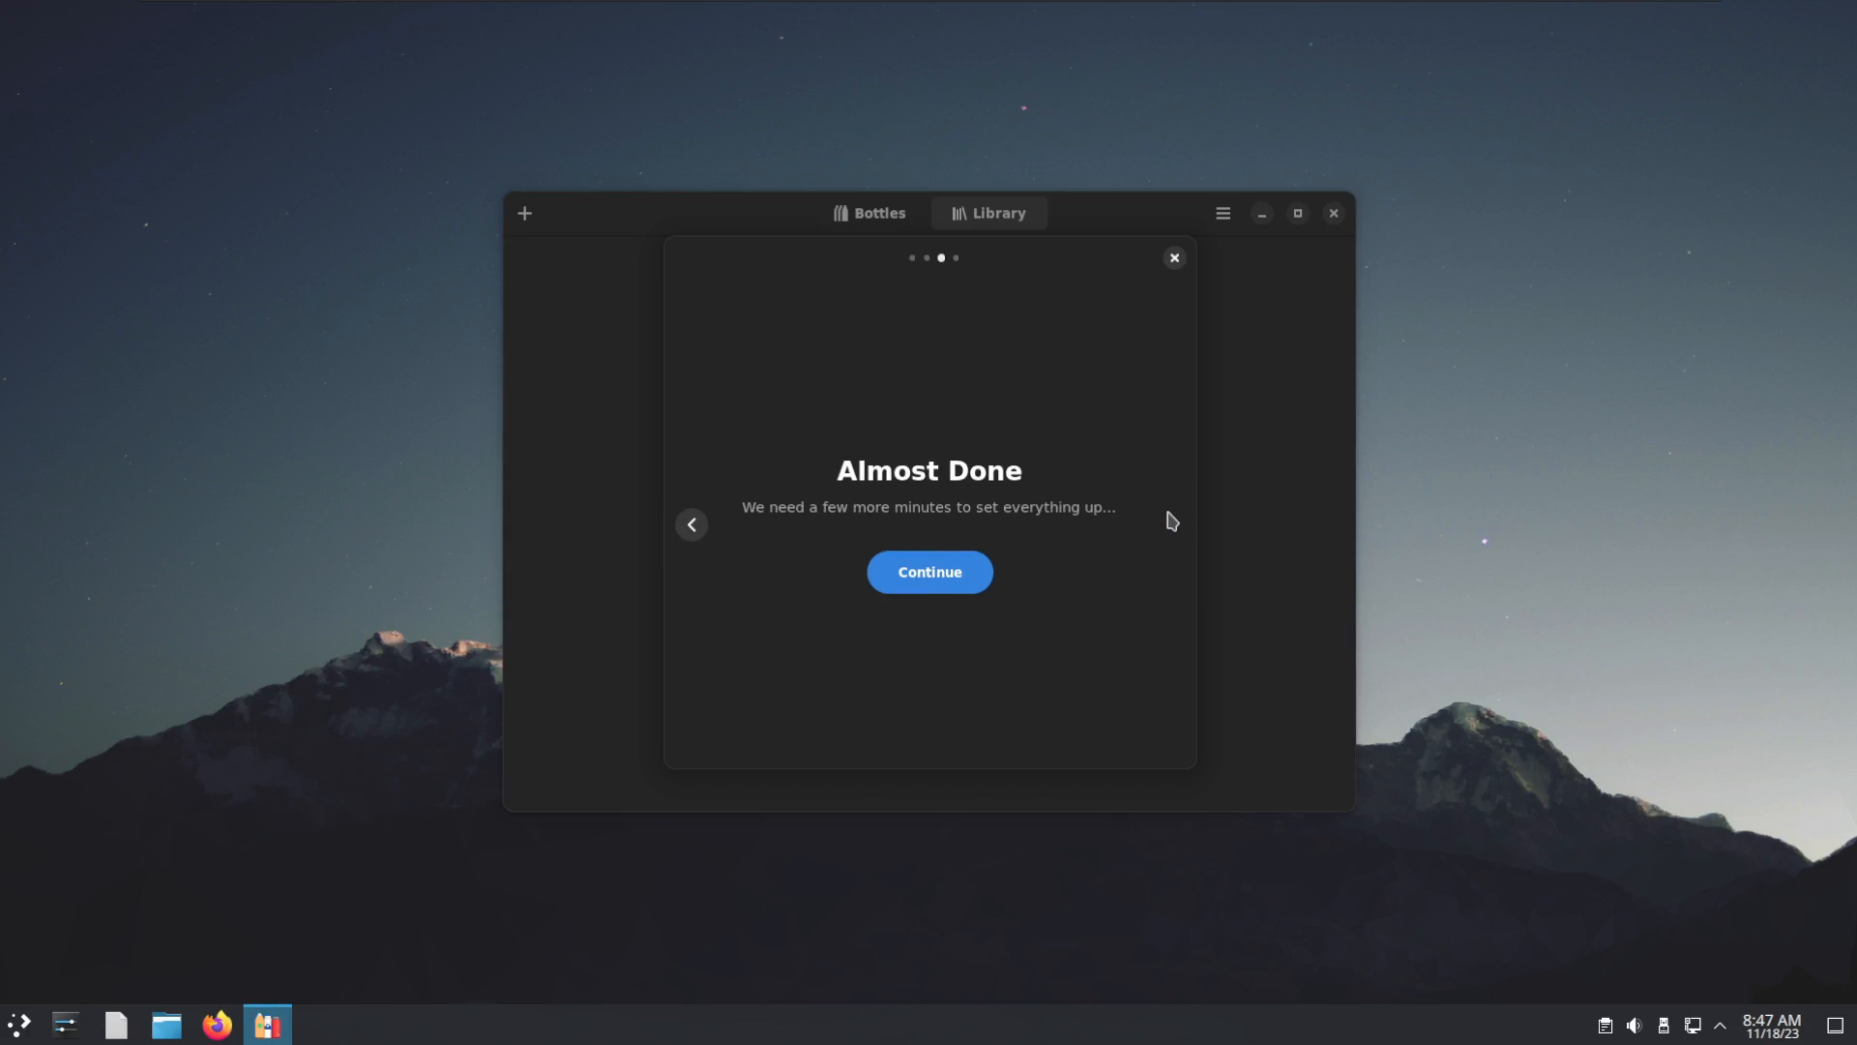
{"action": "left_click", "coordinate": [929, 571]}
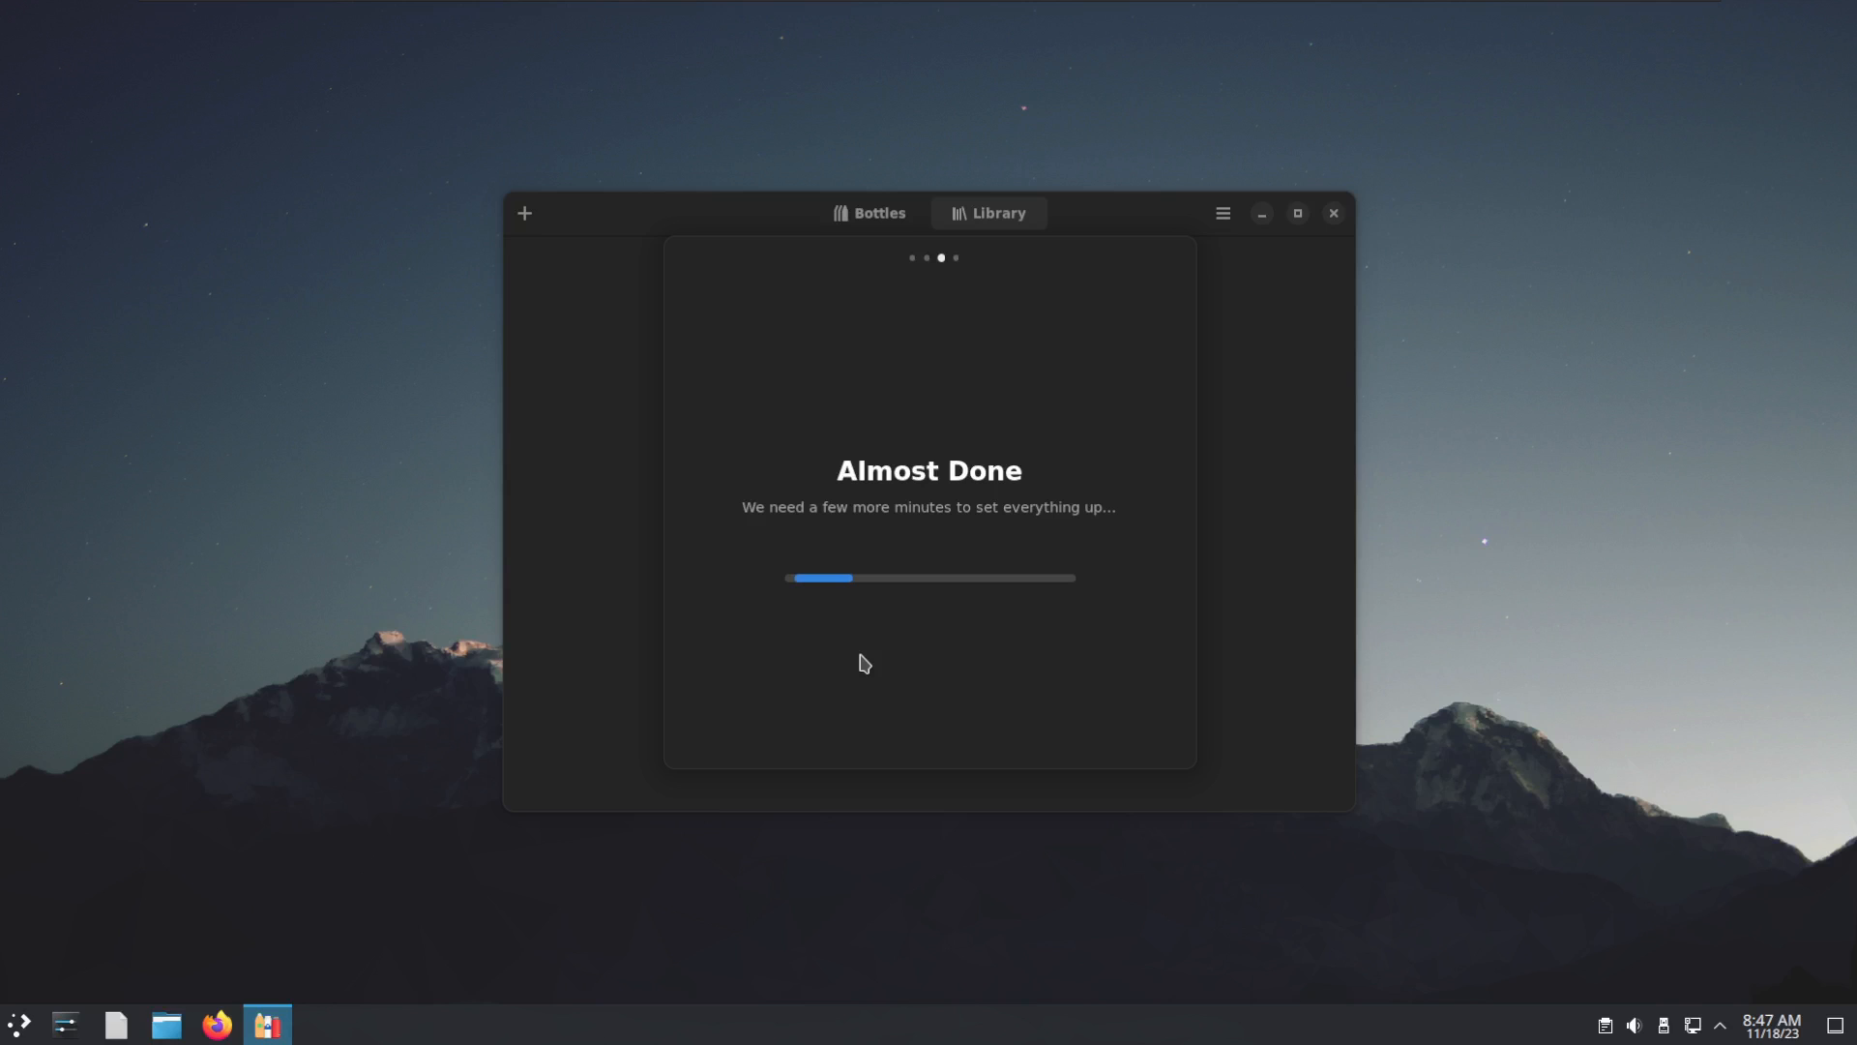
{"action": "mouse_move", "coordinate": [1113, 542]}
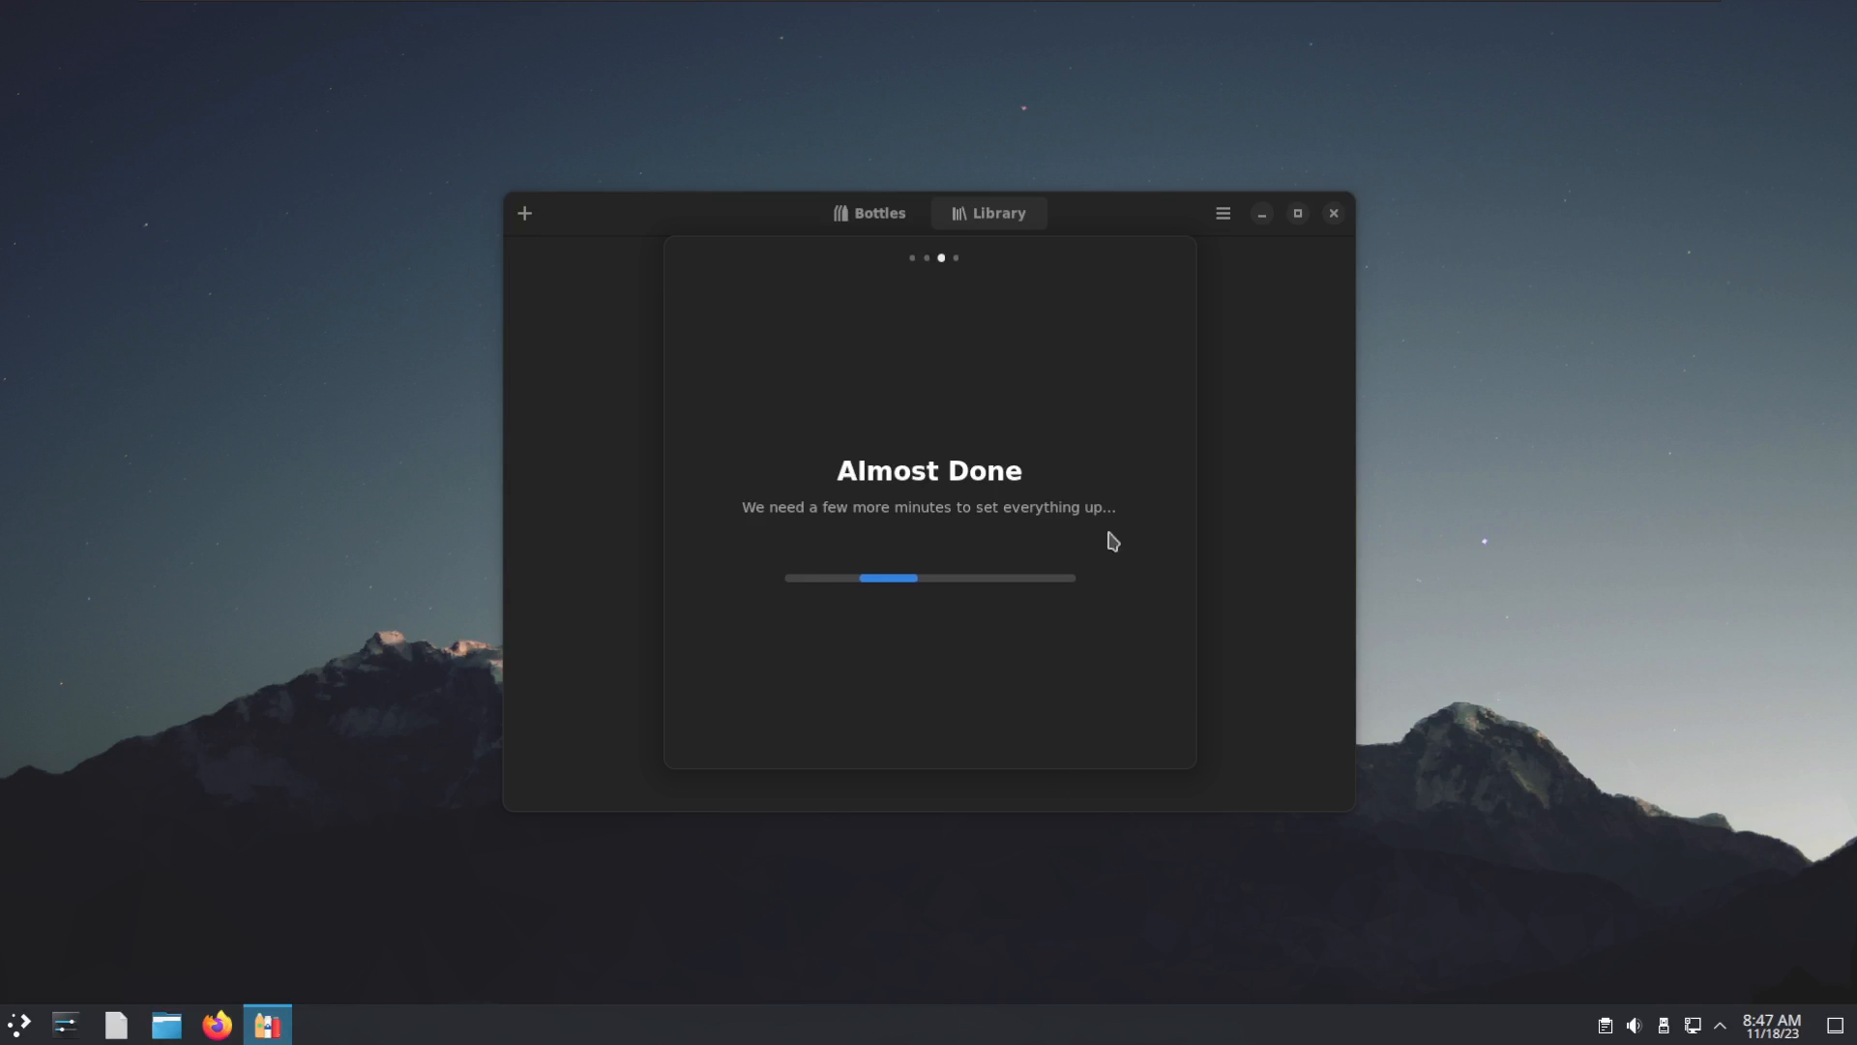
{"action": "mouse_move", "coordinate": [1004, 725]}
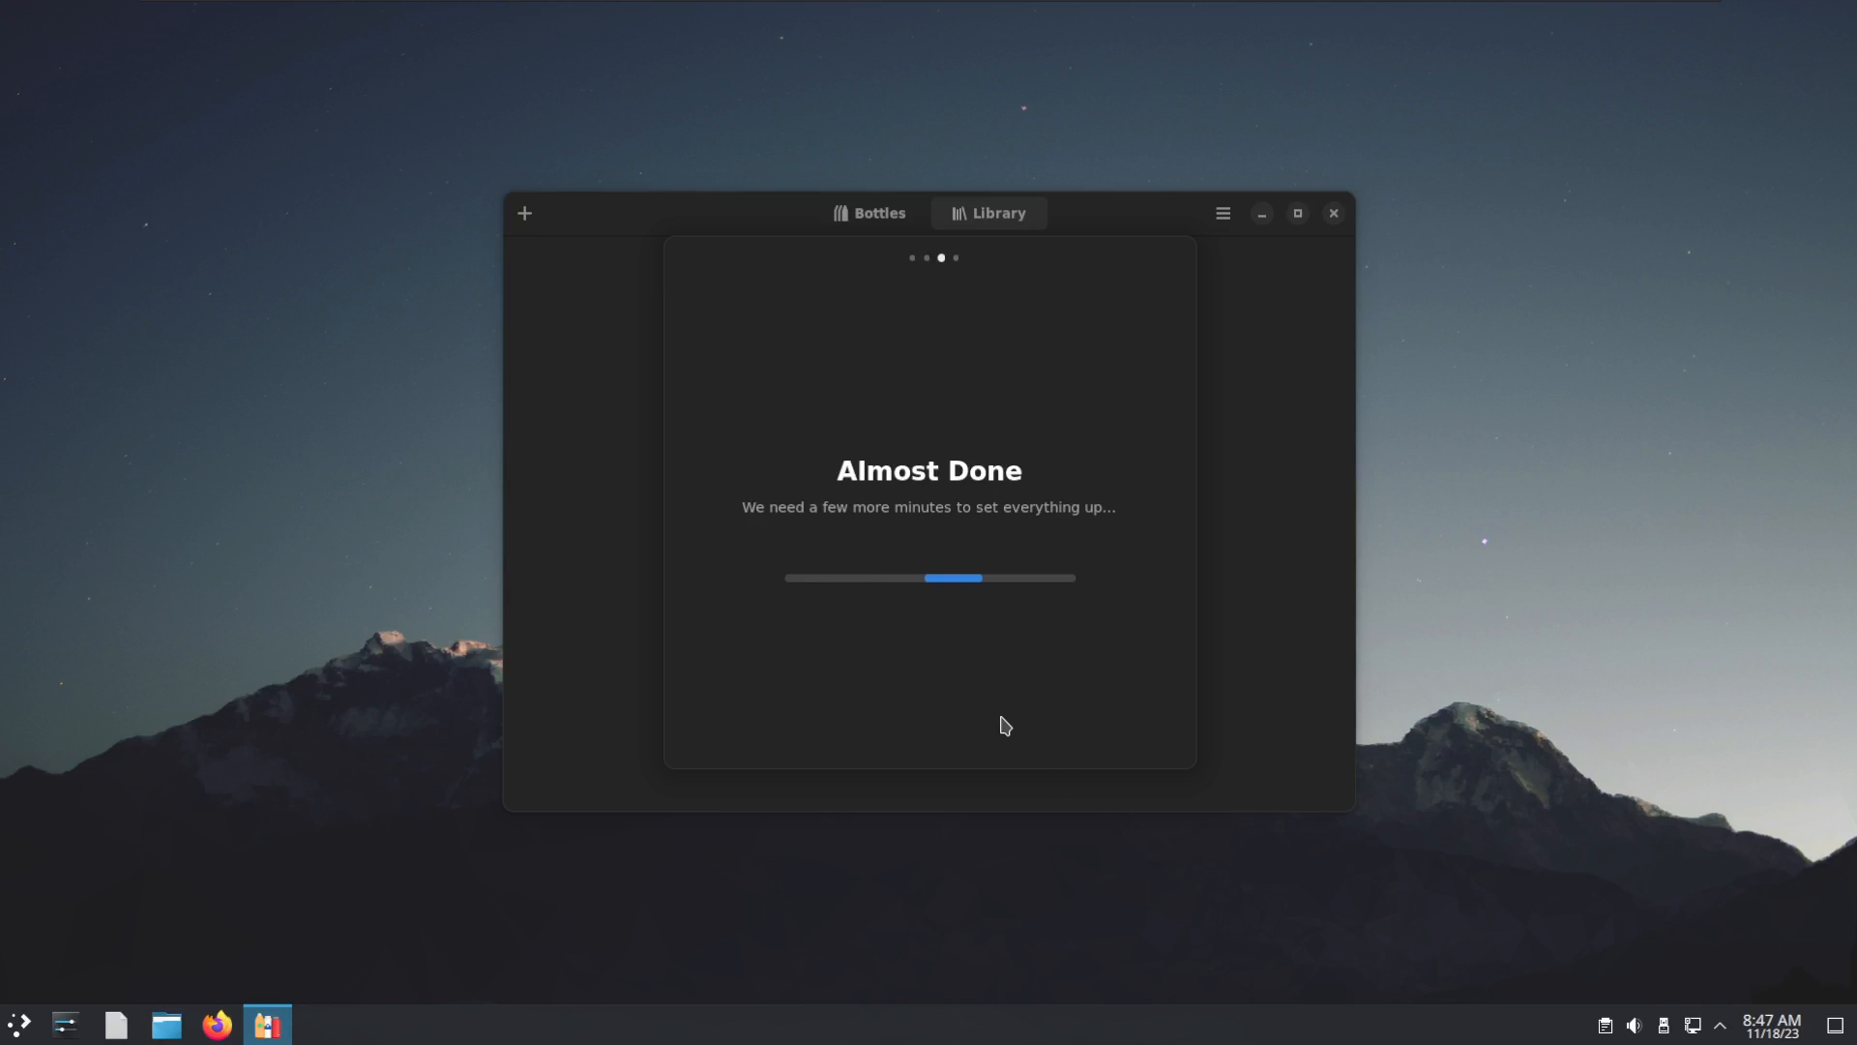
{"action": "mouse_move", "coordinate": [784, 751]}
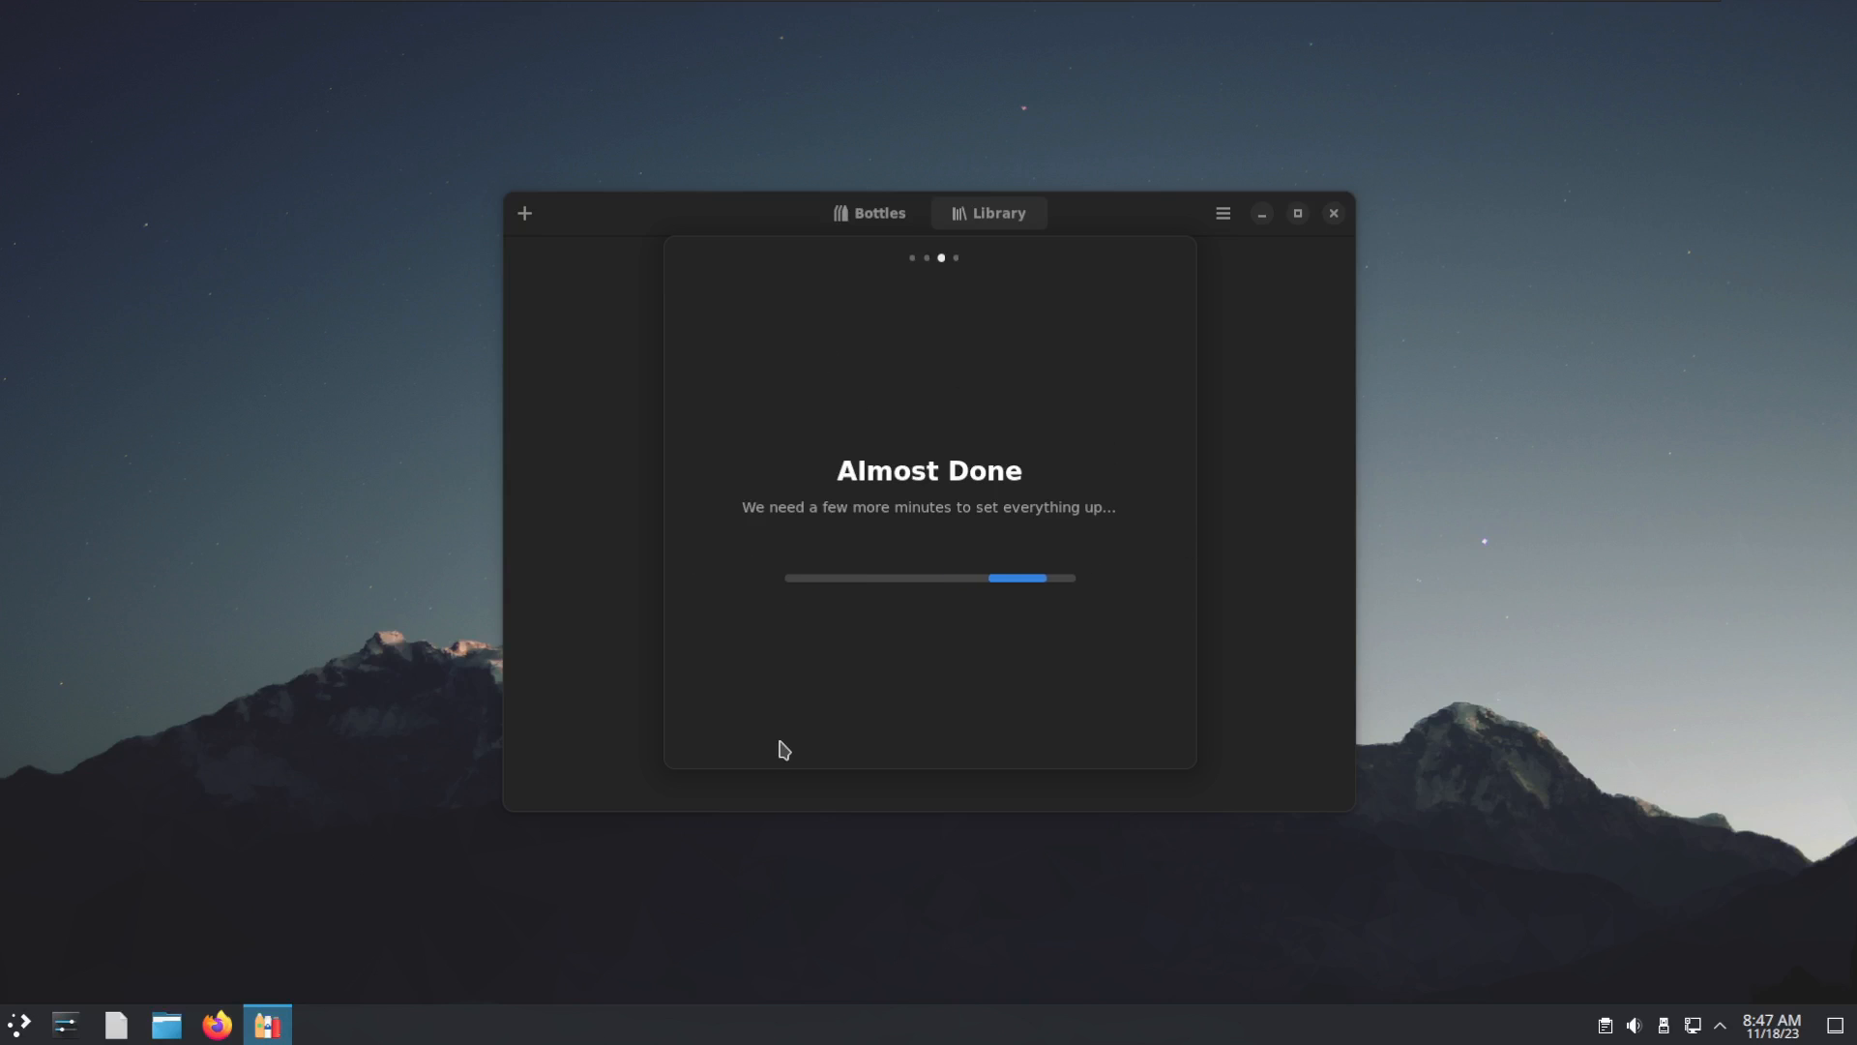
{"action": "mouse_move", "coordinate": [874, 557]}
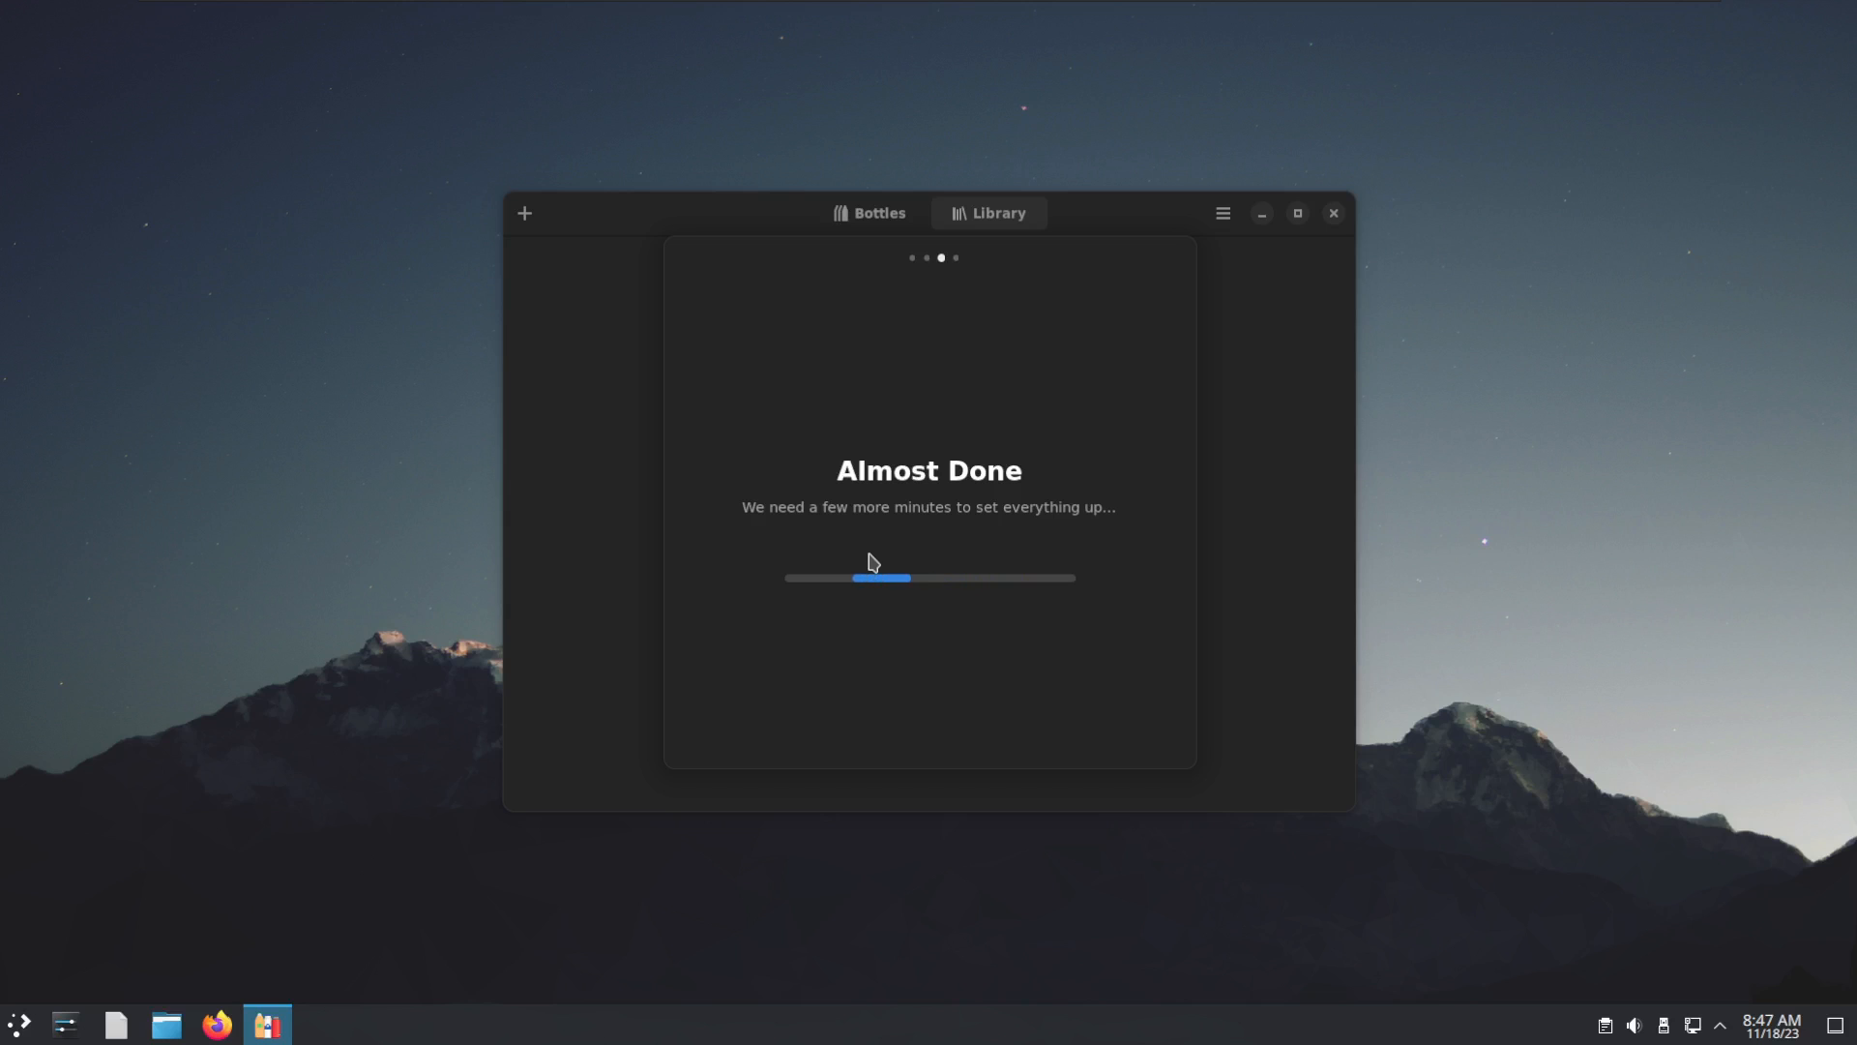
{"action": "mouse_move", "coordinate": [696, 816]}
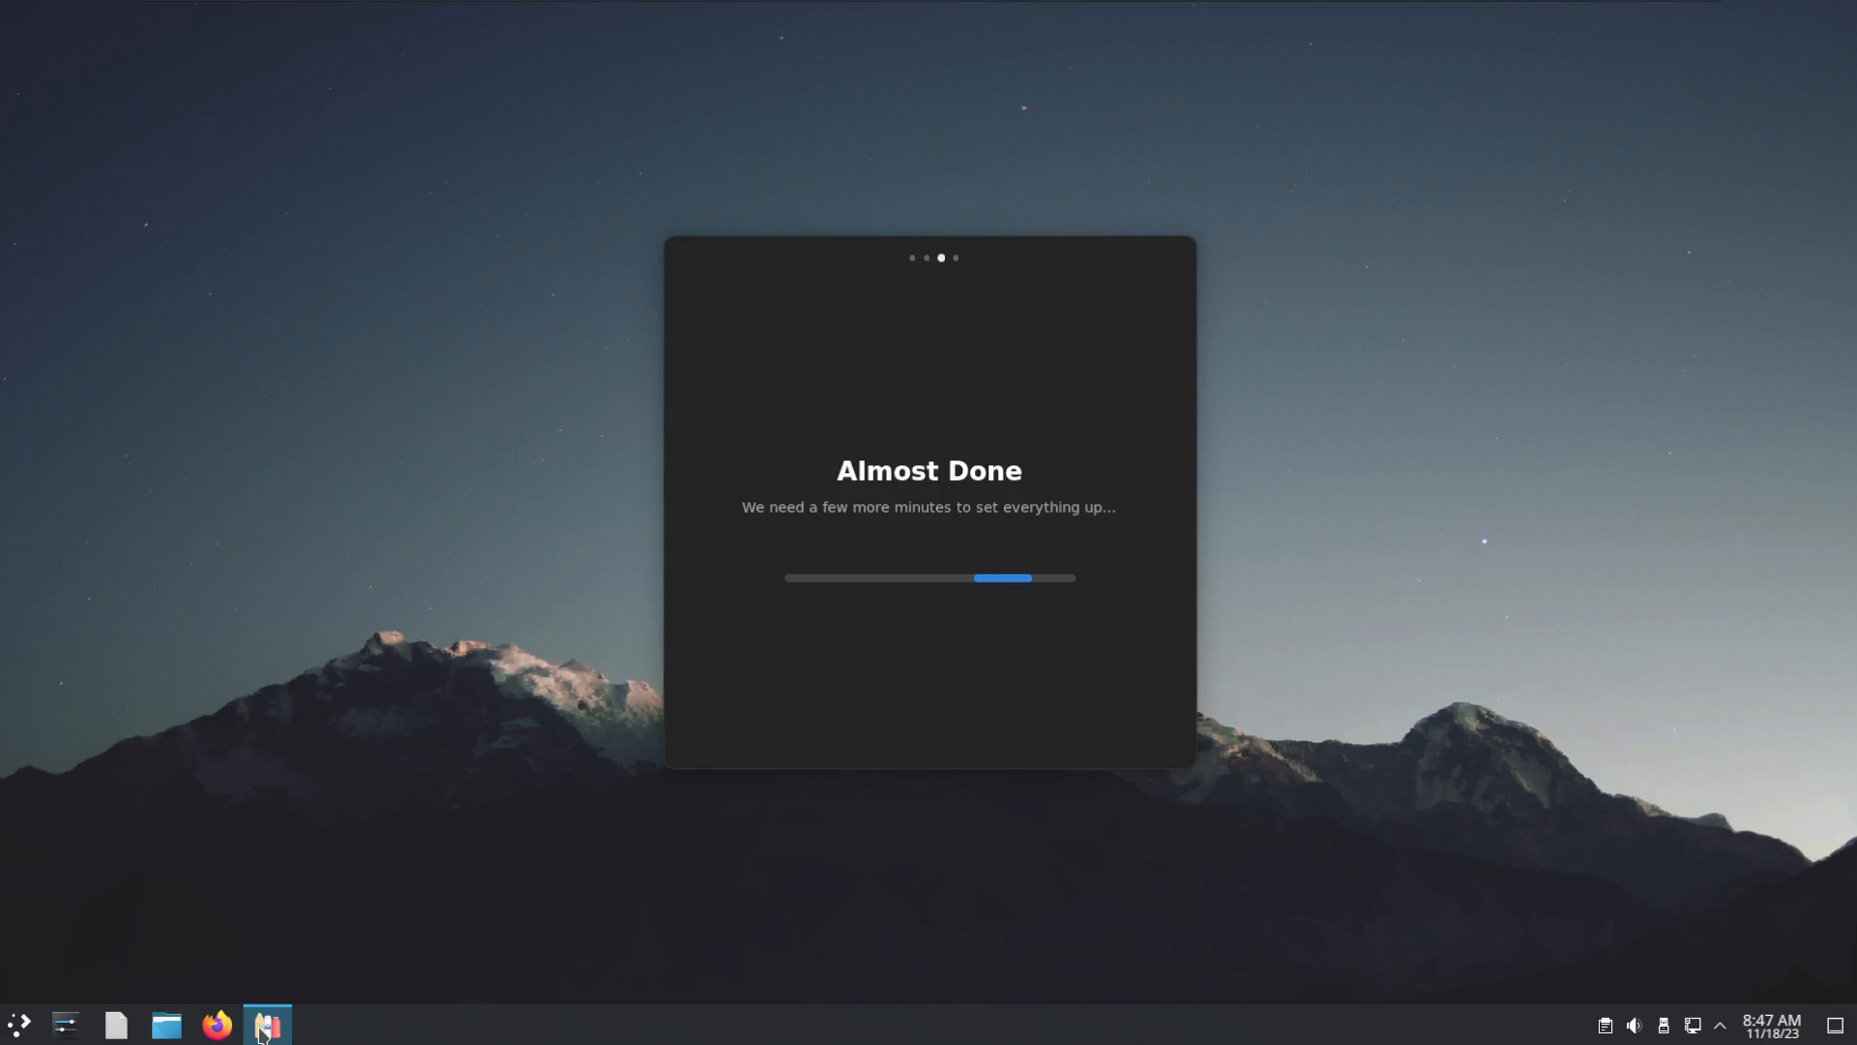
{"action": "left_click", "coordinate": [17, 1021]}
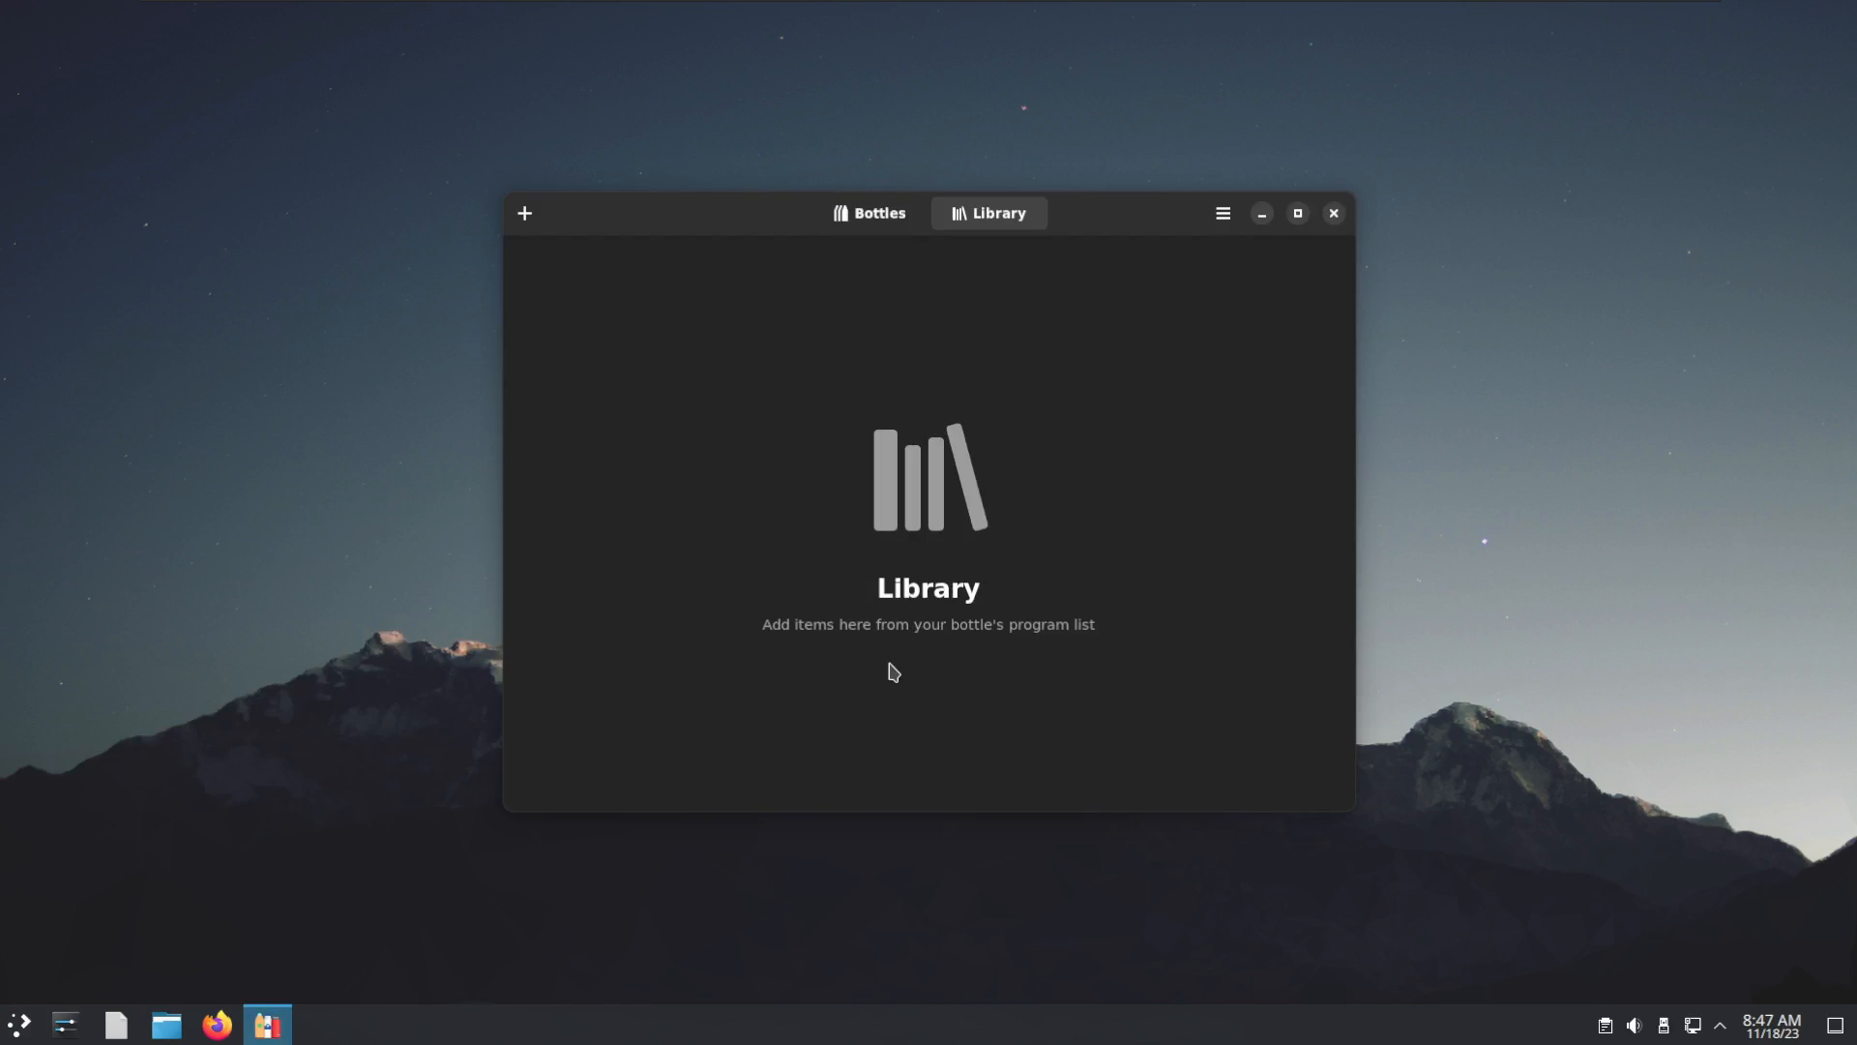
Step: Start a new bottle from the Bottles list, look at the form, then cancel it
{"action": "left_click", "coordinate": [869, 213]}
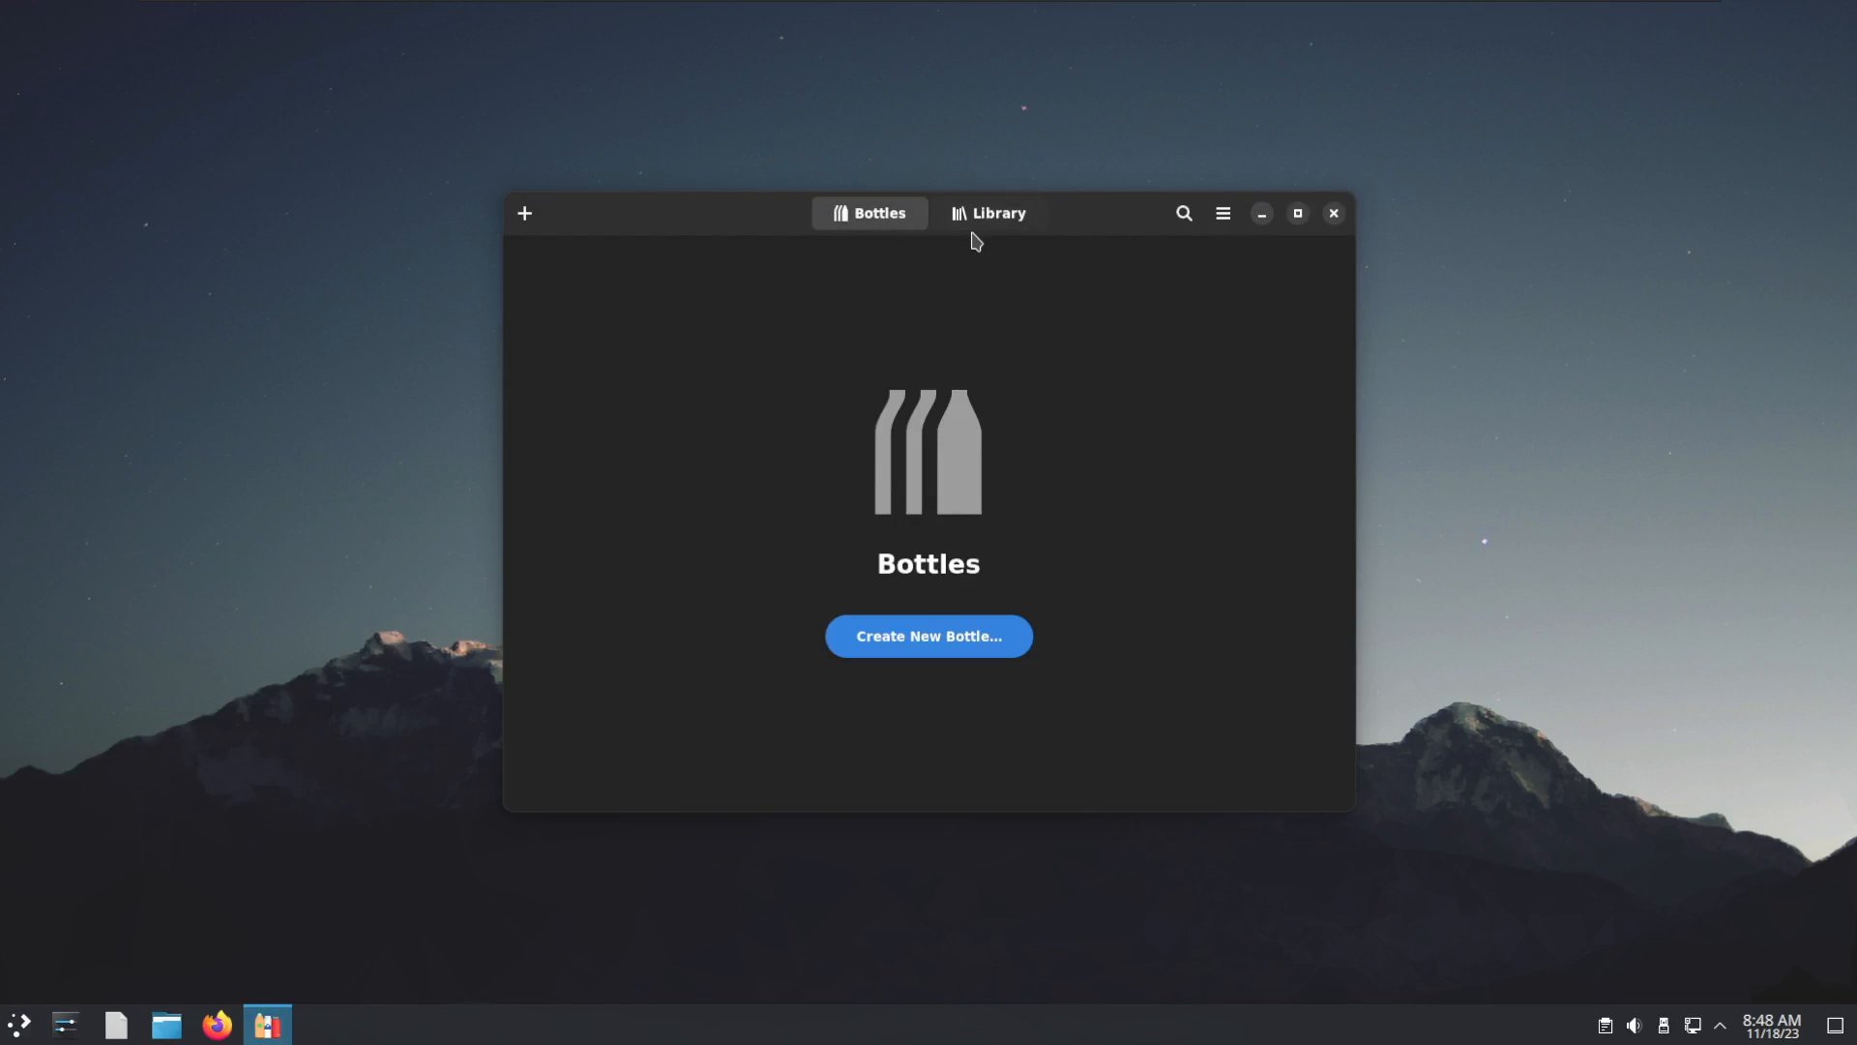
{"action": "left_click", "coordinate": [927, 636]}
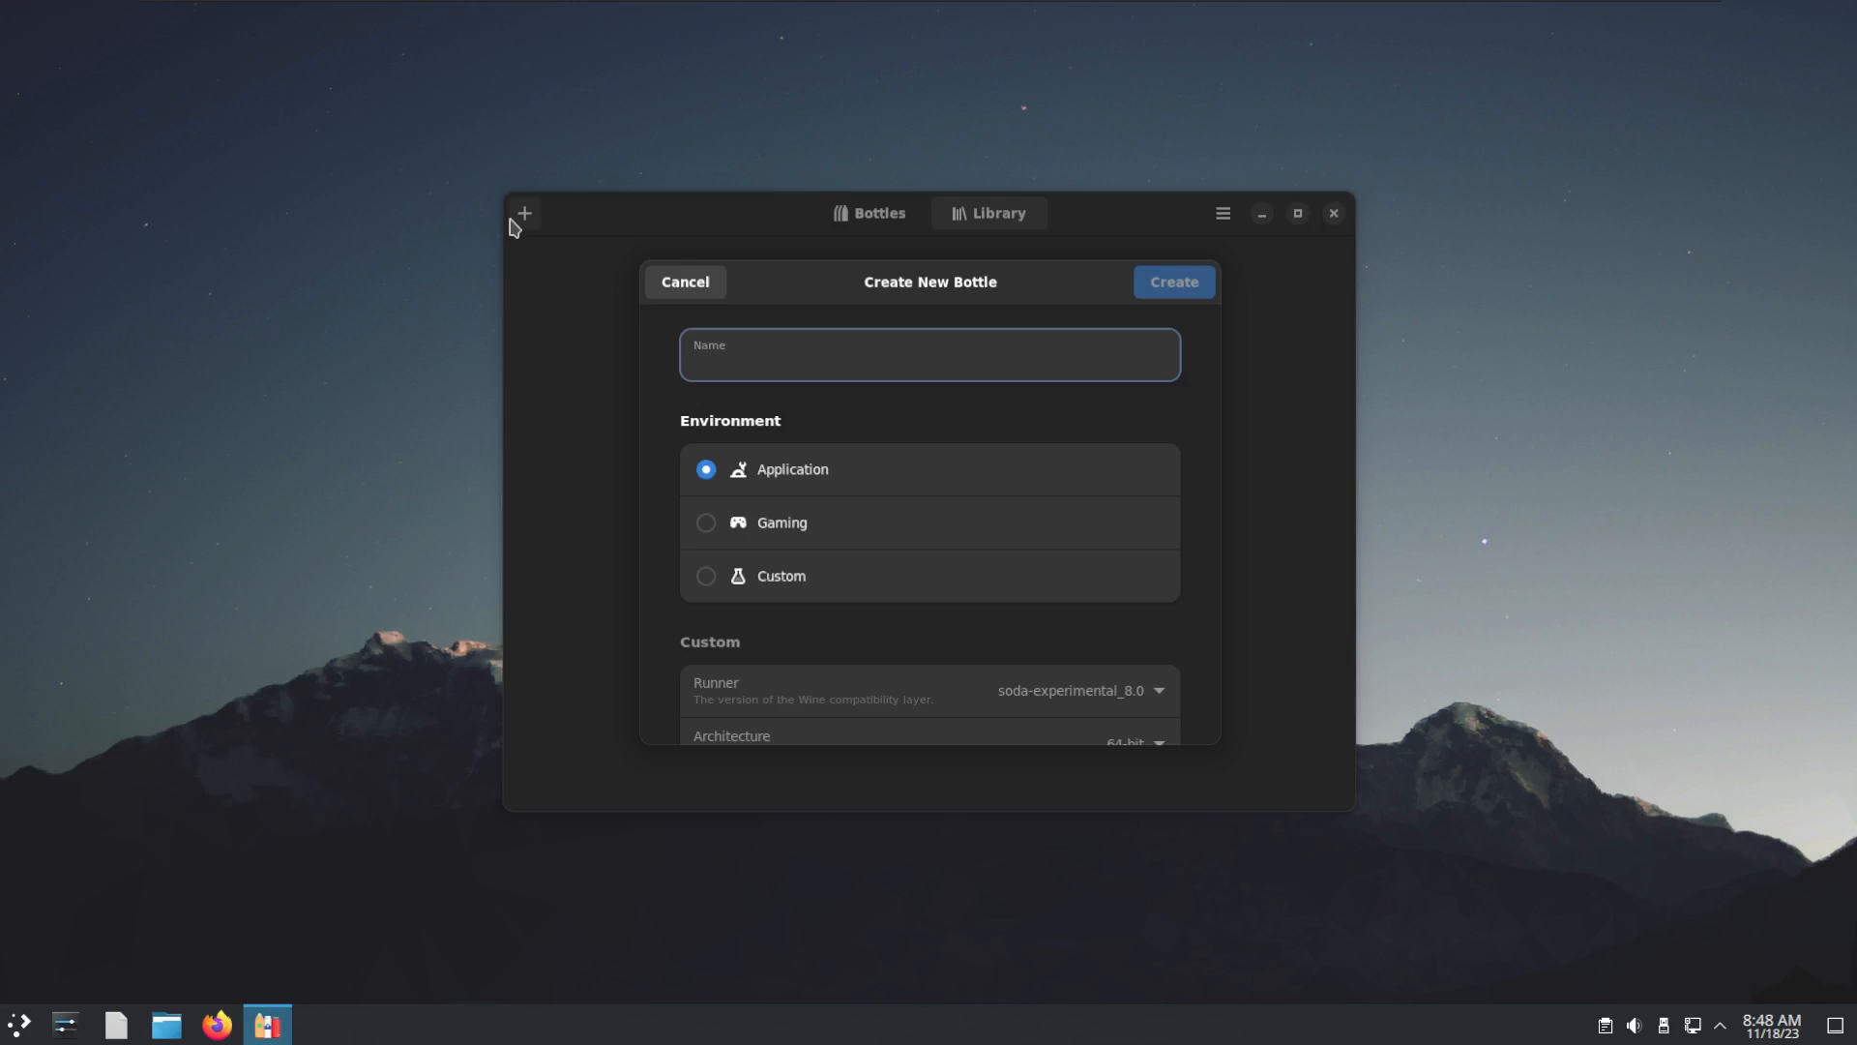
{"action": "left_click", "coordinate": [928, 354]}
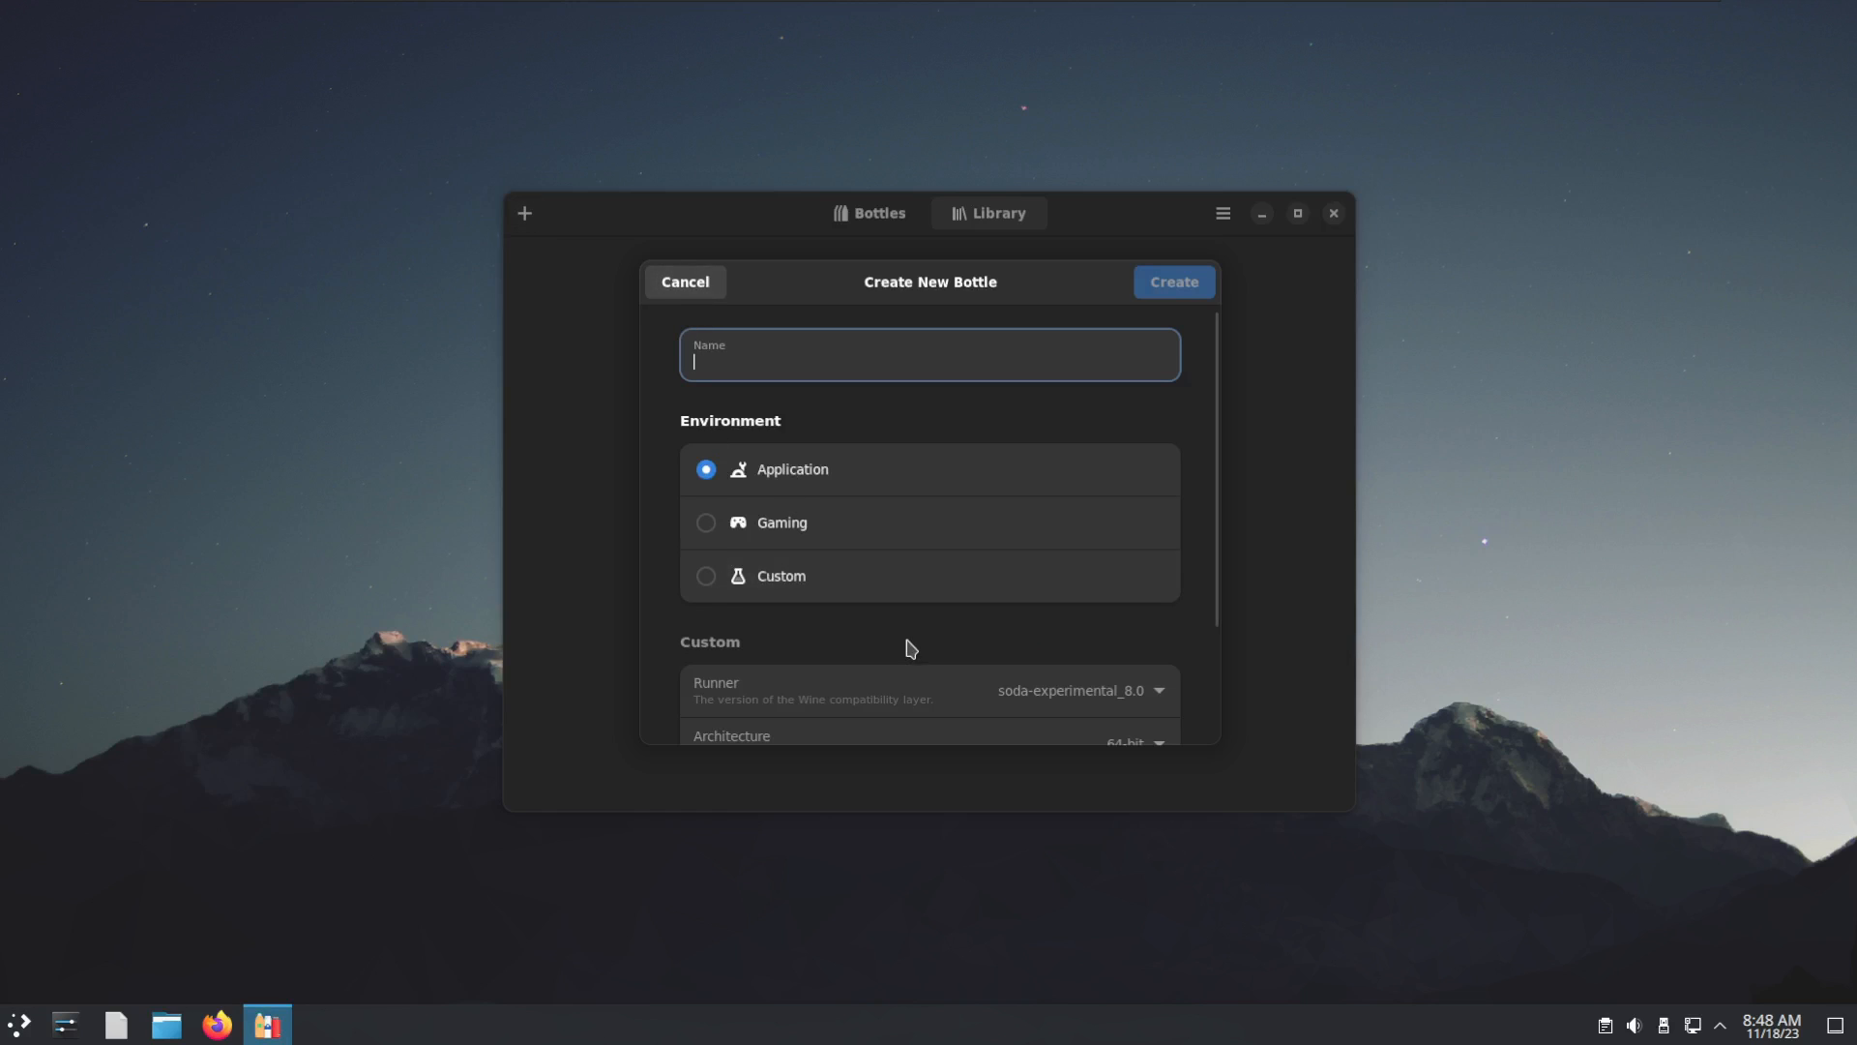
{"action": "scroll", "scroll_direction": "down", "scroll_amount": 3}
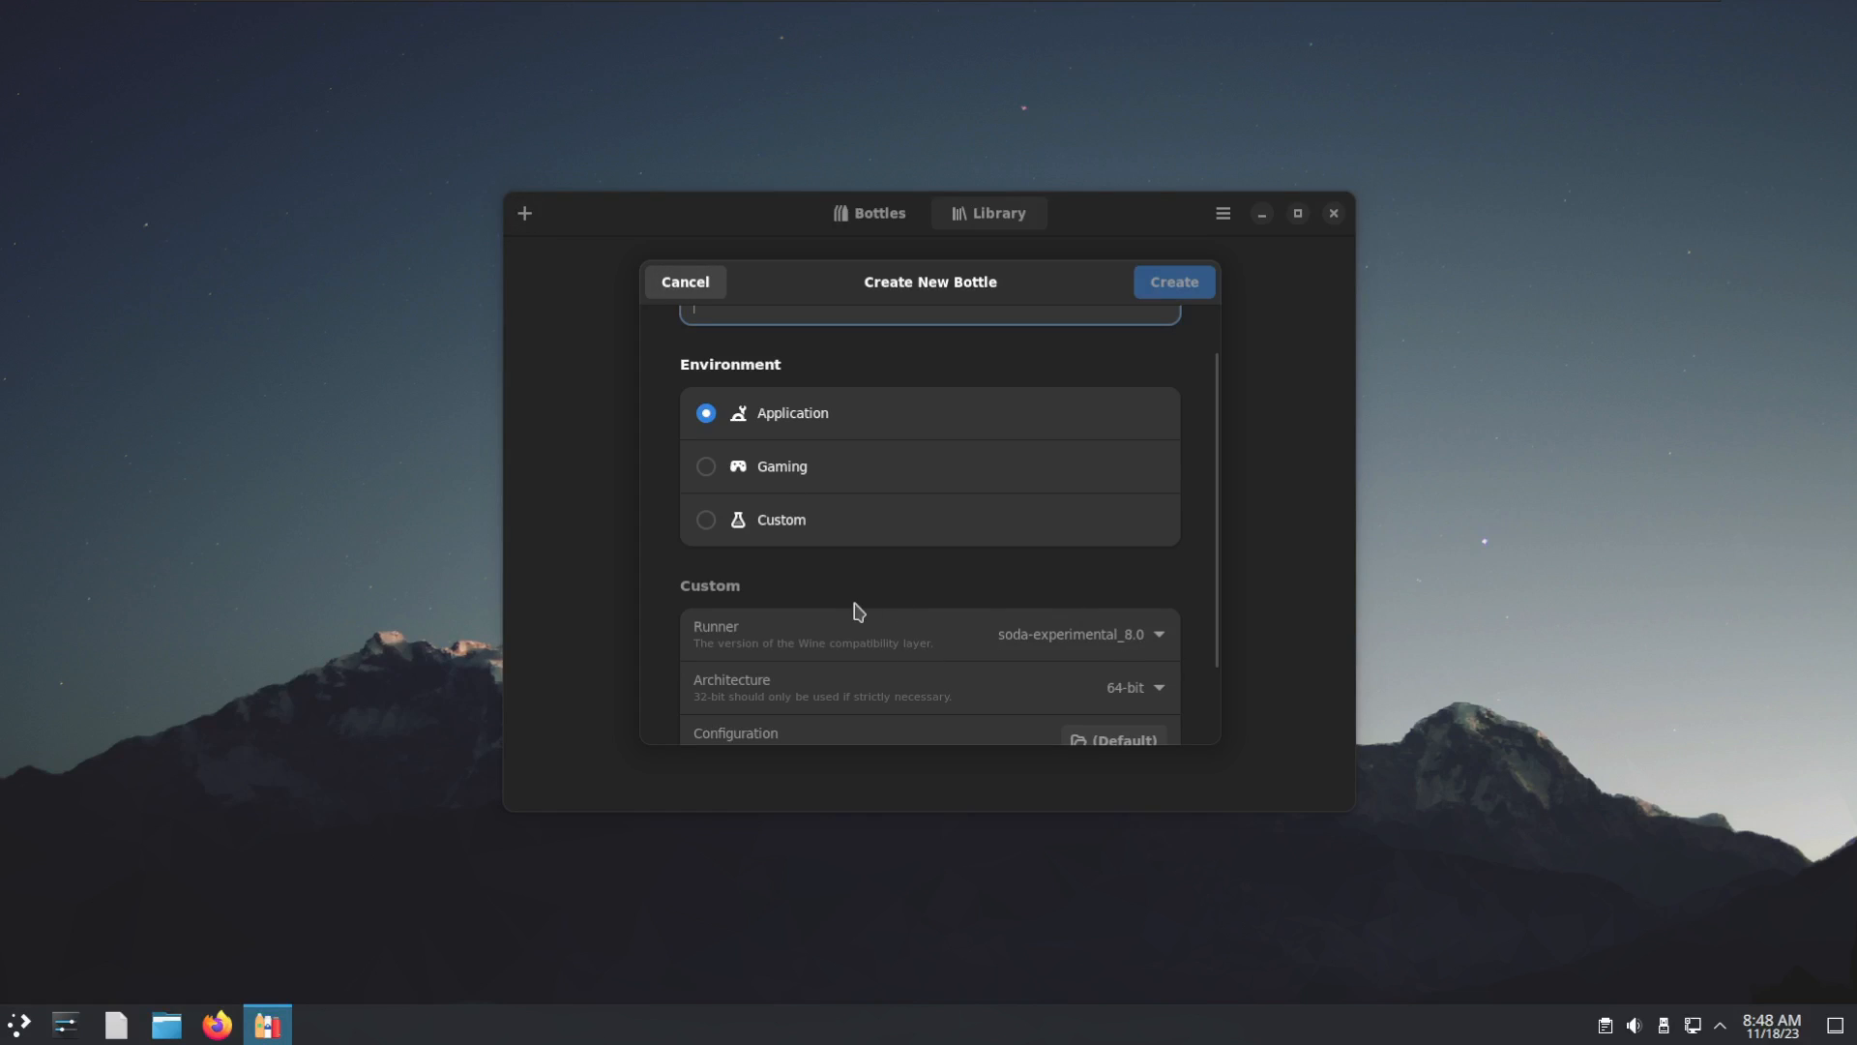
{"action": "left_click", "coordinate": [683, 283]}
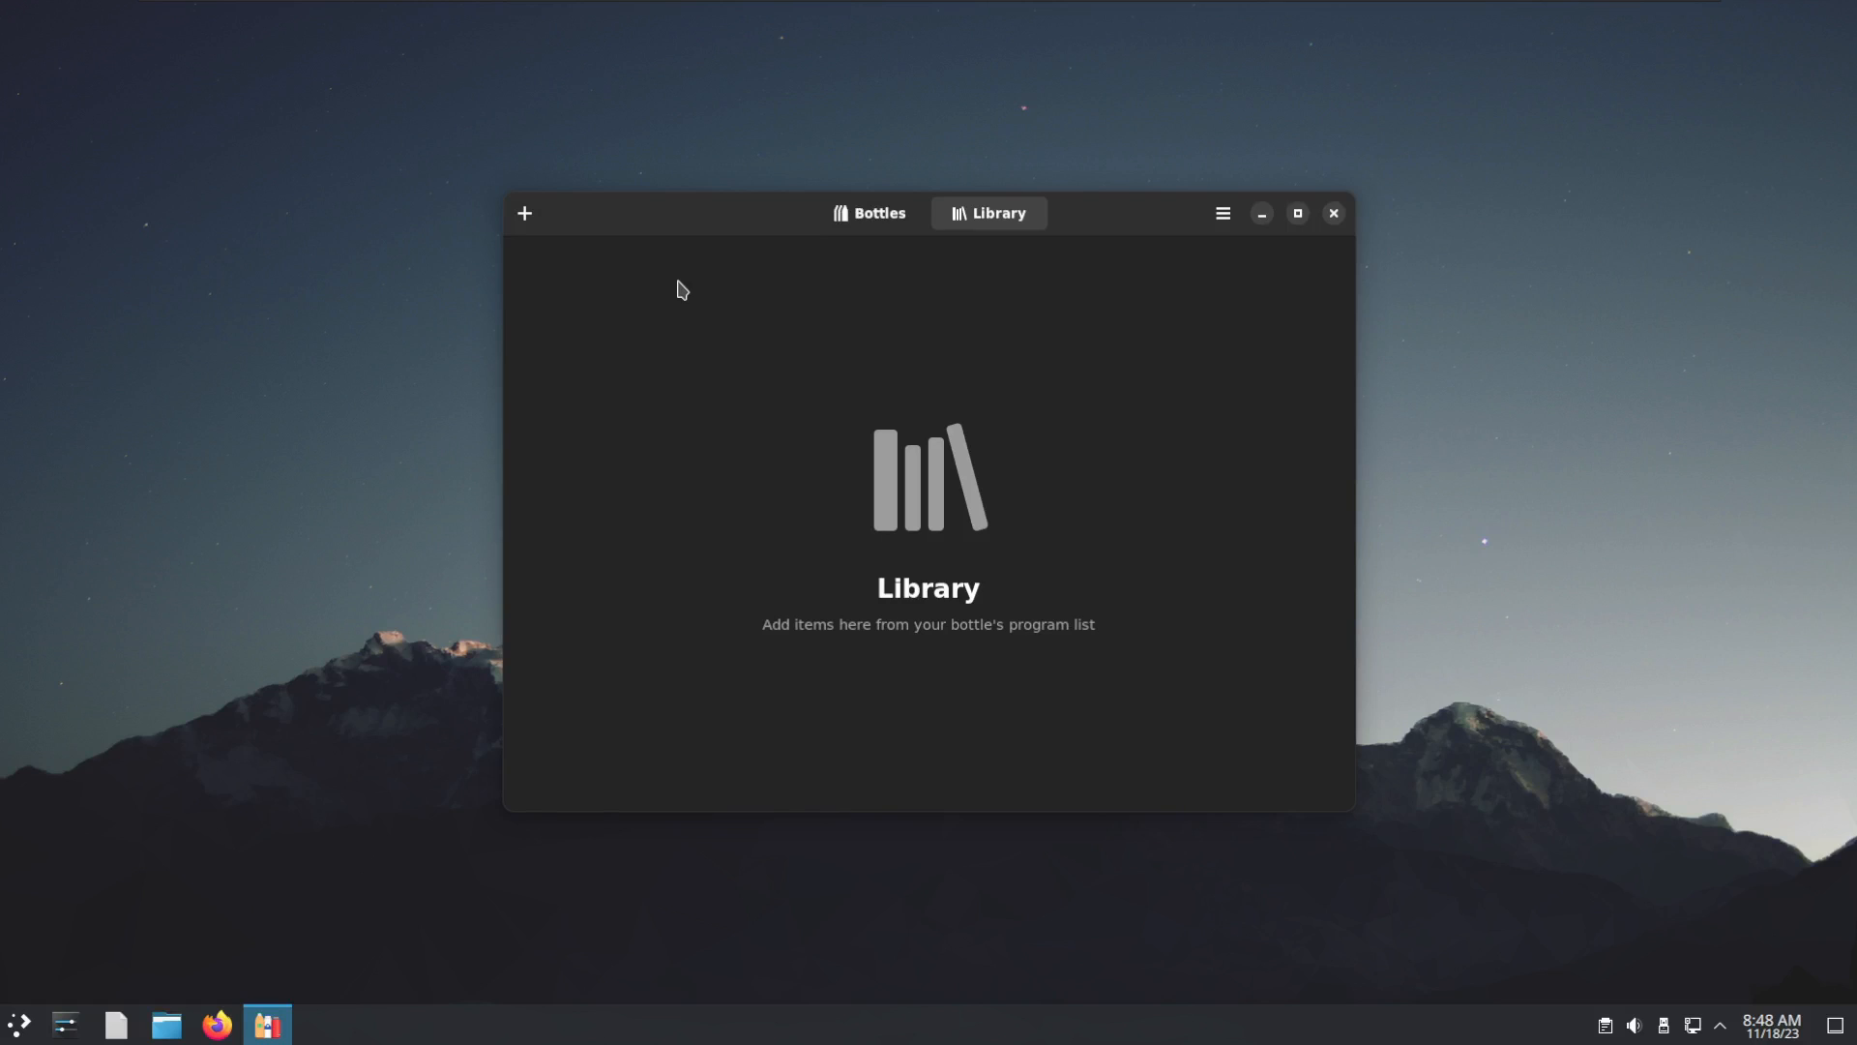
{"action": "mouse_move", "coordinate": [1054, 692]}
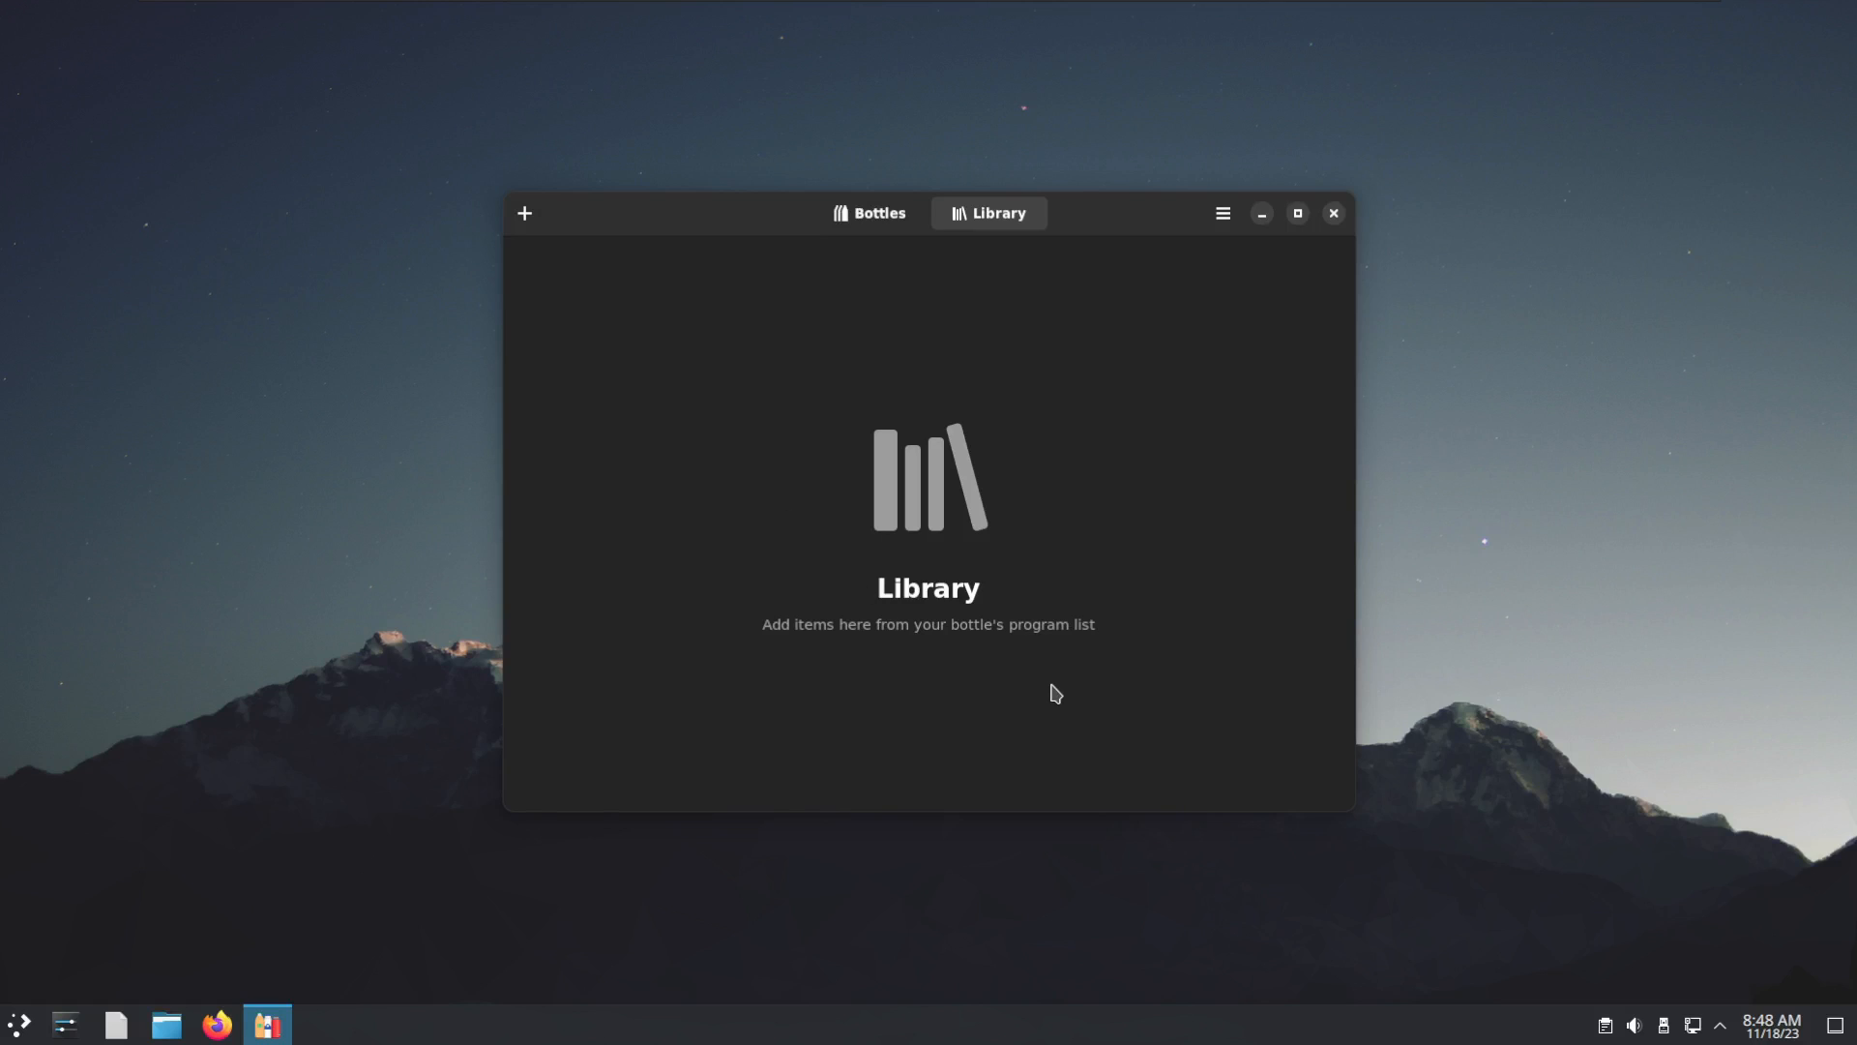
{"action": "mouse_move", "coordinate": [1037, 696]}
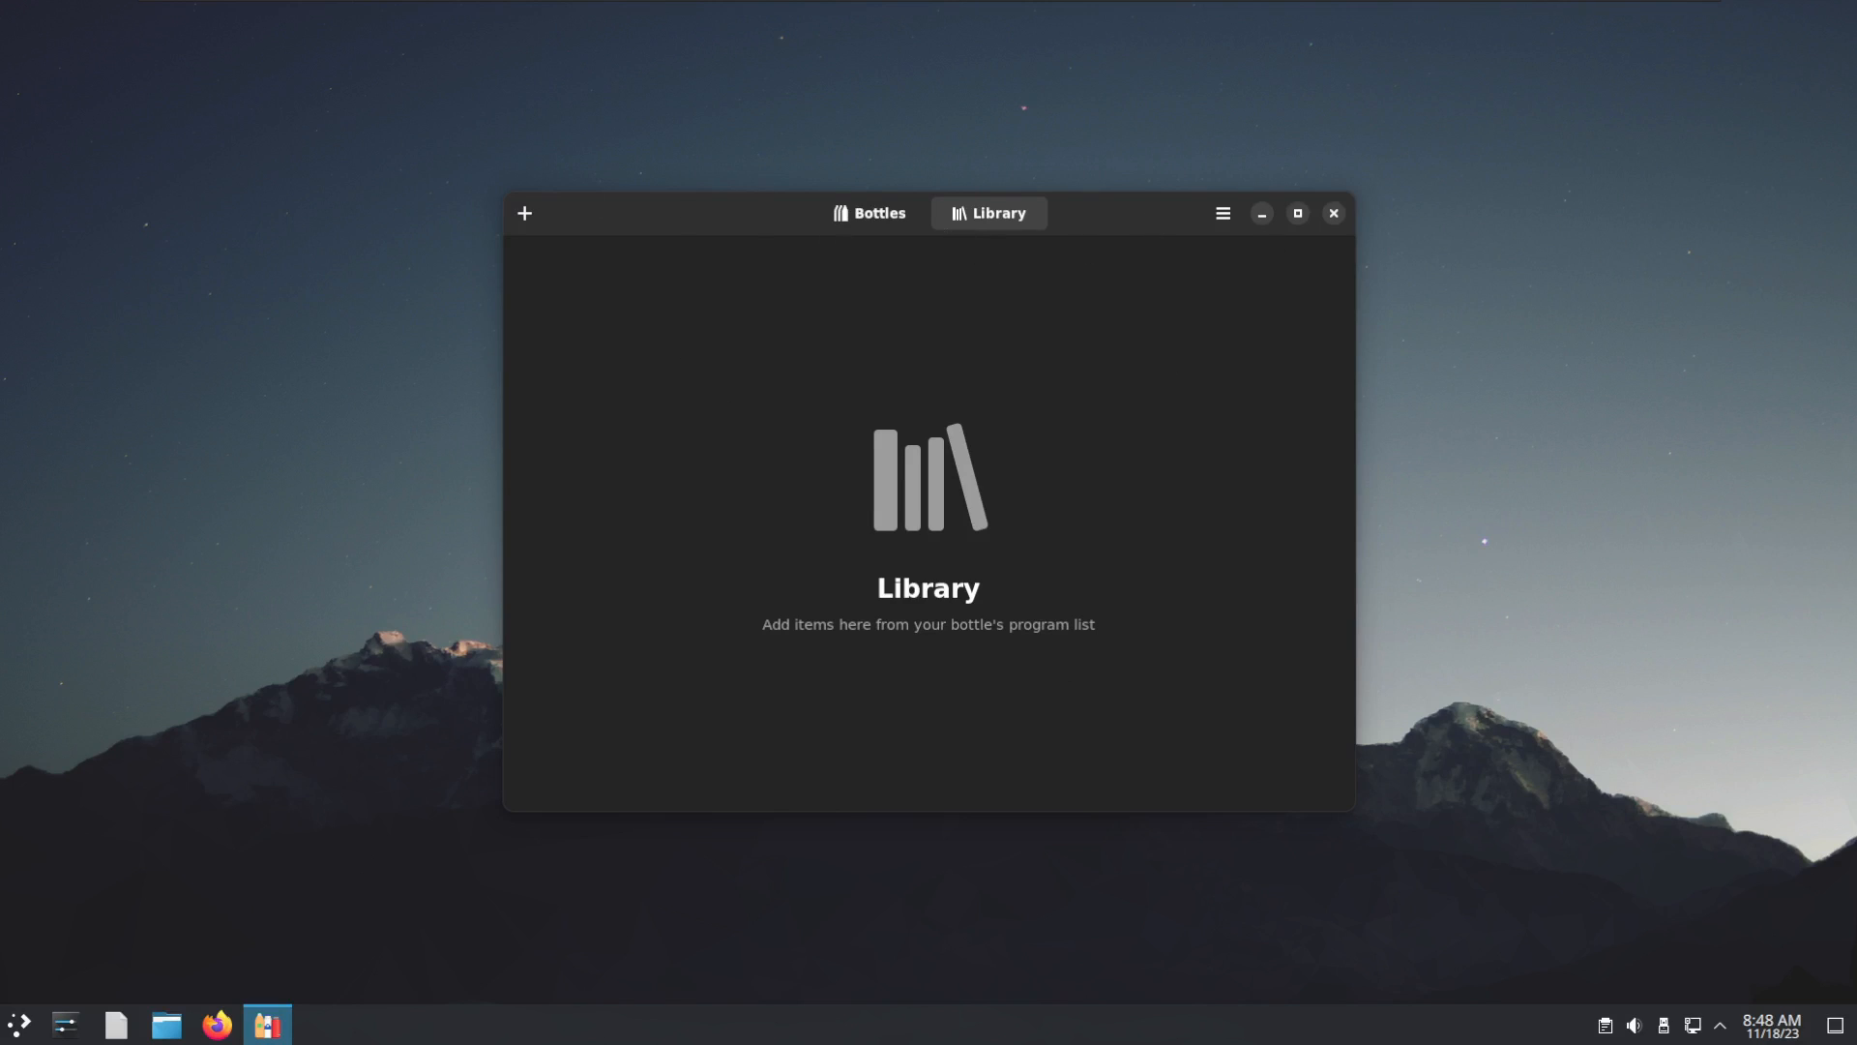
Step: Begin and cancel a second new bottle, then close the Bottles window
{"action": "left_click", "coordinate": [524, 212]}
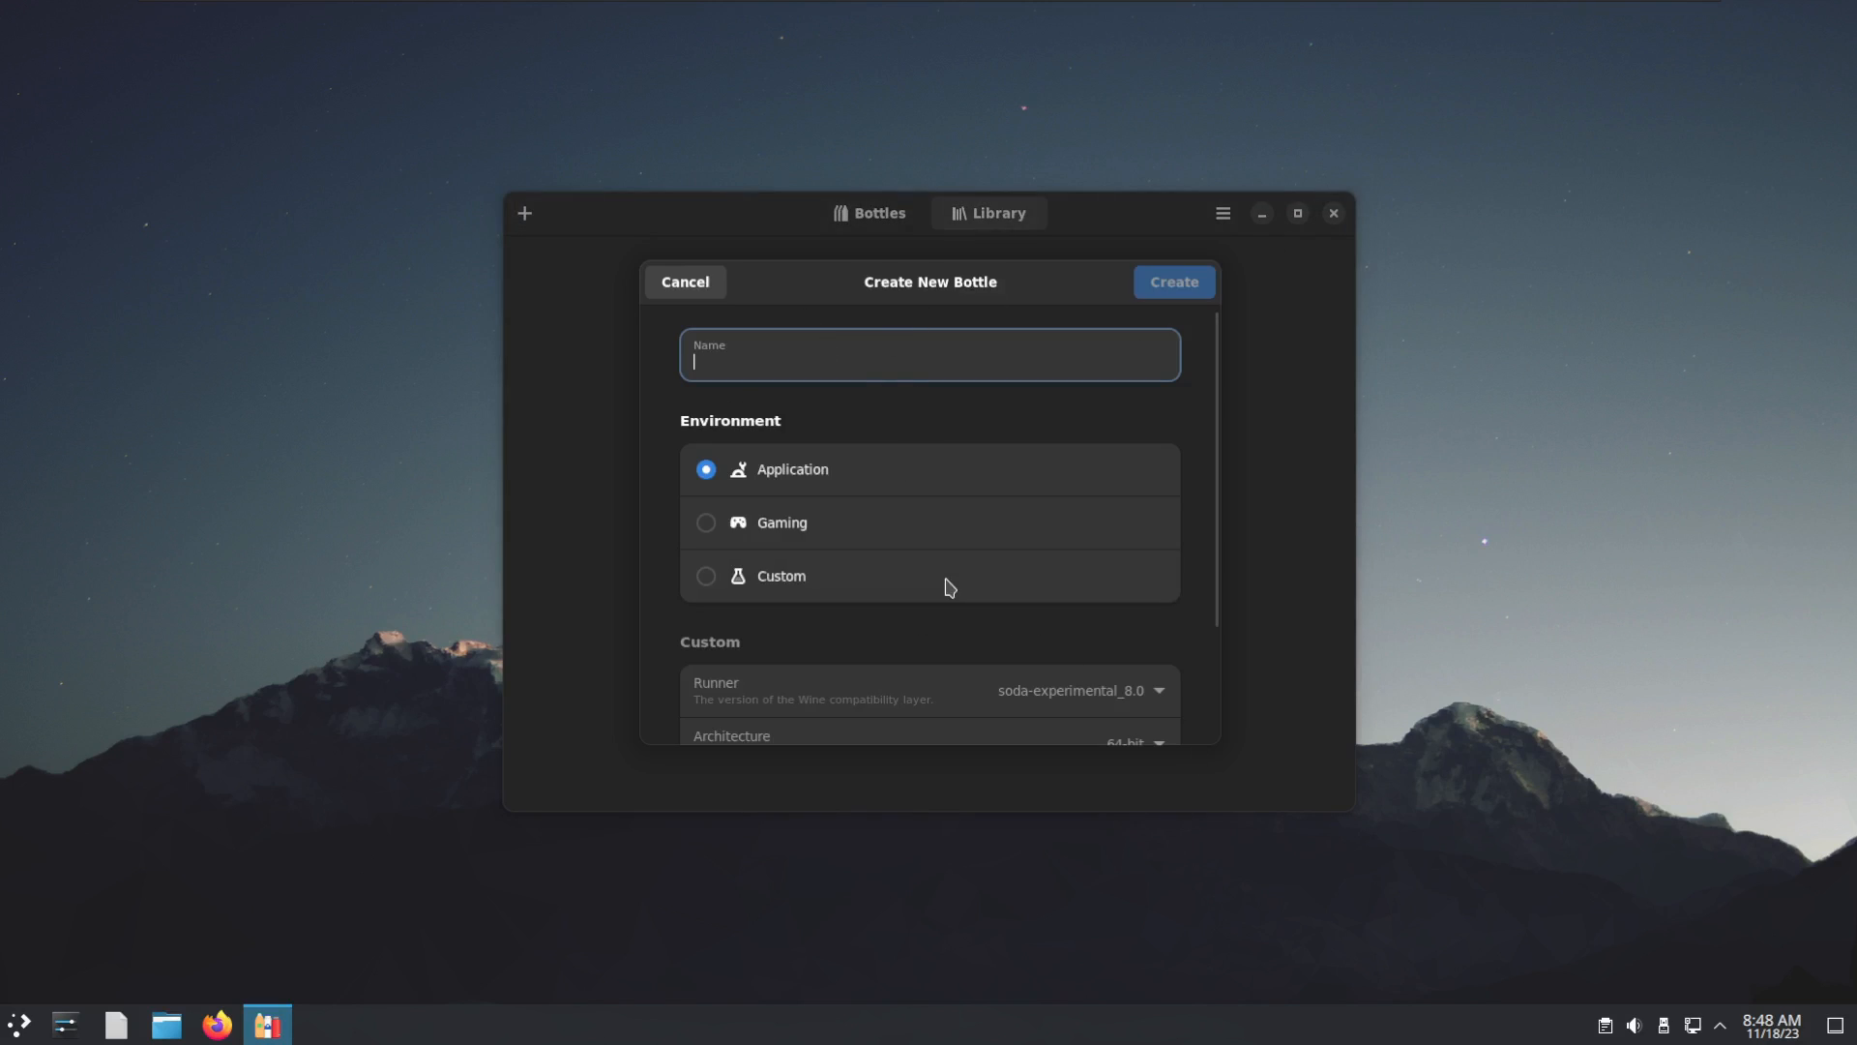
{"action": "left_click", "coordinate": [685, 282]}
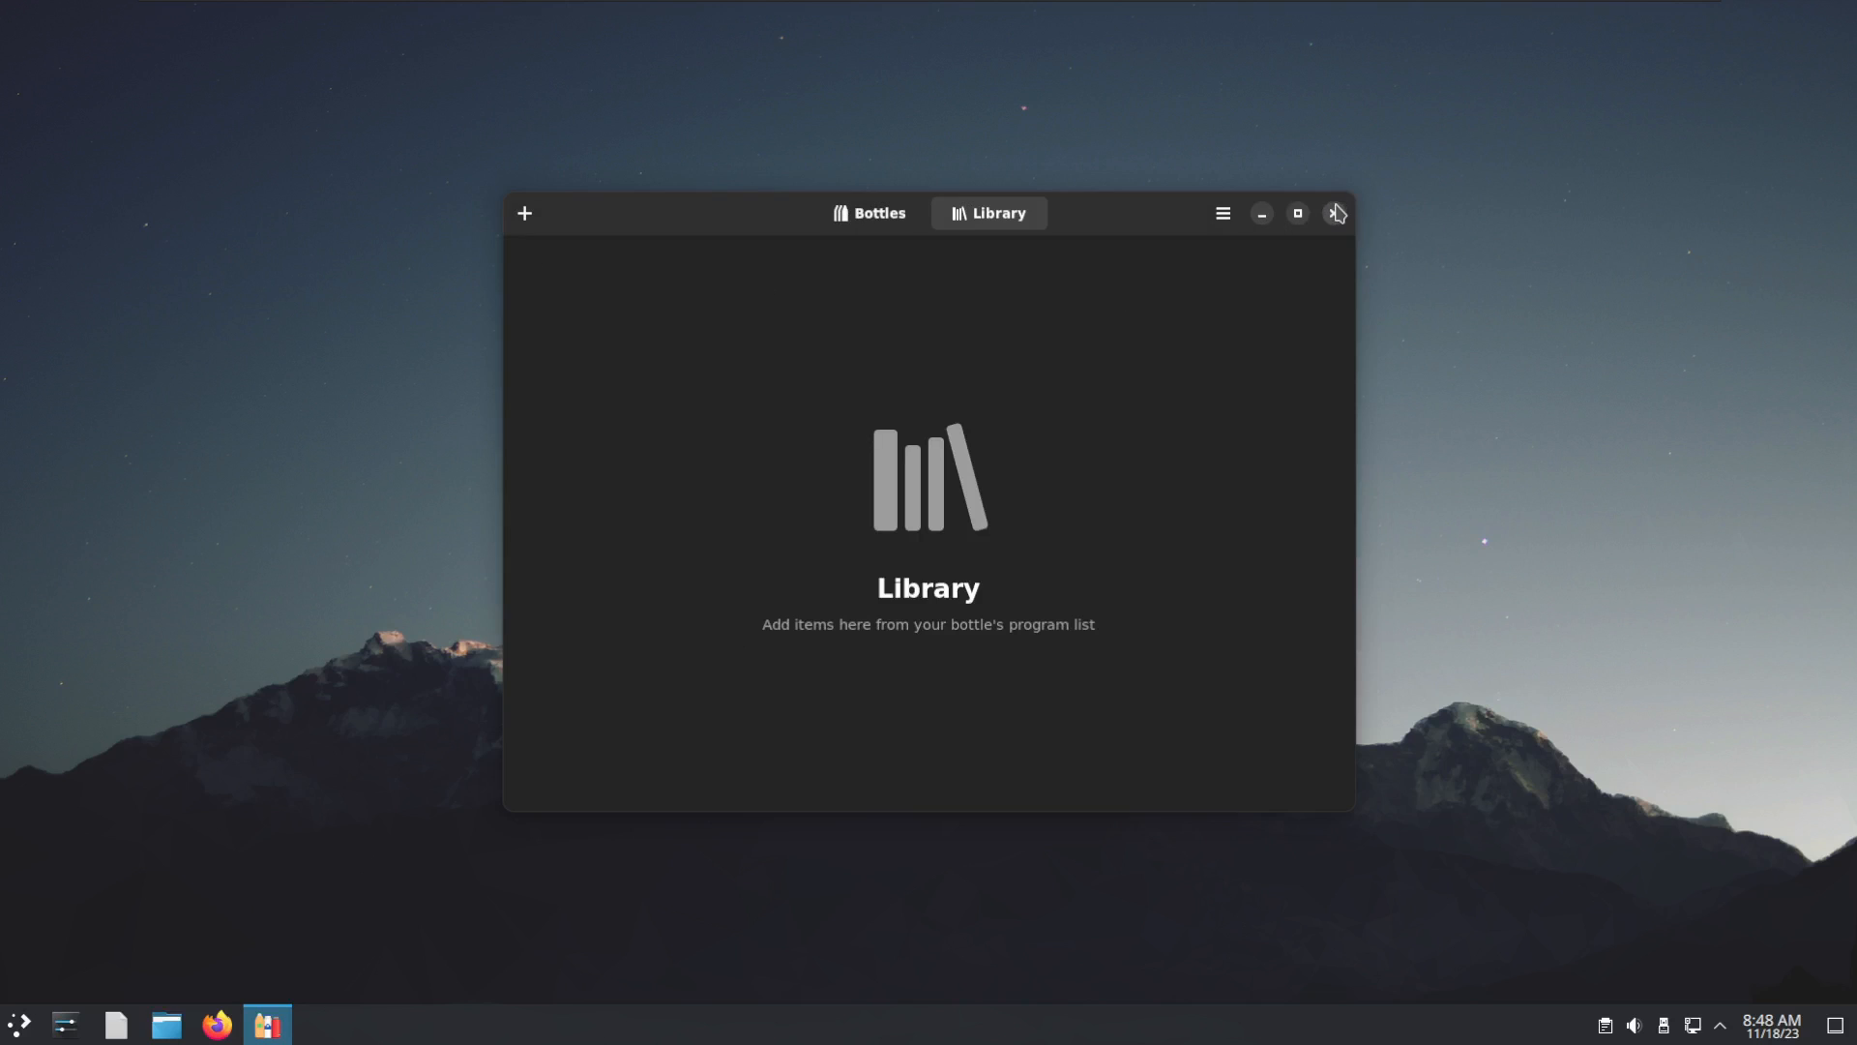
{"action": "left_click", "coordinate": [1335, 213]}
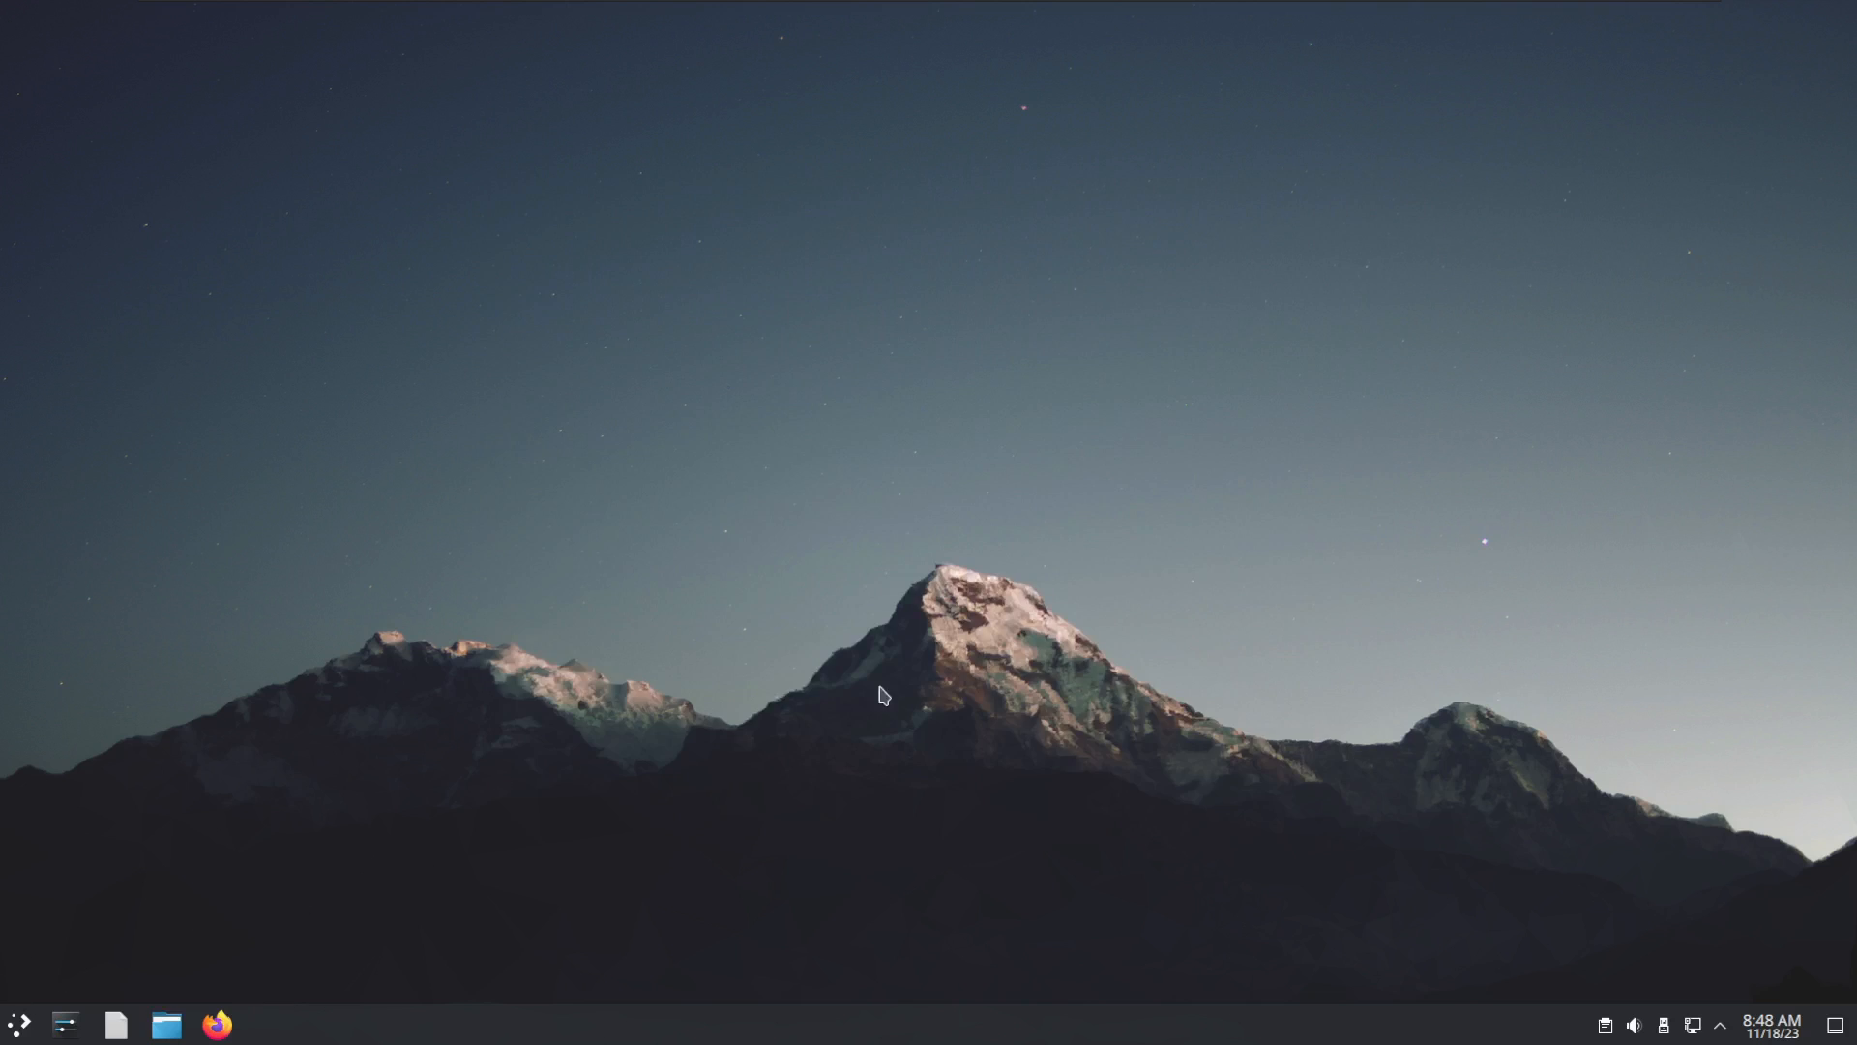
{"action": "mouse_move", "coordinate": [969, 677]}
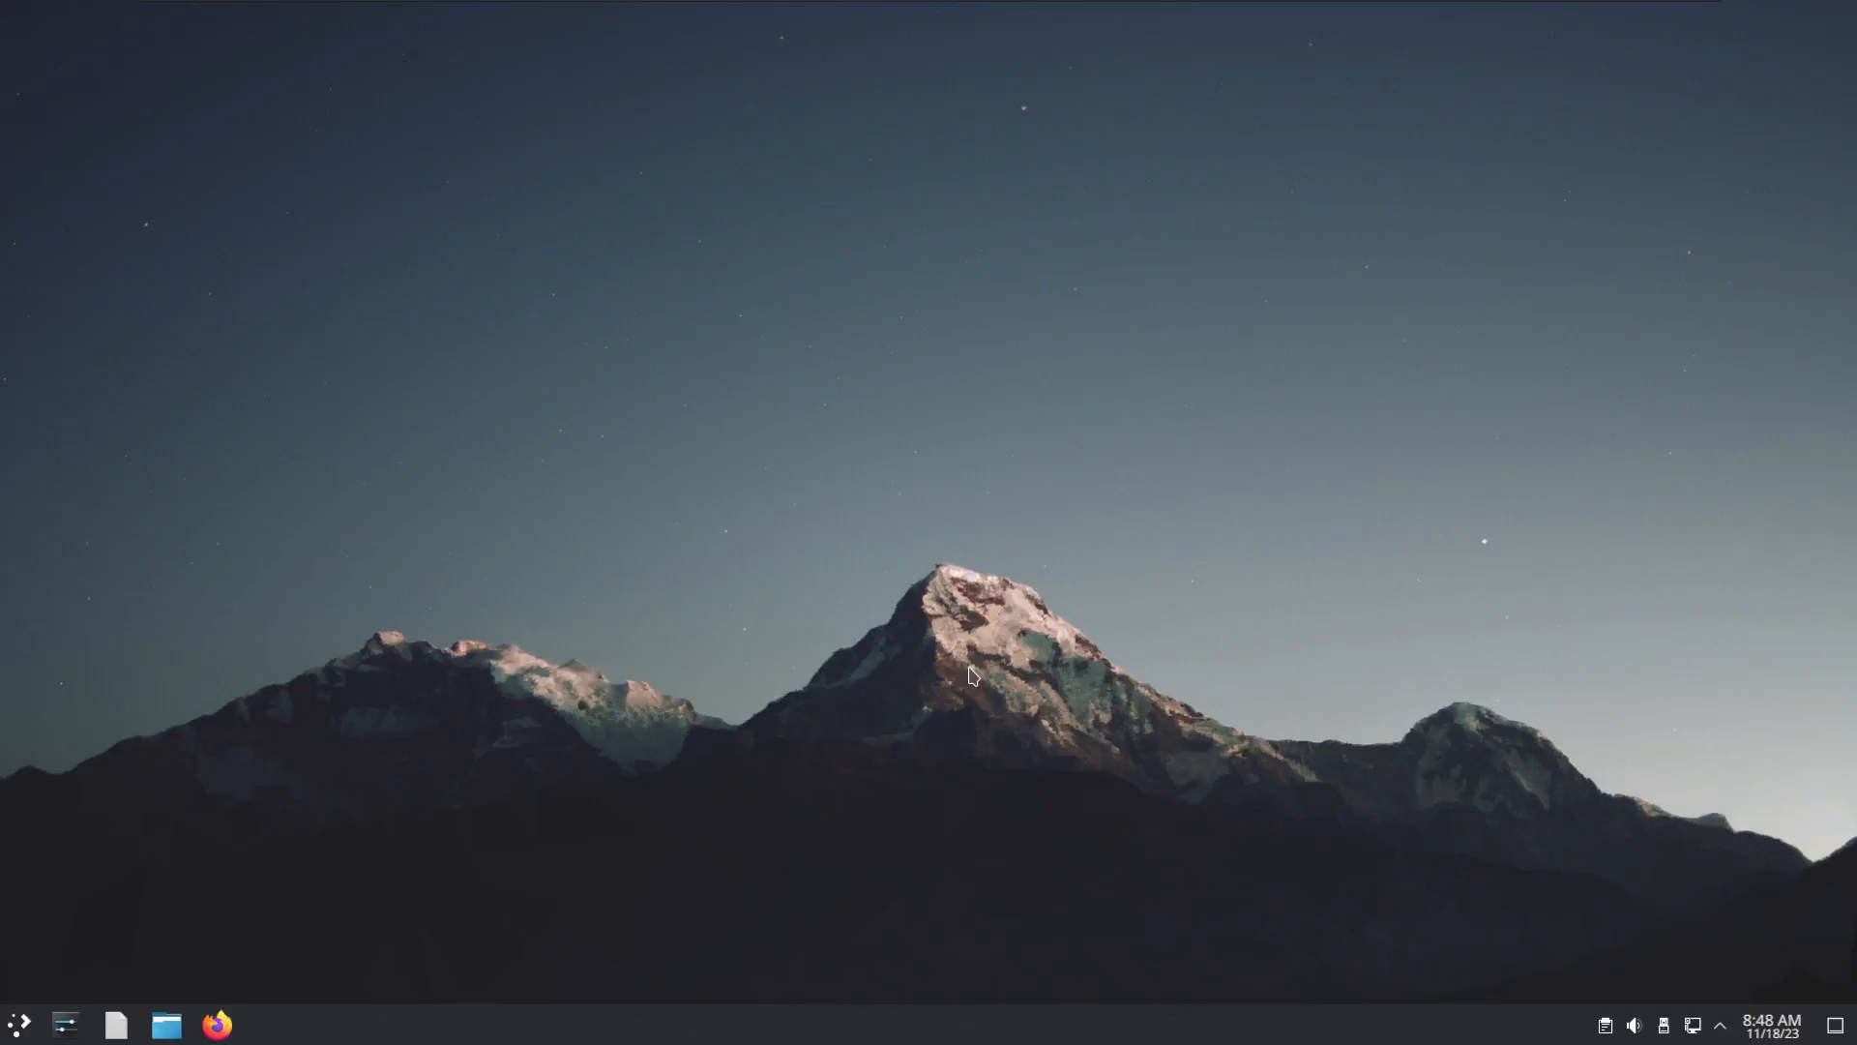